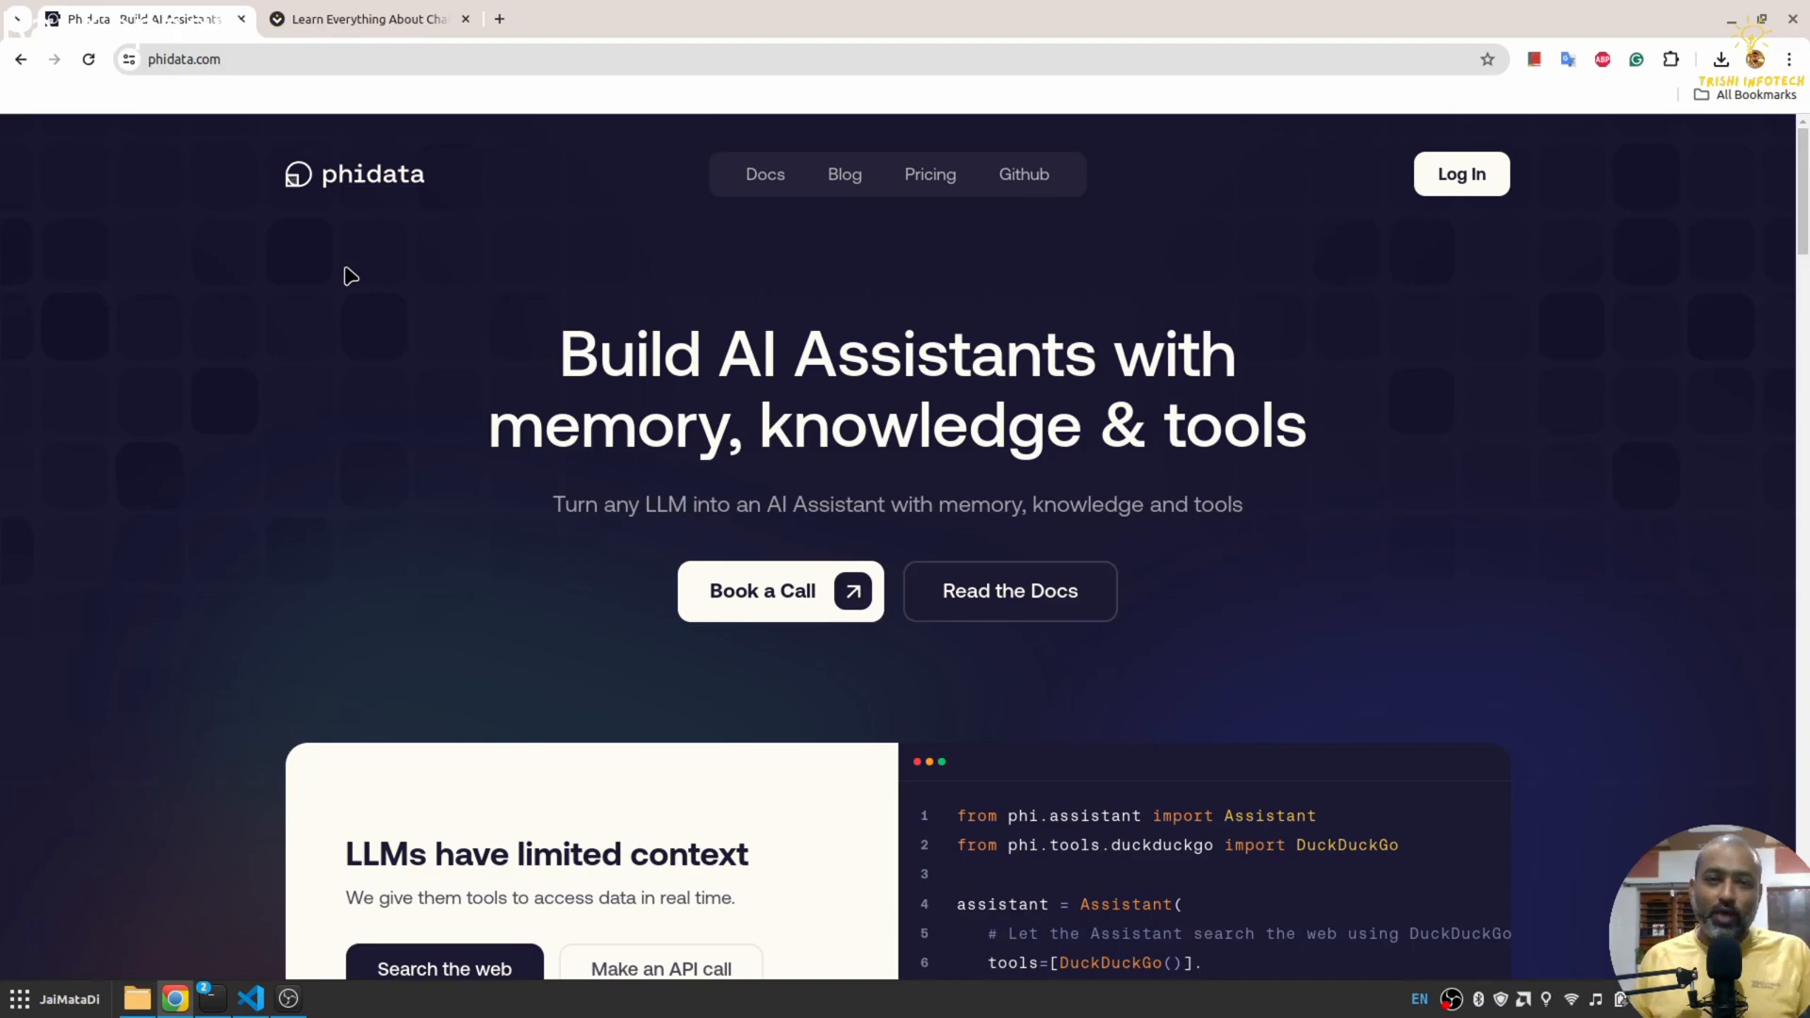
mouse_move(352, 375)
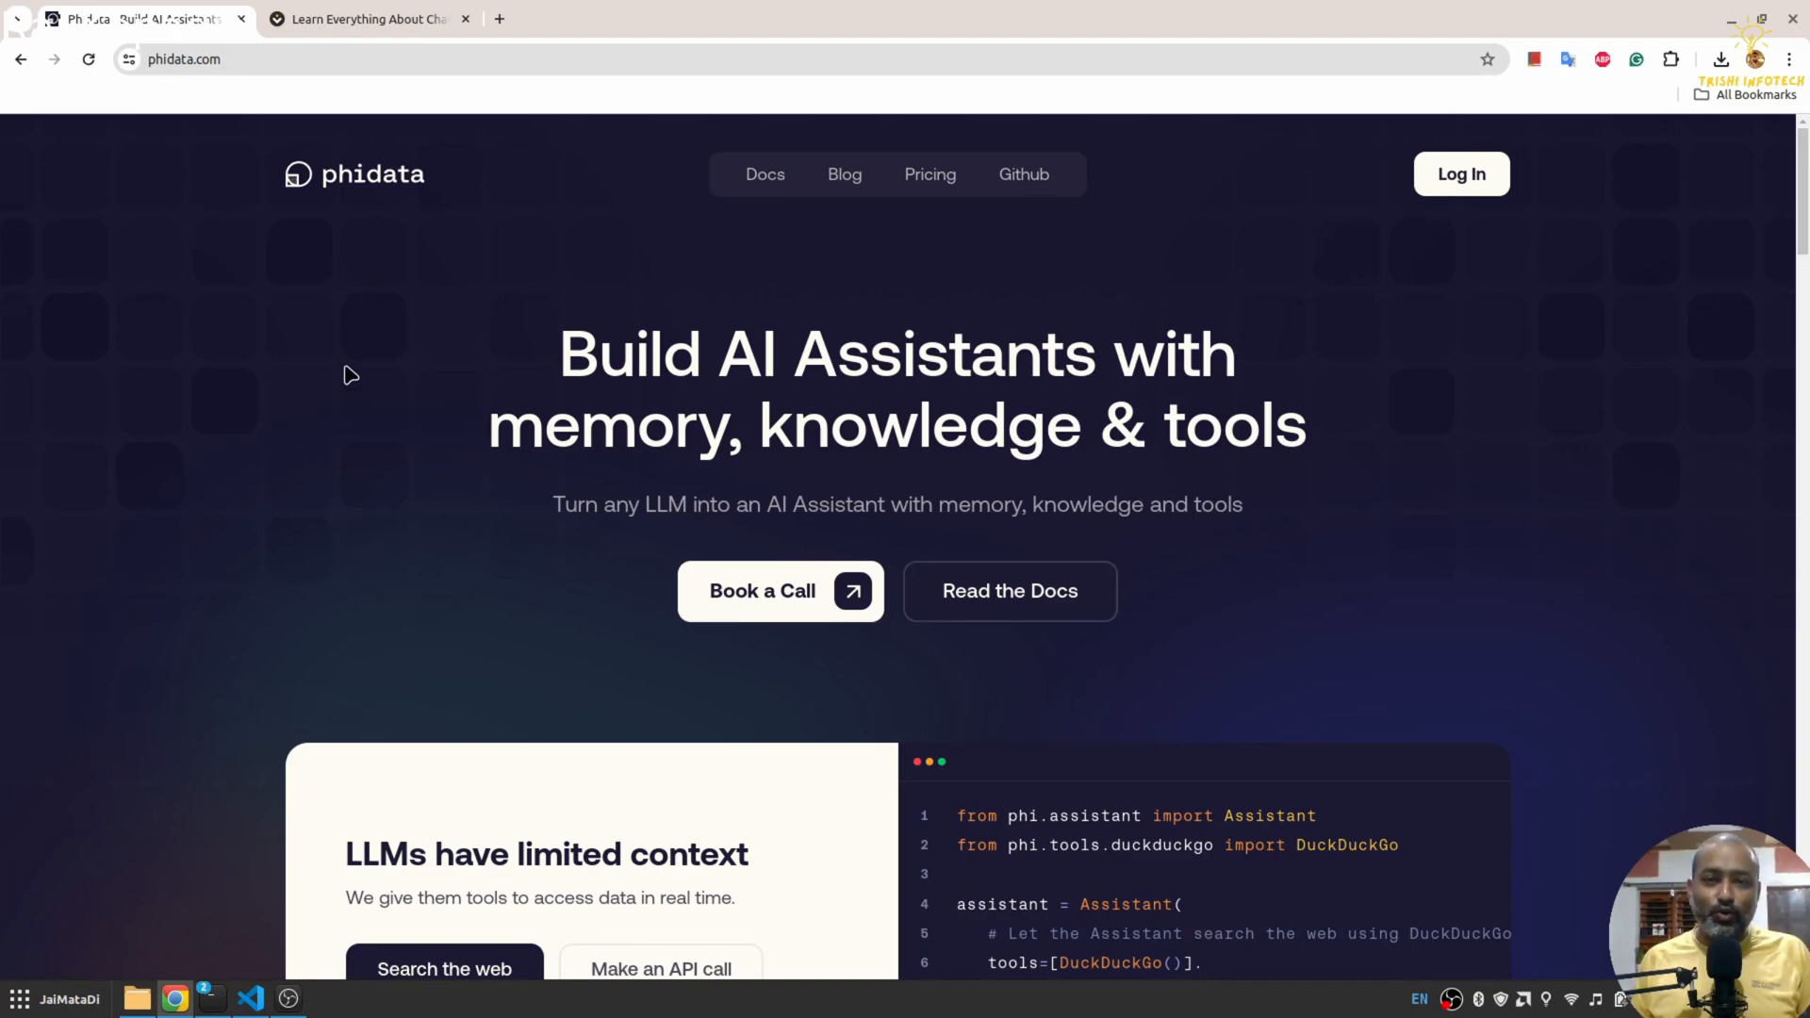
mouse_move(335, 371)
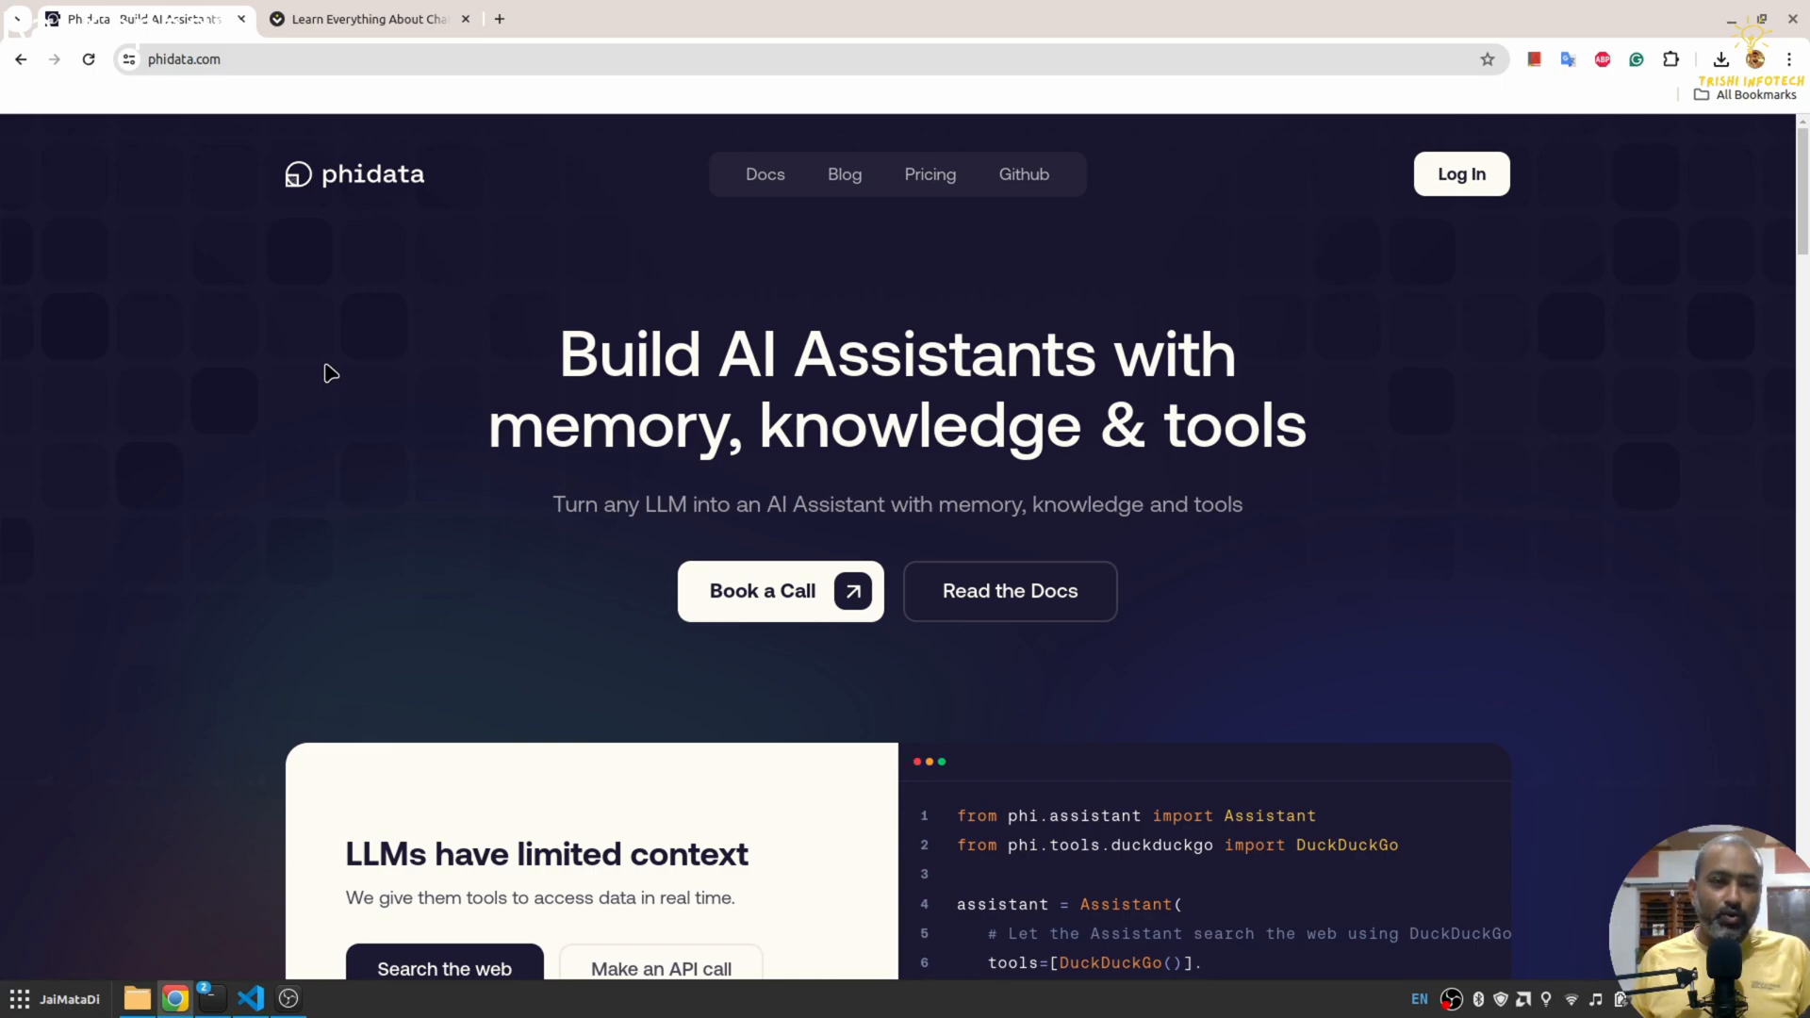
mouse_move(497, 196)
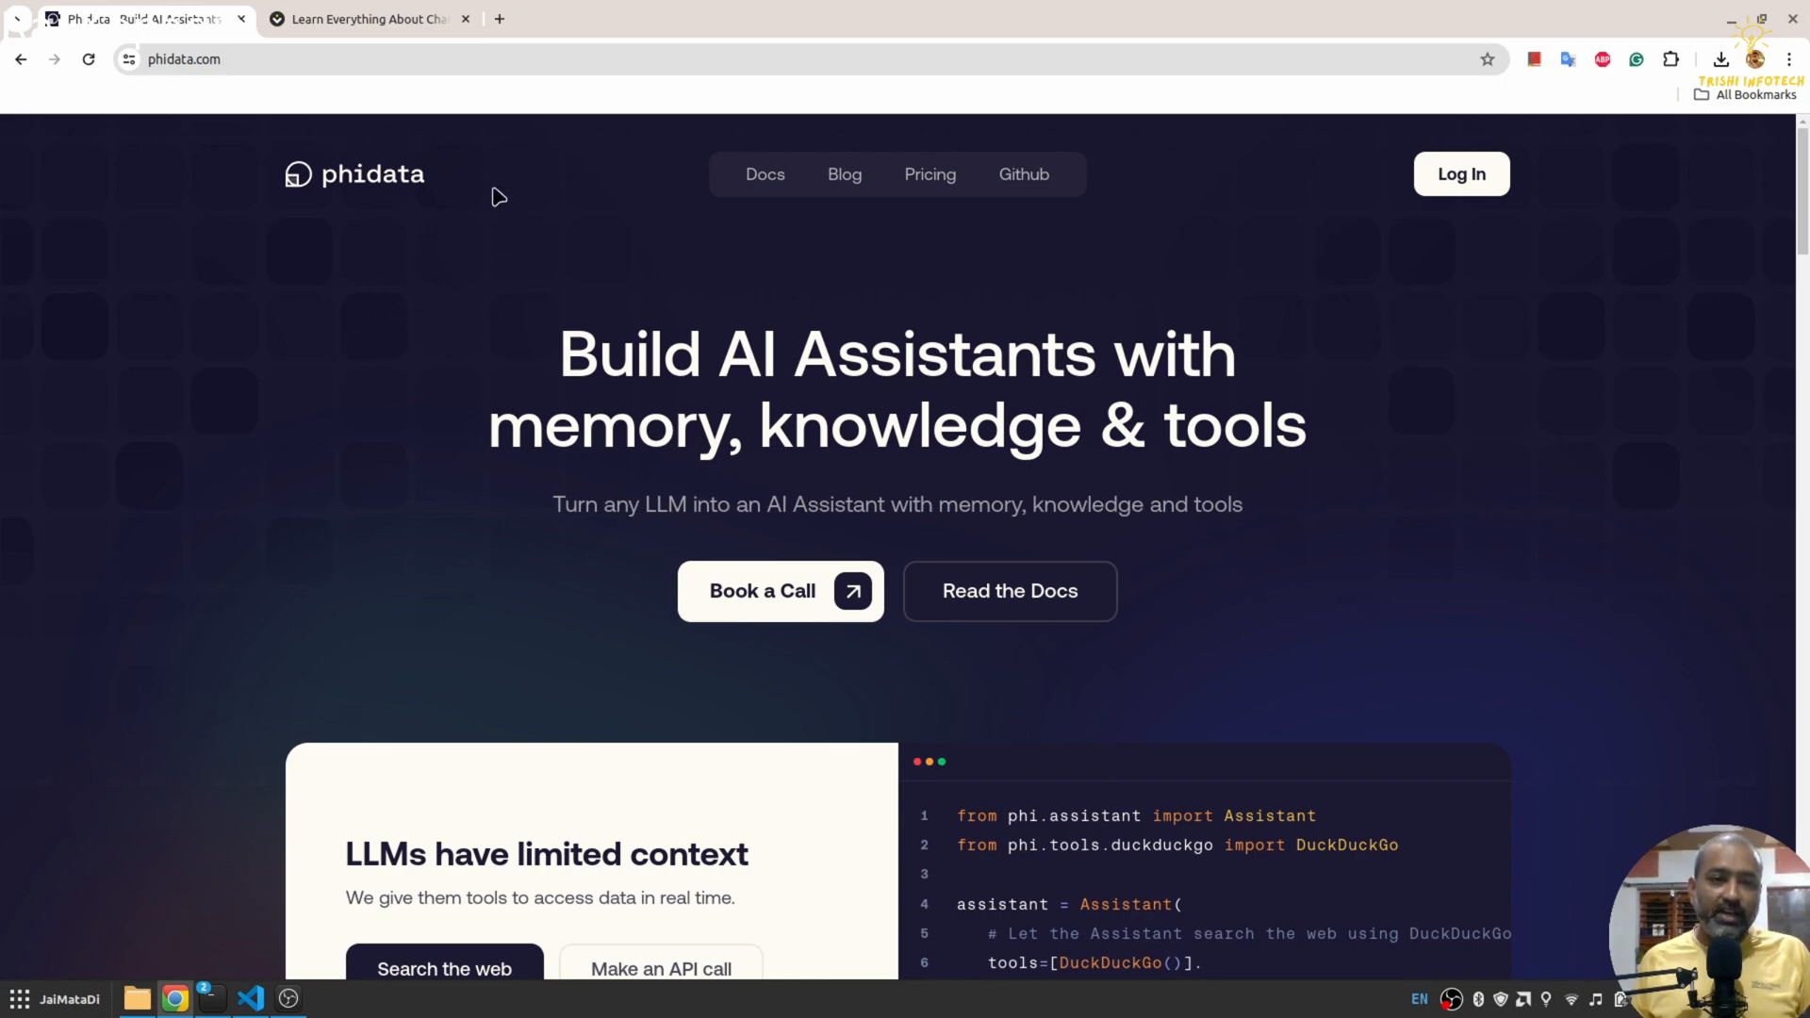
mouse_move(334, 240)
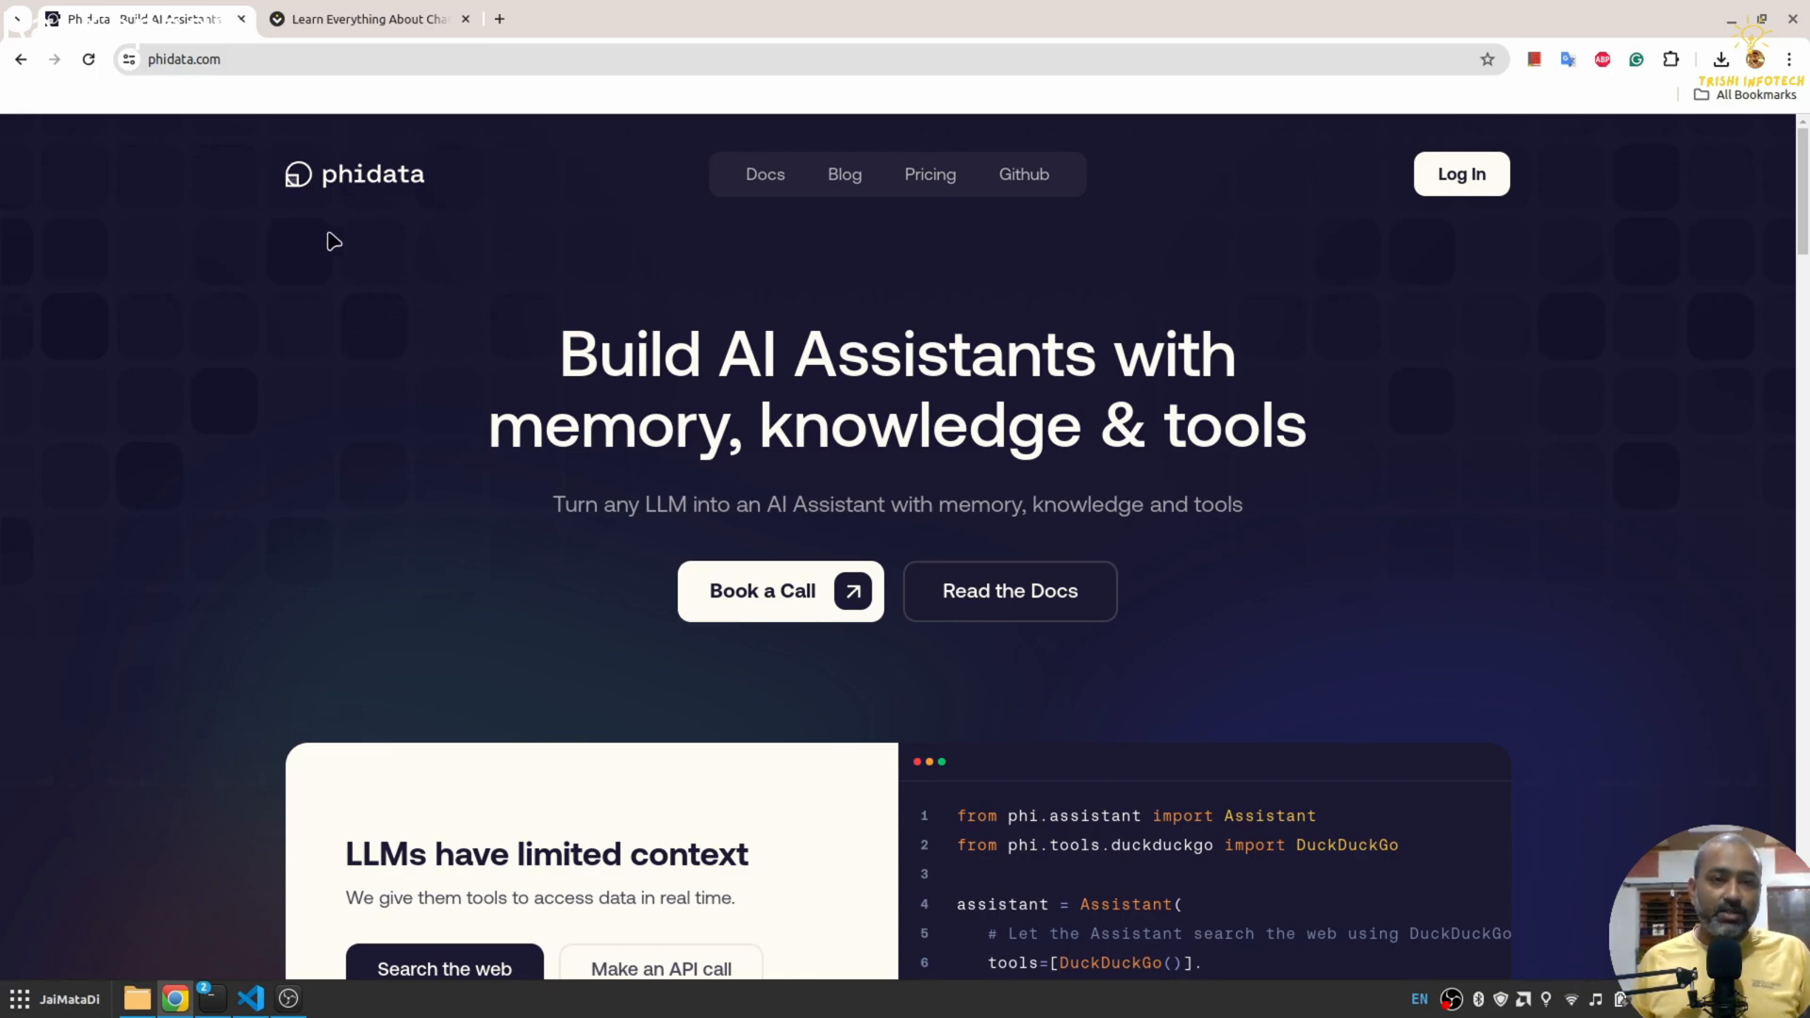
mouse_move(295, 133)
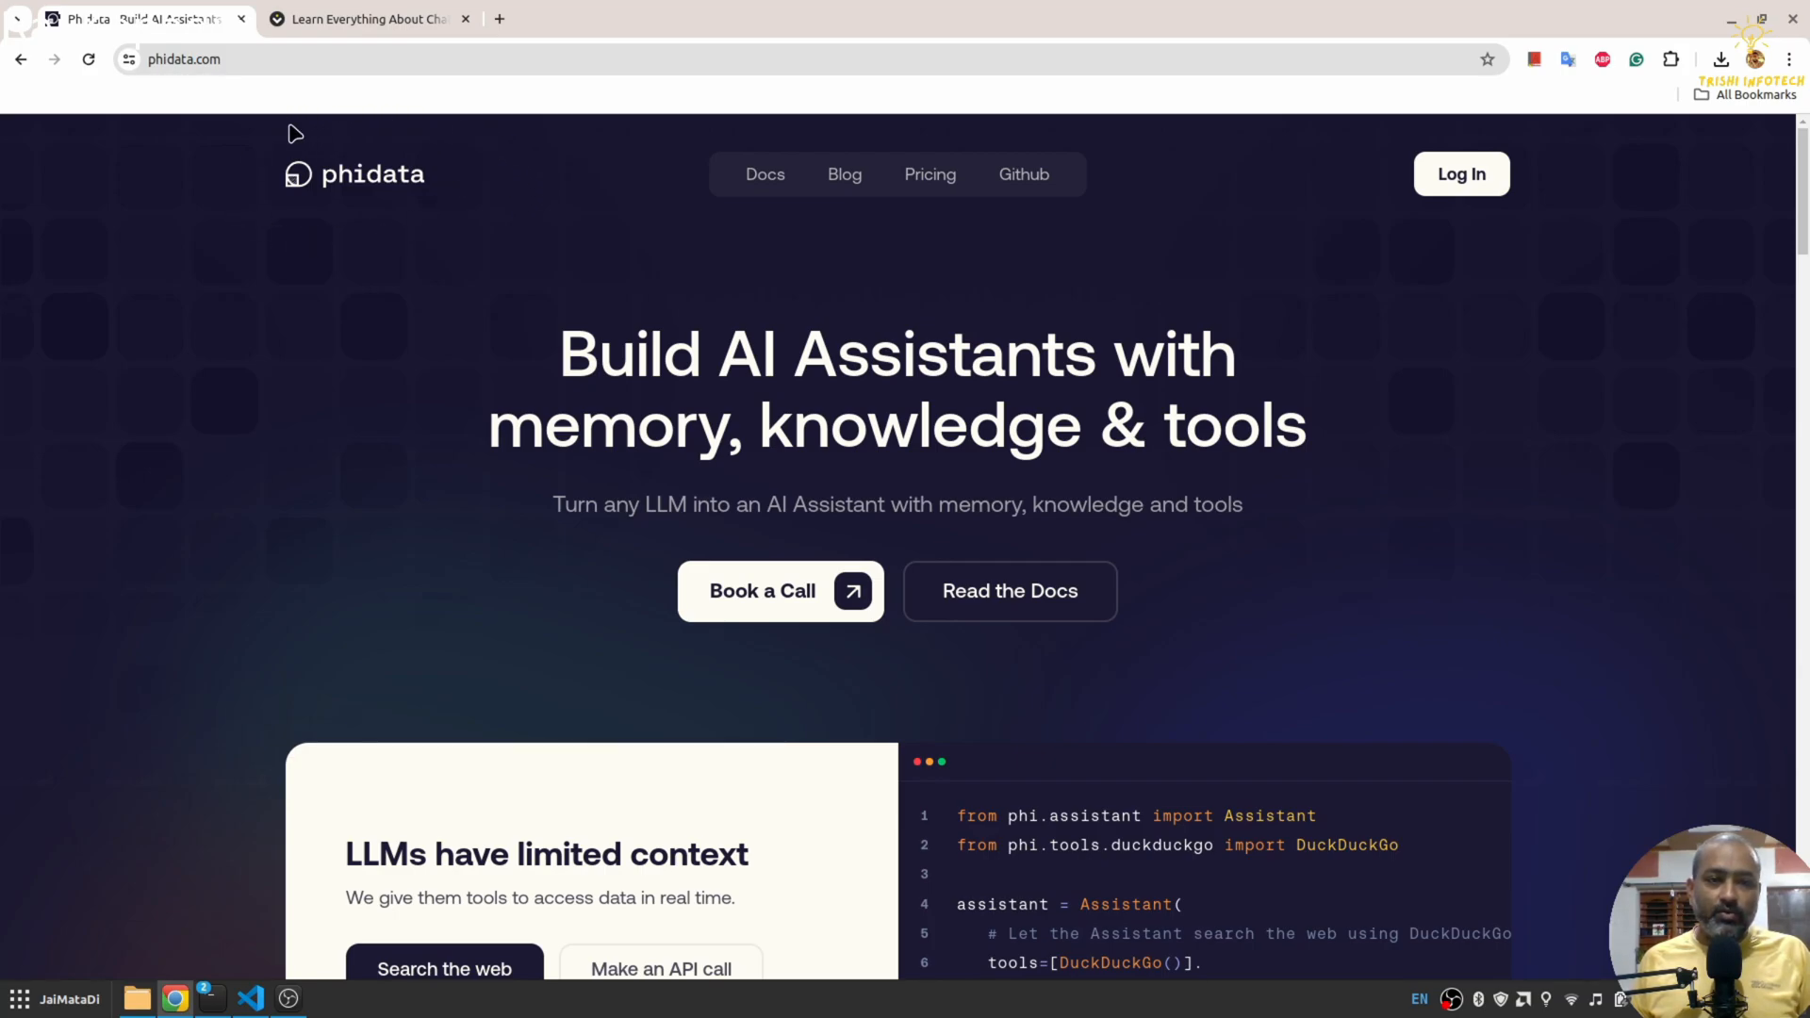
mouse_move(333, 118)
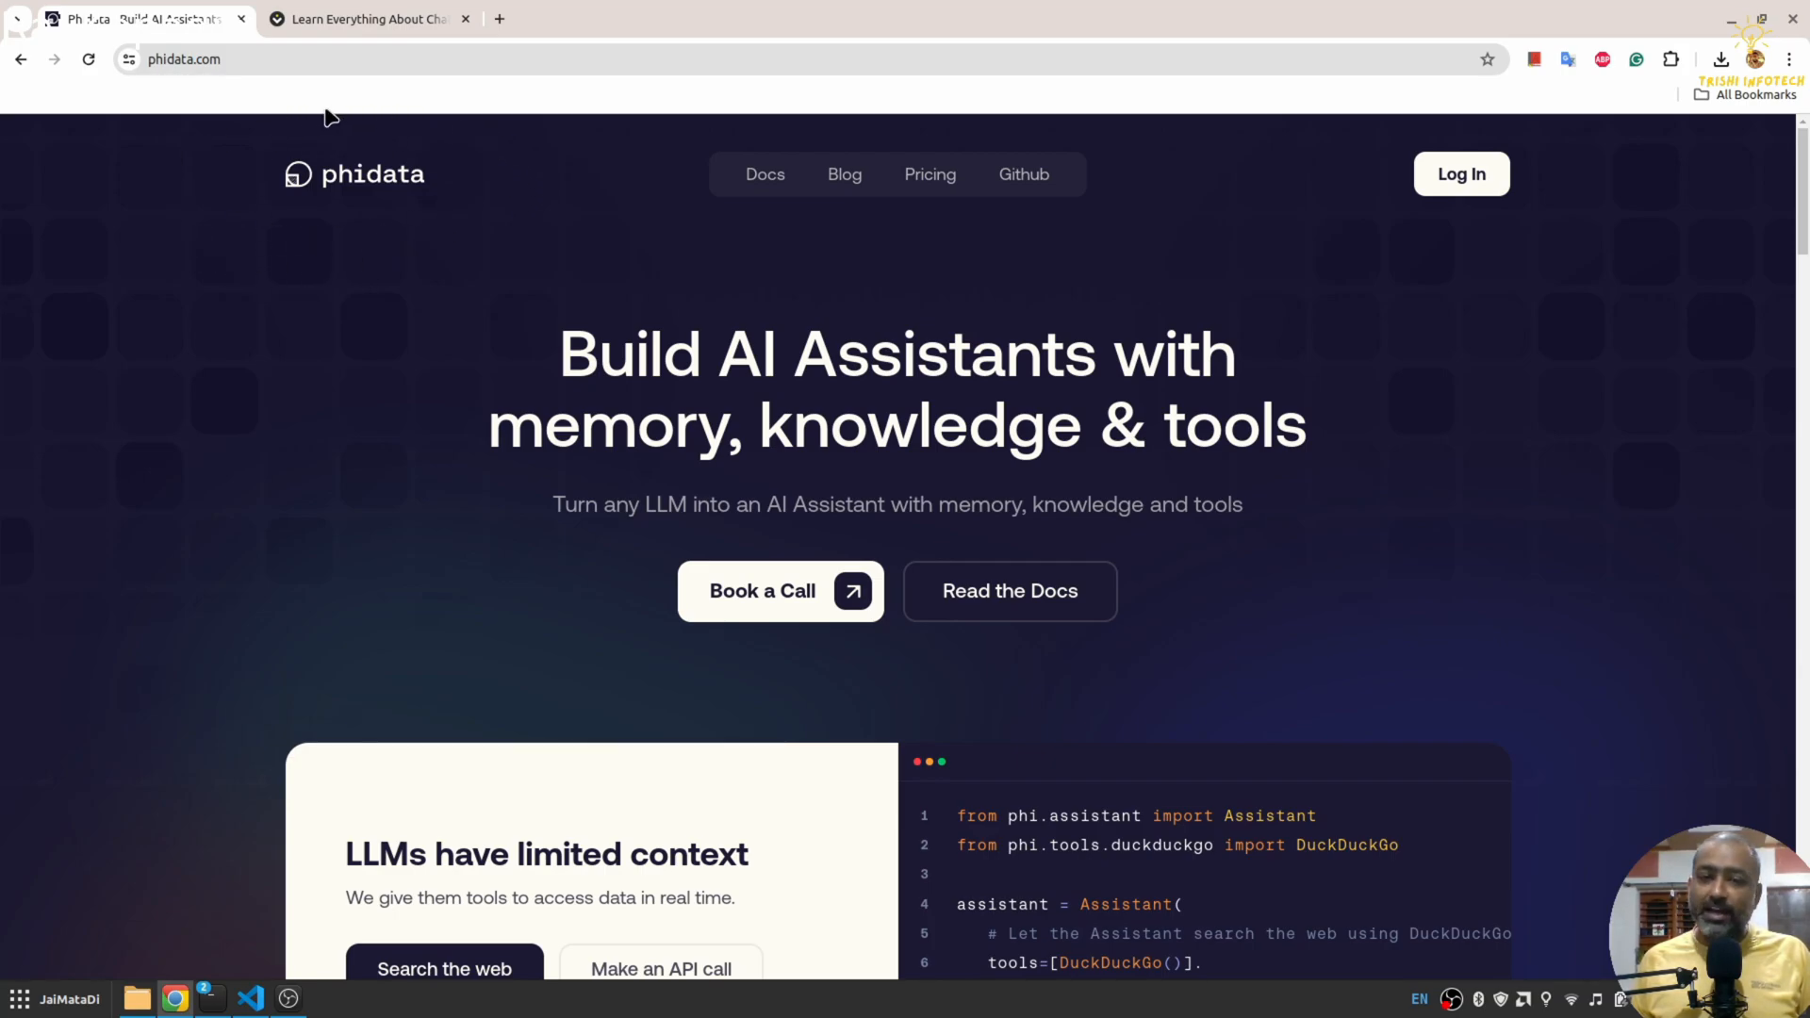
mouse_move(458, 154)
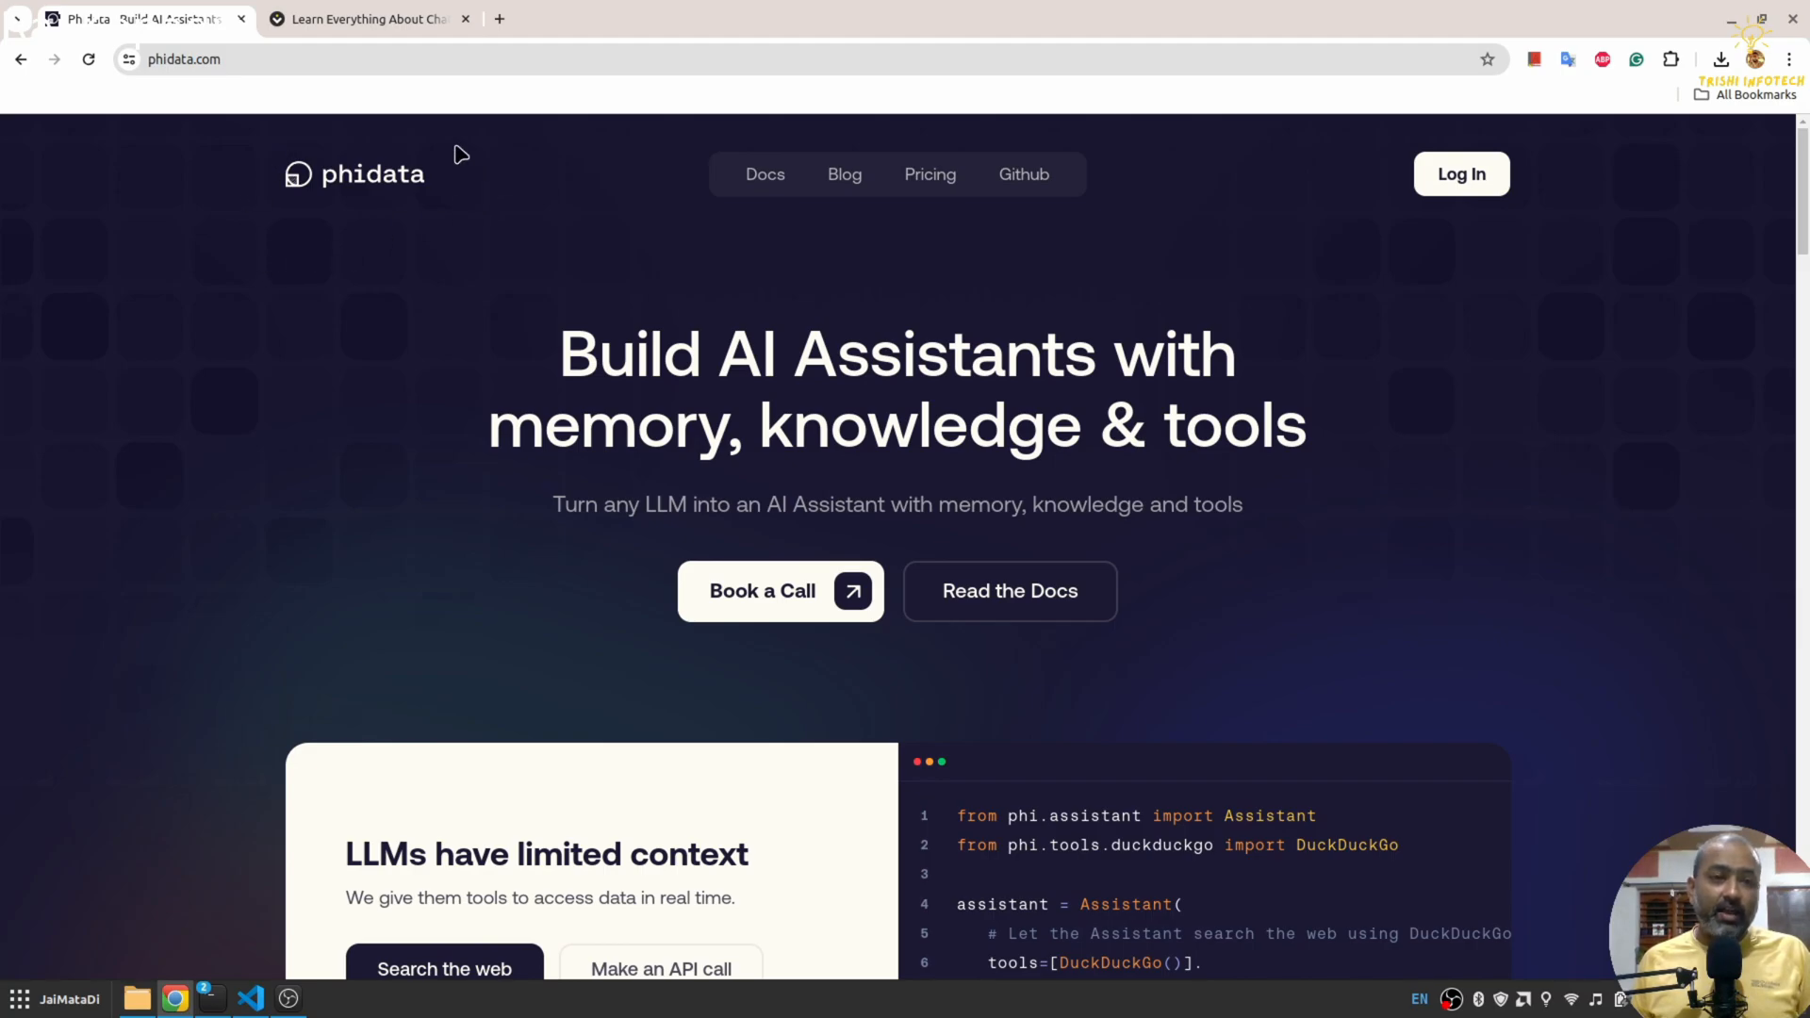
mouse_move(327, 132)
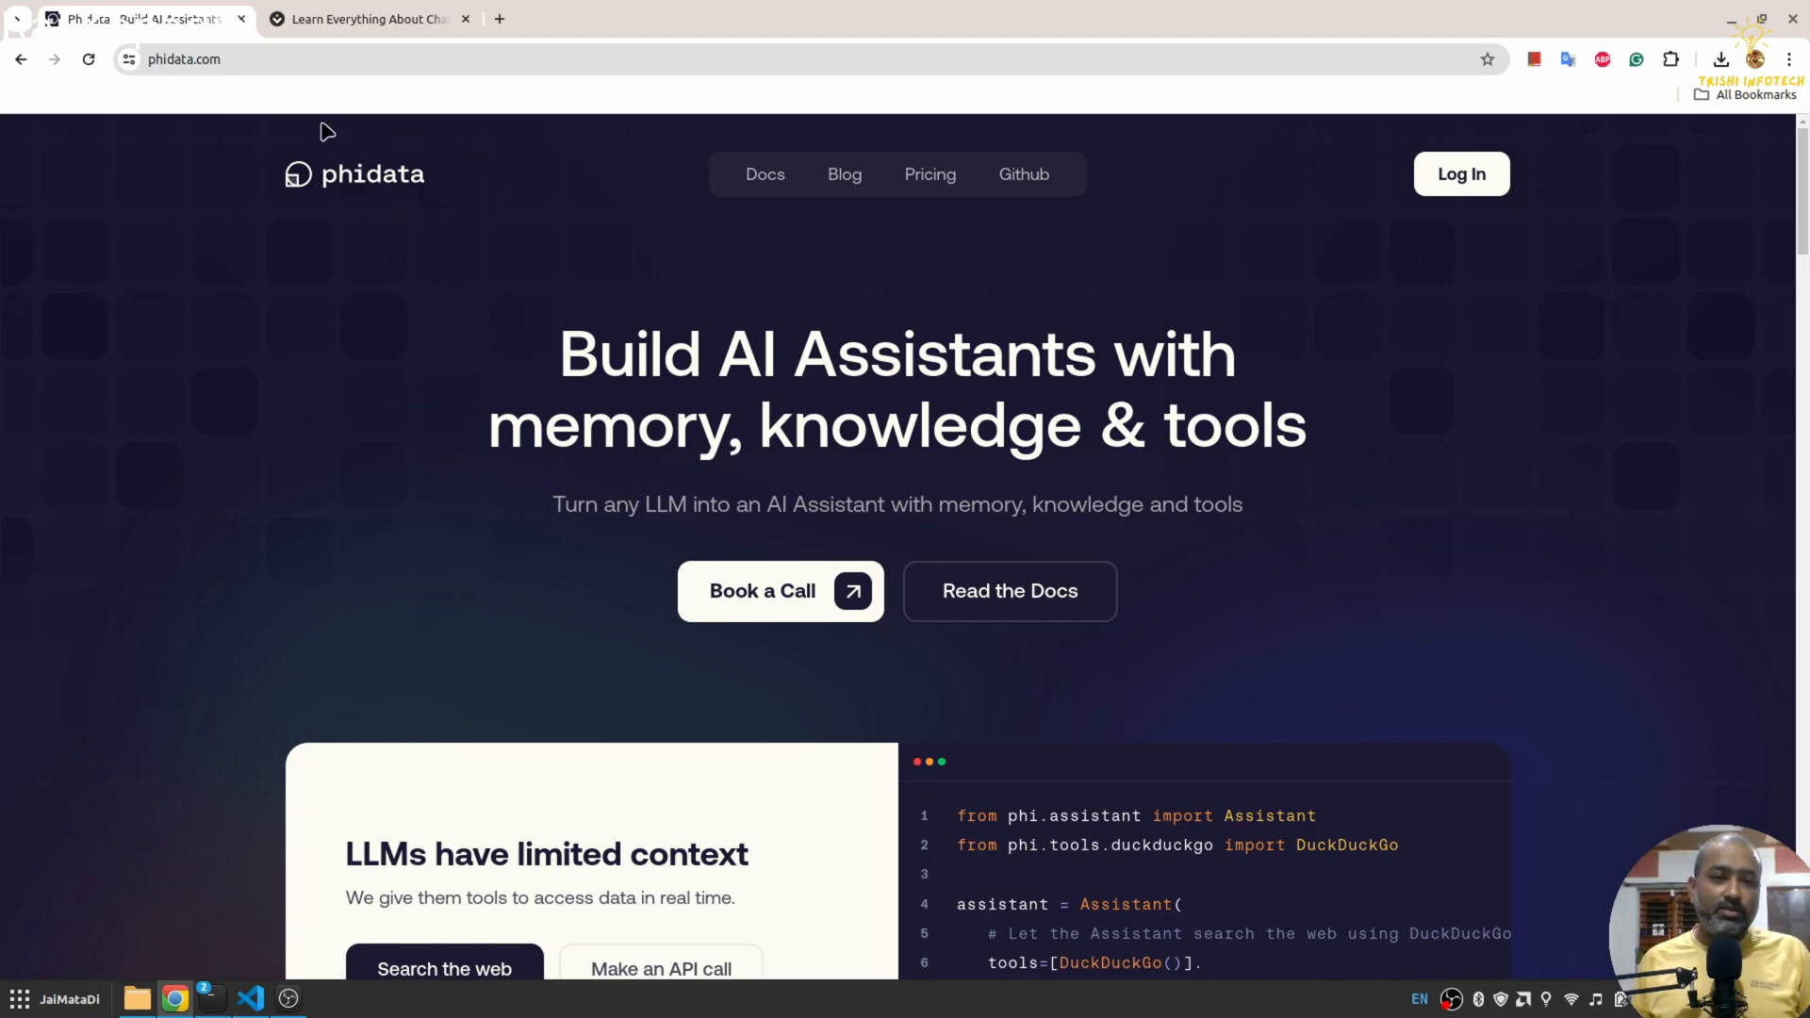
mouse_move(433, 186)
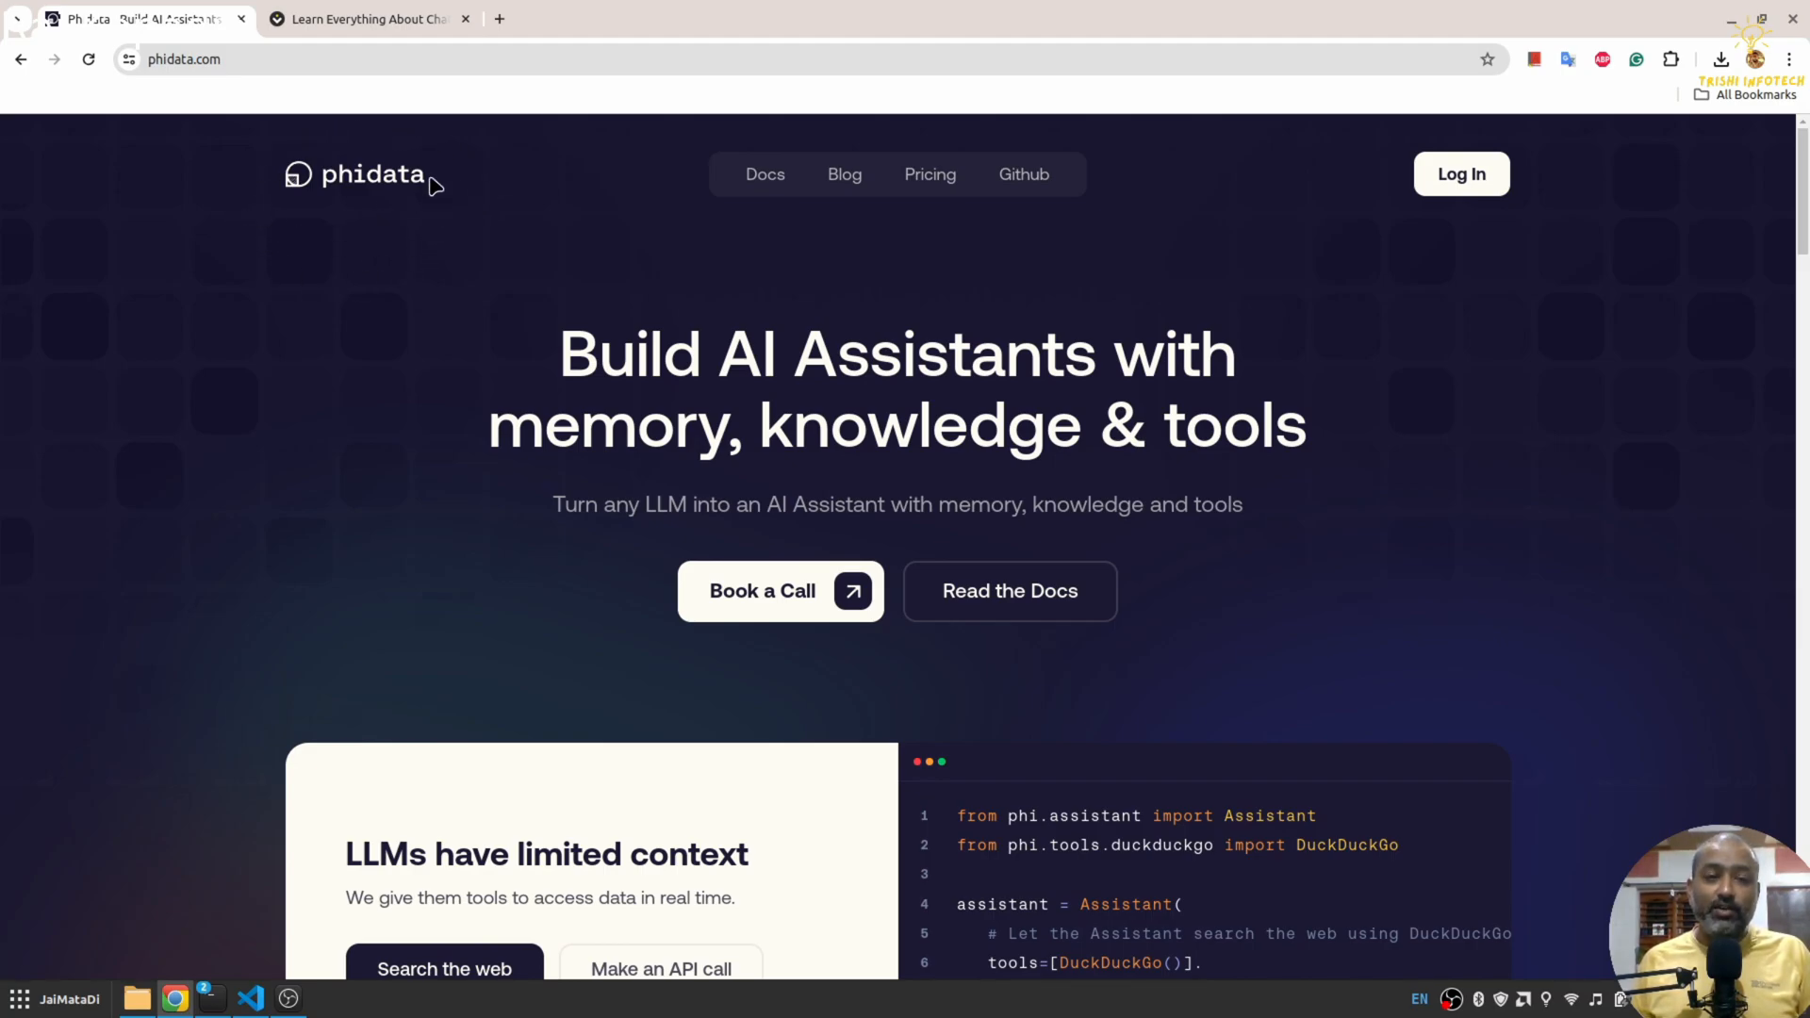
mouse_move(282, 242)
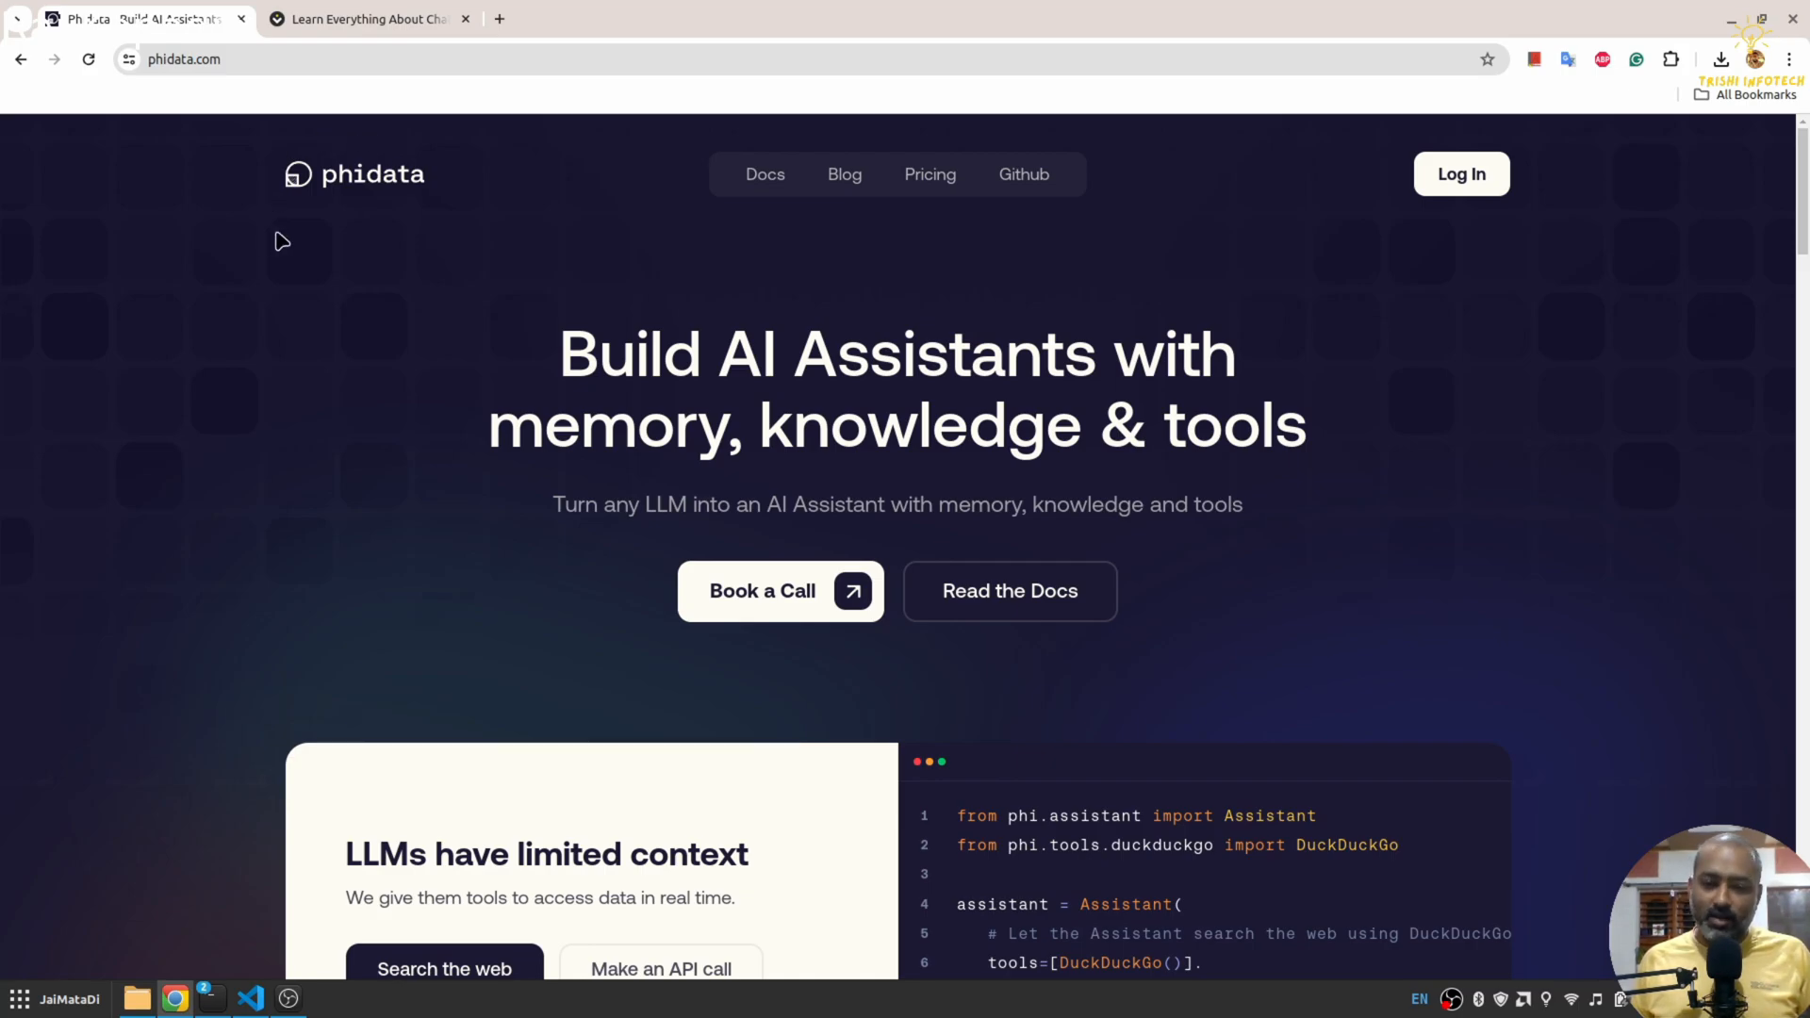
mouse_move(520, 196)
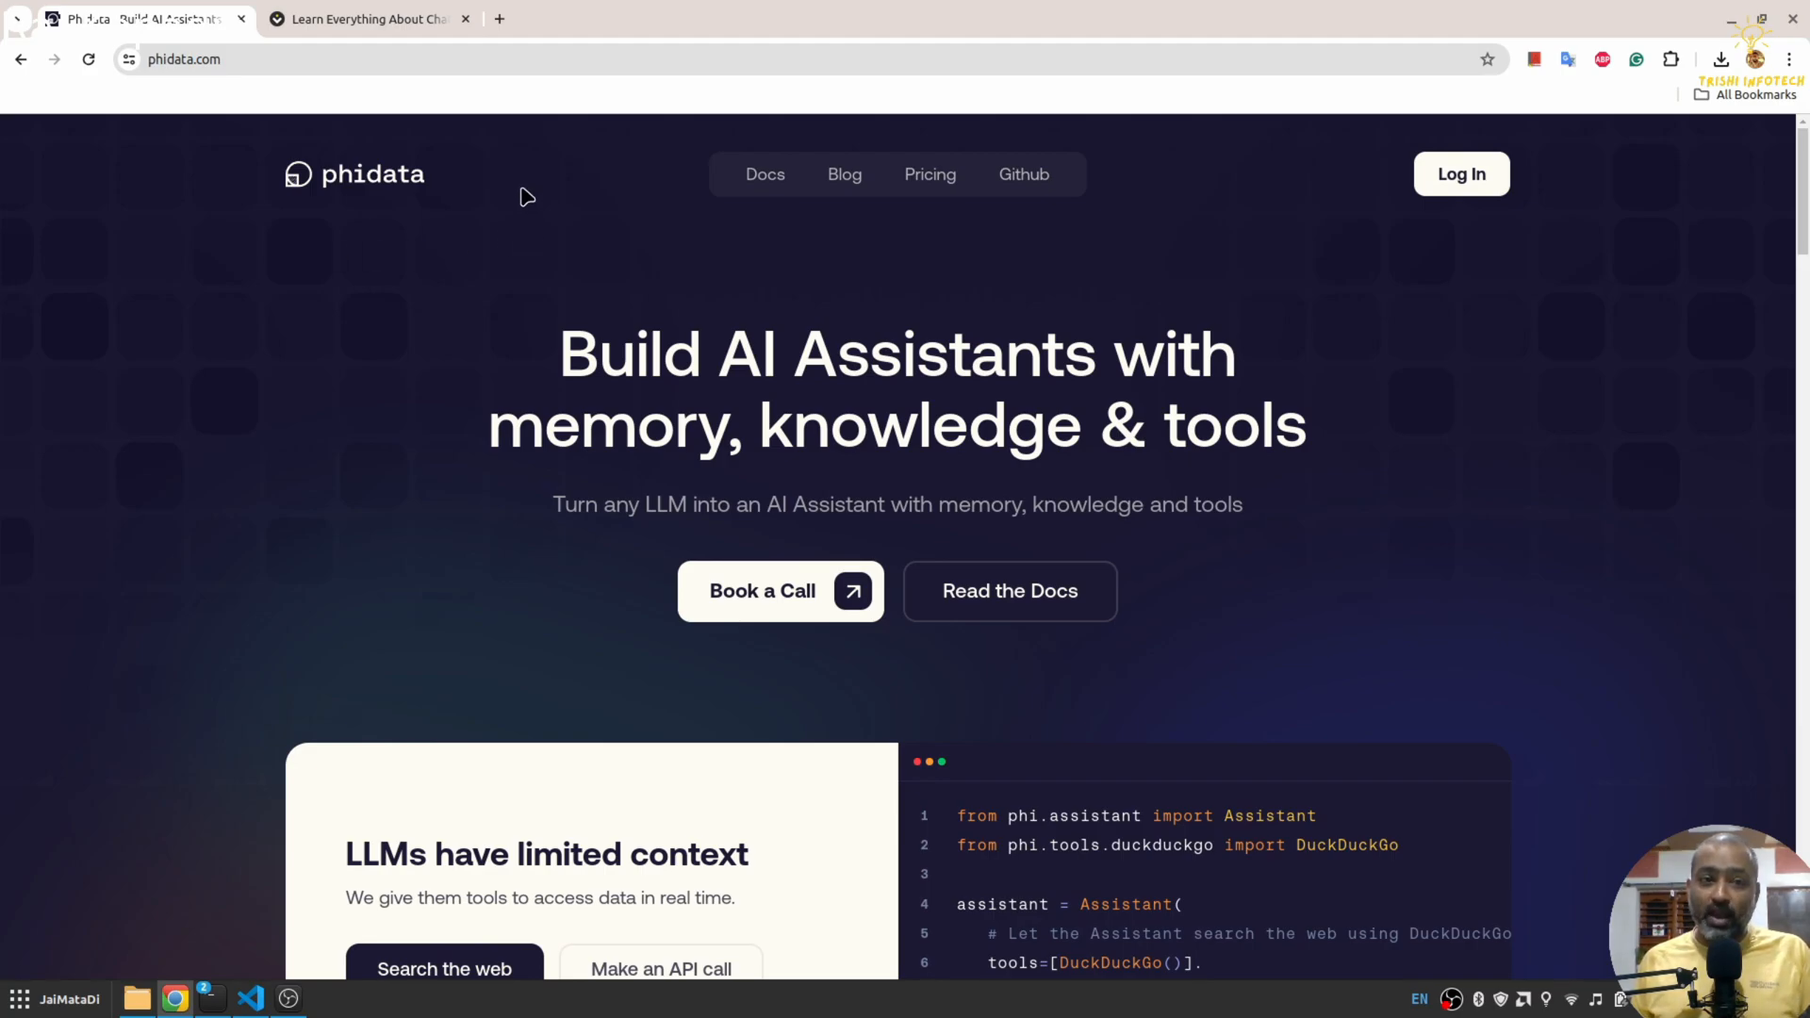
mouse_move(439, 191)
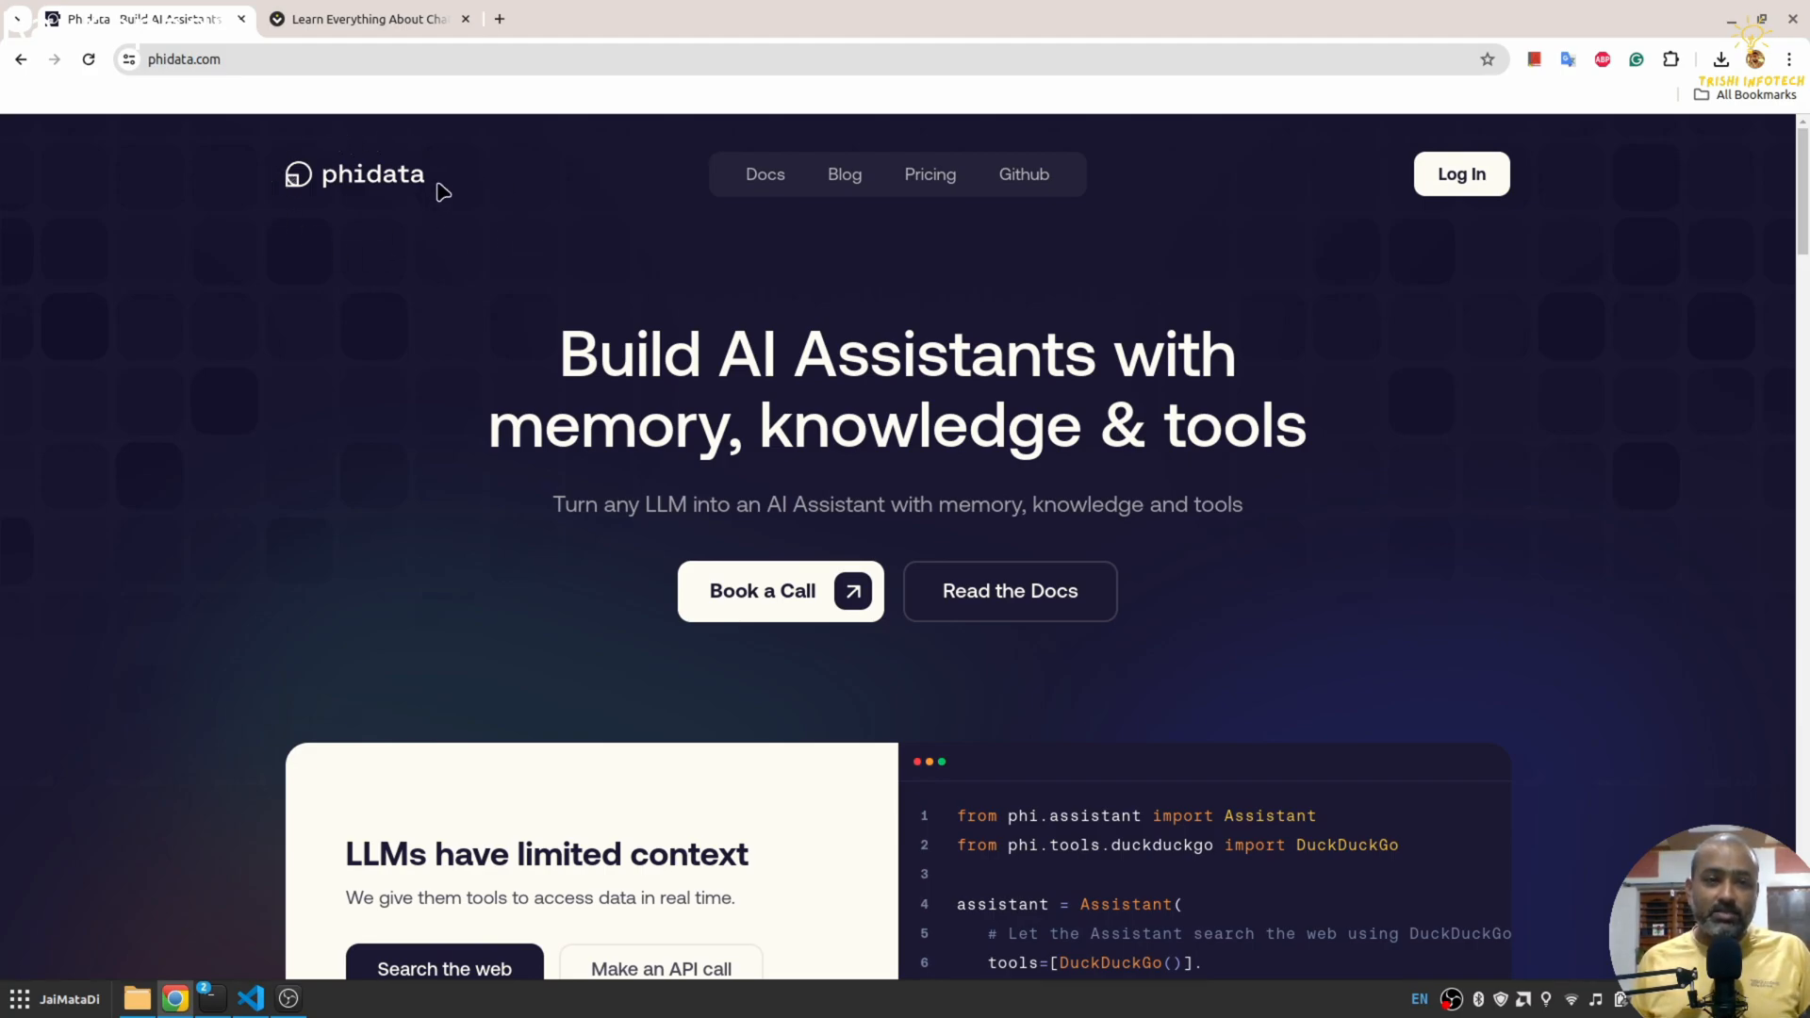
mouse_move(340, 271)
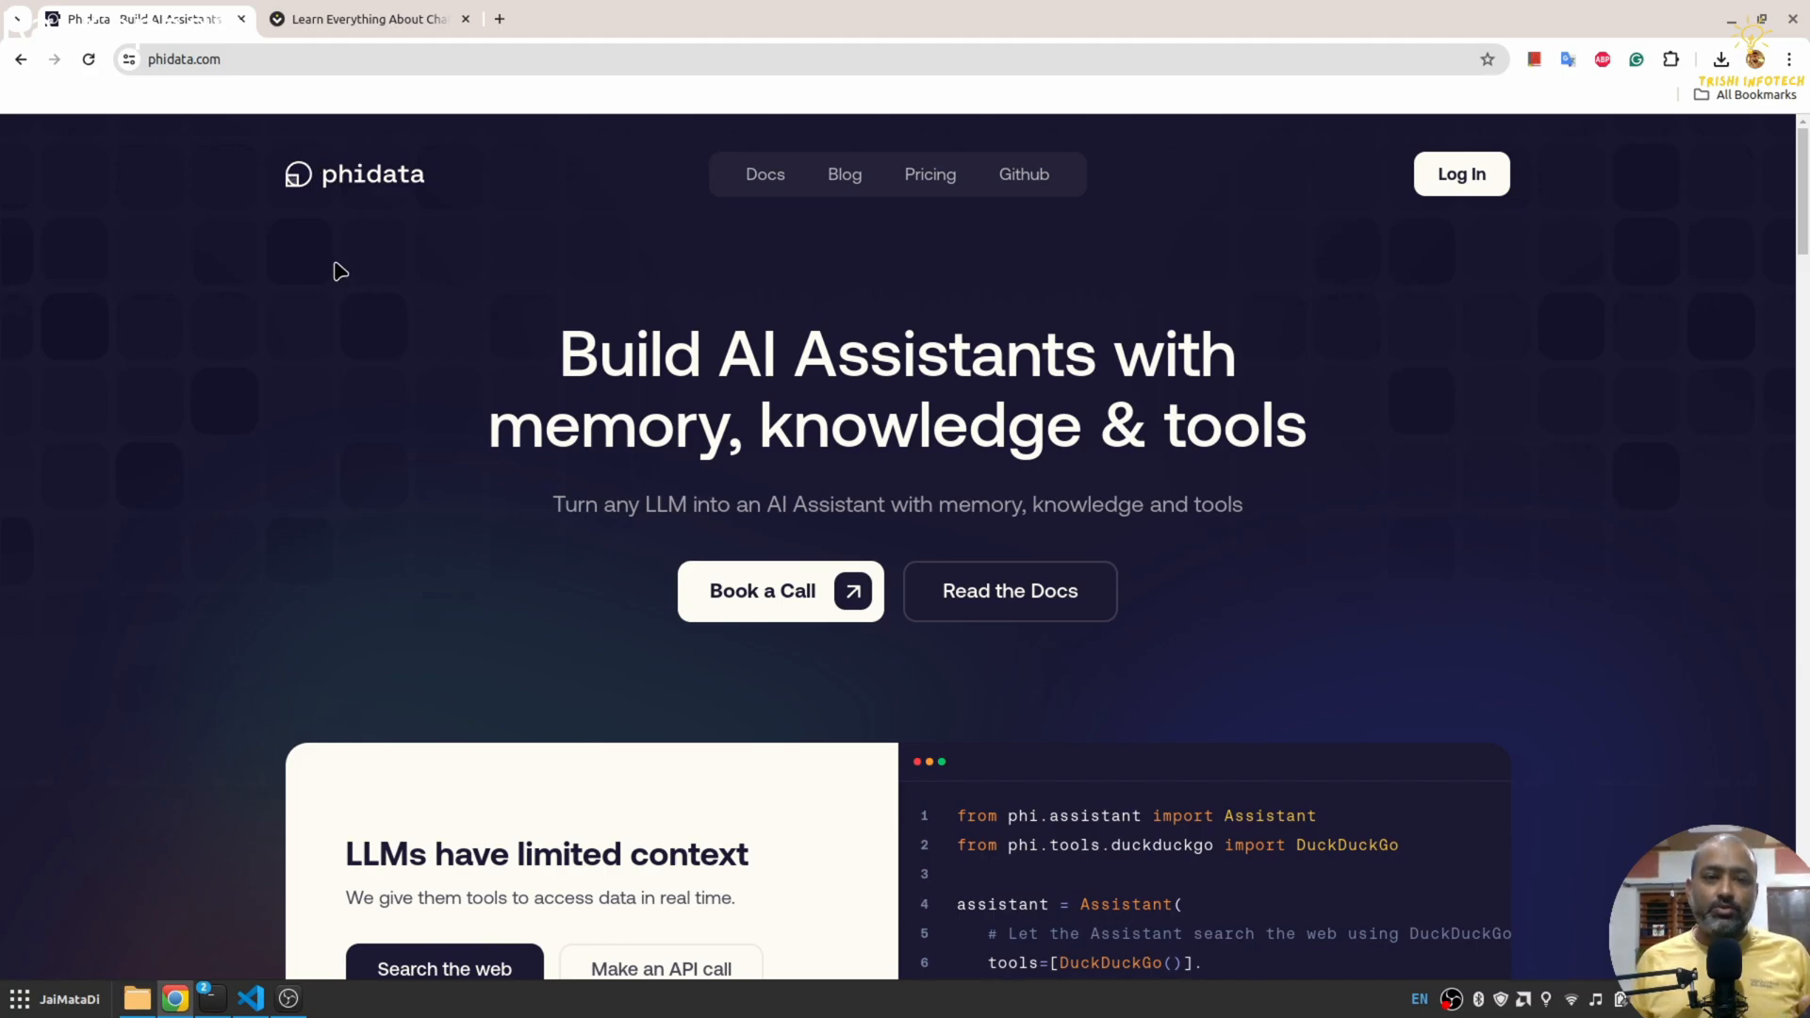
mouse_move(325, 174)
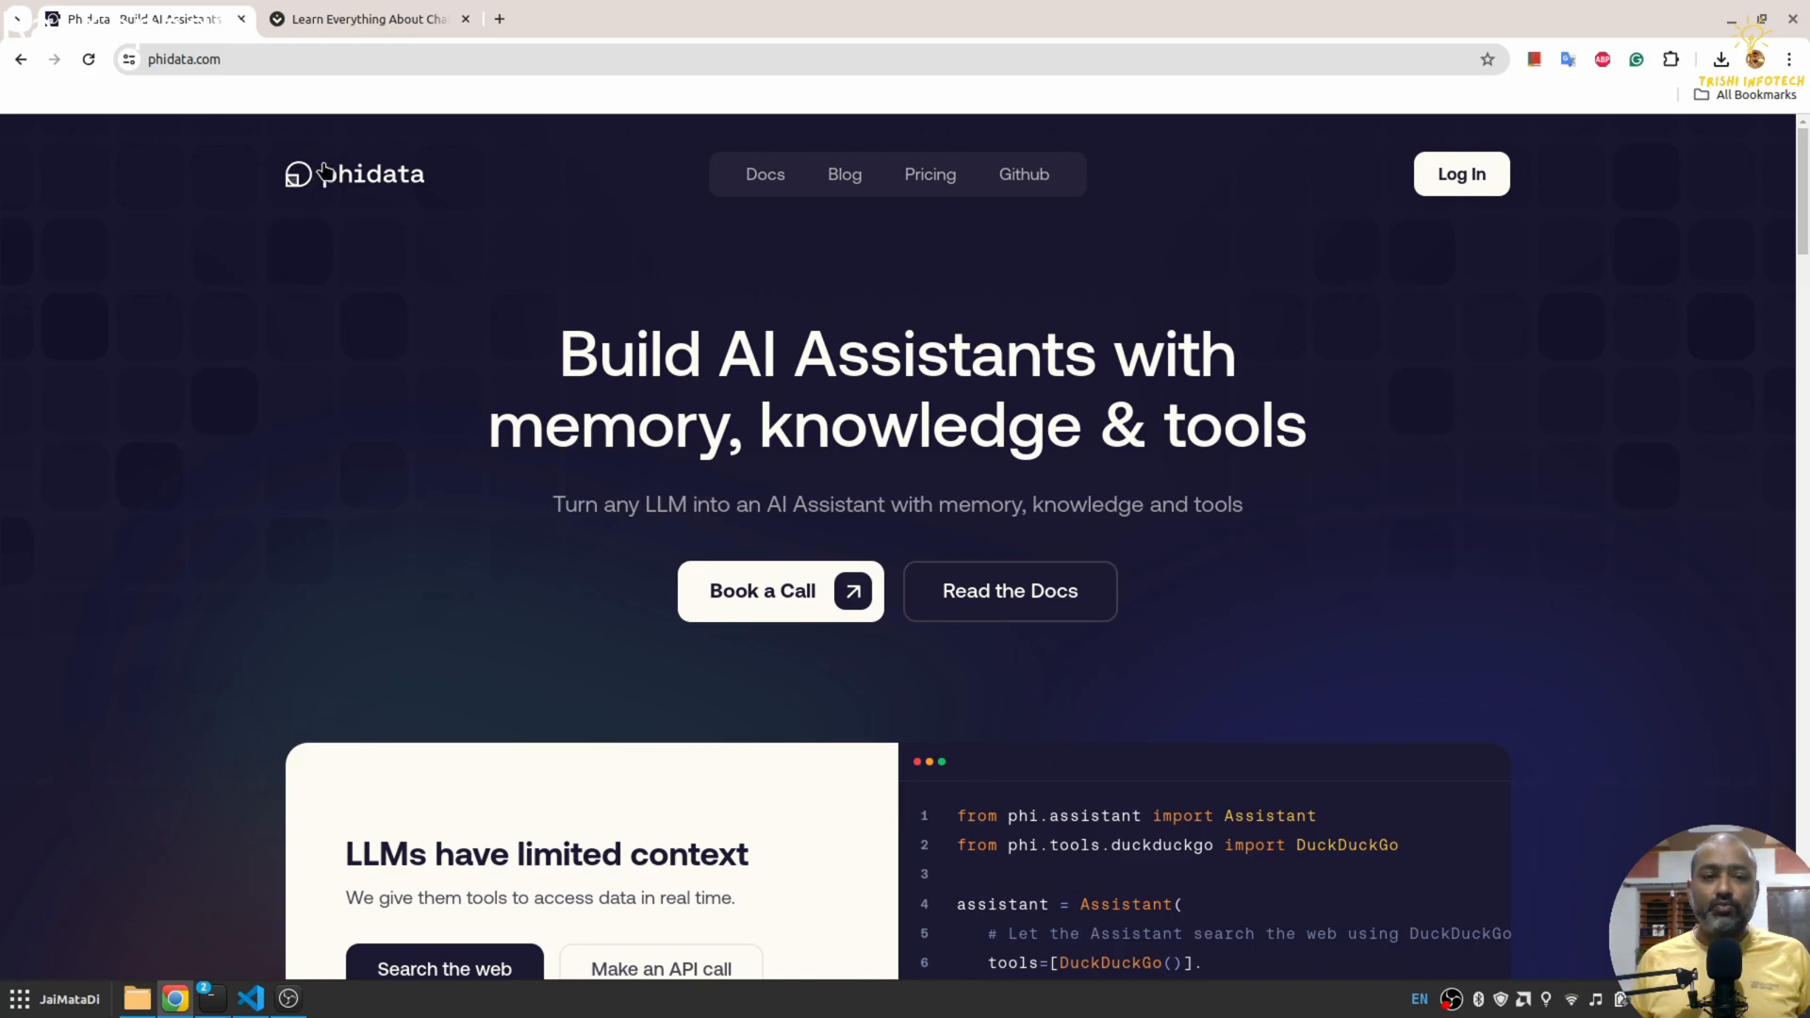
mouse_move(438, 199)
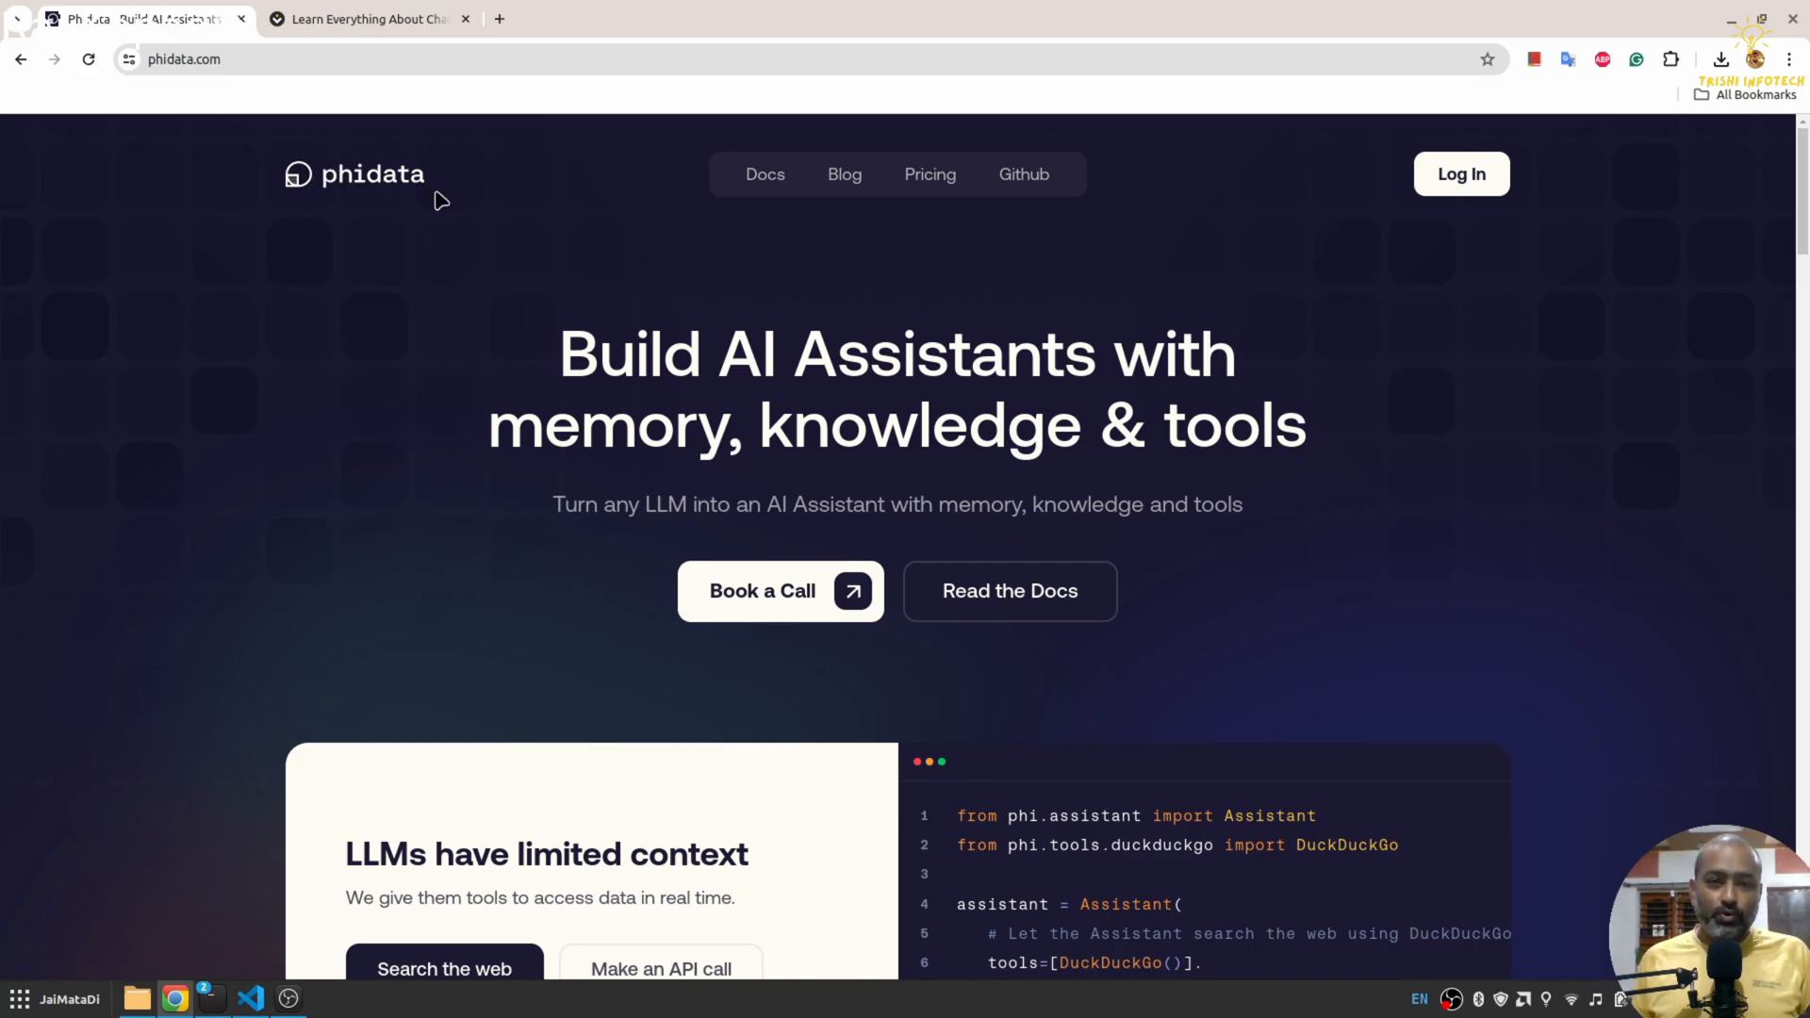
mouse_move(553, 192)
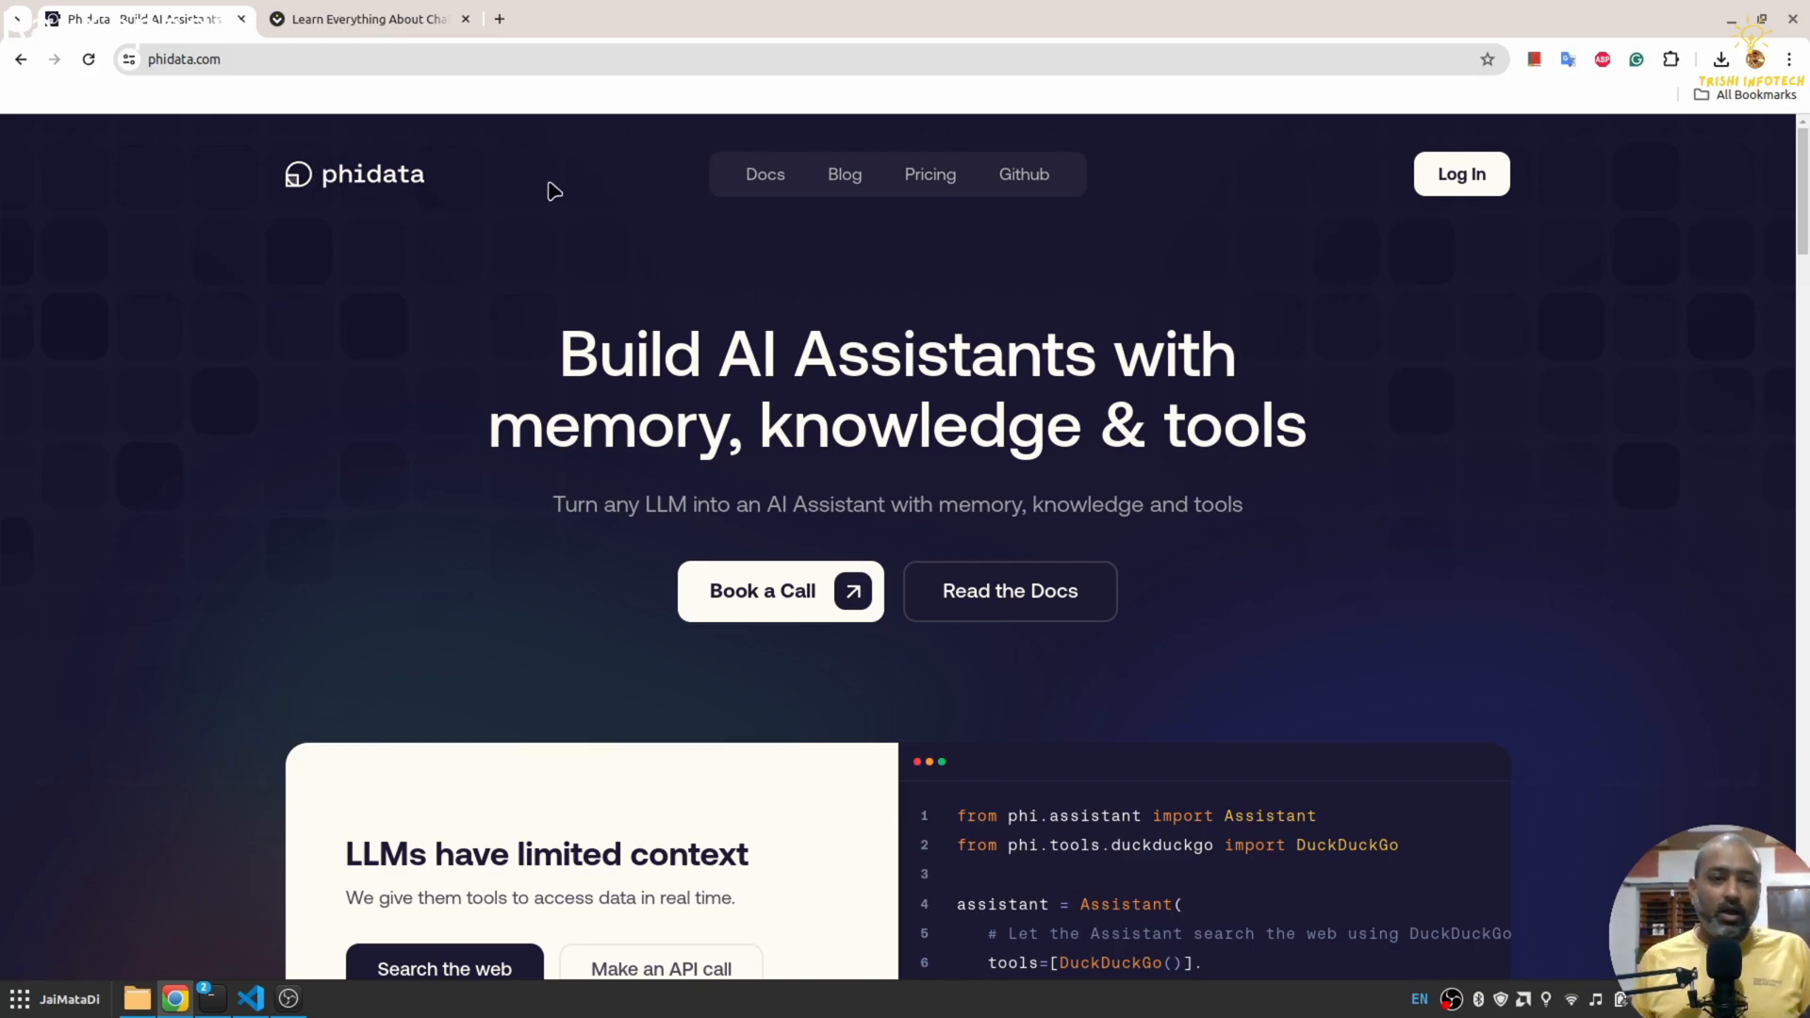
mouse_move(564, 185)
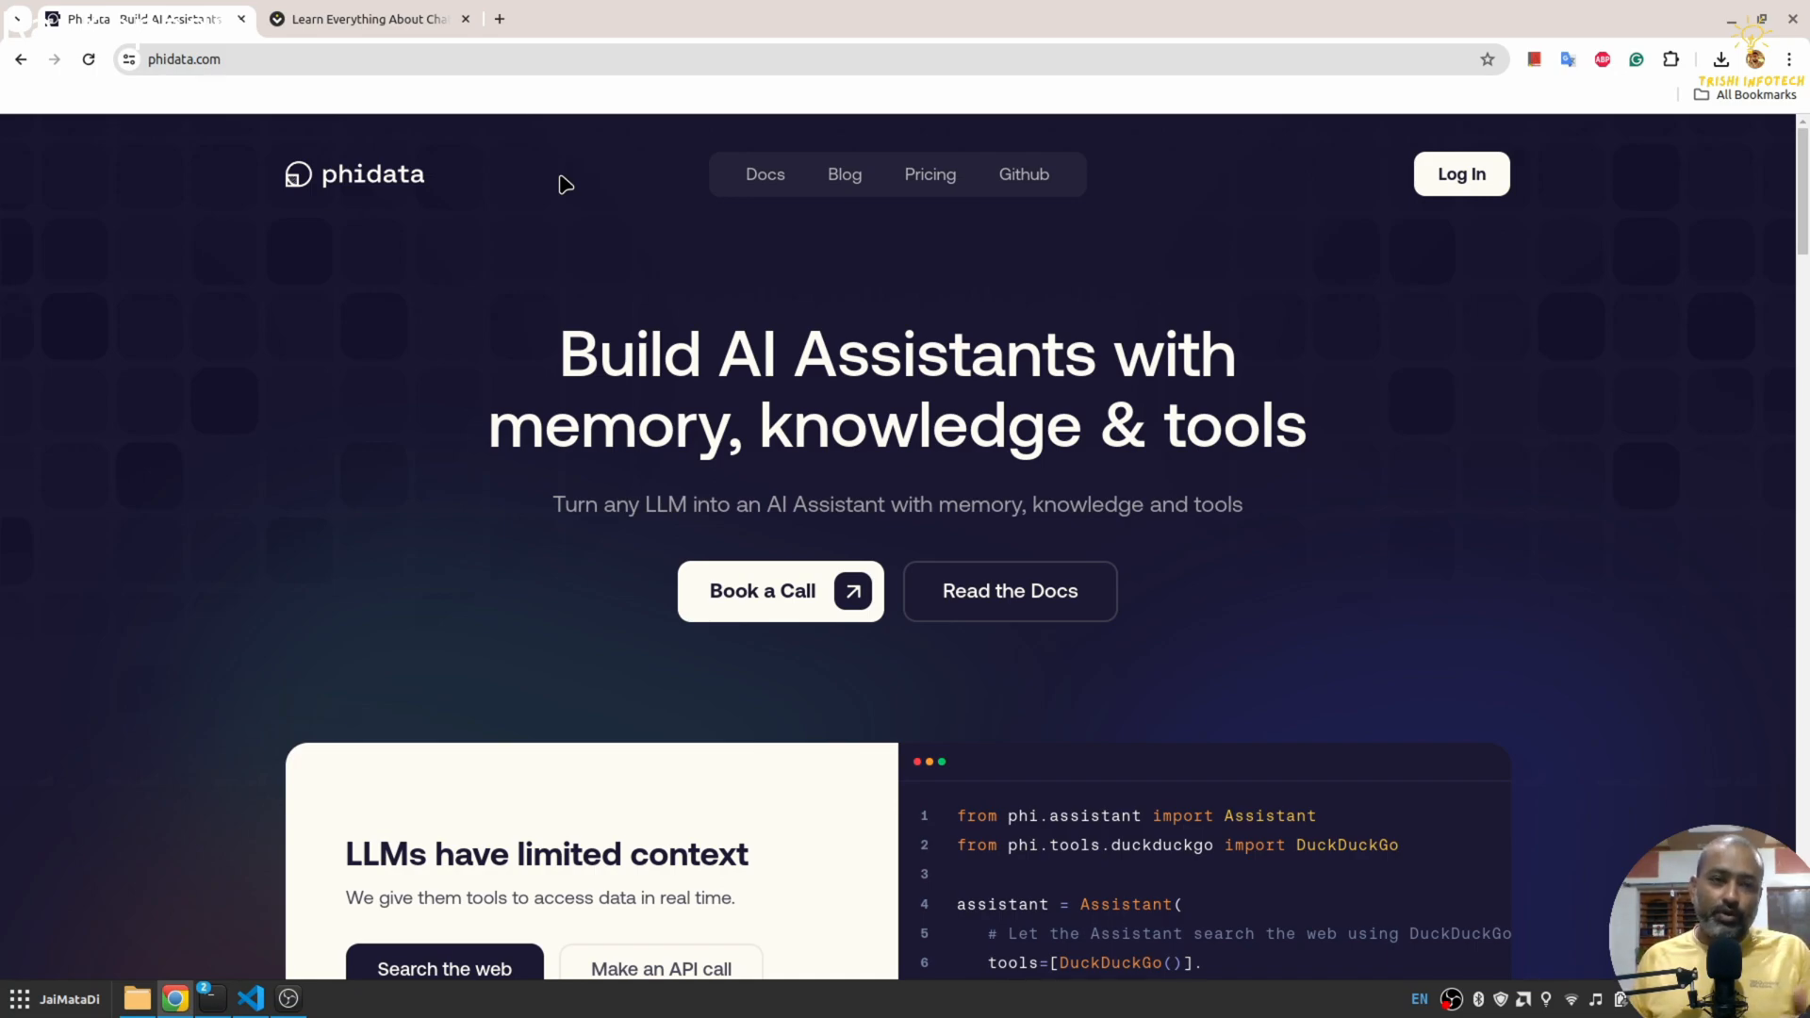
mouse_move(703, 231)
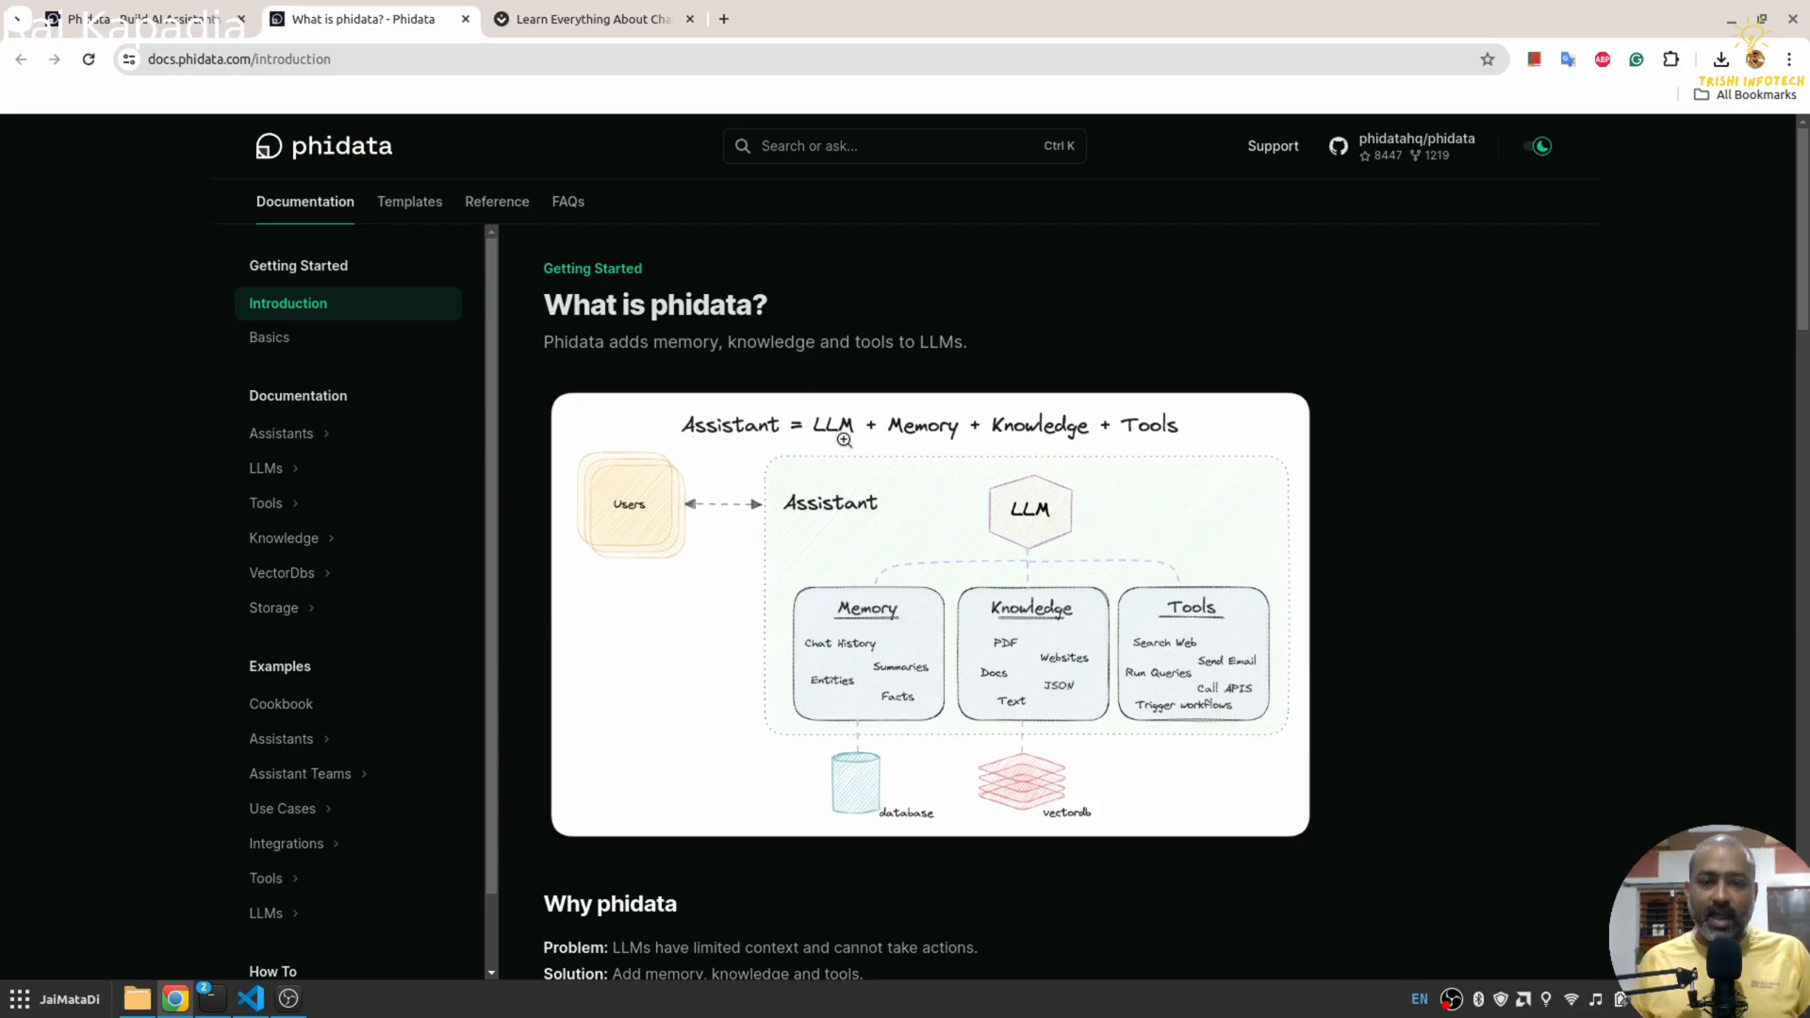
mouse_move(1137, 430)
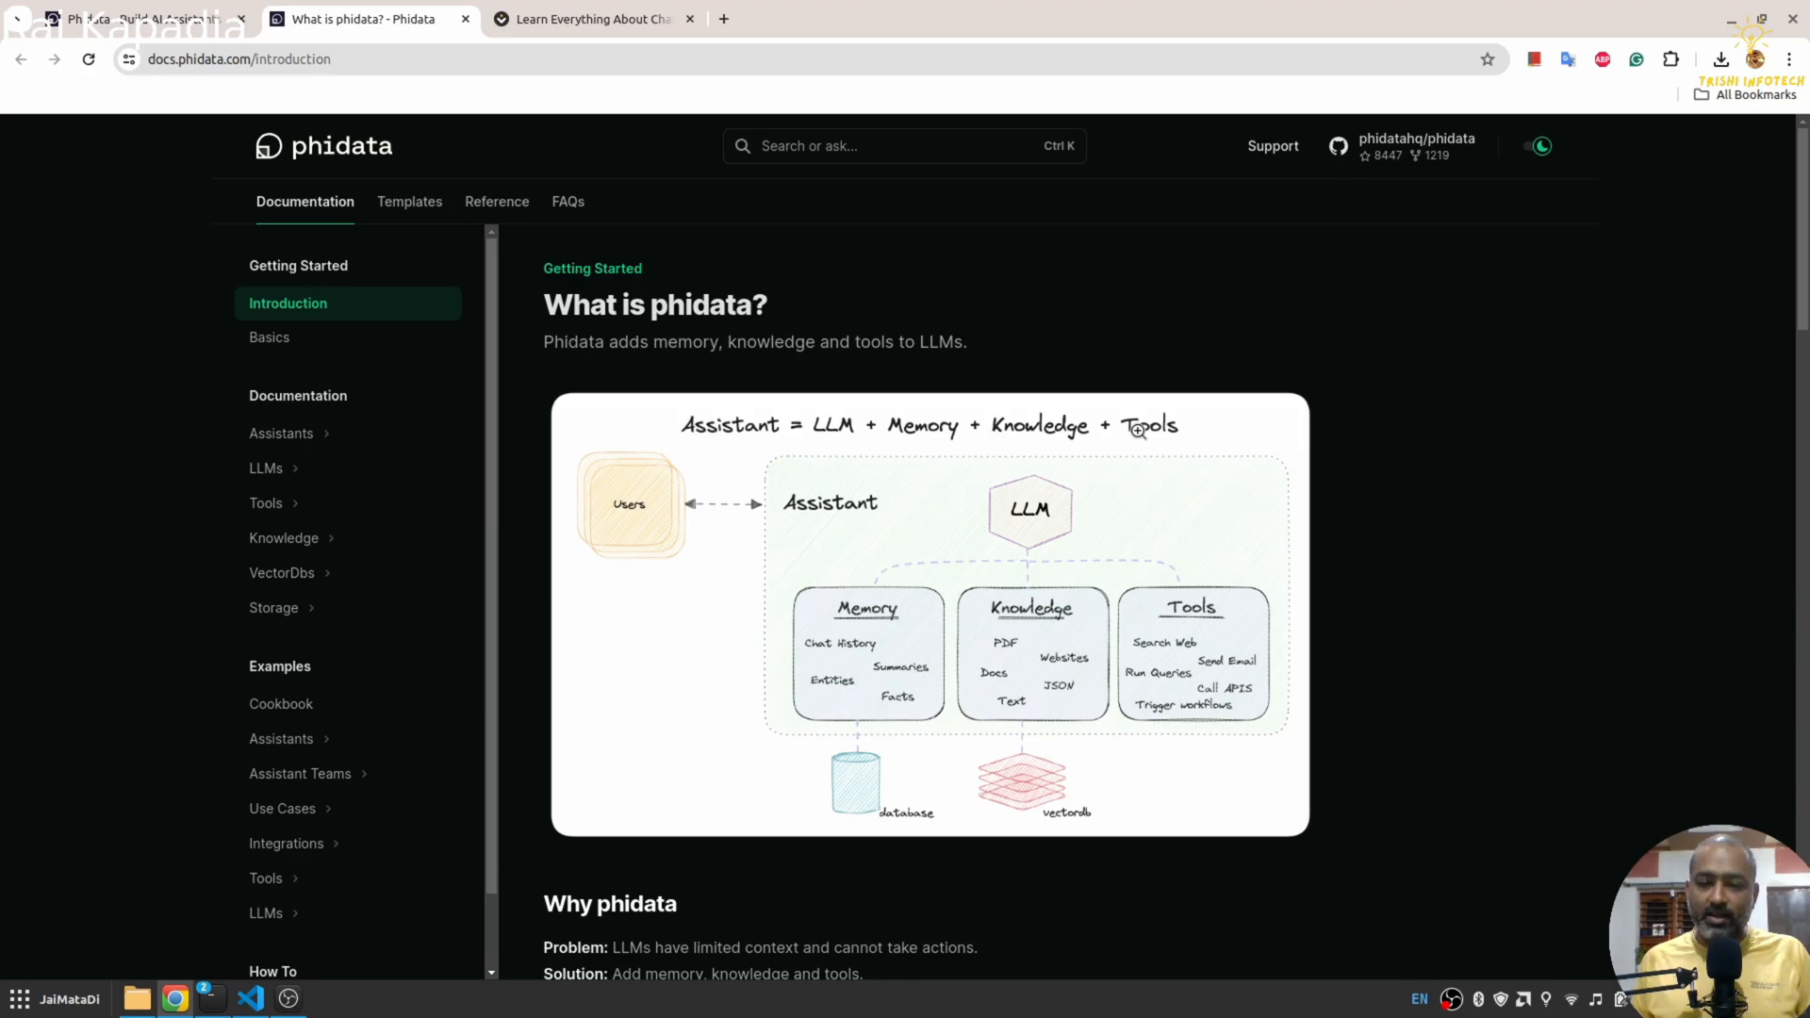
mouse_move(475, 440)
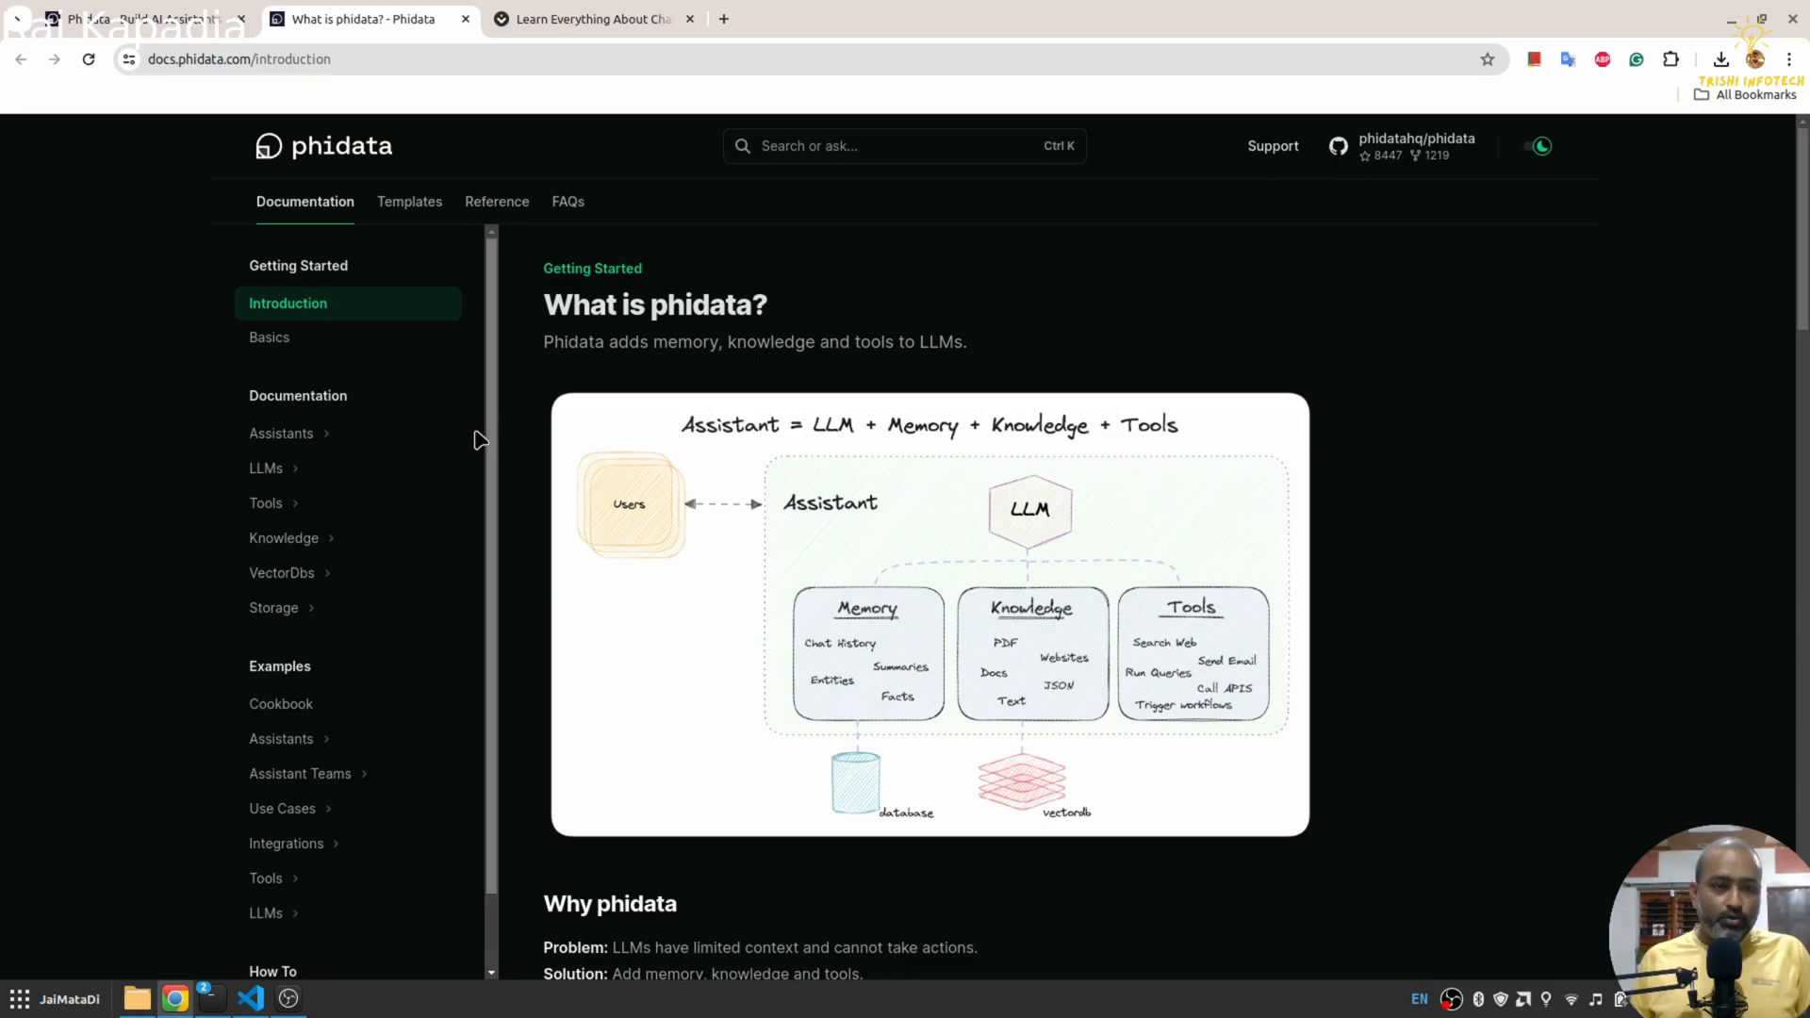
Open the Assistants introduction page and copy its assistant.py example code
left_click(281, 432)
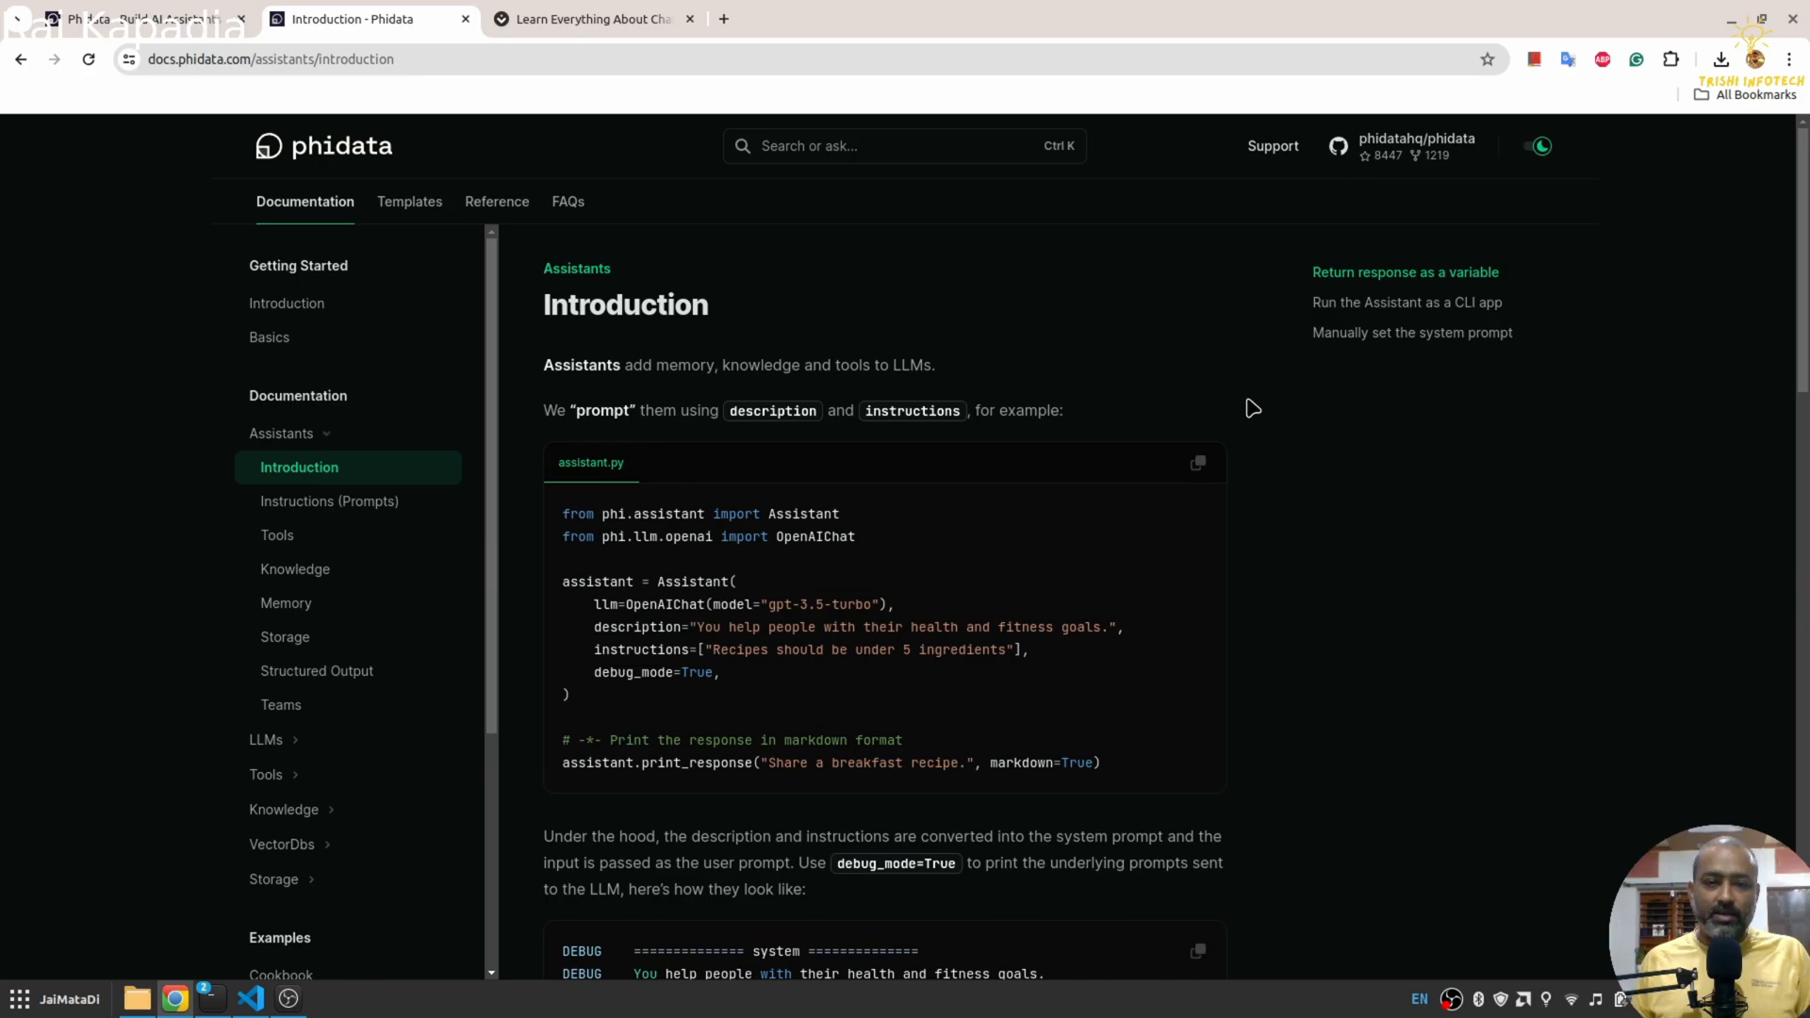
mouse_move(951, 546)
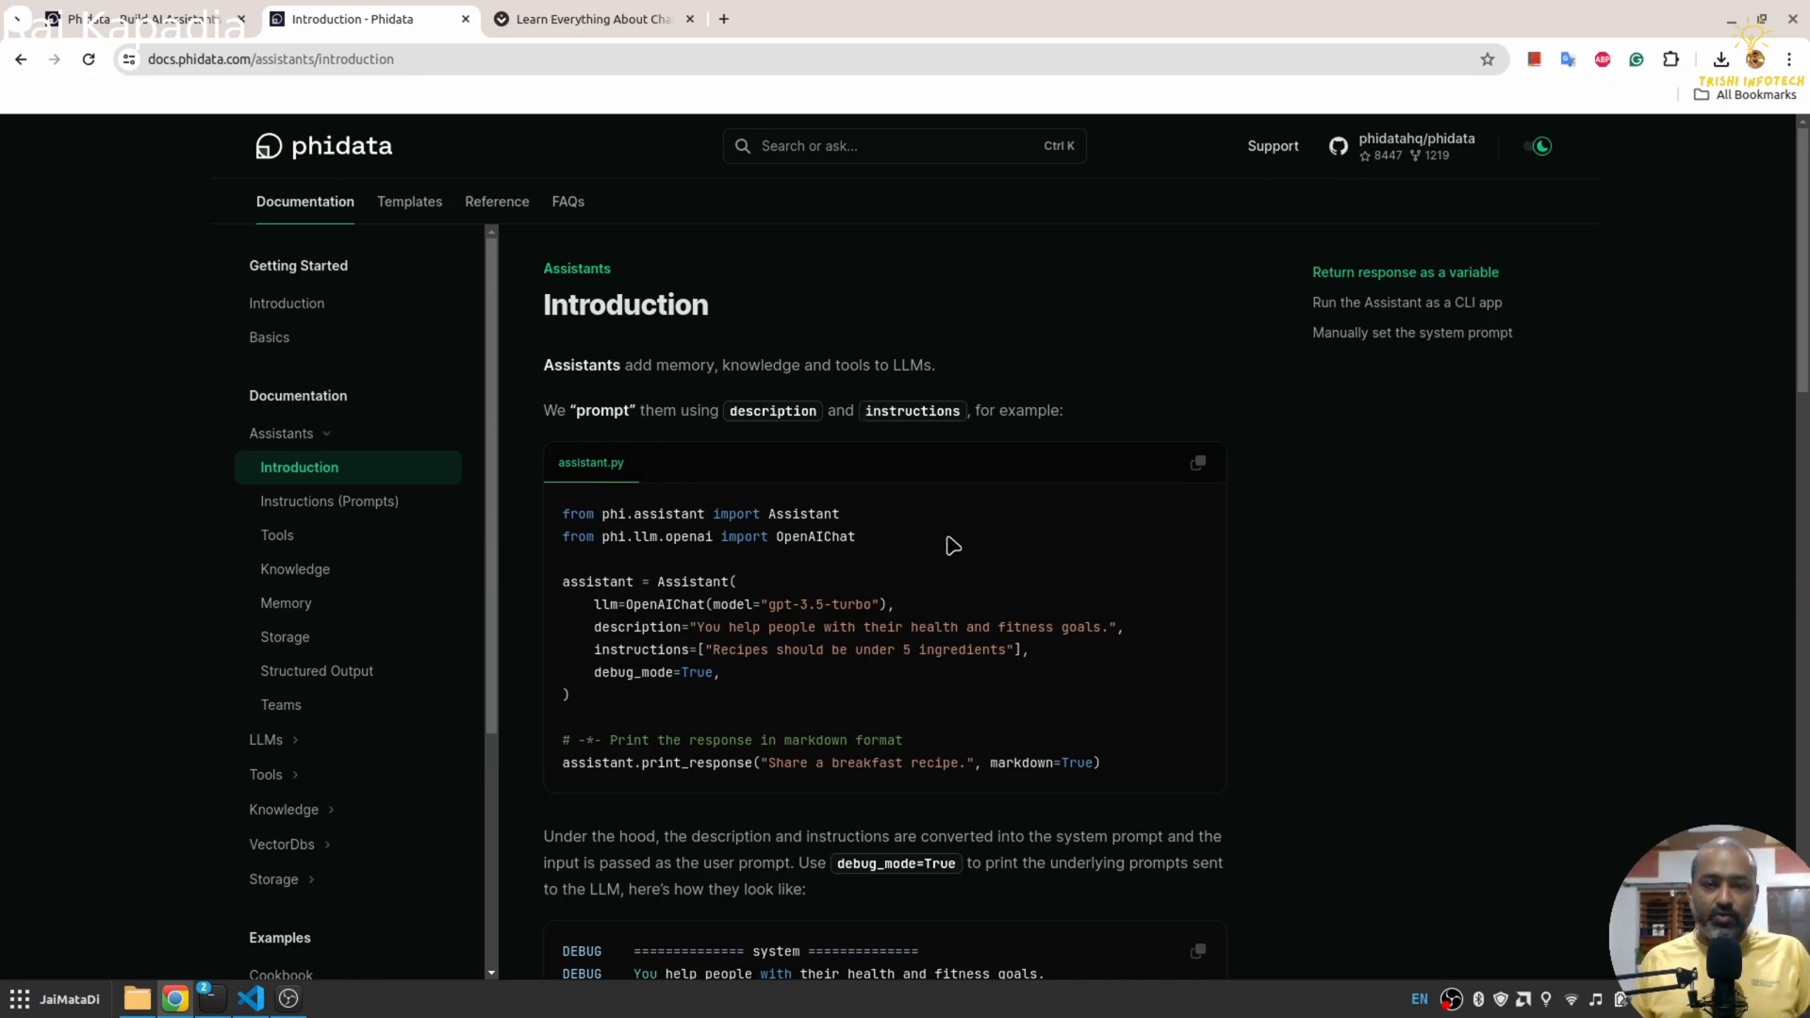
mouse_move(1197, 463)
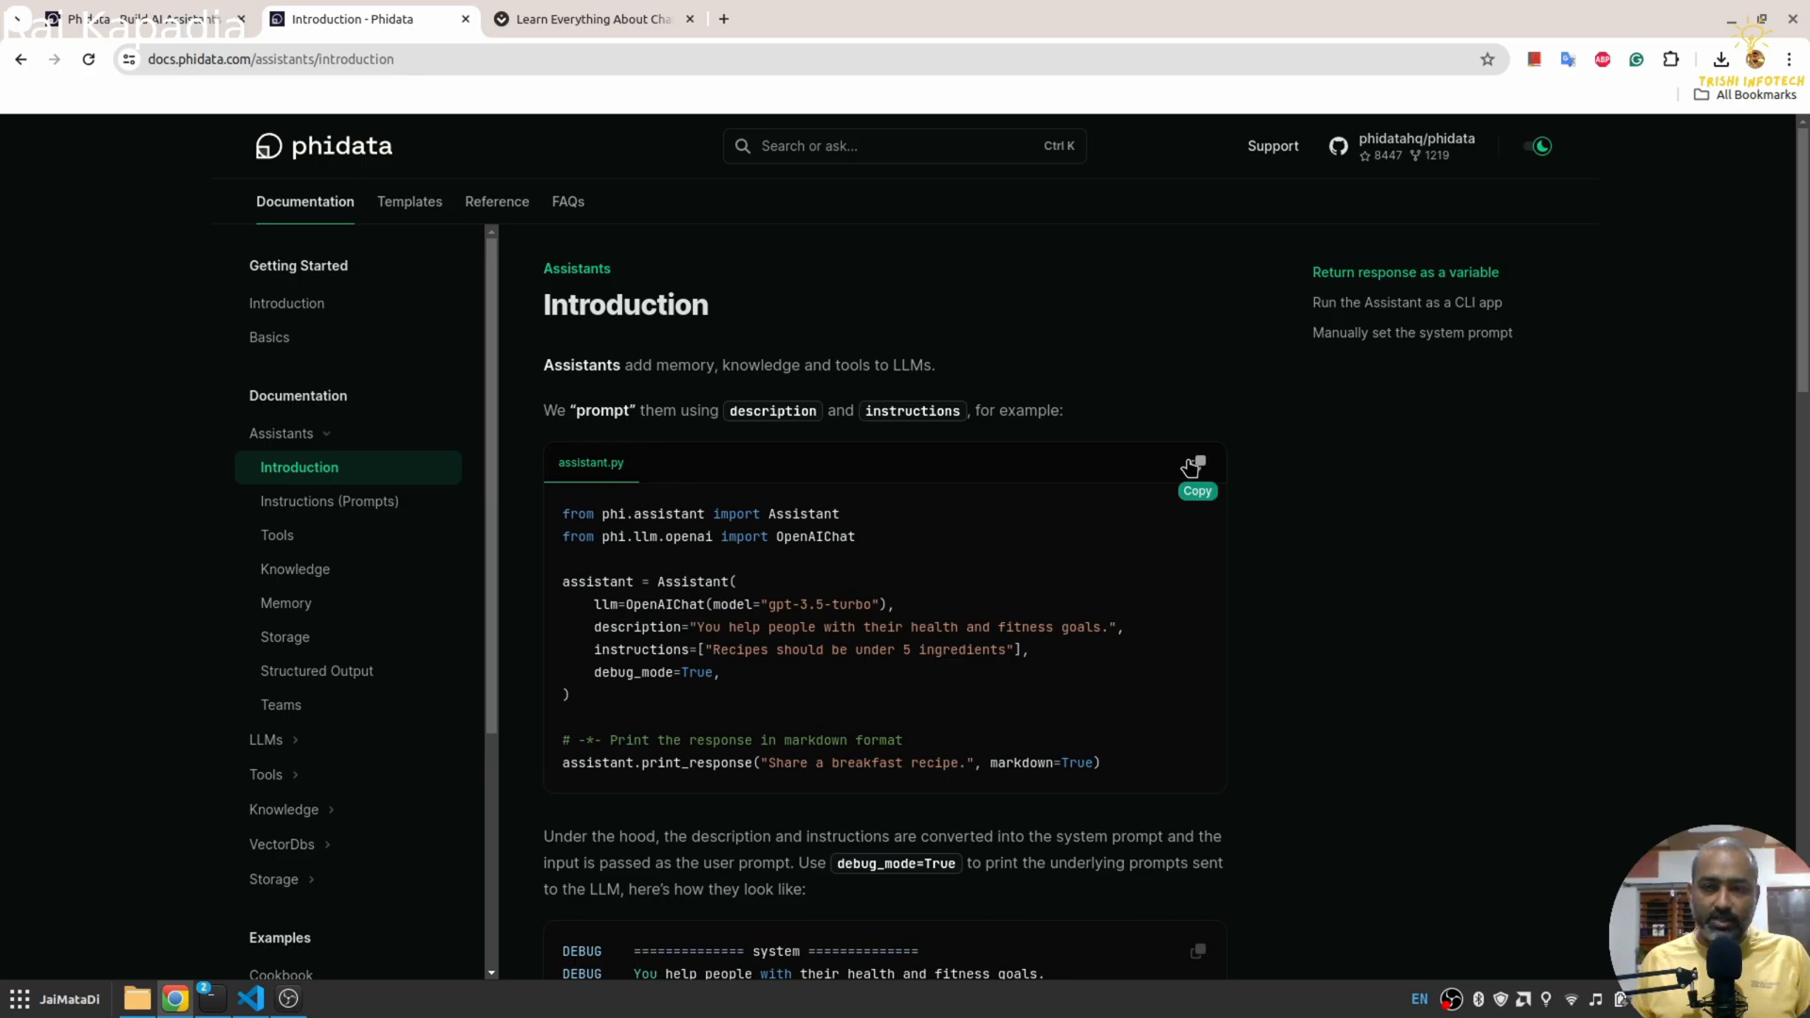
left_click(1196, 463)
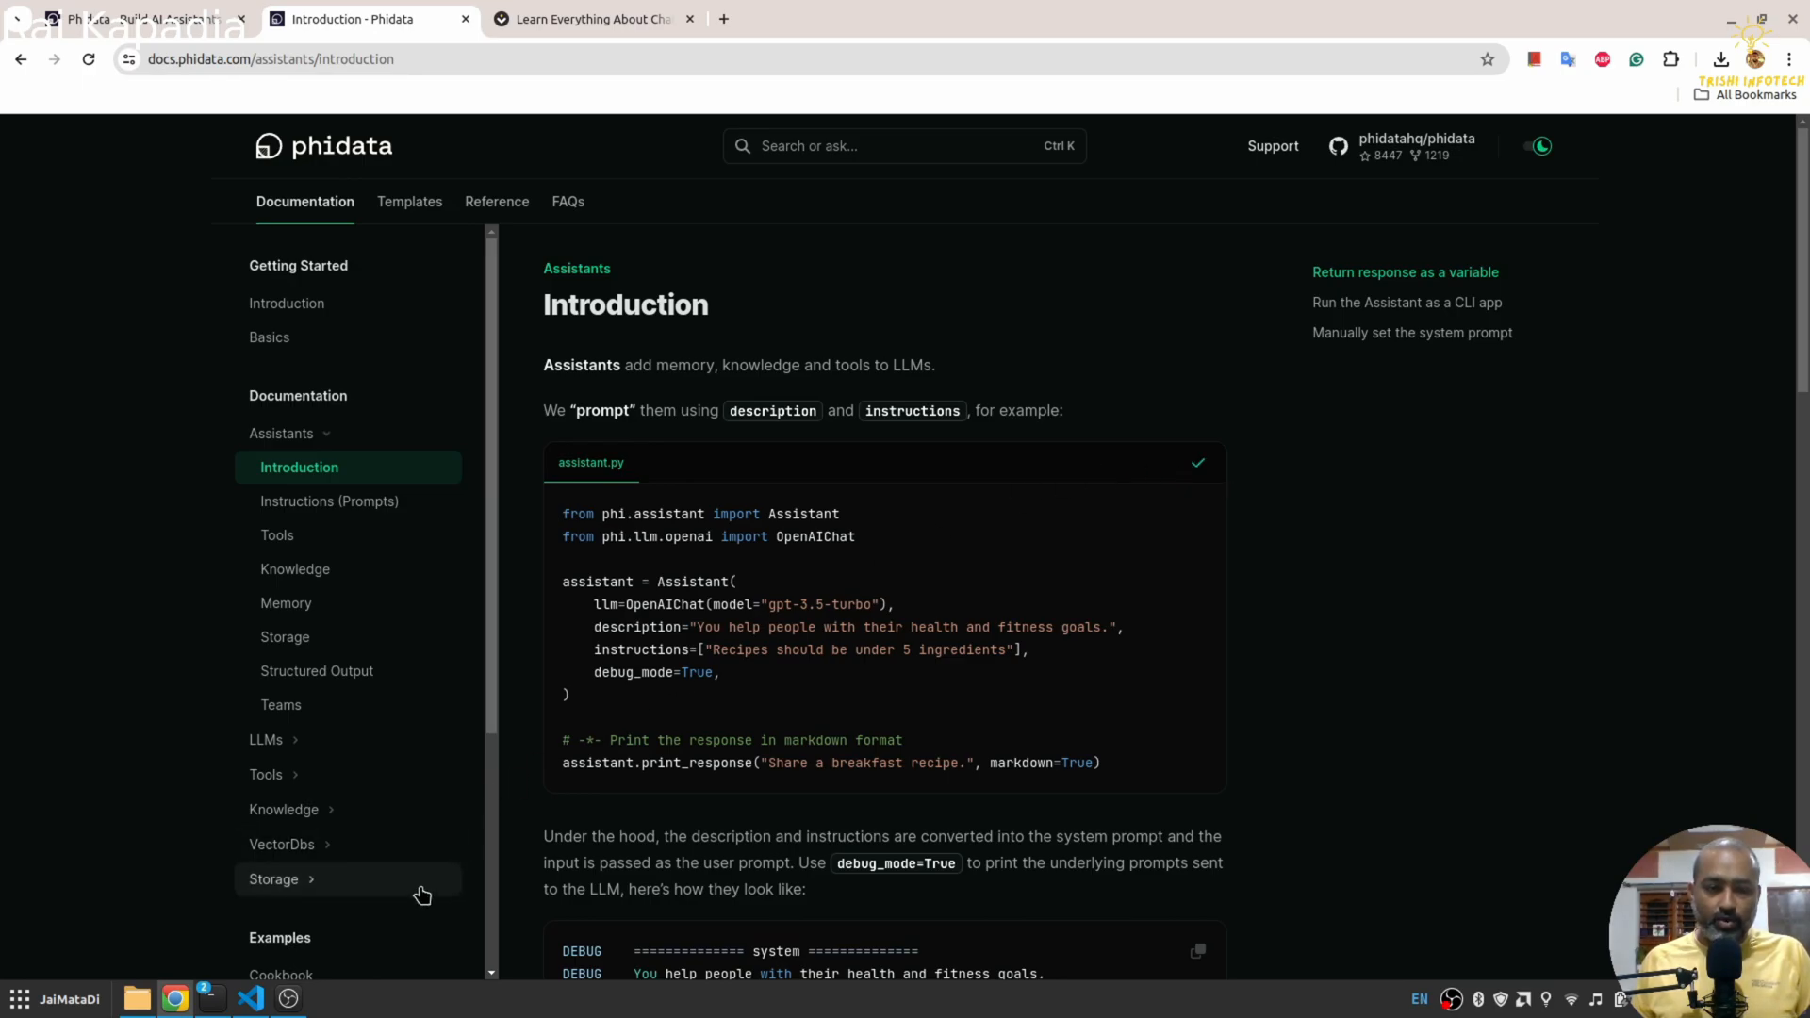
left_click(249, 998)
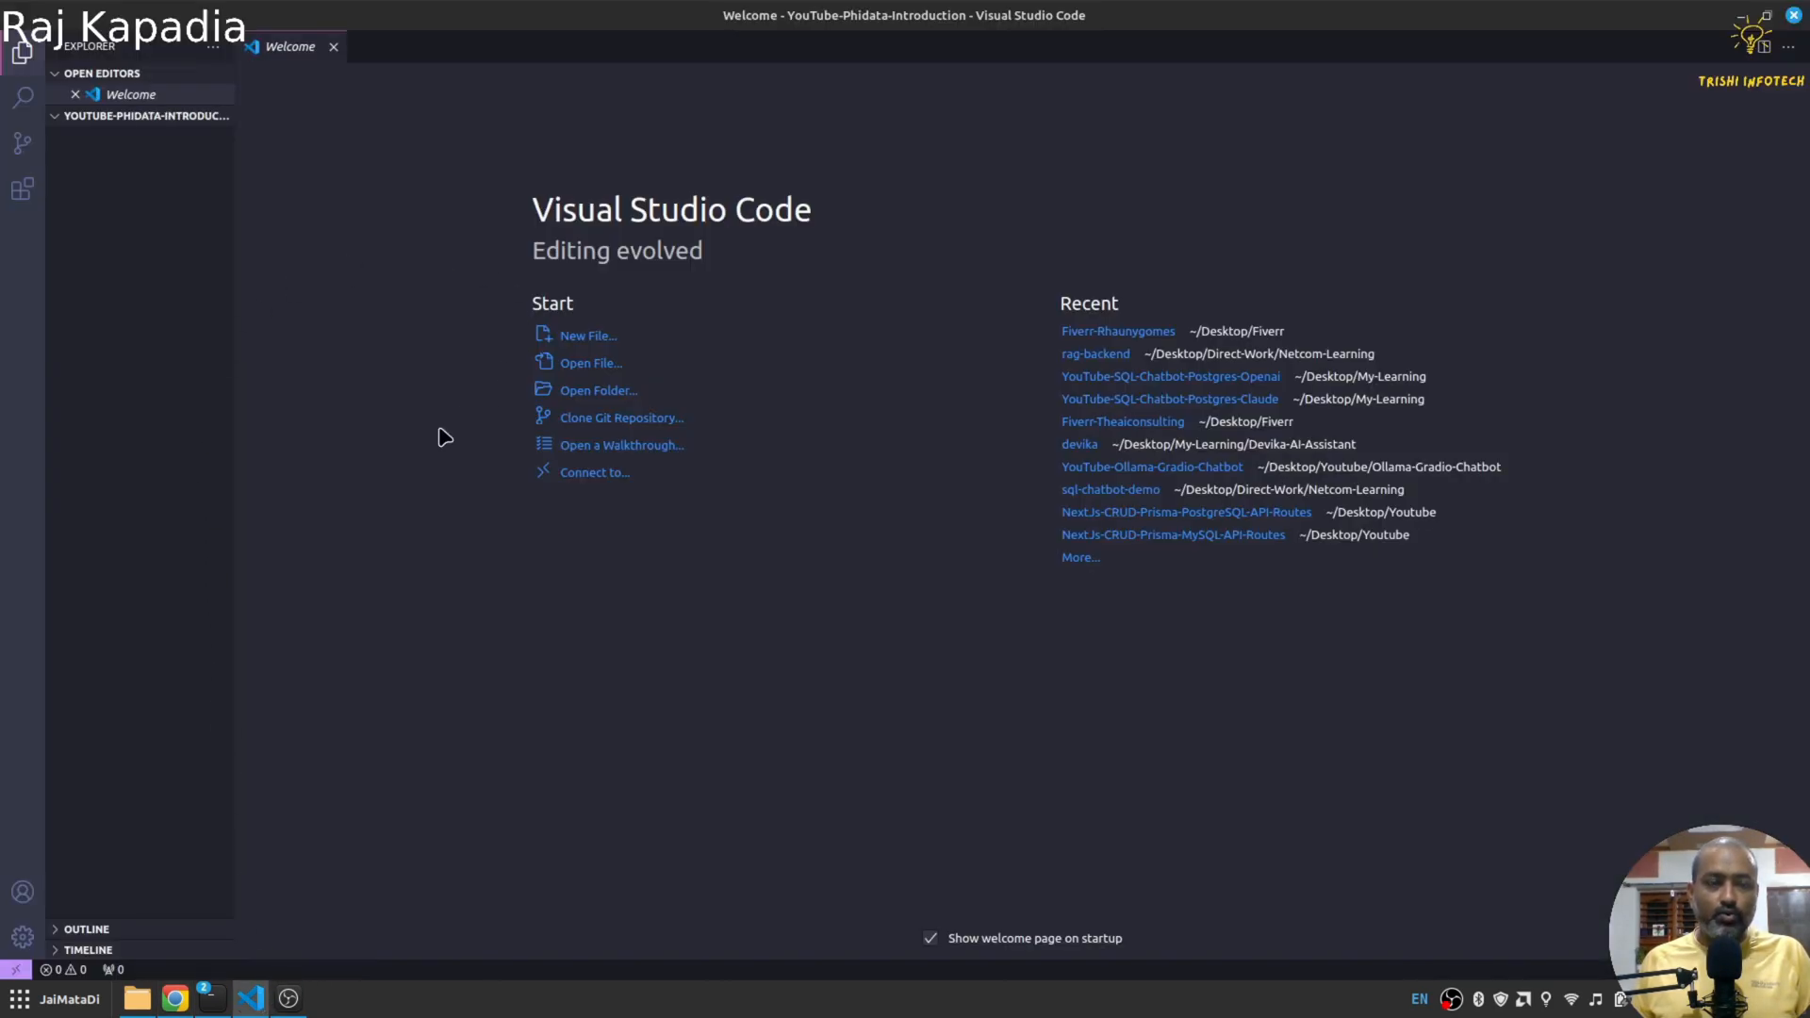
mouse_move(225, 998)
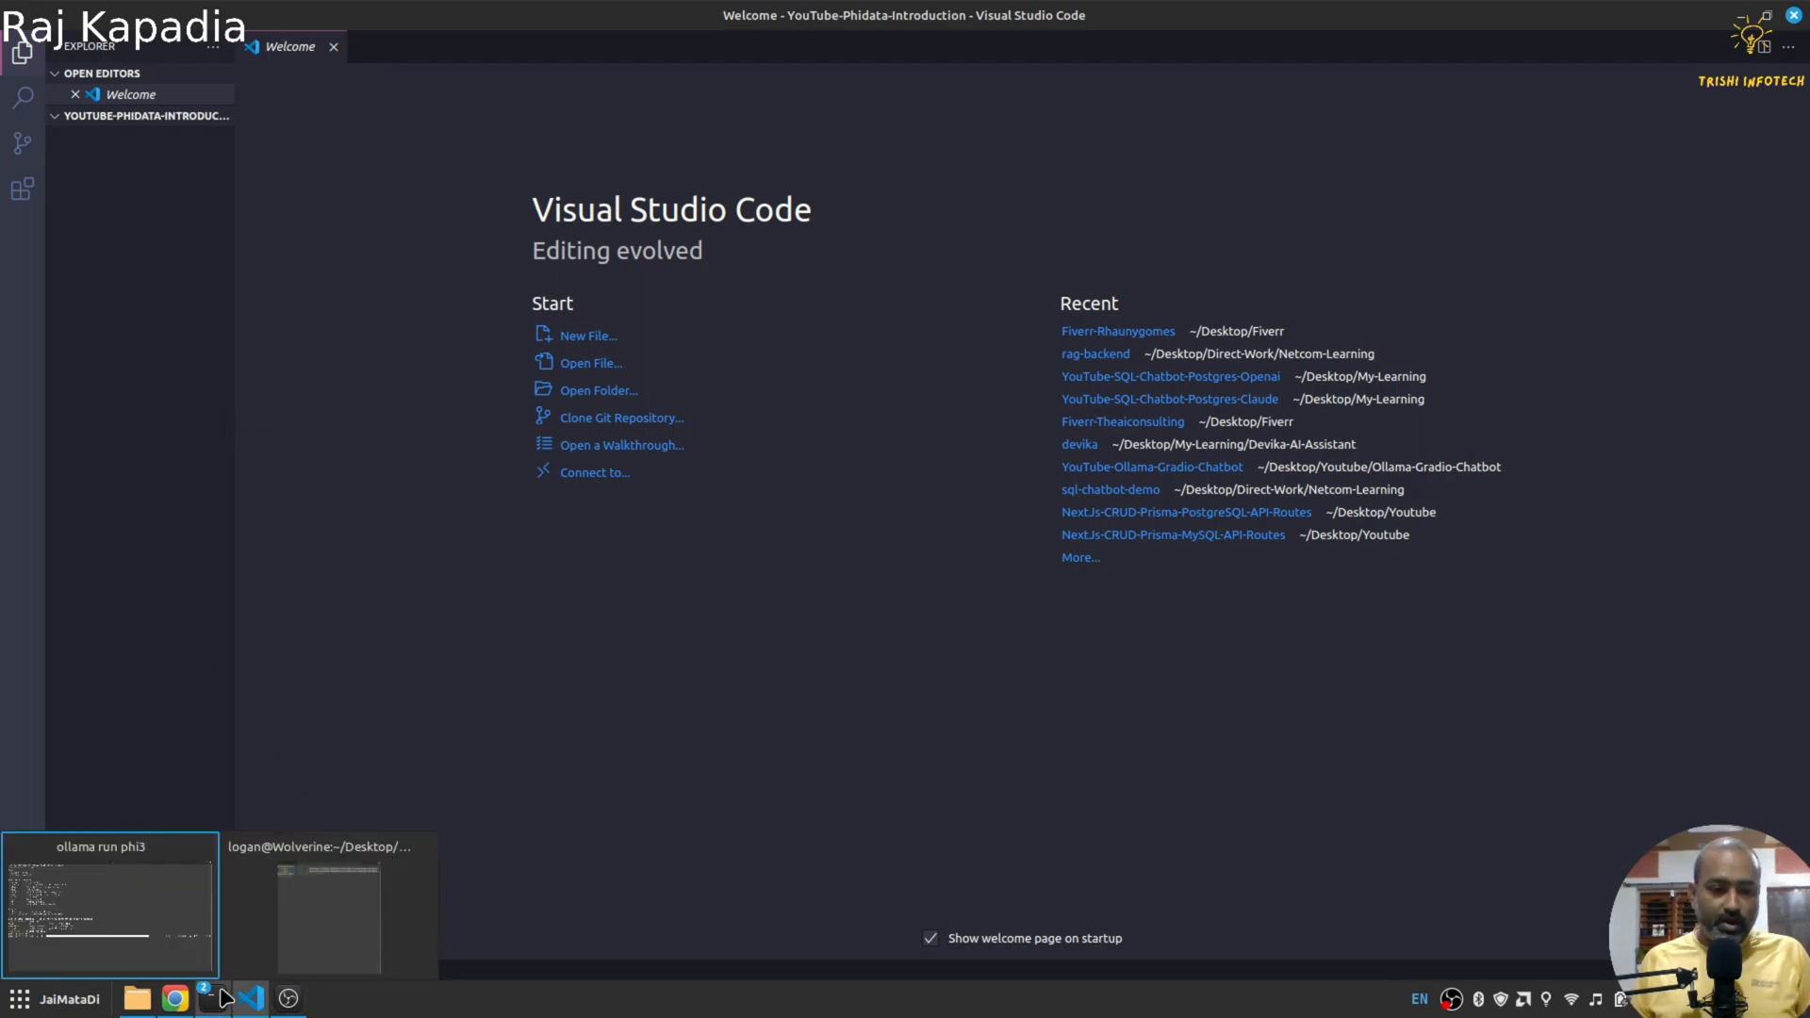
Create a 'venv' virtual environment and activate it with source venv/bin/activate
left_click(329, 917)
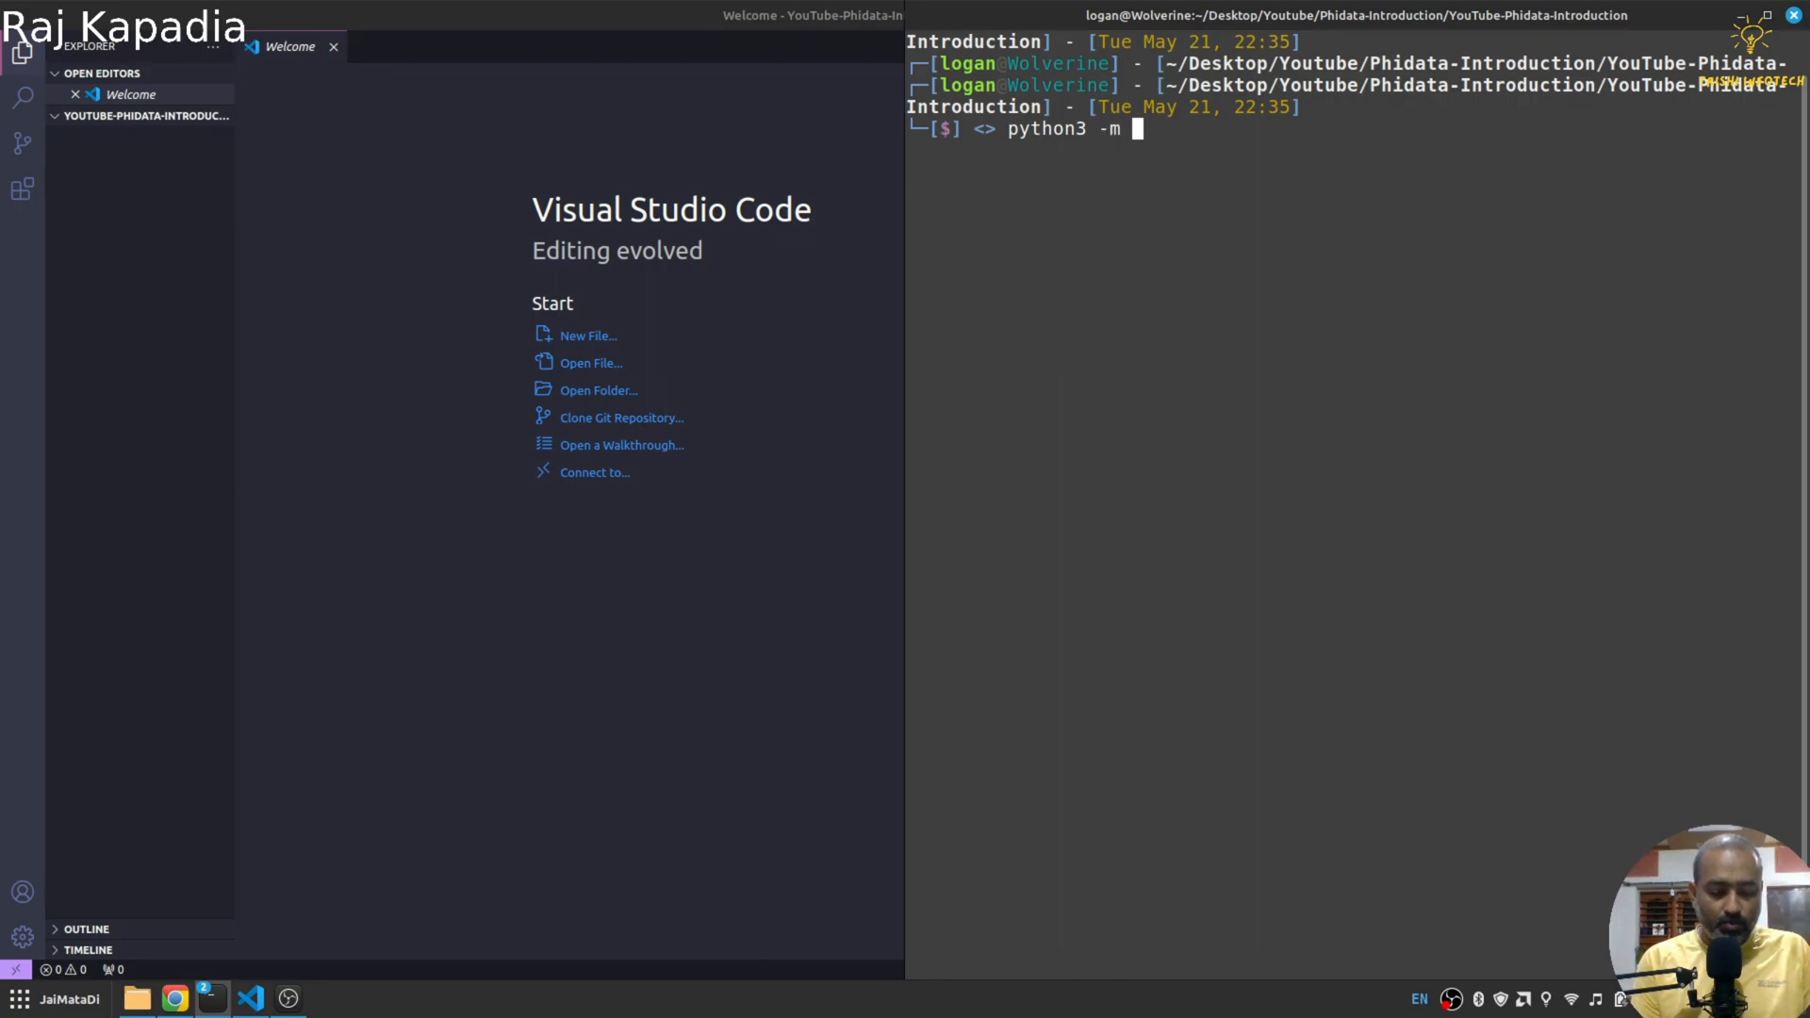
type("venv venv")
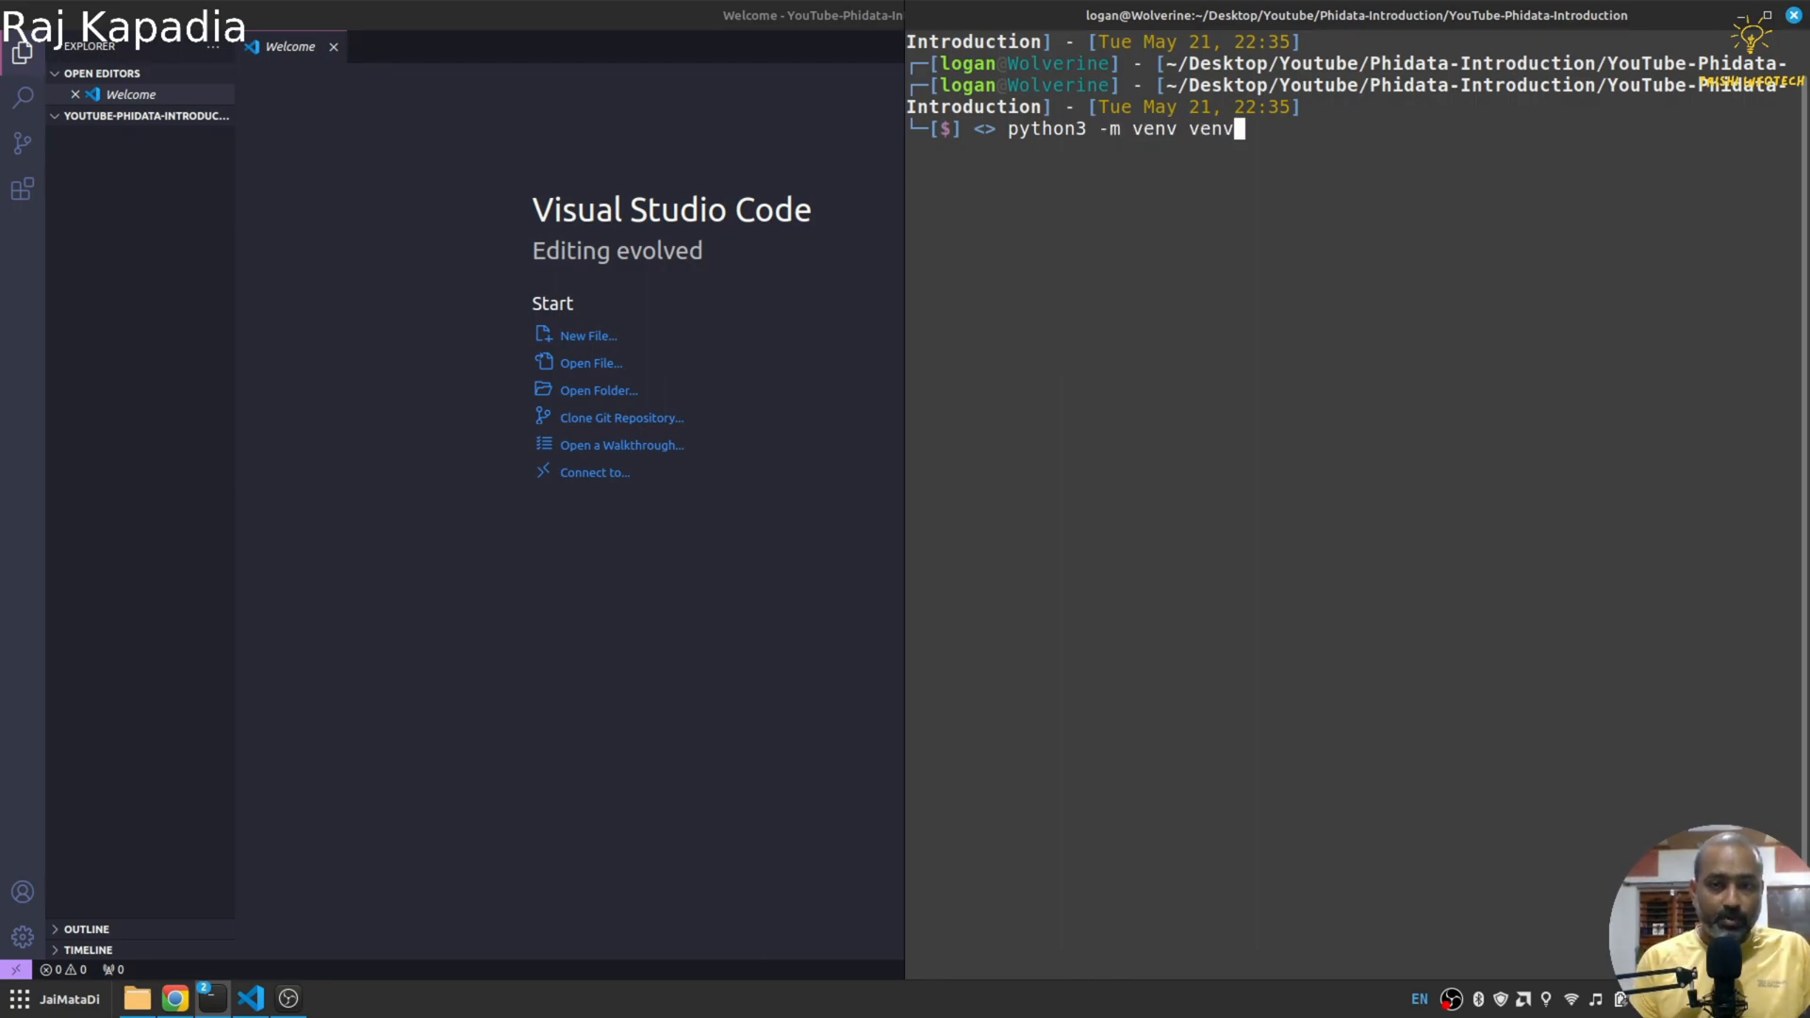
key("Return")
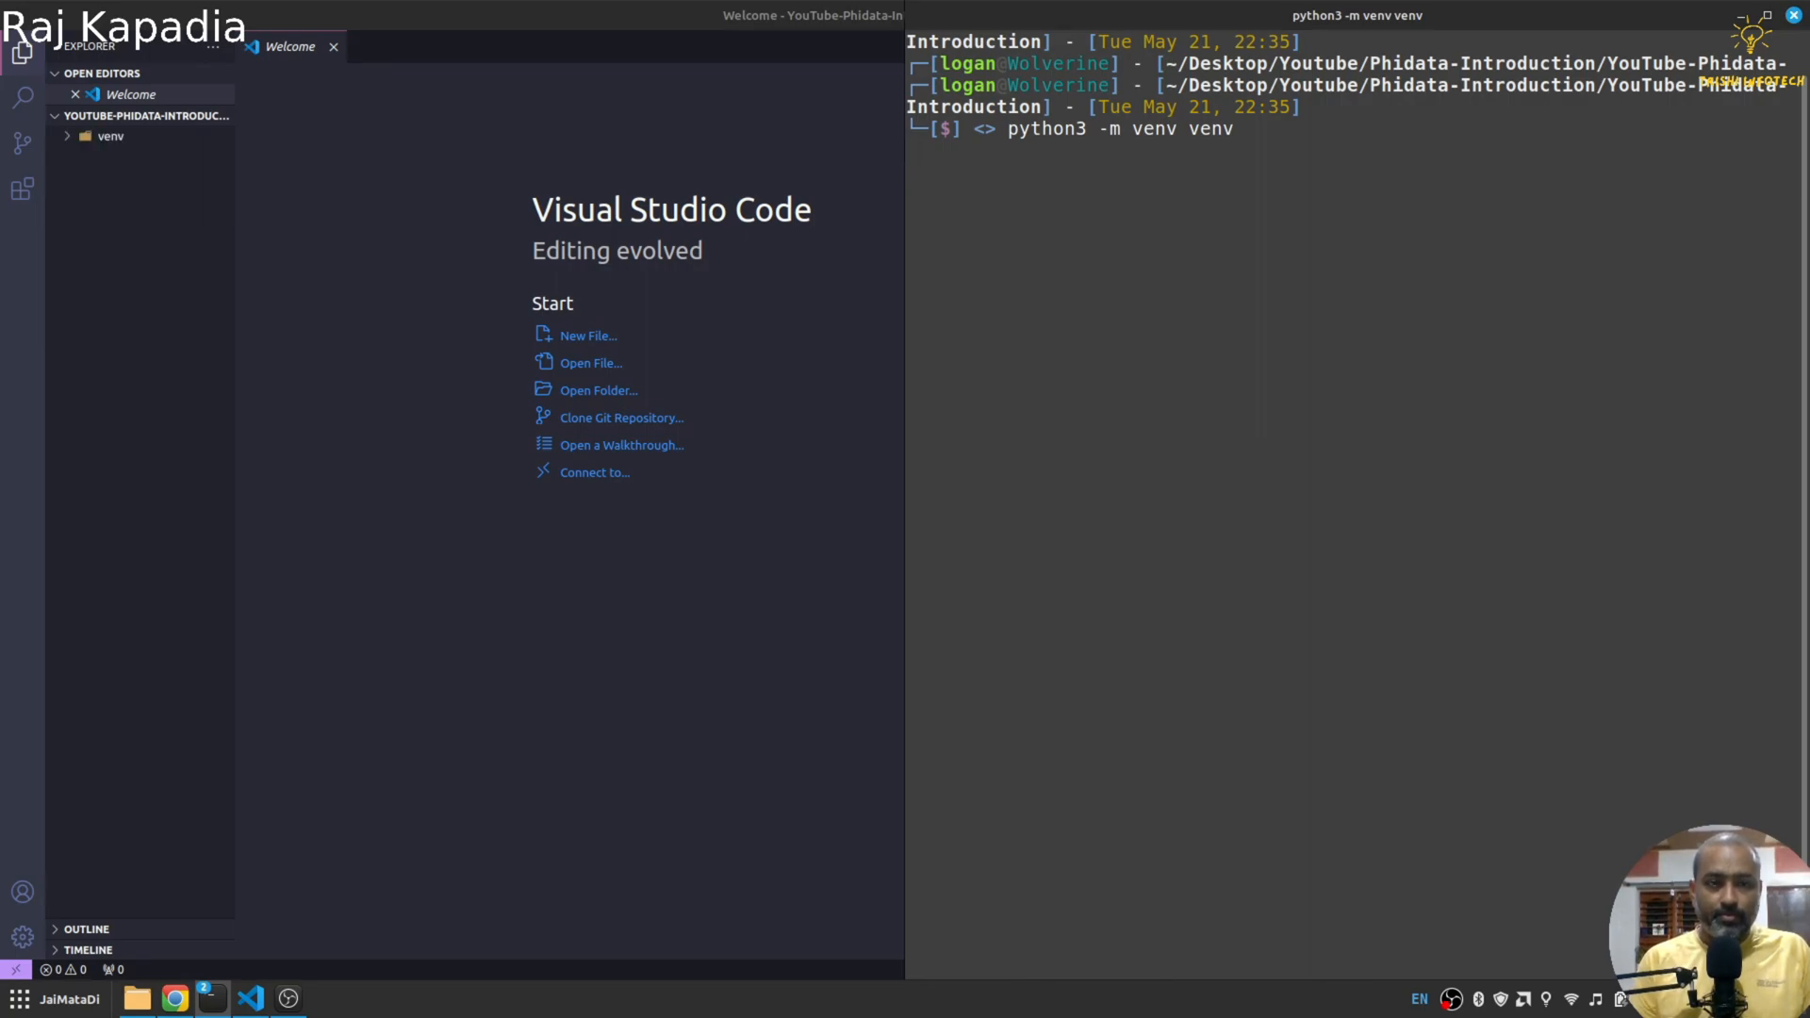
key("Return")
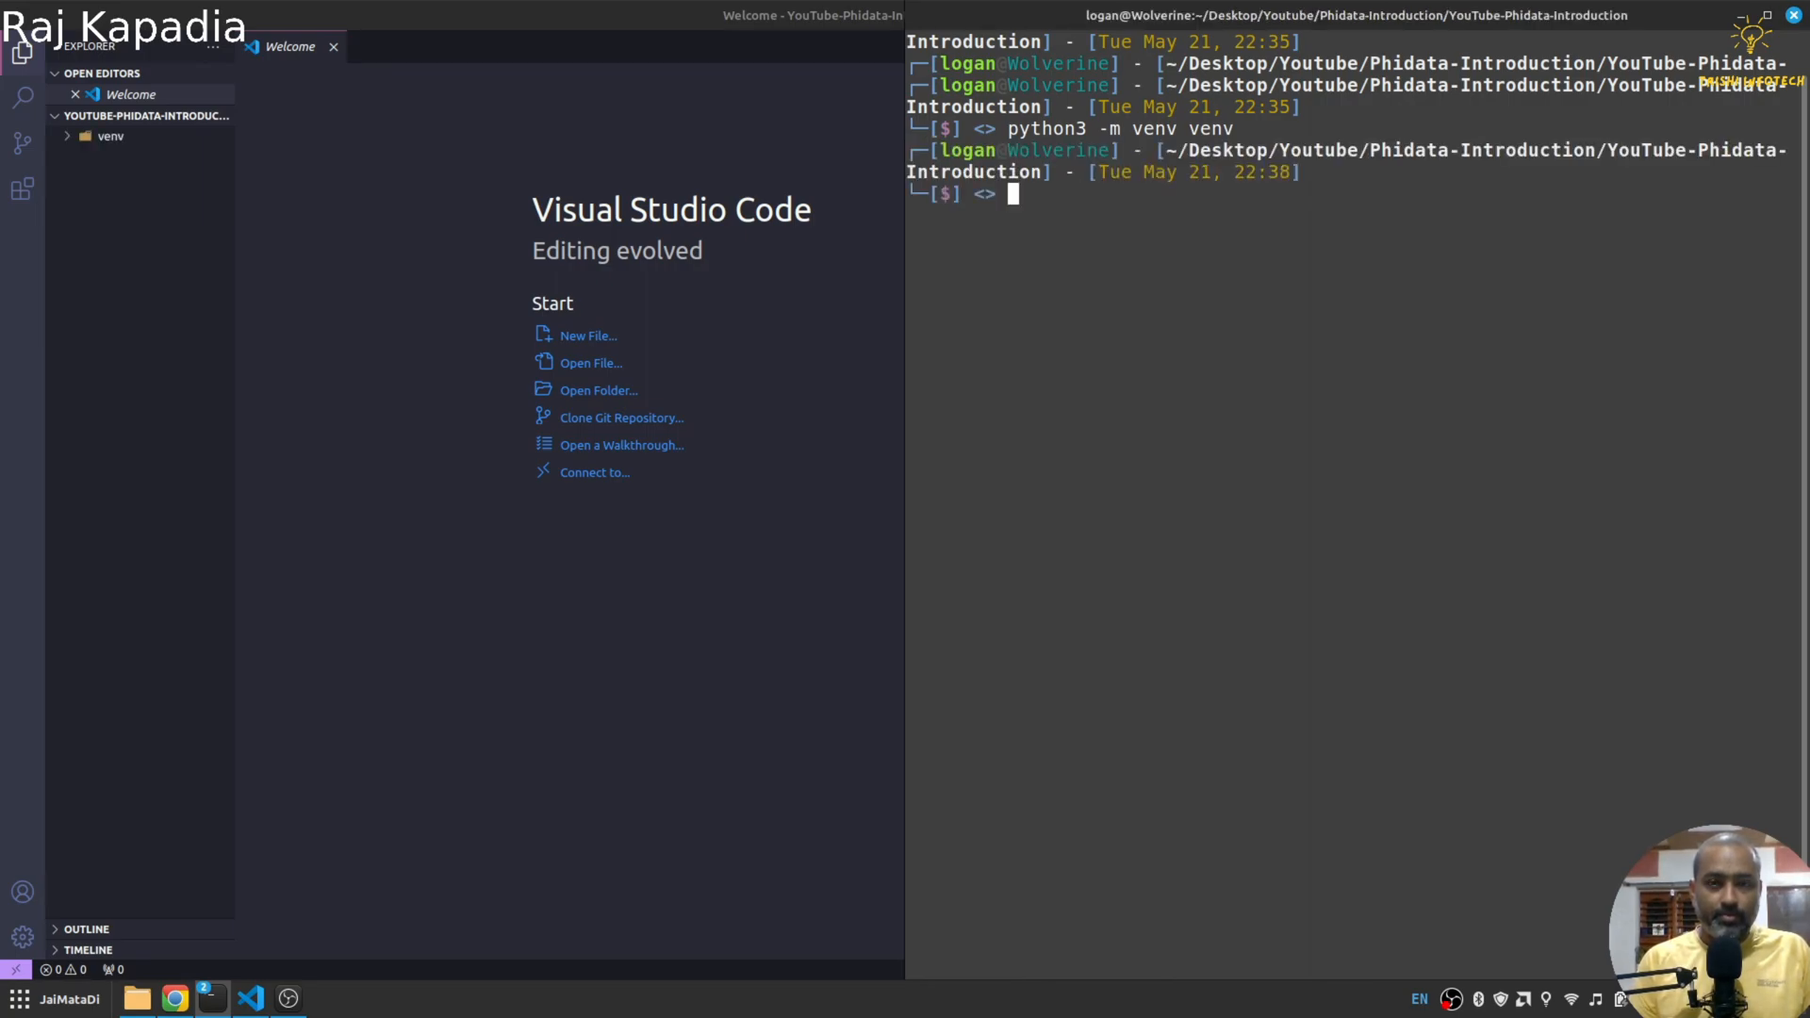
type("source venv/bin/activate")
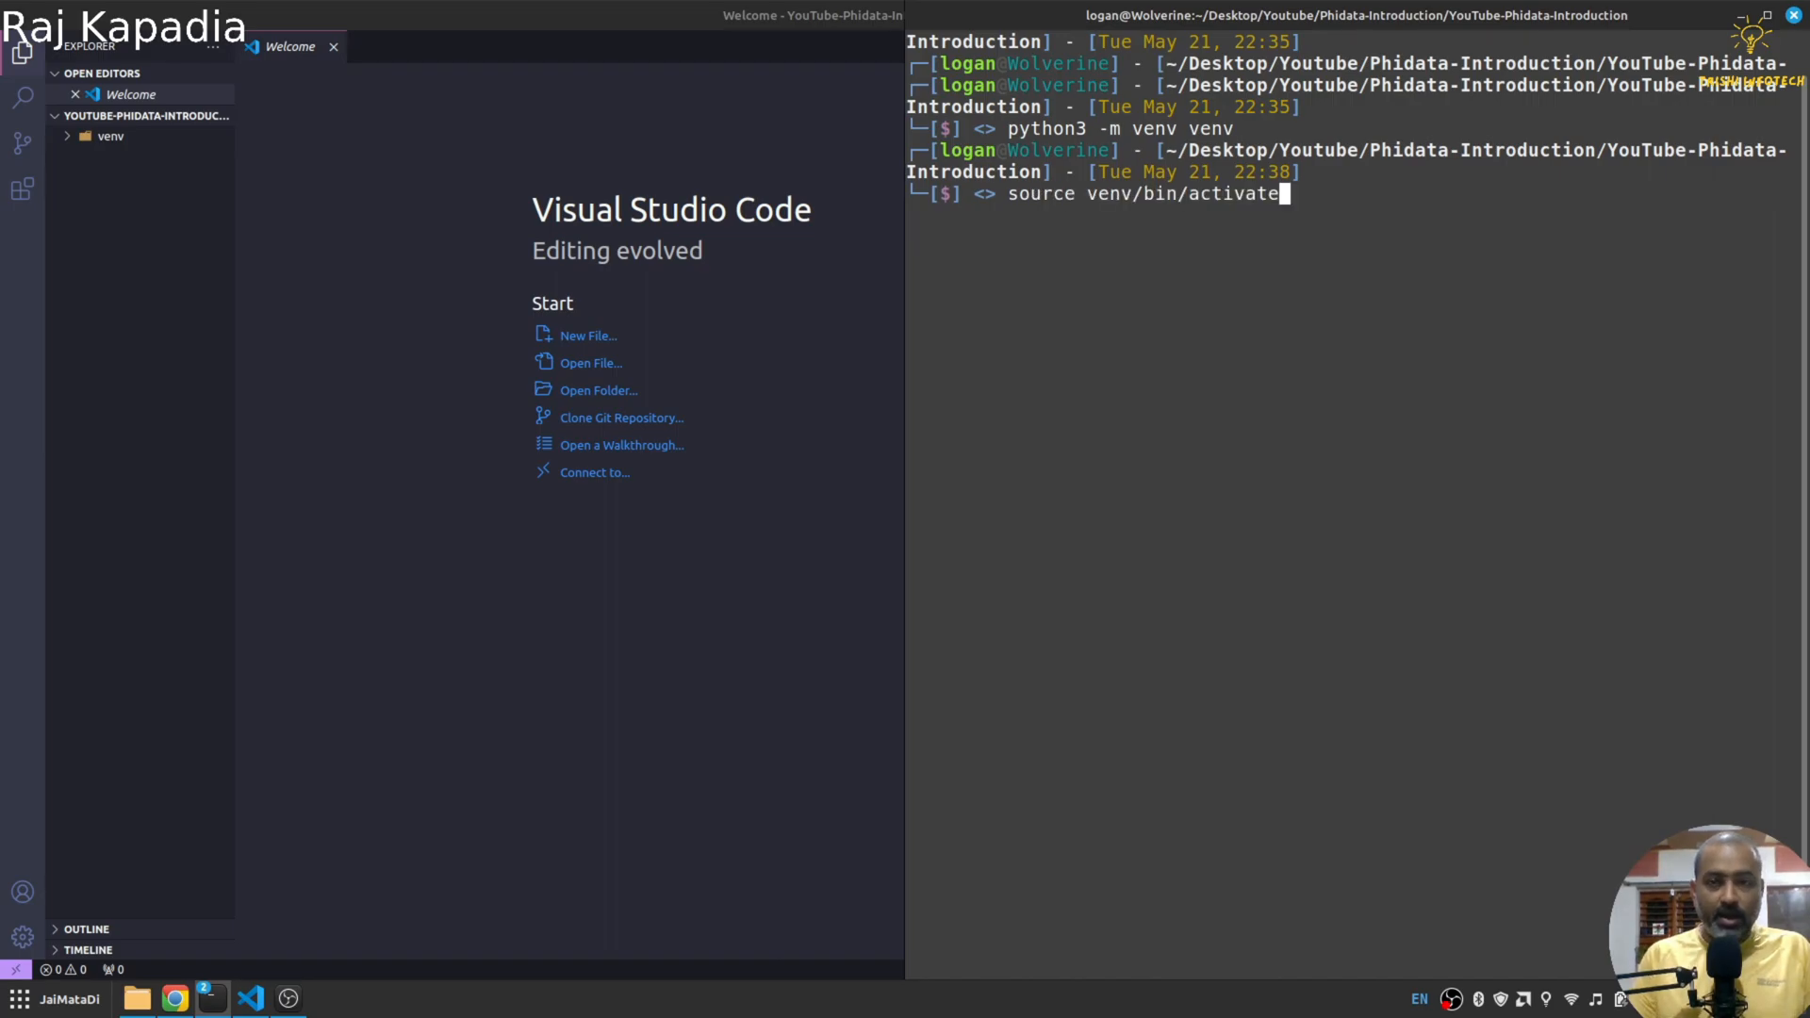
key("Return")
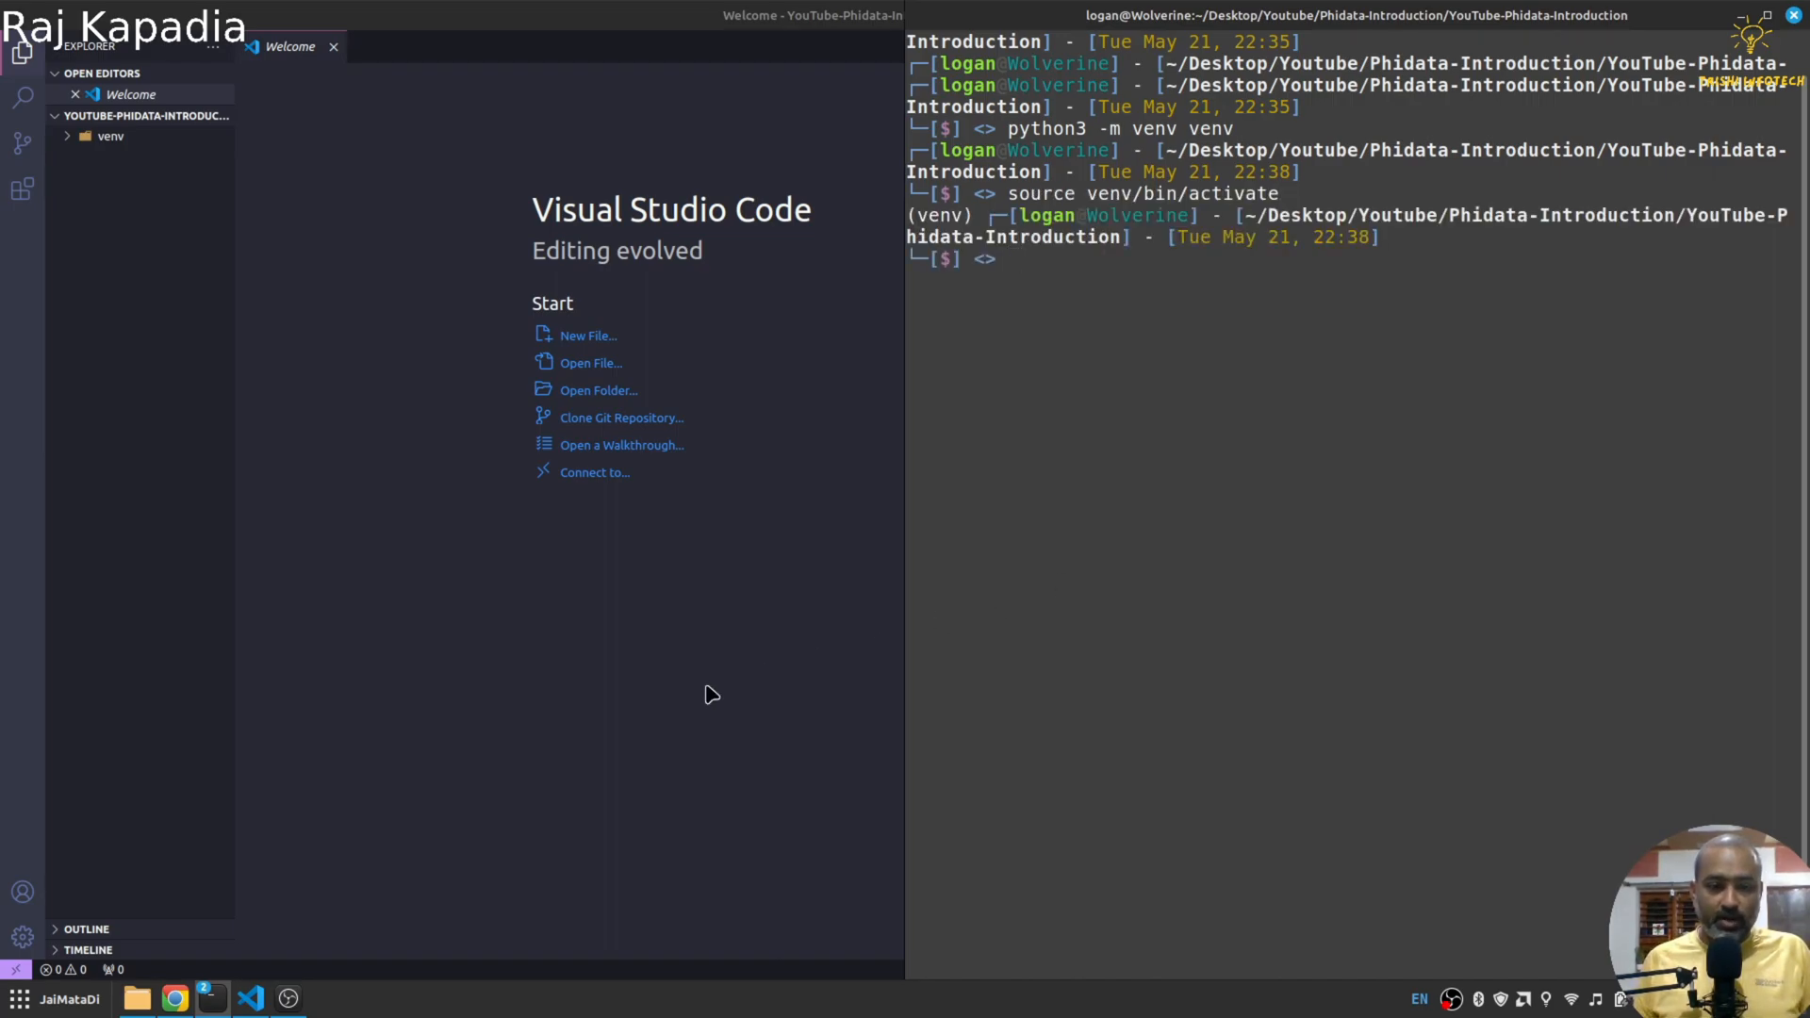
left_click(154, 115)
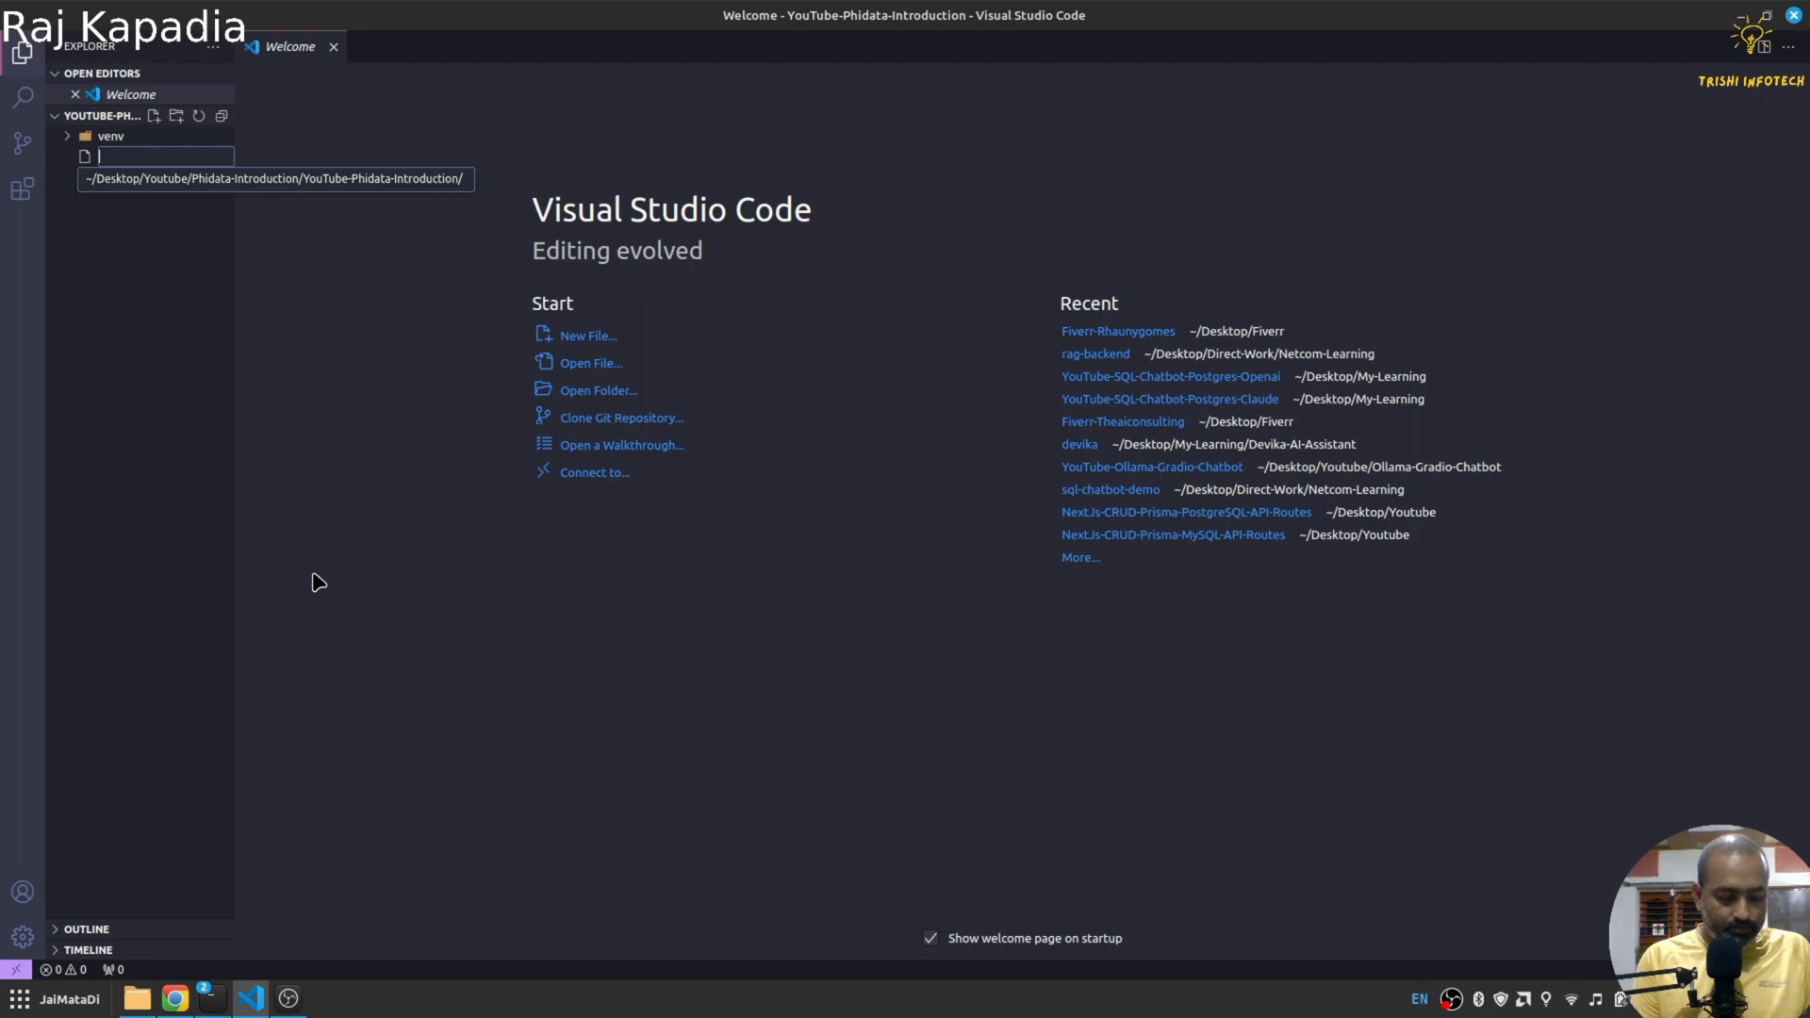
Add assistant.py with the pasted Assistant example, noting its OpenAIChat model and print_response call
type("assist")
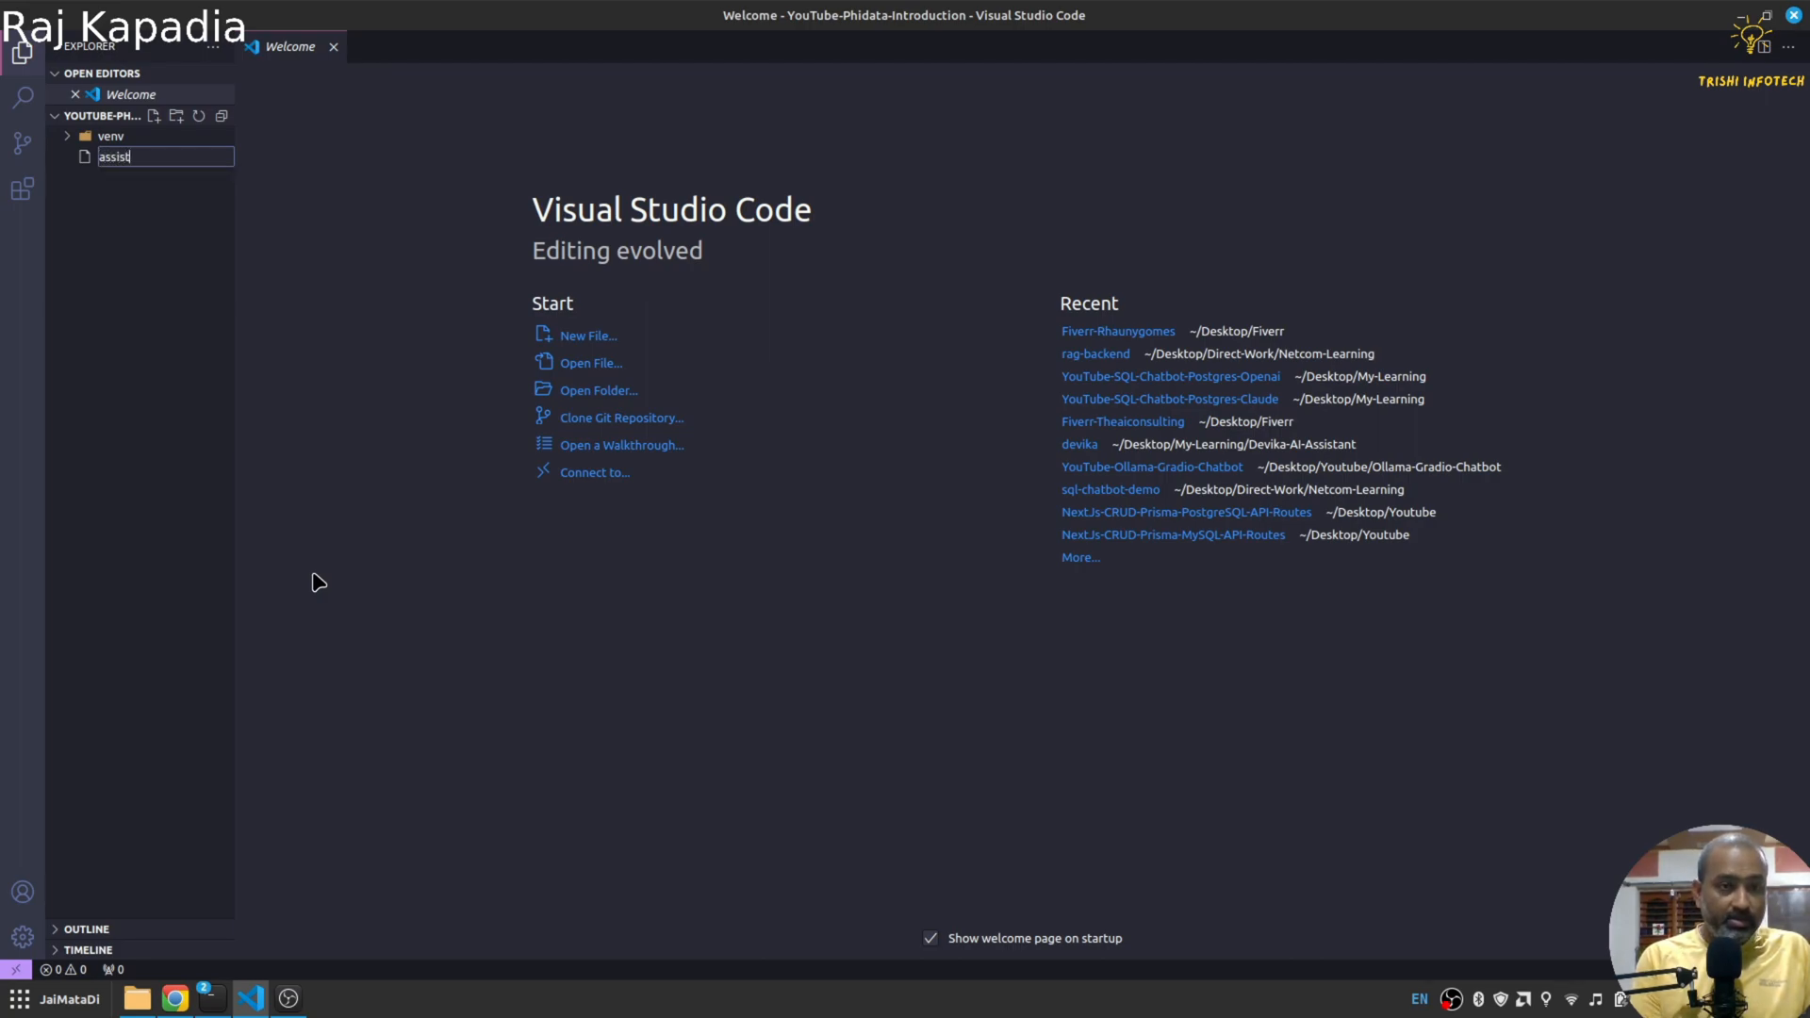
type("ant.py")
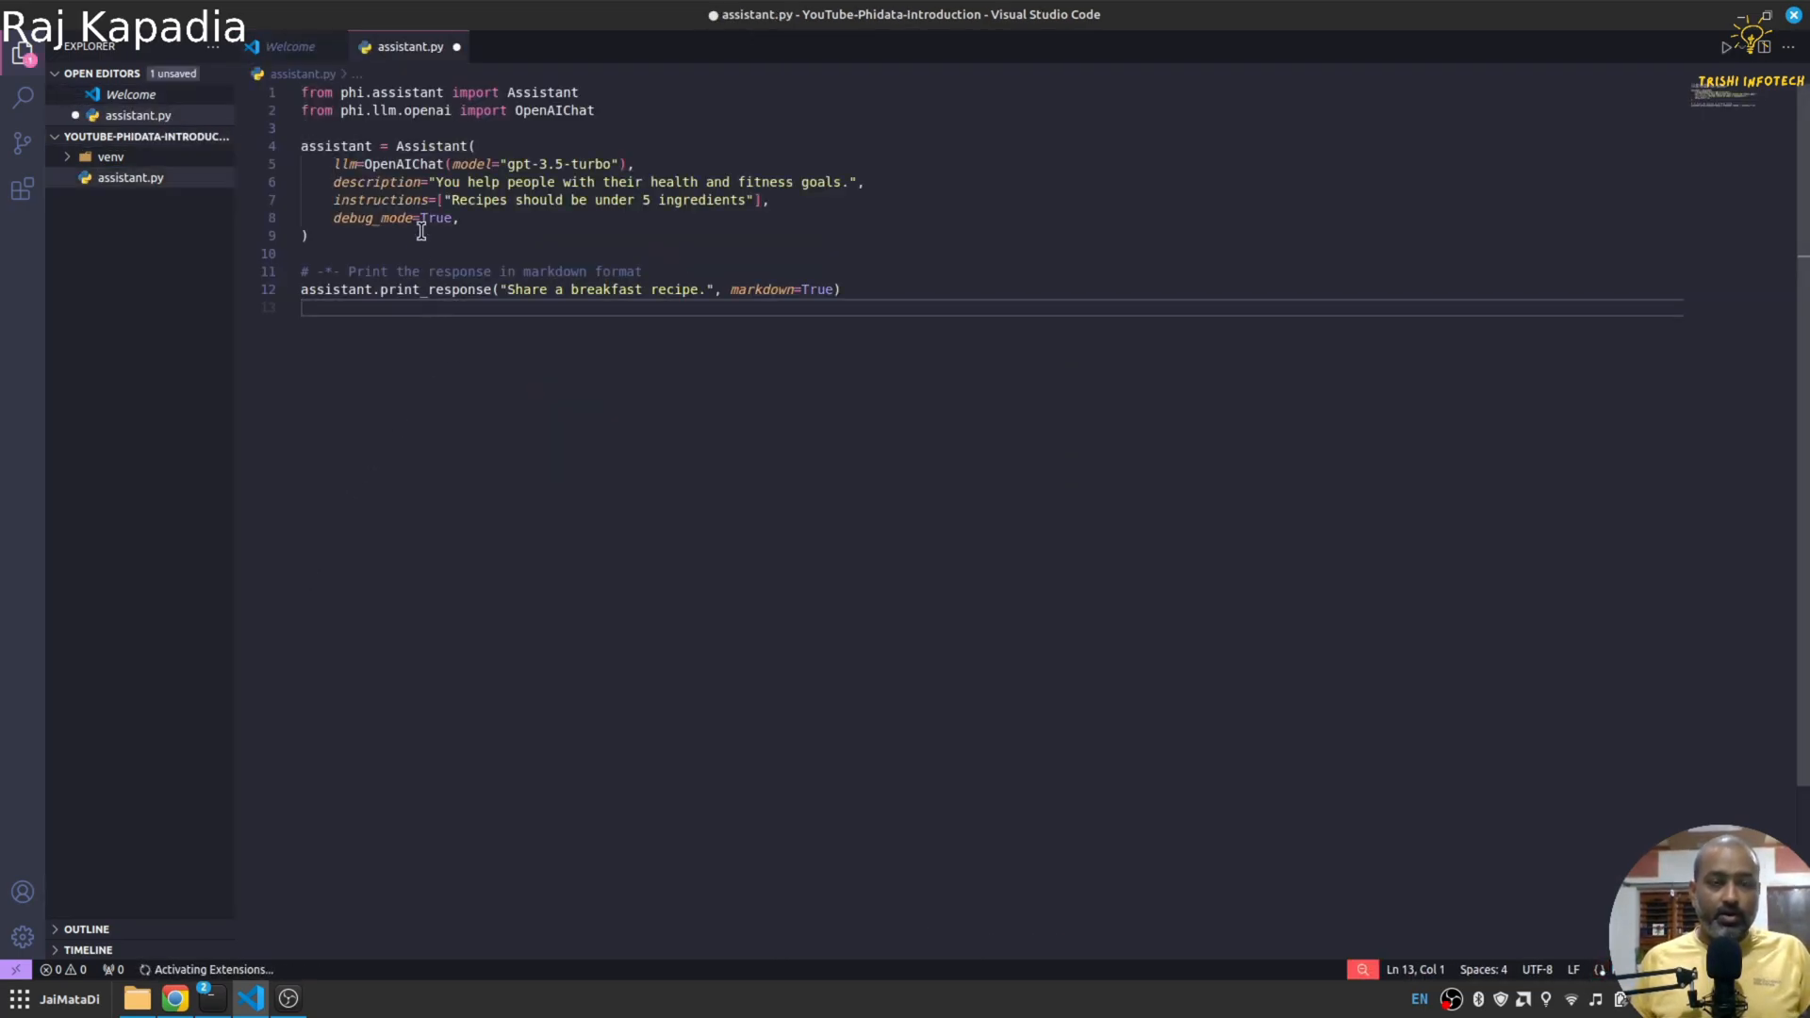
double_click(403, 164)
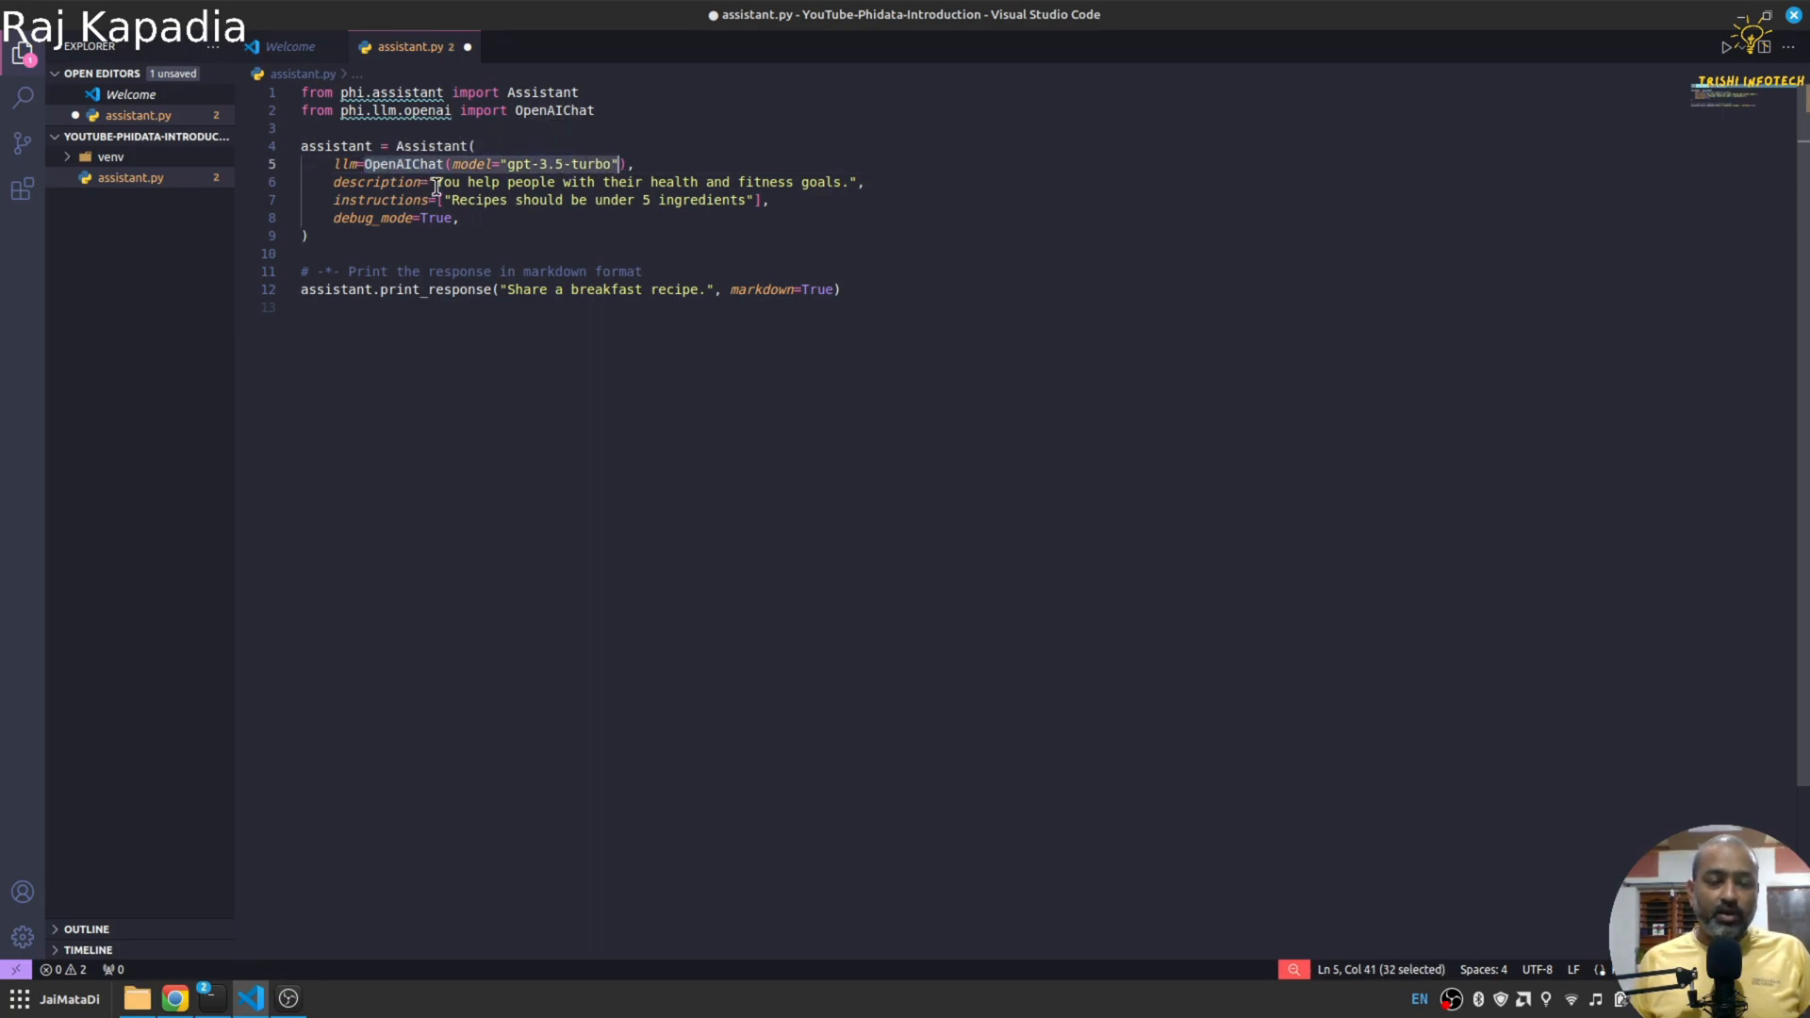
mouse_move(684, 226)
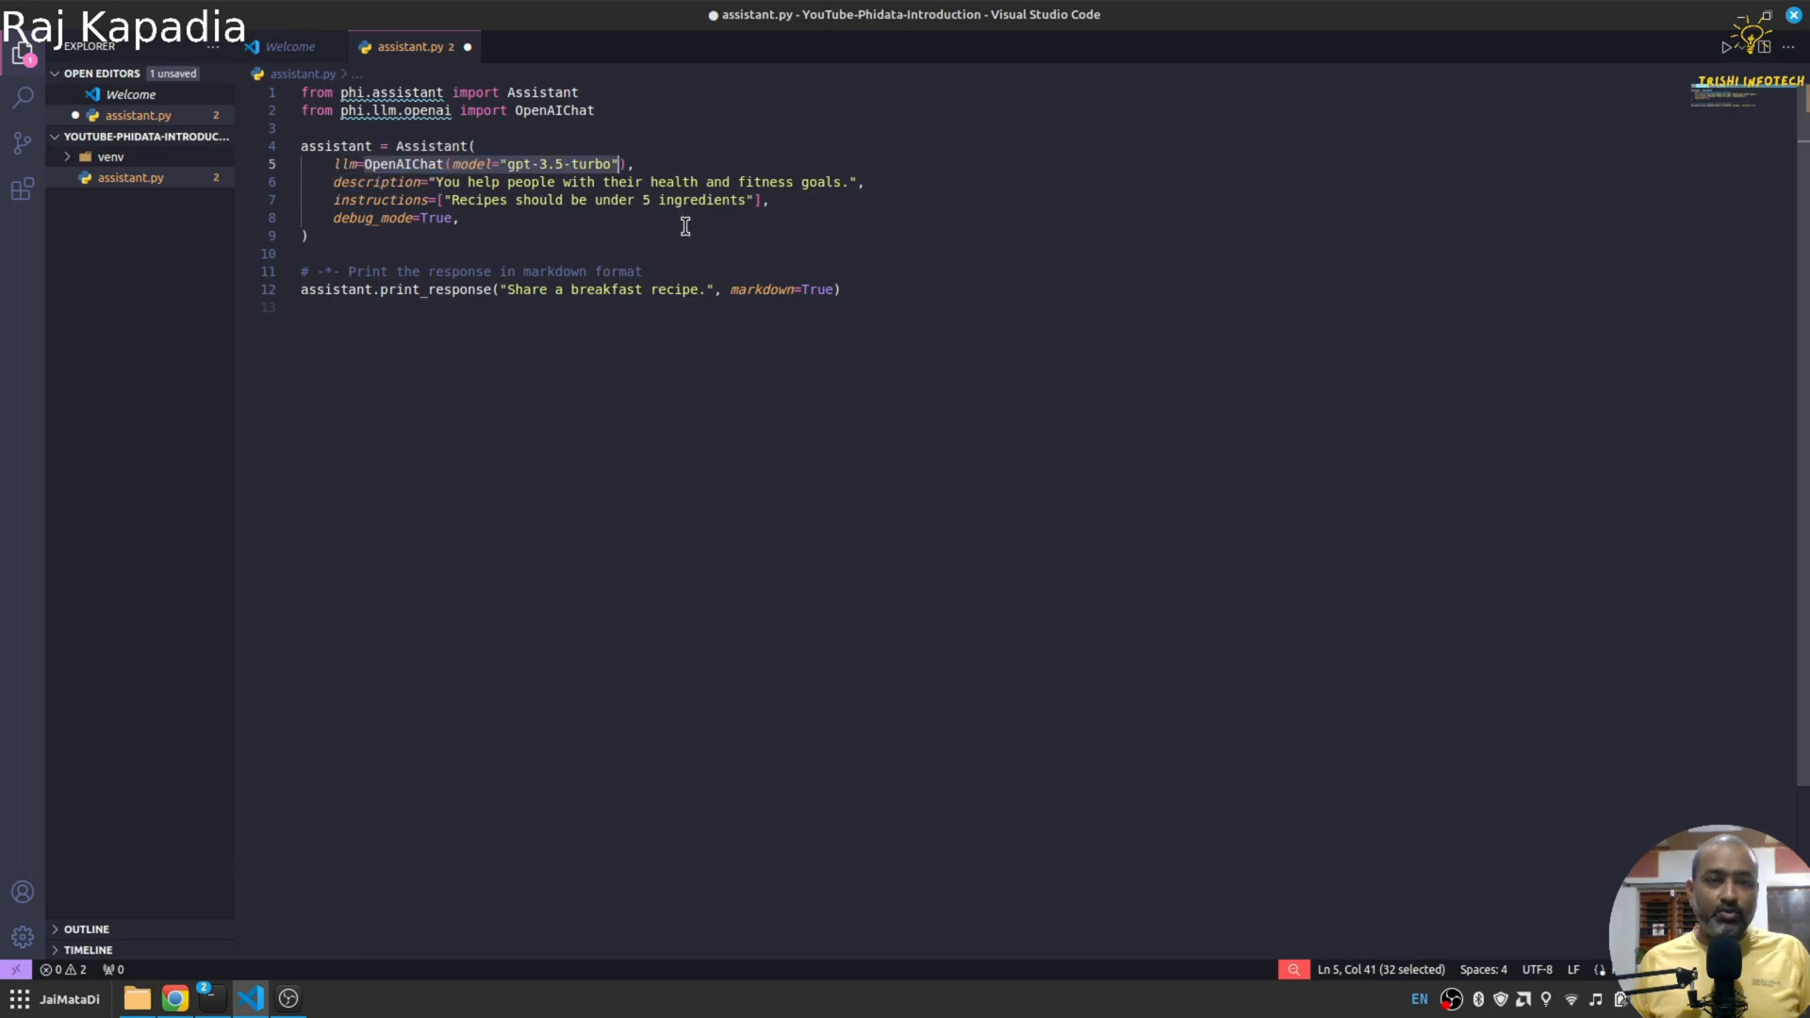
mouse_move(505, 200)
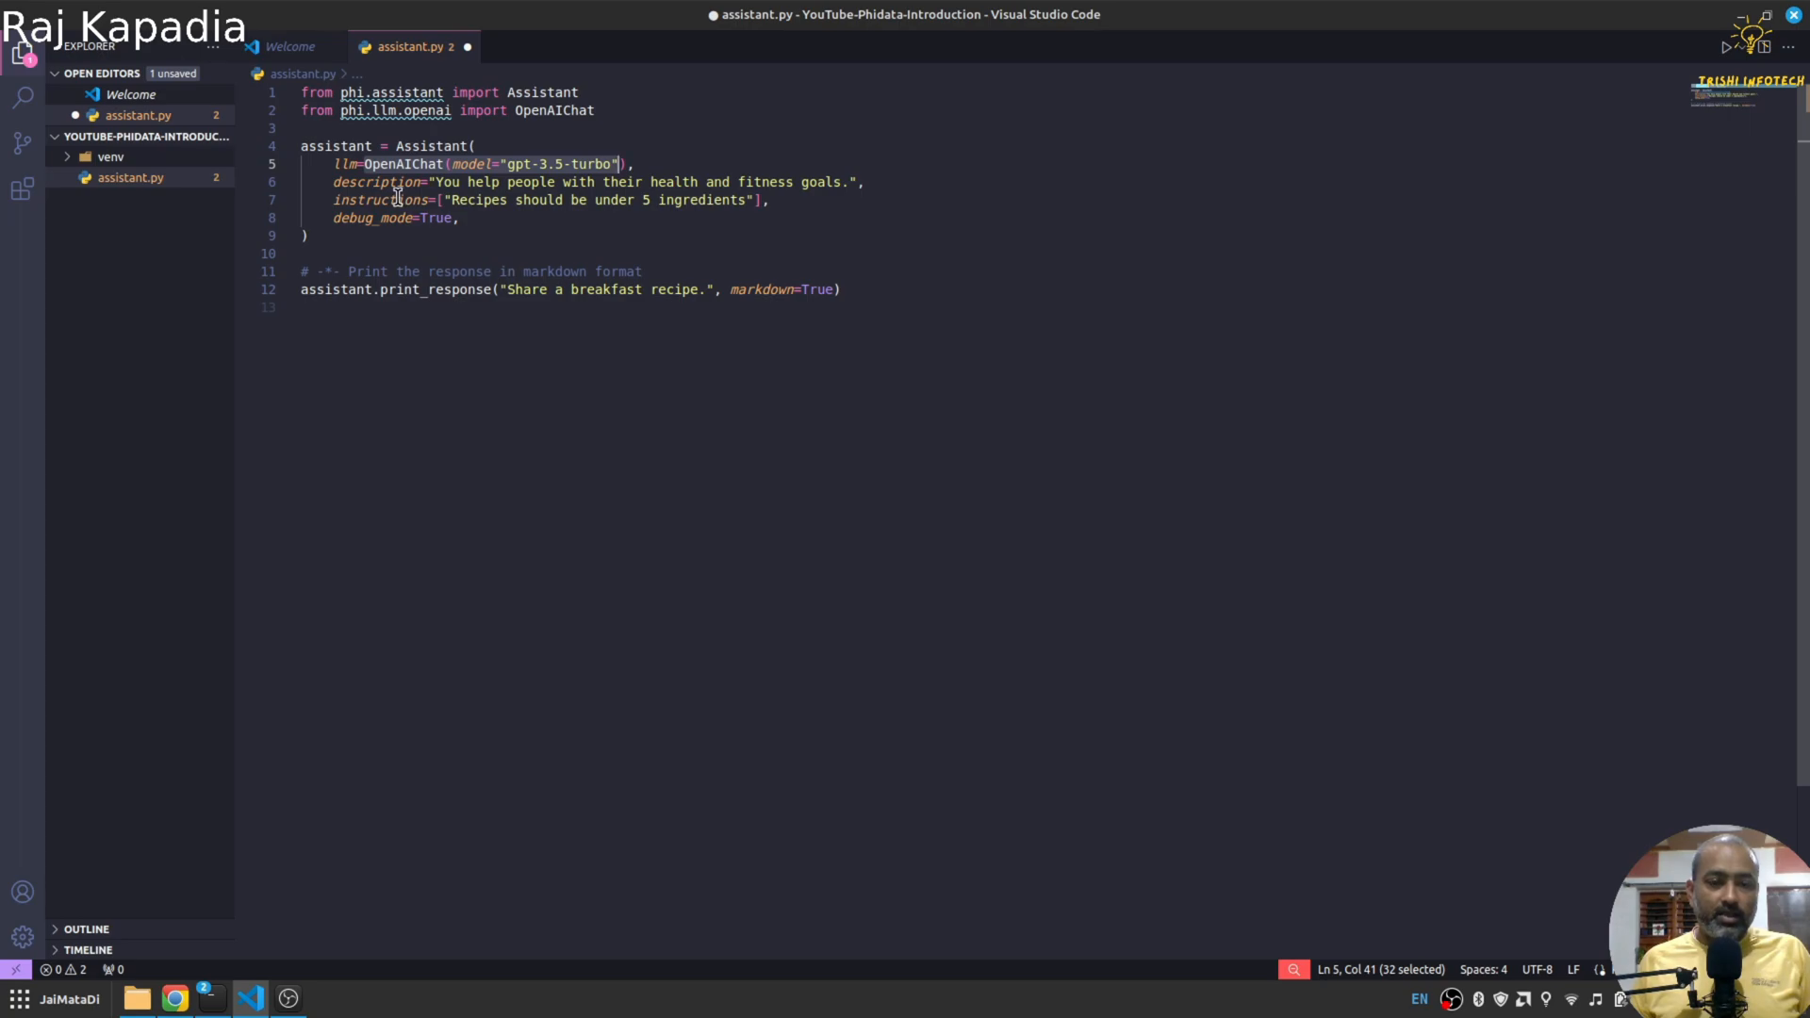
mouse_move(372, 218)
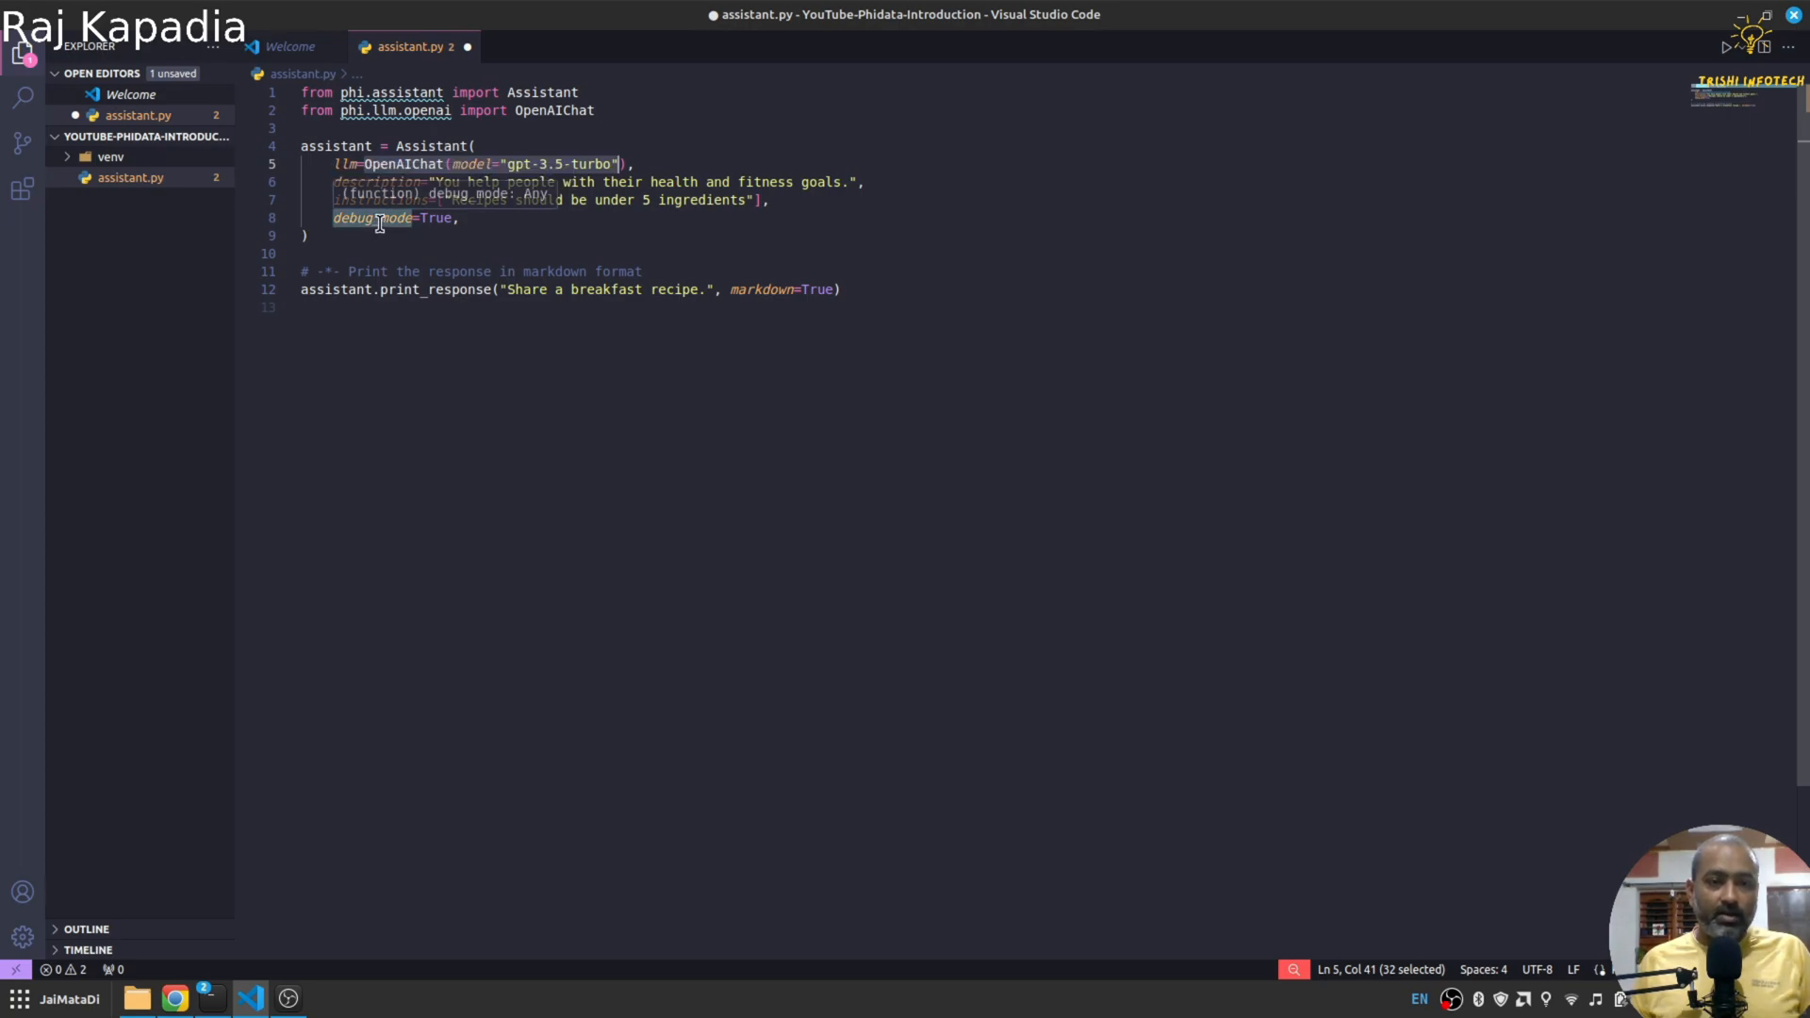
left_click(380, 289)
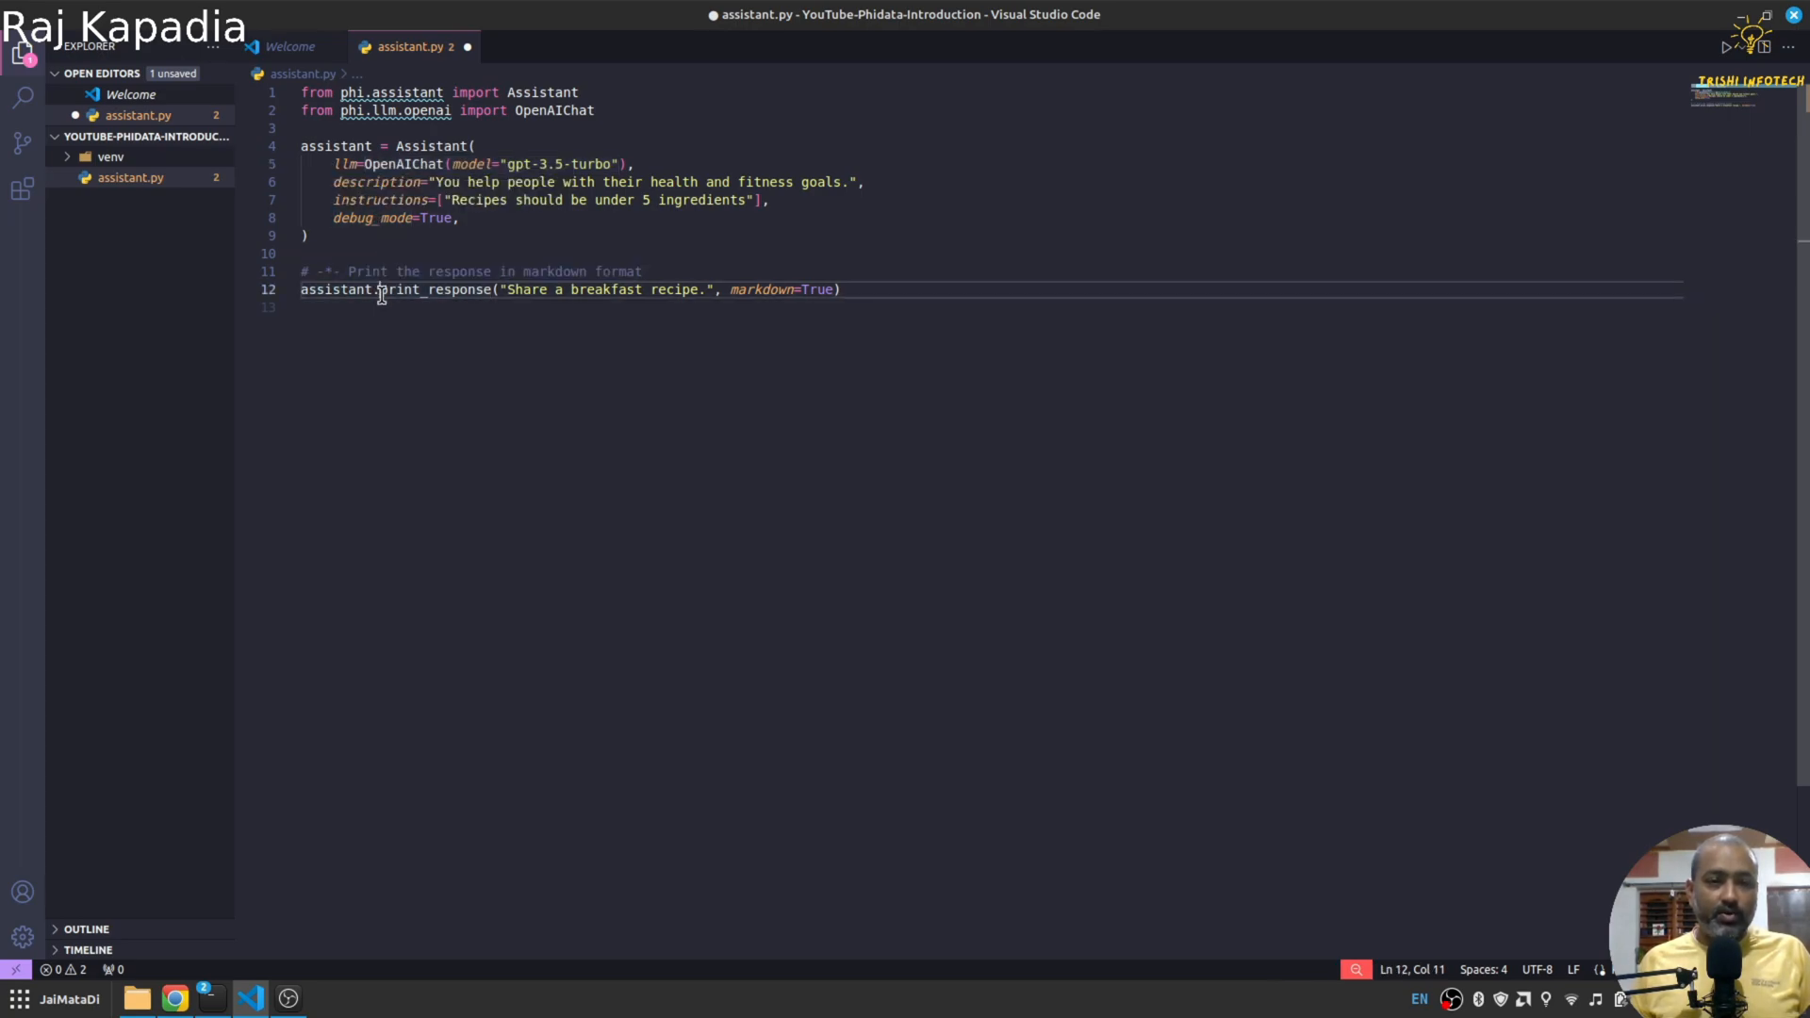
double_click(436, 289)
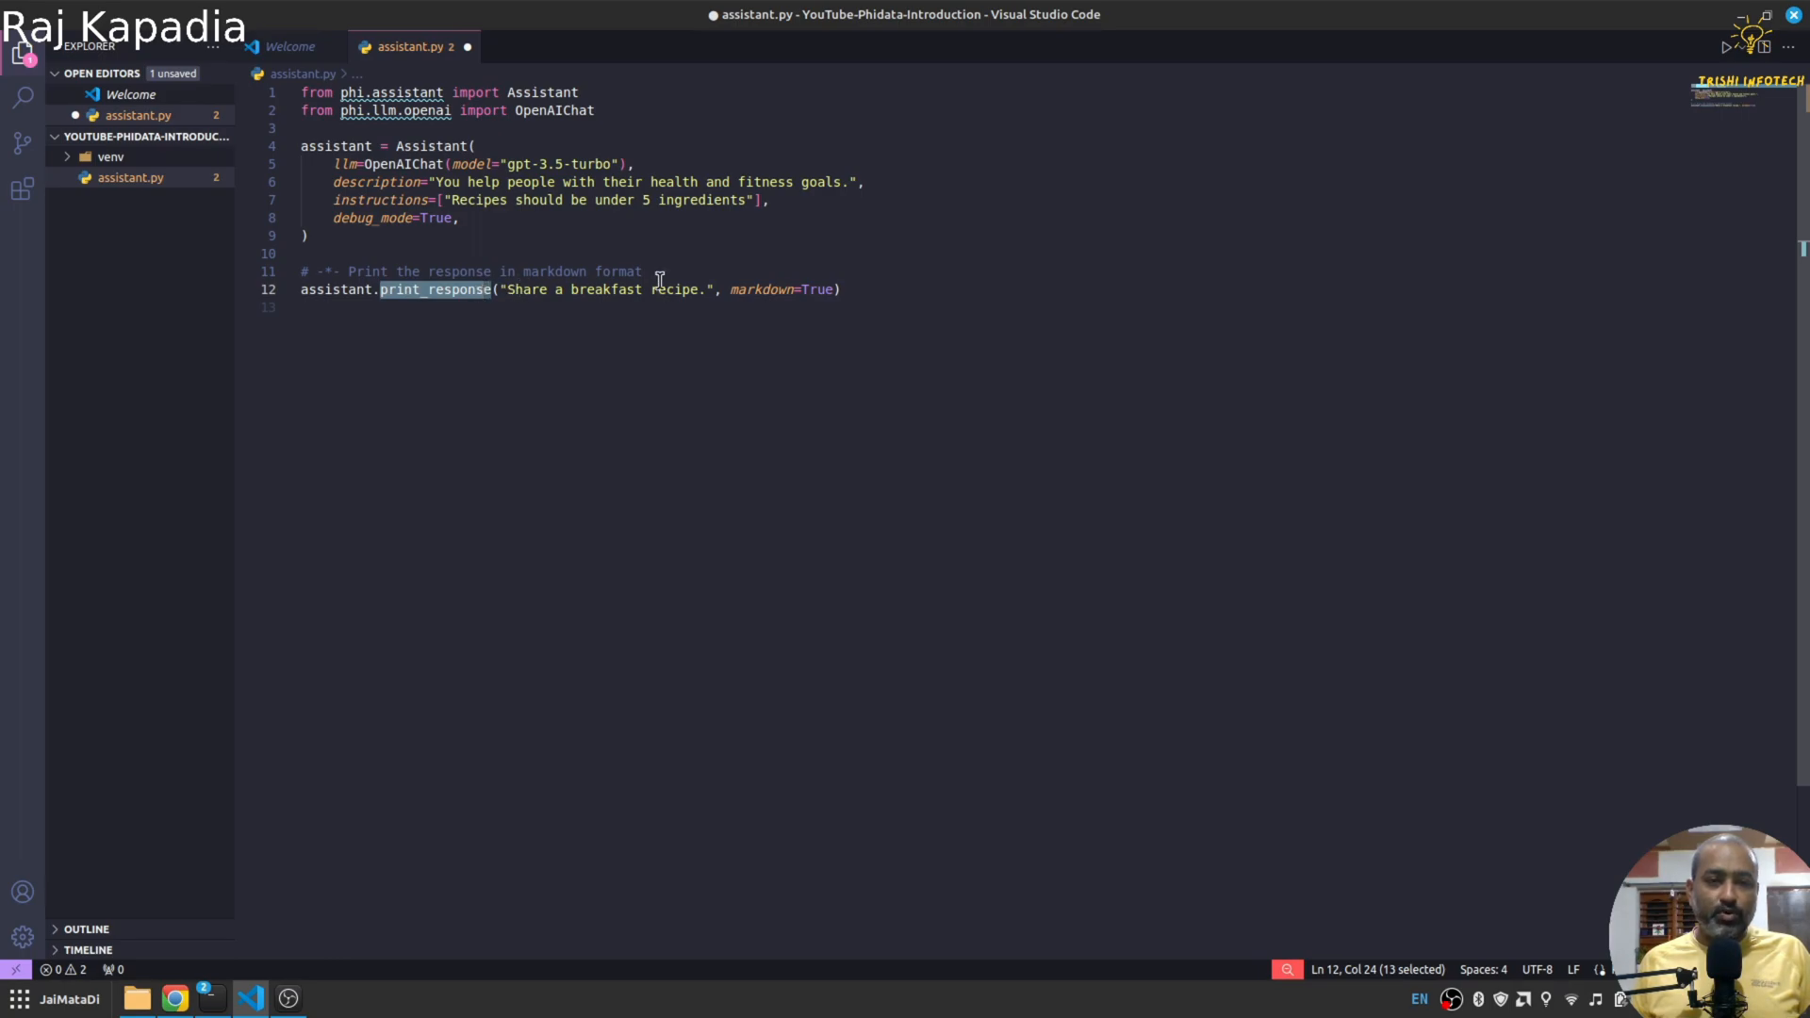
mouse_move(450, 199)
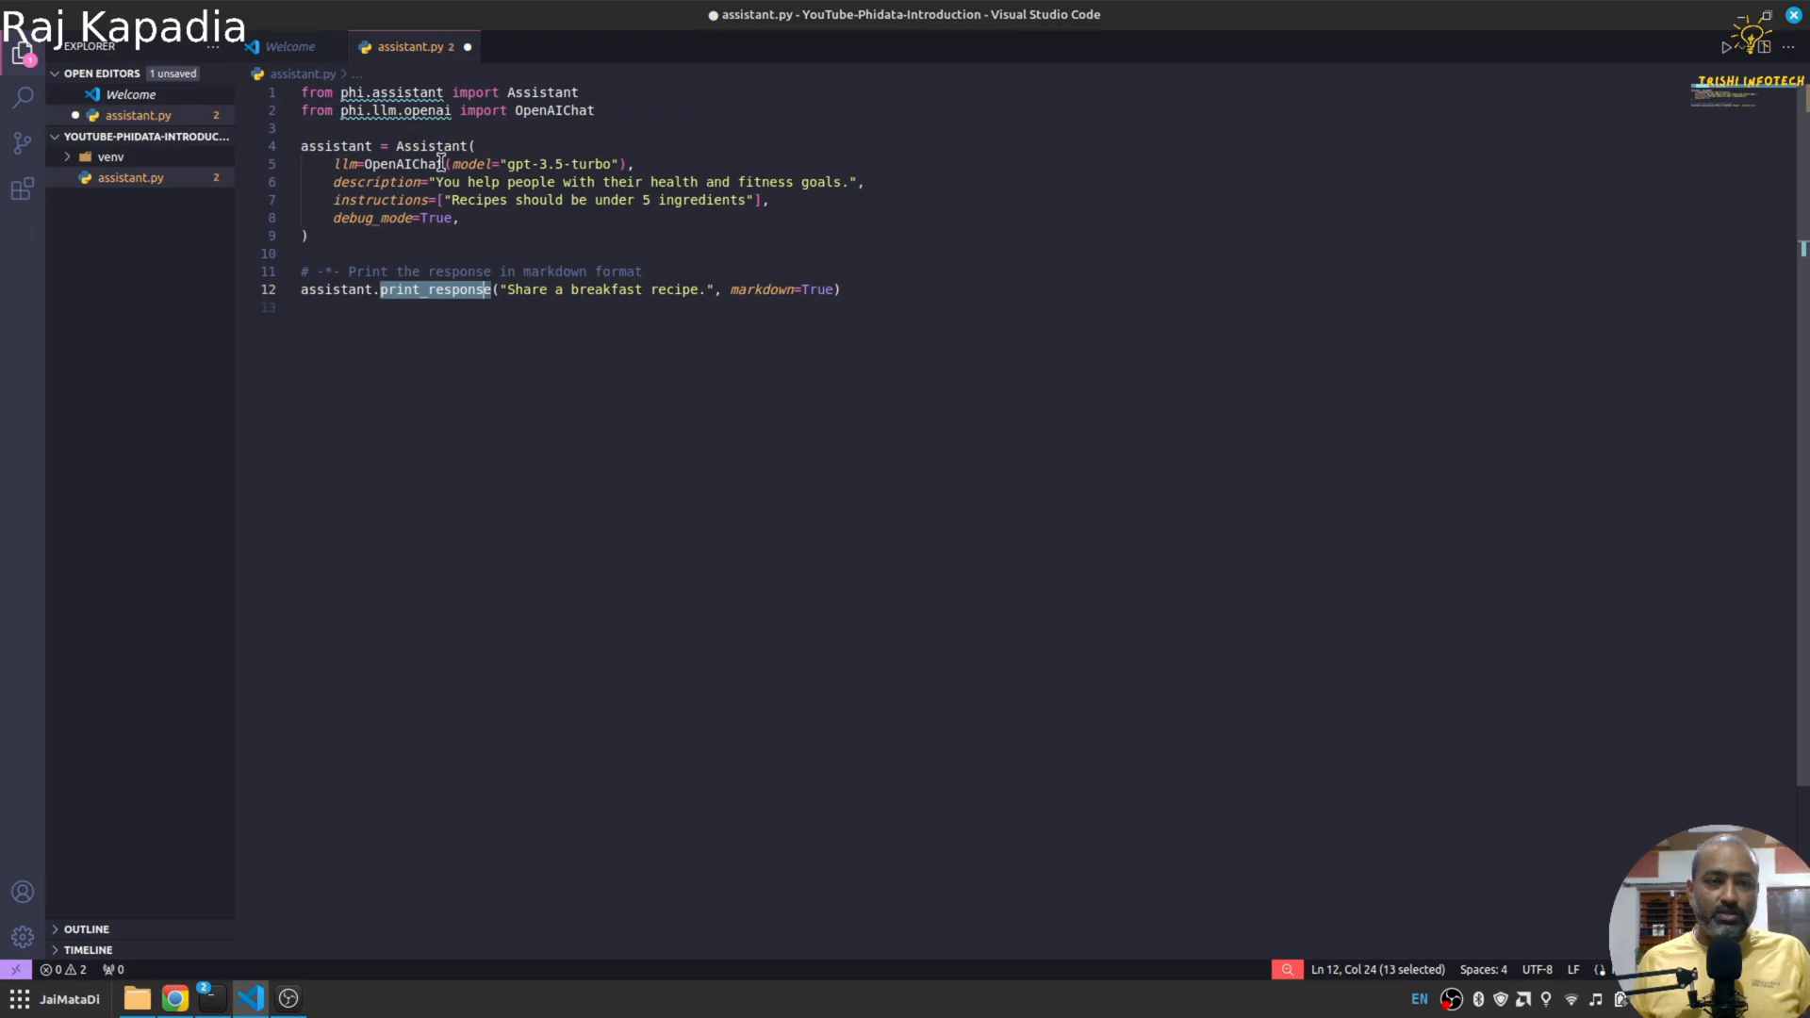
mouse_move(300, 786)
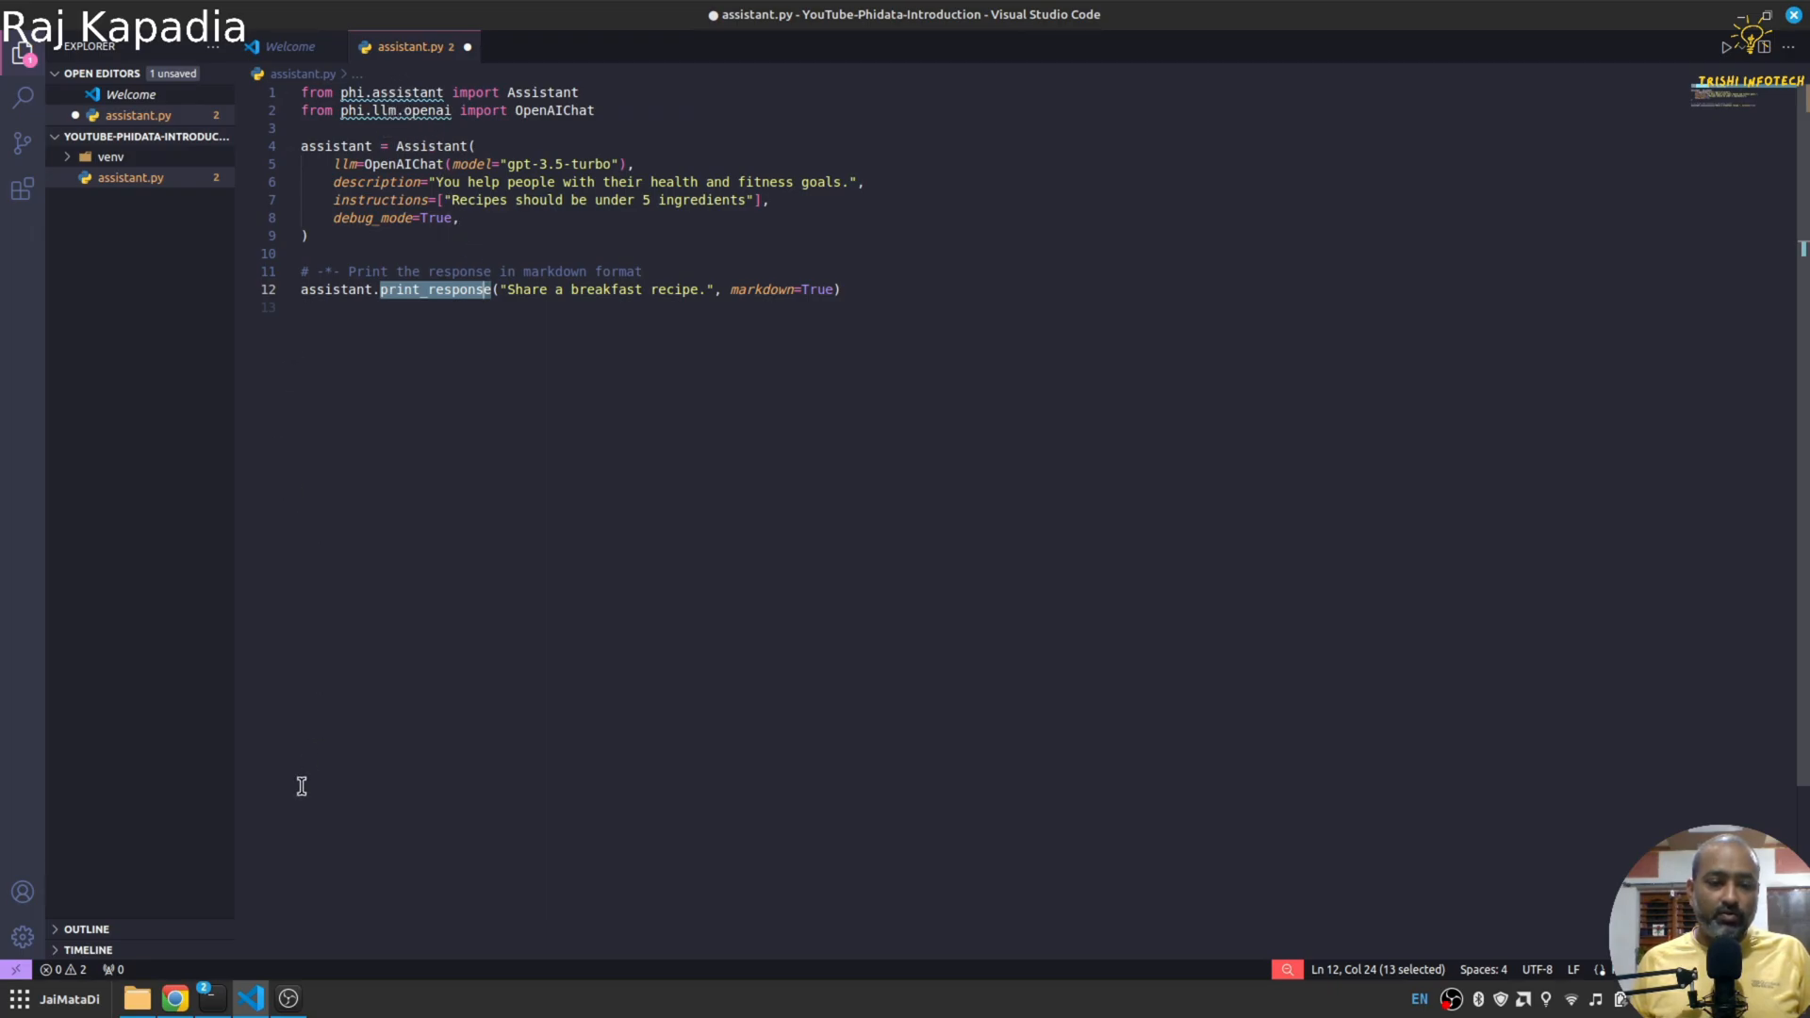
Copy 'pip install -U phidata' from the getting started docs and run it in the terminal
left_click(173, 999)
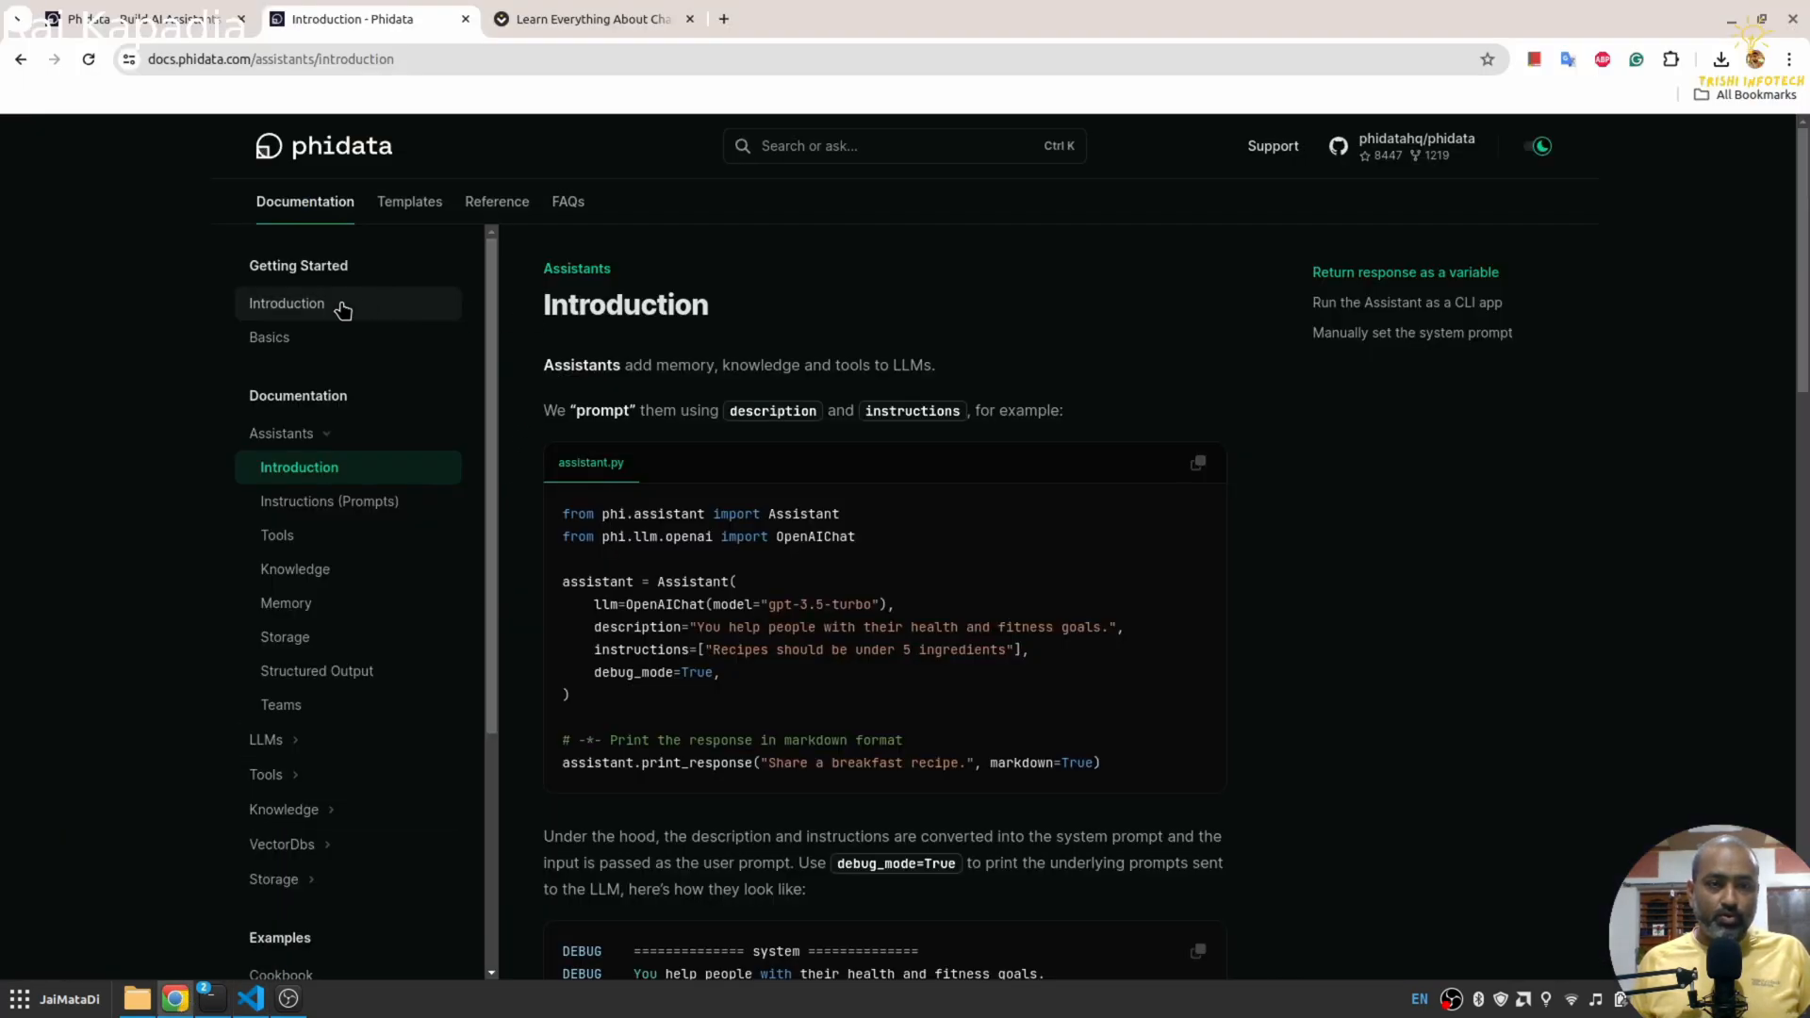
left_click(287, 302)
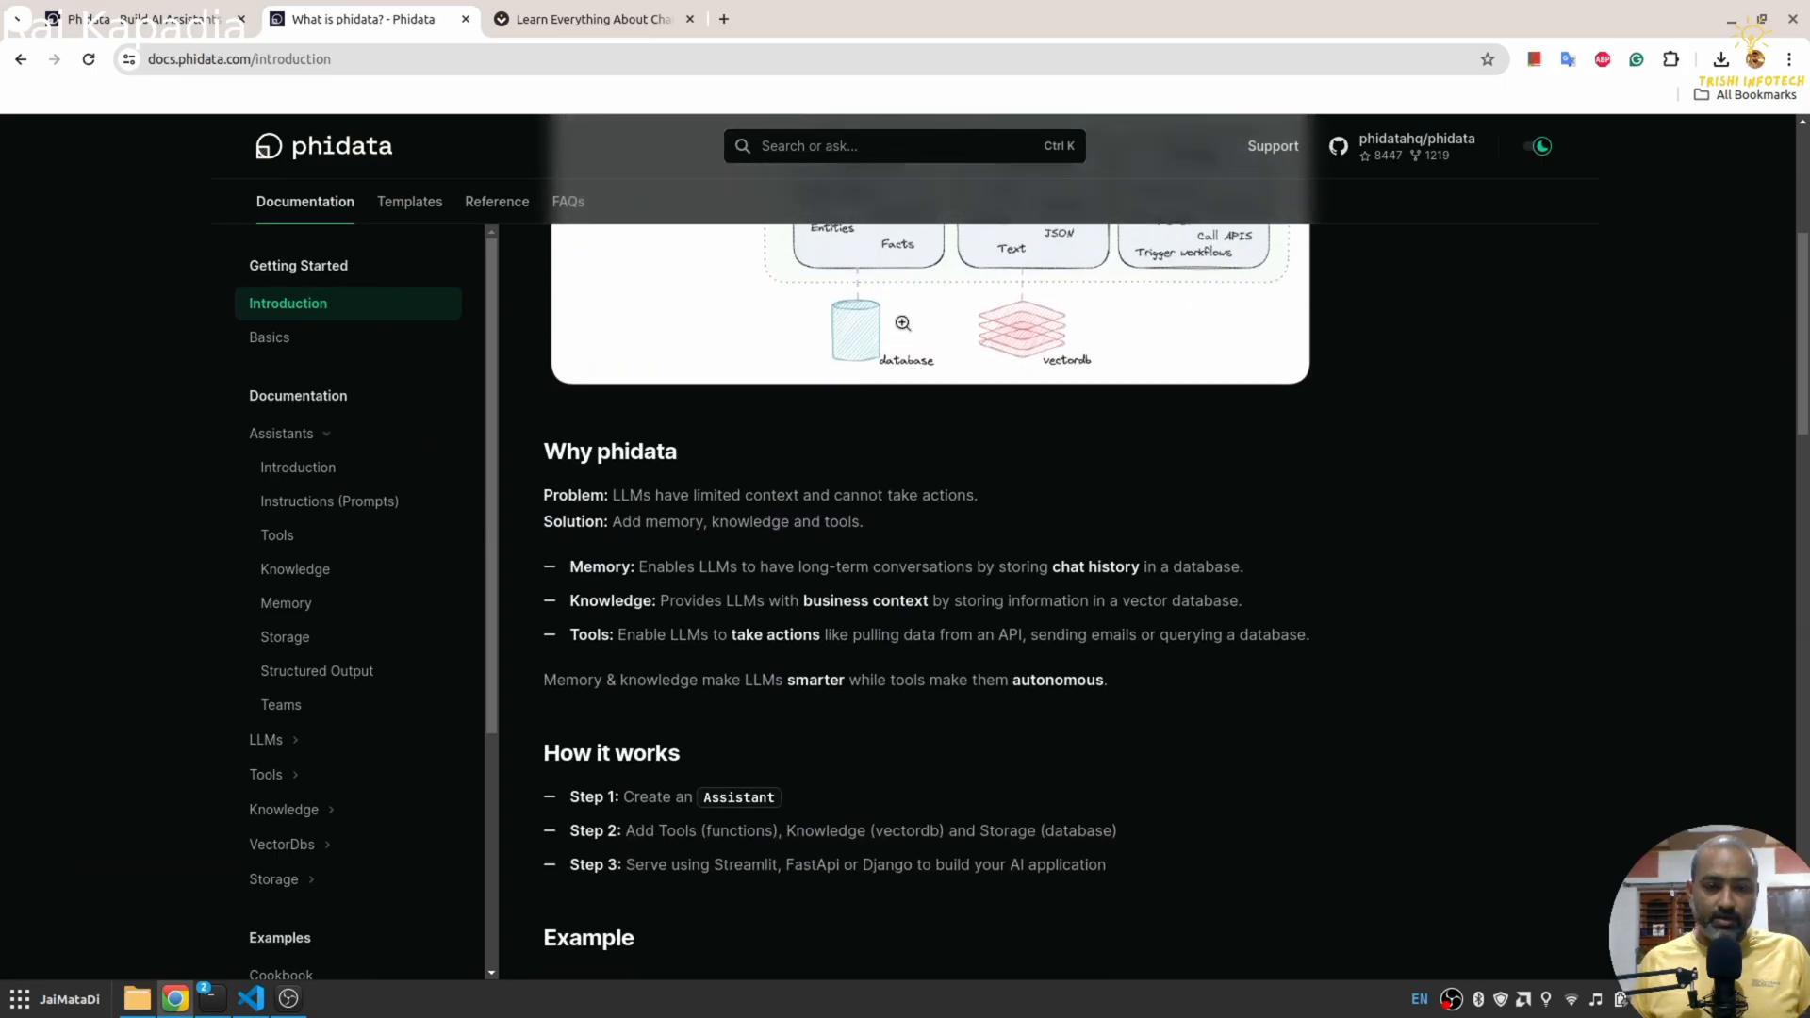
scroll("down", 3)
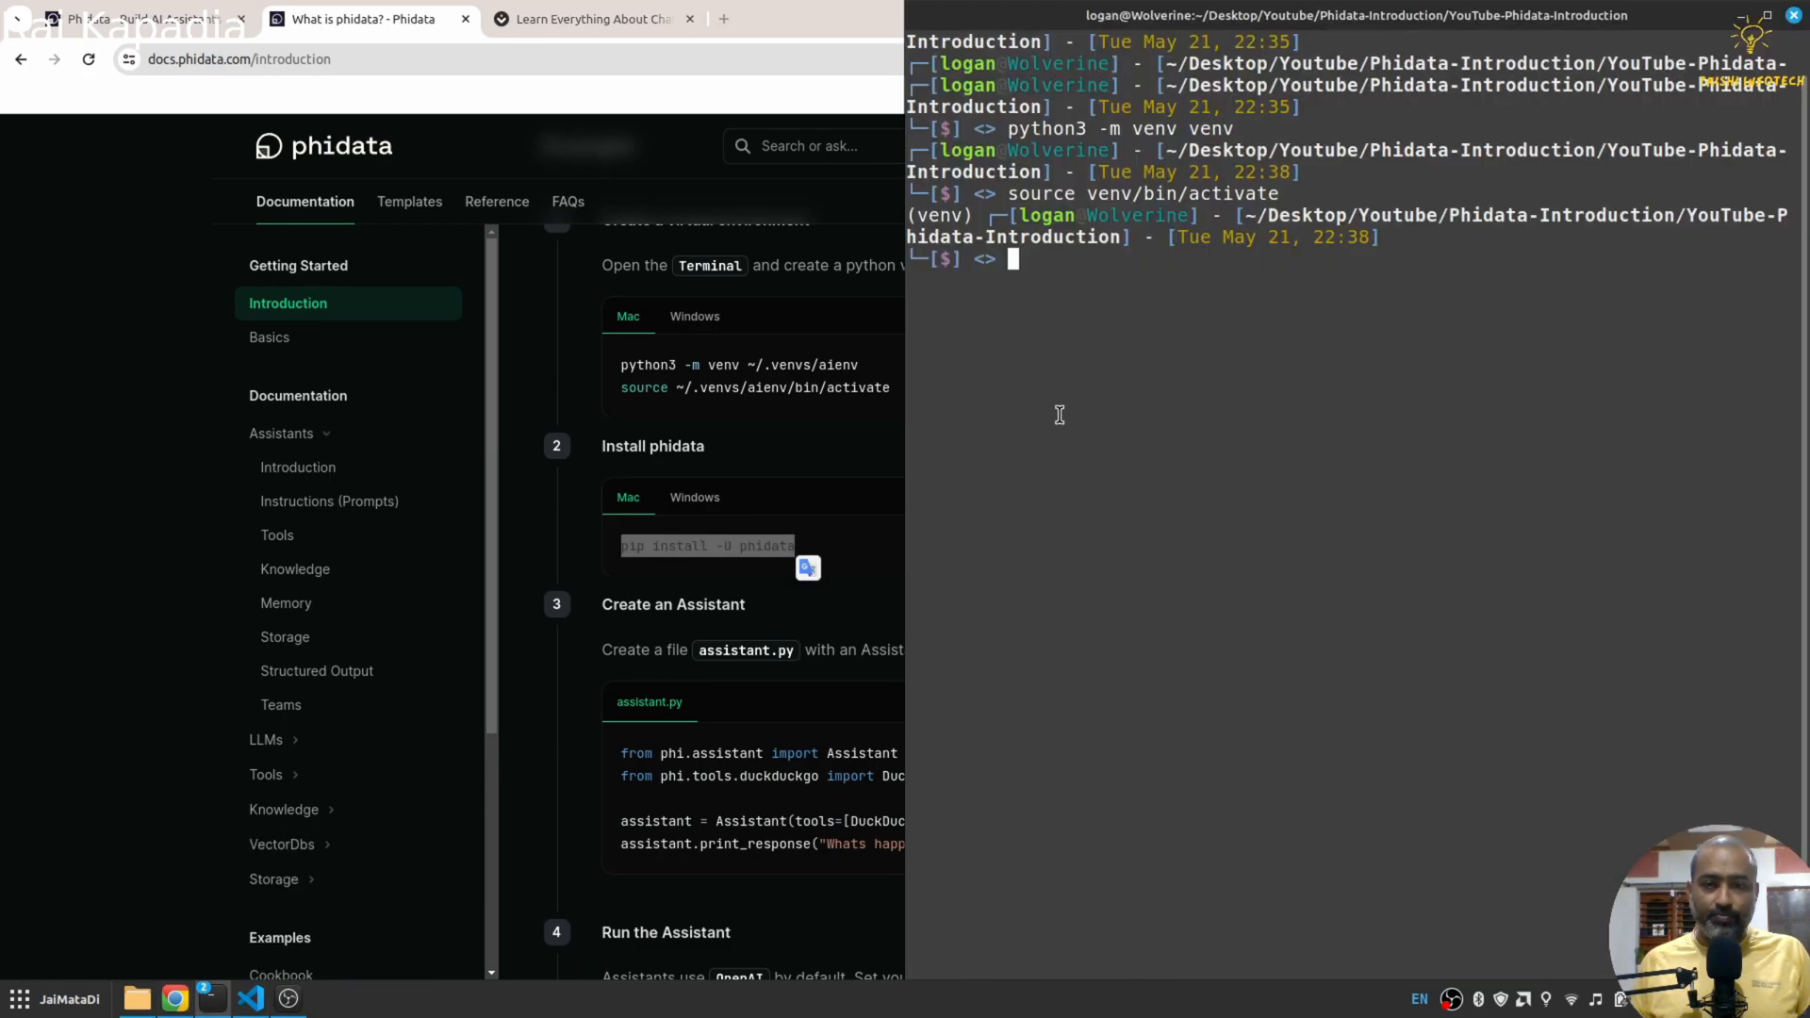
type("from phi.assistant import Assistant")
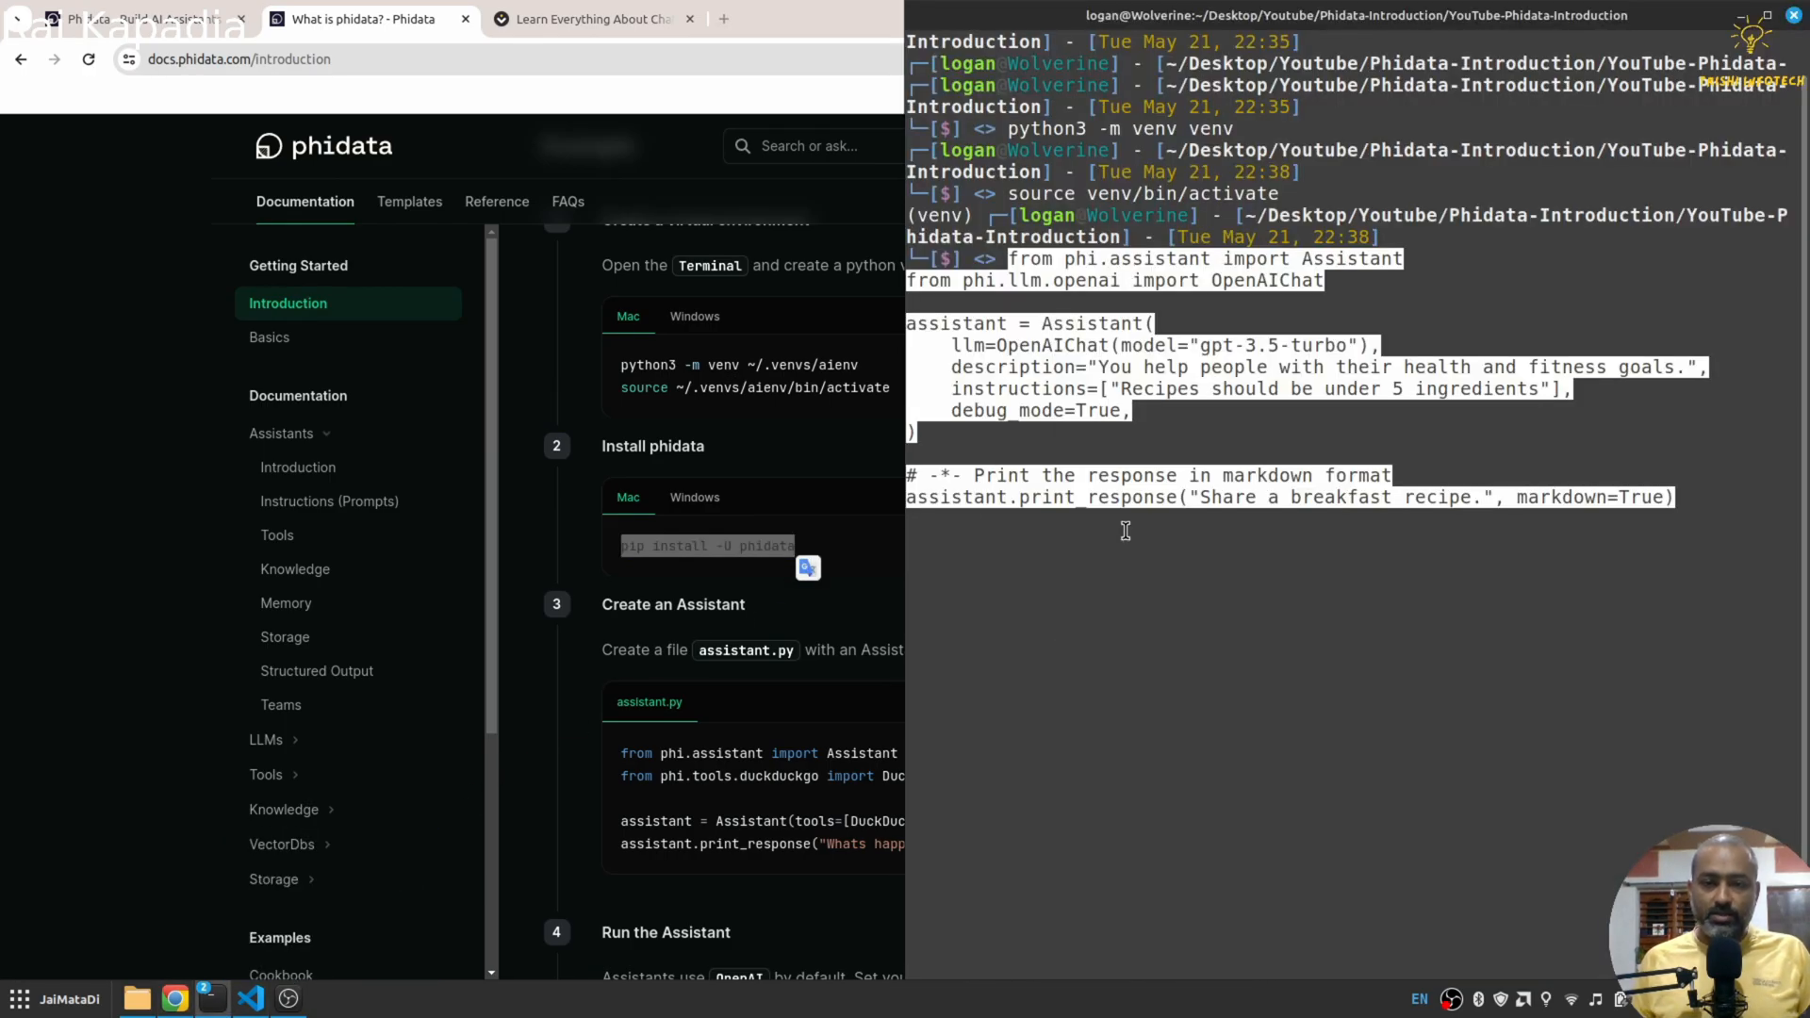
key("Return")
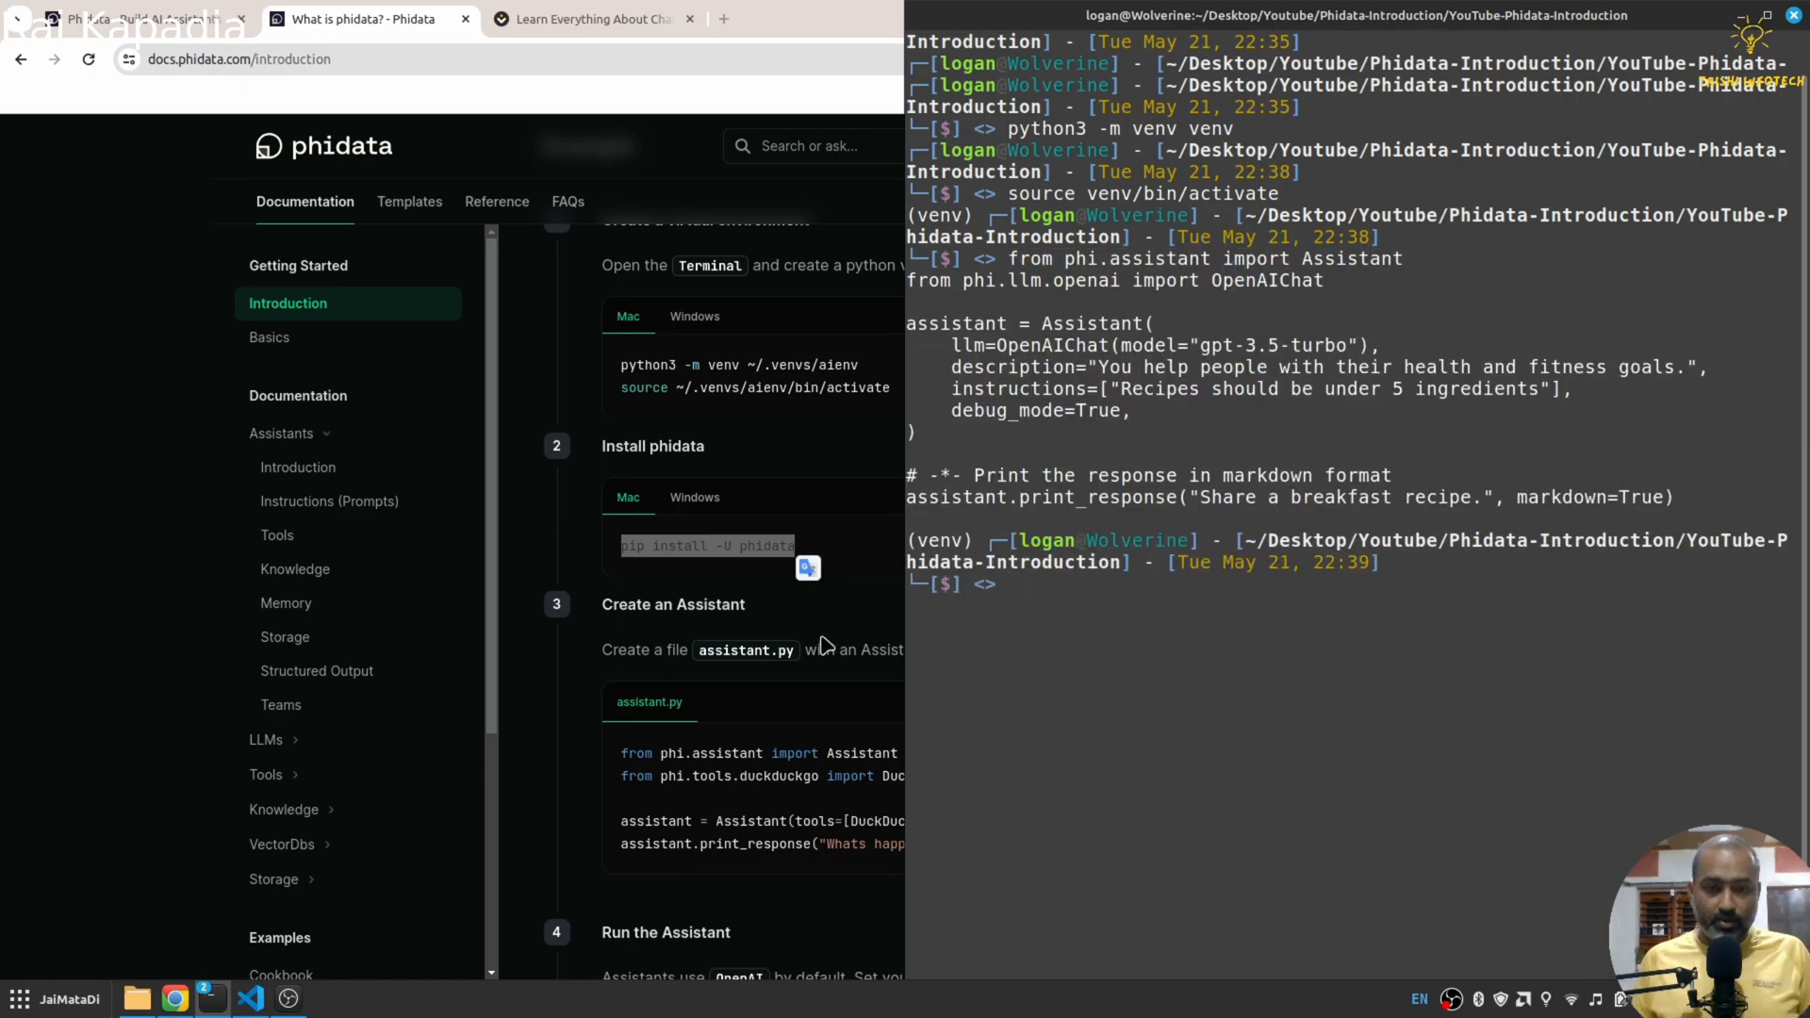
right_click(706, 545)
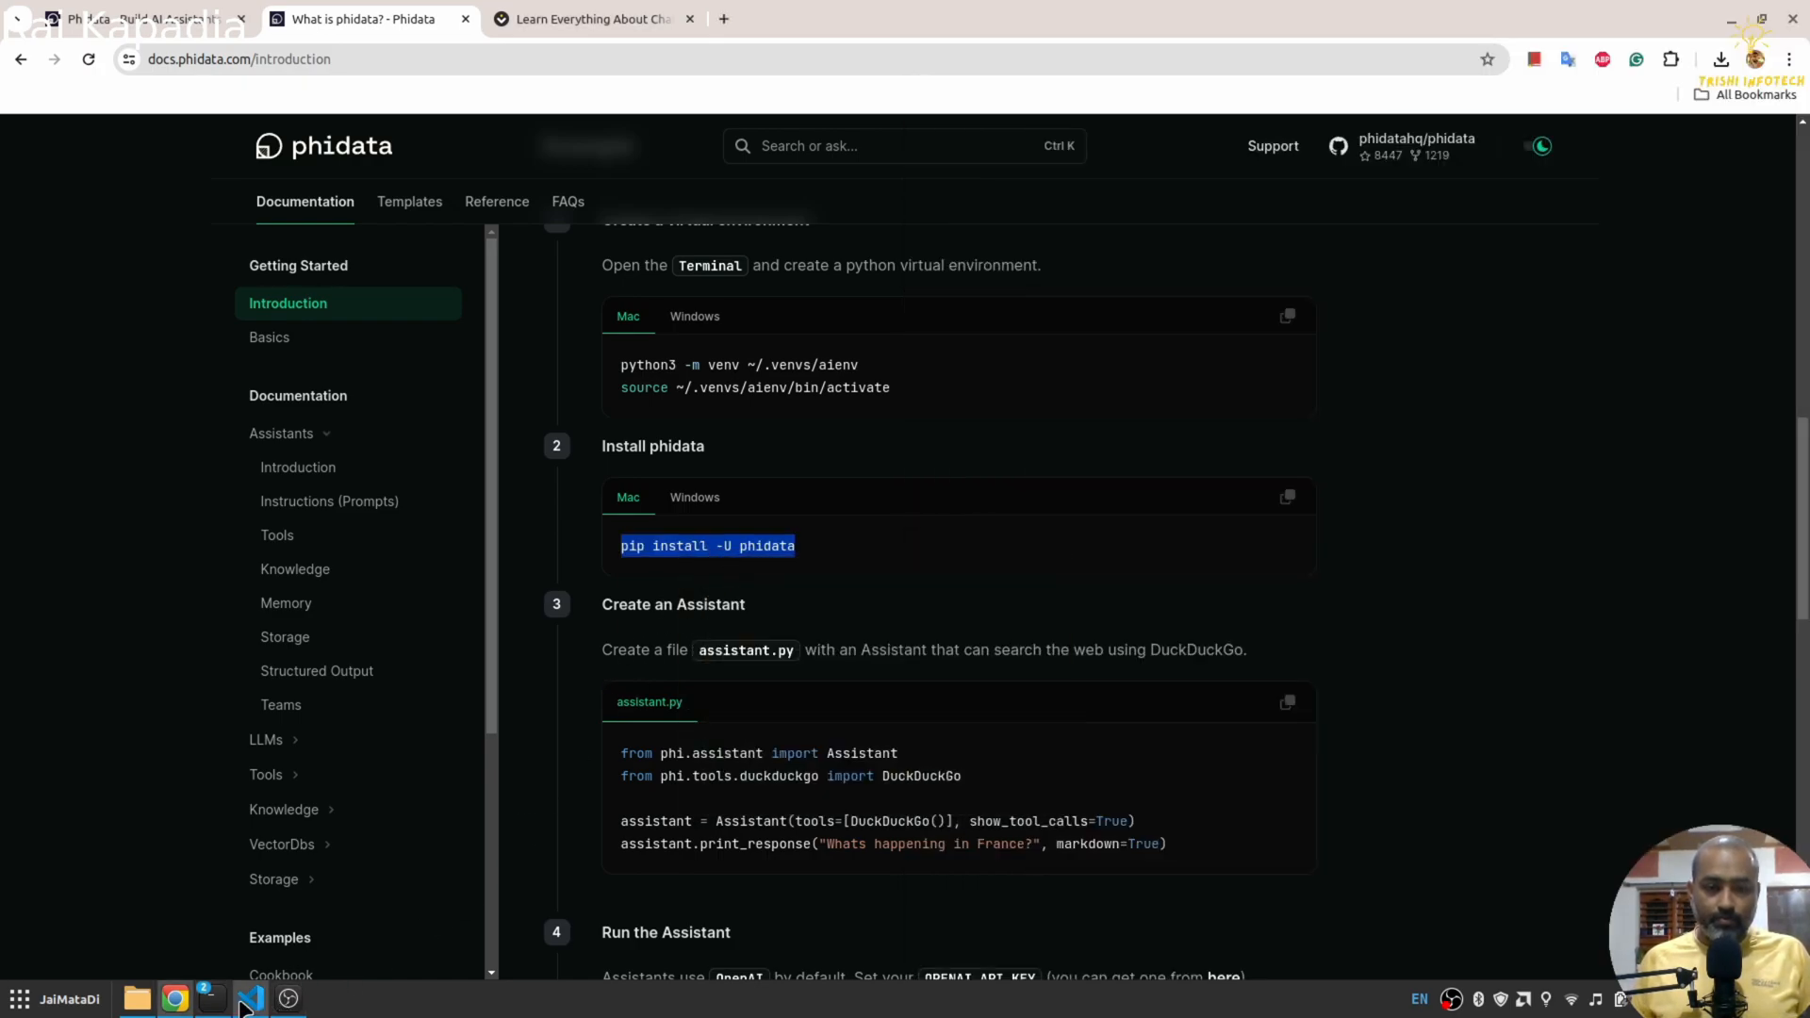
left_click(247, 998)
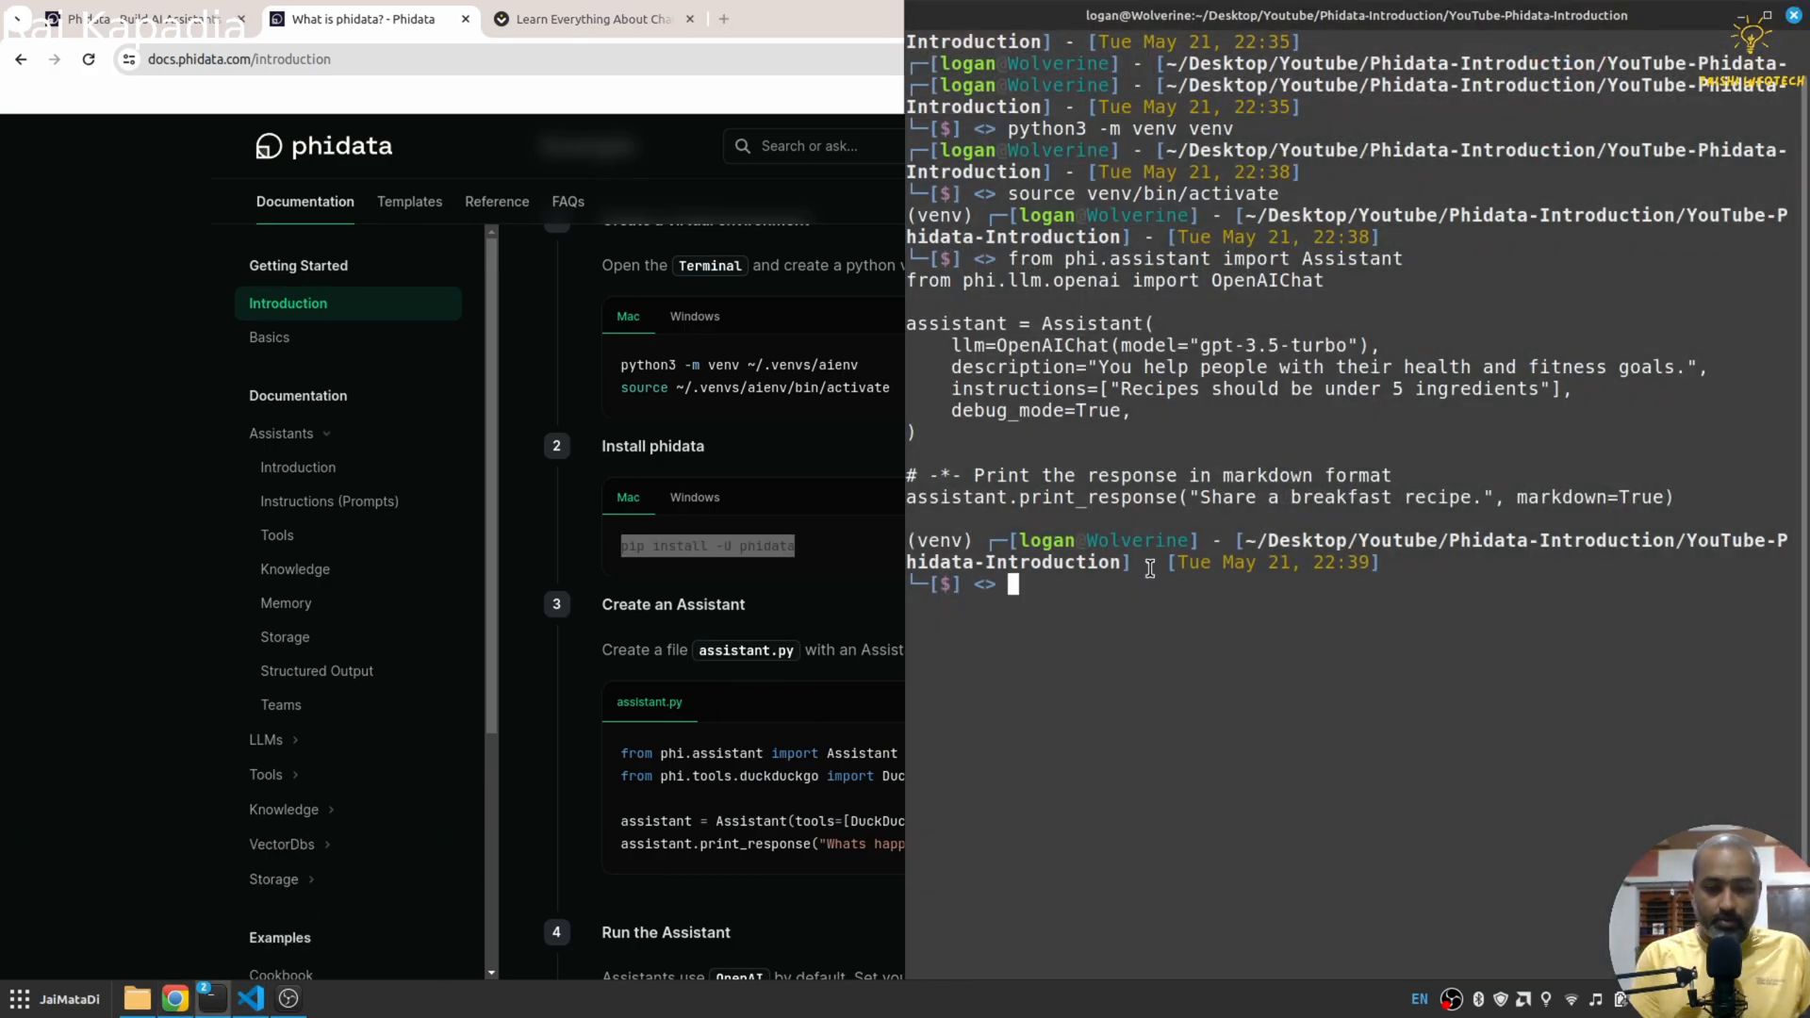
type("pip install -U phidata")
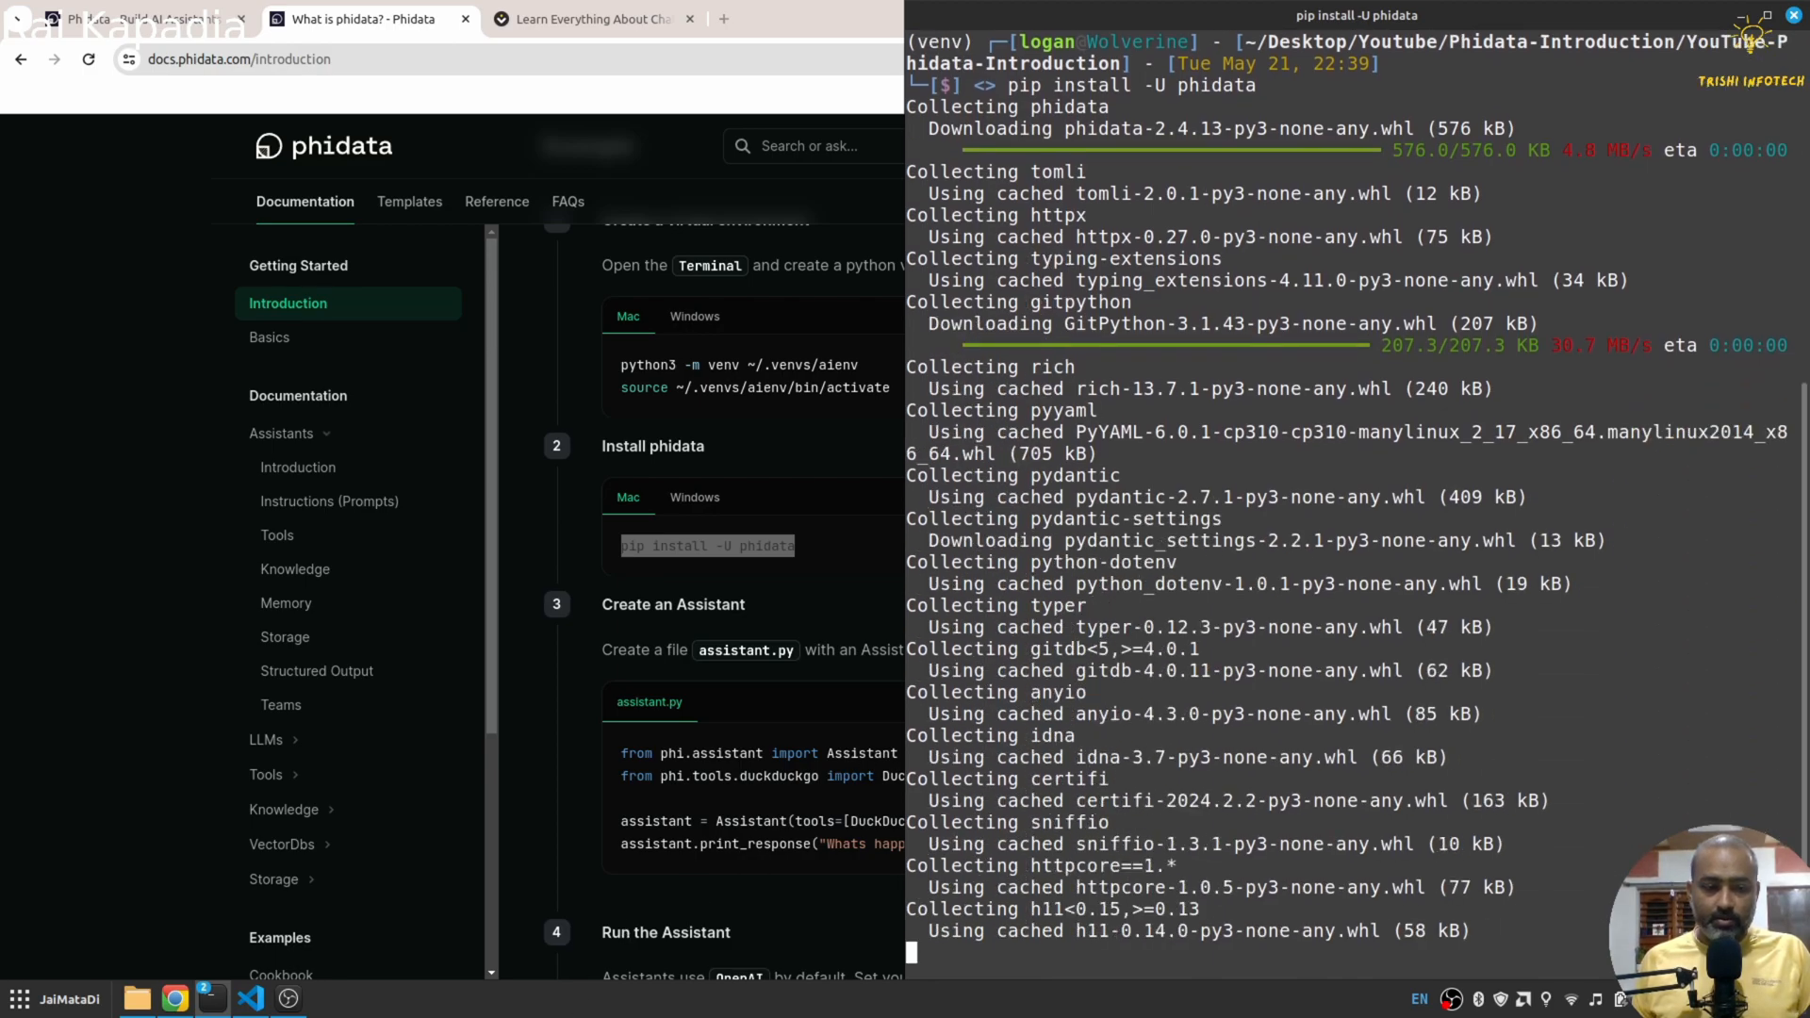
Create a .env file with OPENAI_API_KEY= on its first line
left_click(249, 998)
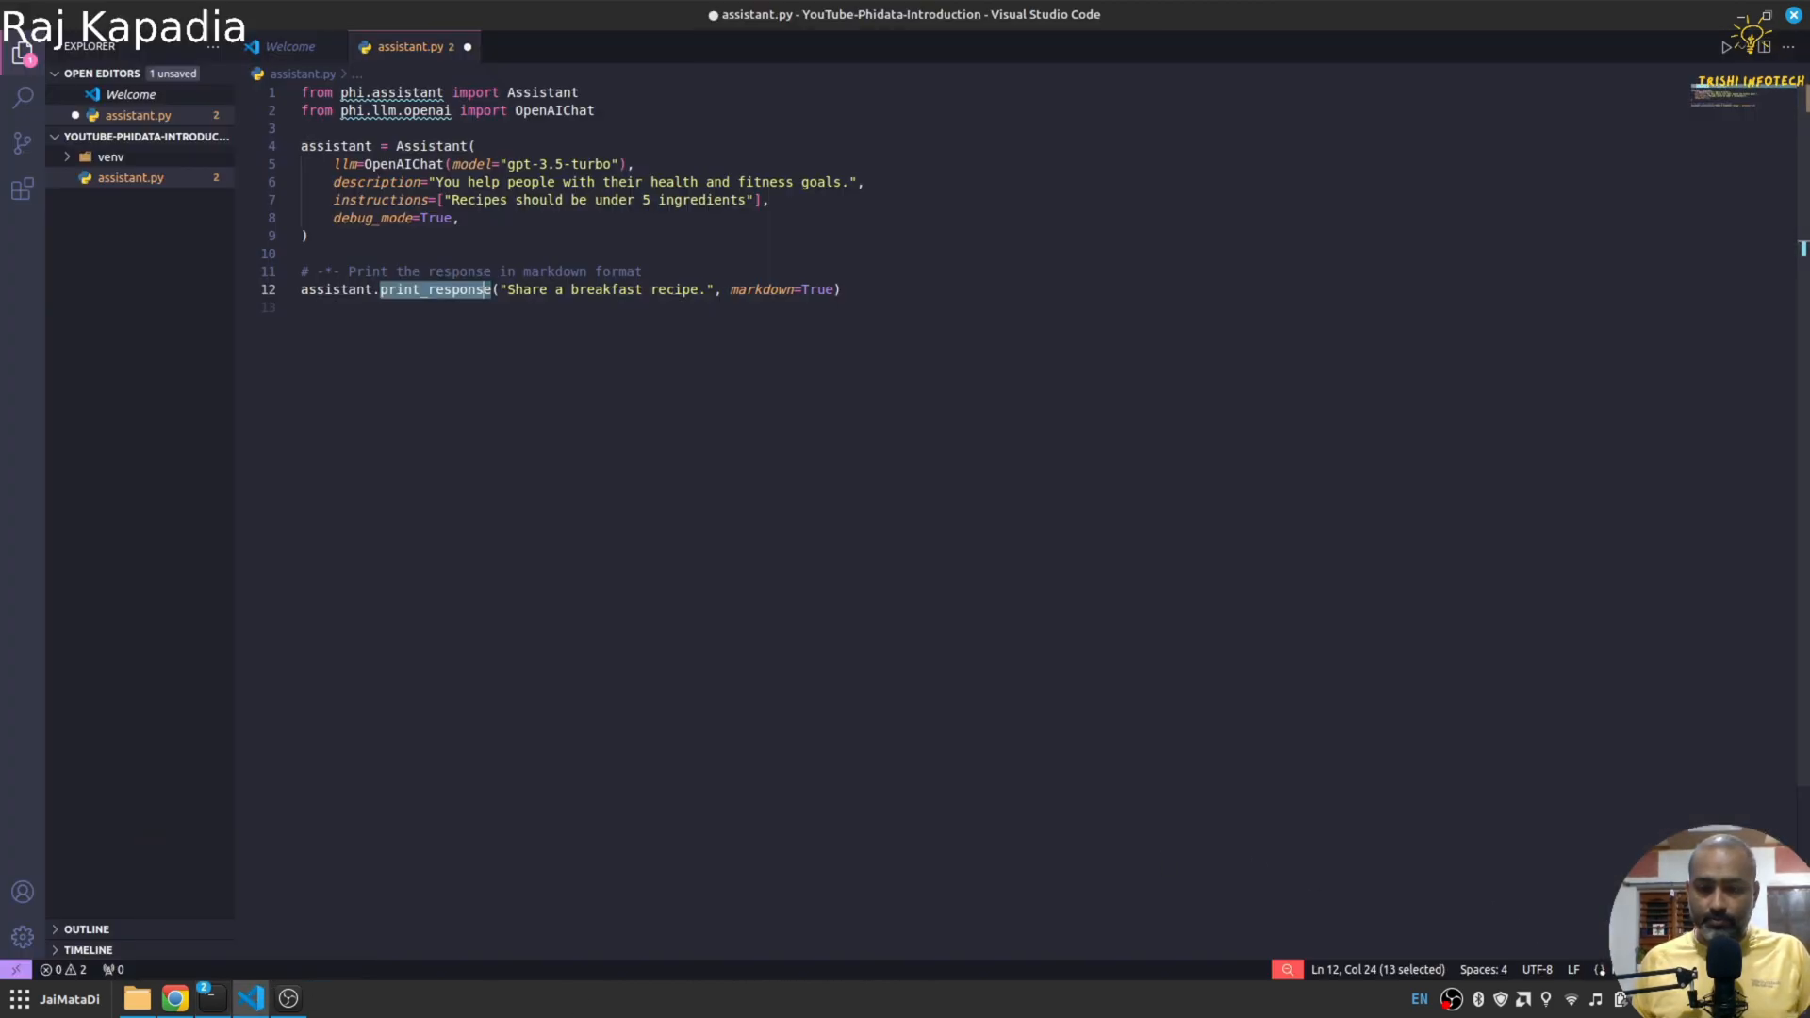
mouse_move(742, 329)
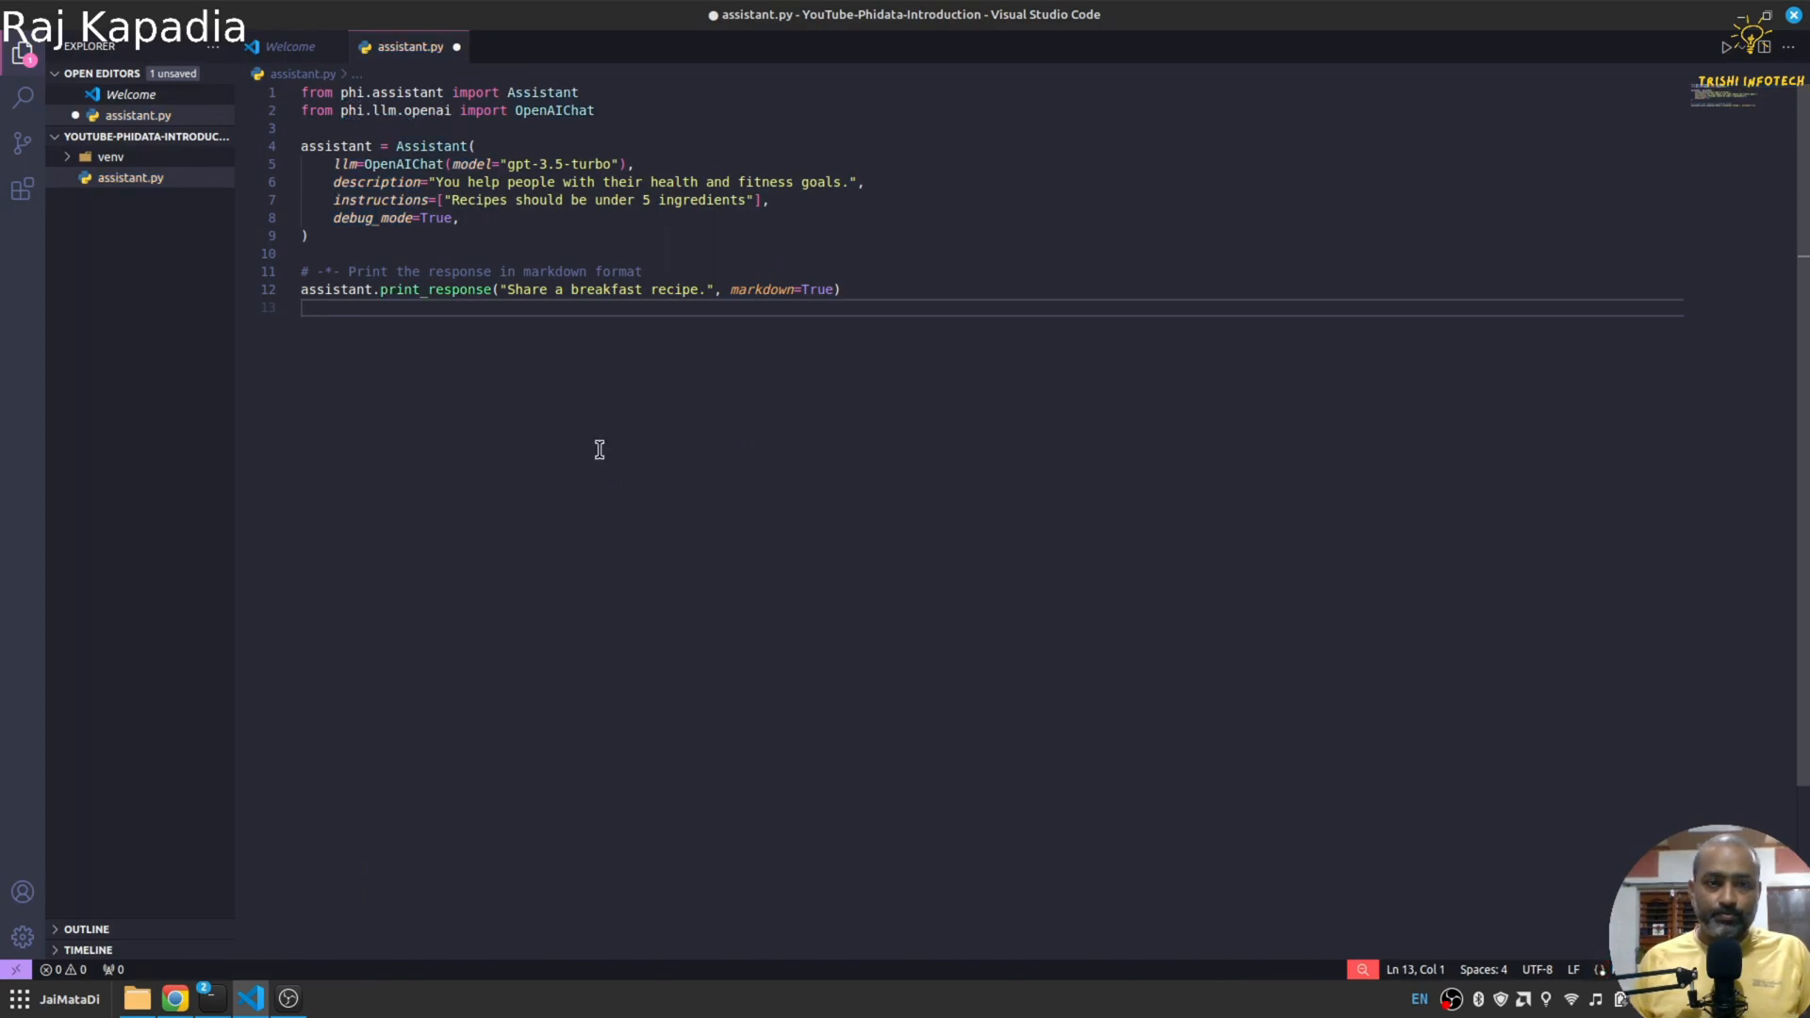
mouse_move(412, 161)
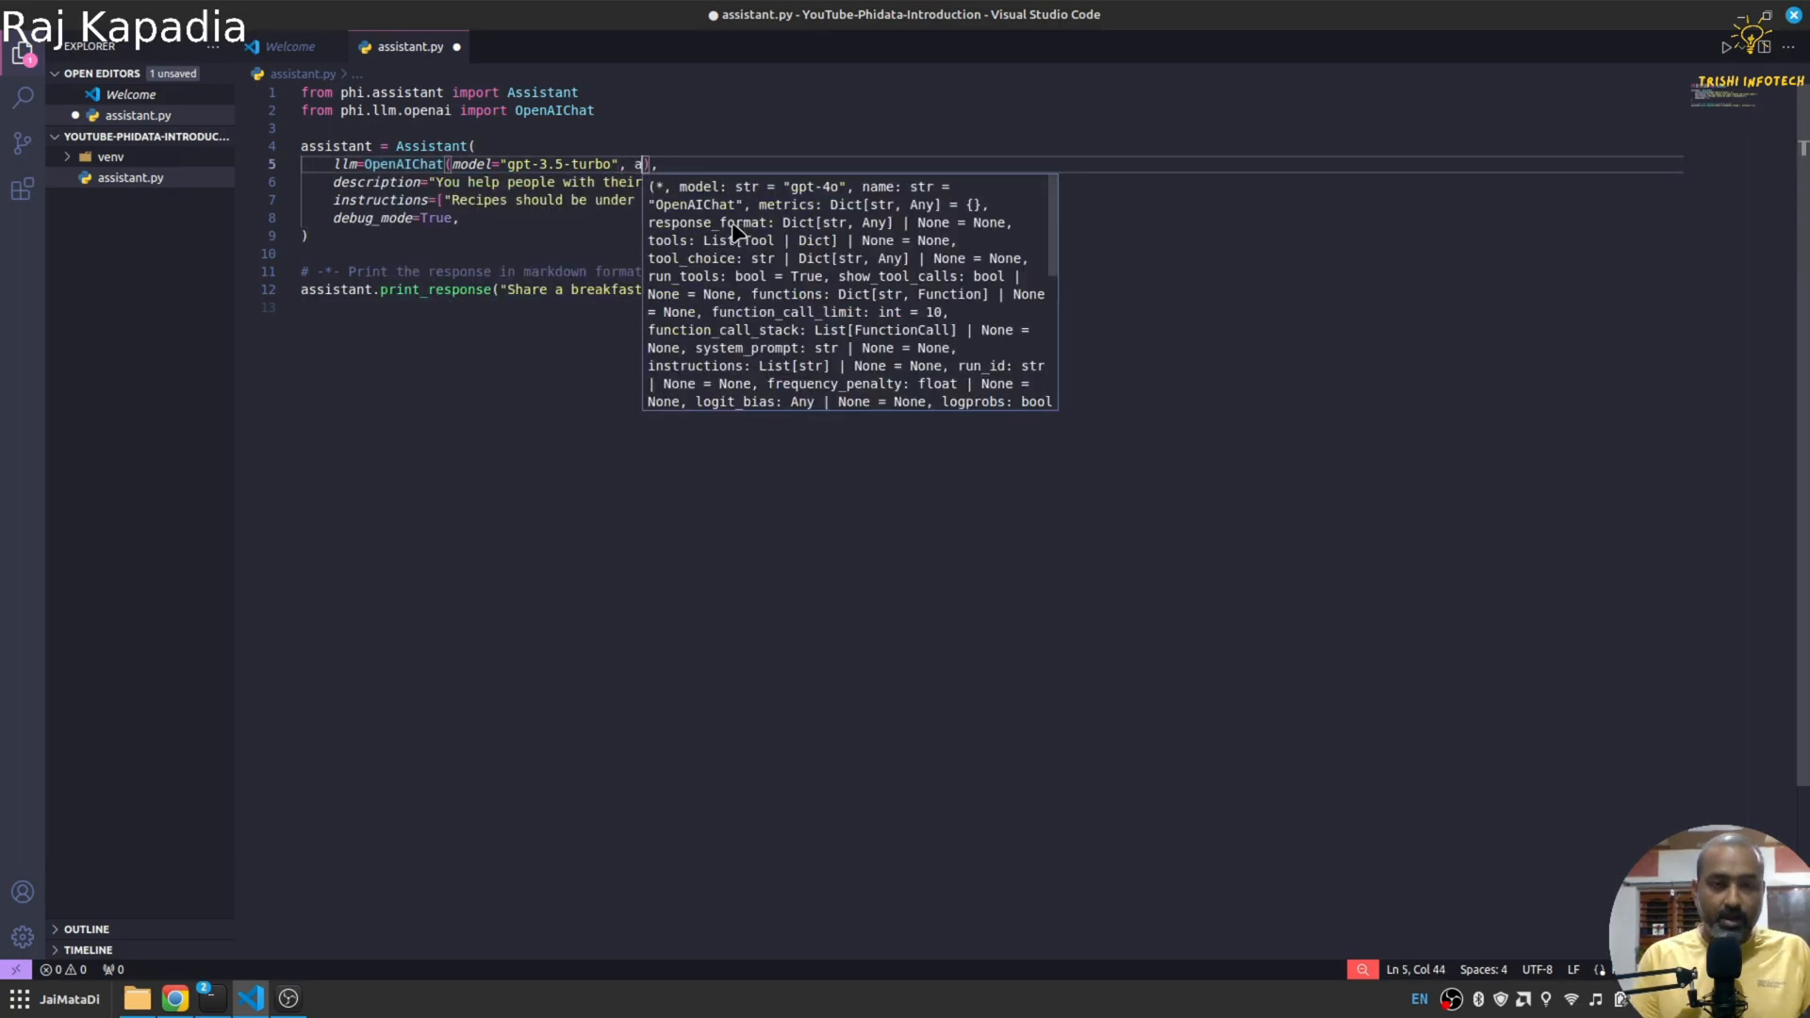
type("pi_key=")
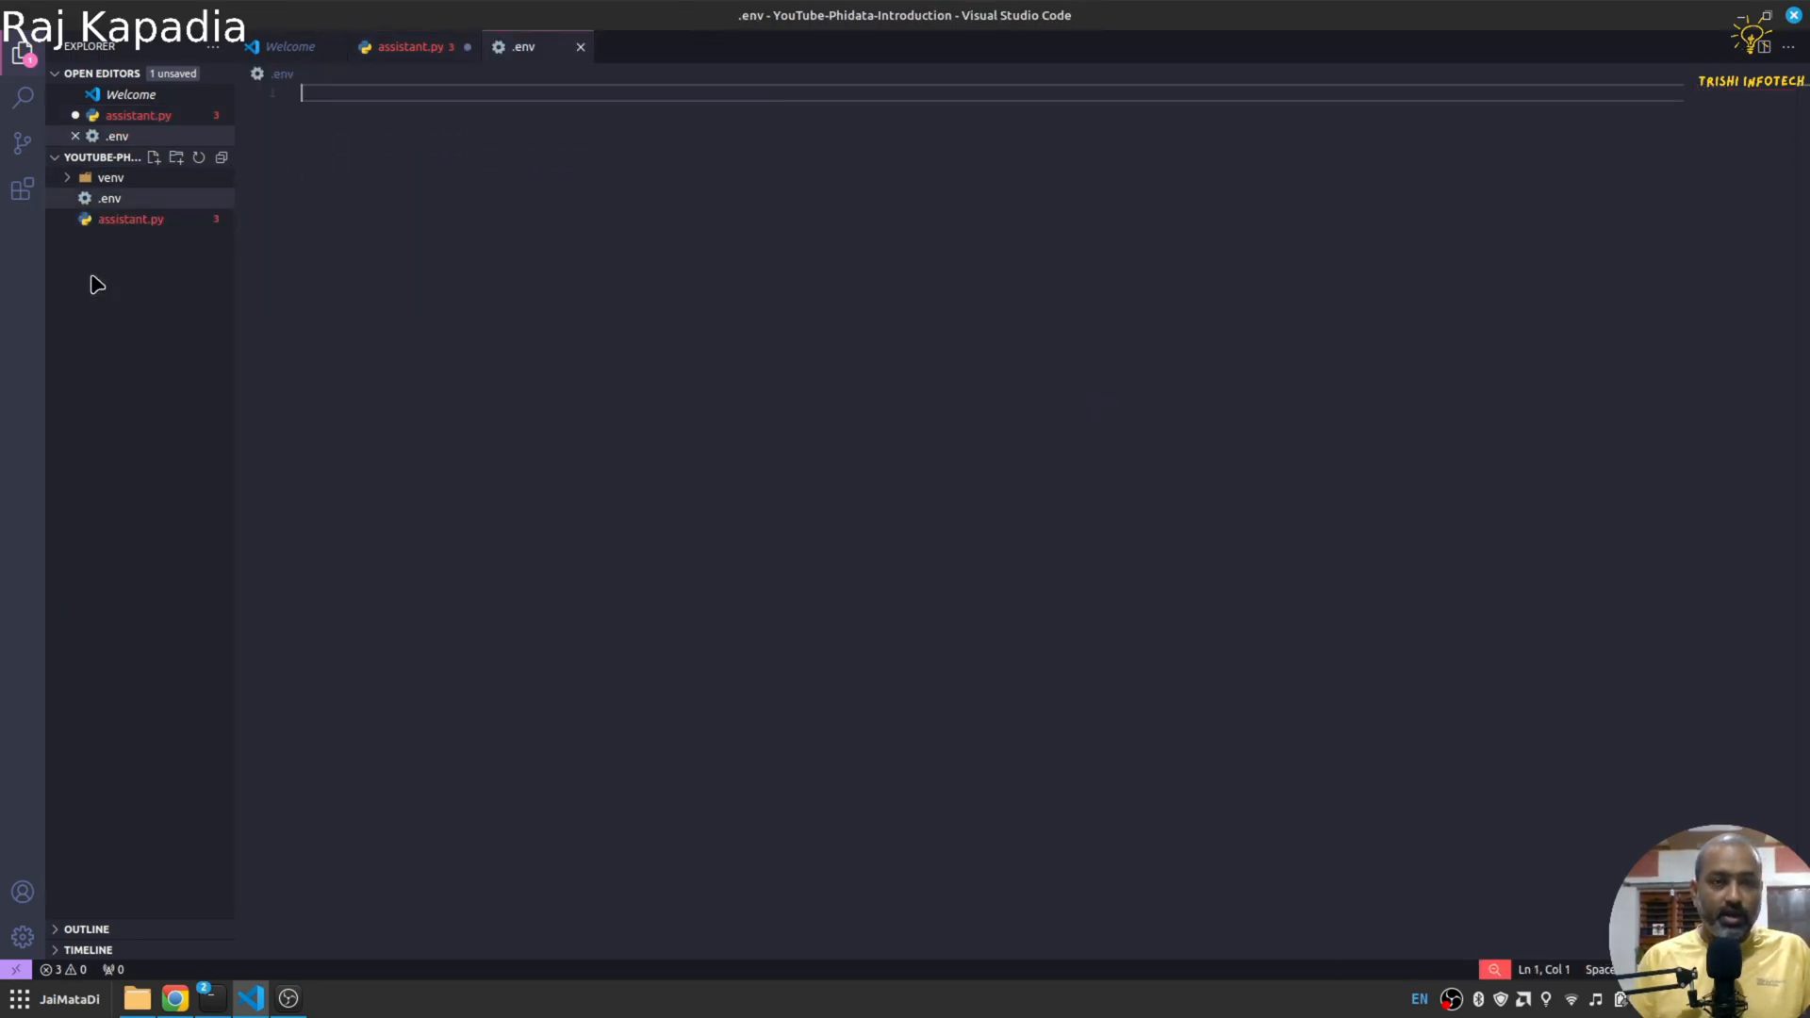
type("OPENAI_API_KEY")
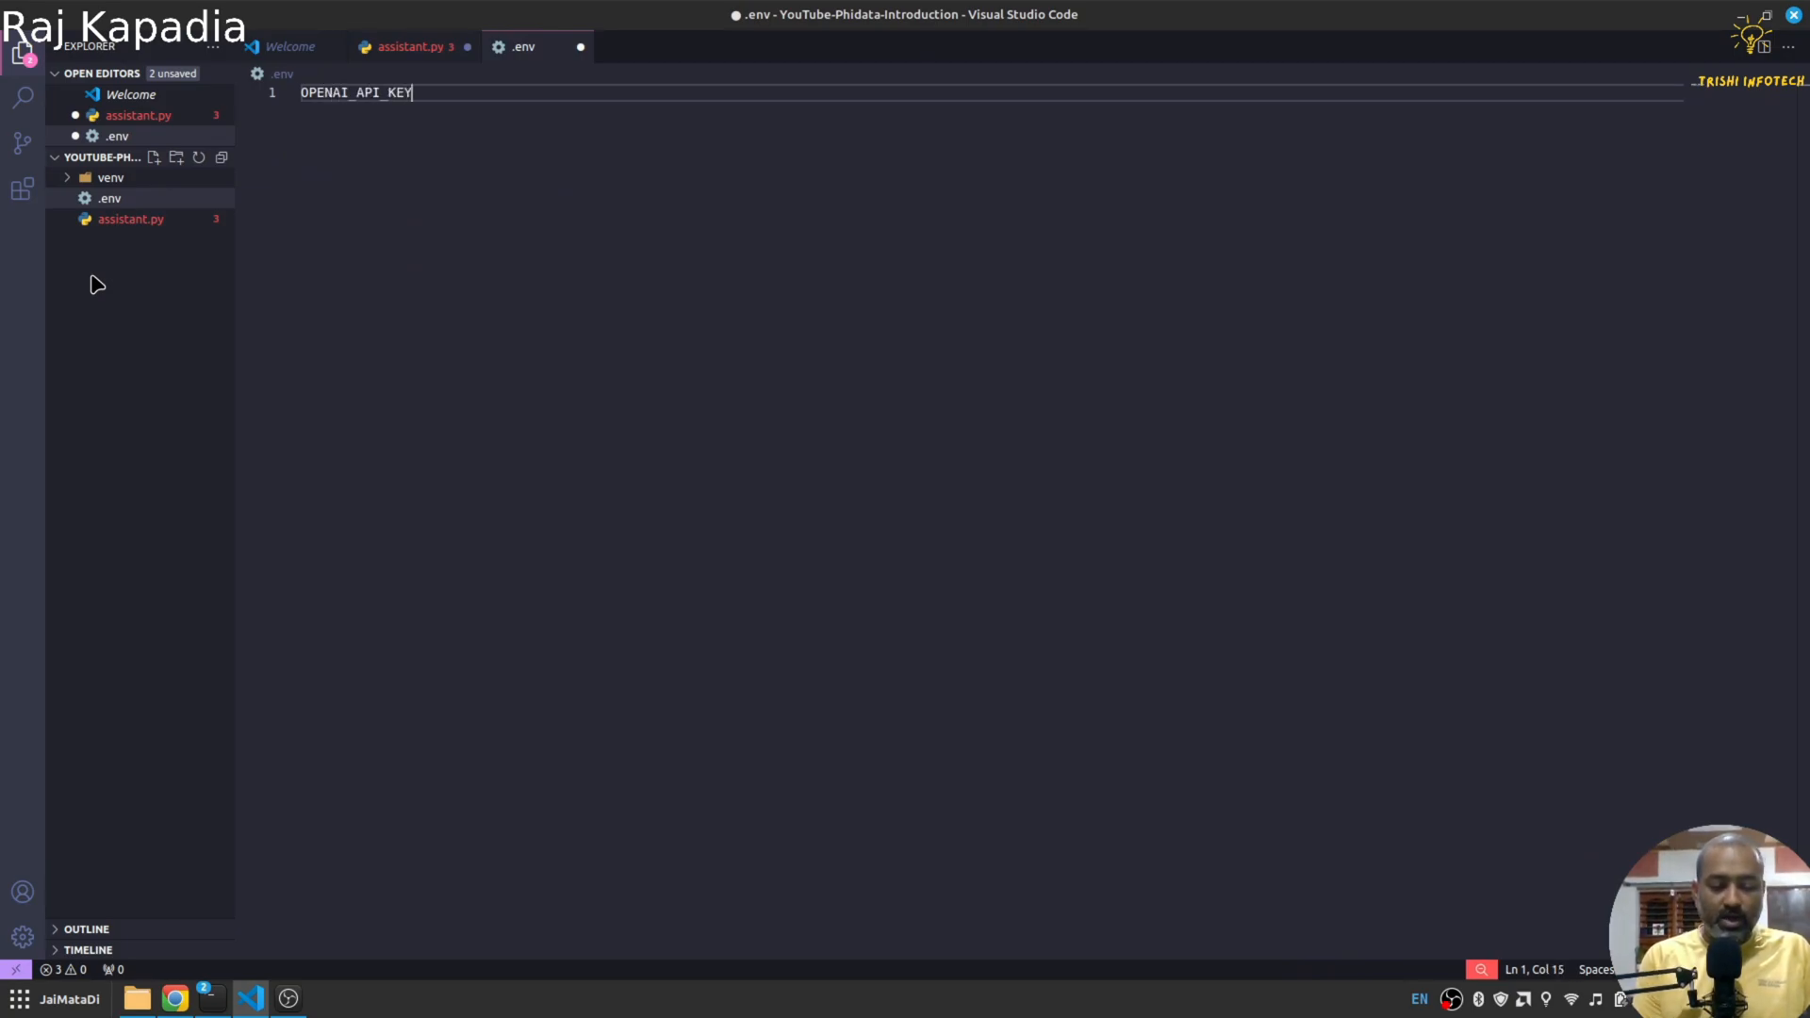
type("=")
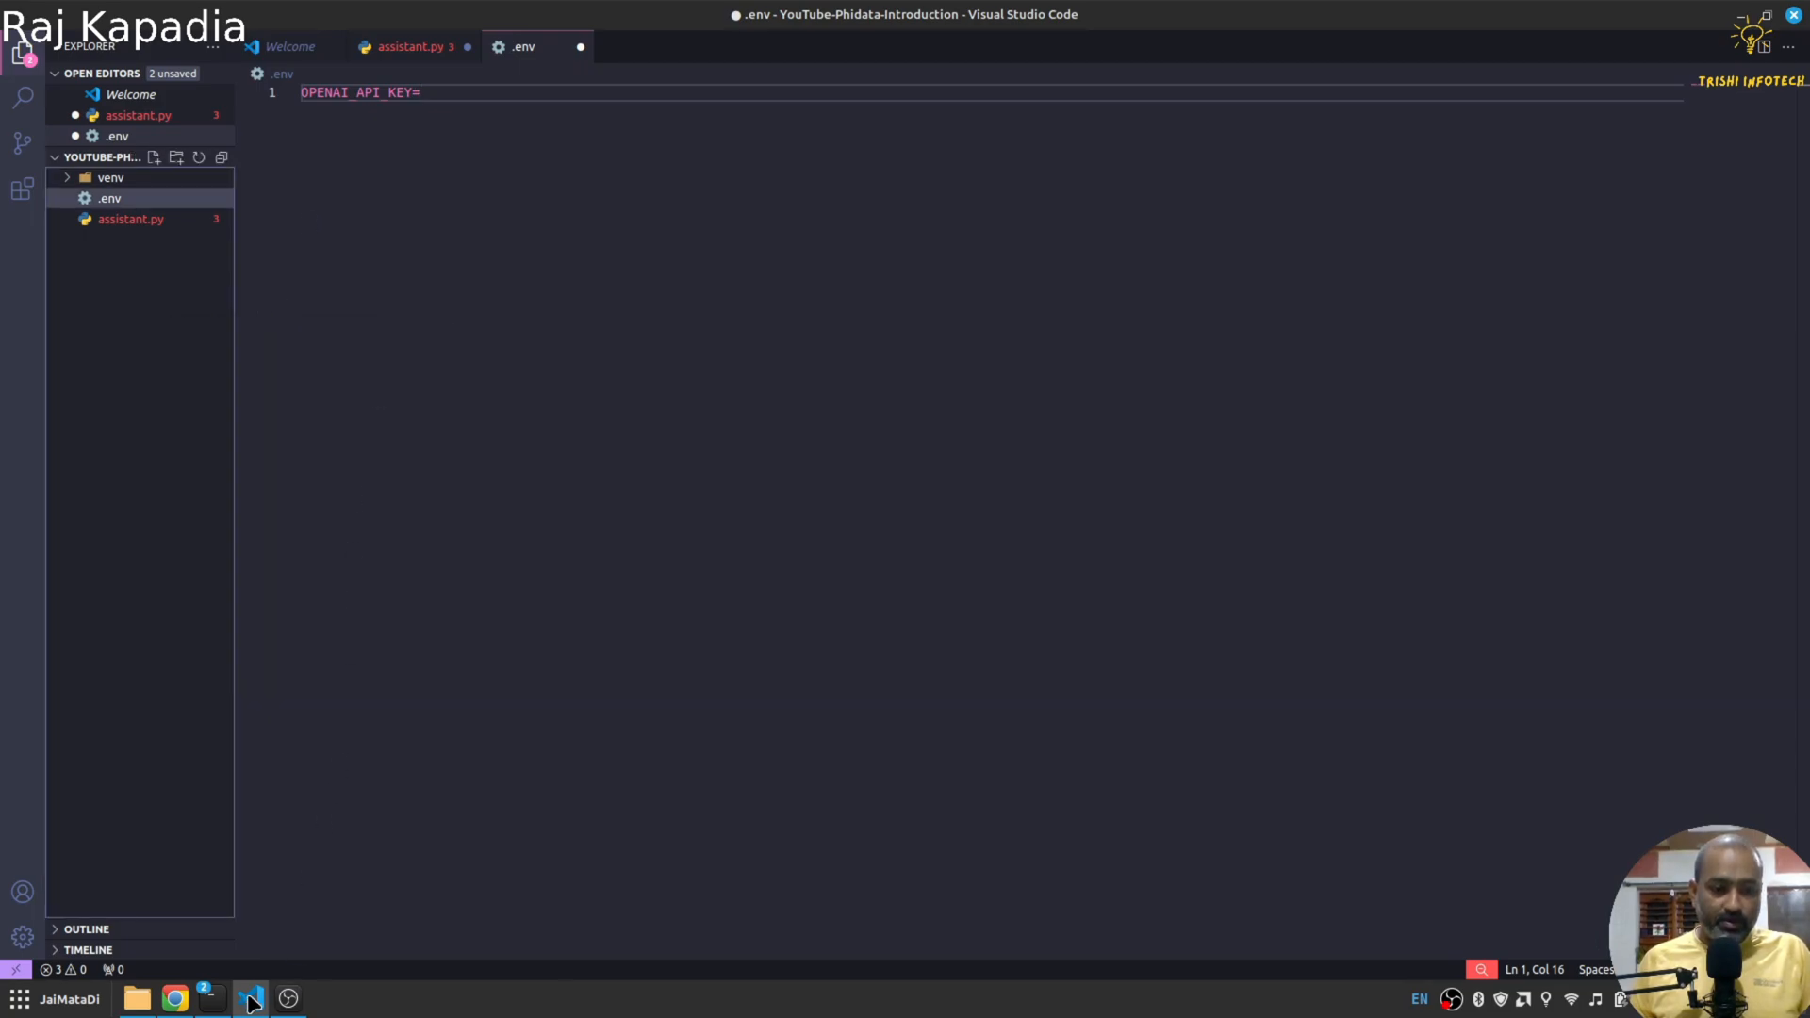
Run pip install python-dotenv, which reports the requirement is already satisfied
left_click(249, 998)
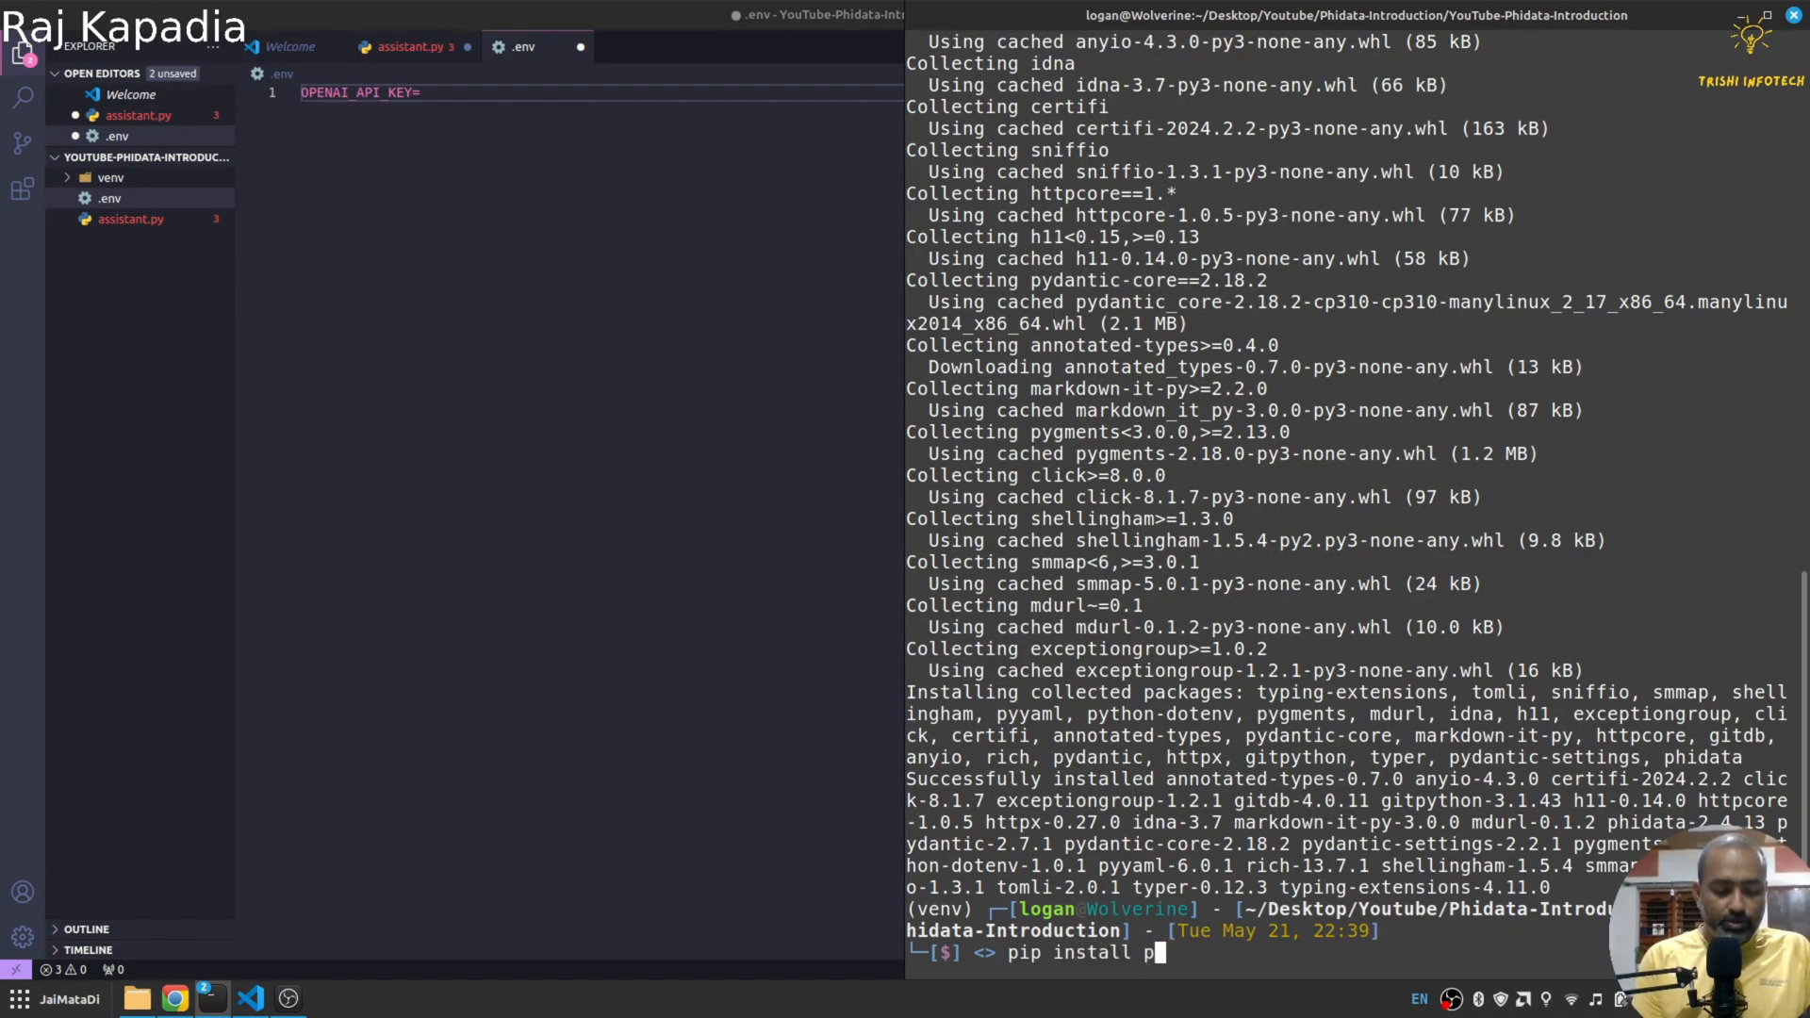
type("ython-dotenv")
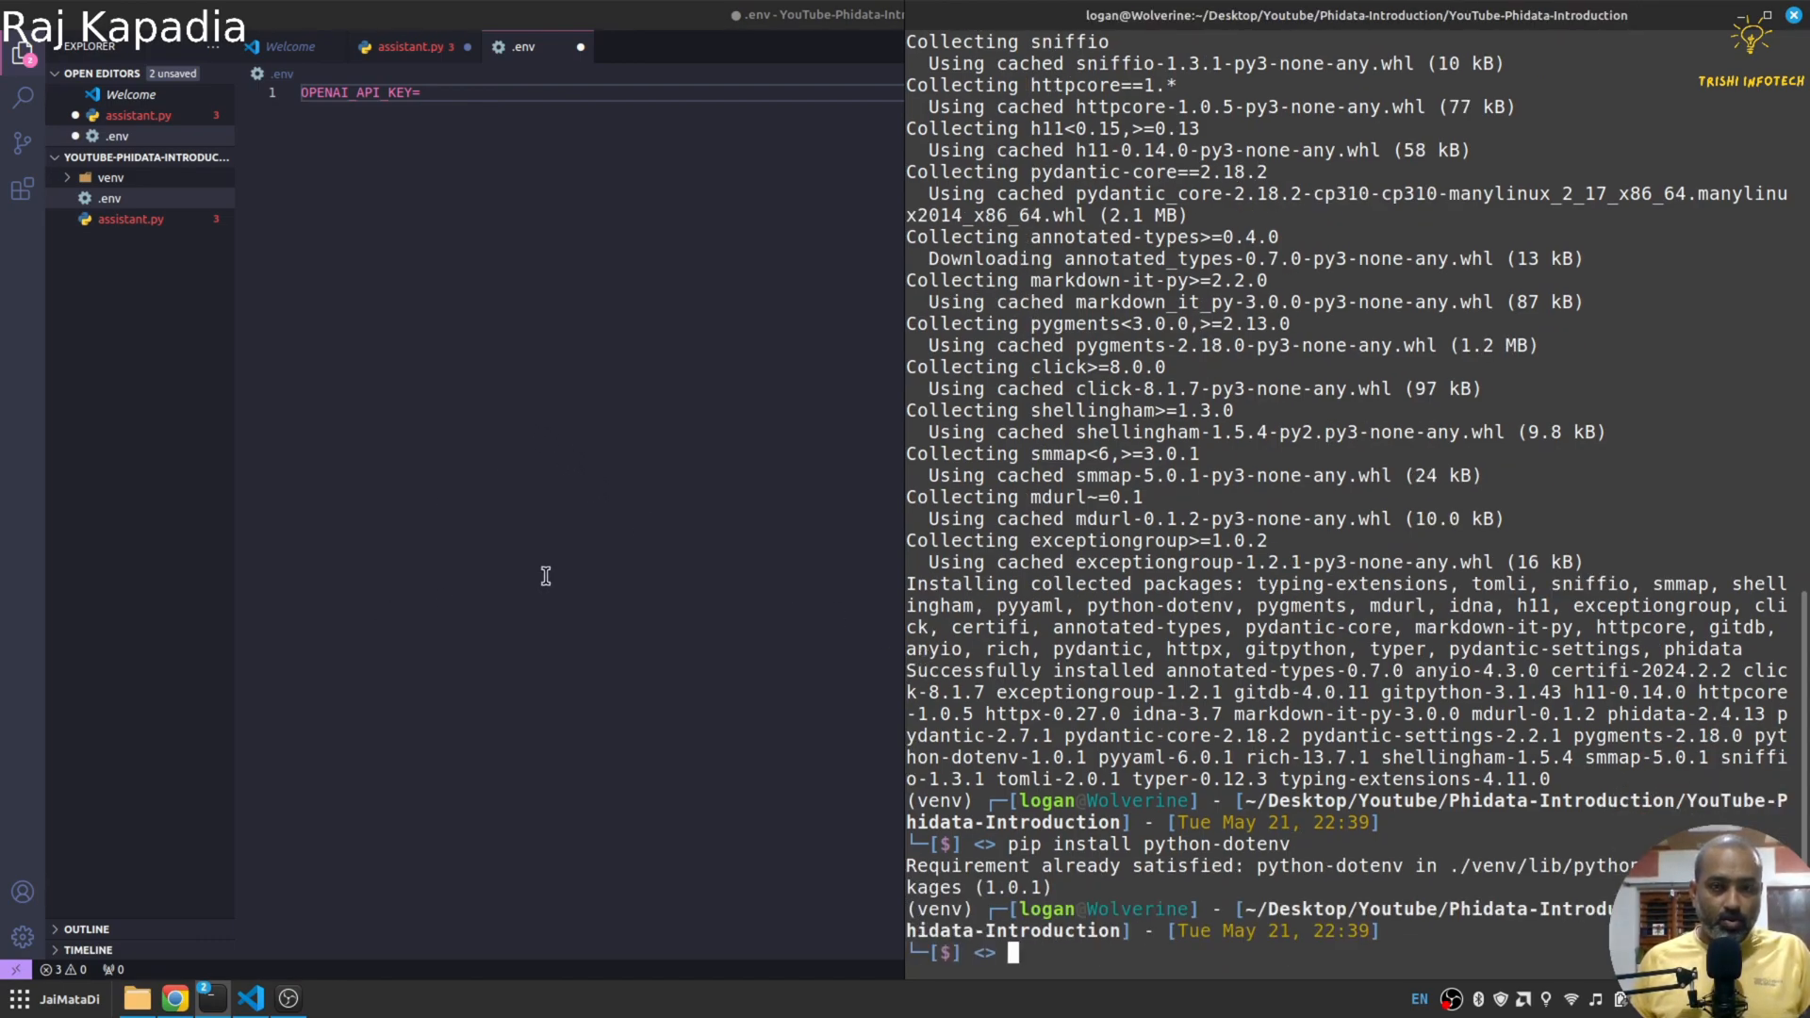
mouse_move(521, 301)
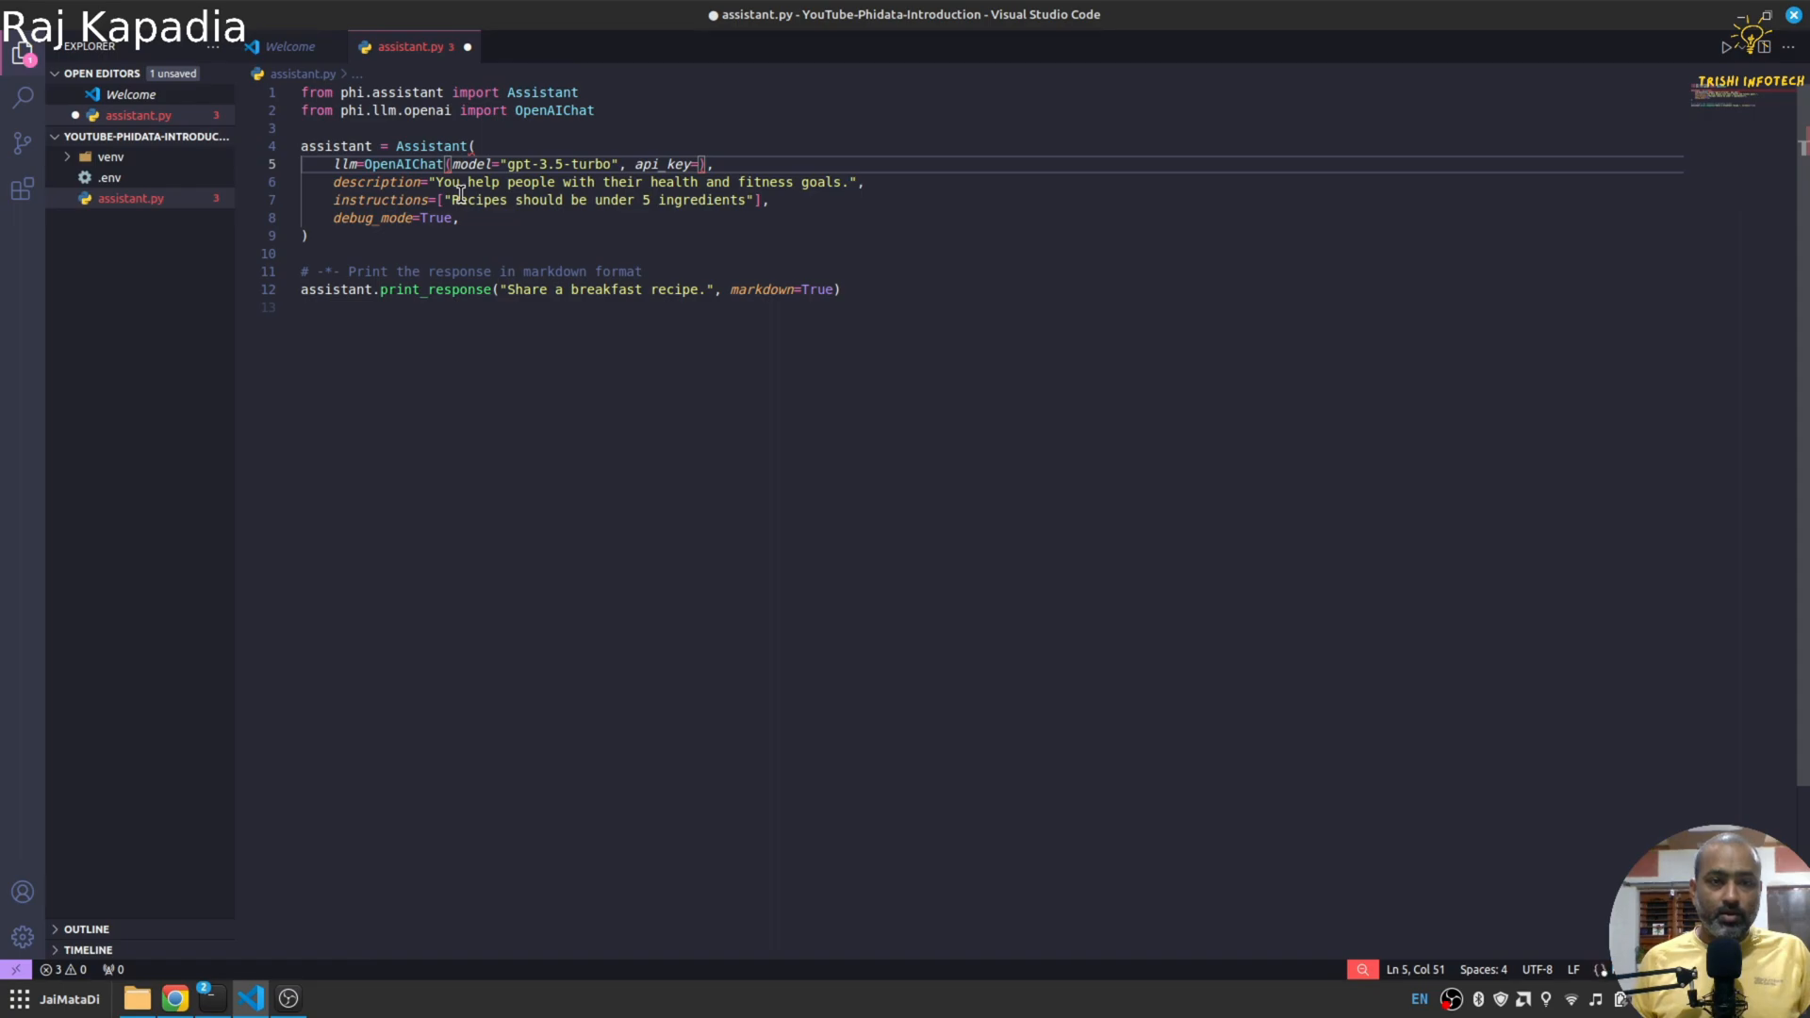
Add os and dotenv imports, load_dotenv(find_dotenv()), and api_key=os.getenv("OPENAI_API_KEY"), then save
left_click(597, 109)
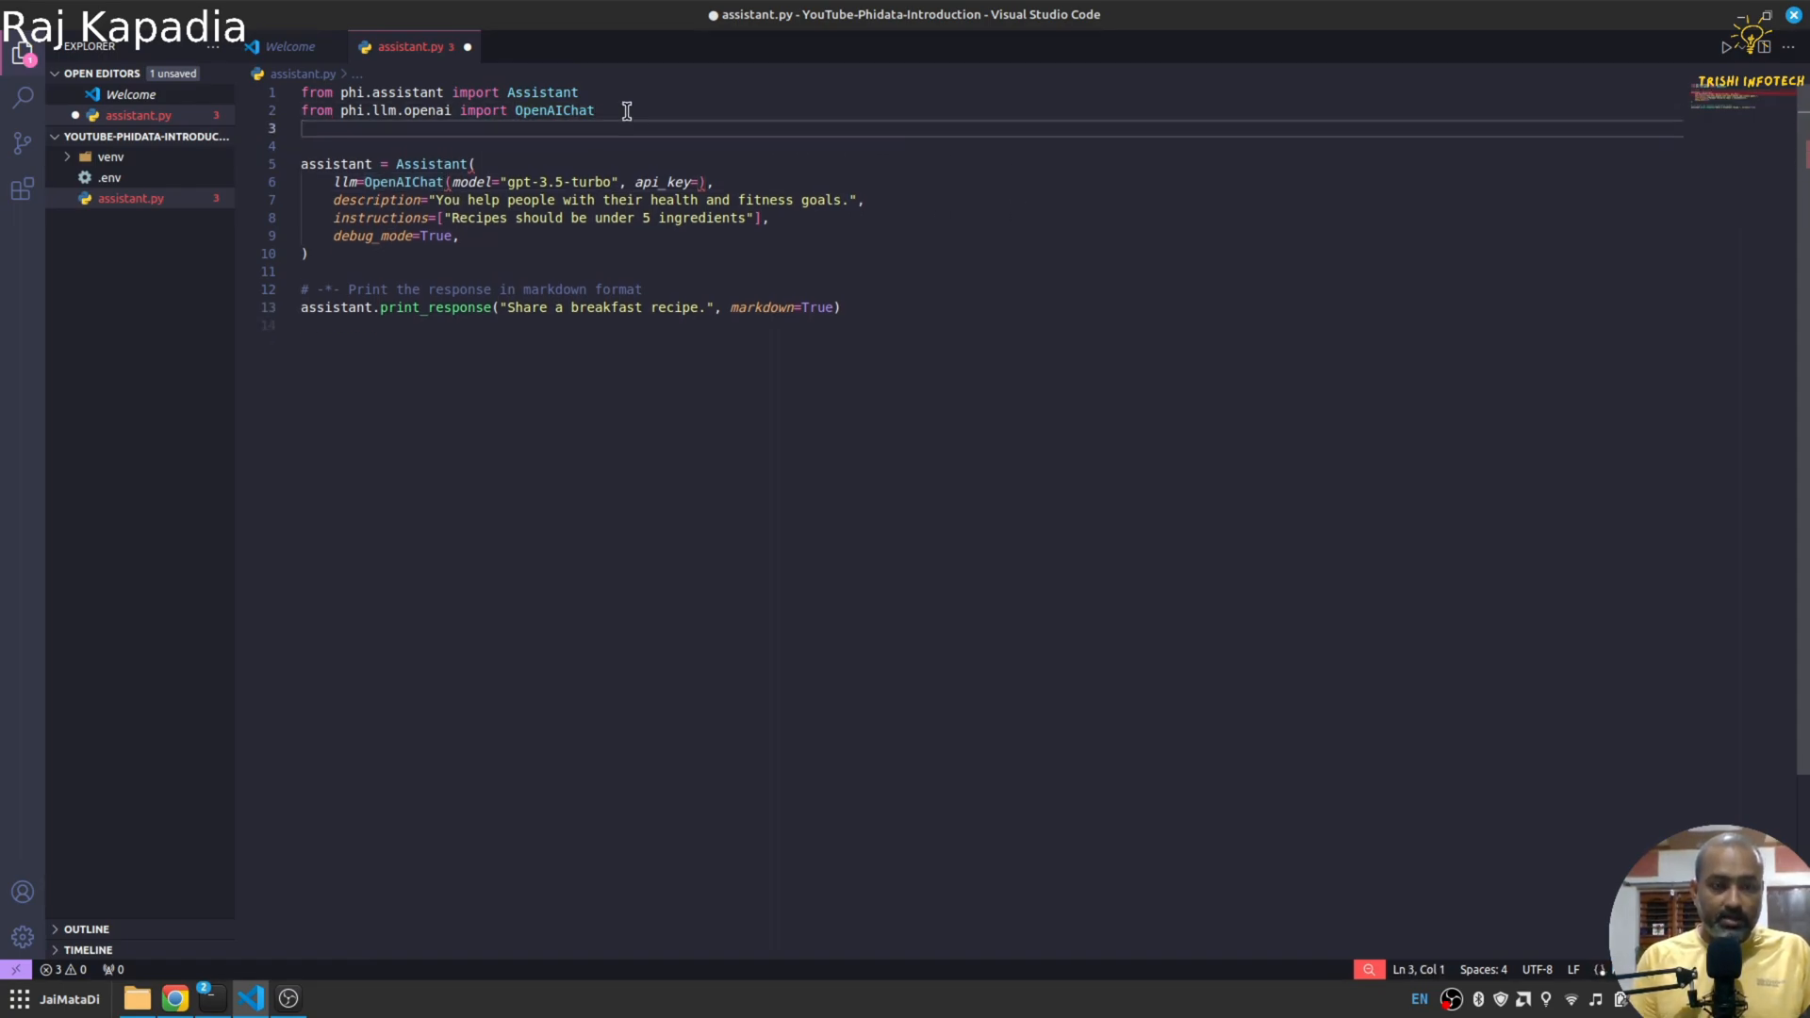
type("from dotenv import l")
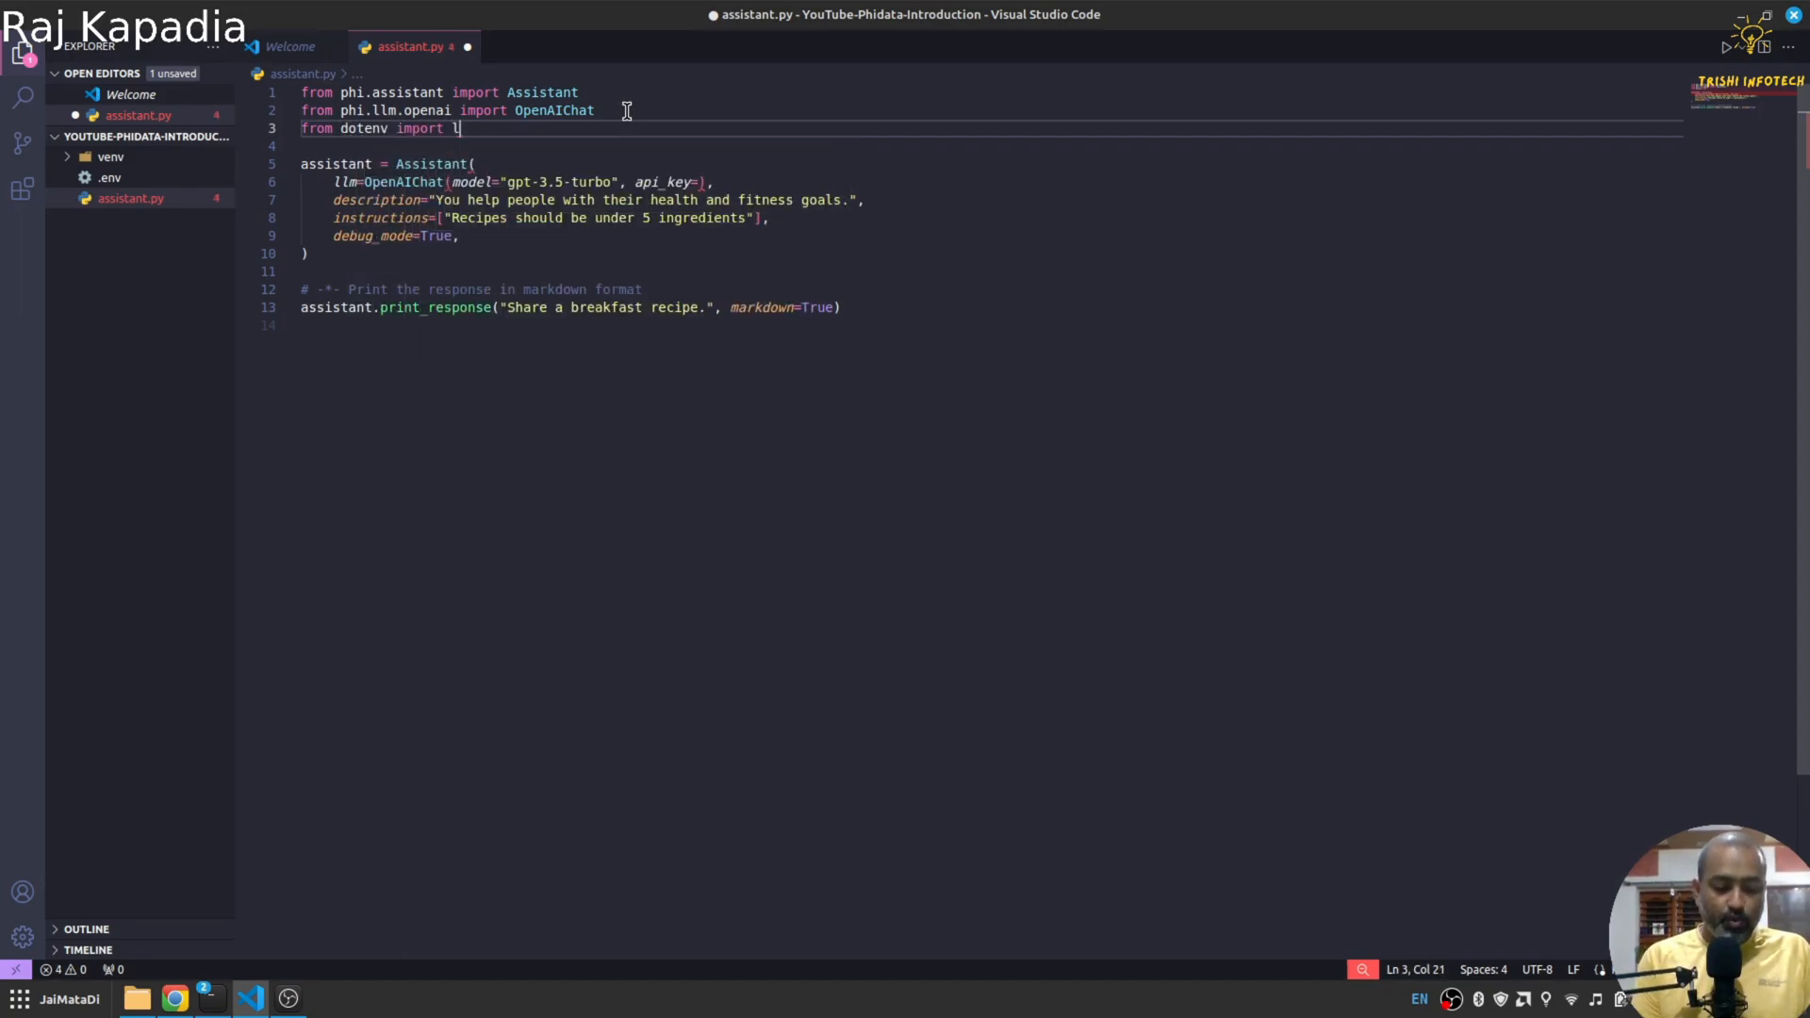
type("oad_dotenv, find_dotenv")
type("load_dotenv(find_dotenv(")
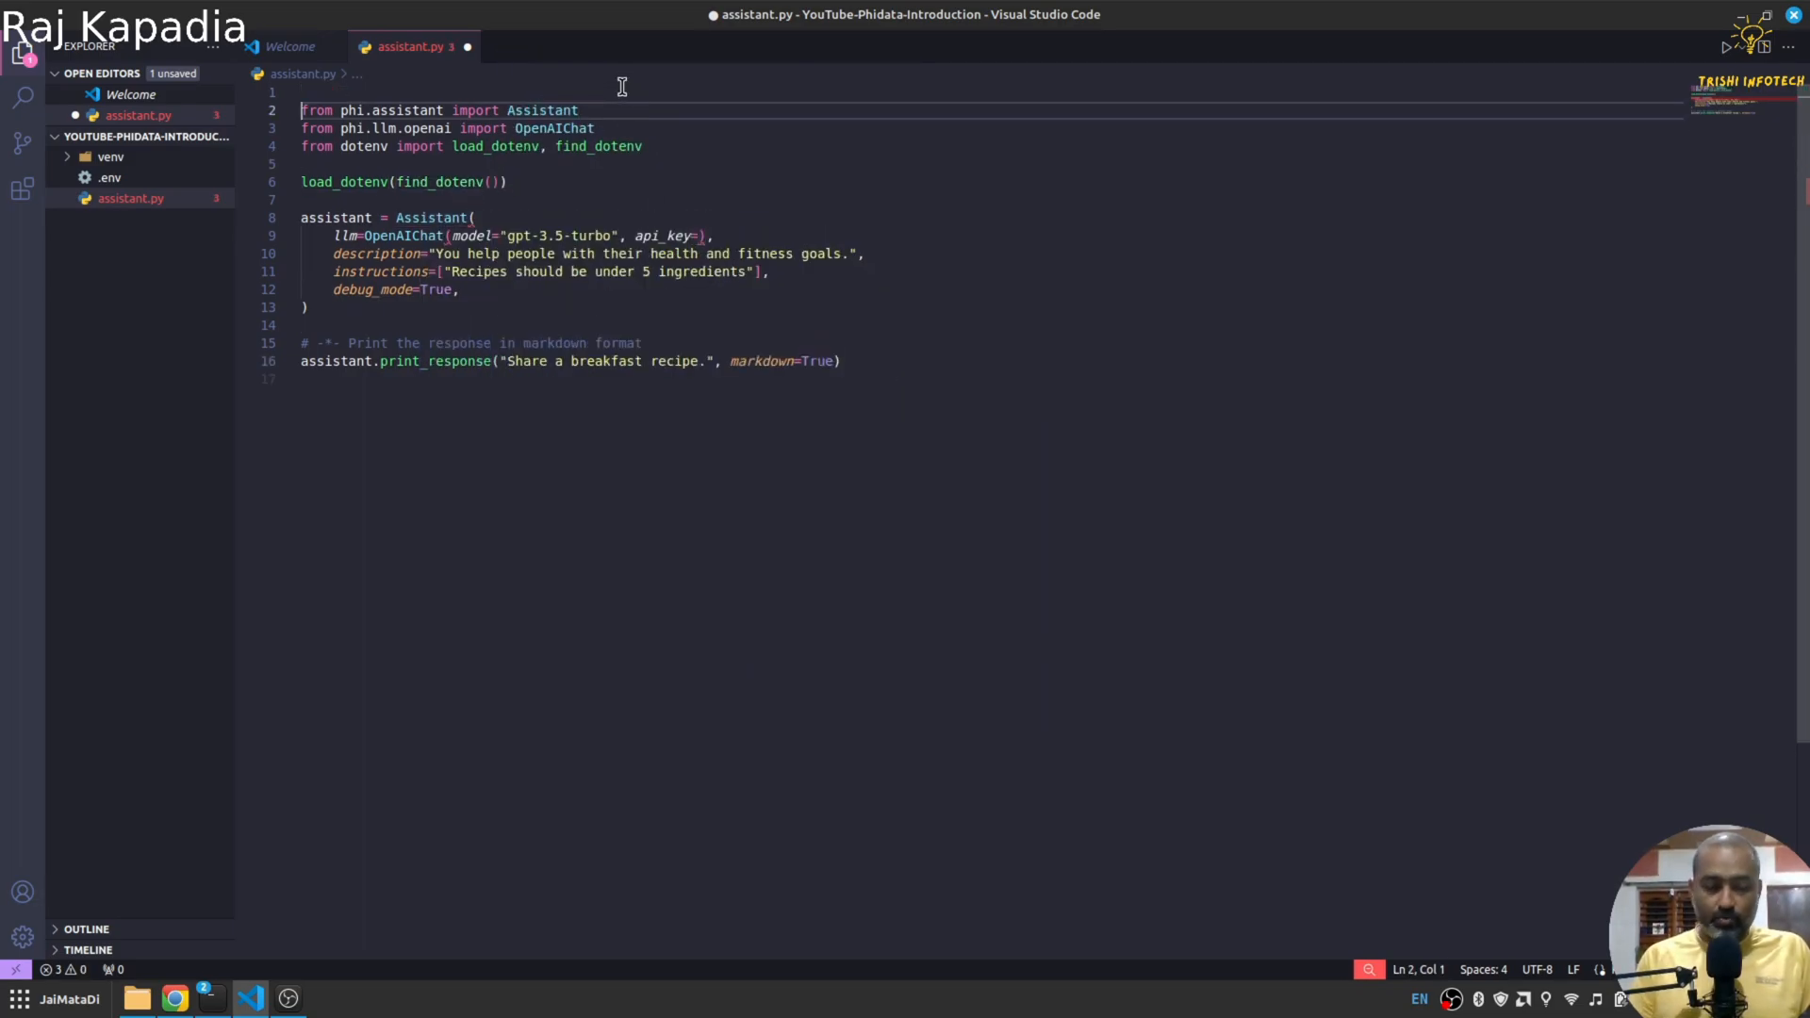
type("import os")
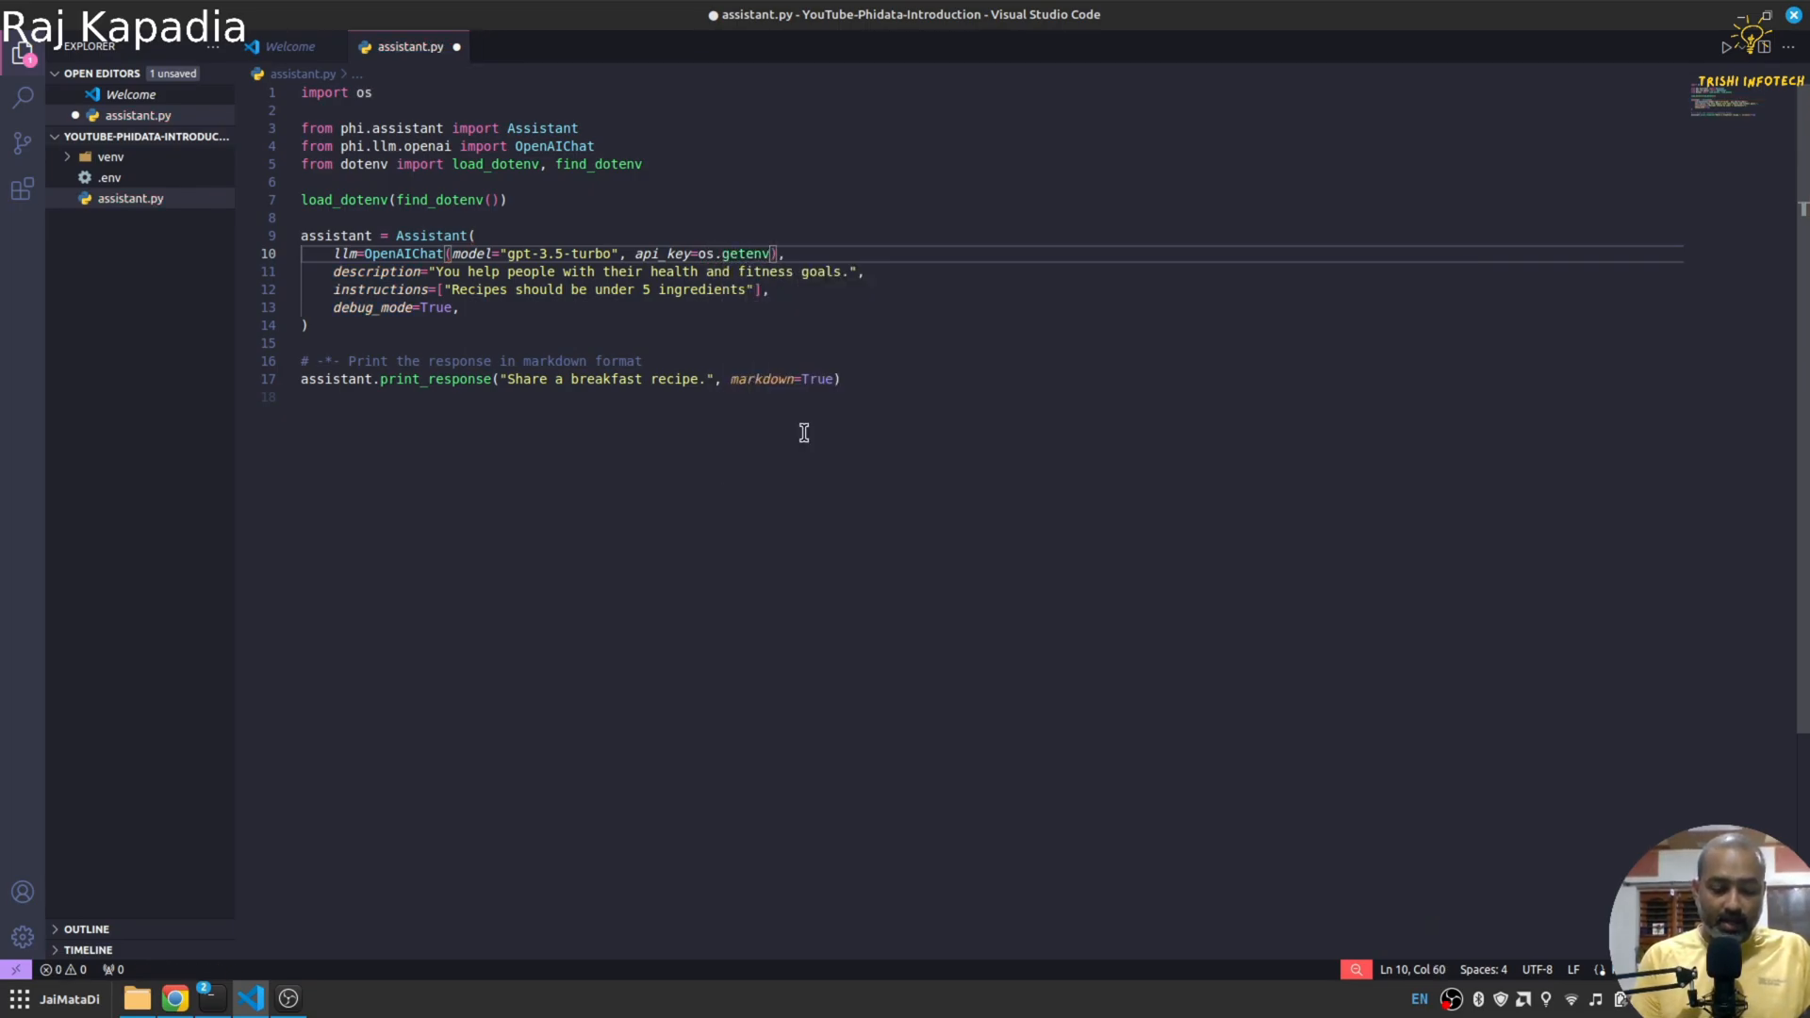
type("(\"OPENAI")
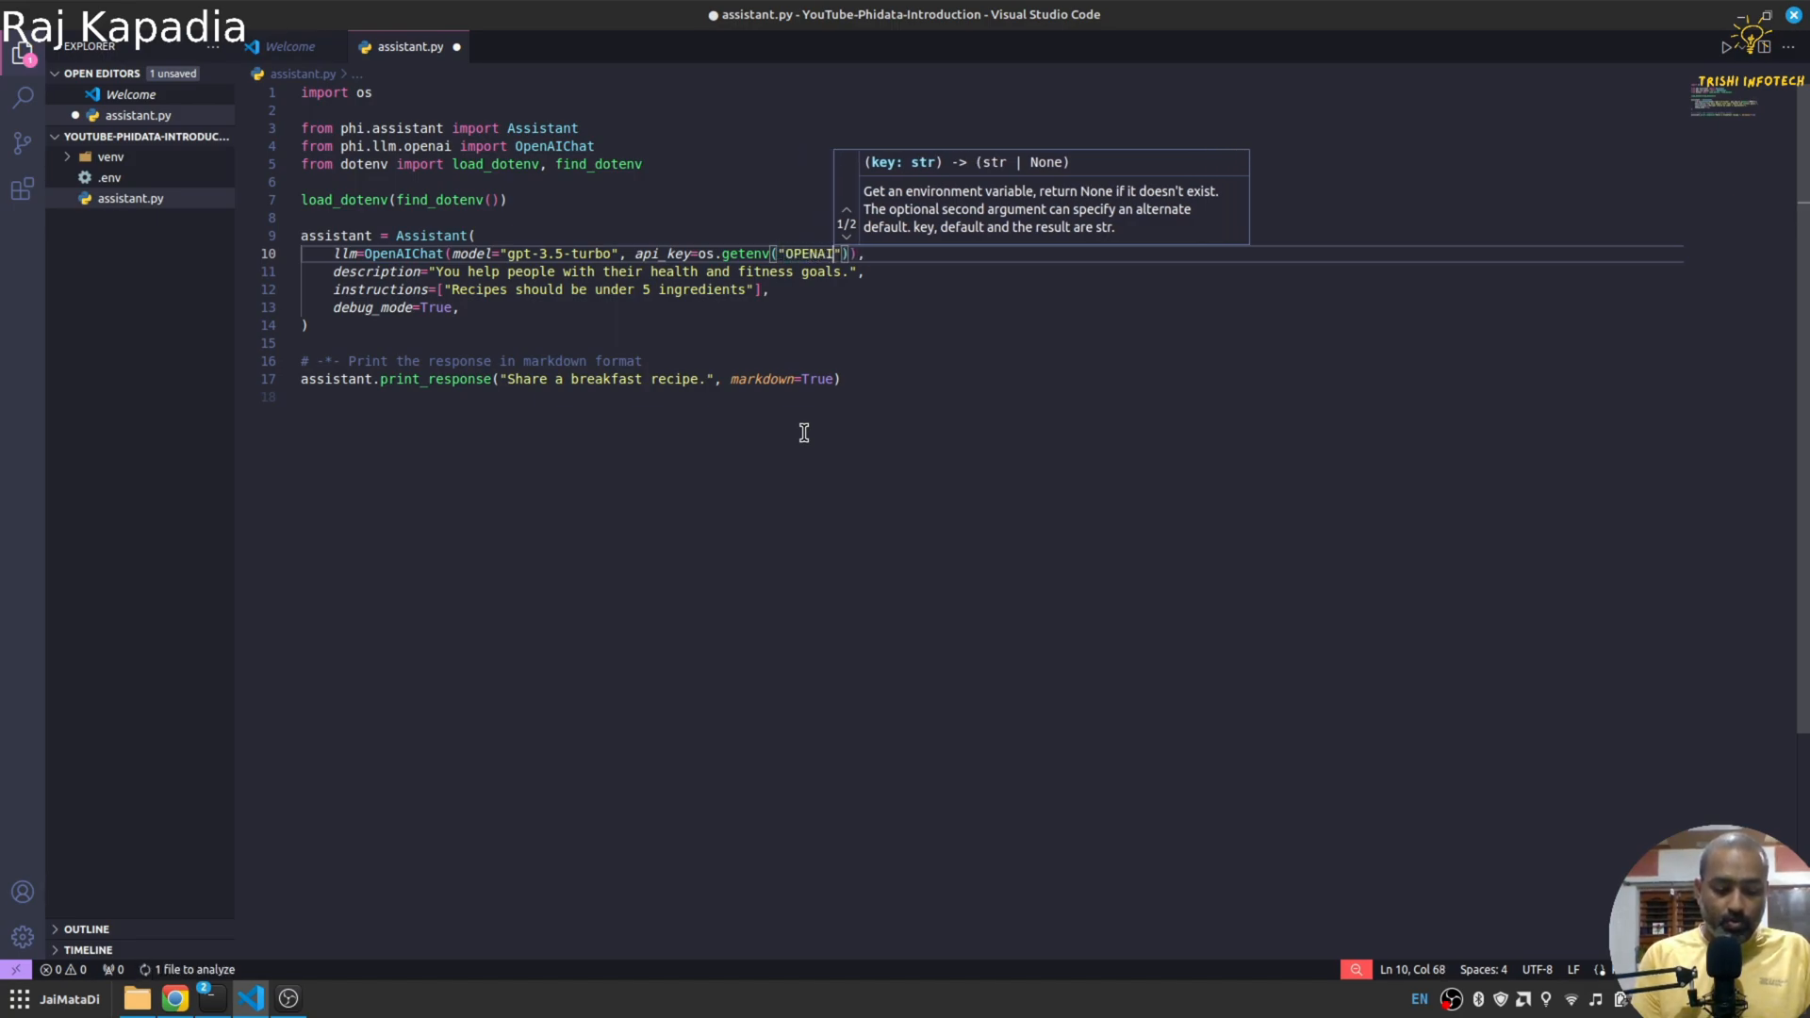
type("_API_KEY")
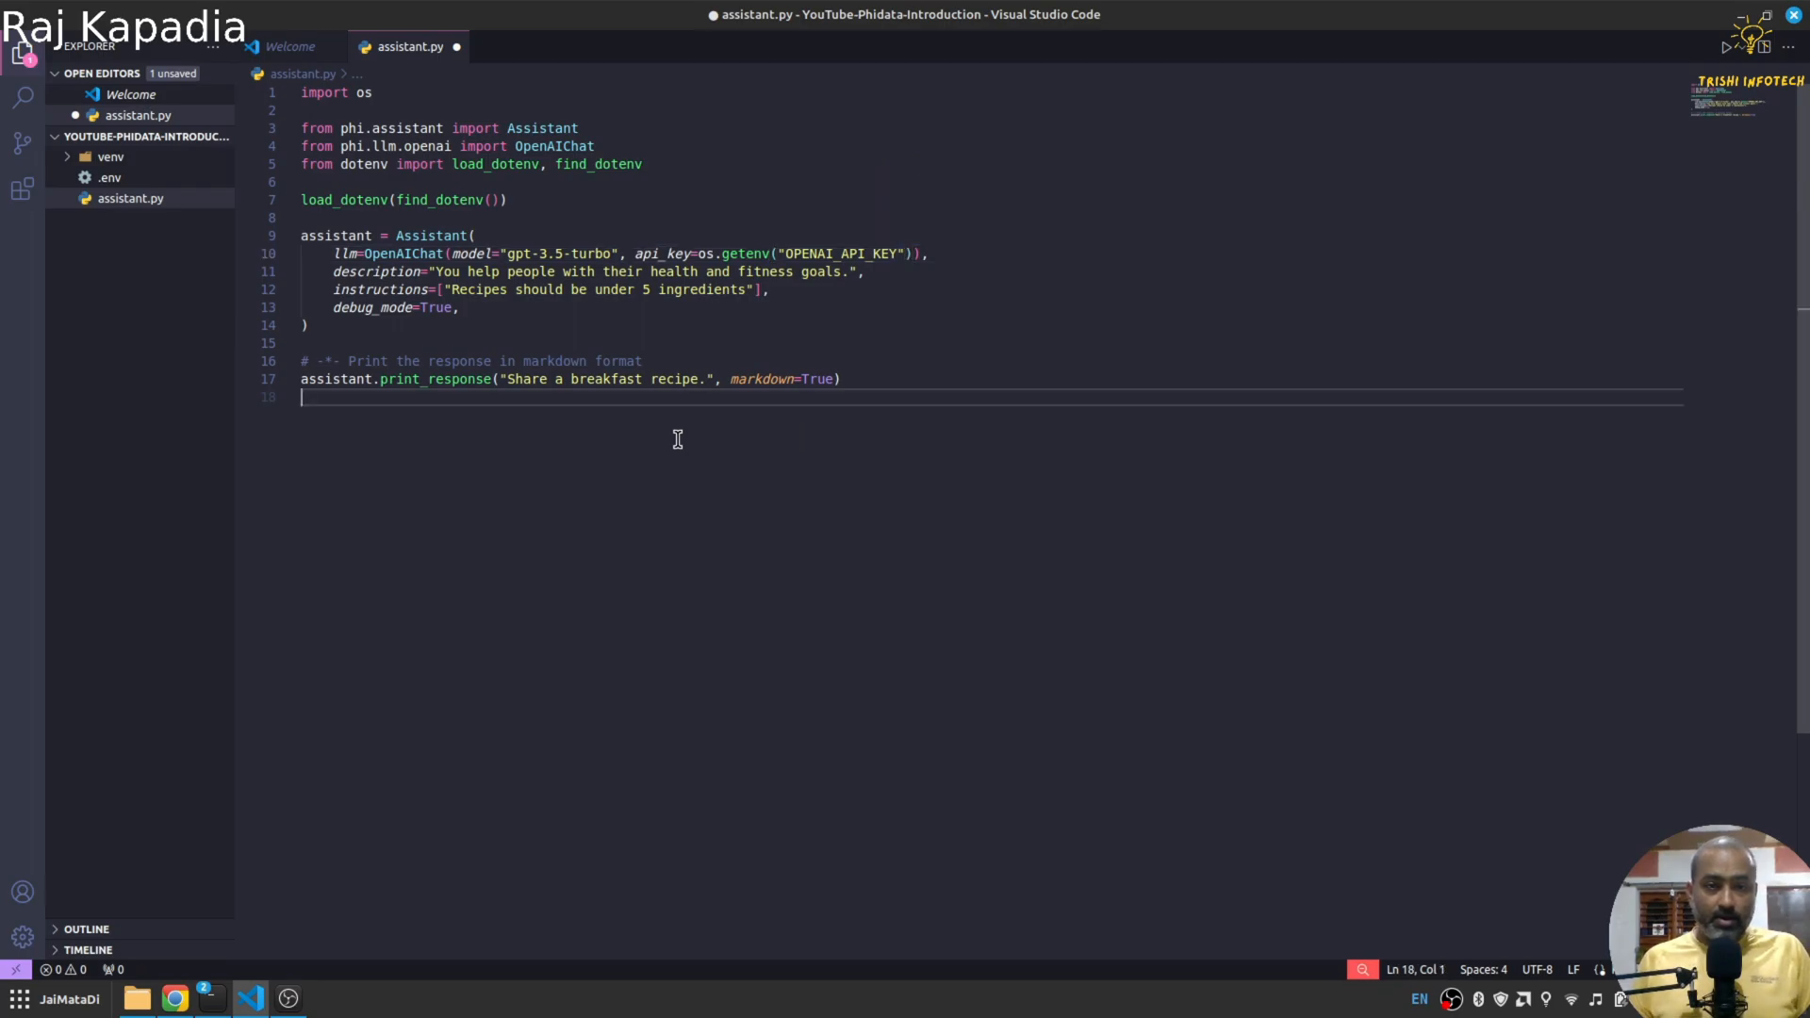
key("ctrl+s")
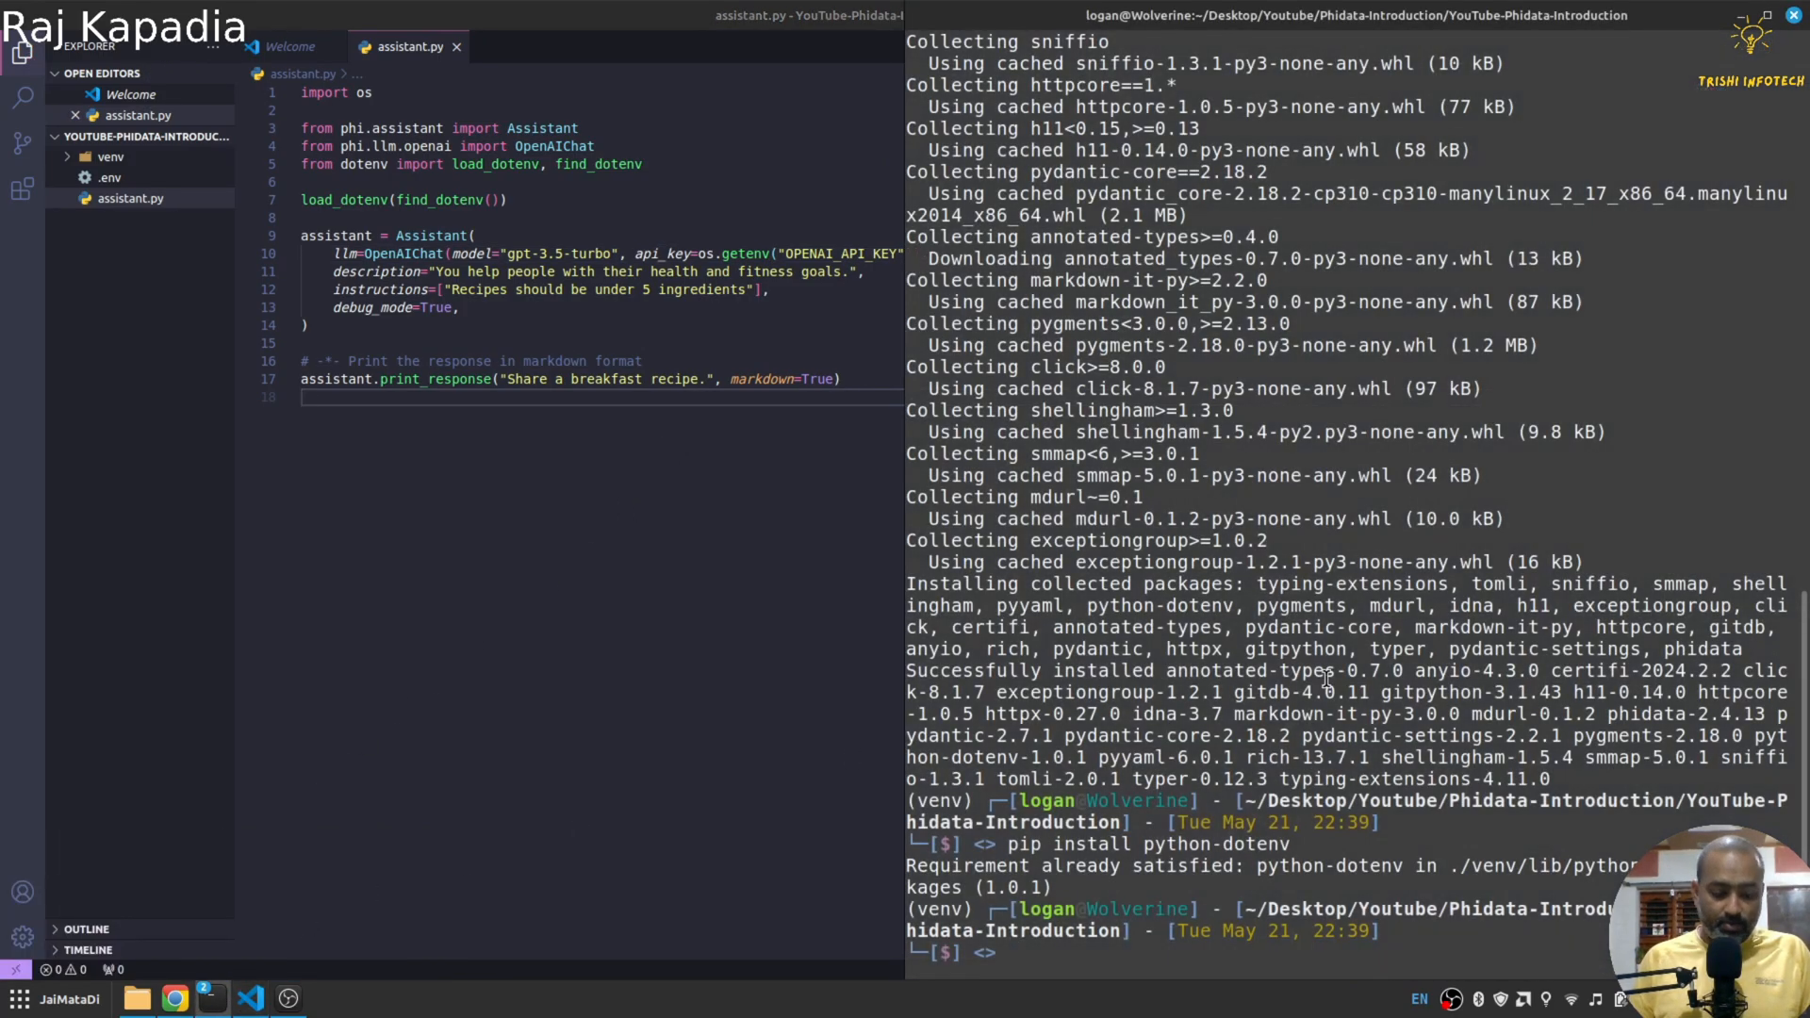
Run python assistant.py, install the missing openai package, and review the Overnight Oats recipe
type("python assistant.py")
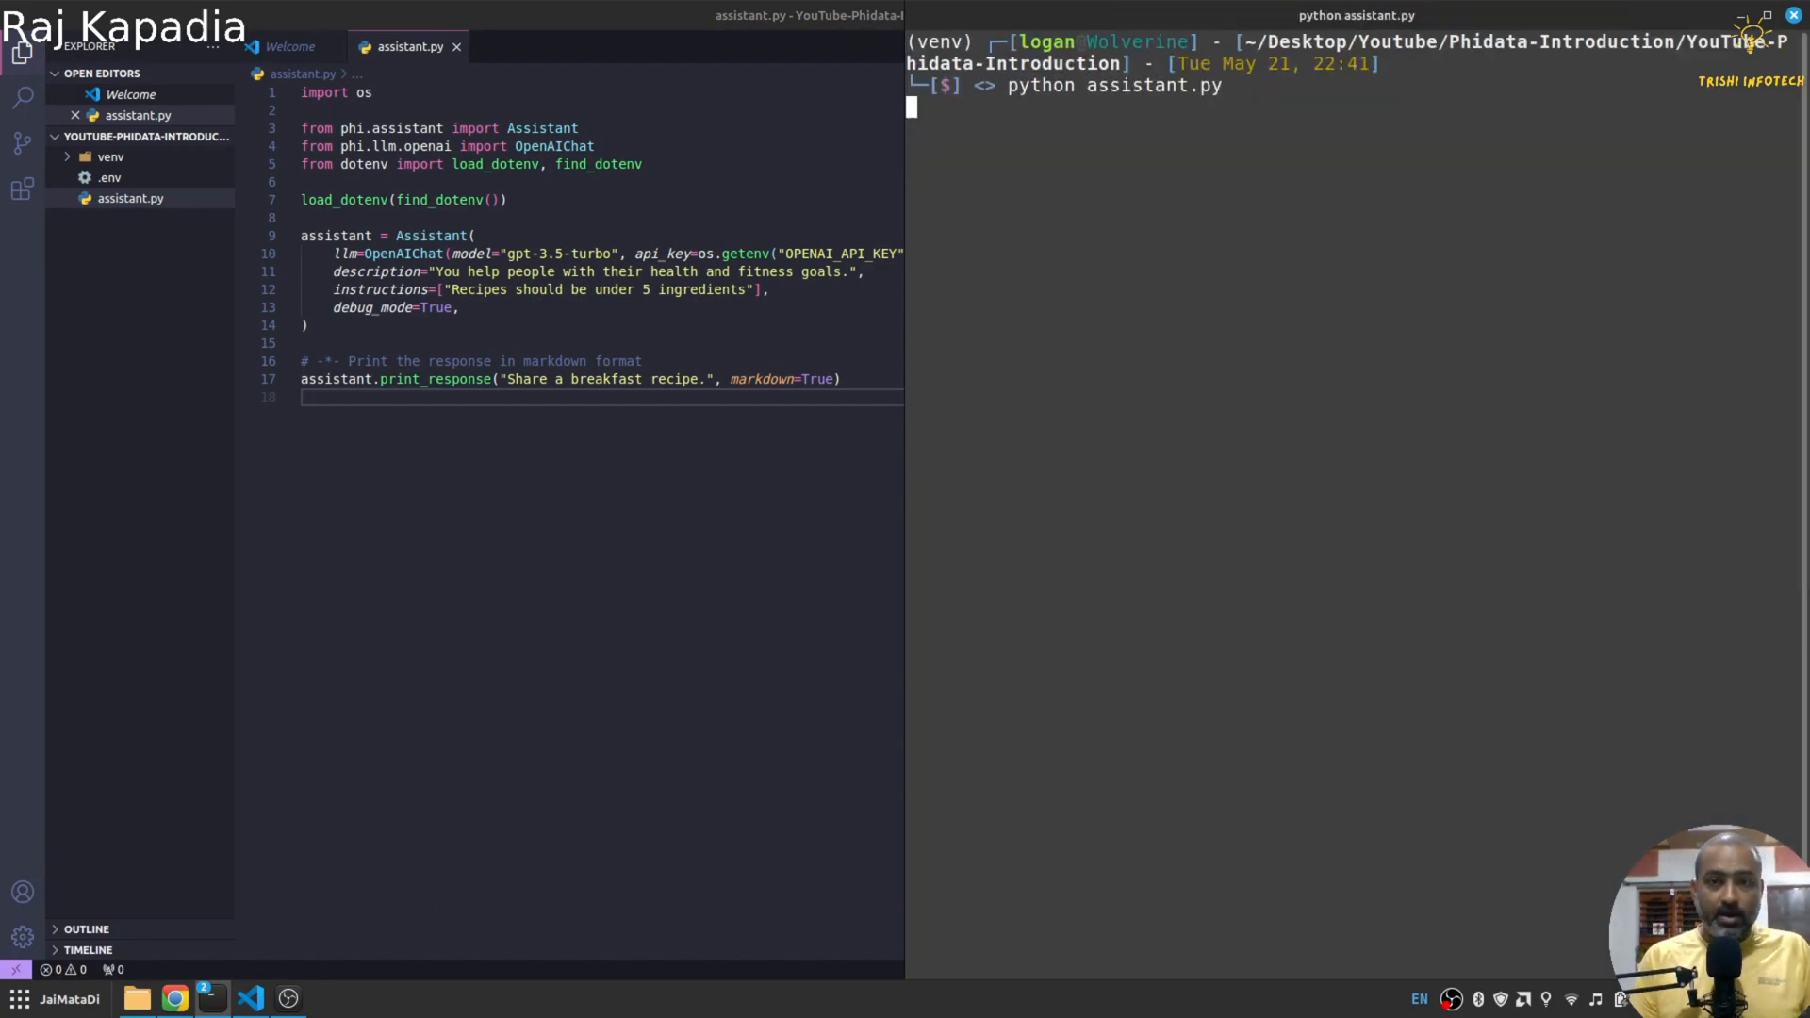
key("Return")
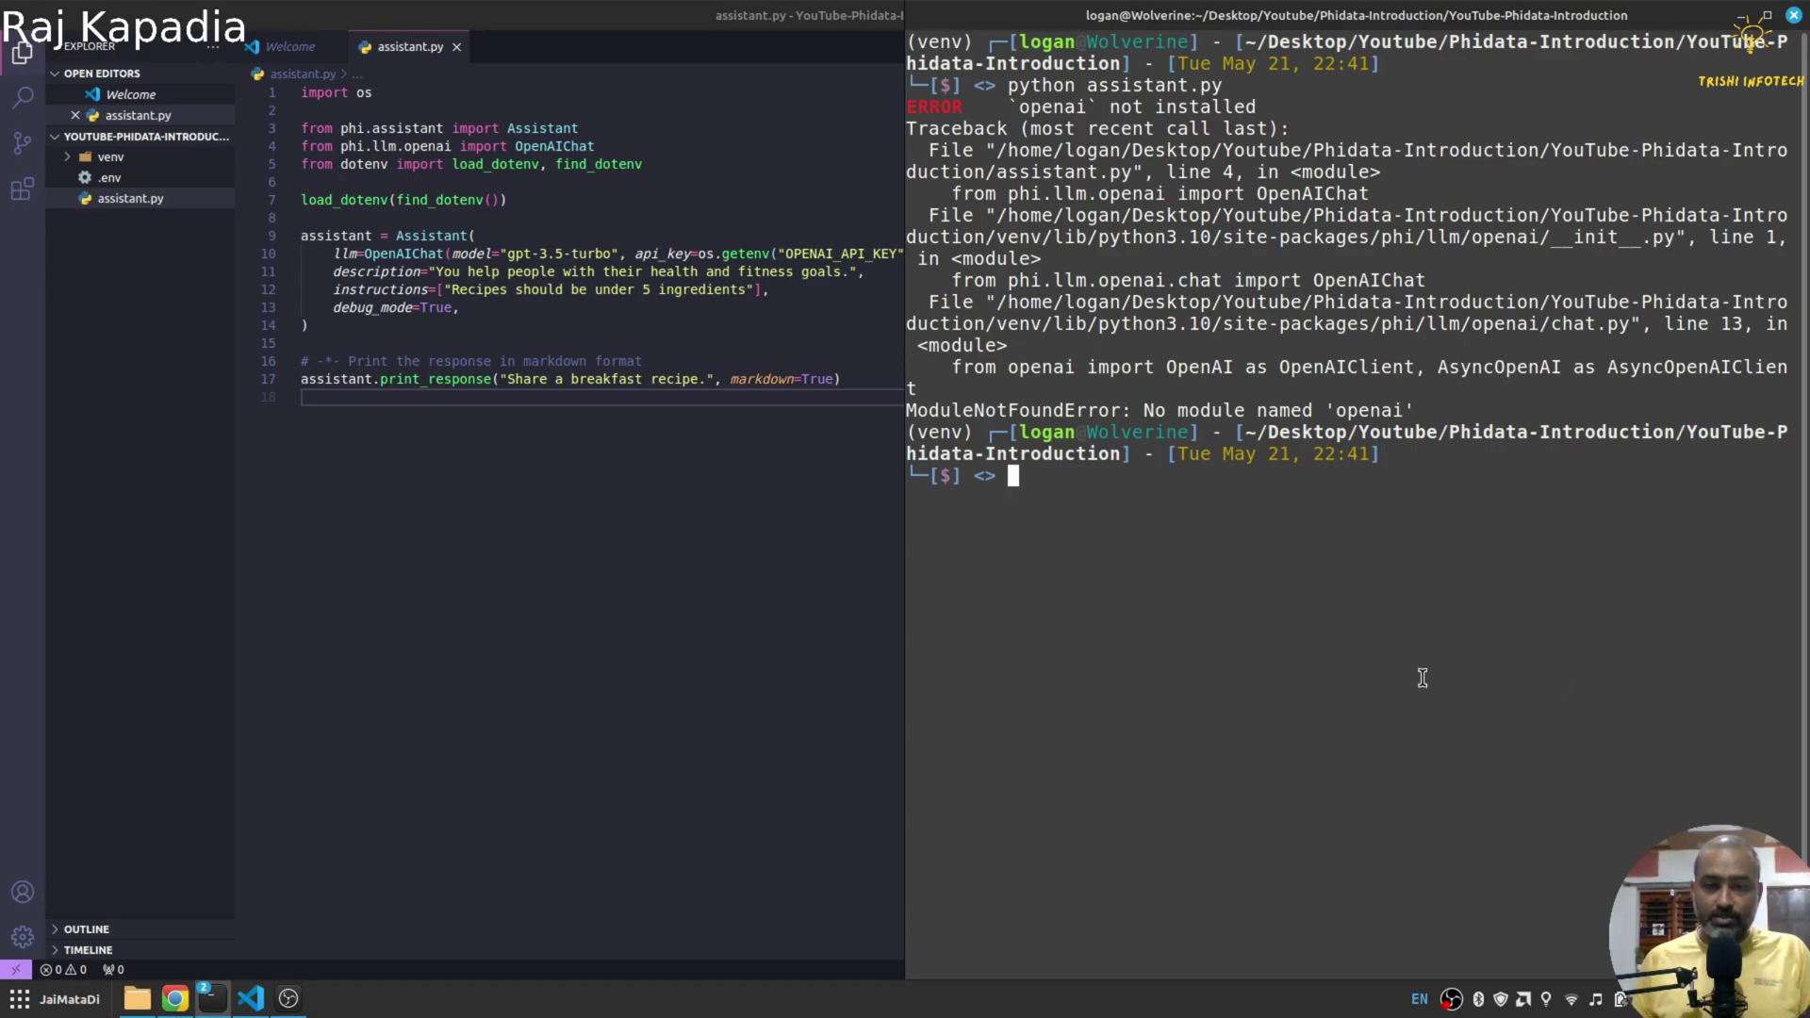
type("p")
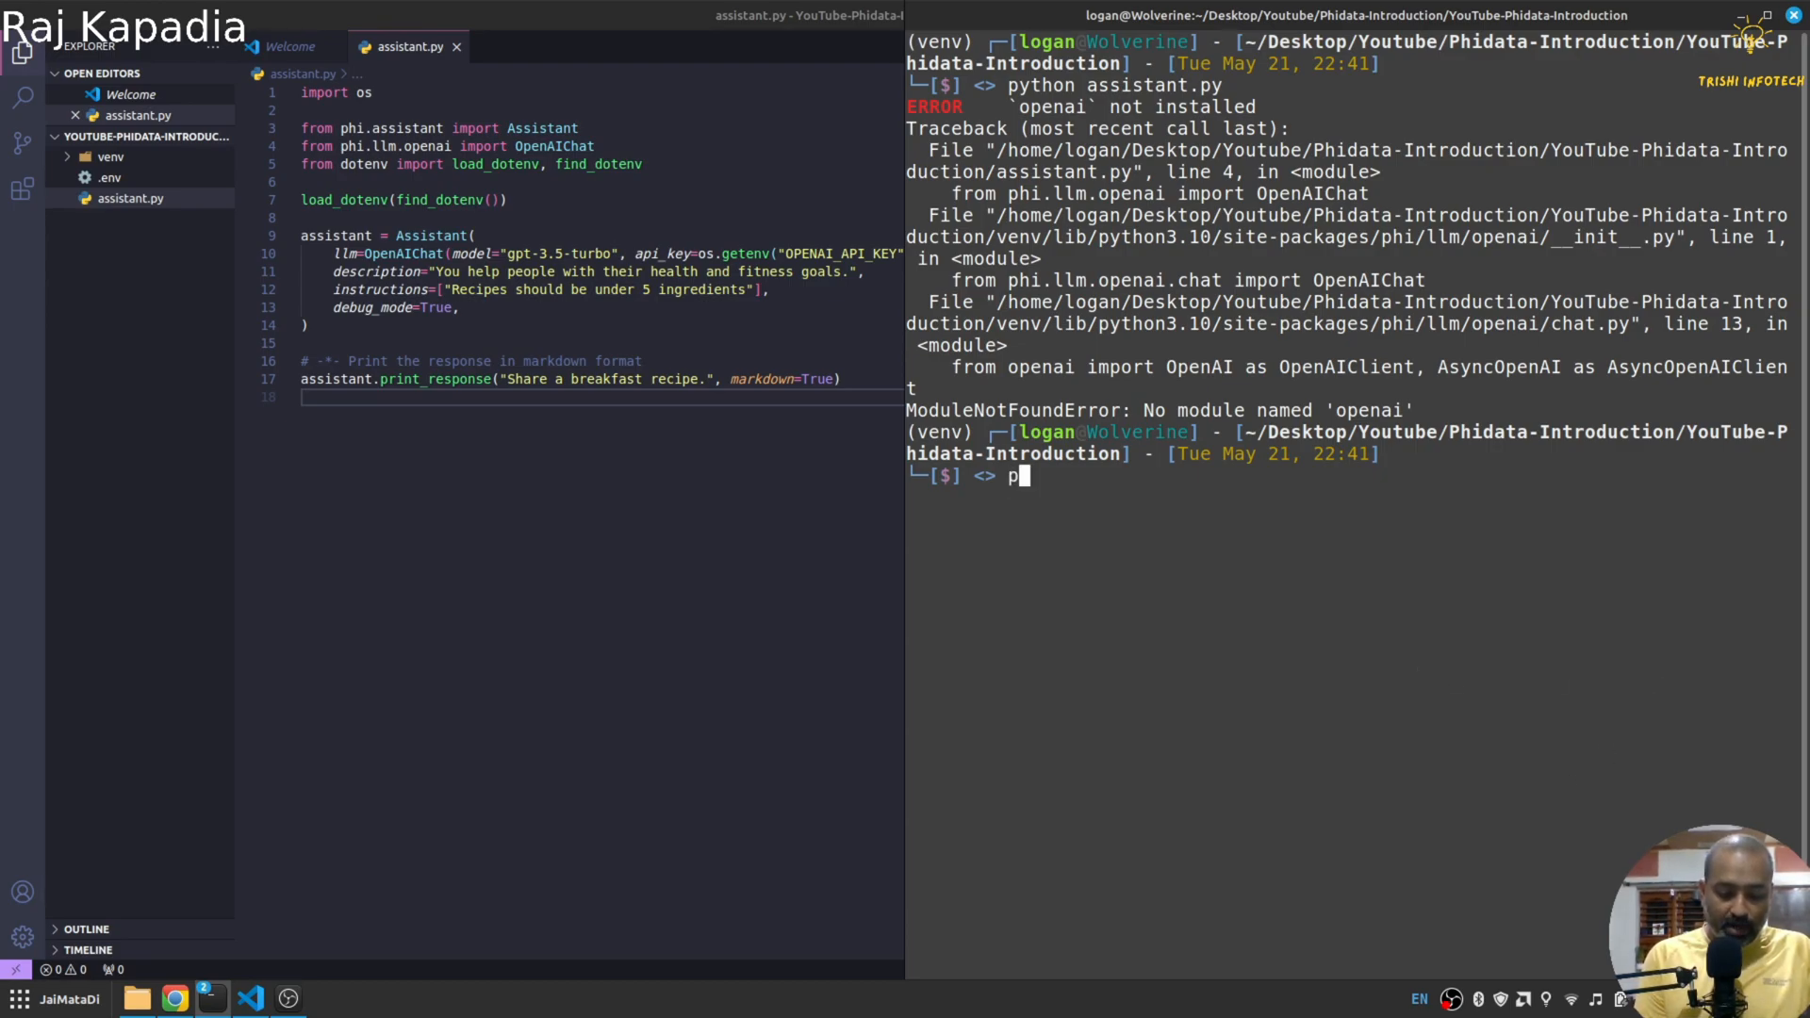
type("ip install o")
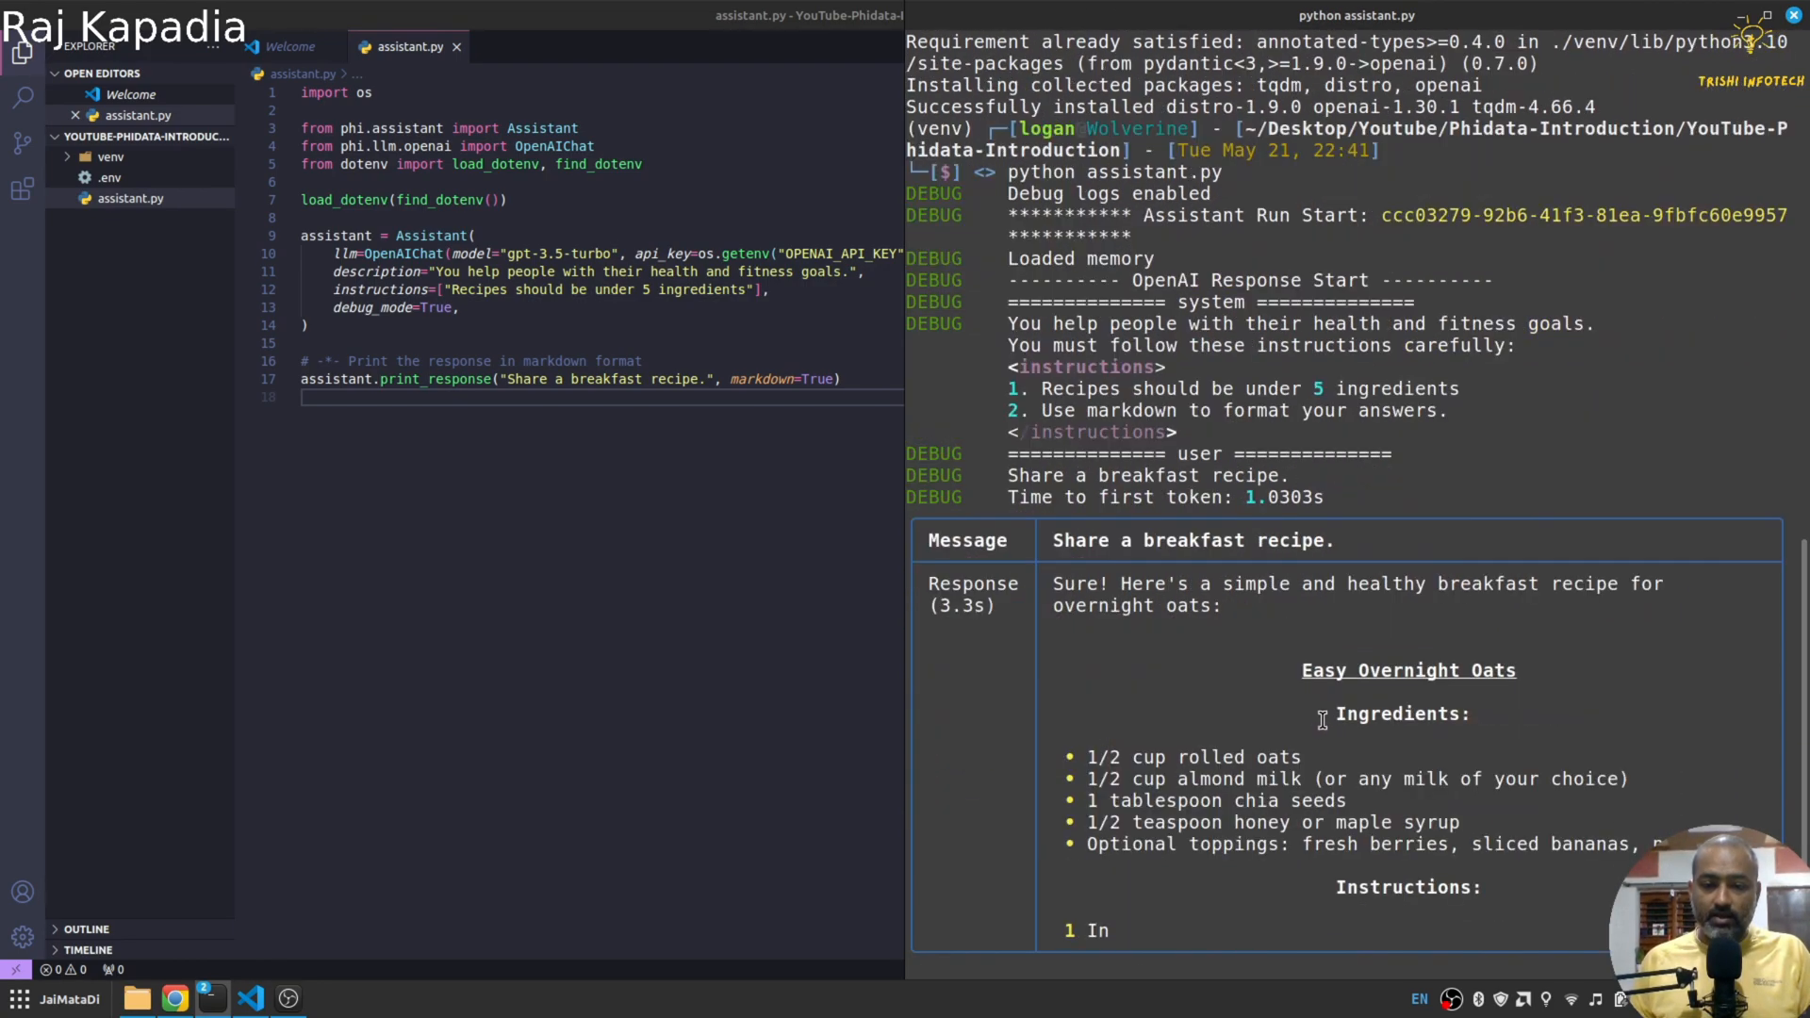
scroll("down", 3)
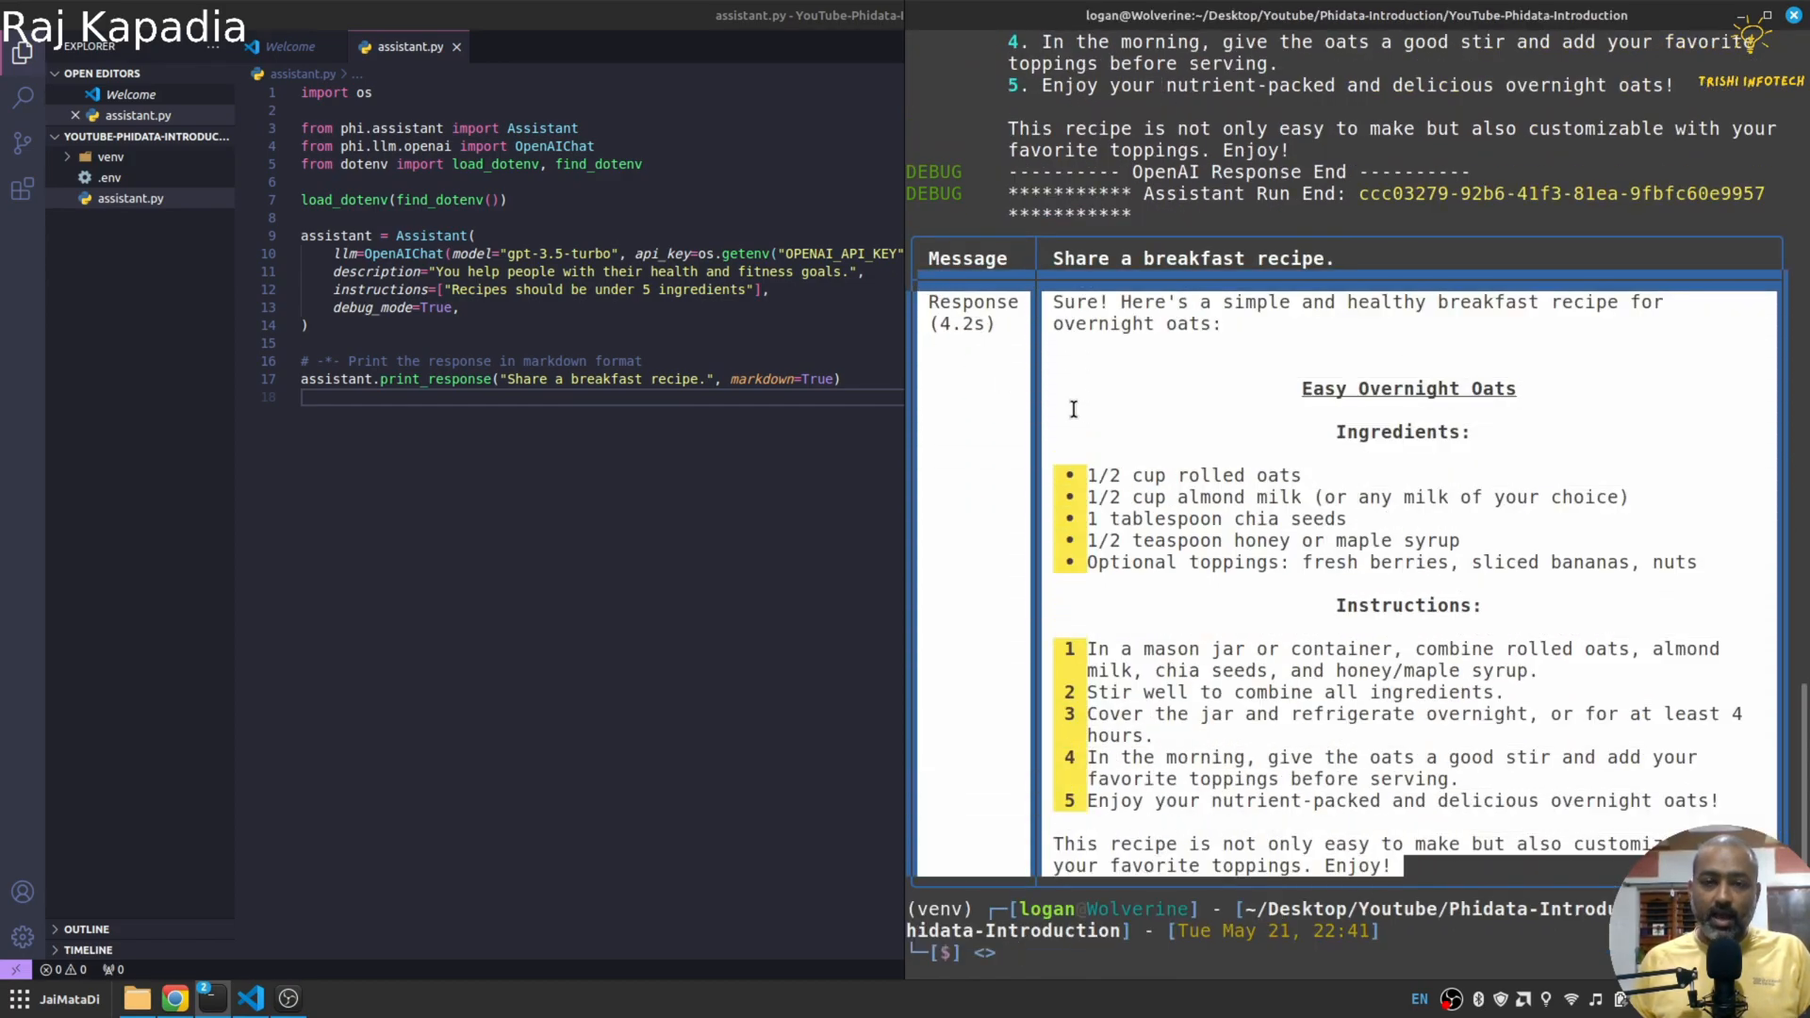
scroll("up", 3)
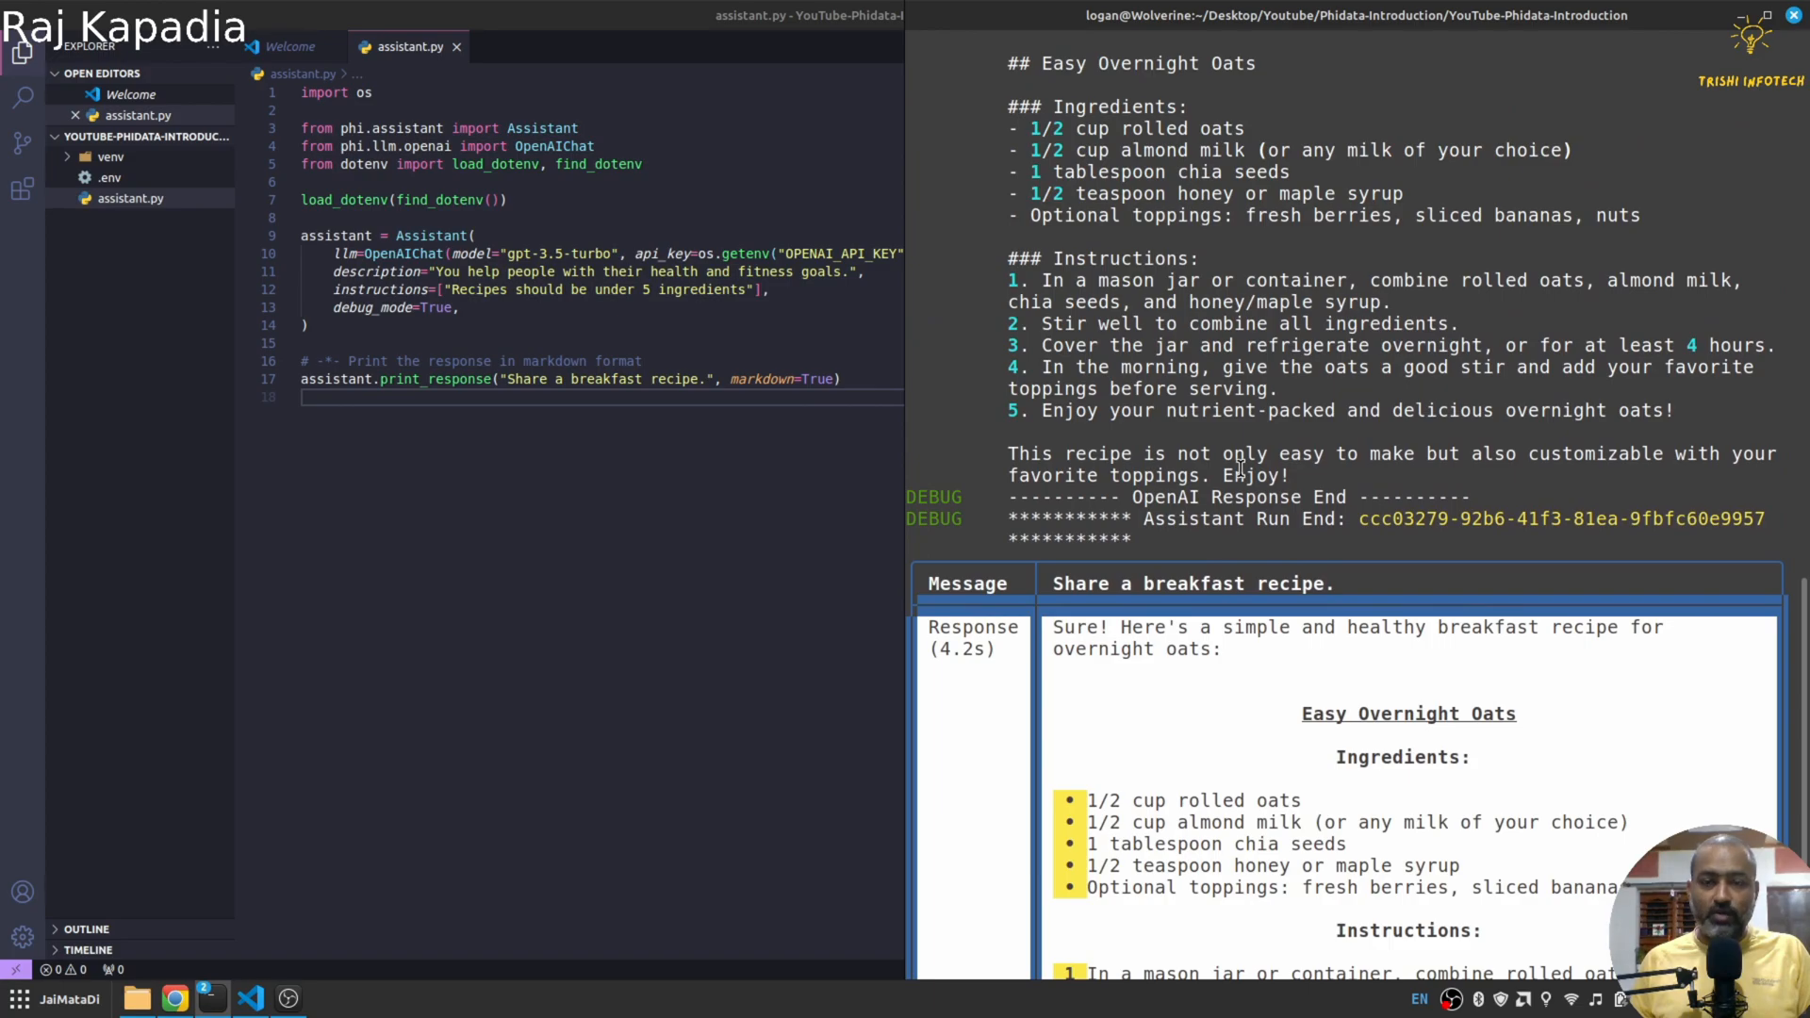
scroll("up", 3)
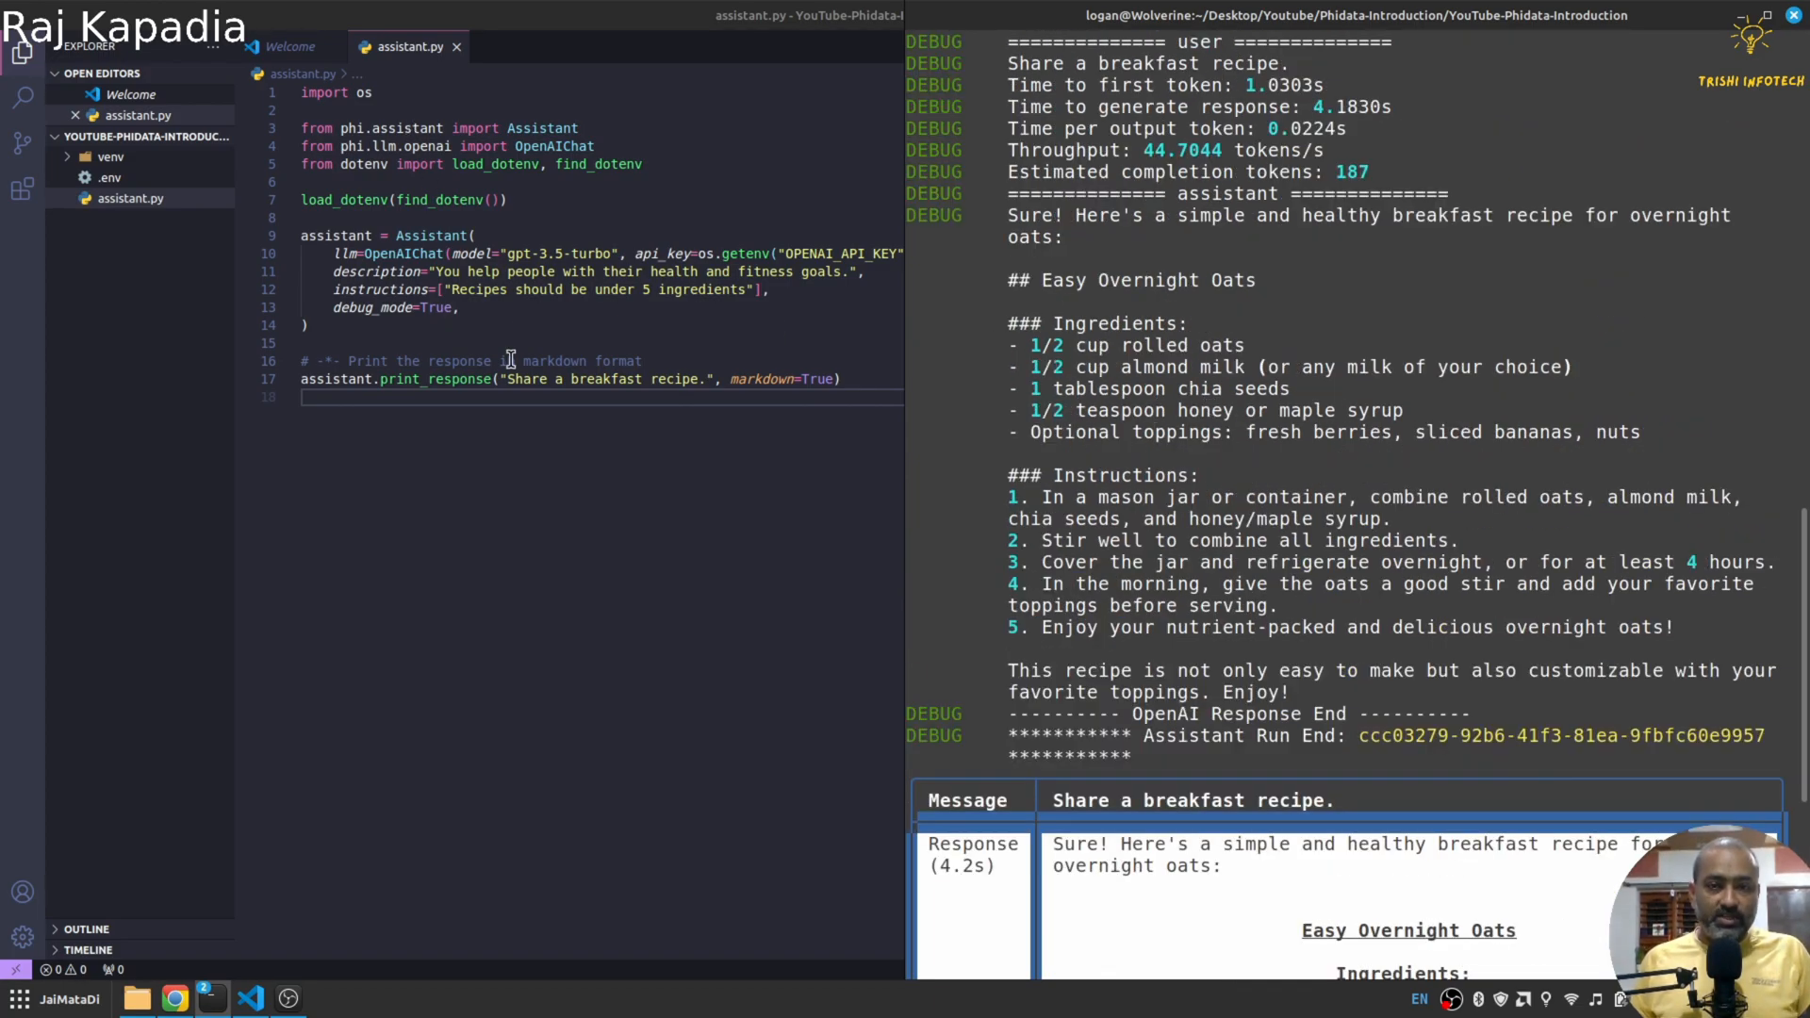
Open the RAG Assistant docs example and scroll down to its Run PgVector docker command
left_click(174, 997)
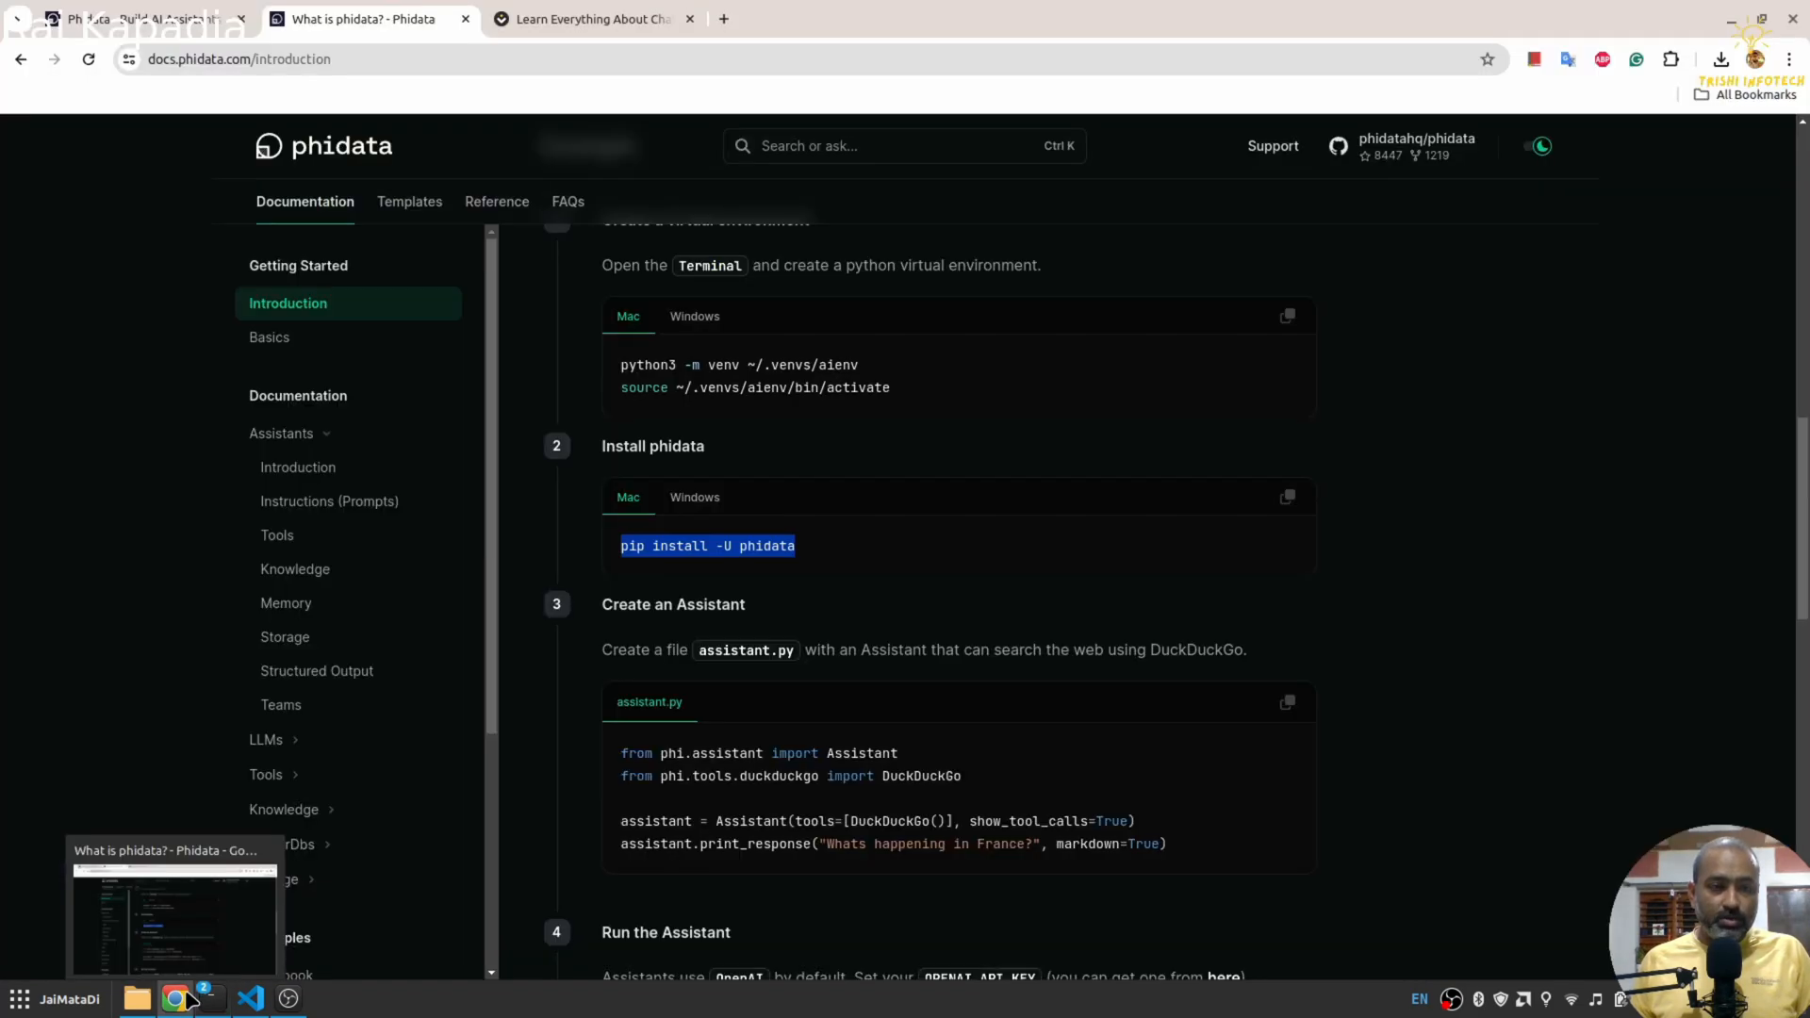
mouse_move(277, 535)
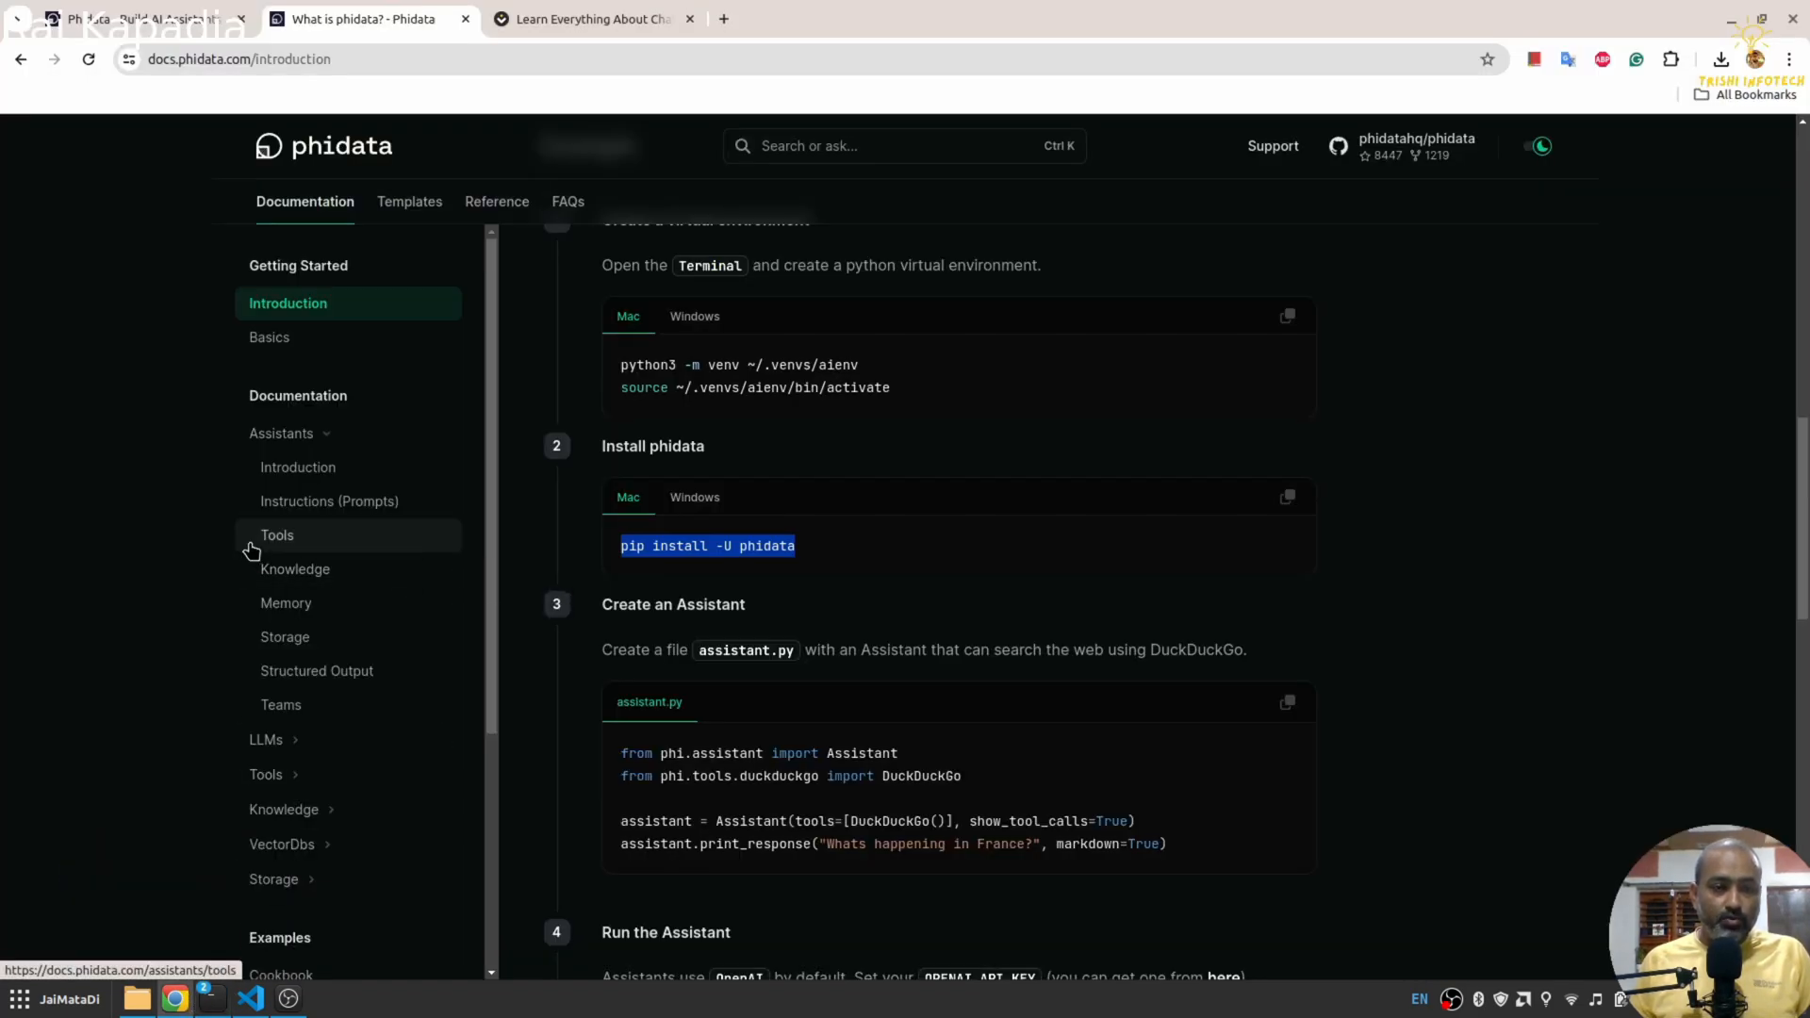
left_click(266, 739)
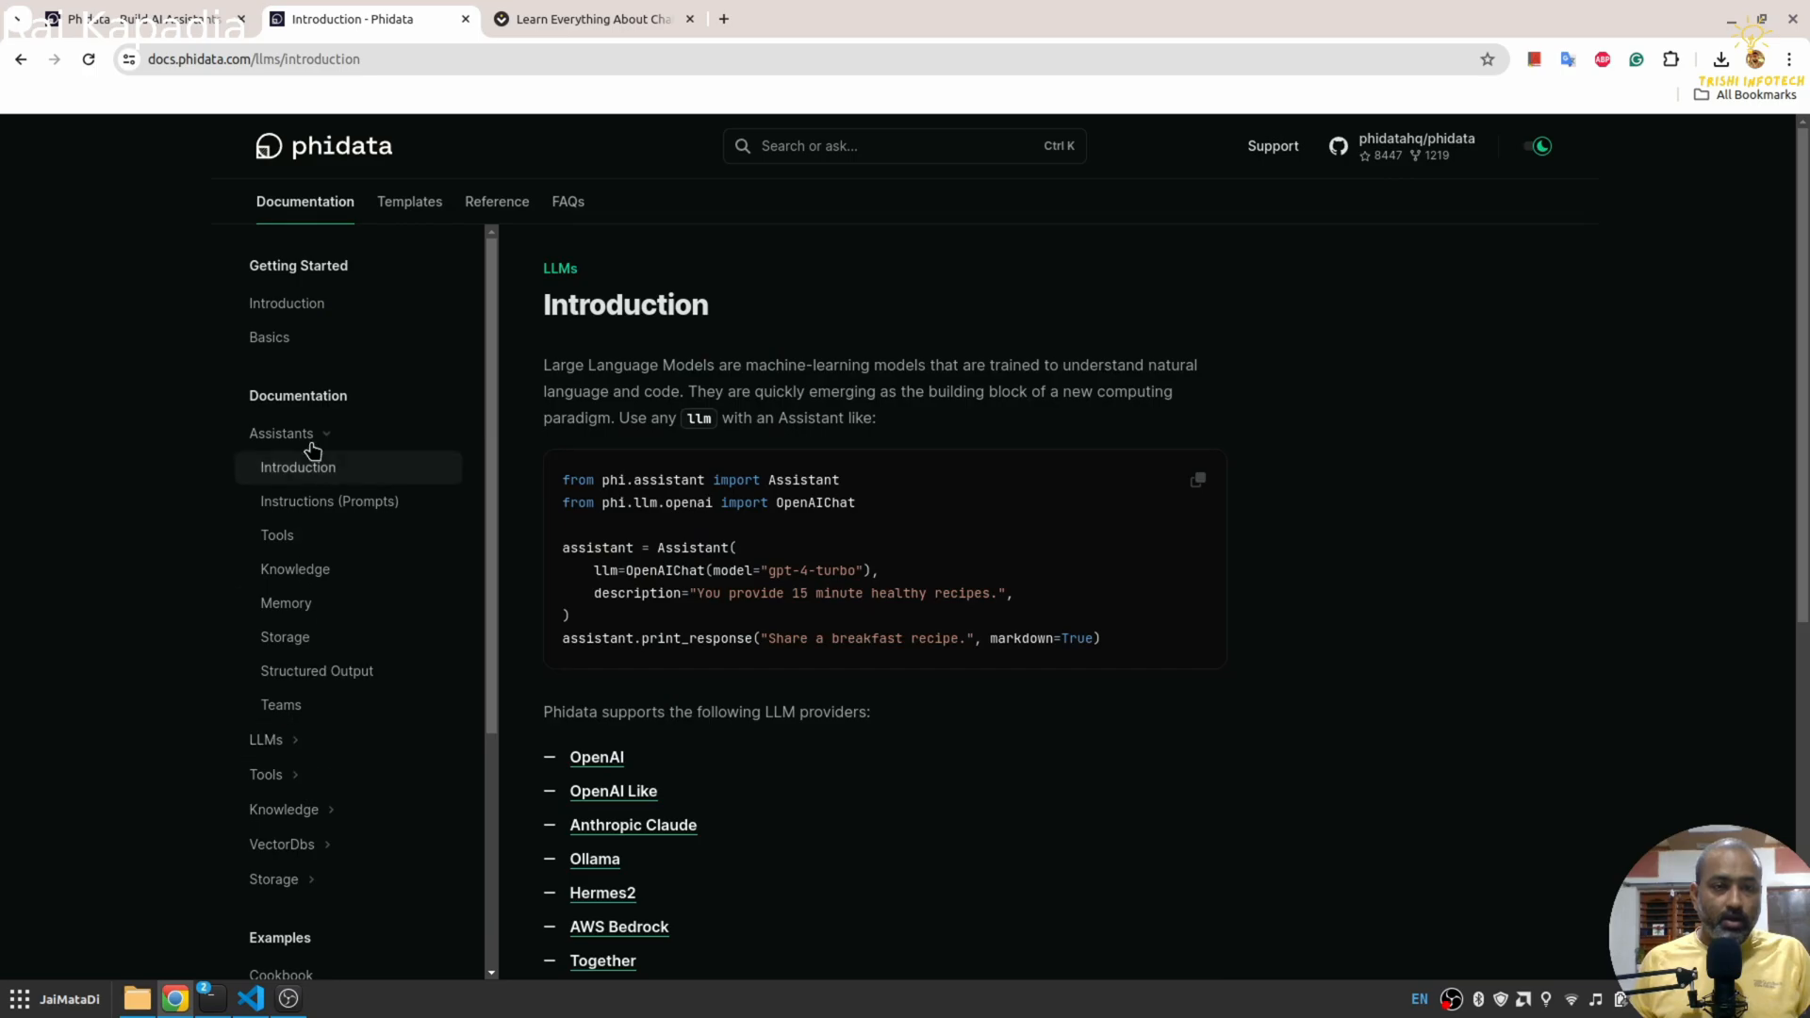
scroll("down", 3)
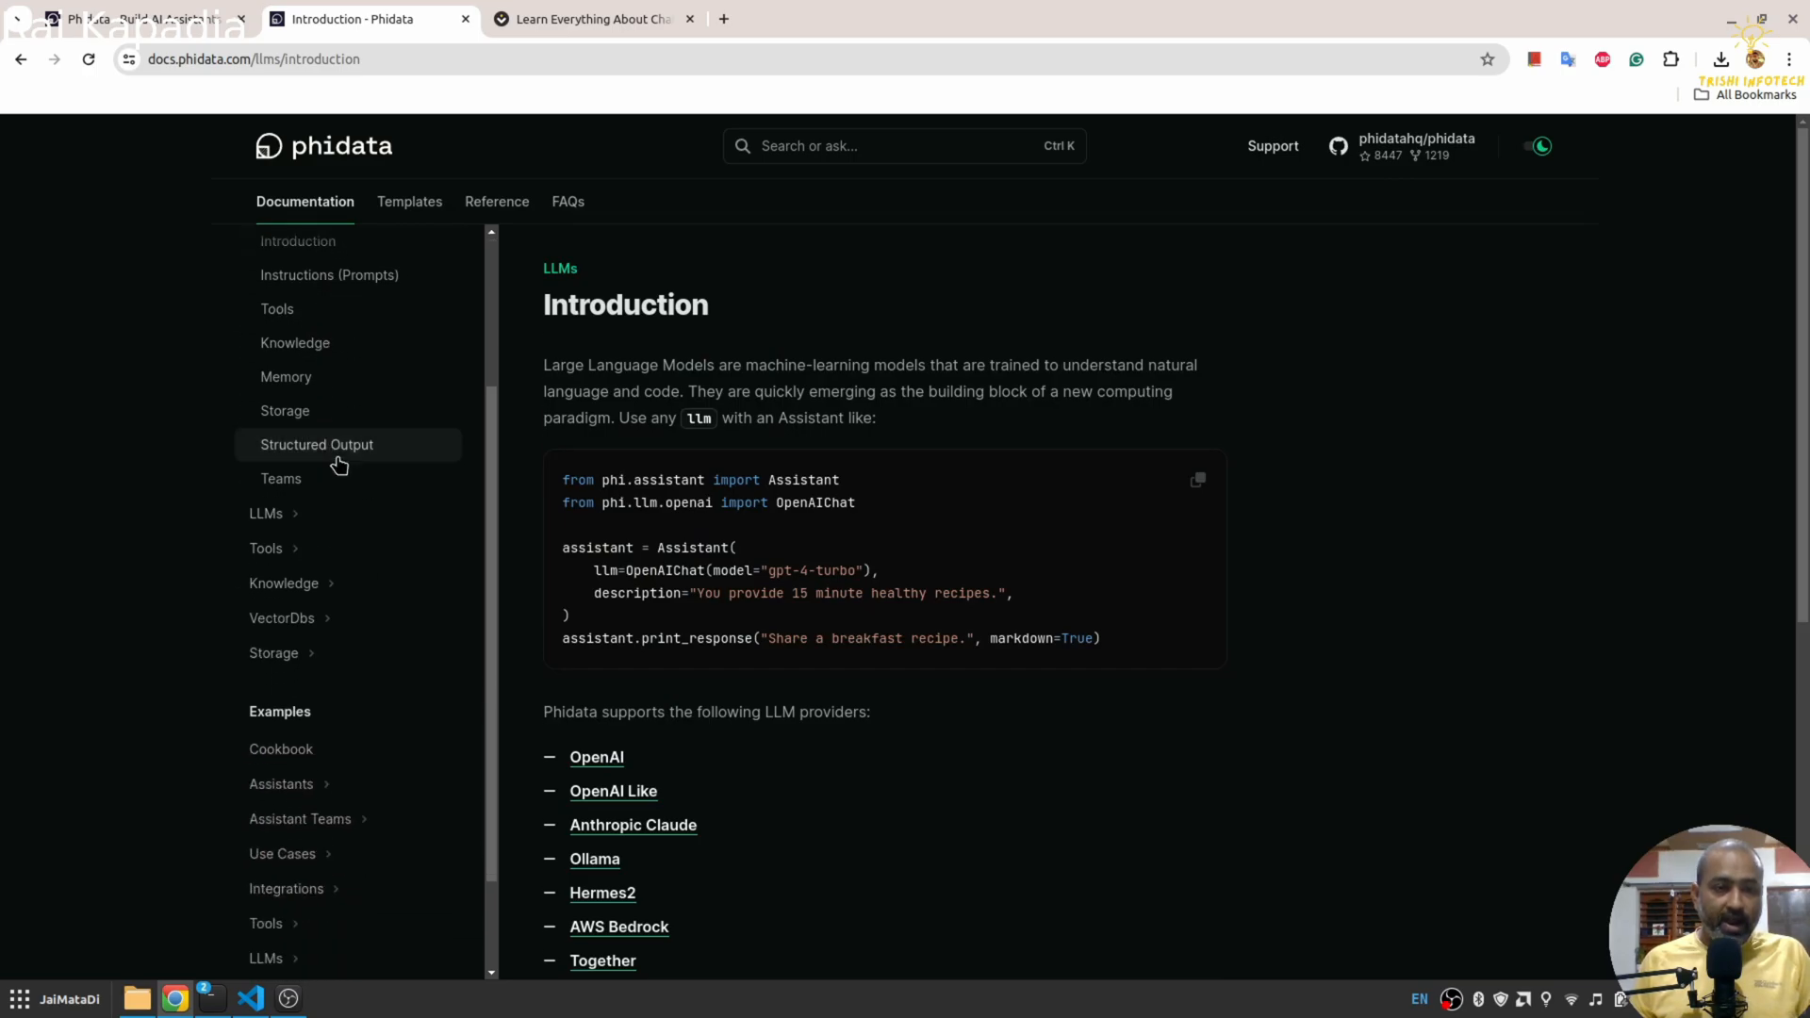
scroll("down", 3)
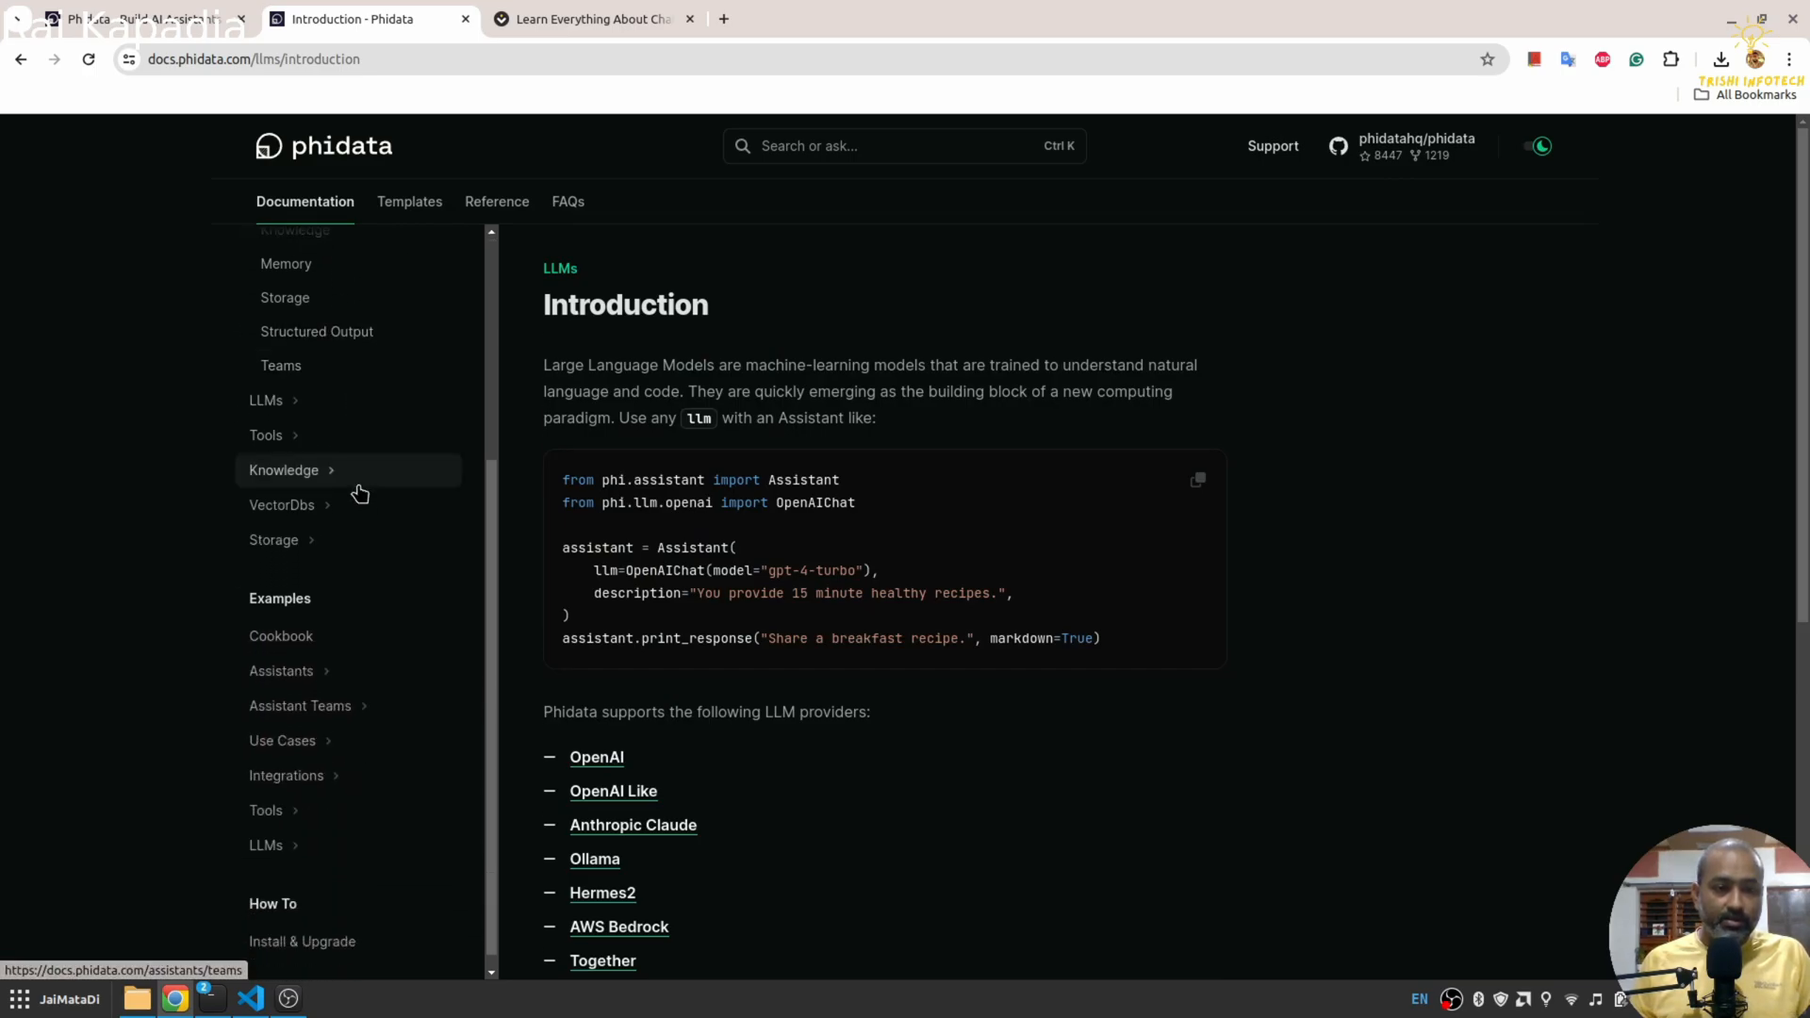
scroll("up", 3)
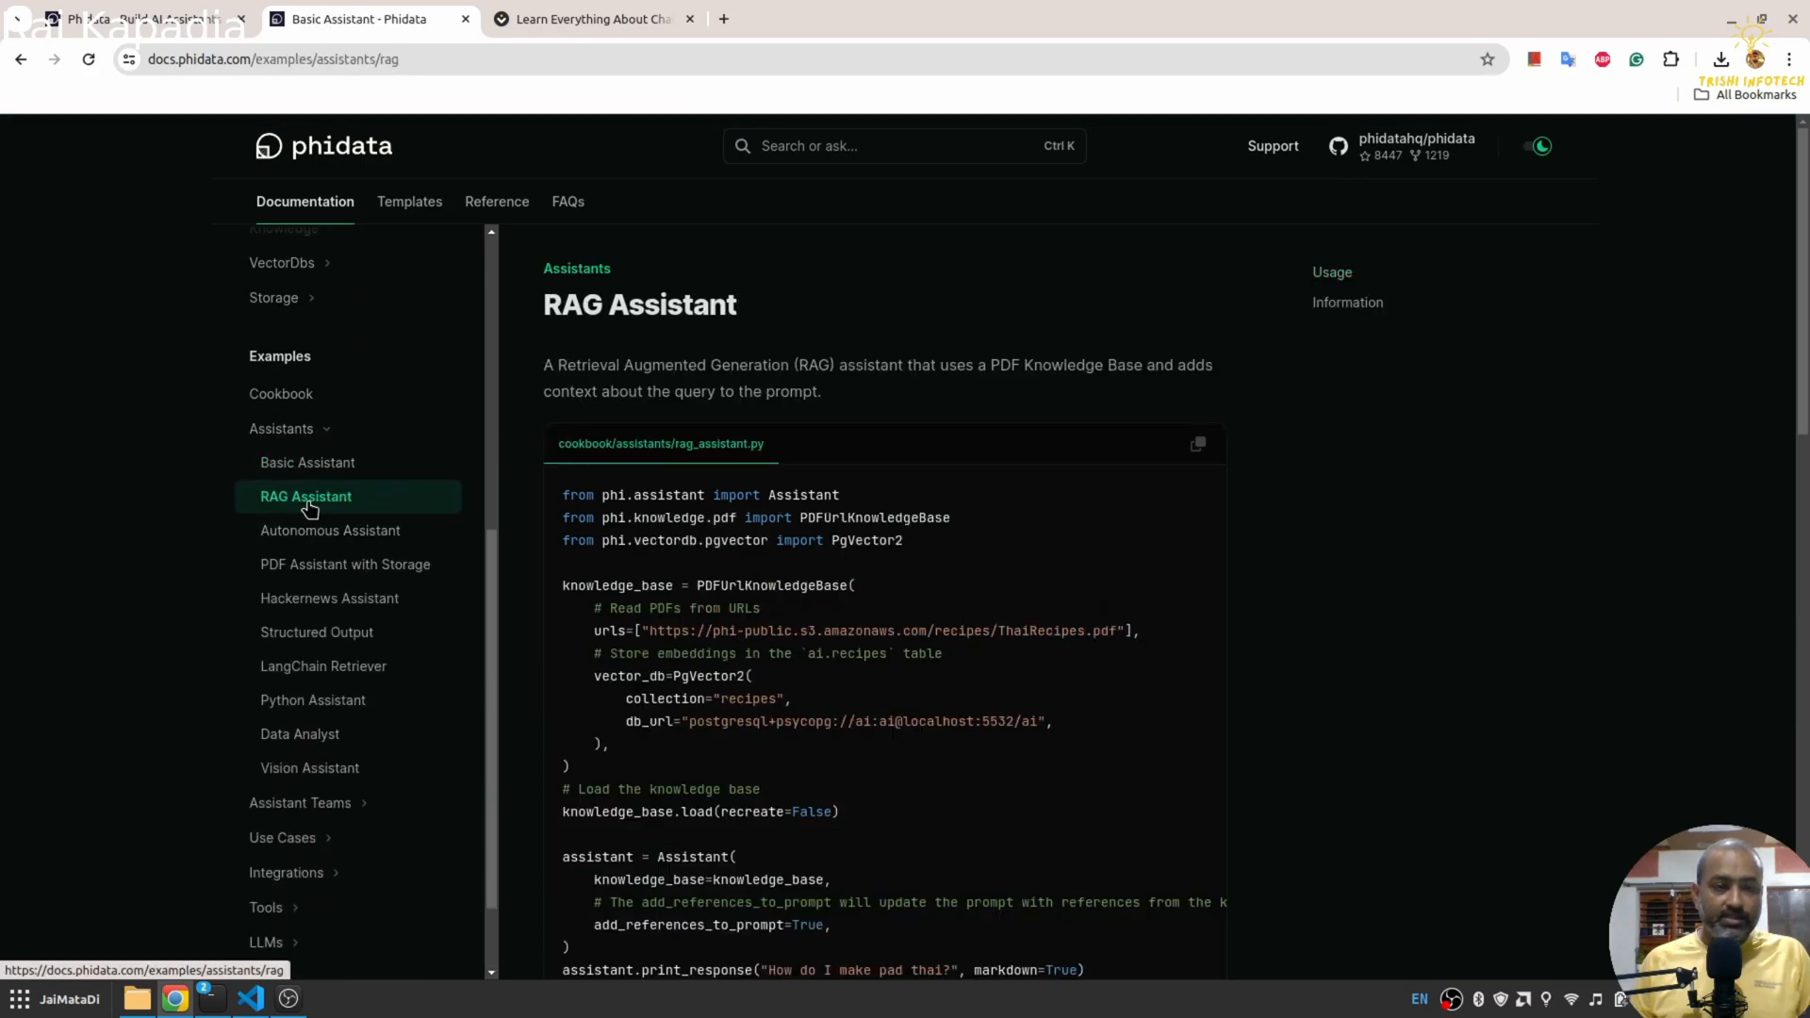
scroll("down", 3)
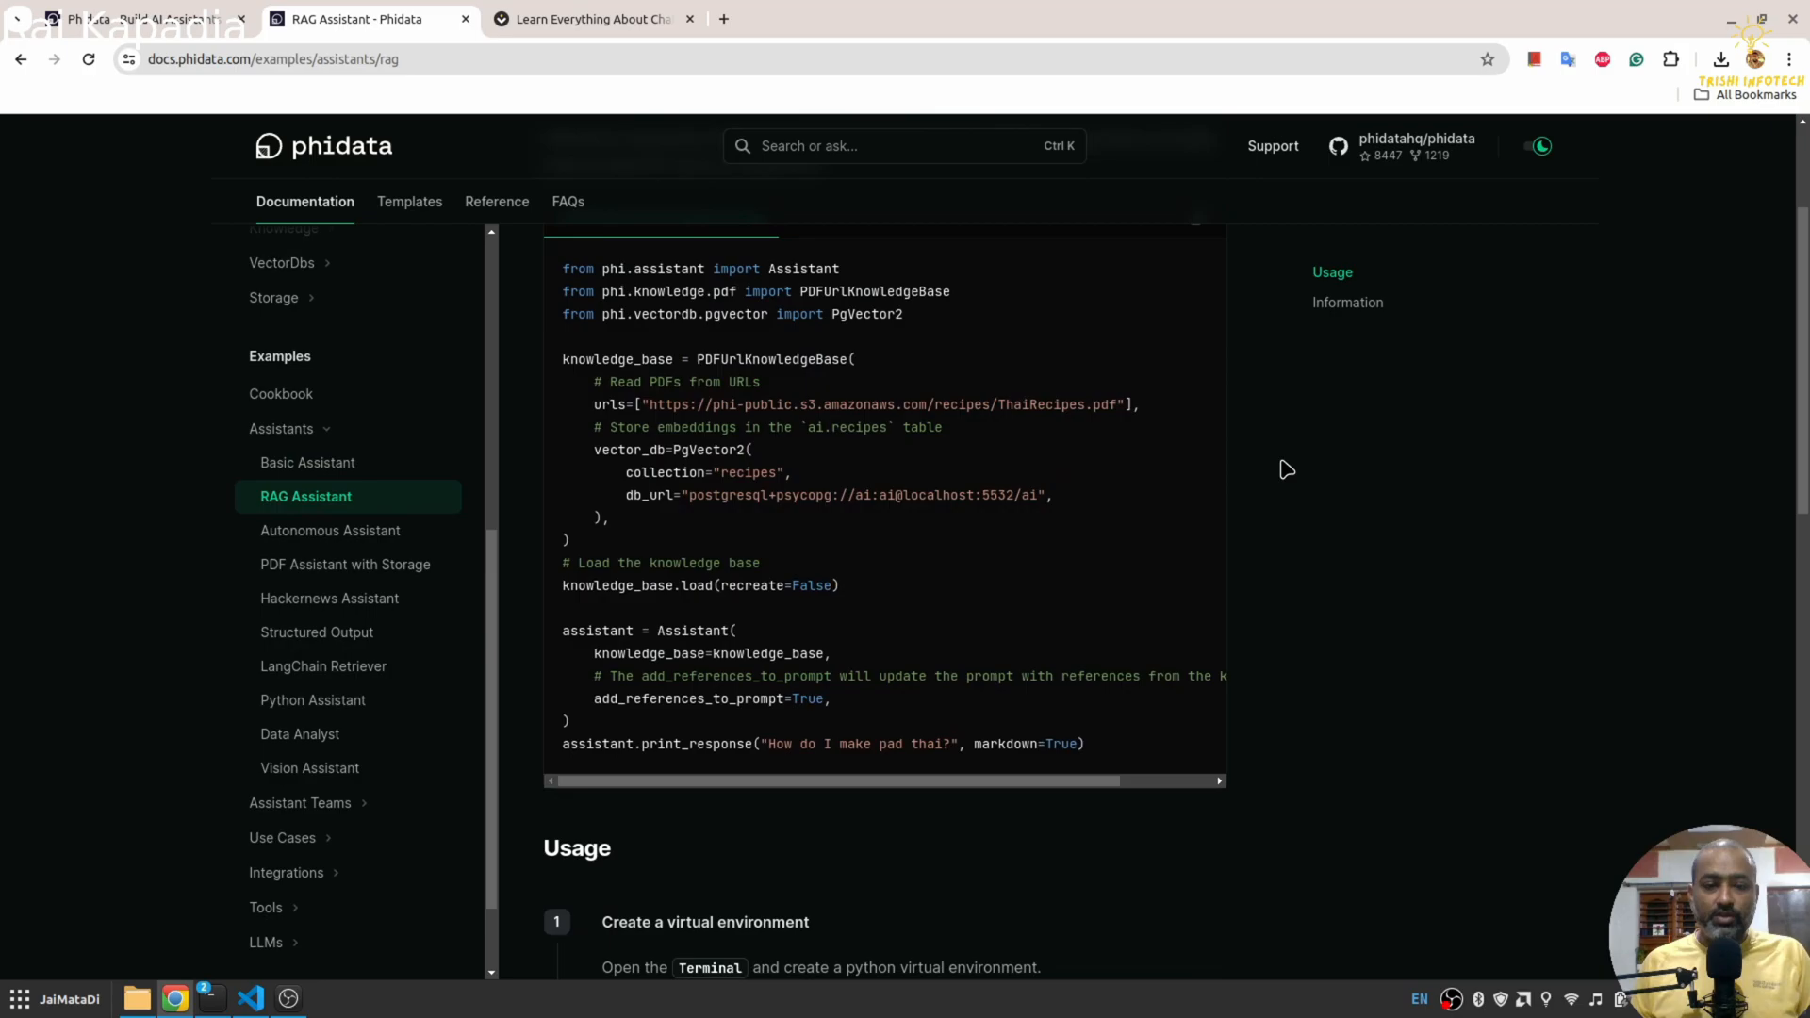
scroll("up", 3)
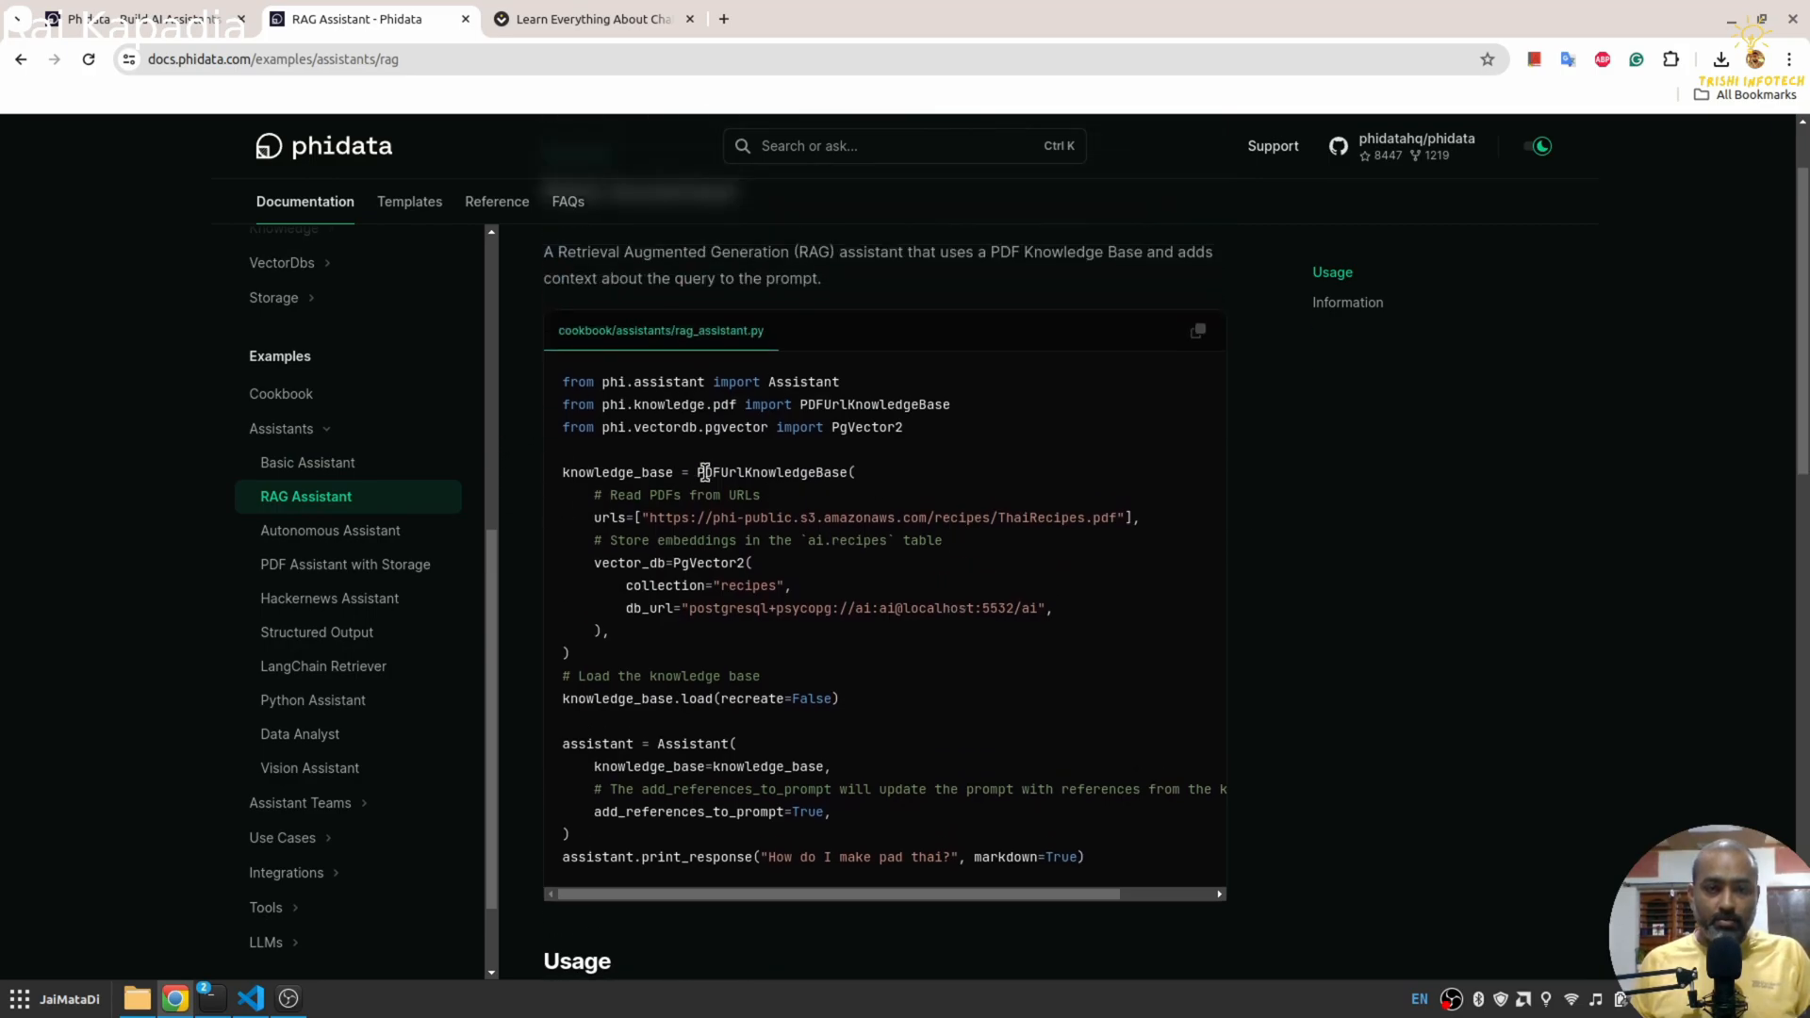
mouse_move(947, 666)
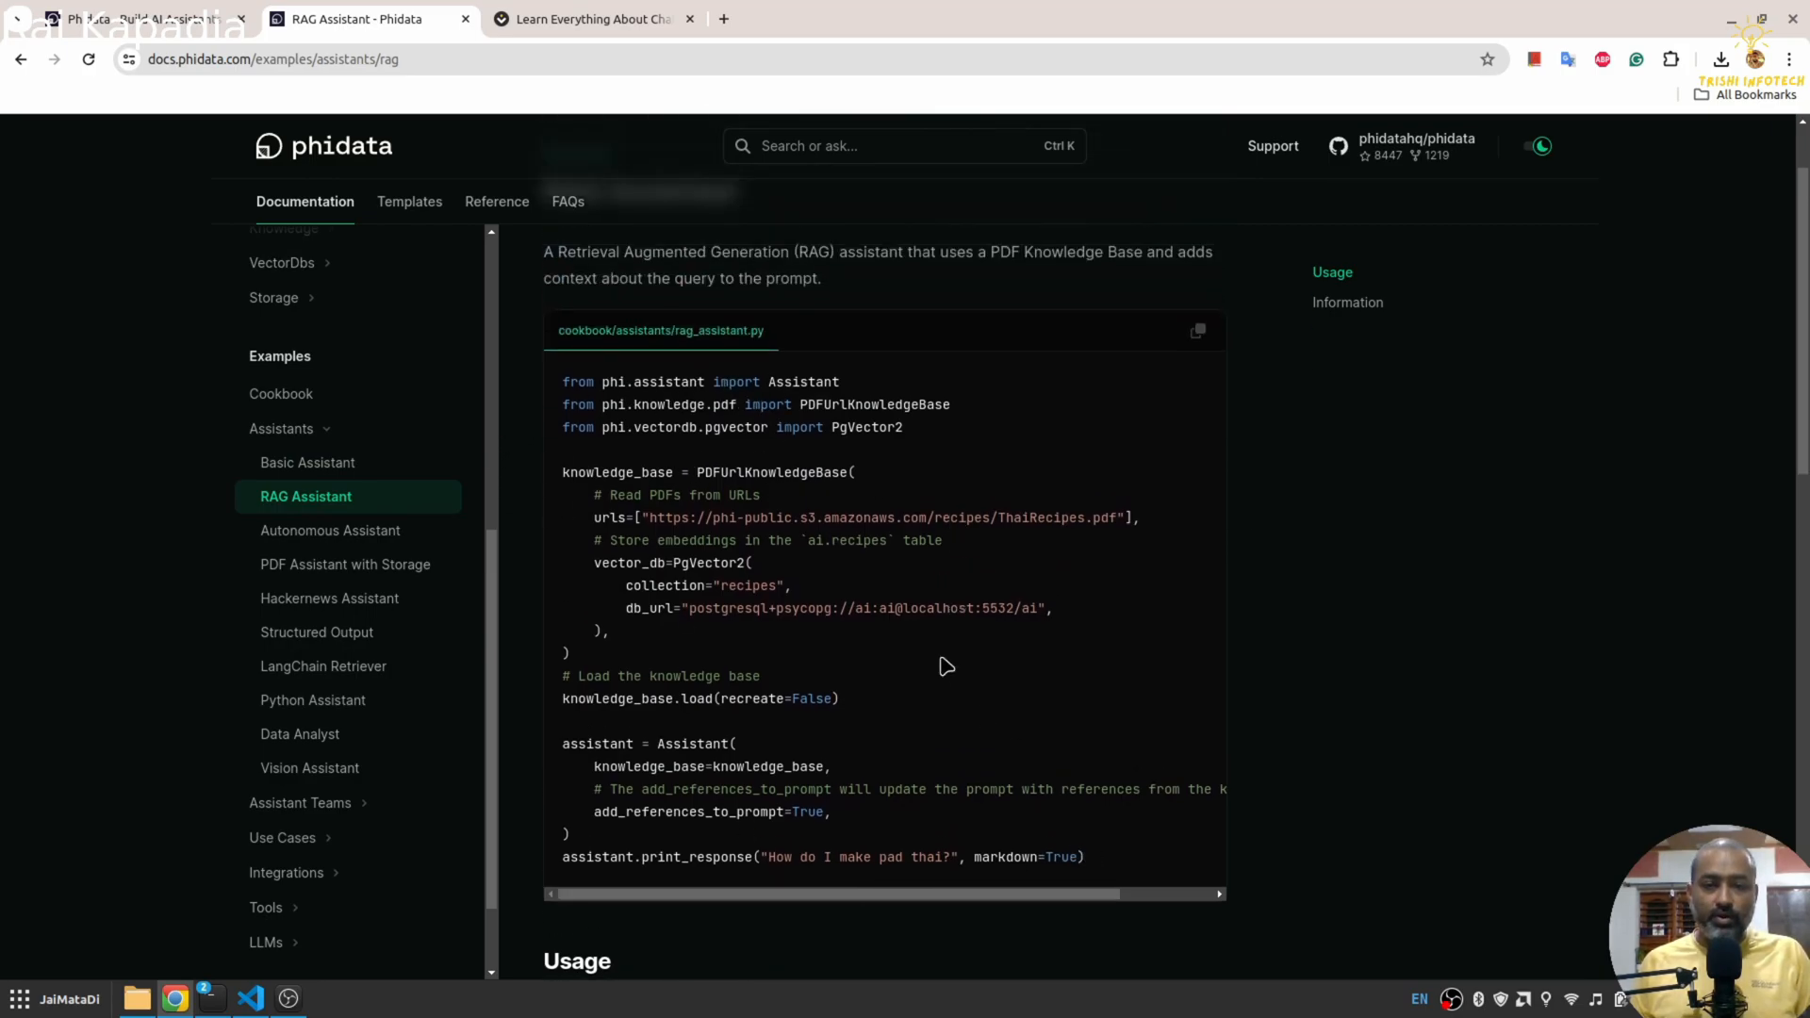
scroll("up", 3)
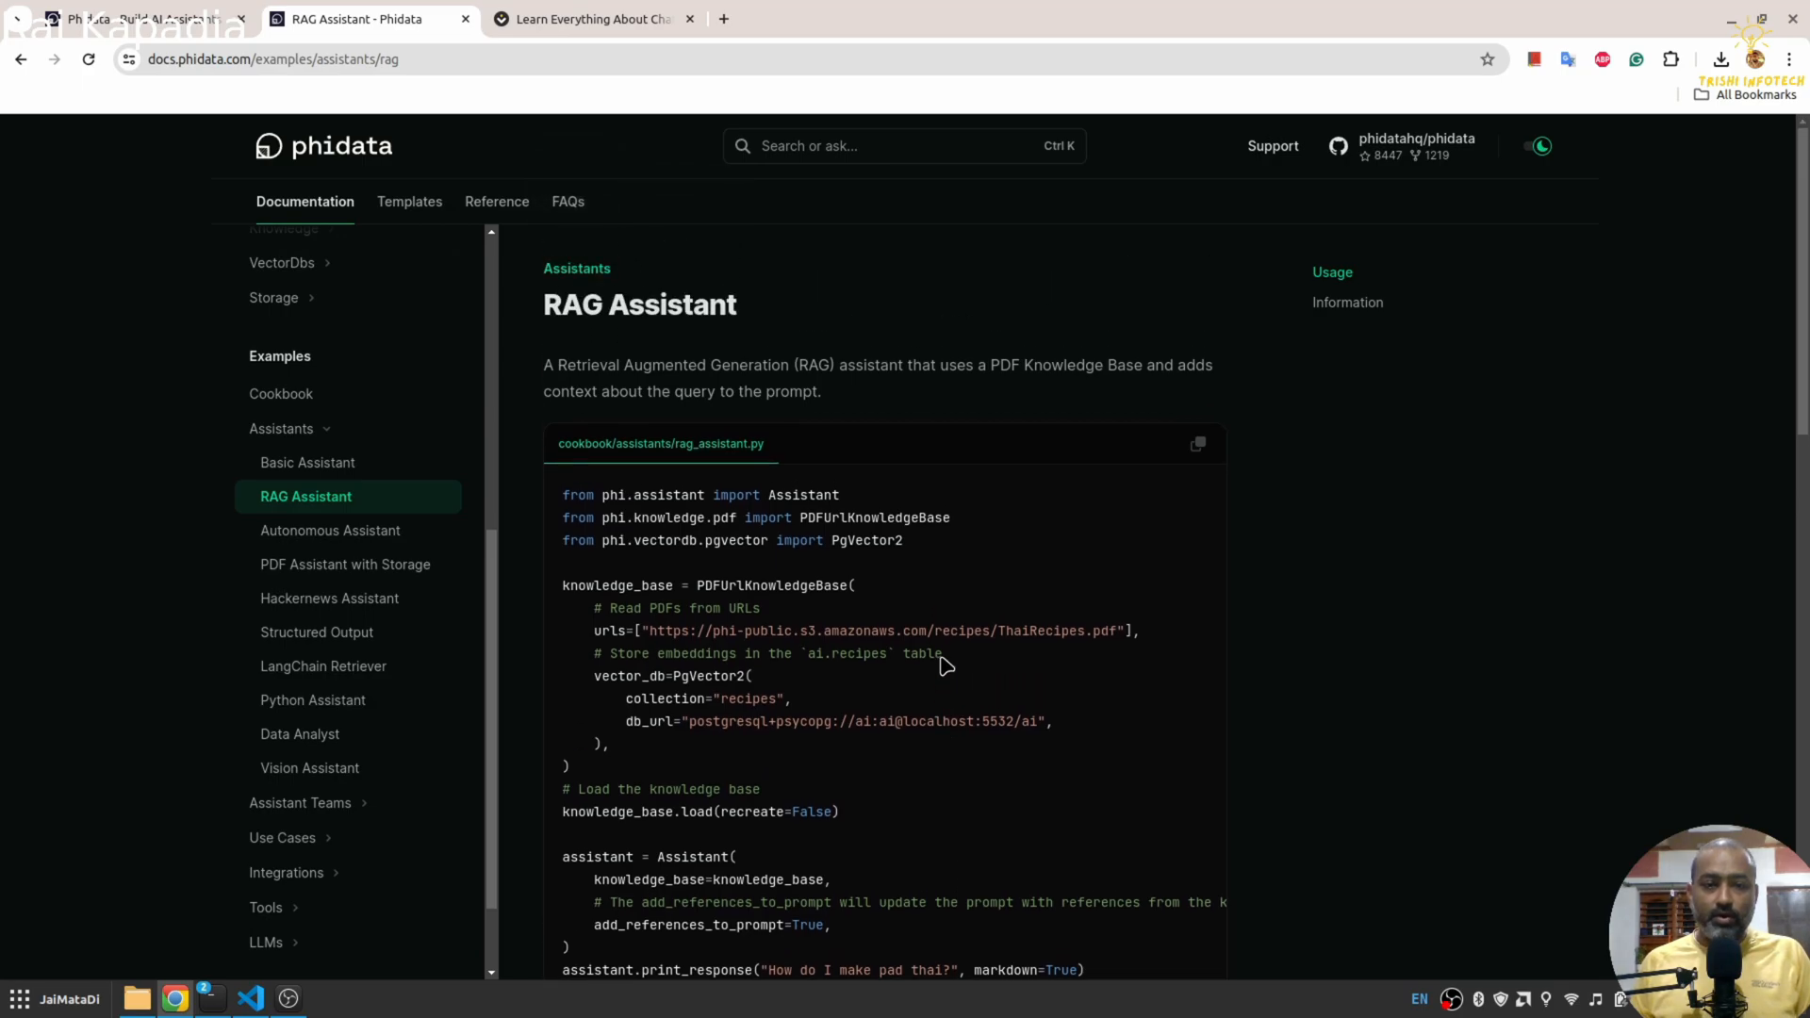
mouse_move(940, 658)
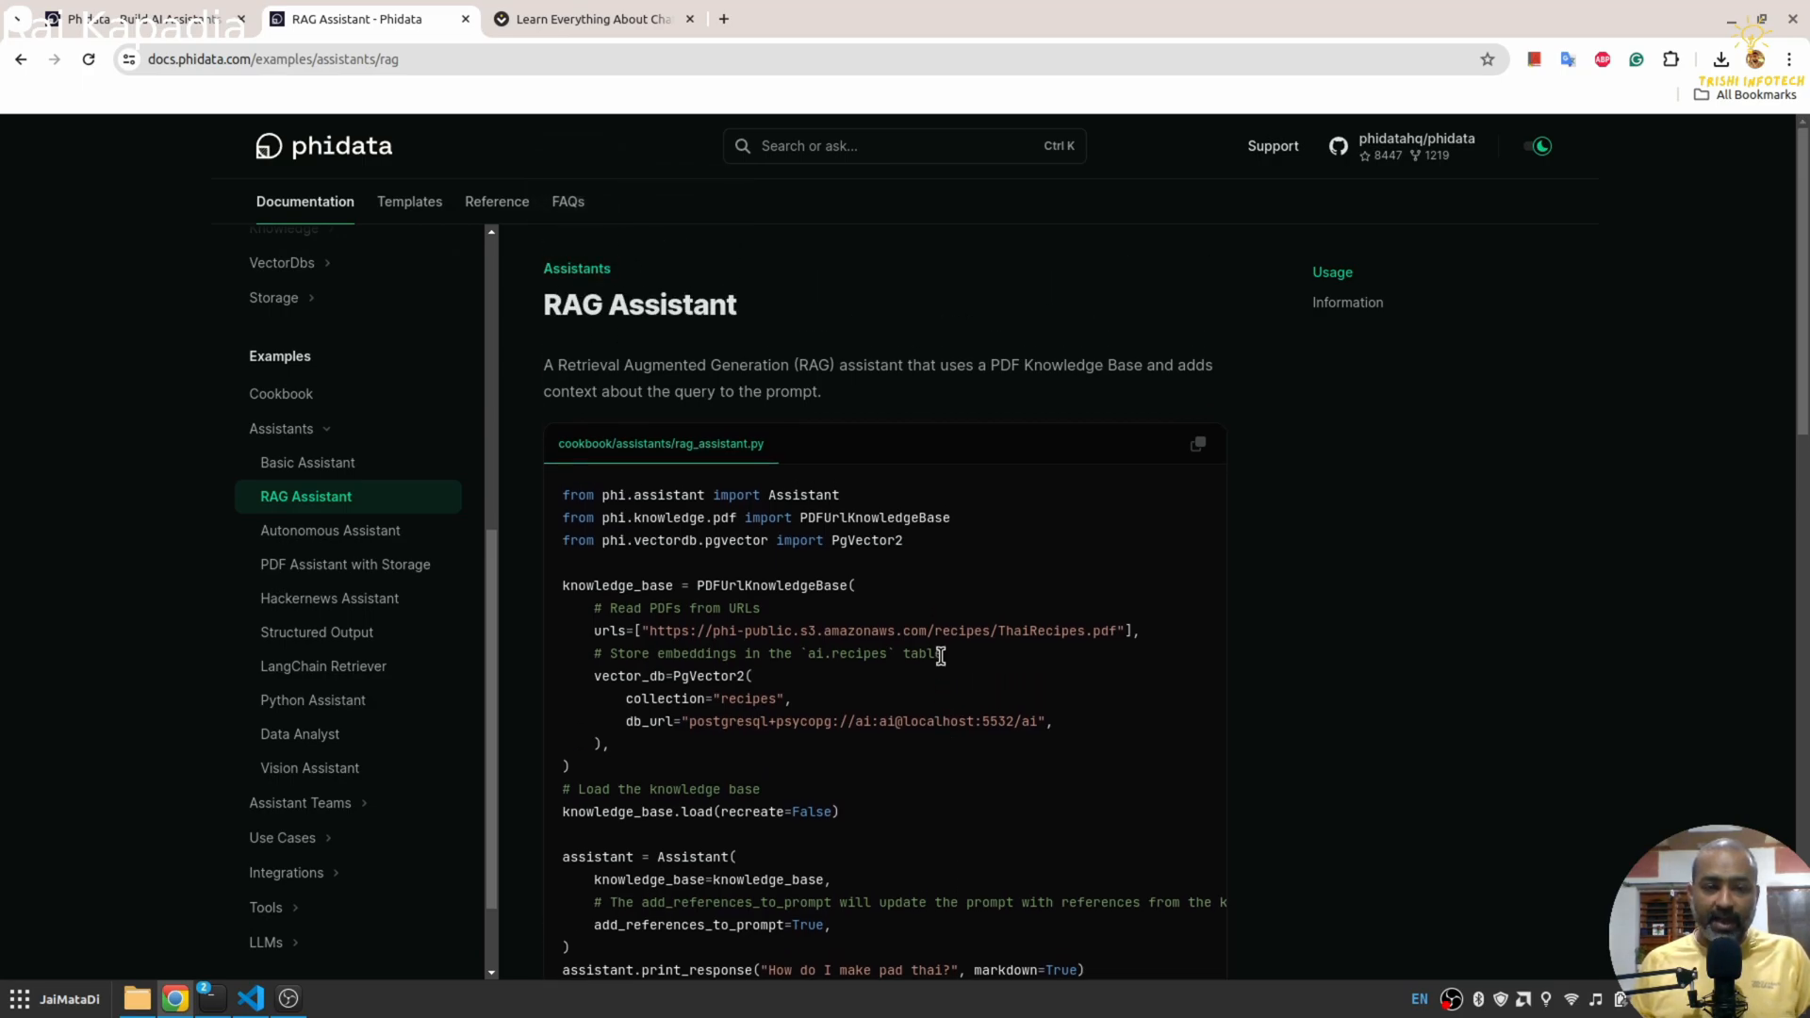
scroll("down", 3)
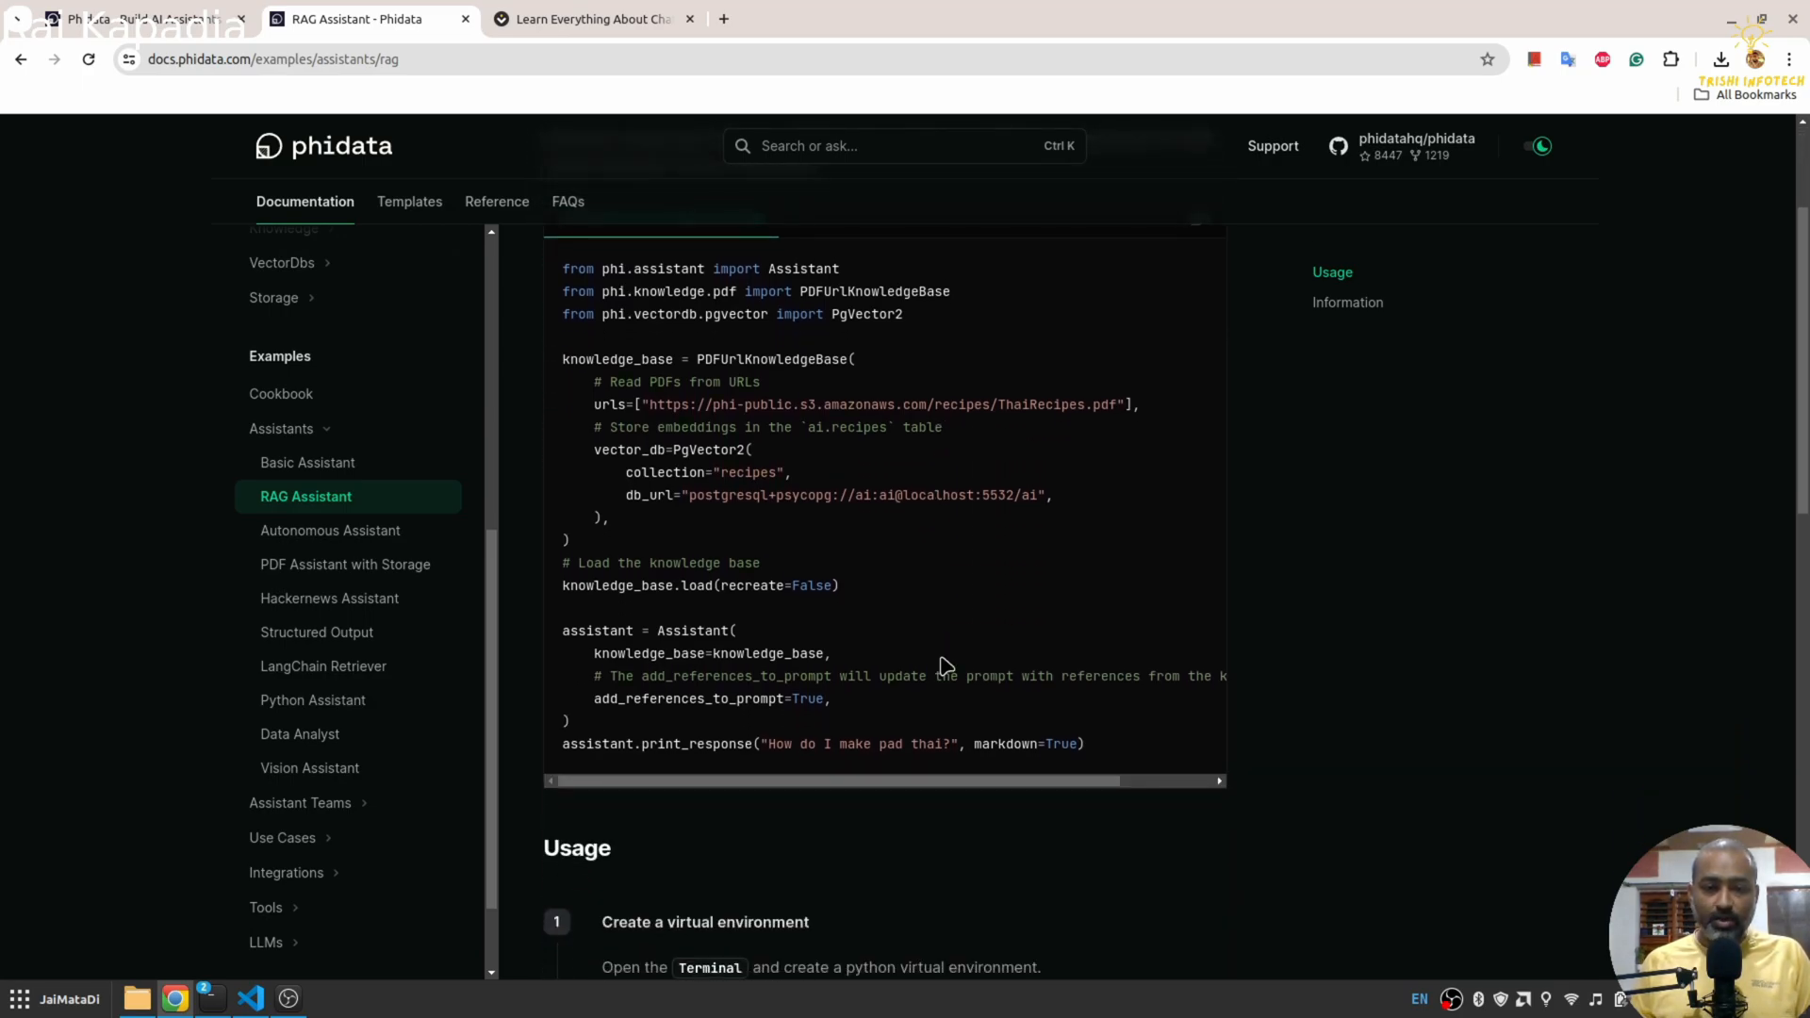
scroll("down", 3)
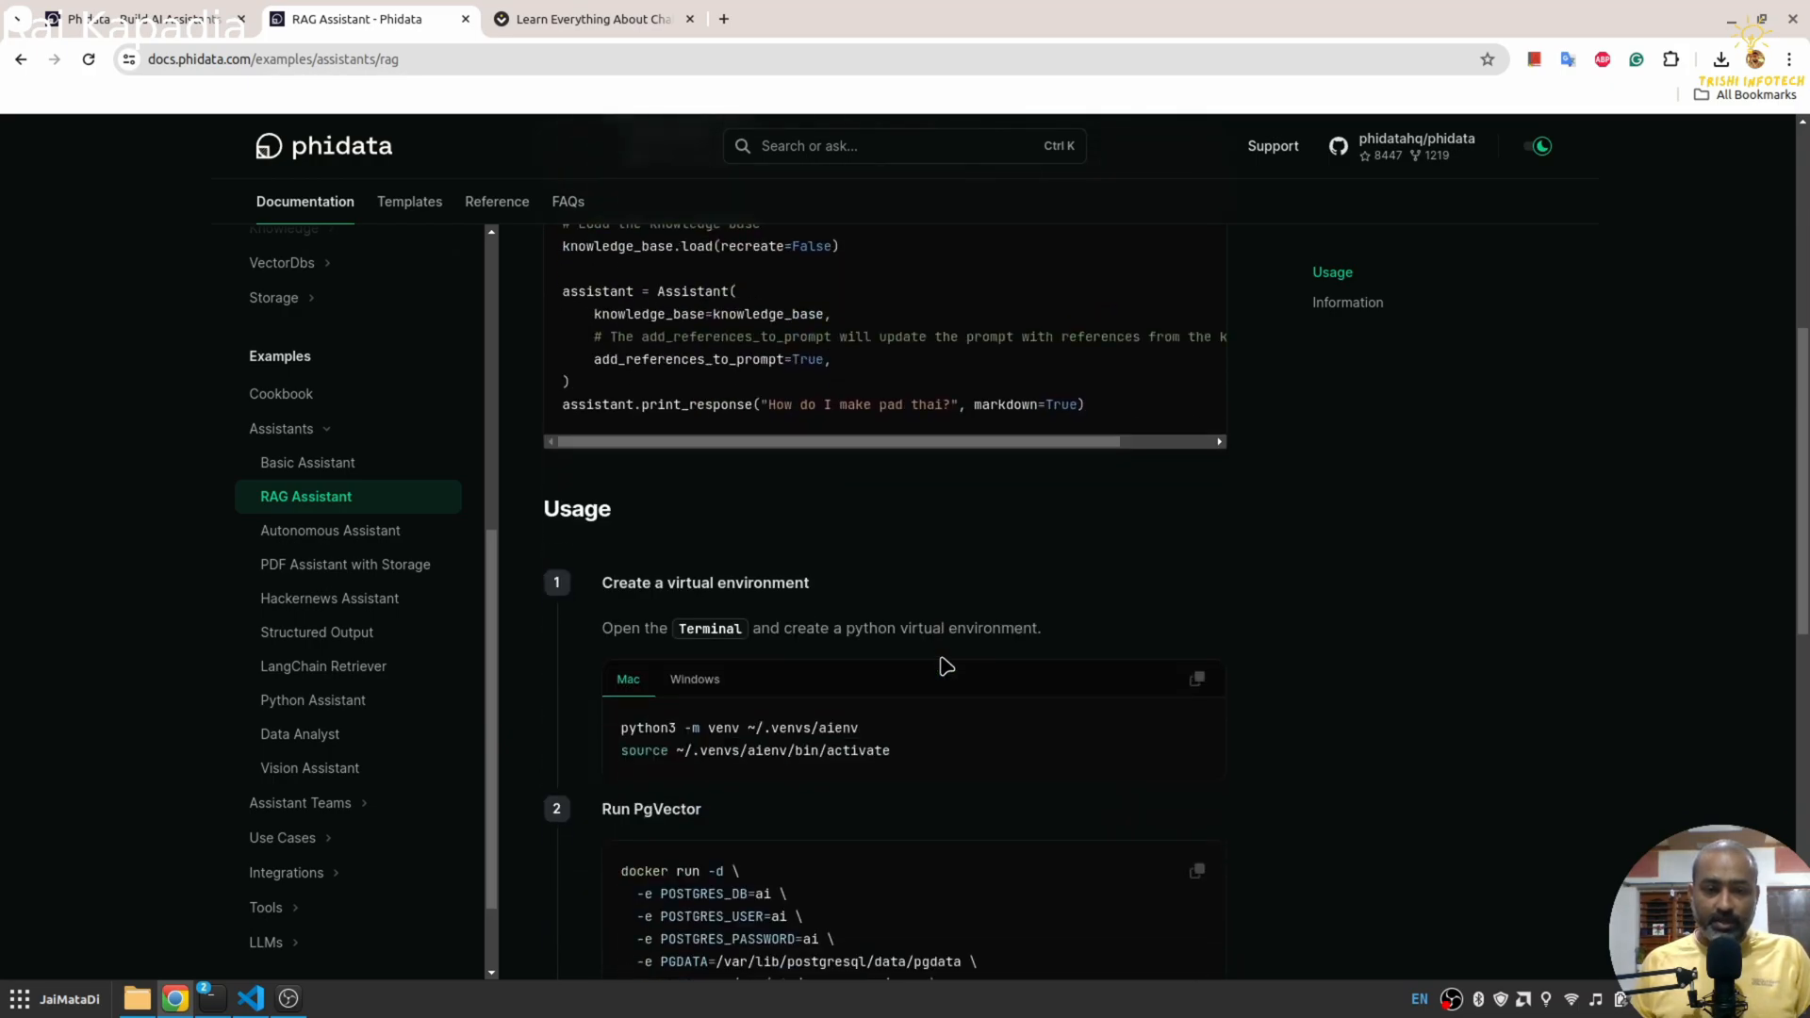
scroll("down", 3)
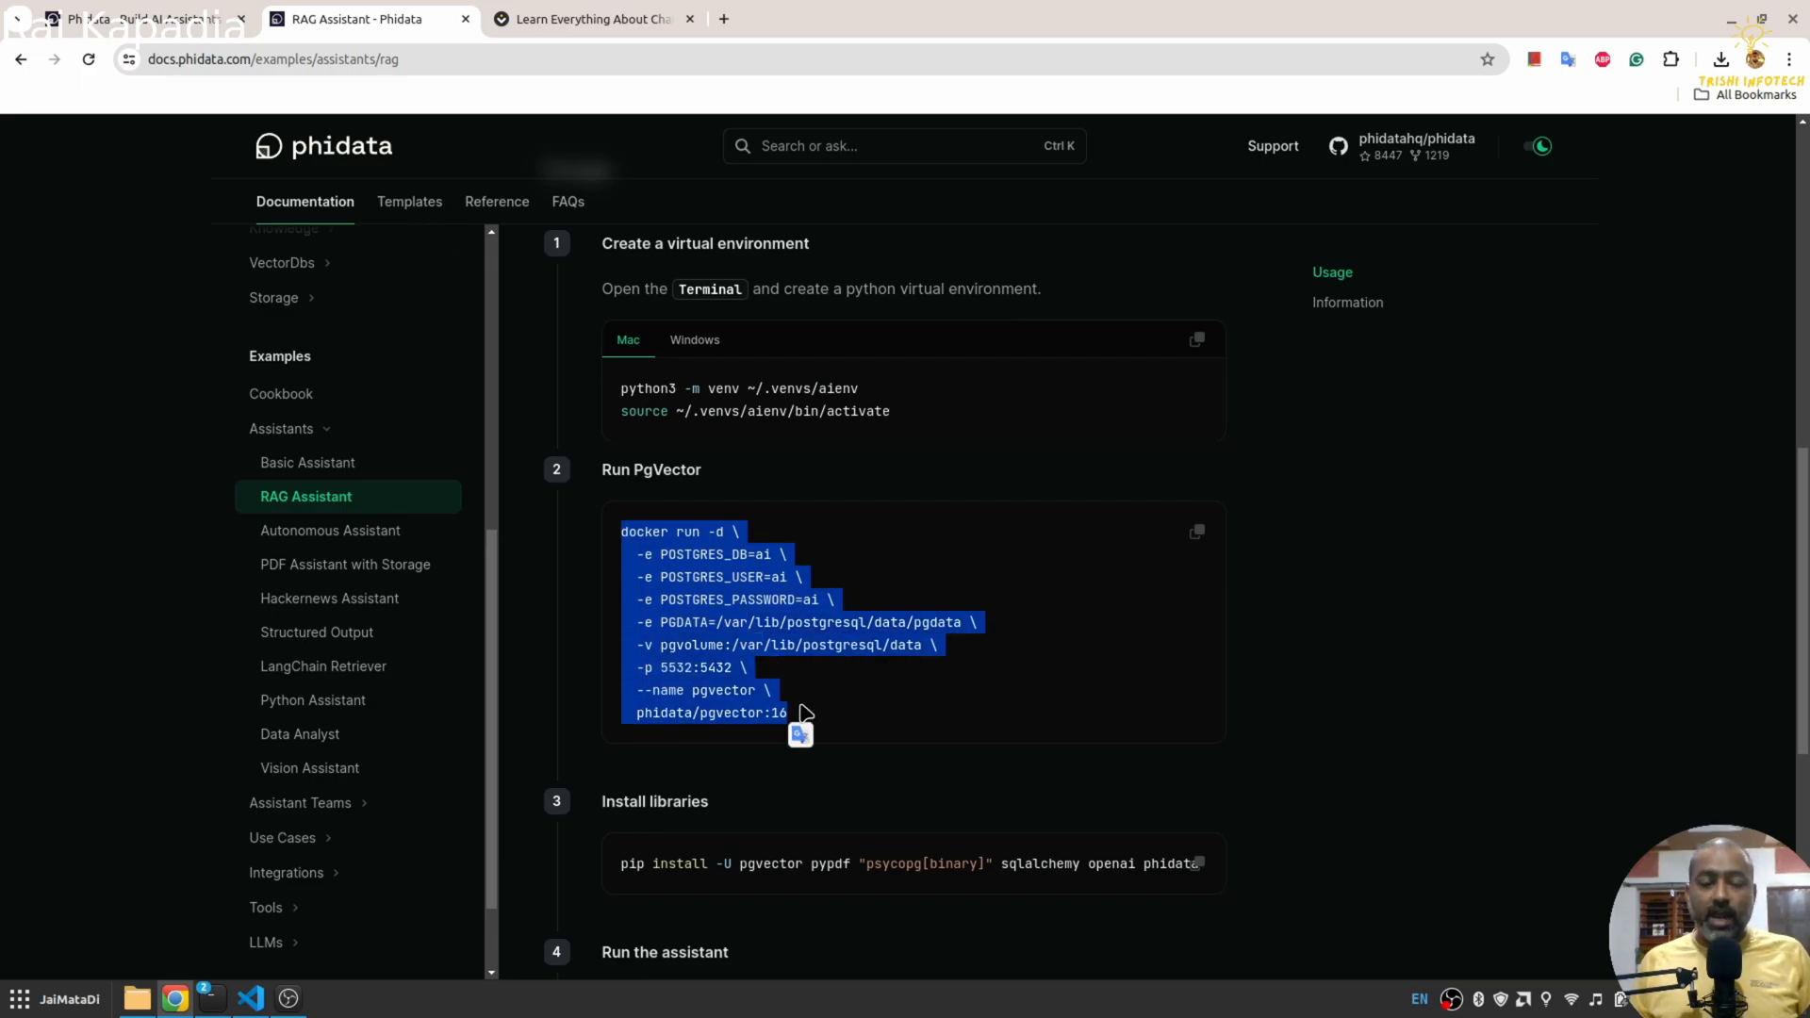
mouse_move(324, 667)
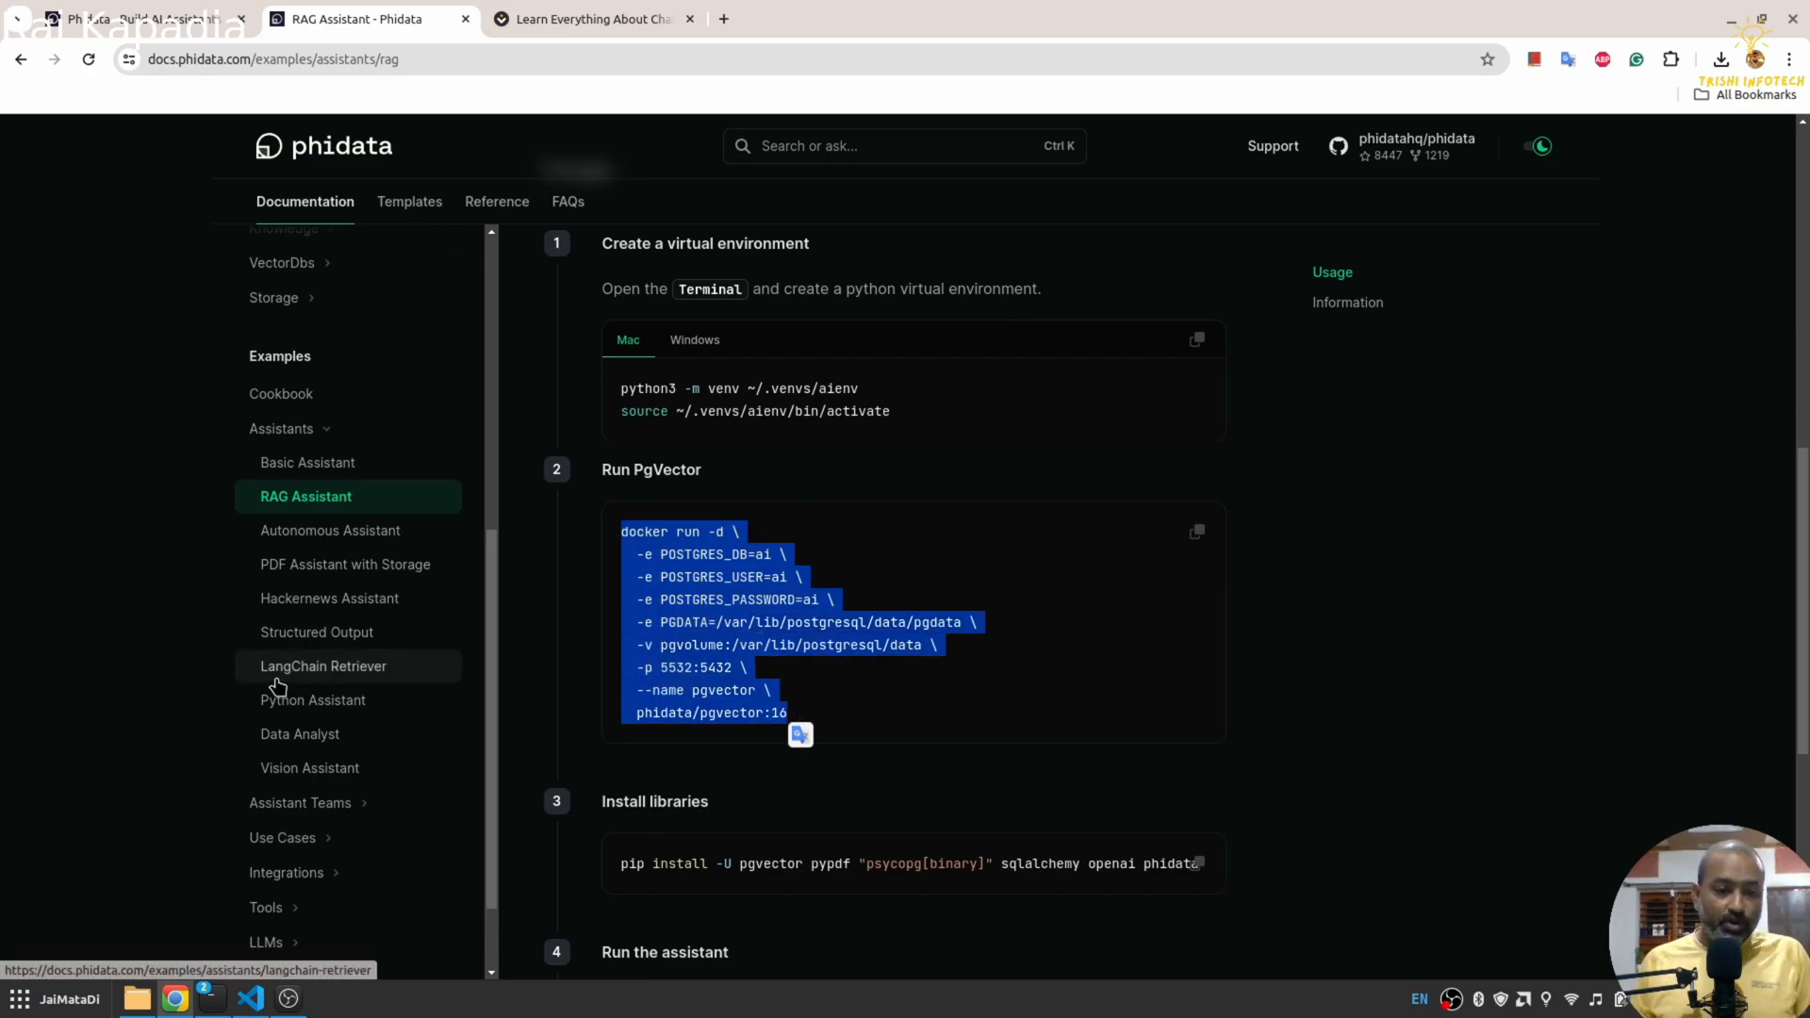
scroll("down", 3)
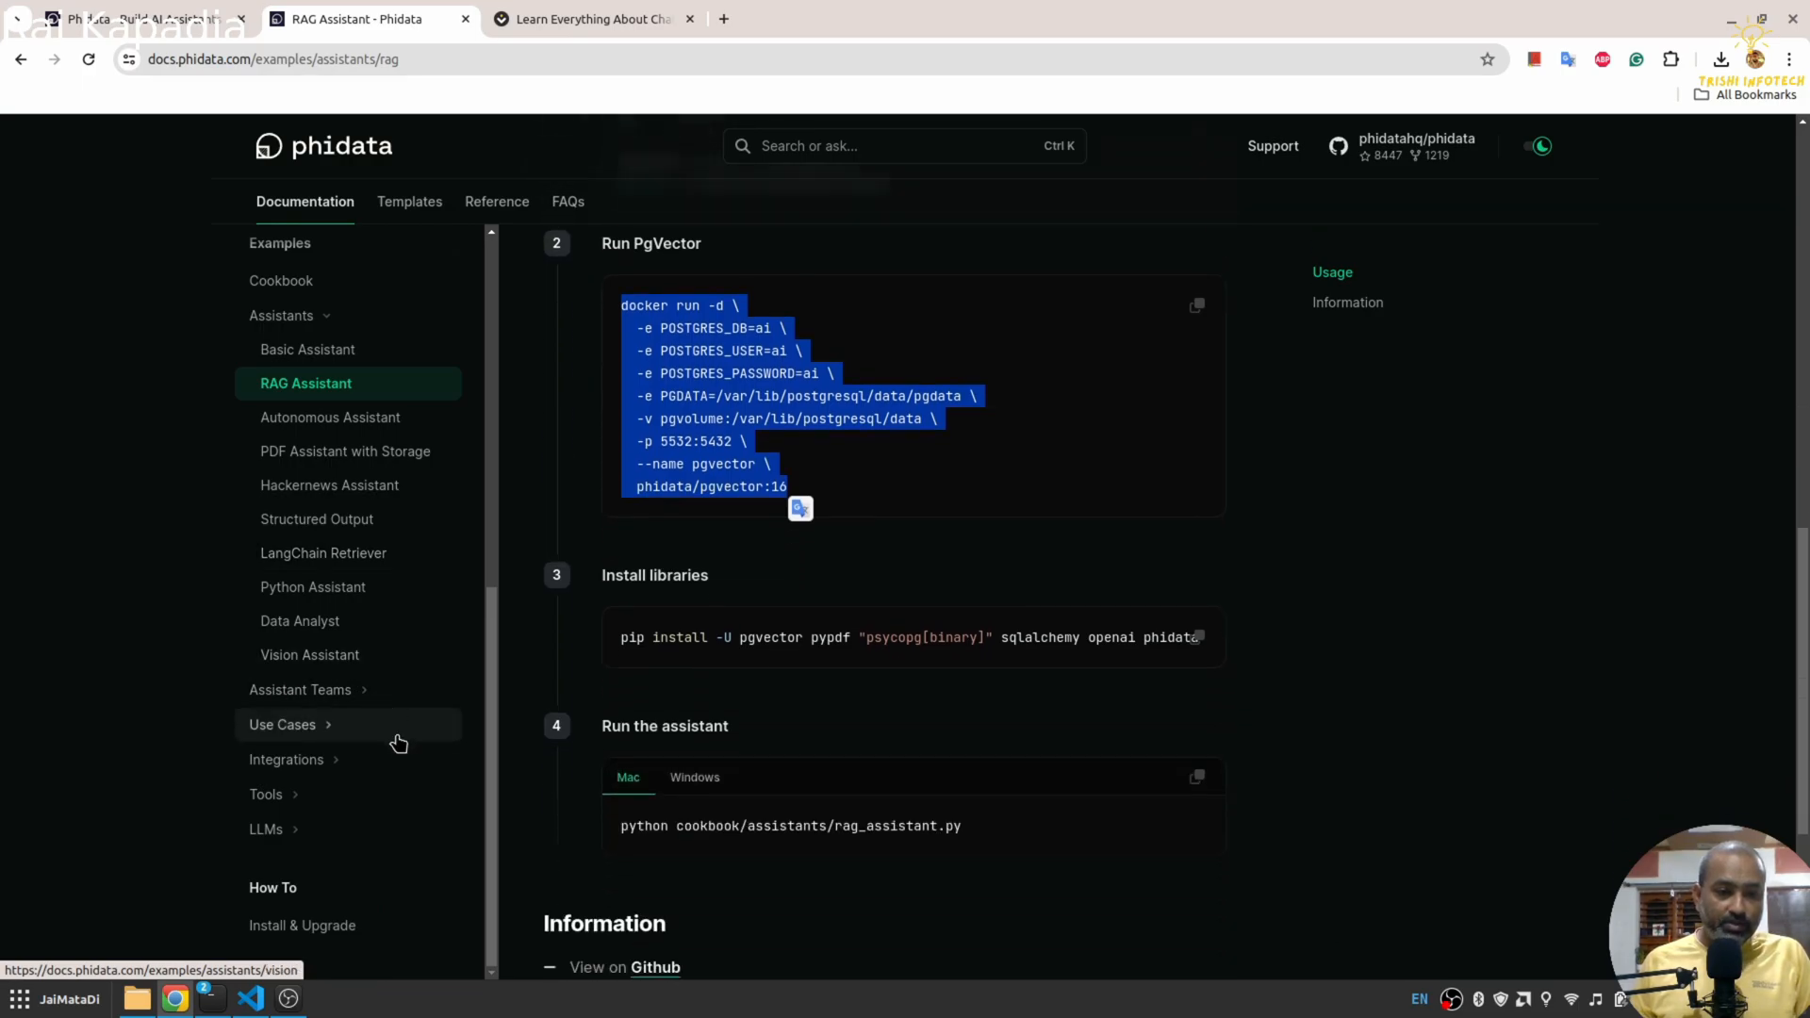
mouse_move(385, 745)
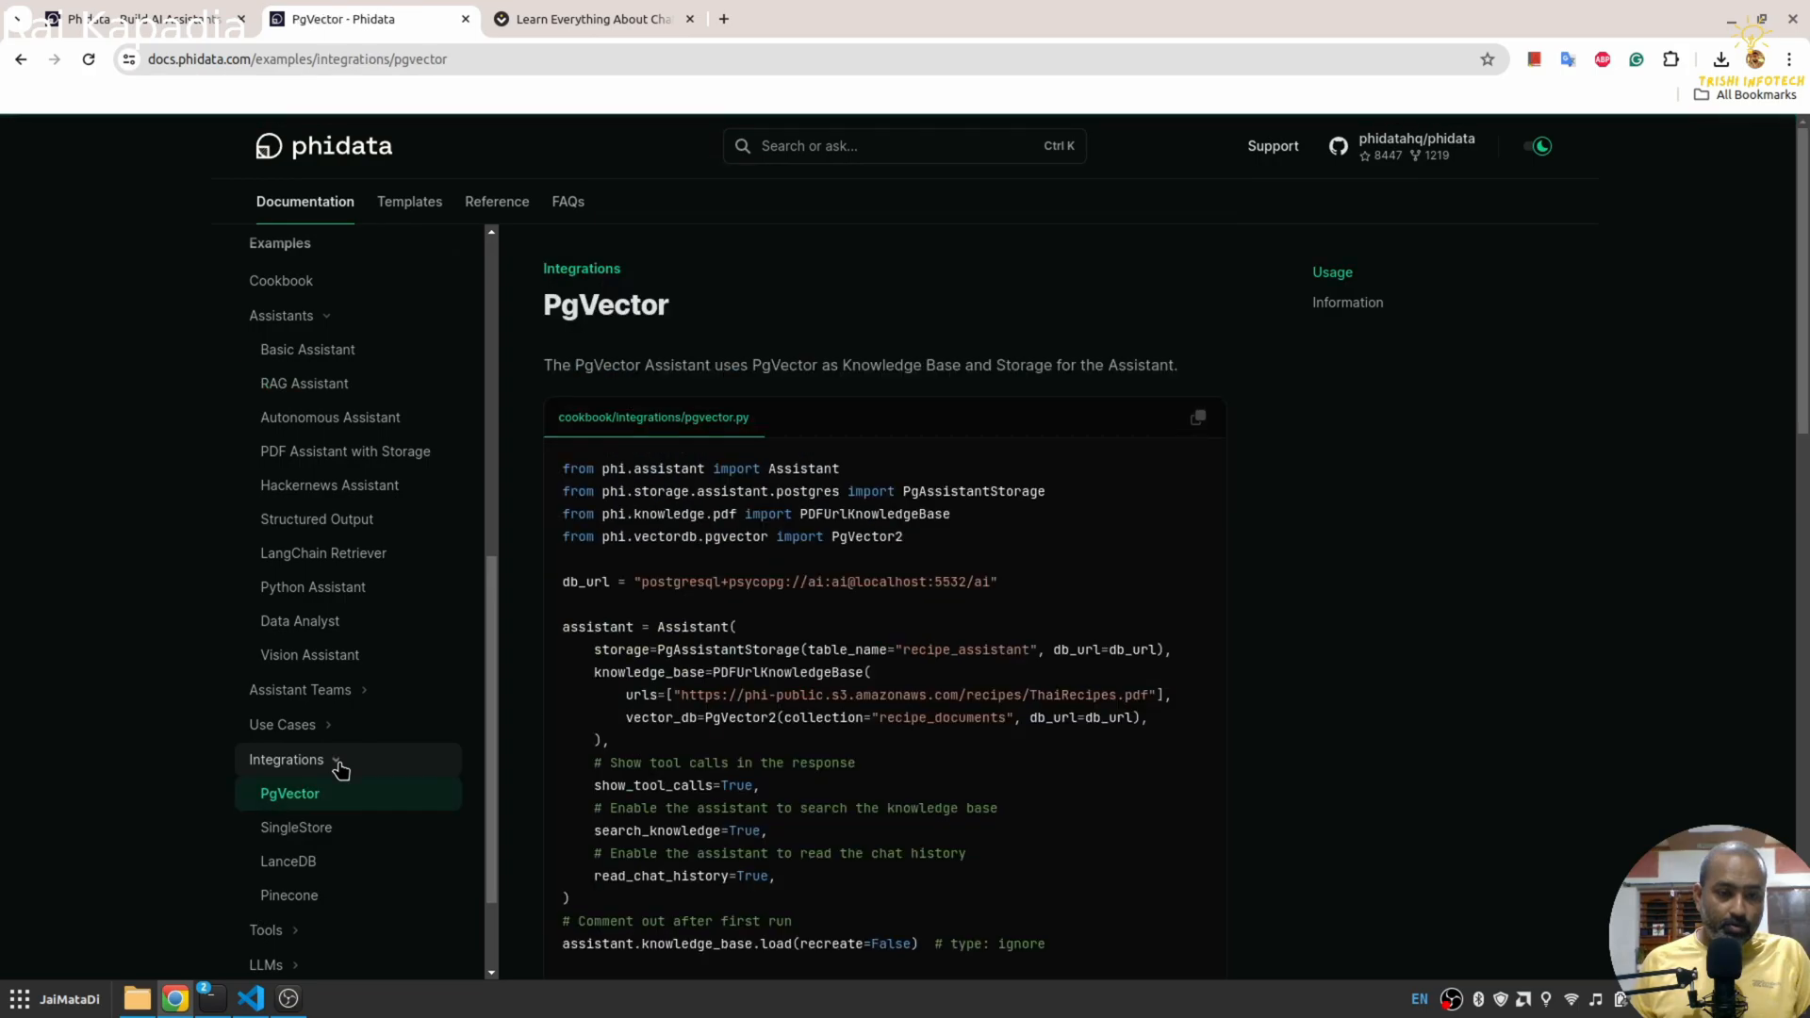
mouse_move(296, 828)
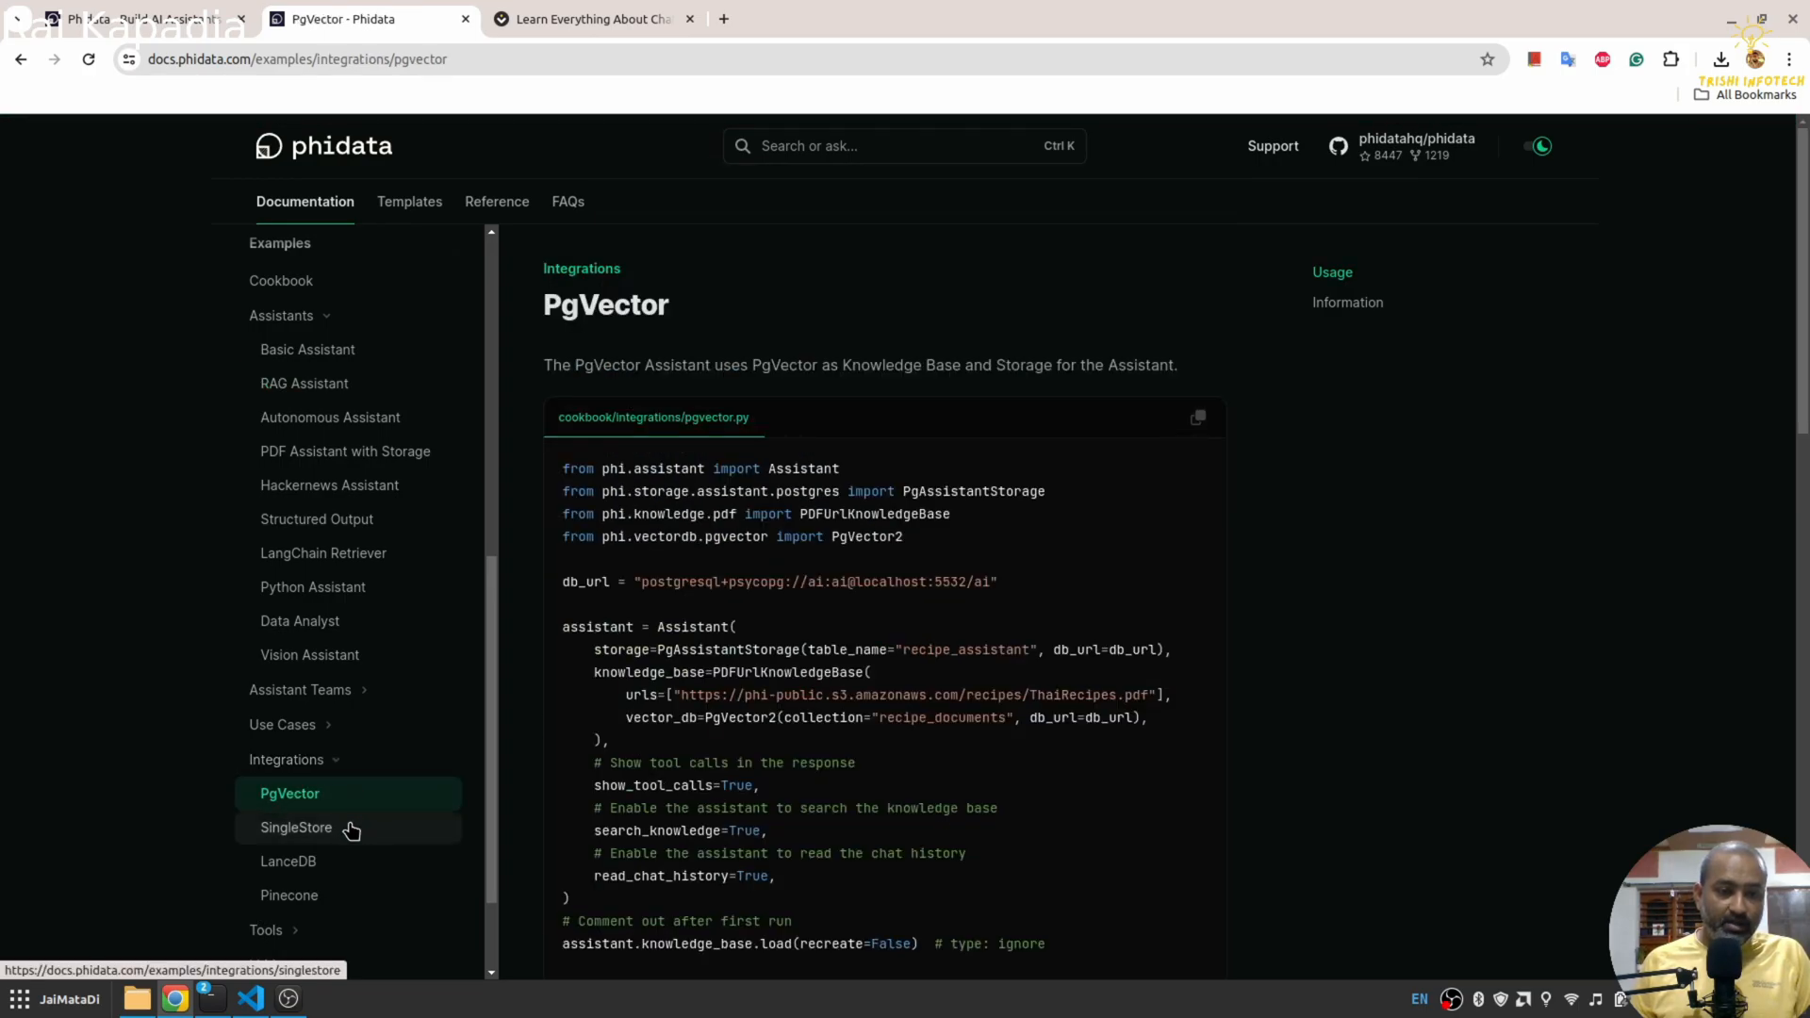
mouse_move(333, 871)
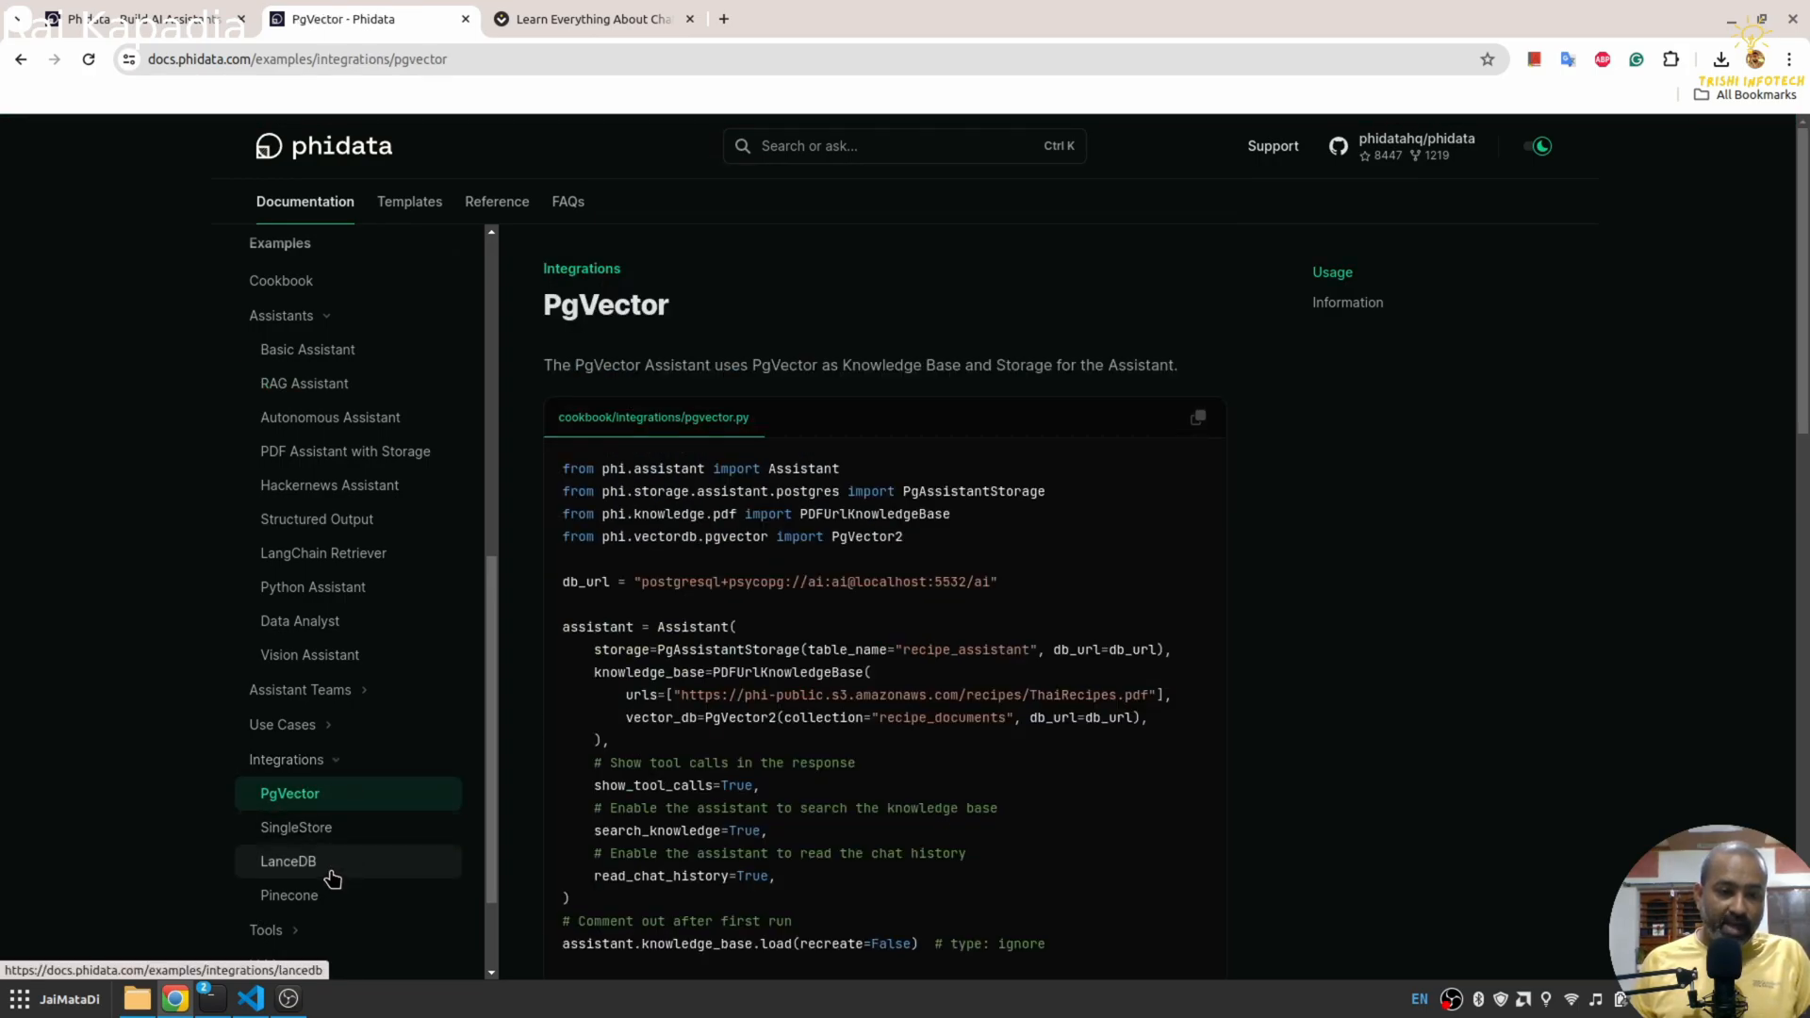
mouse_move(908, 574)
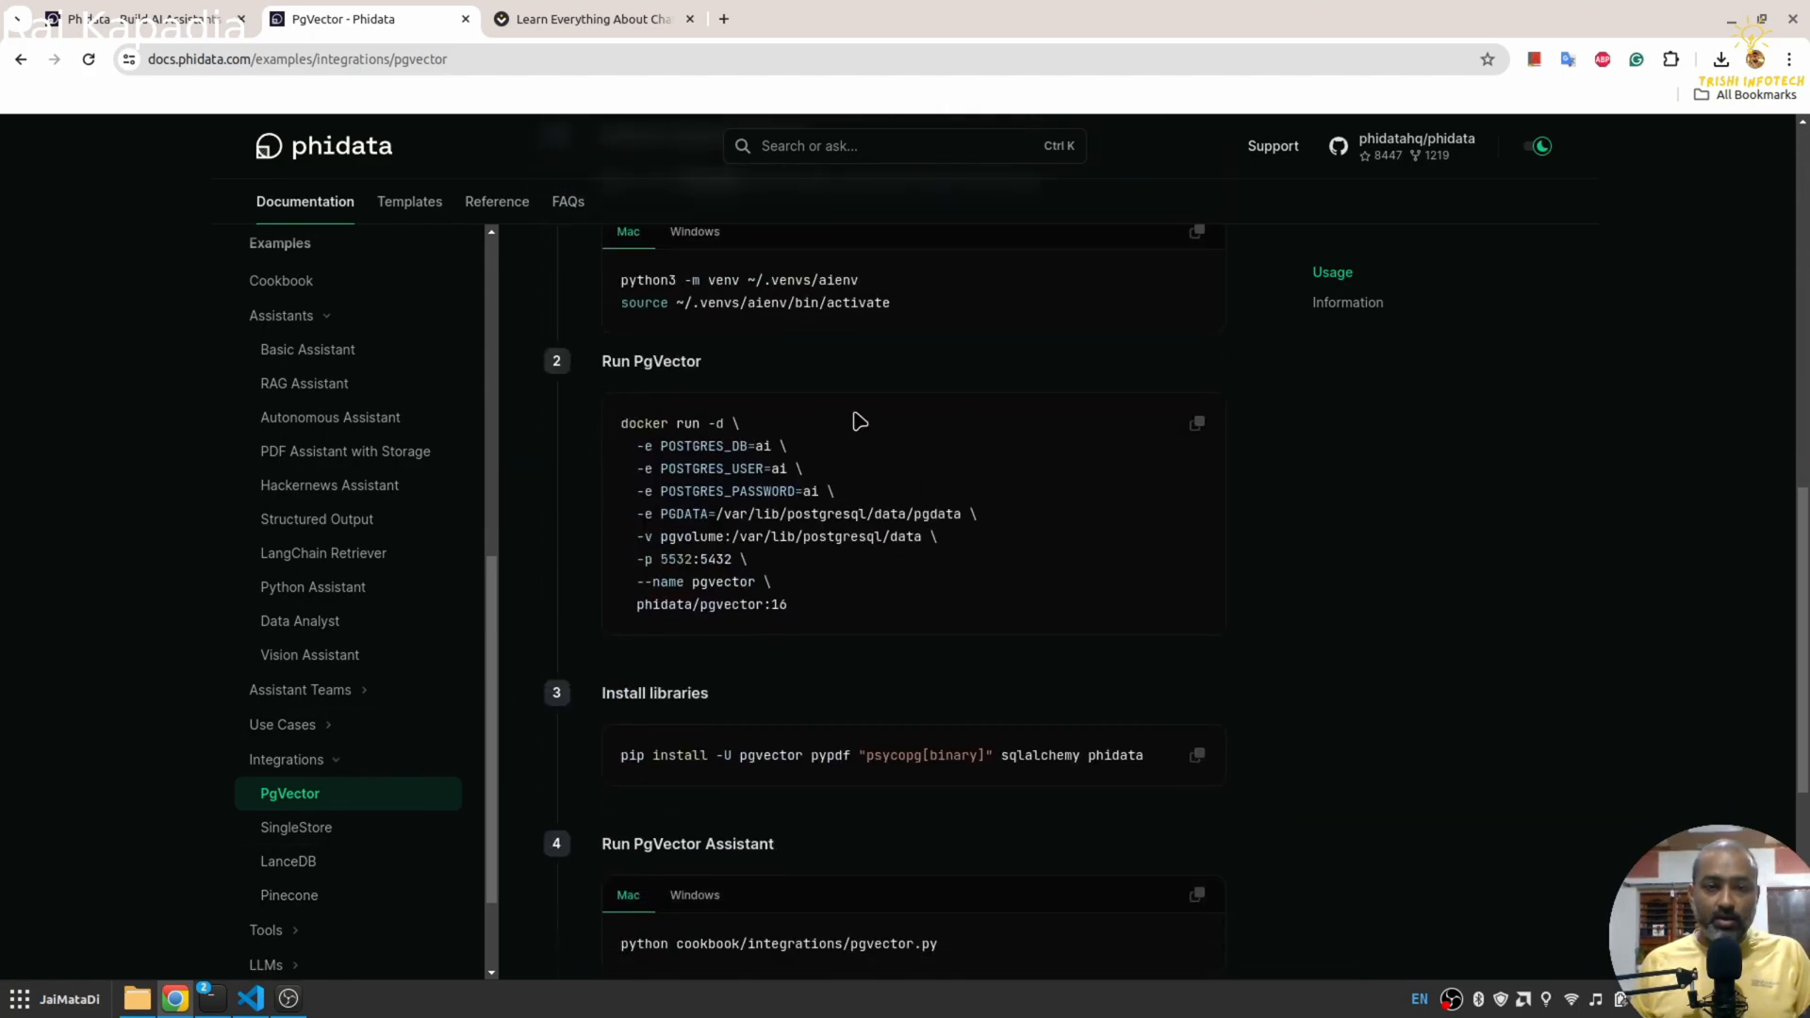
mouse_move(632, 427)
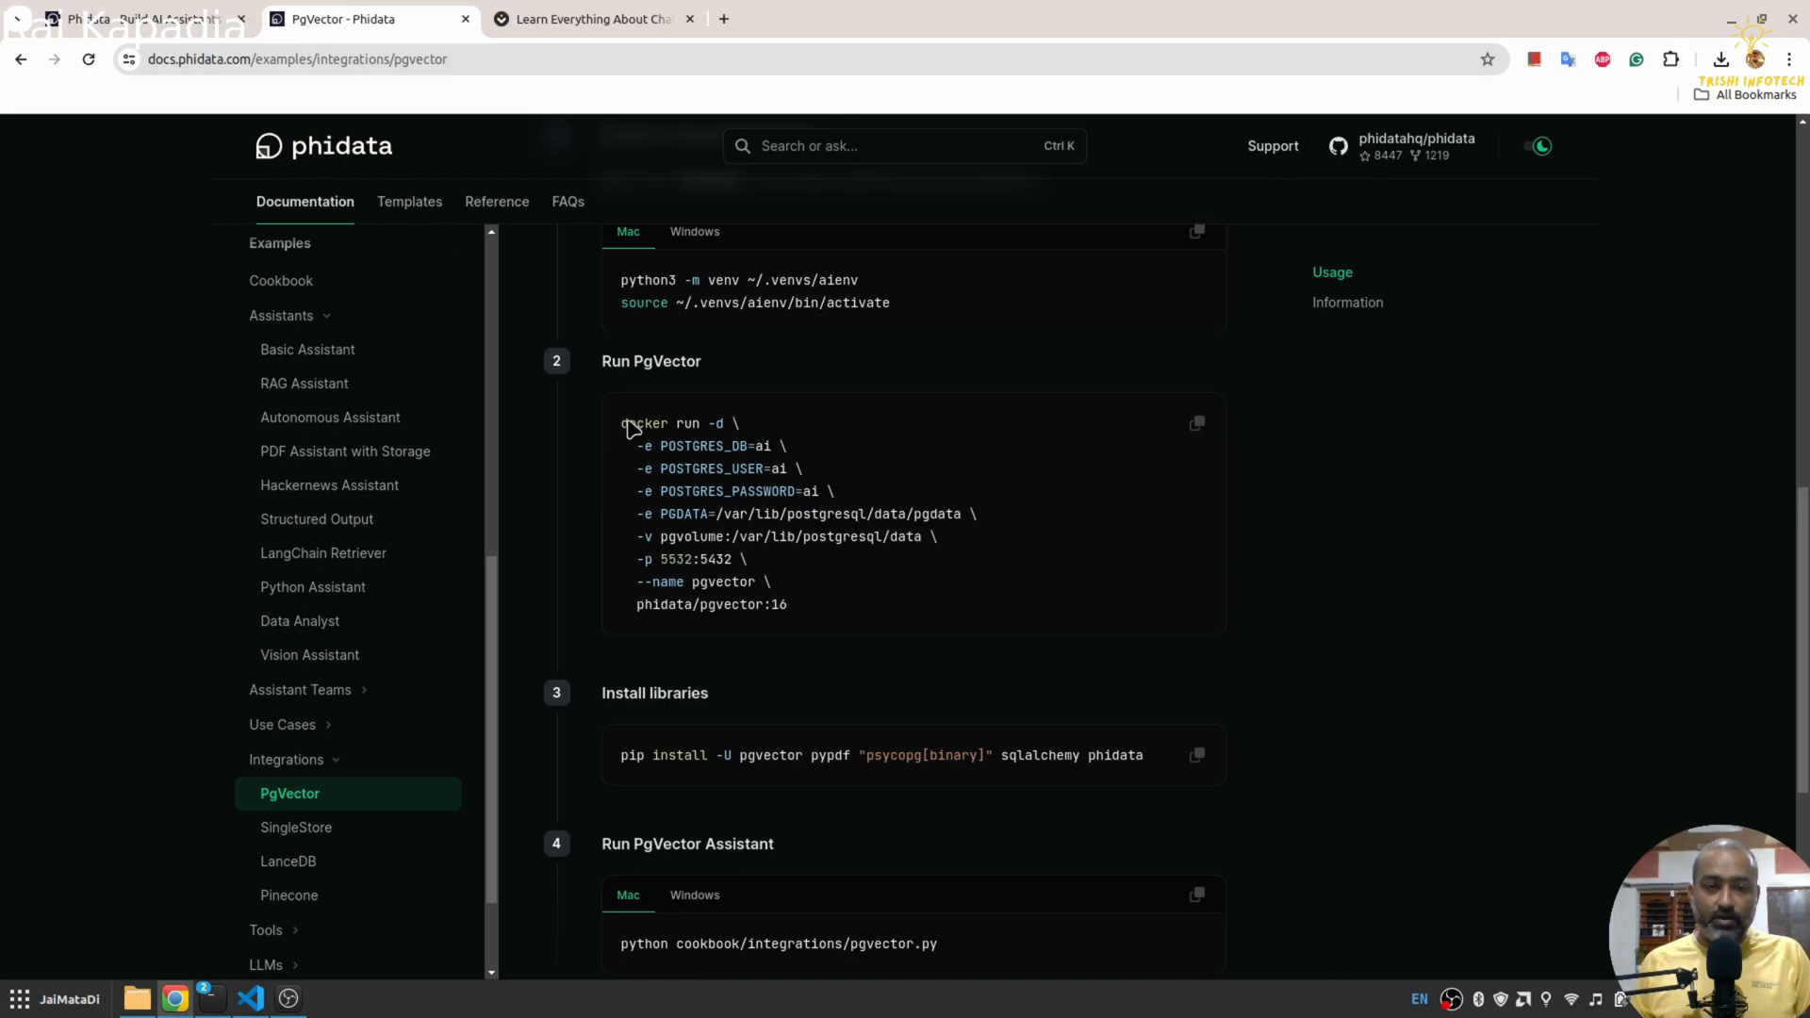
Show the PgVector integration example with its Run PgVector docker command and install steps
left_click(1197, 423)
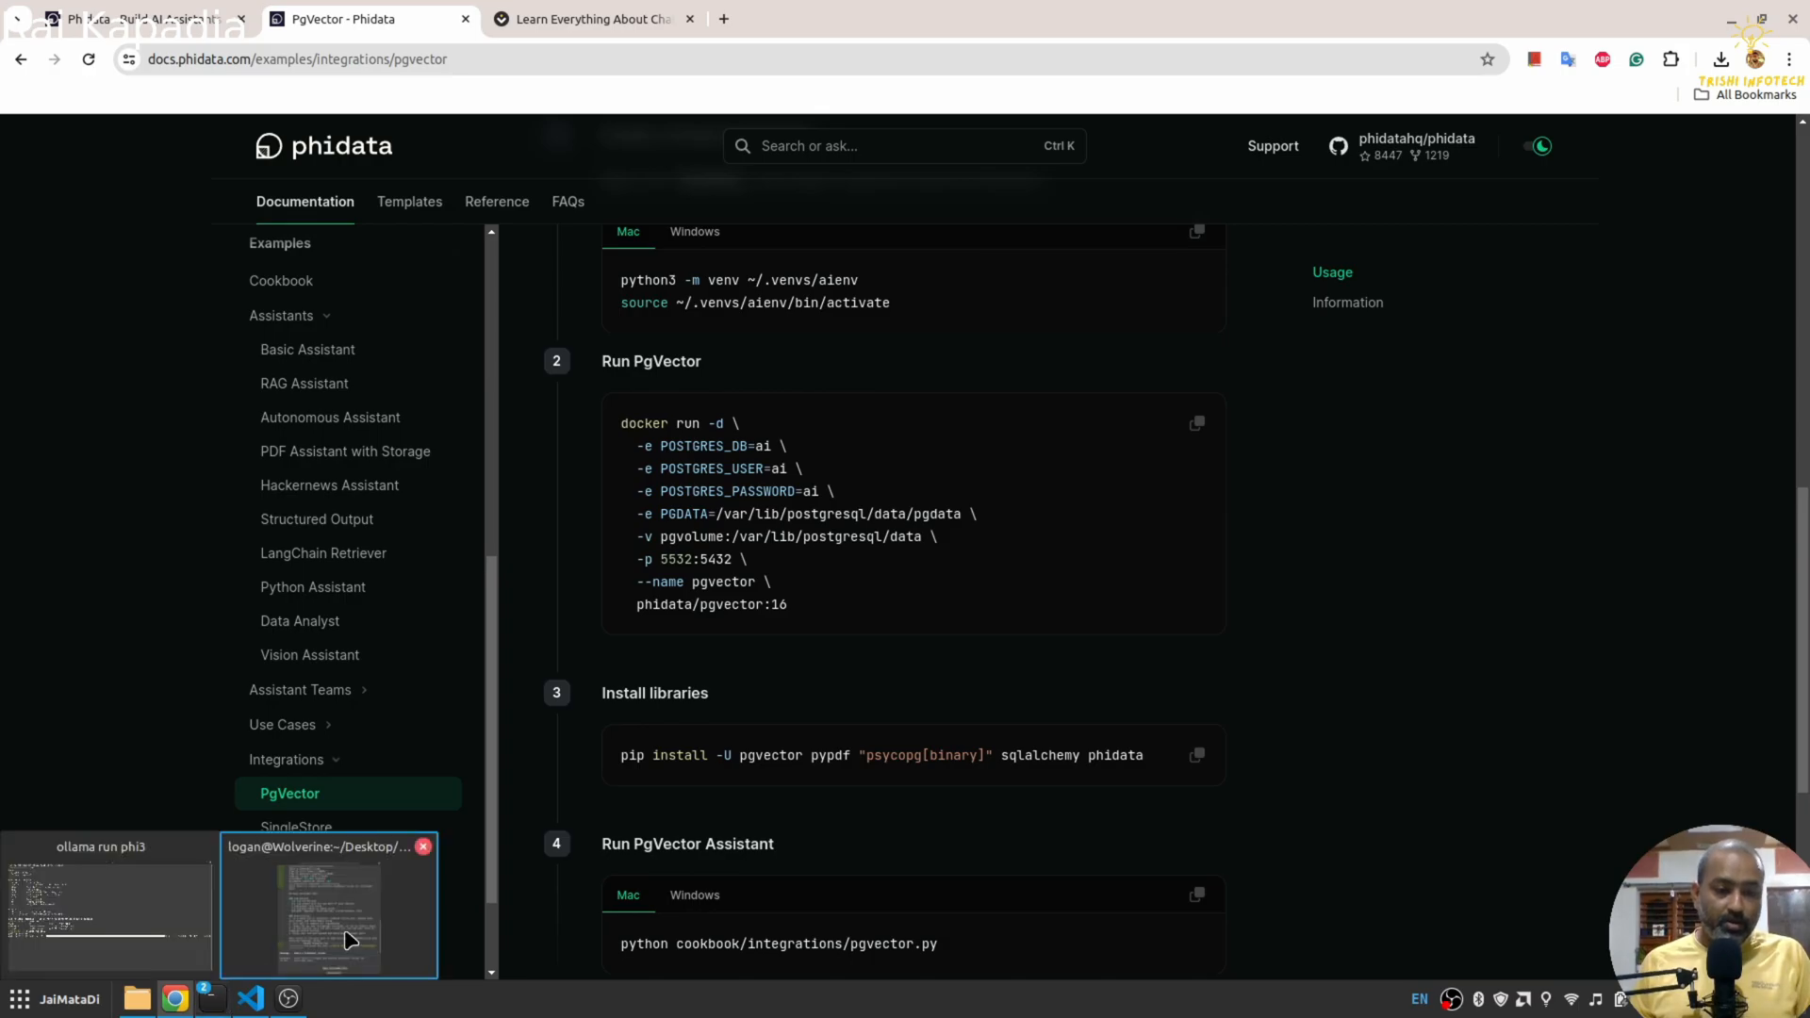
Paste and run the PgVector docker run command in a new terminal
left_click(329, 911)
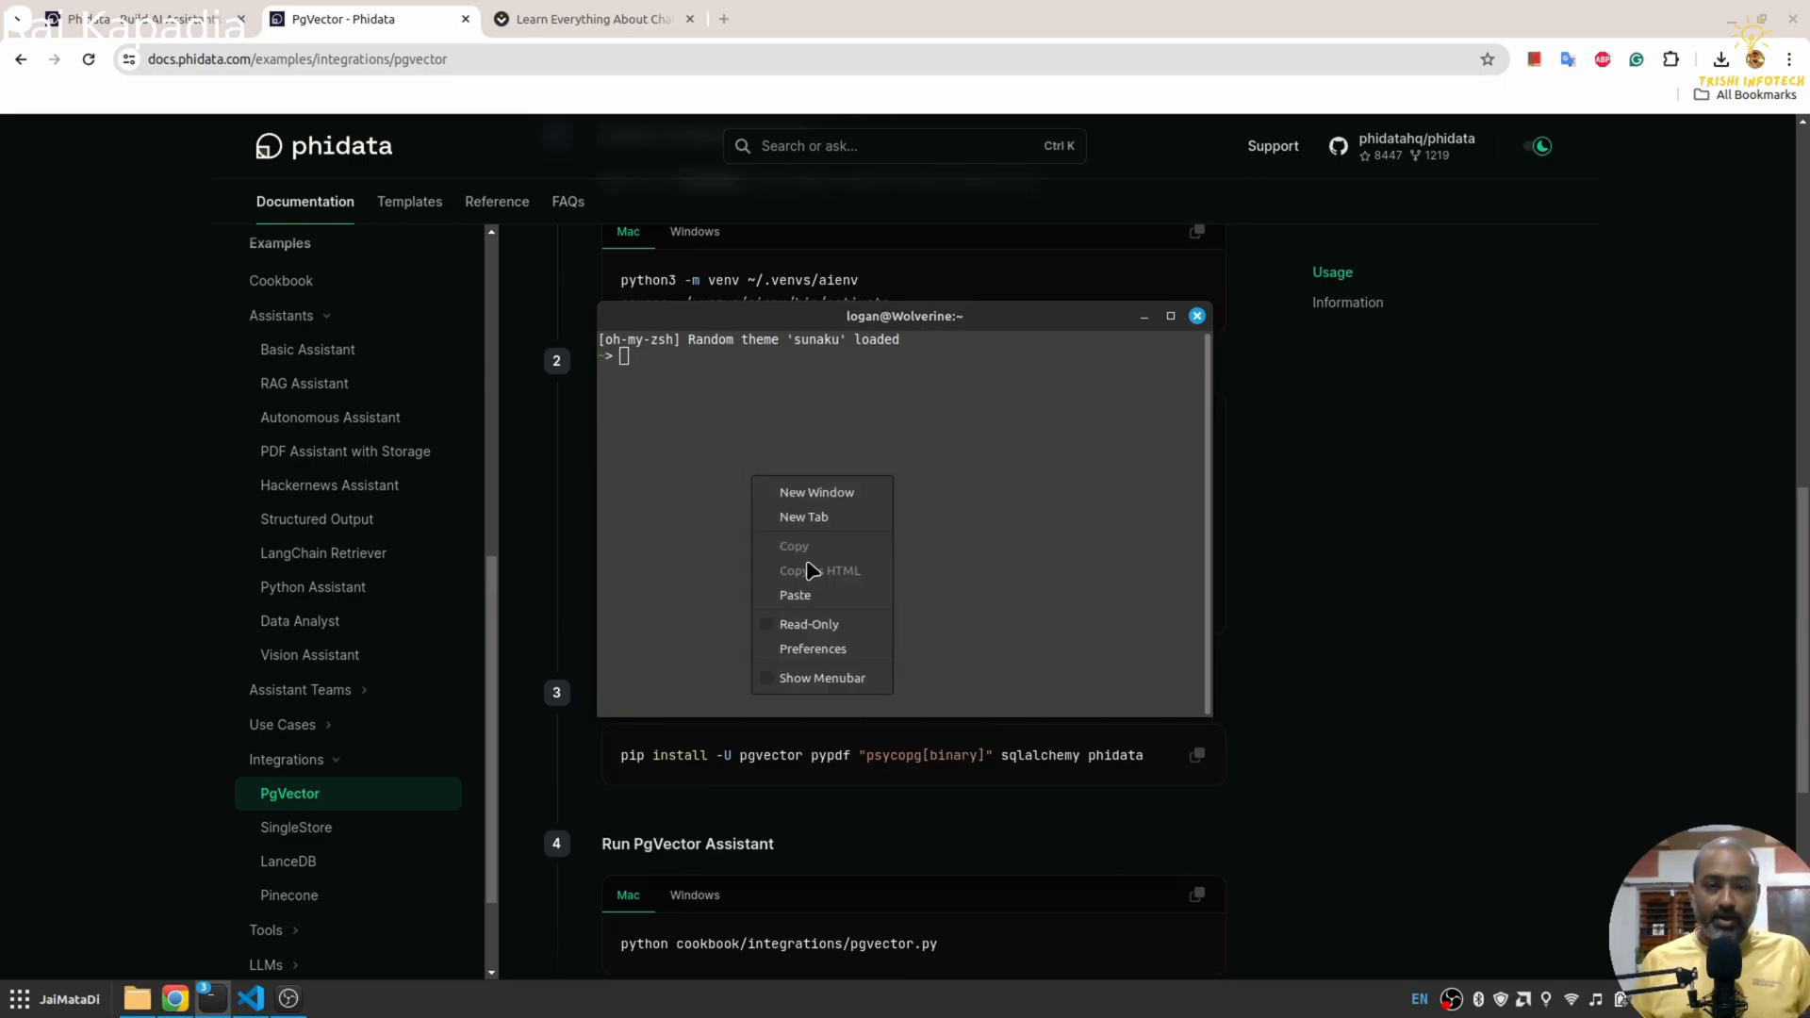
left_click(794, 595)
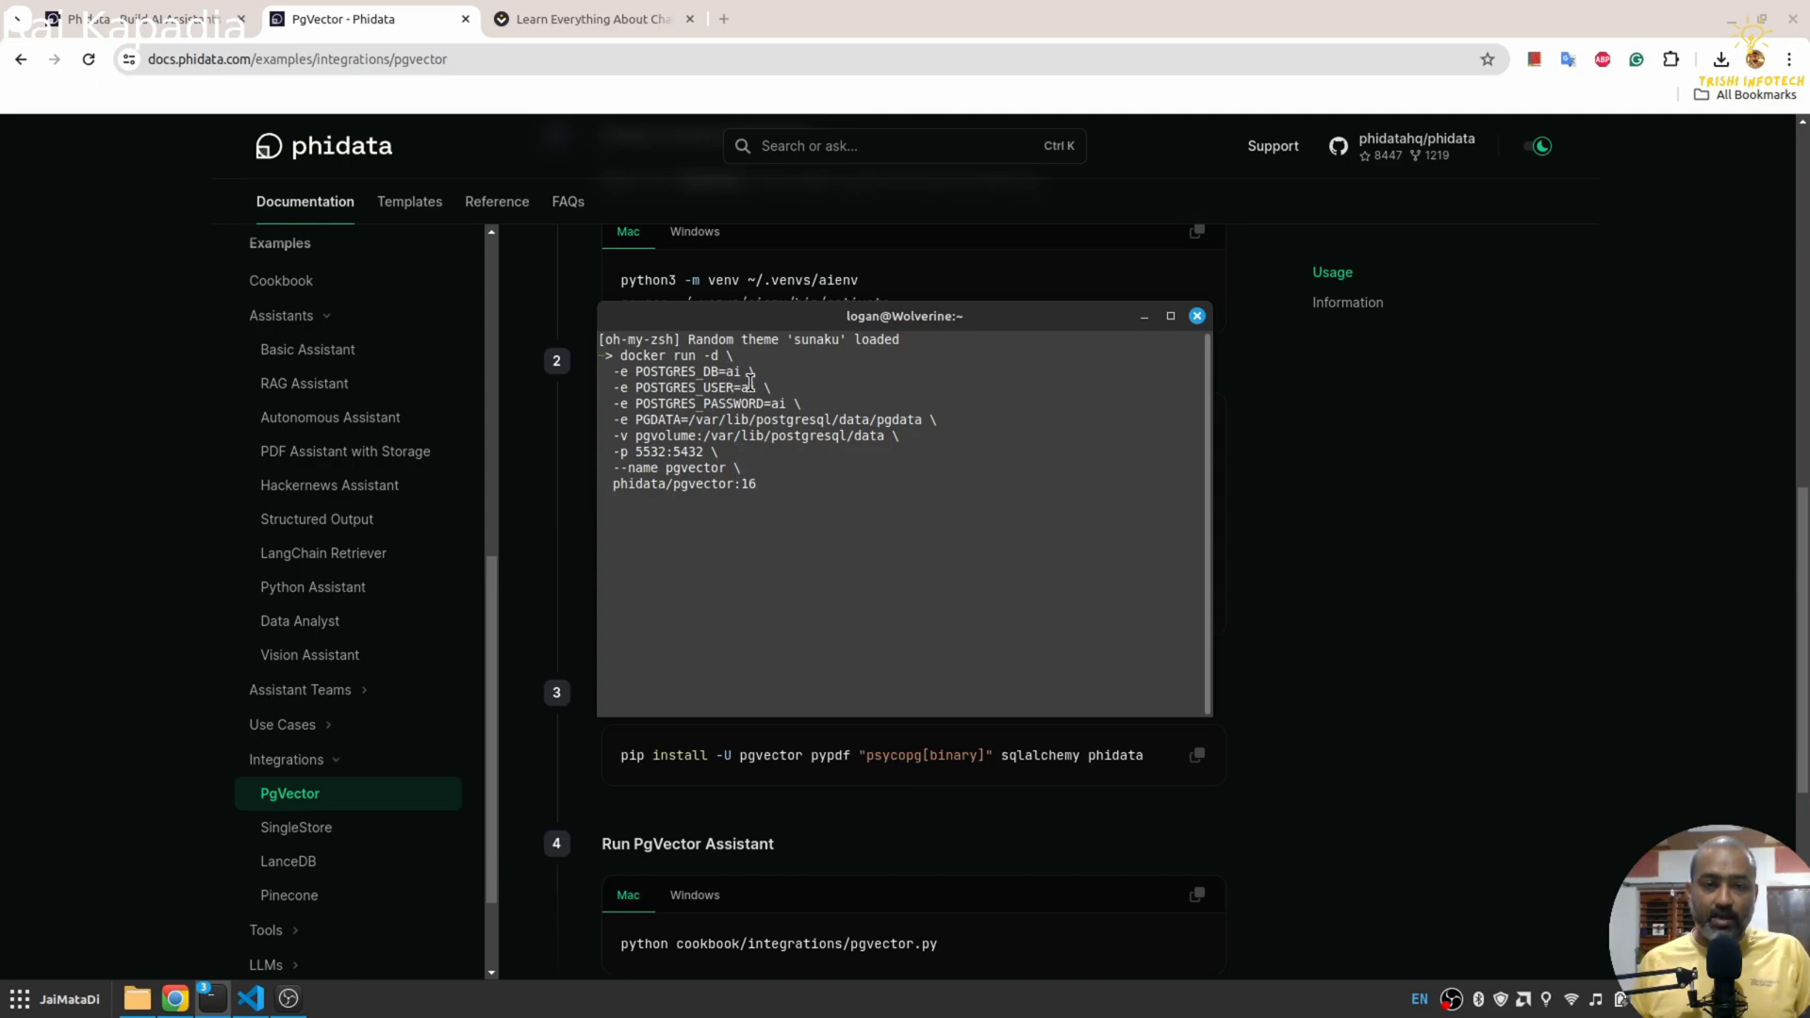
double_click(693, 387)
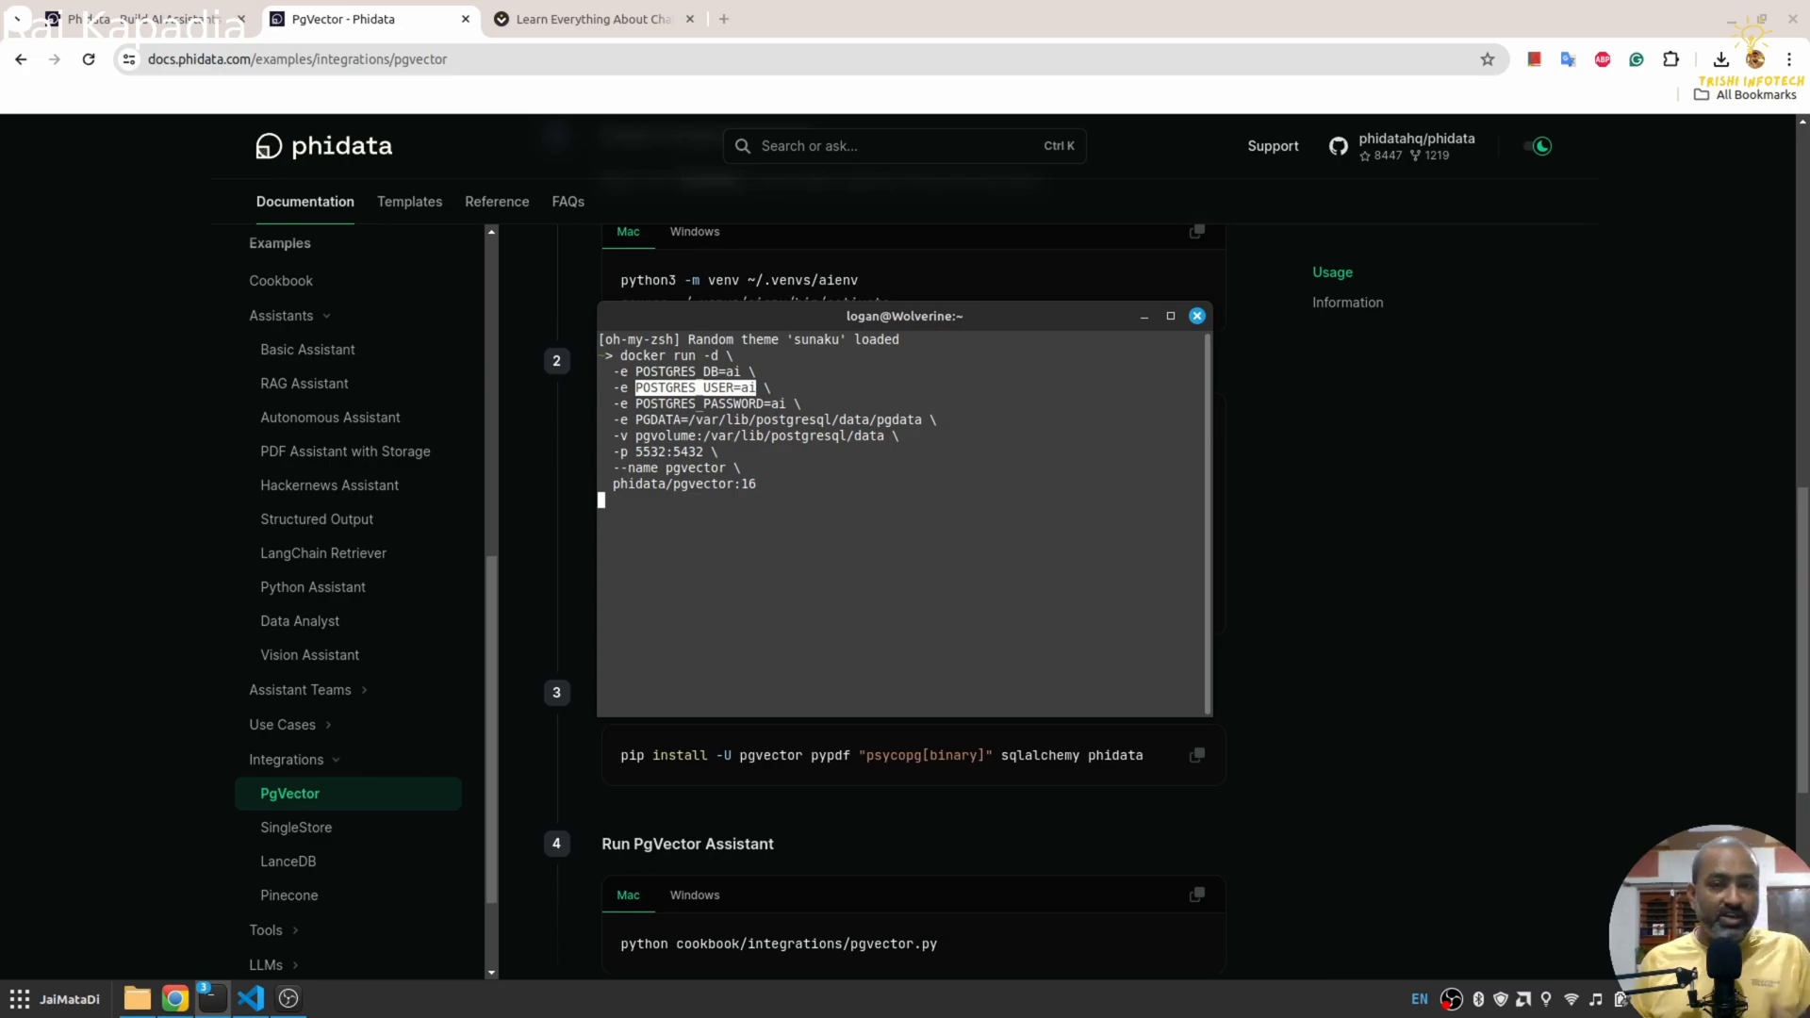
mouse_move(812, 455)
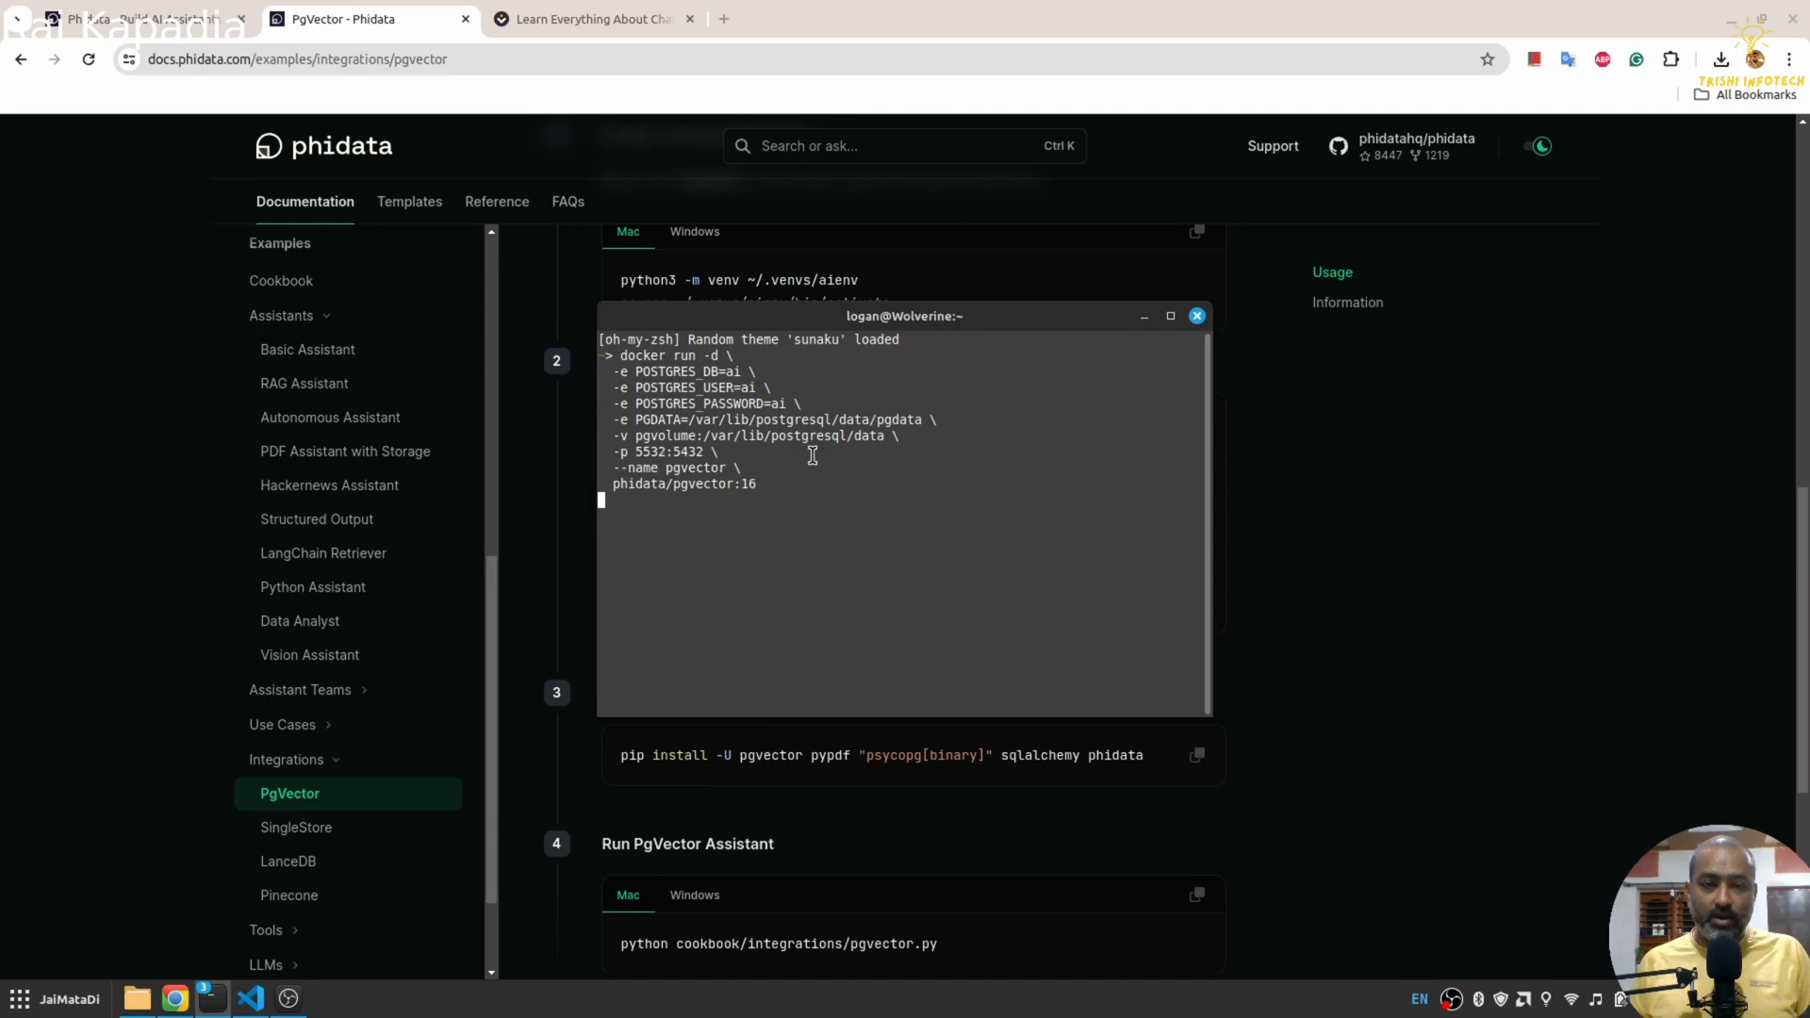
mouse_move(832, 503)
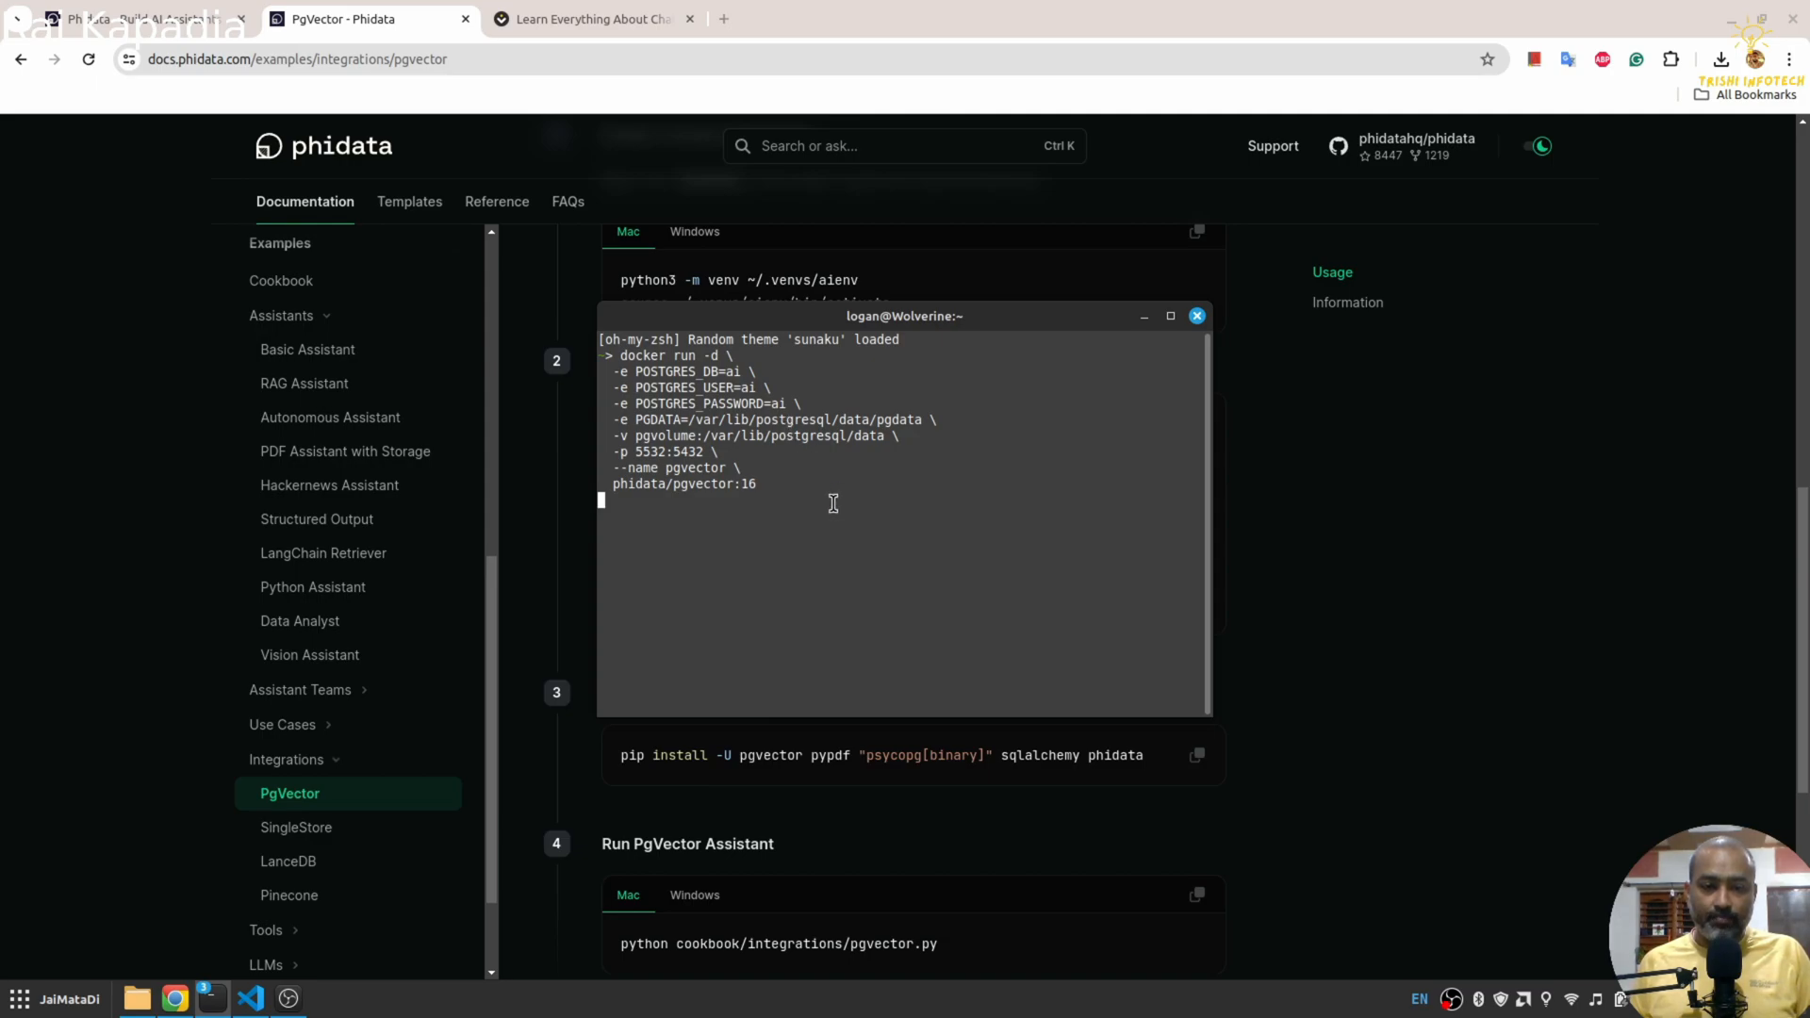
key("Return")
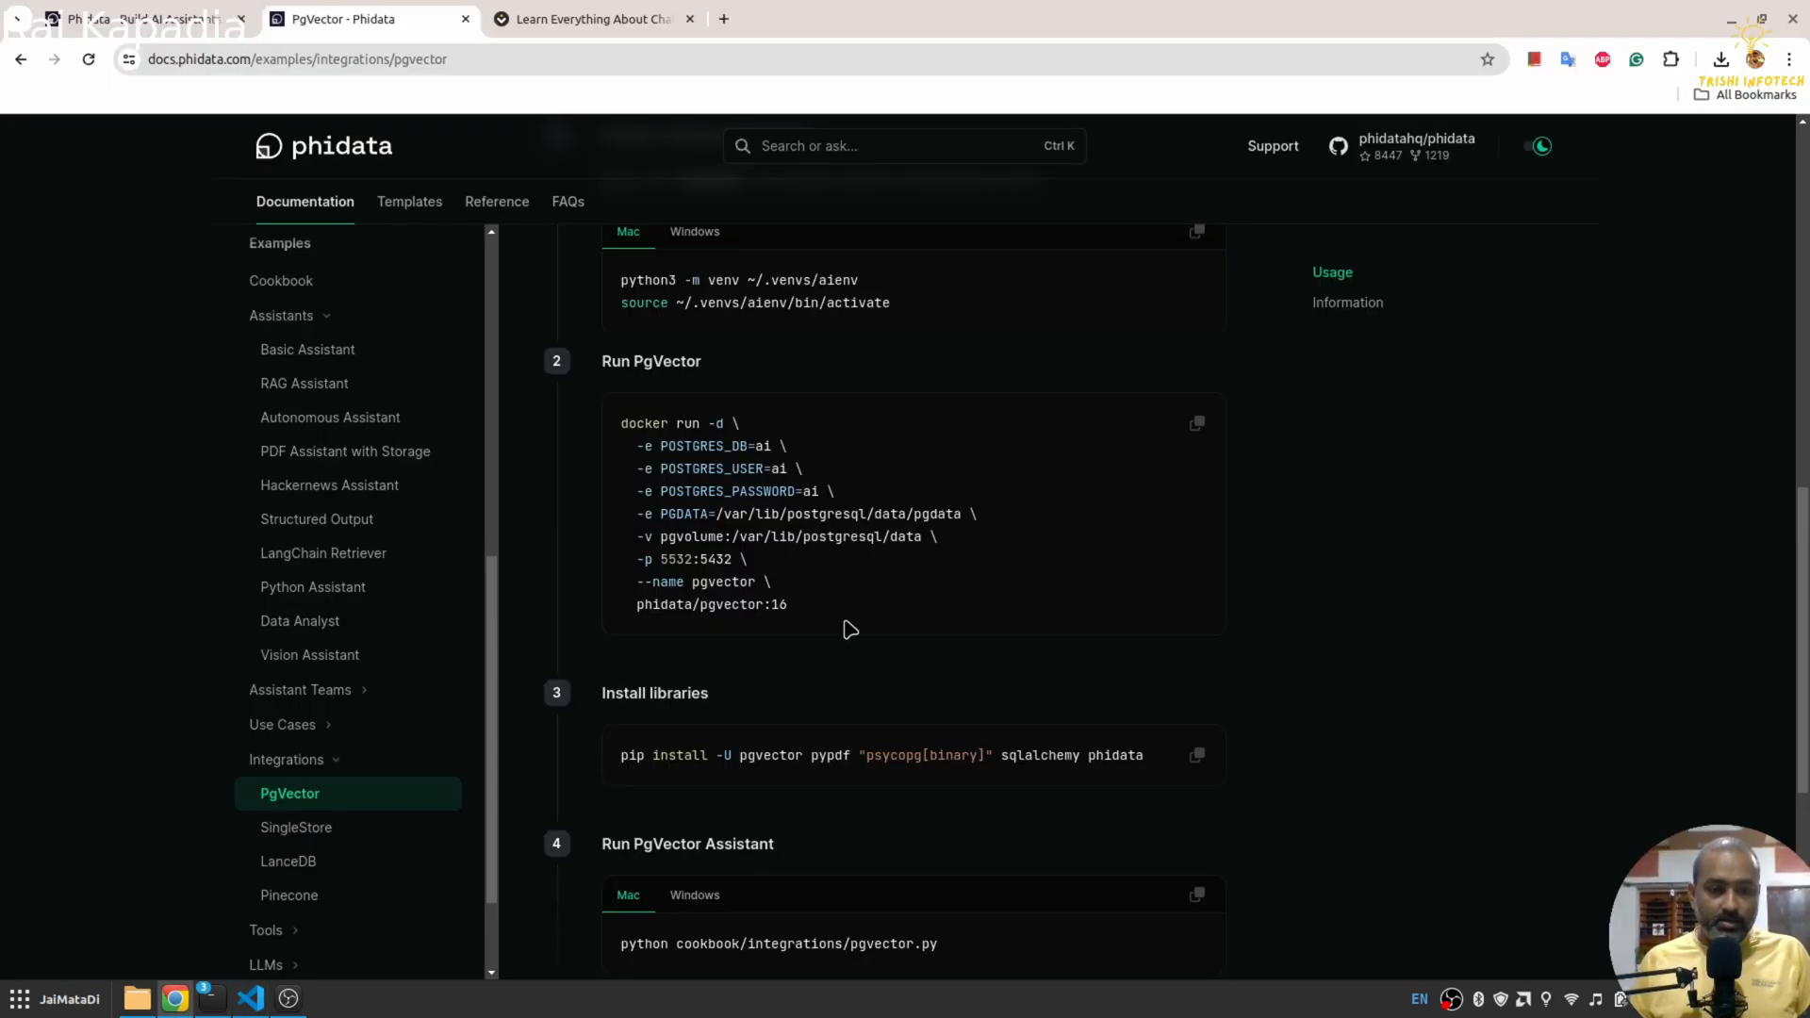
Pip install pgvector, pypdf, psycopg[binary] and sqlalchemy using the copied docs command
scroll("down", 3)
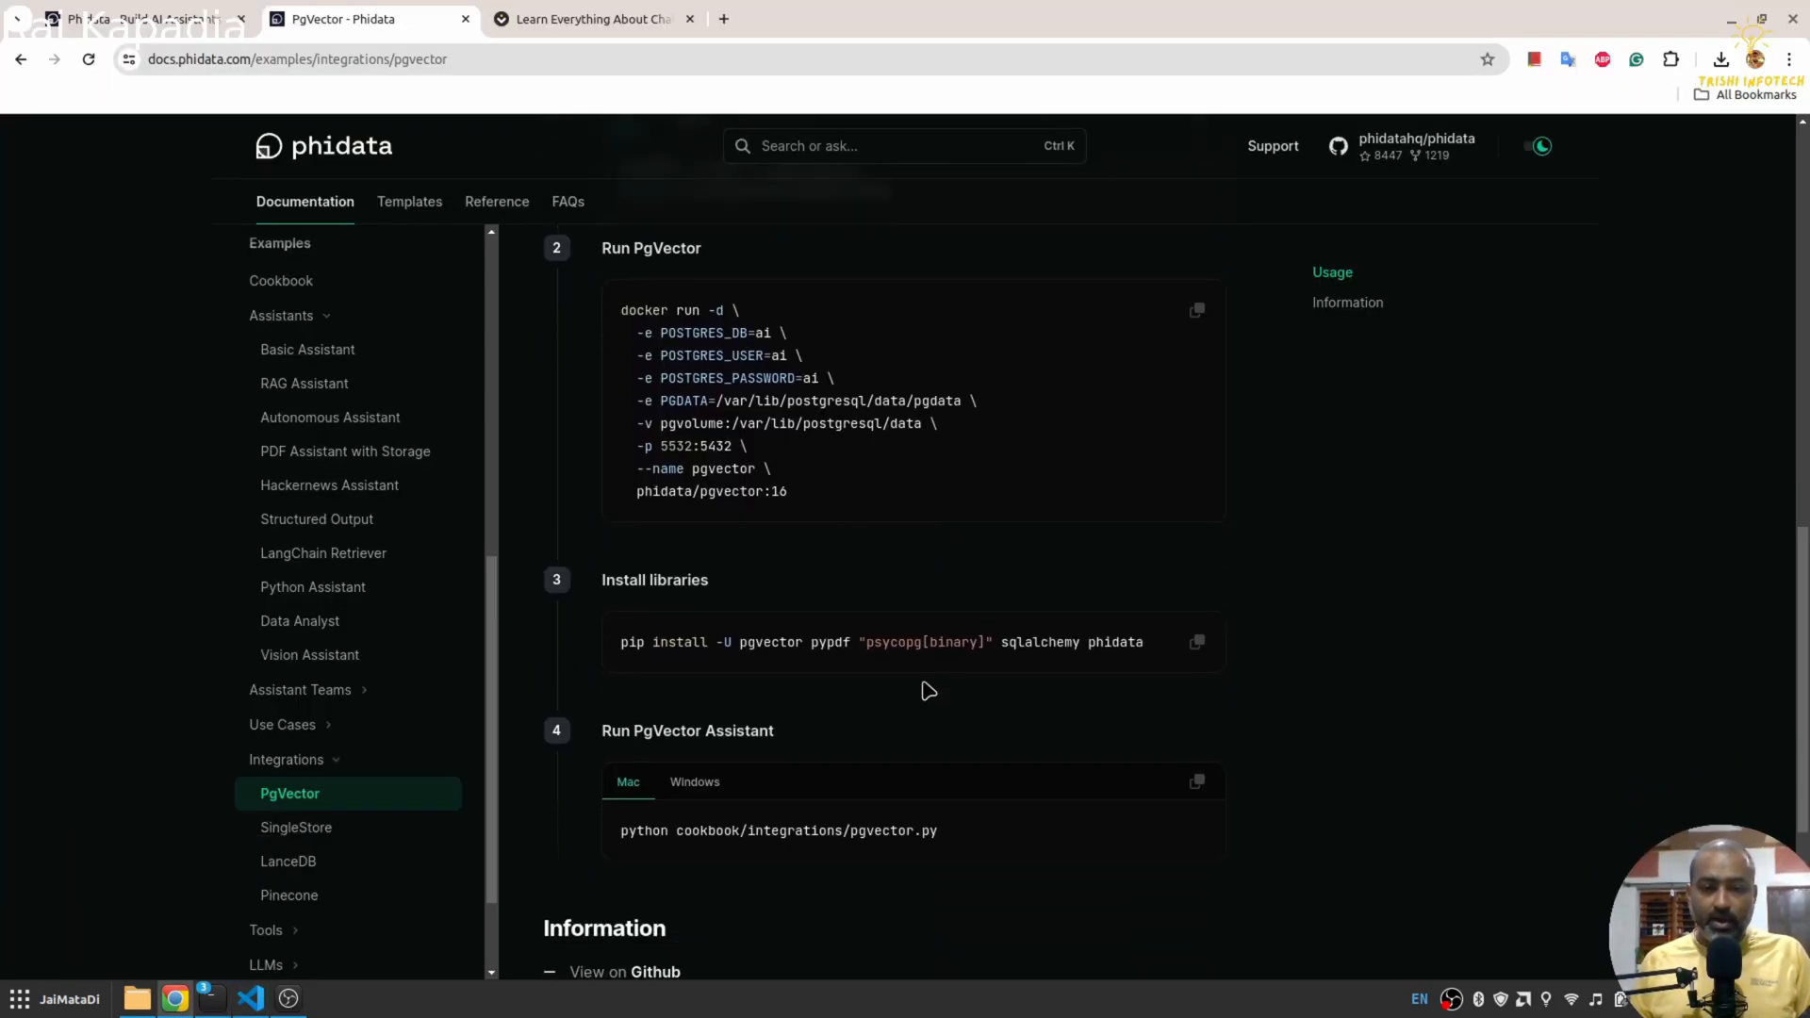
mouse_move(924, 648)
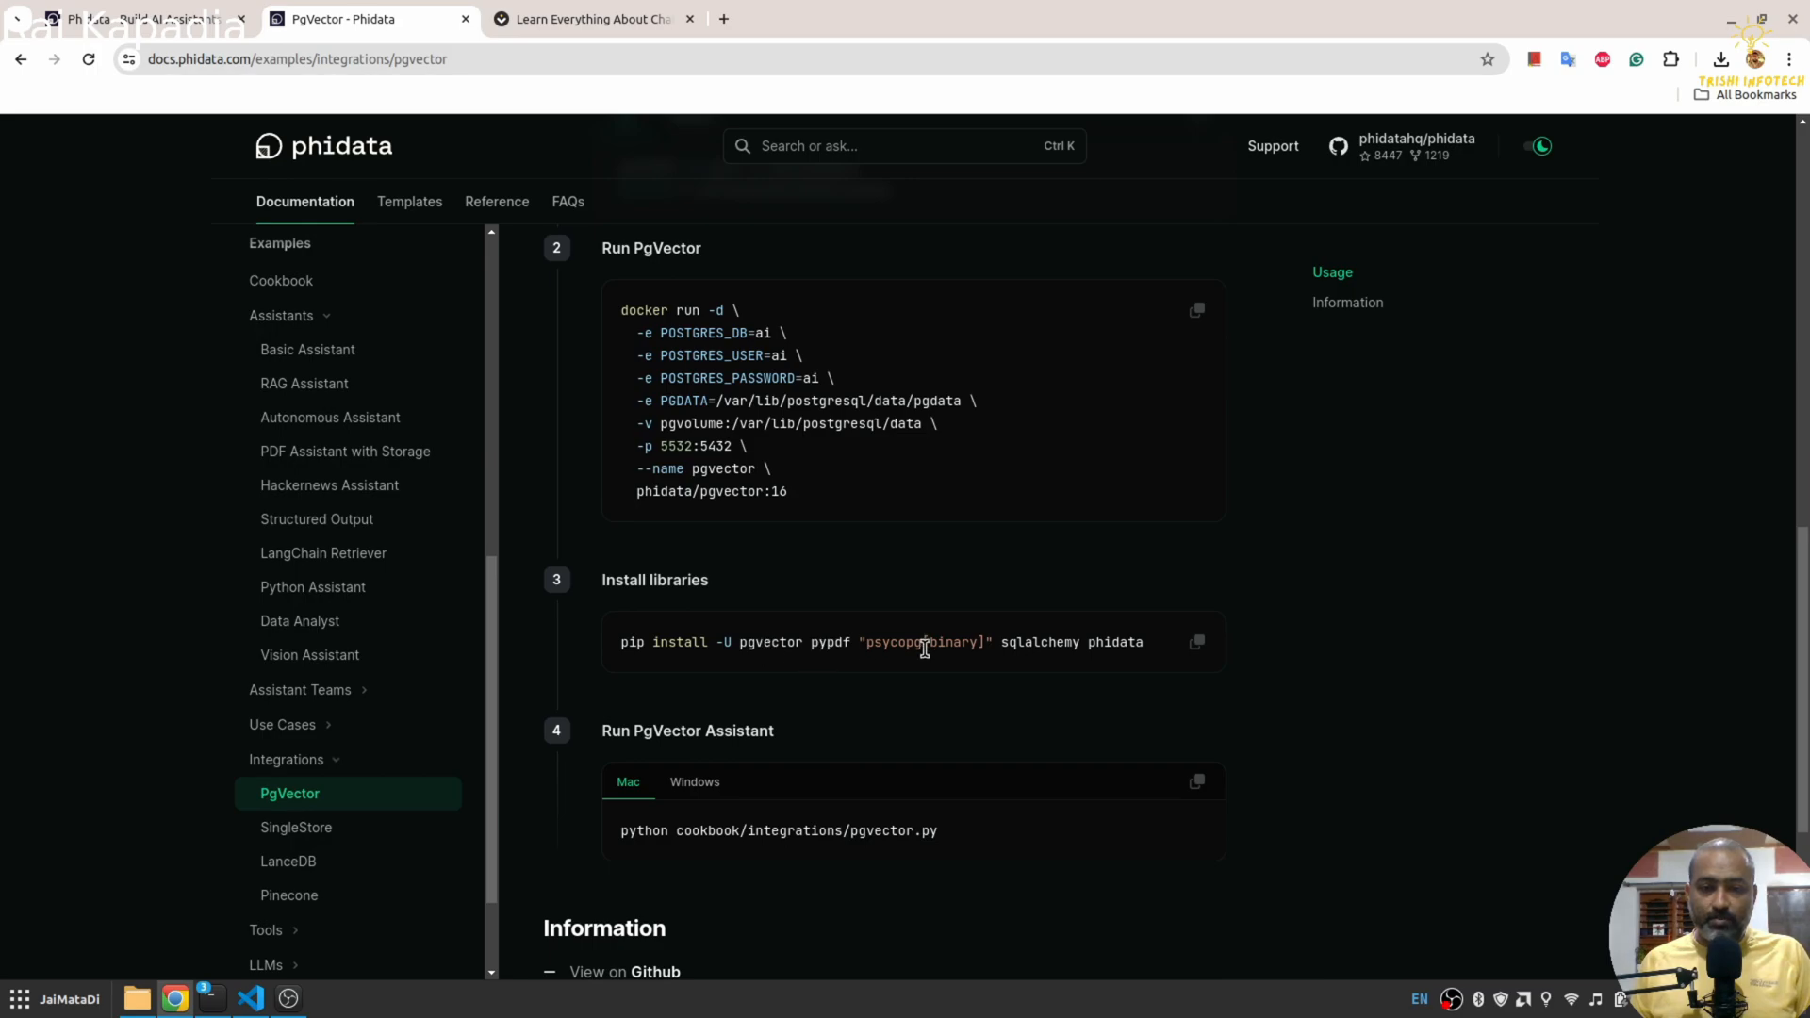
mouse_move(771, 643)
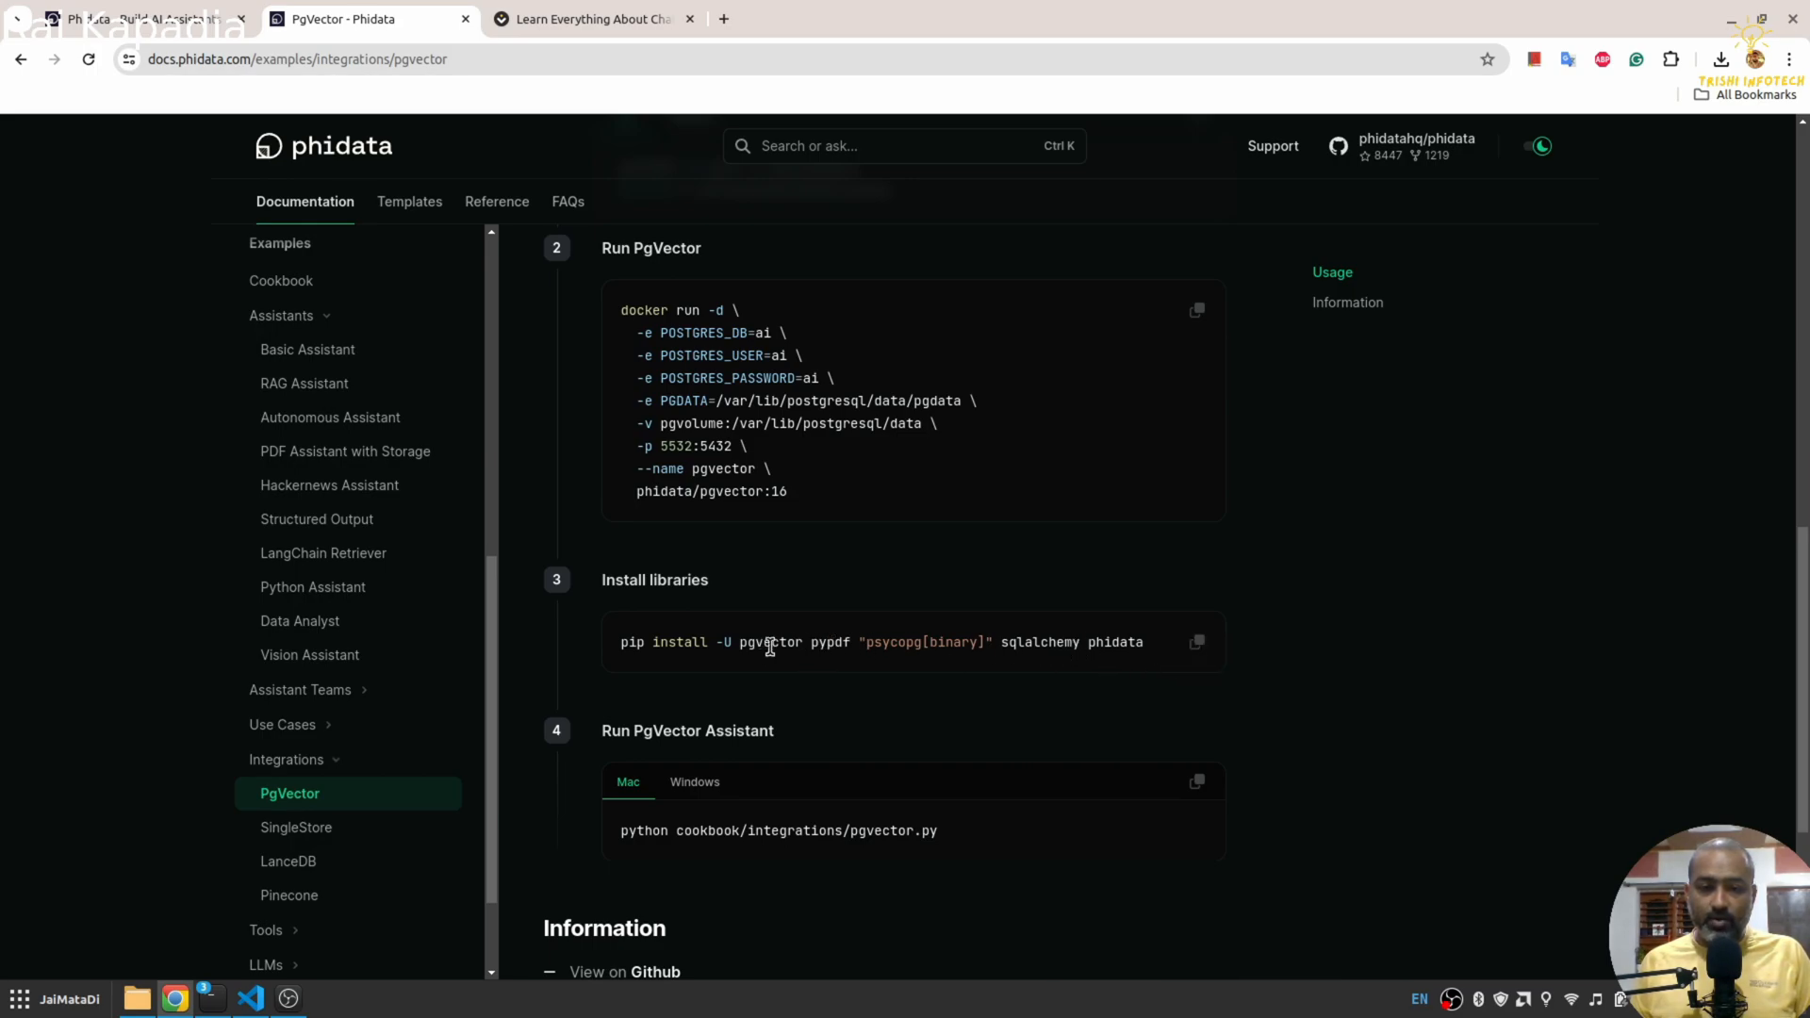
mouse_move(1197, 643)
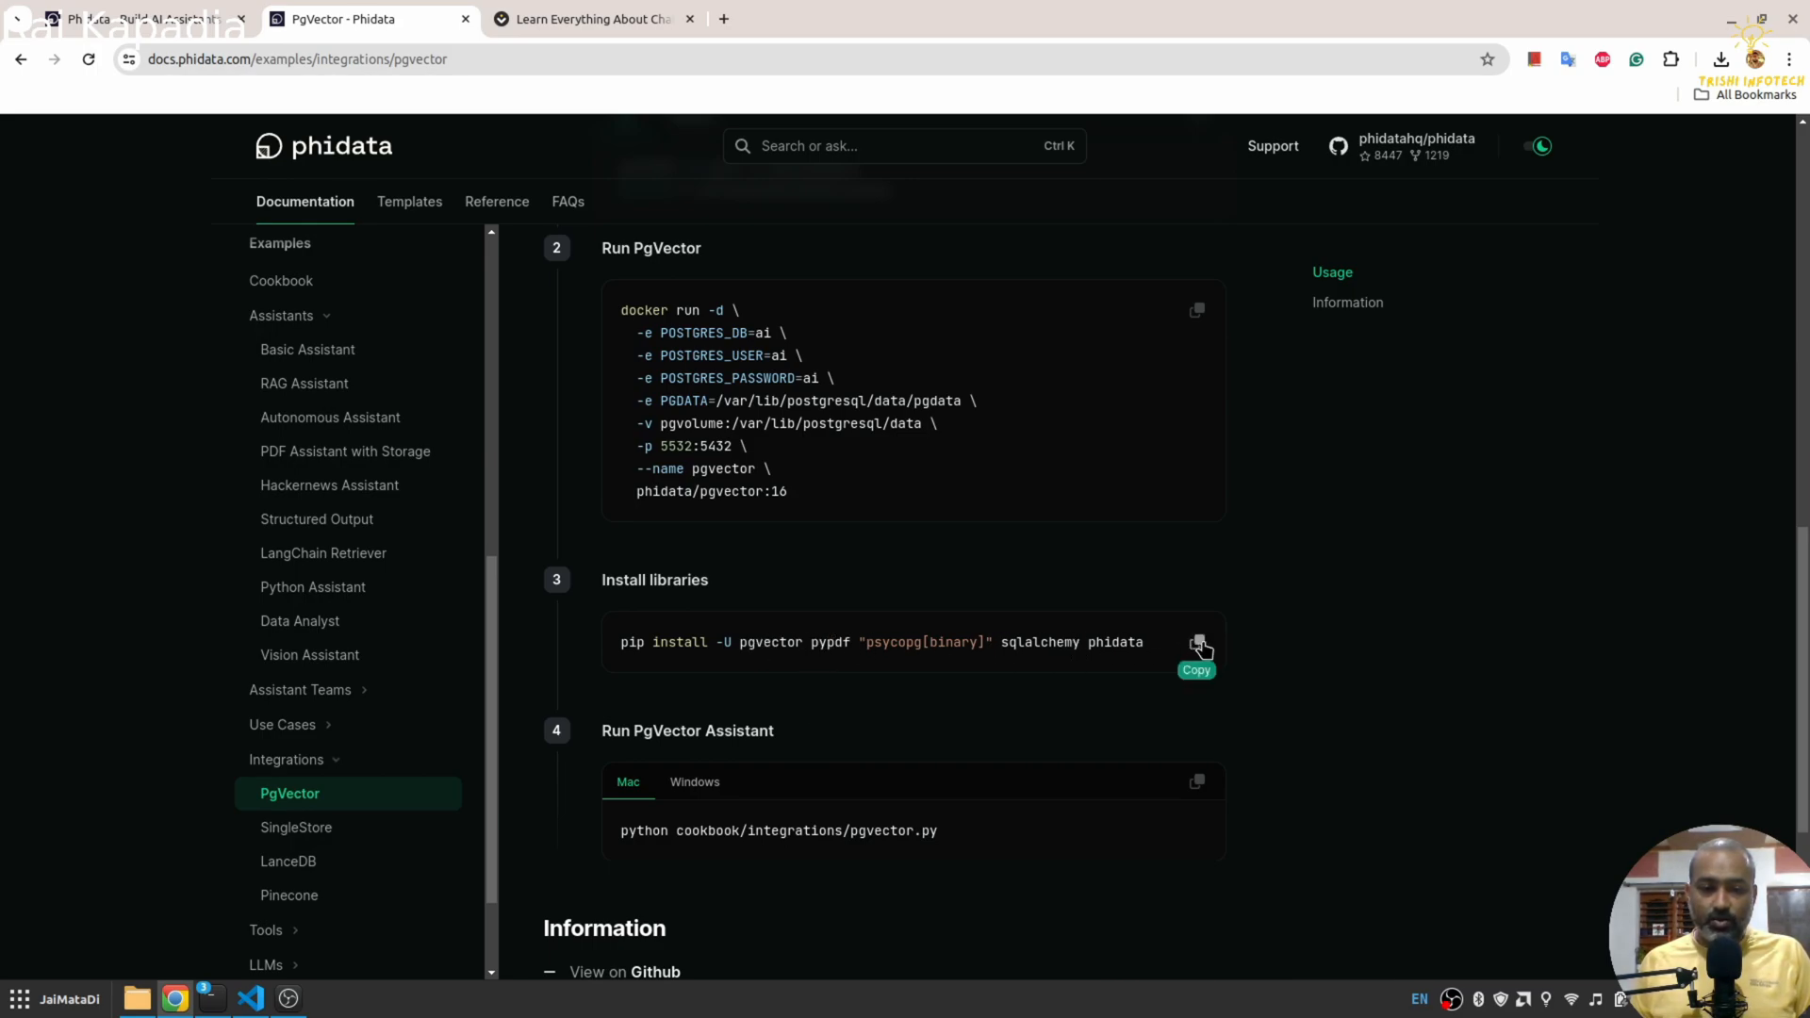
left_click(1198, 642)
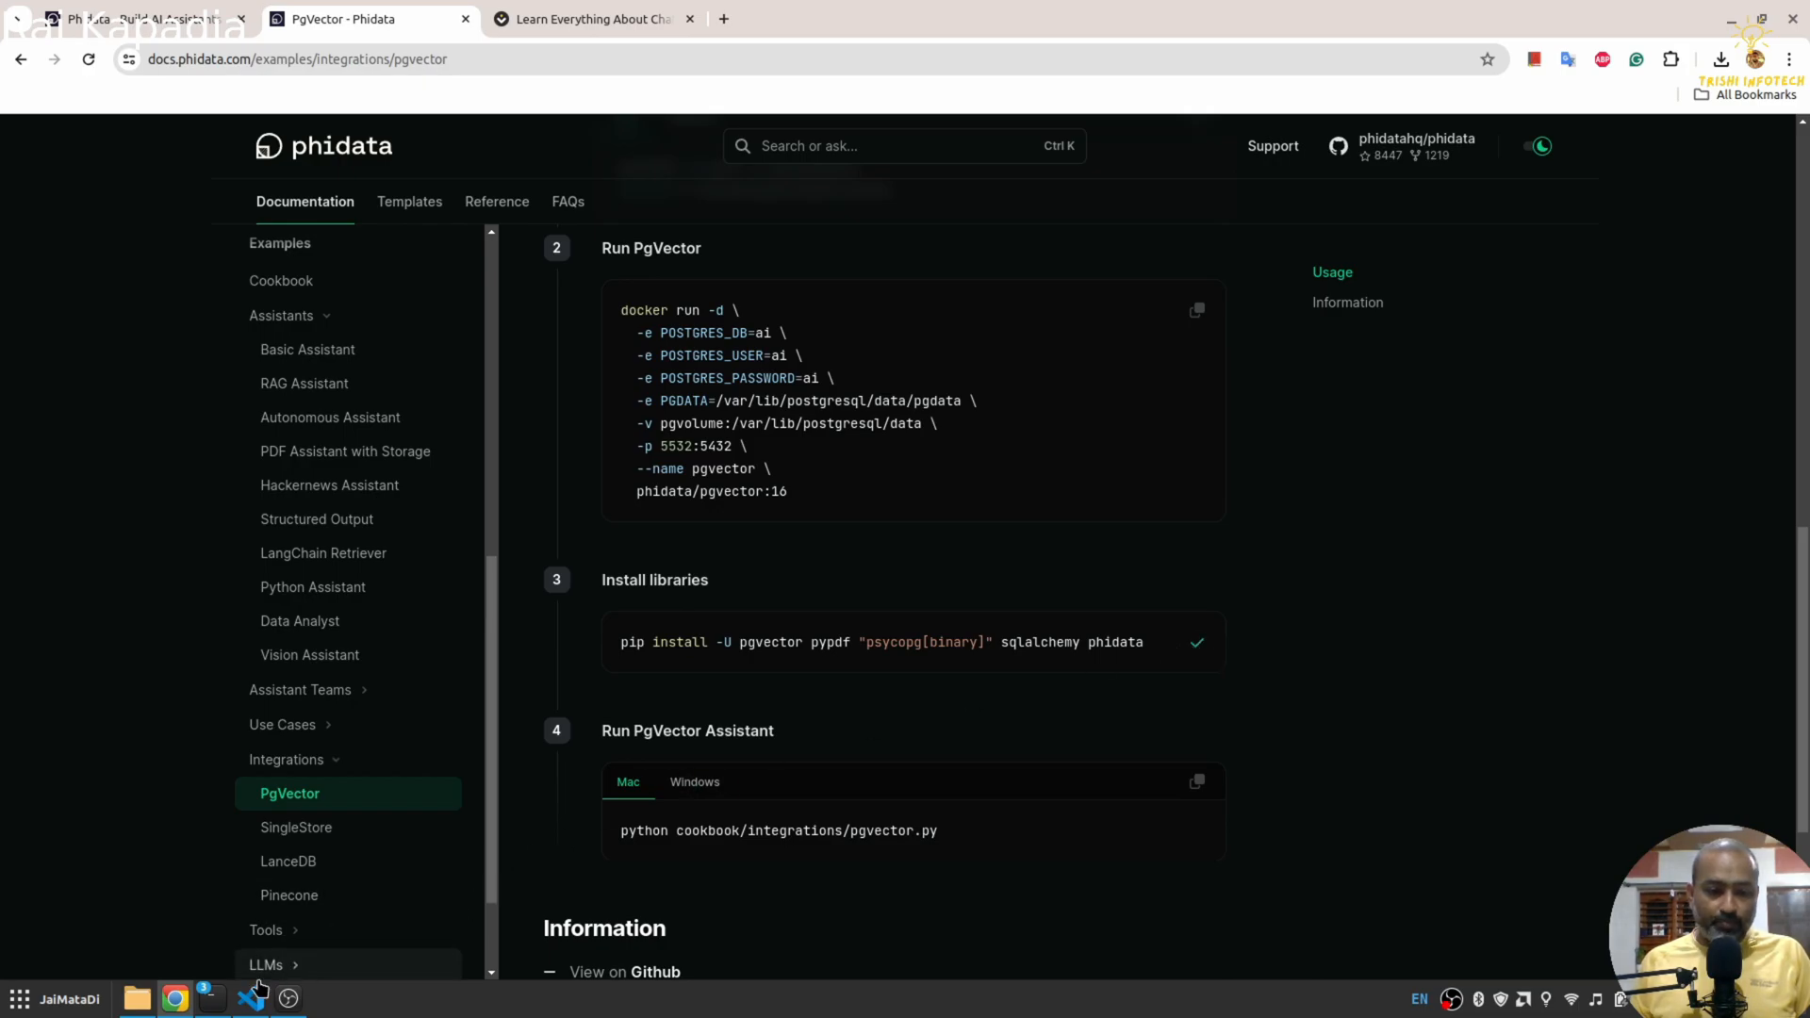
left_click(250, 998)
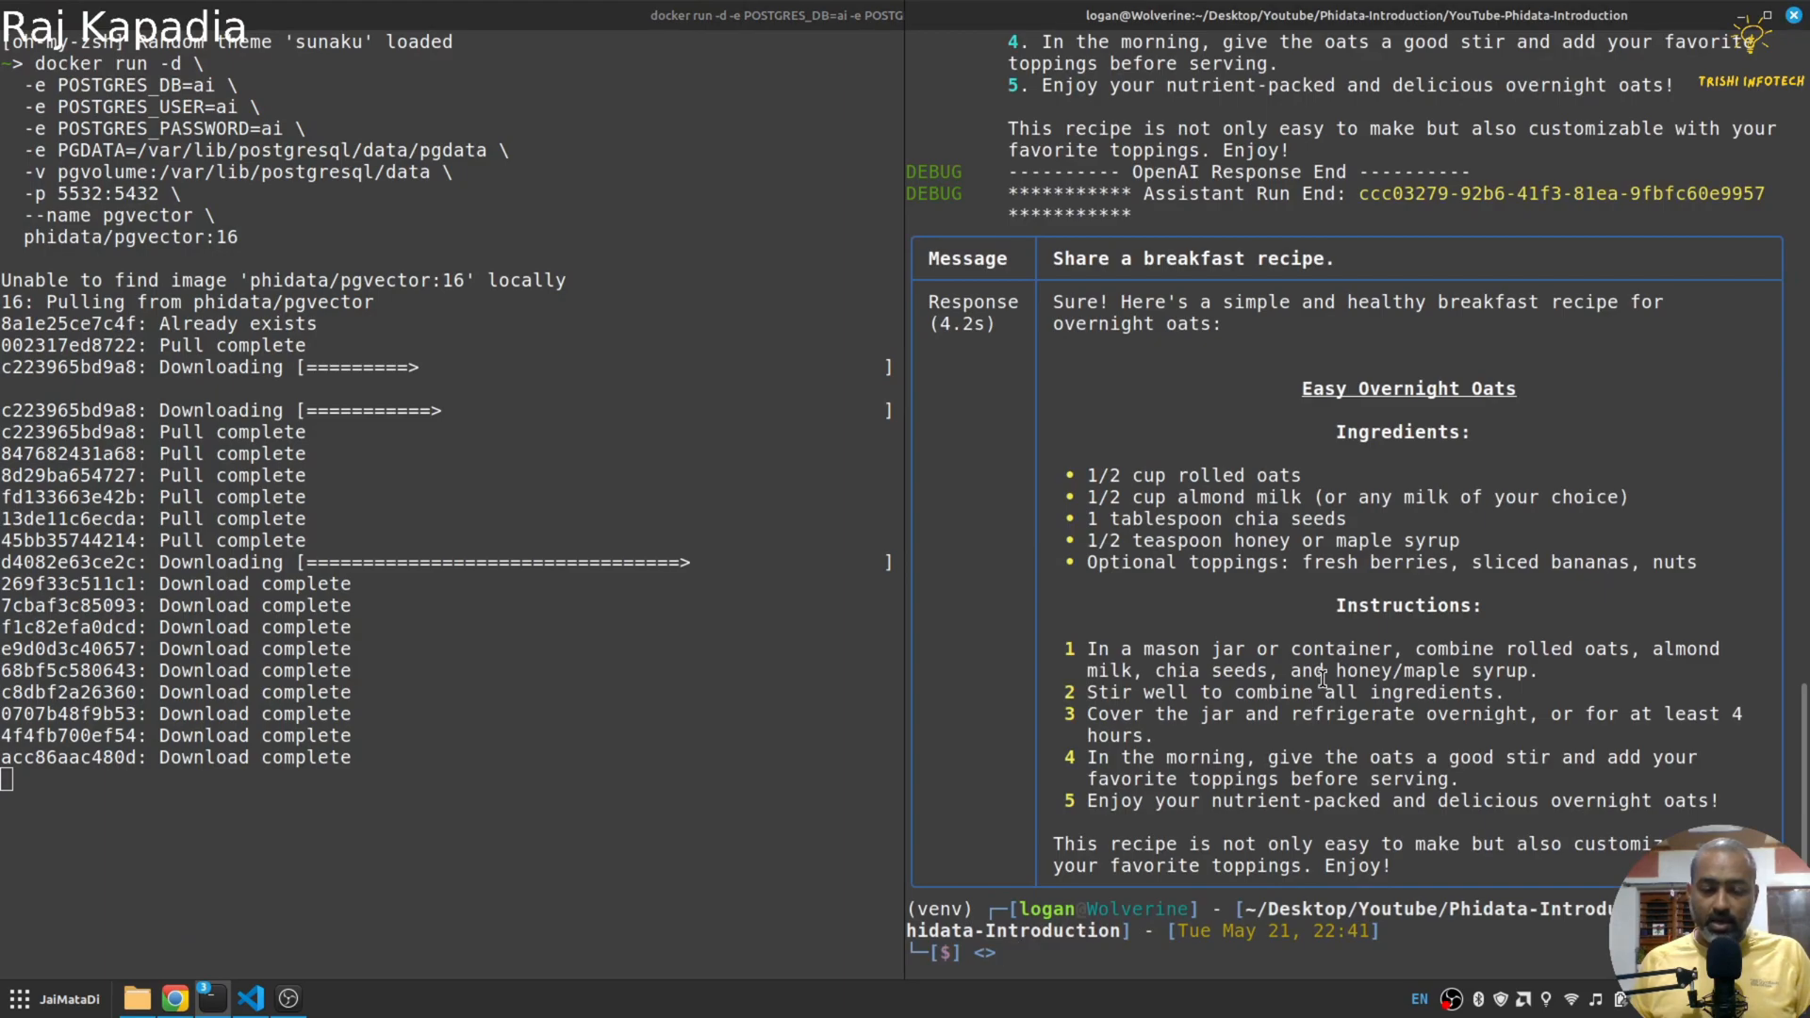
type("pip install -U pgvector pypdf \"psycopg[binary]\" sqlal")
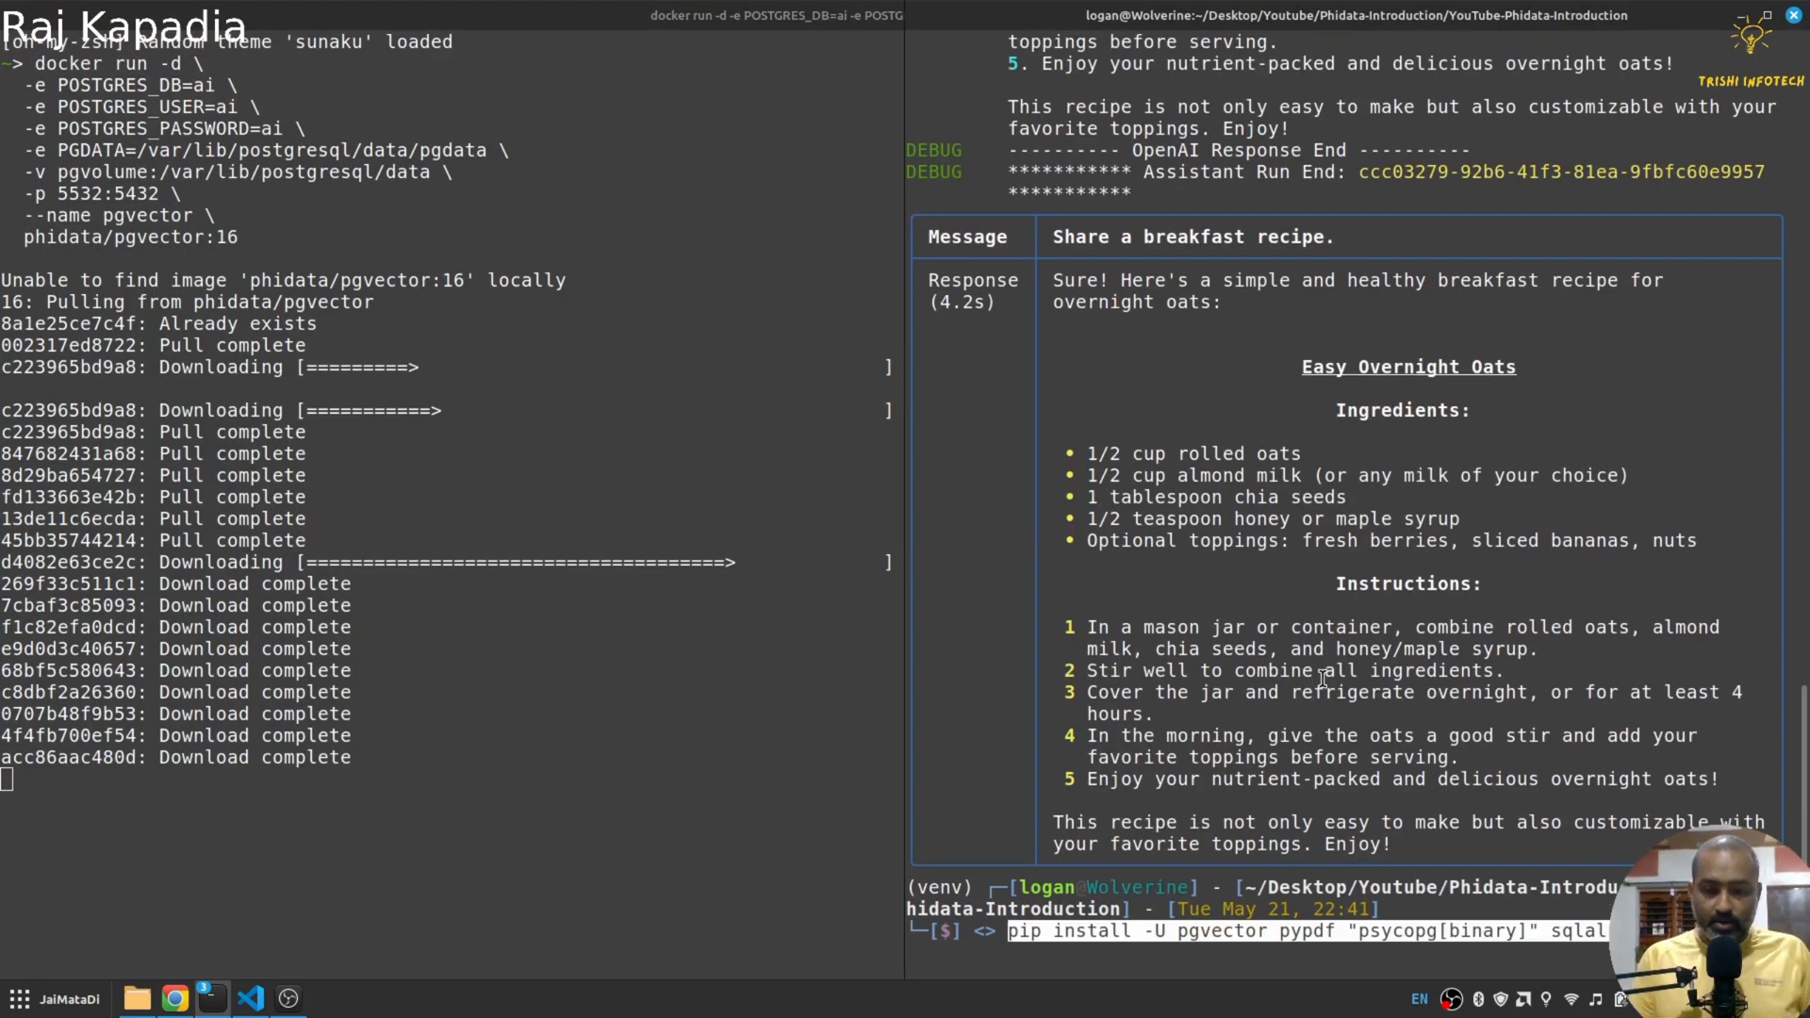
key("Return")
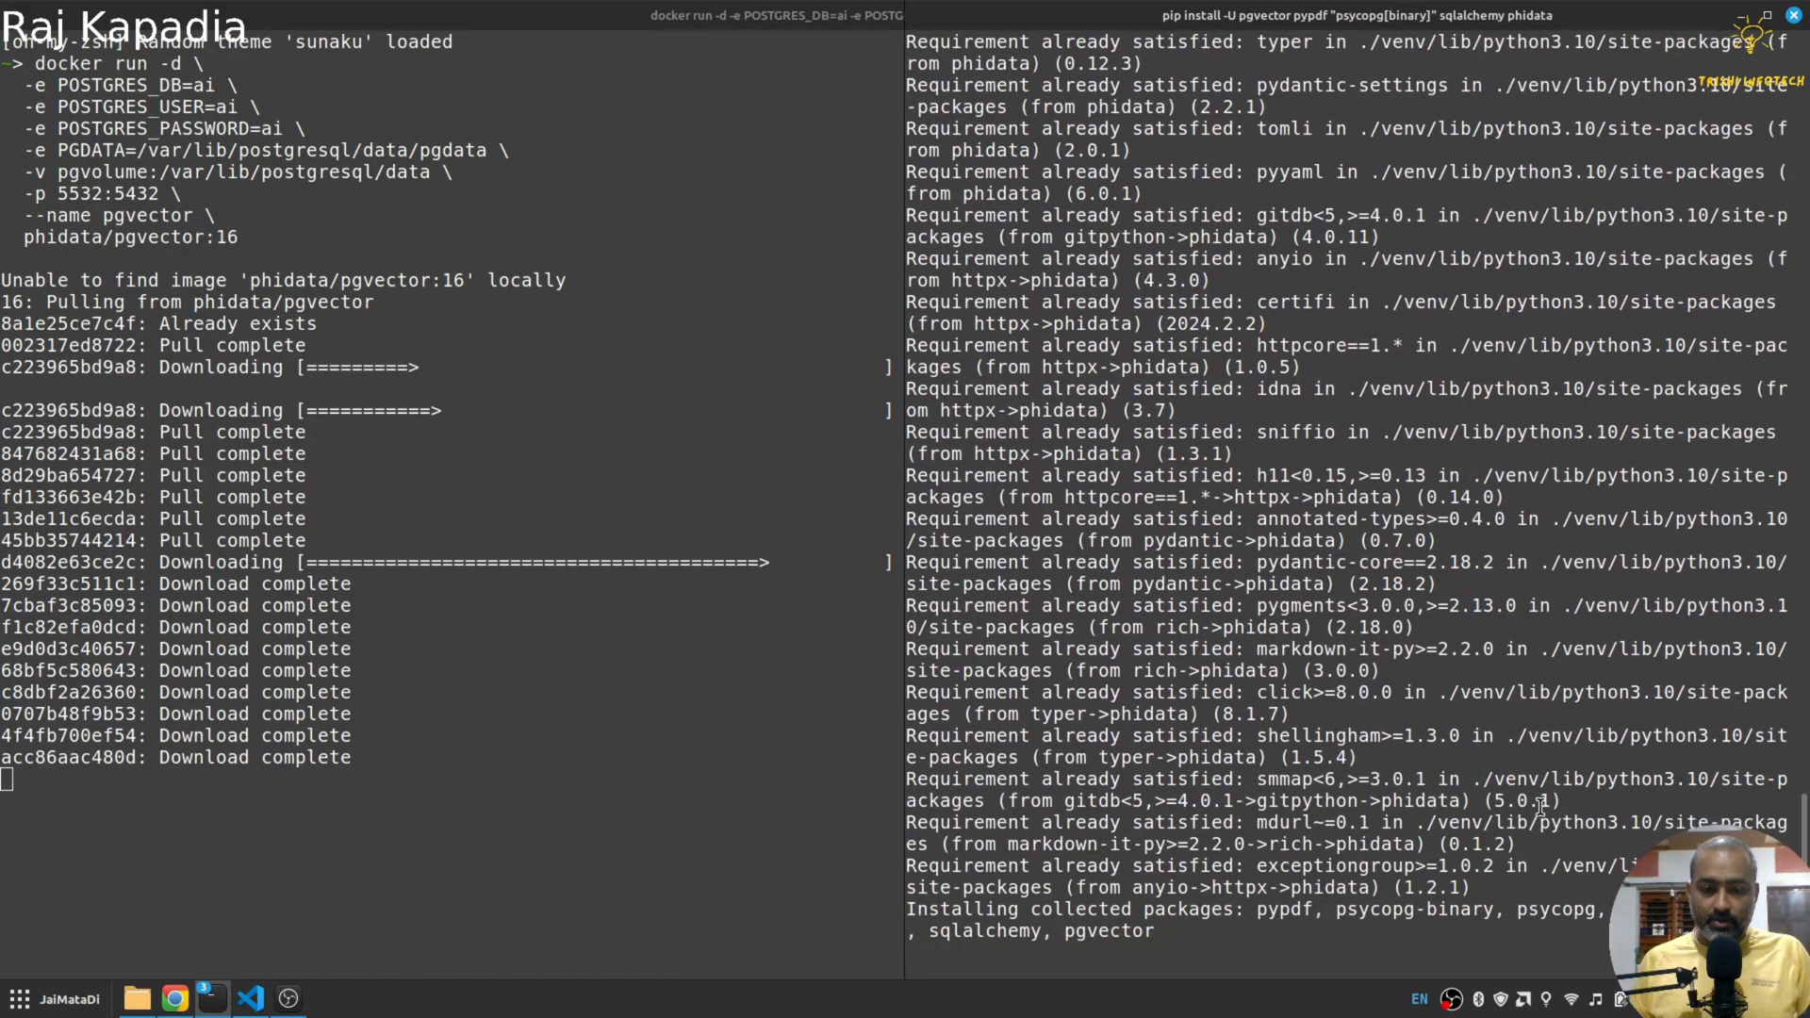
mouse_move(248, 998)
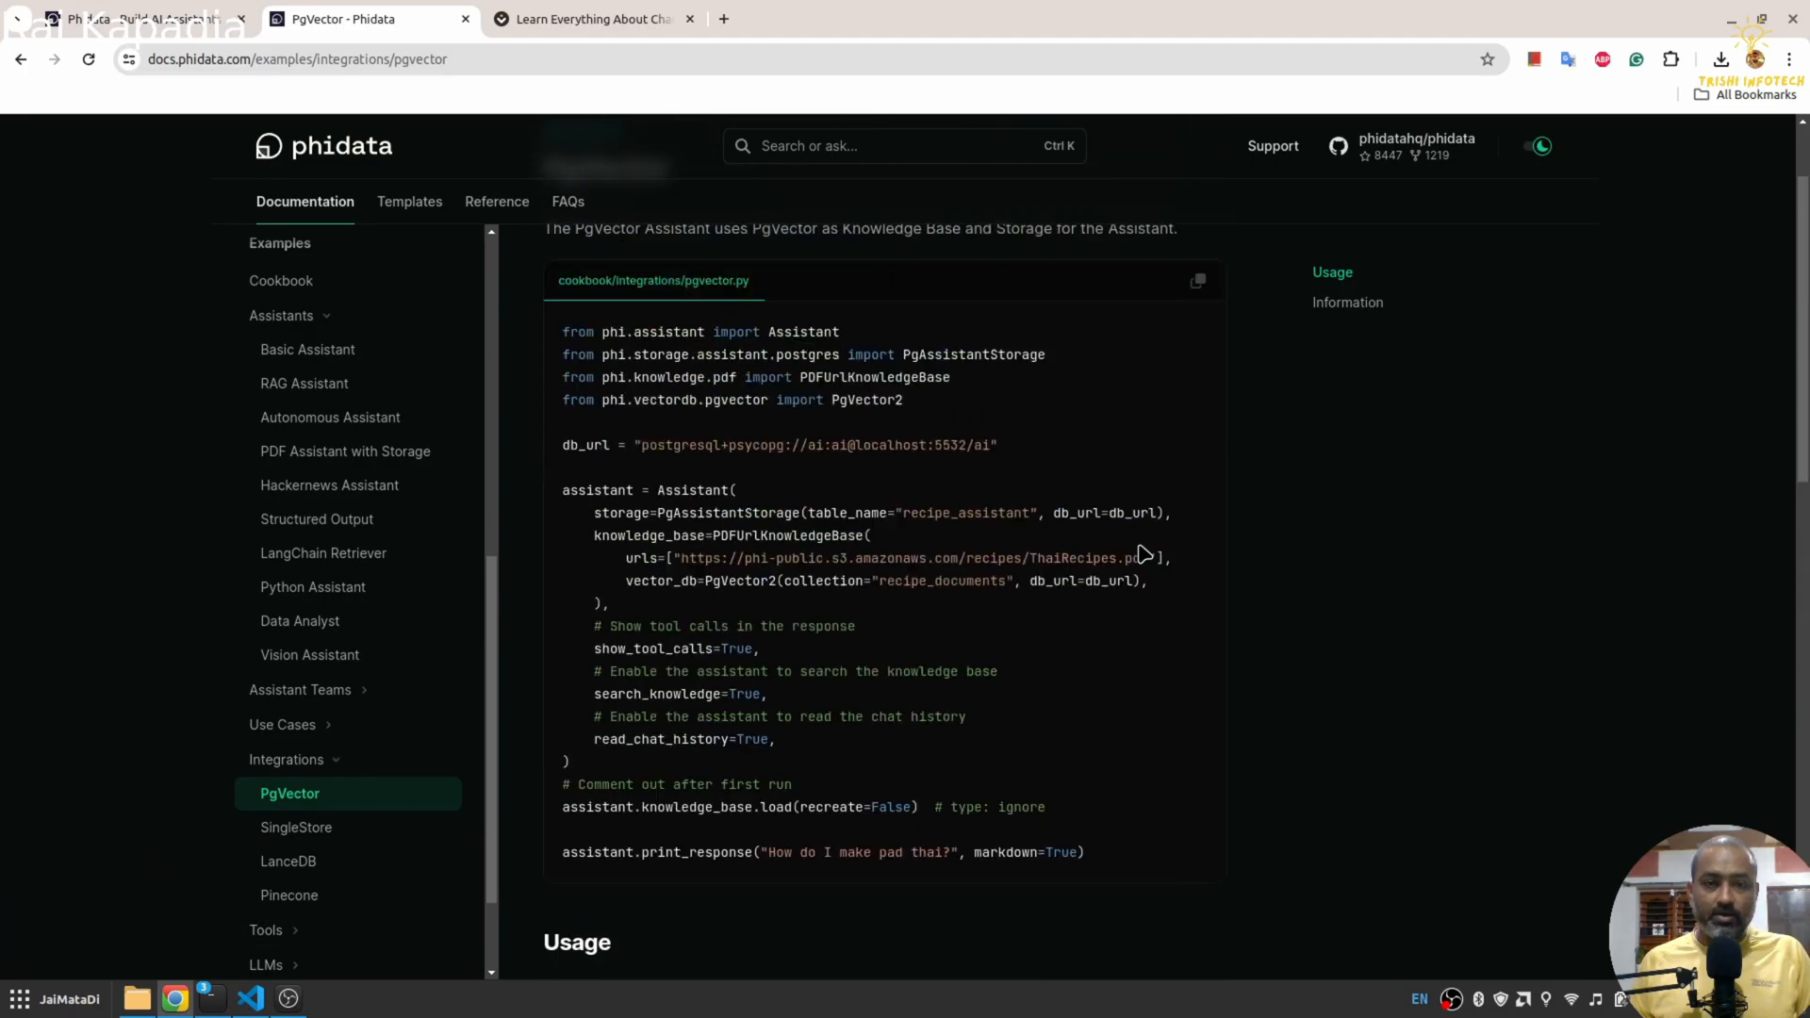
scroll("up", 3)
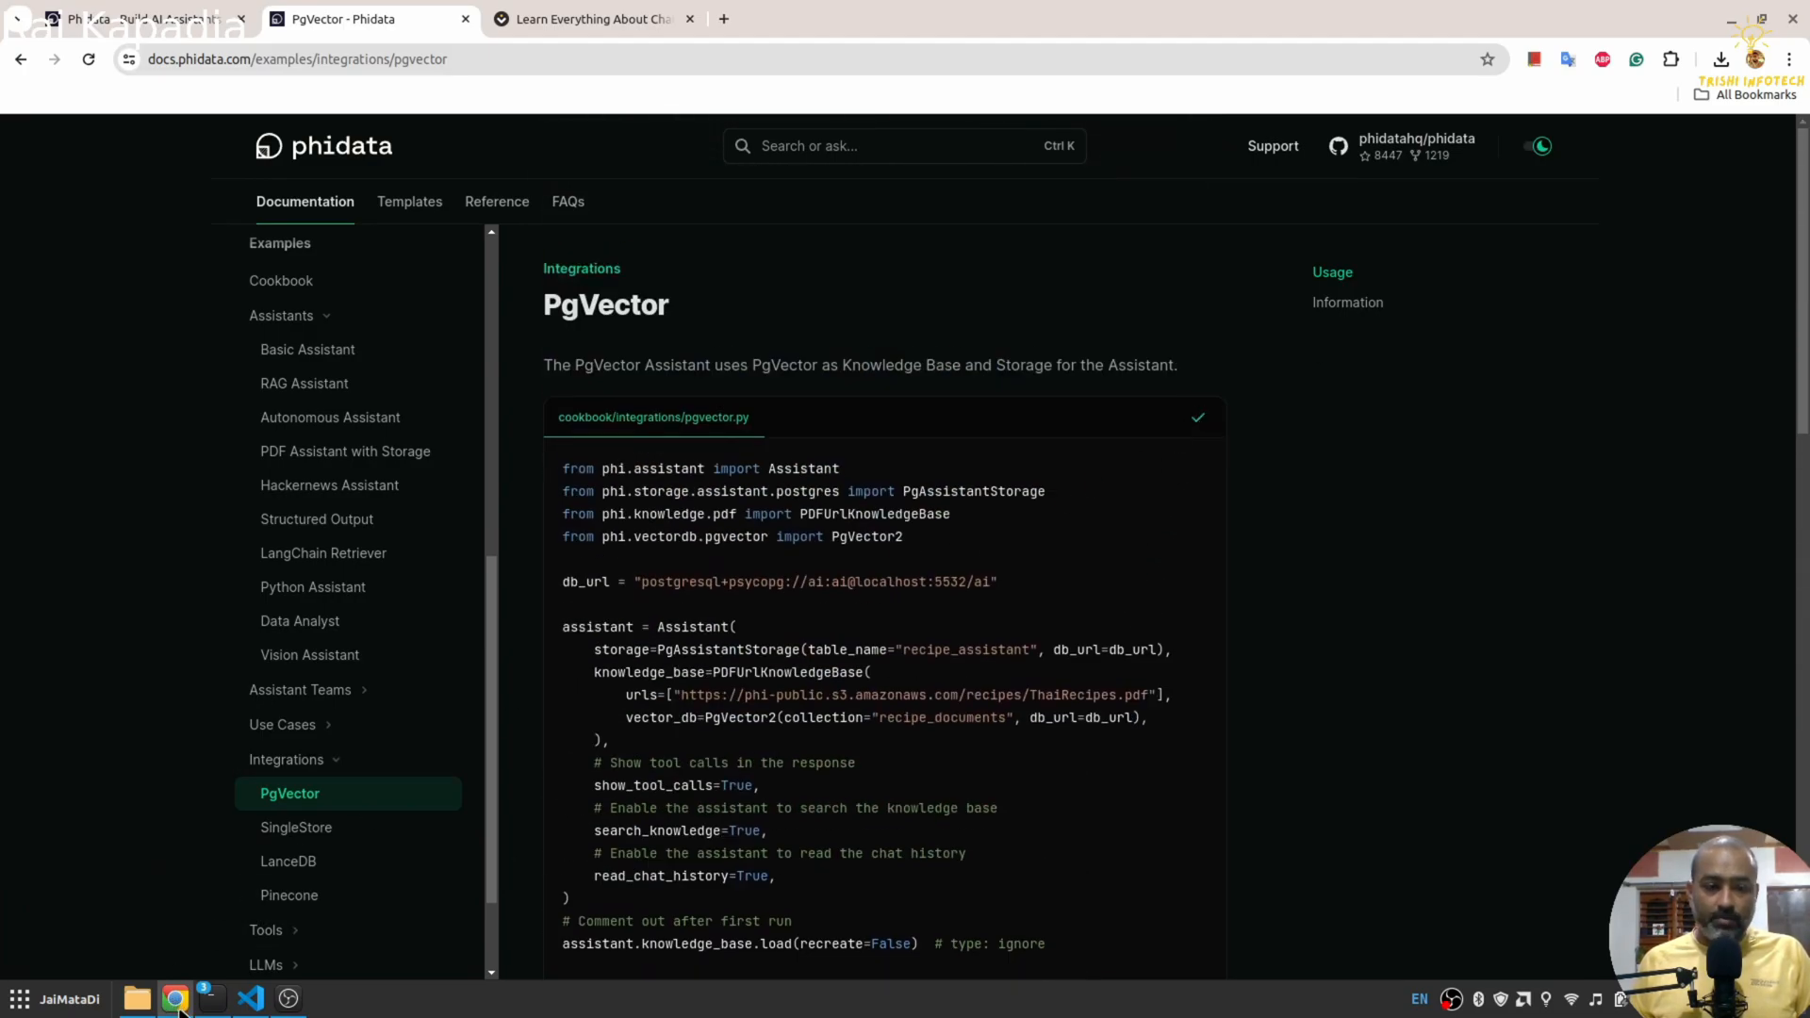
left_click(249, 998)
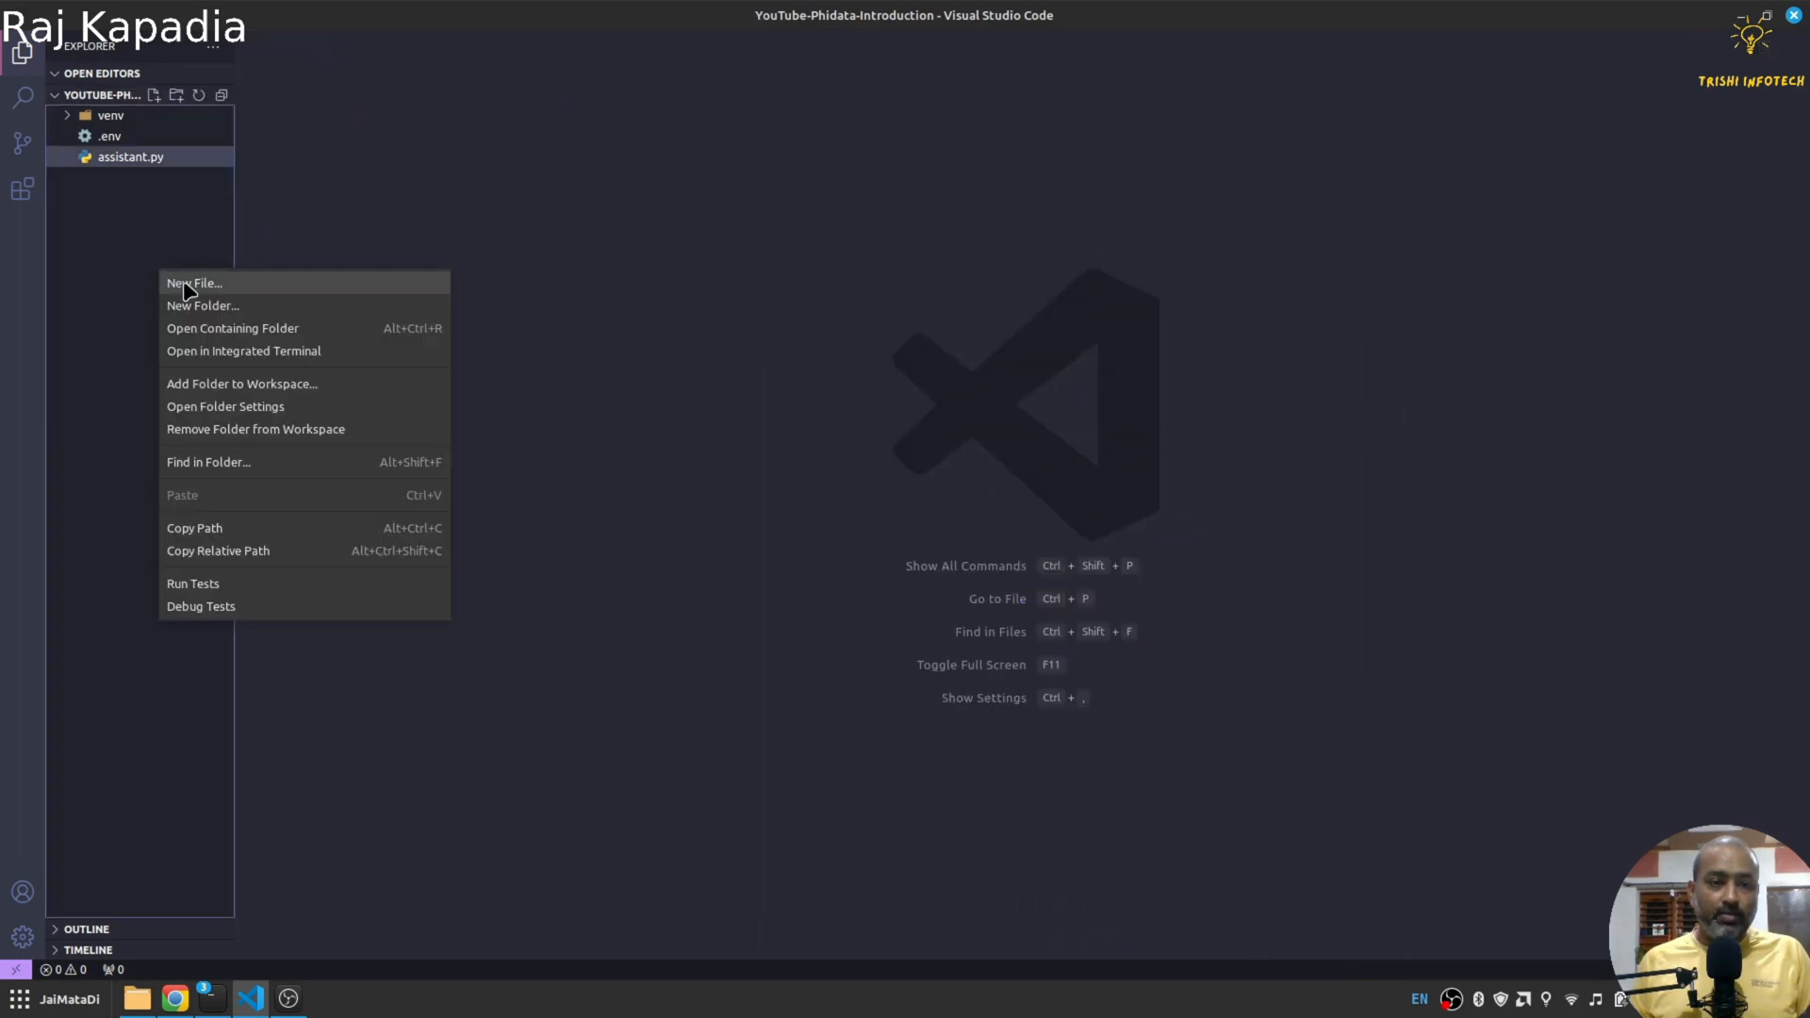
Create a new file rag_assistant.py in the project folder
left_click(195, 282)
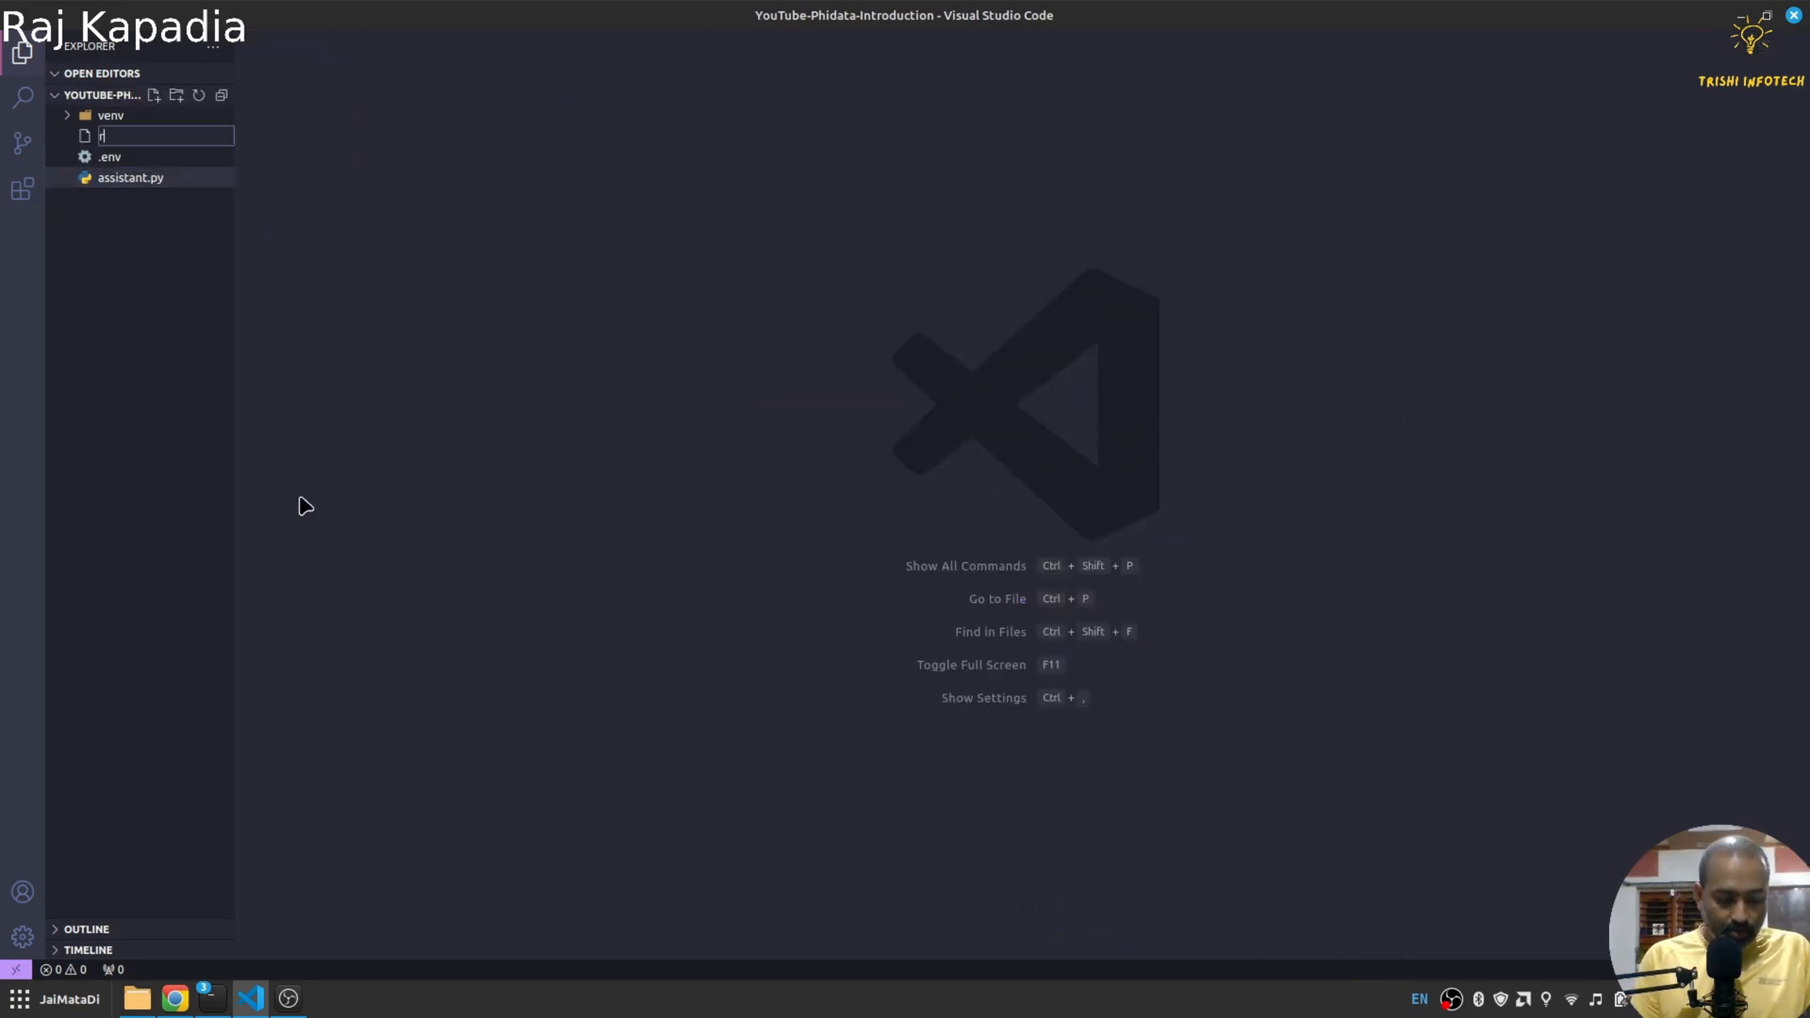
type("ag_assistan")
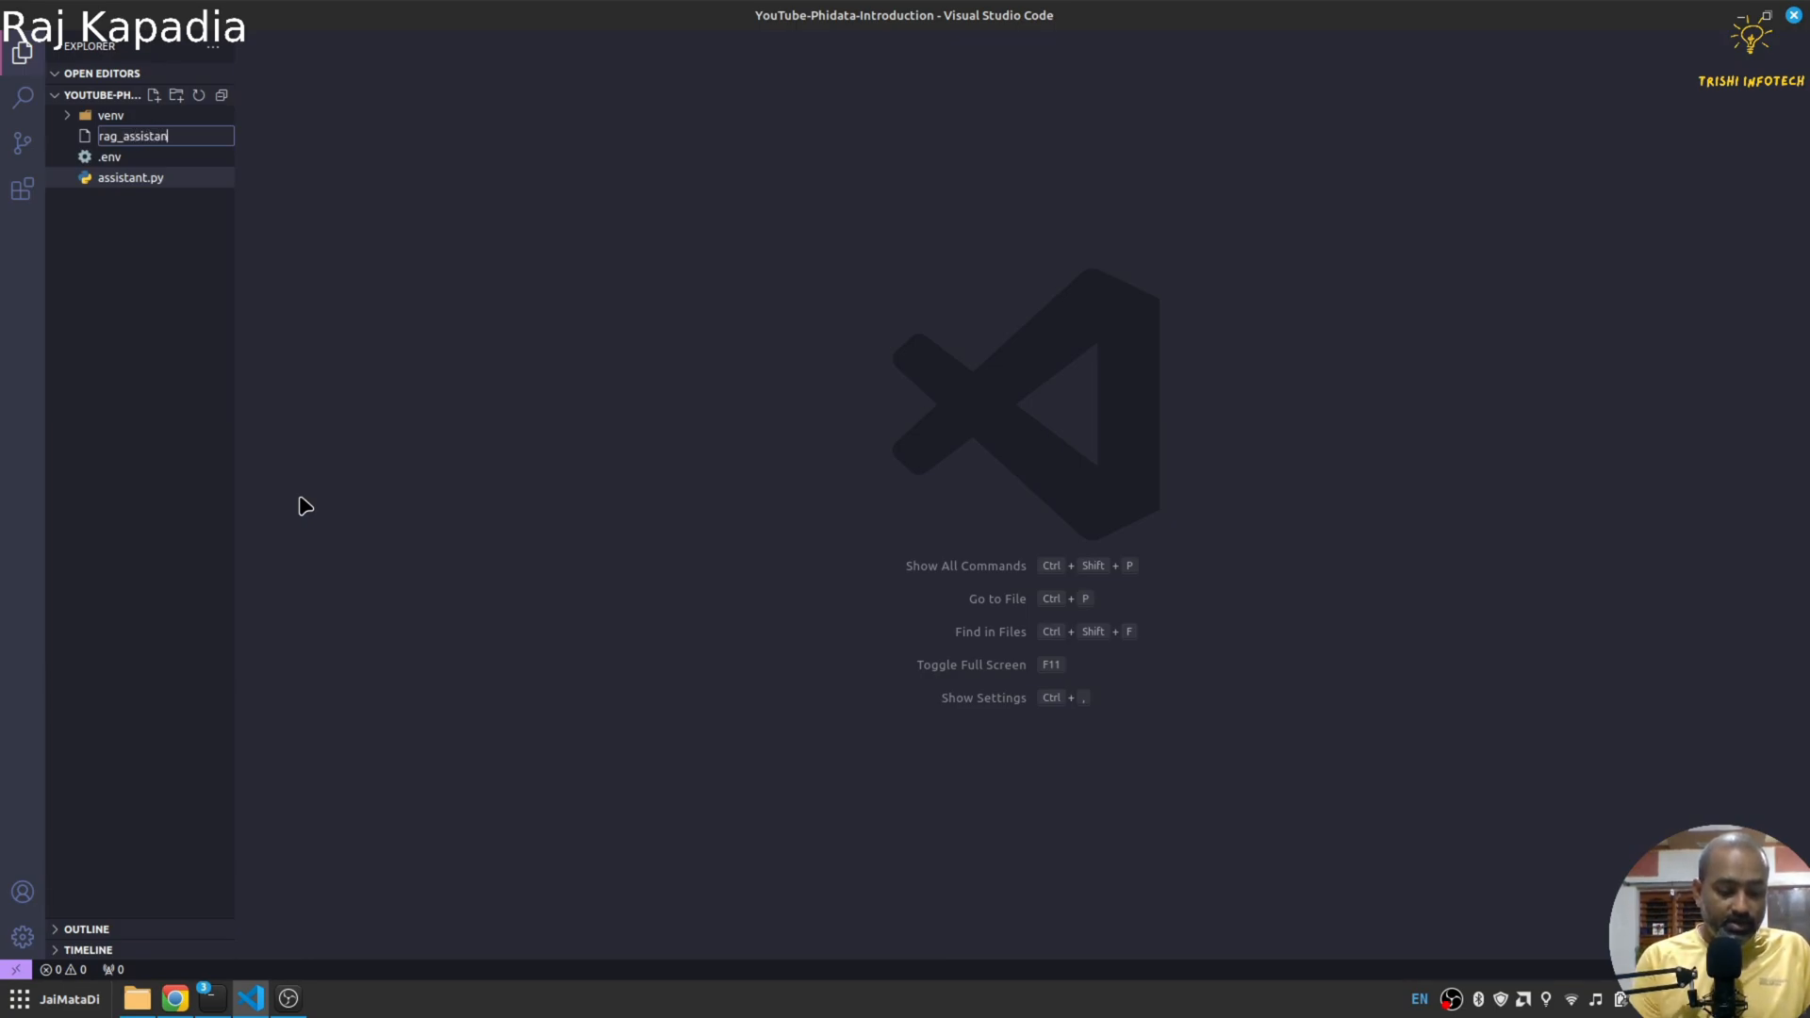
key("Return")
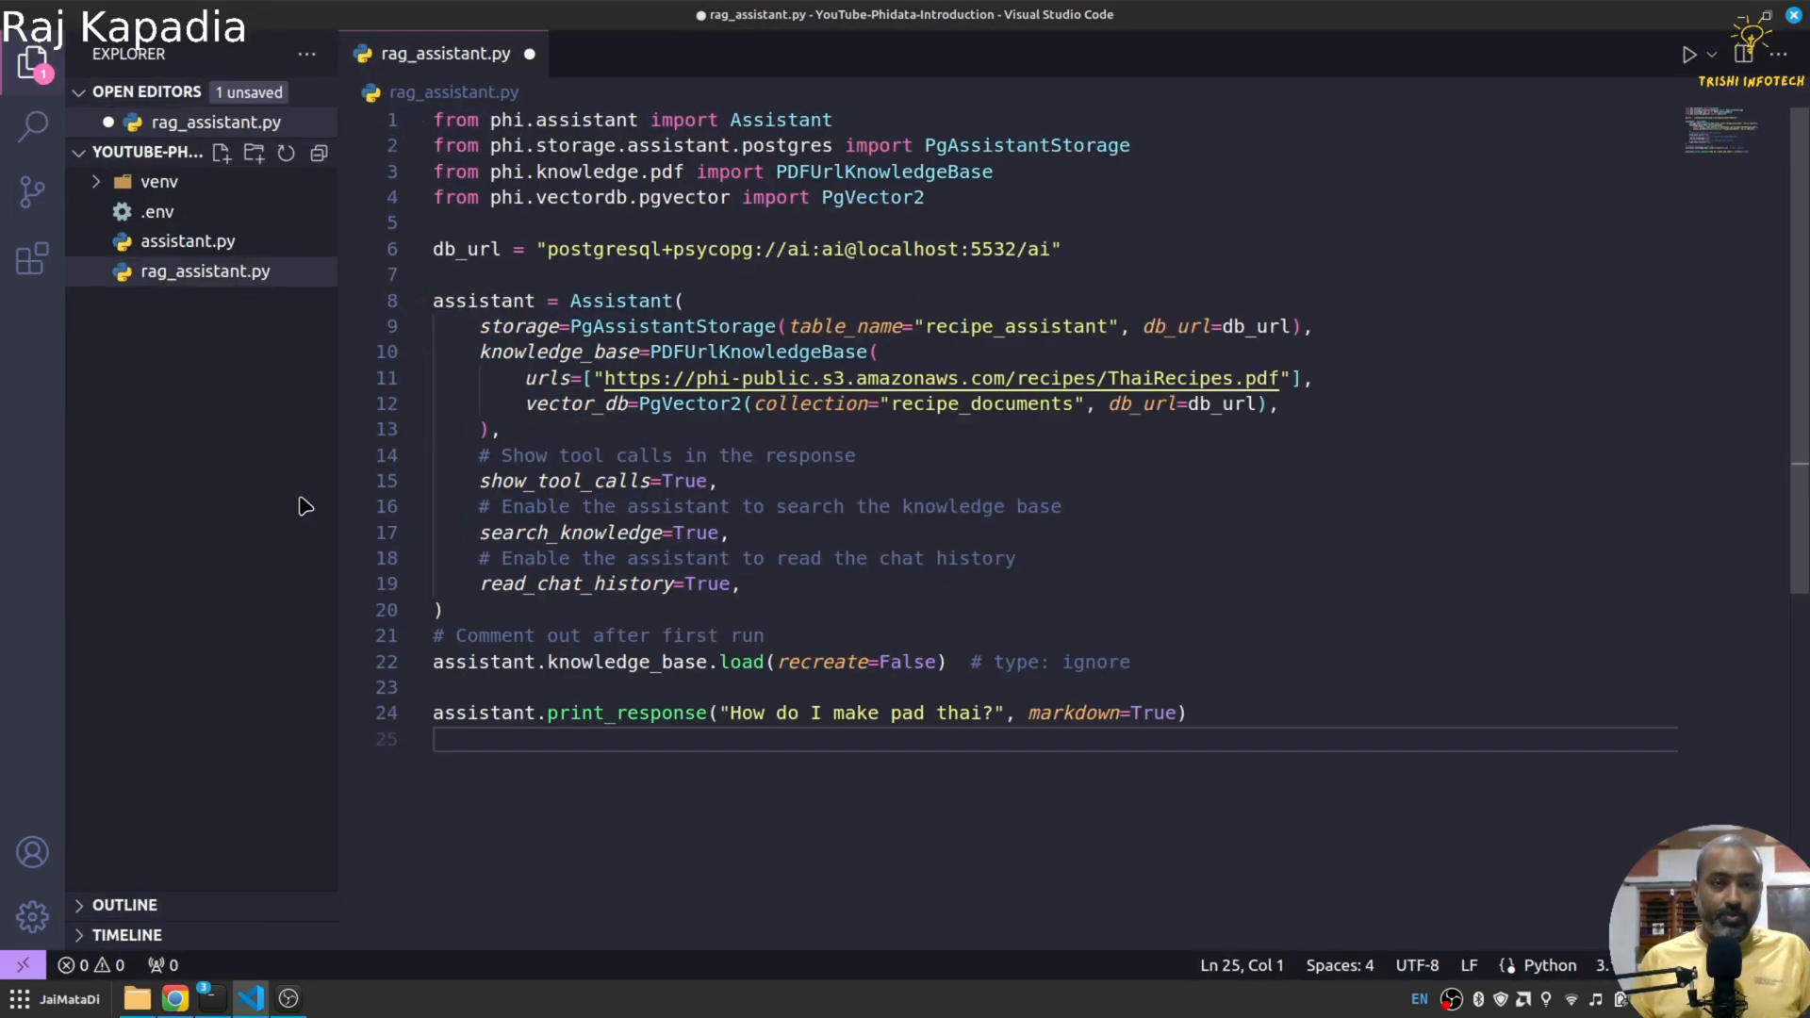
mouse_move(1050, 371)
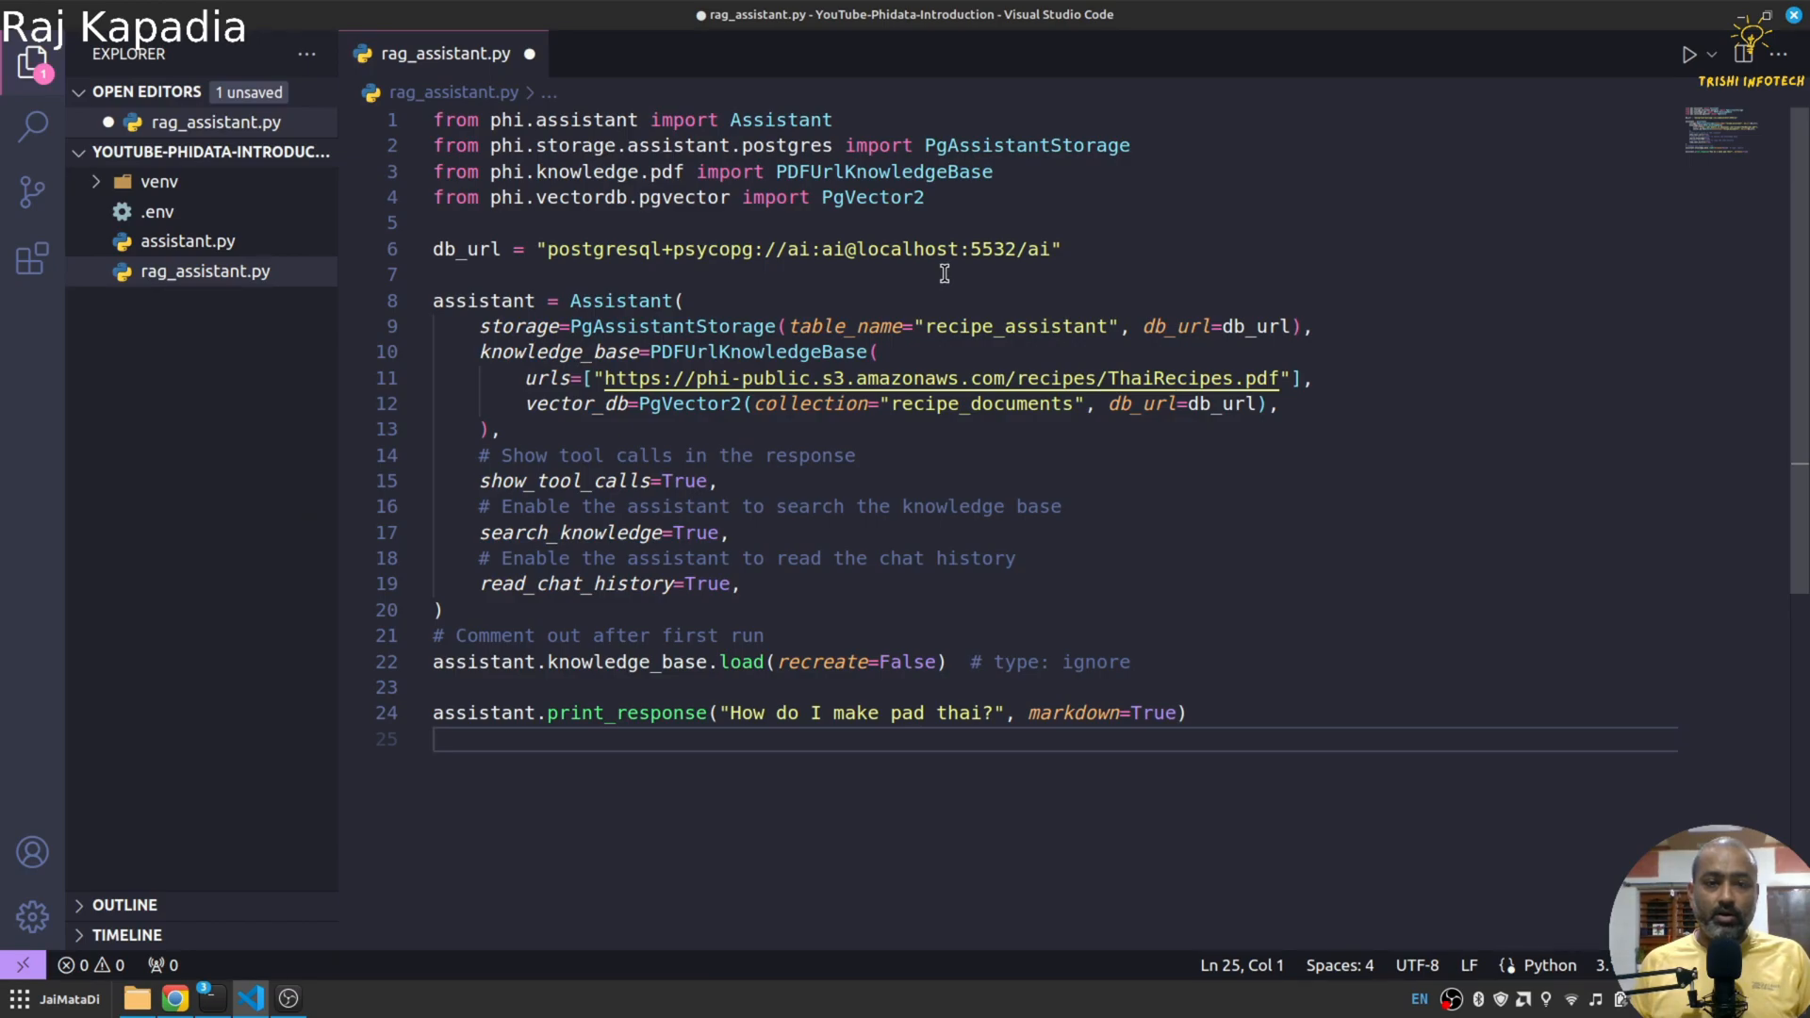
mouse_move(432, 263)
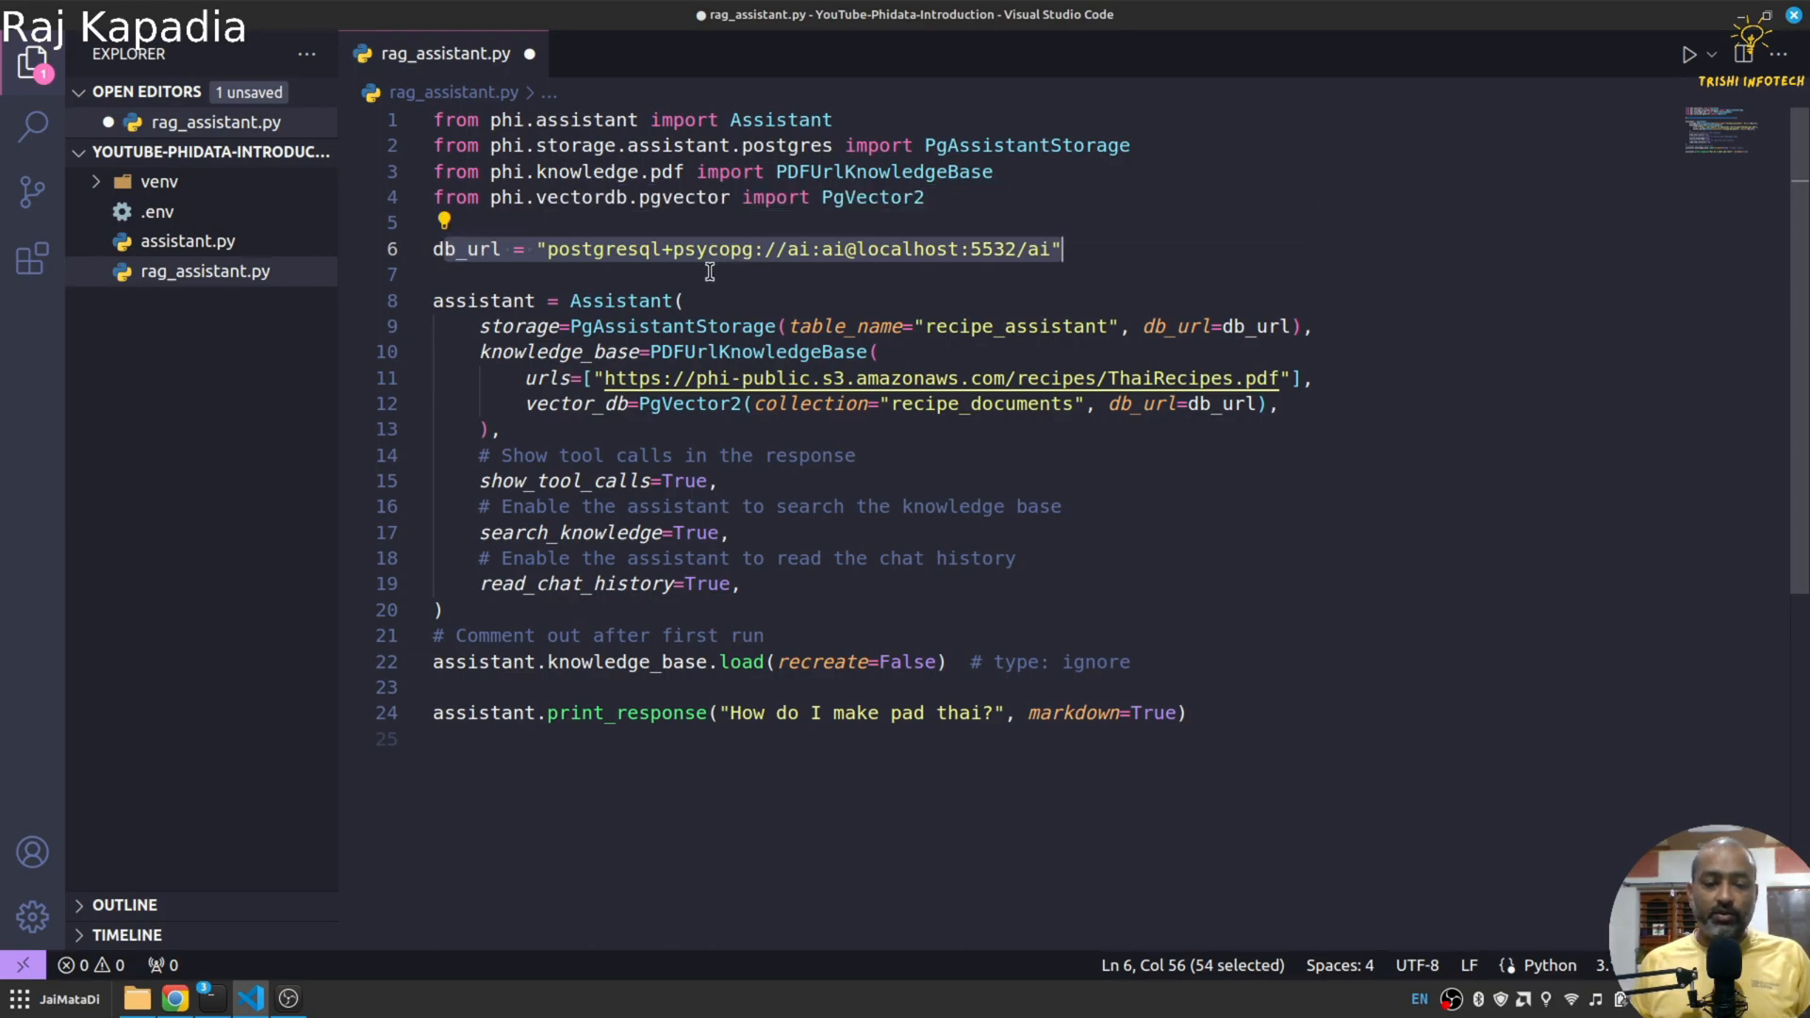
mouse_move(906, 452)
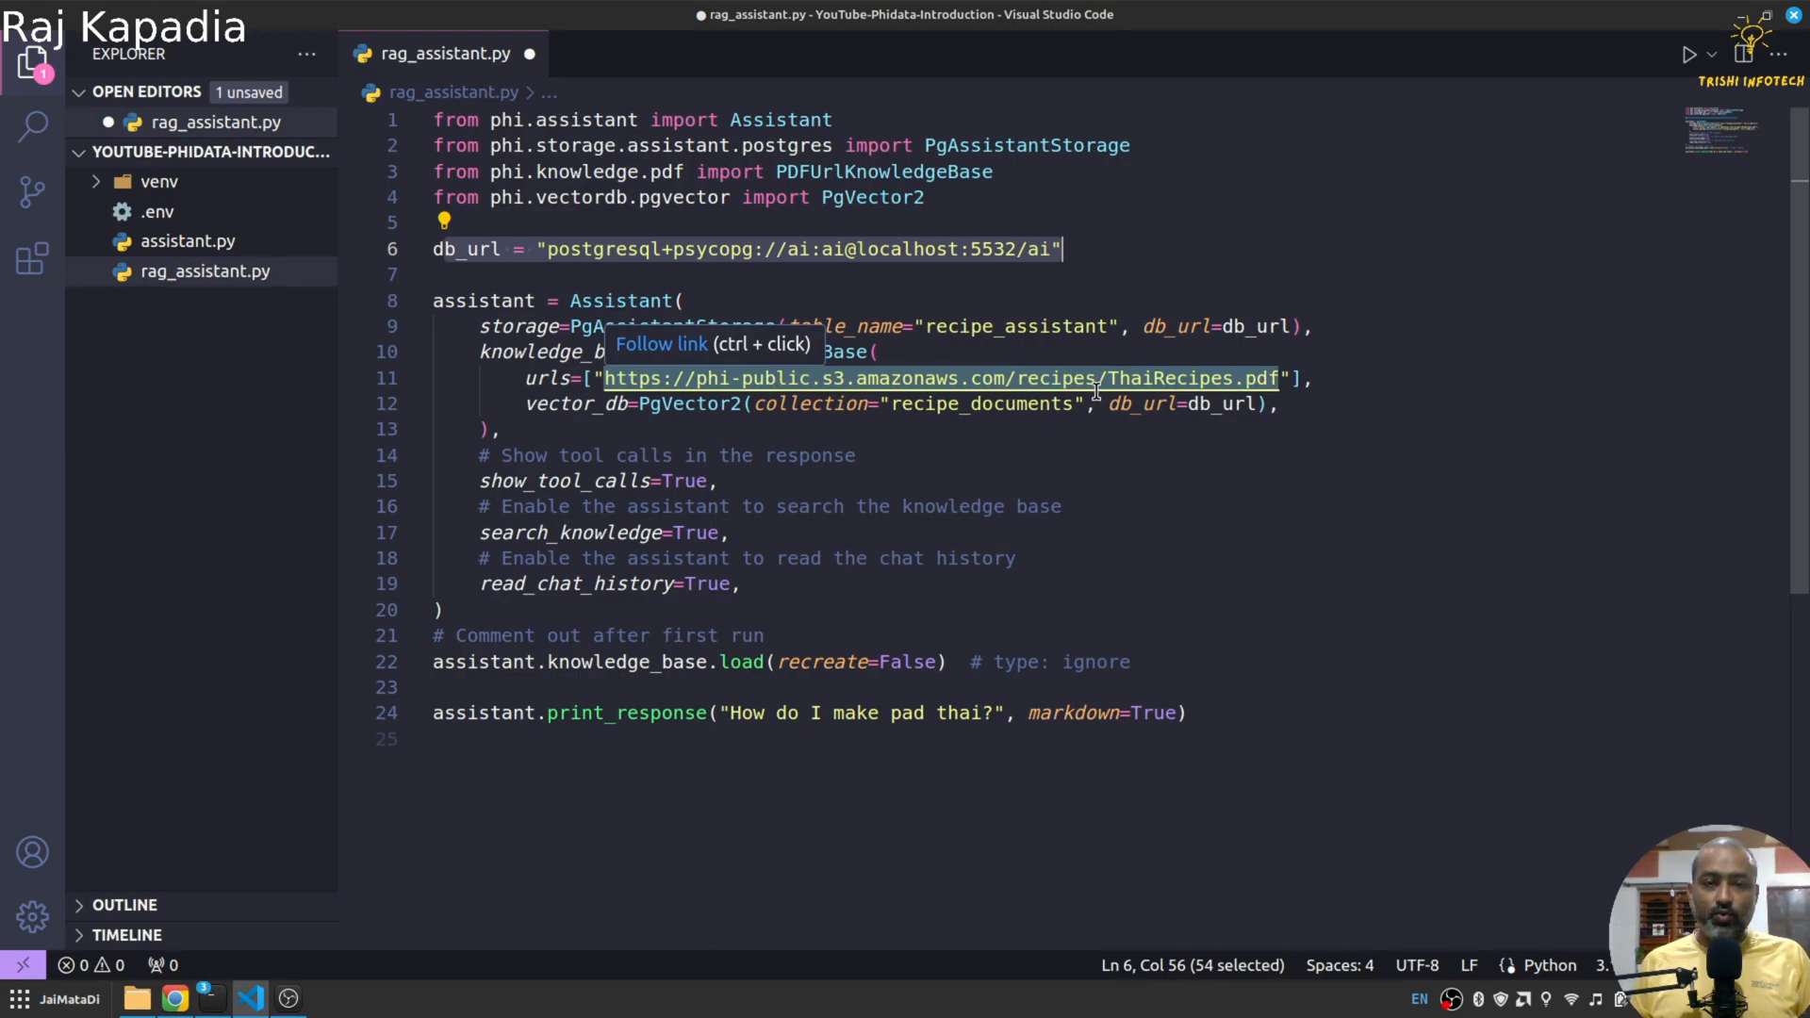
mouse_move(1241, 403)
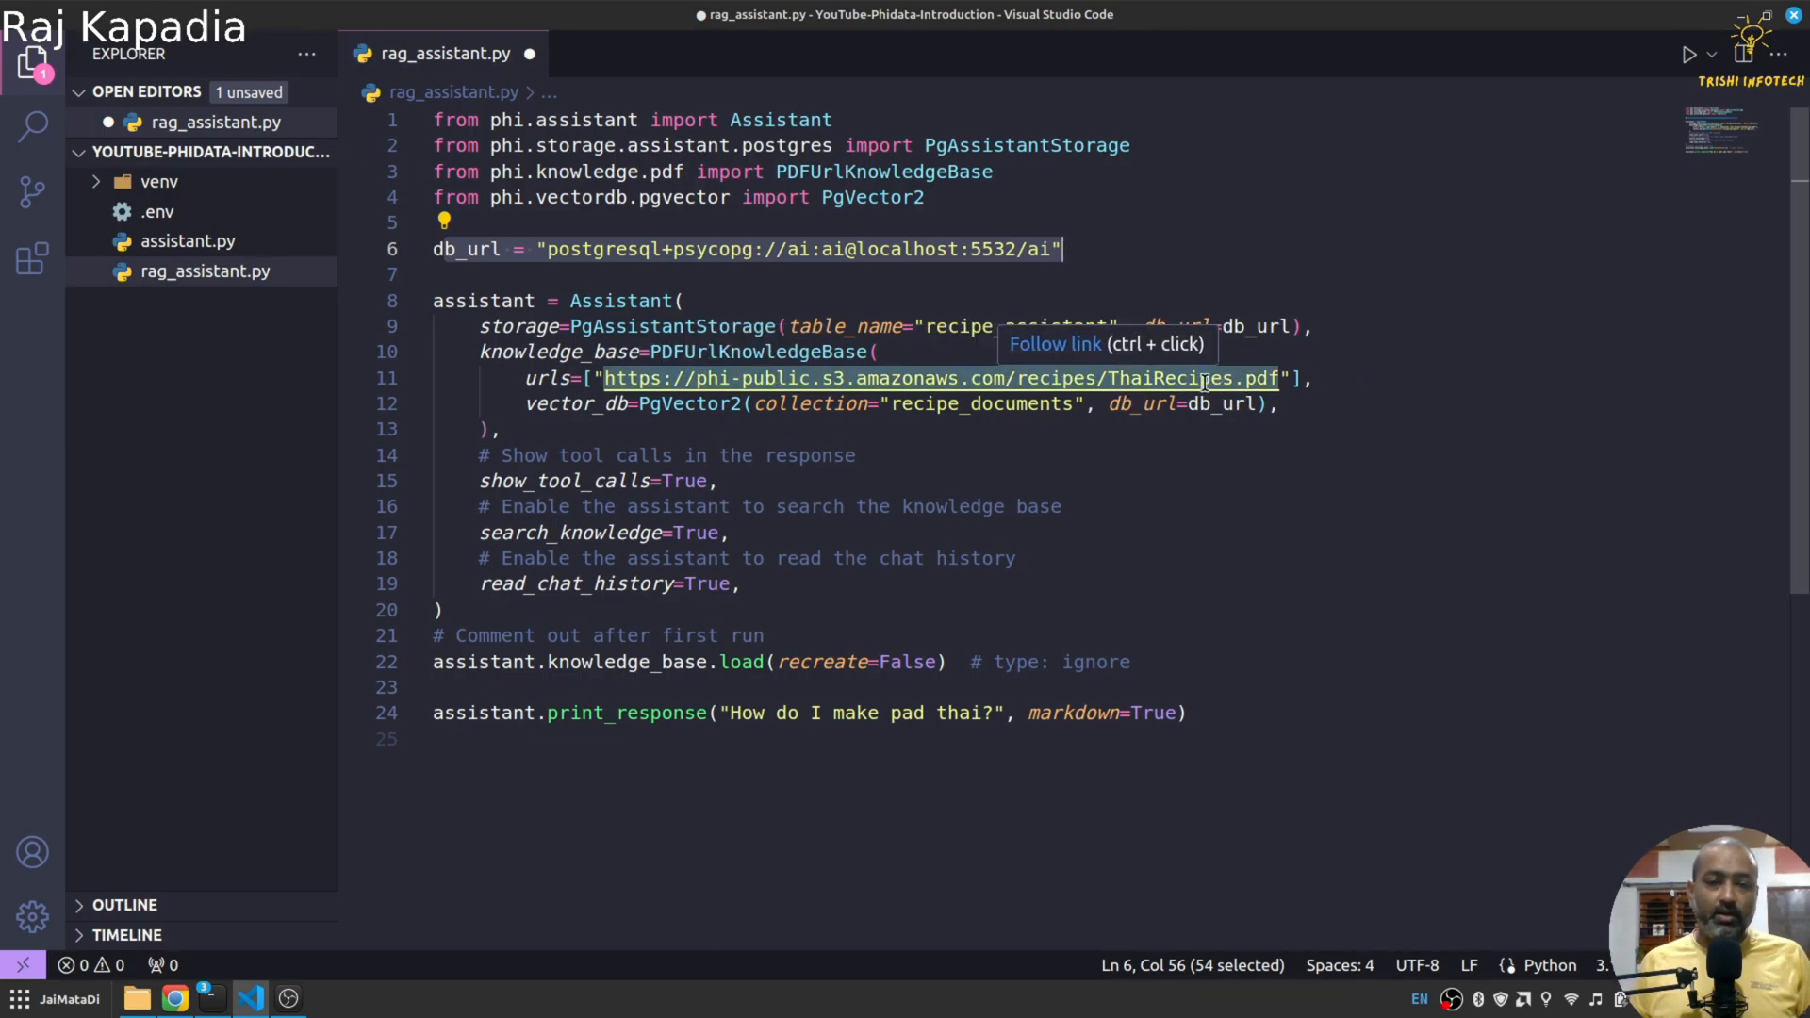
mouse_move(940, 474)
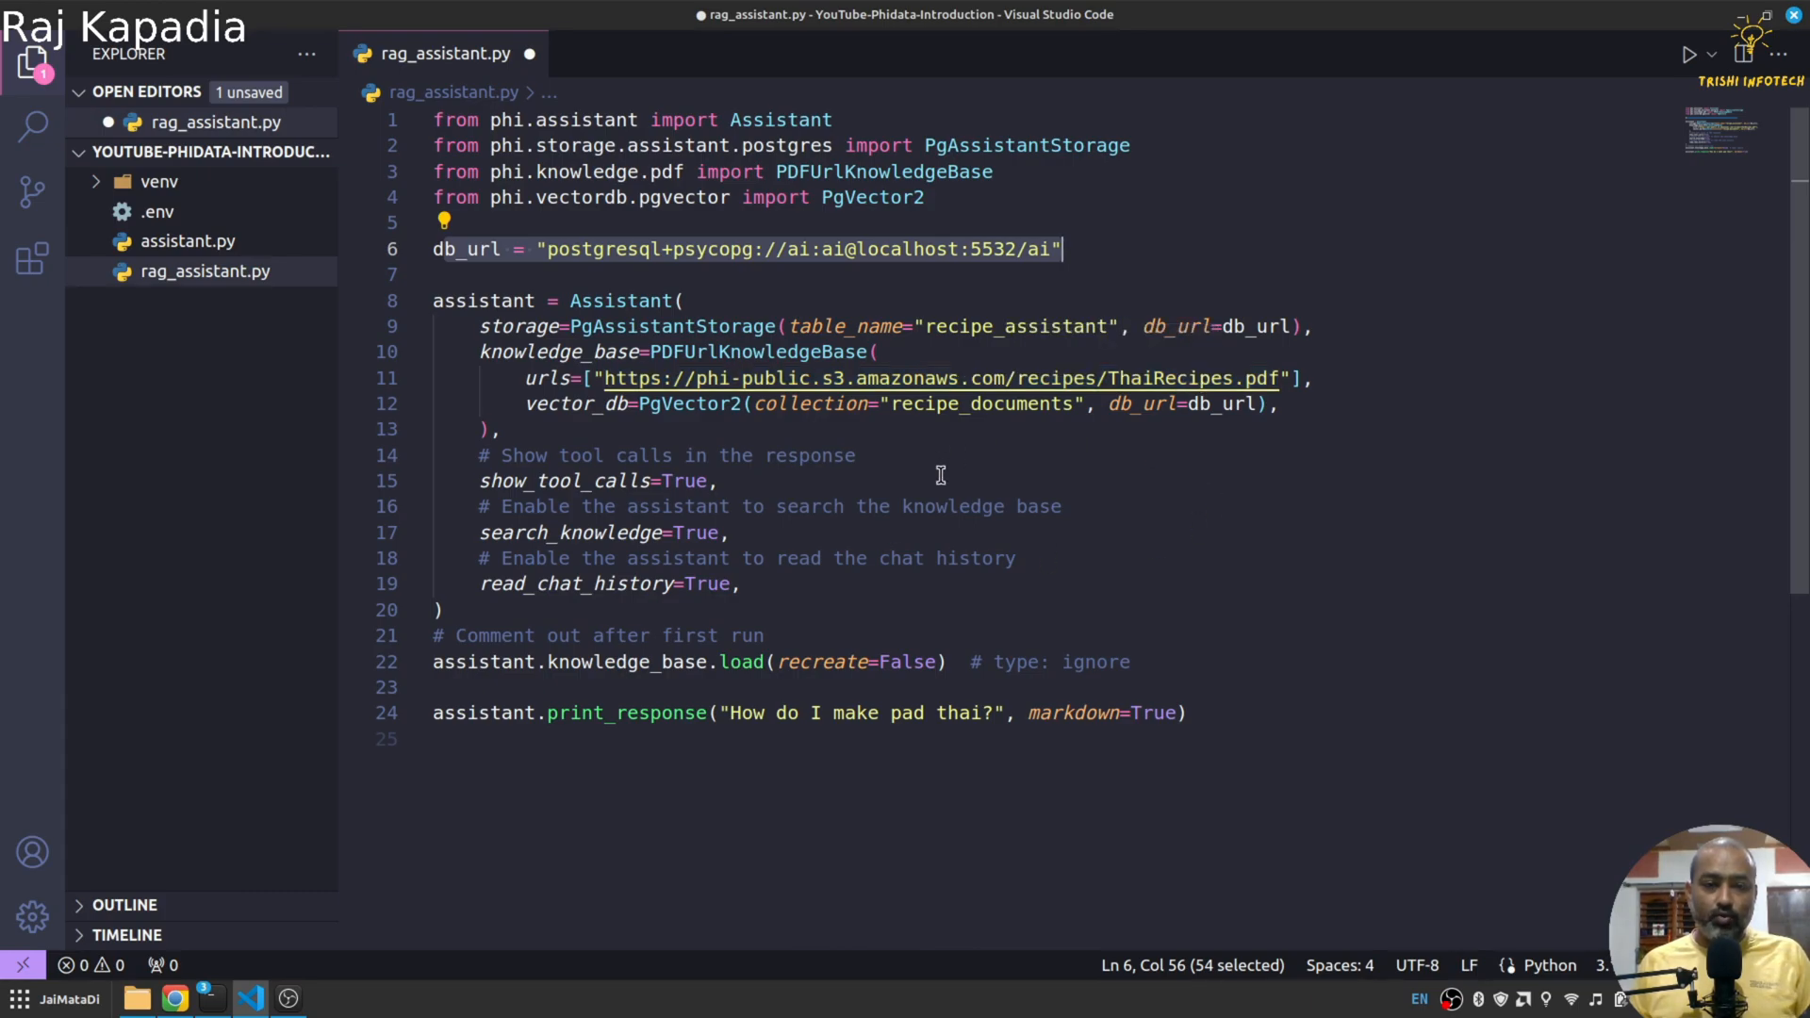
mouse_move(757, 351)
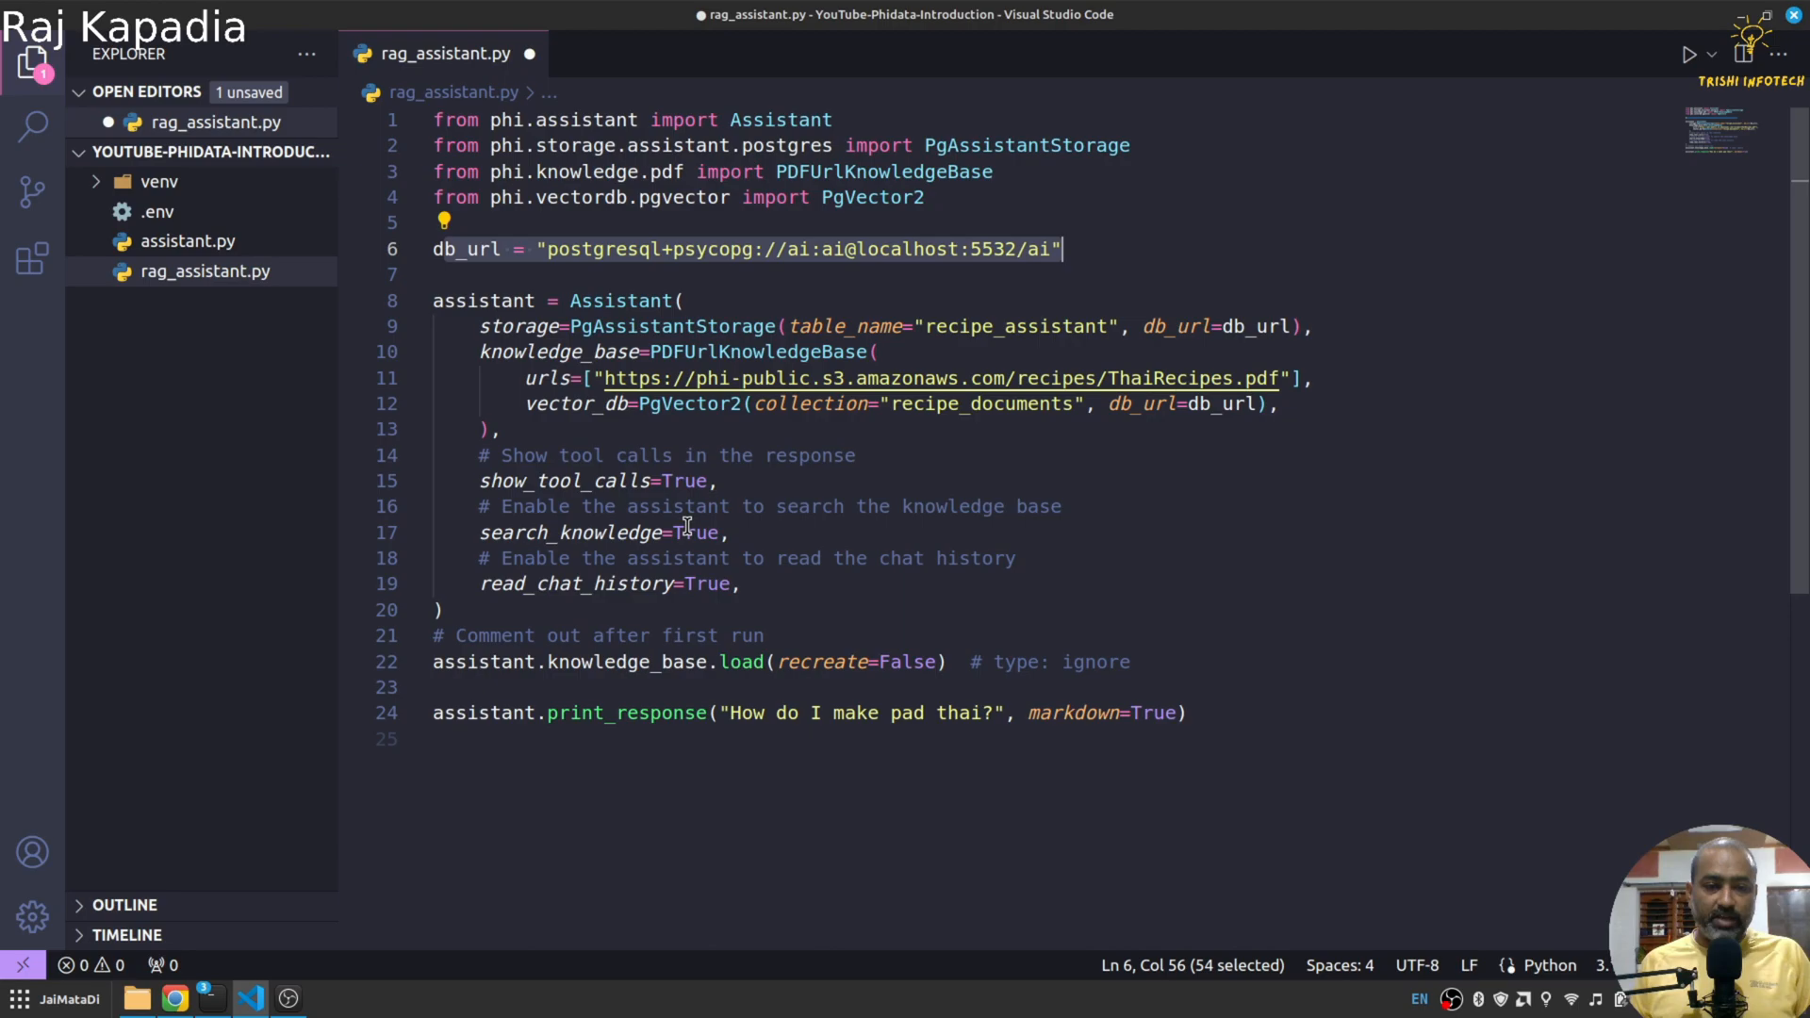
mouse_move(1151, 659)
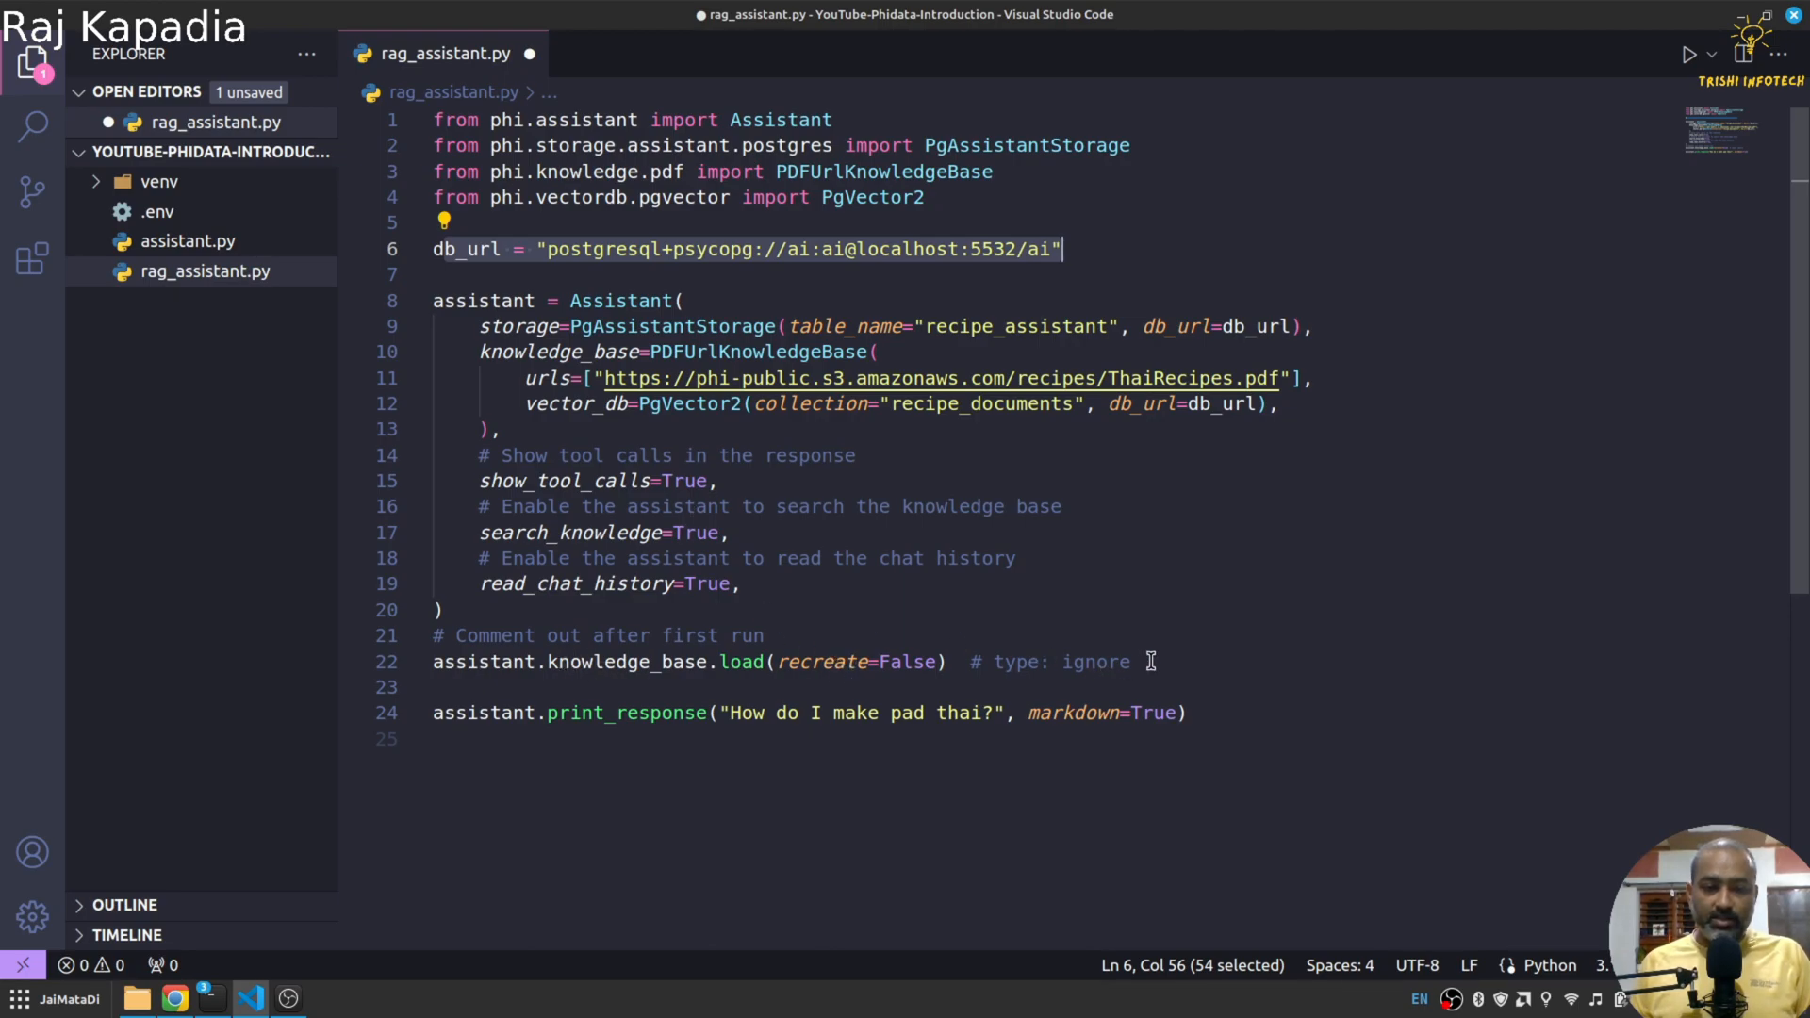
mouse_move(1316, 665)
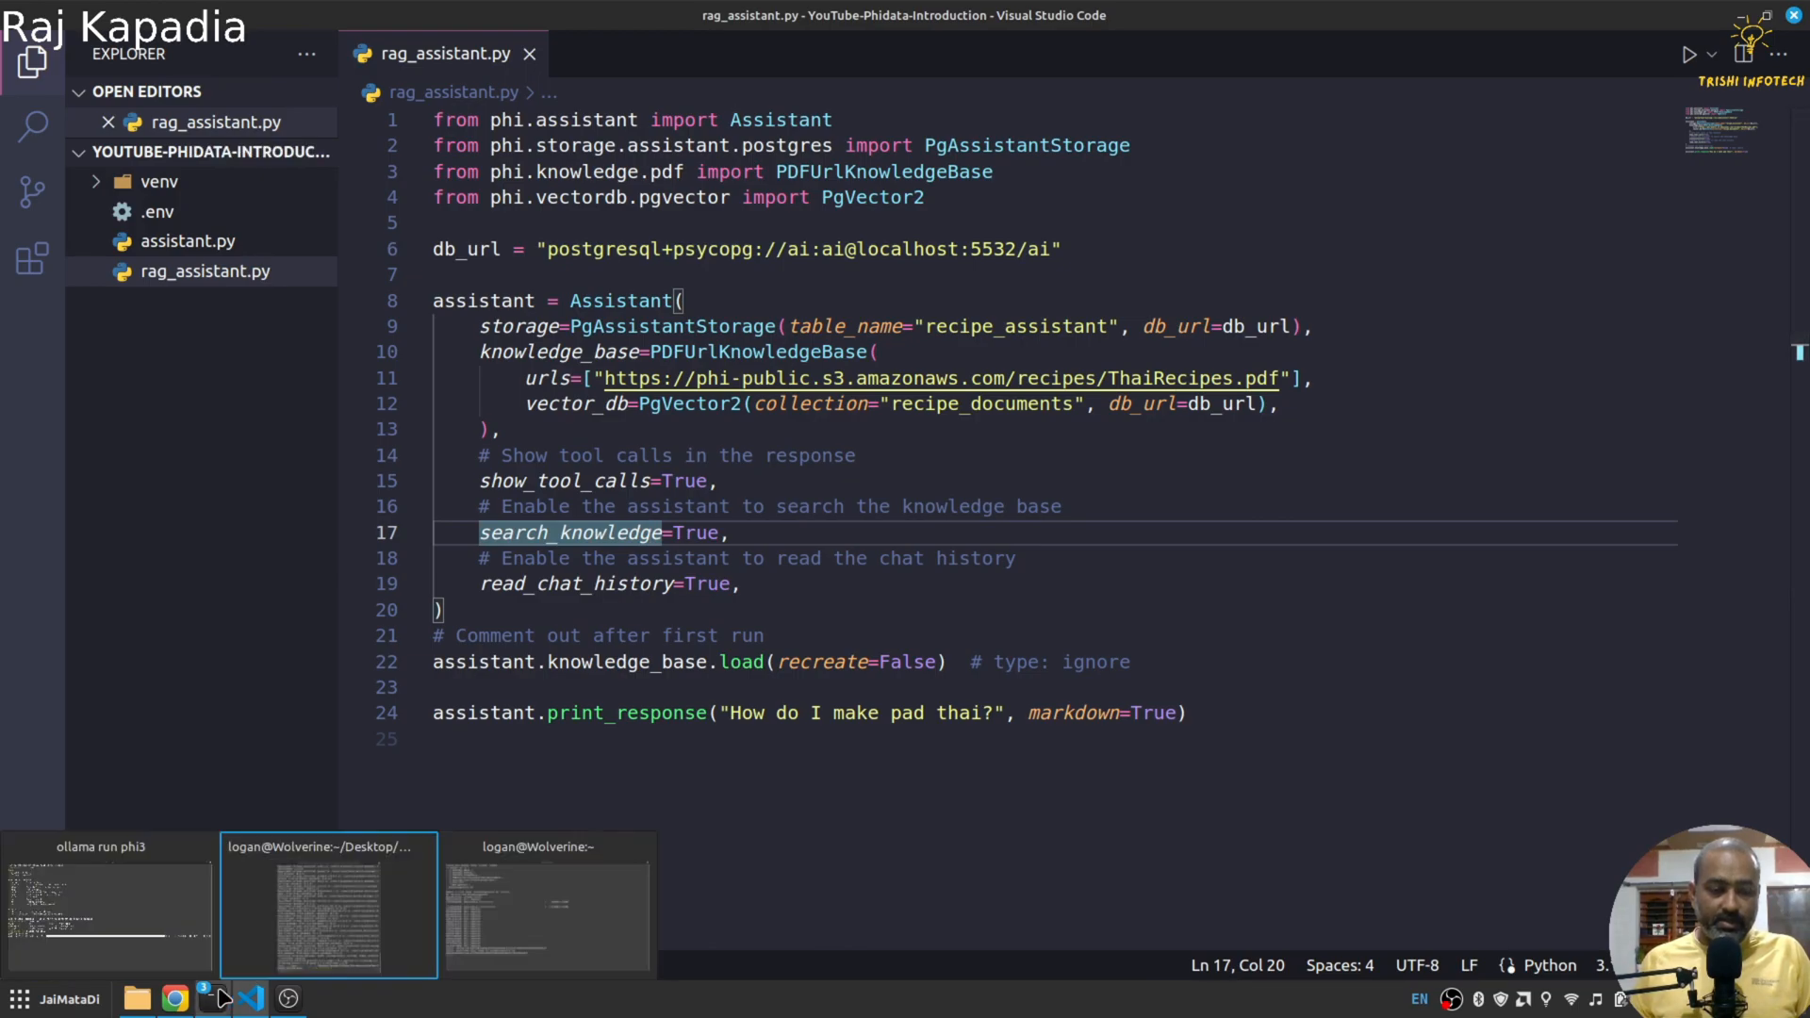
Run docker ps in the database terminal and pick out the pgvector container
left_click(328, 904)
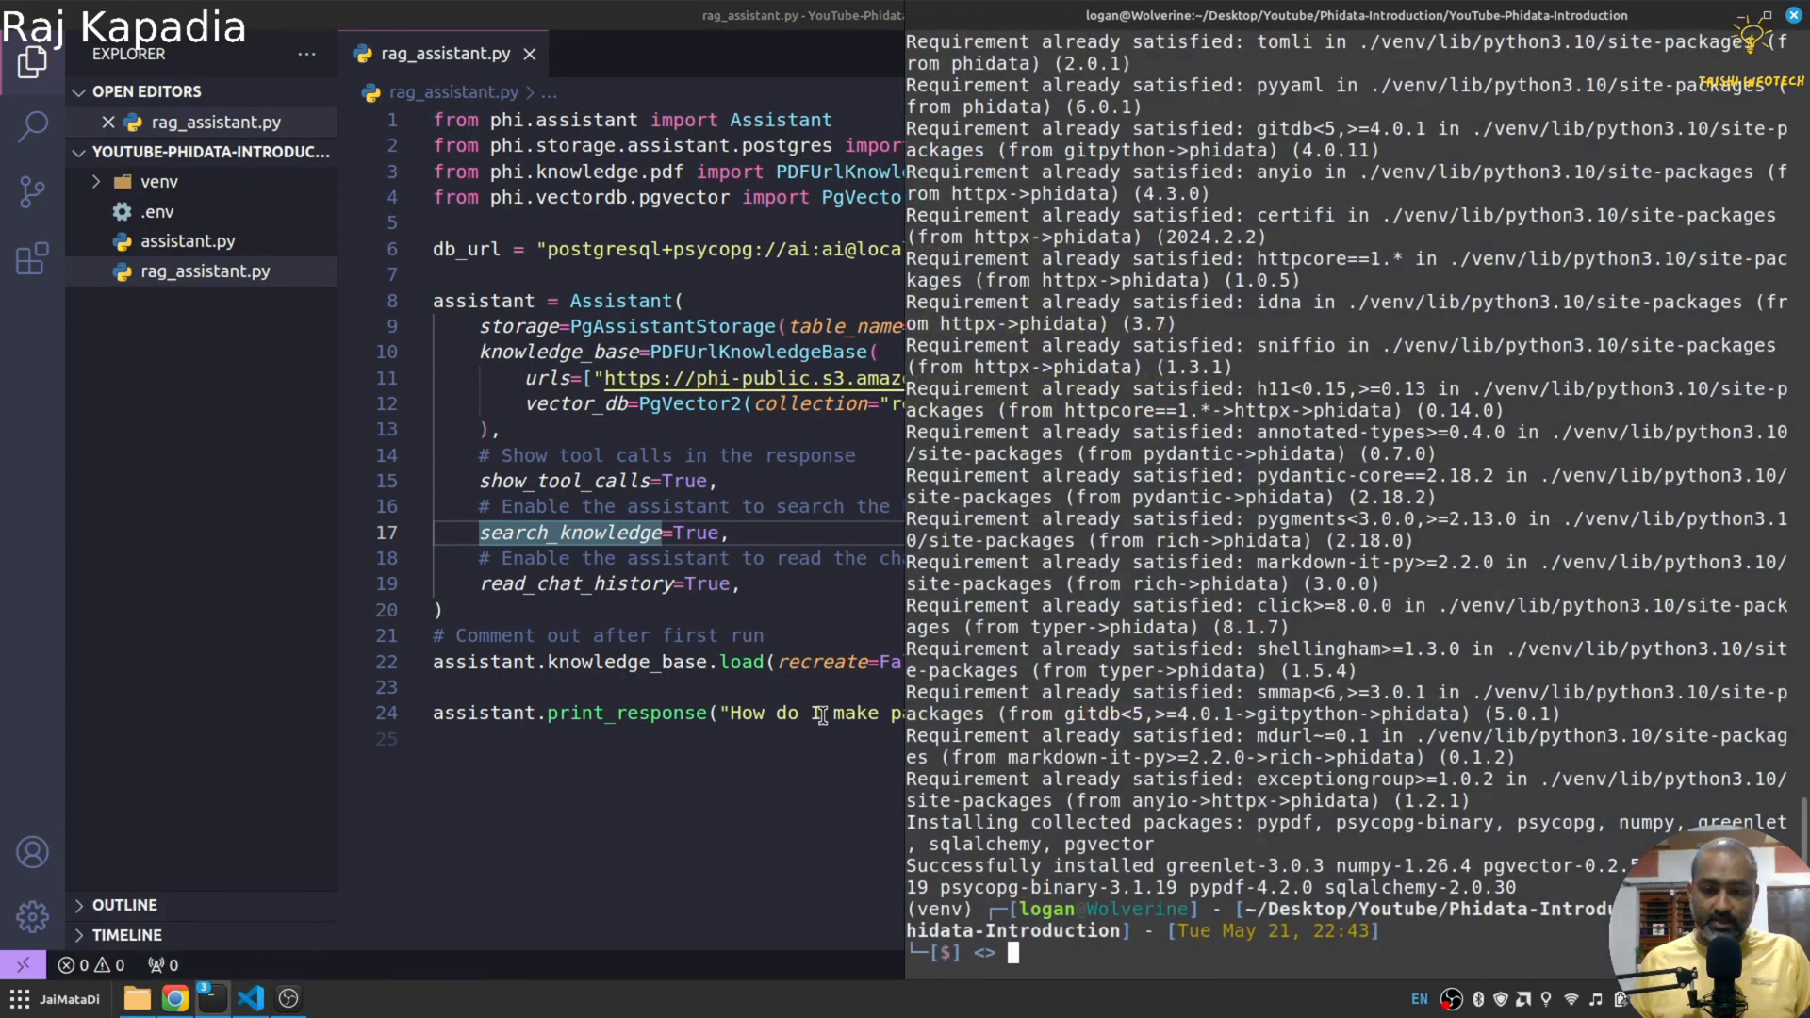
mouse_move(204, 997)
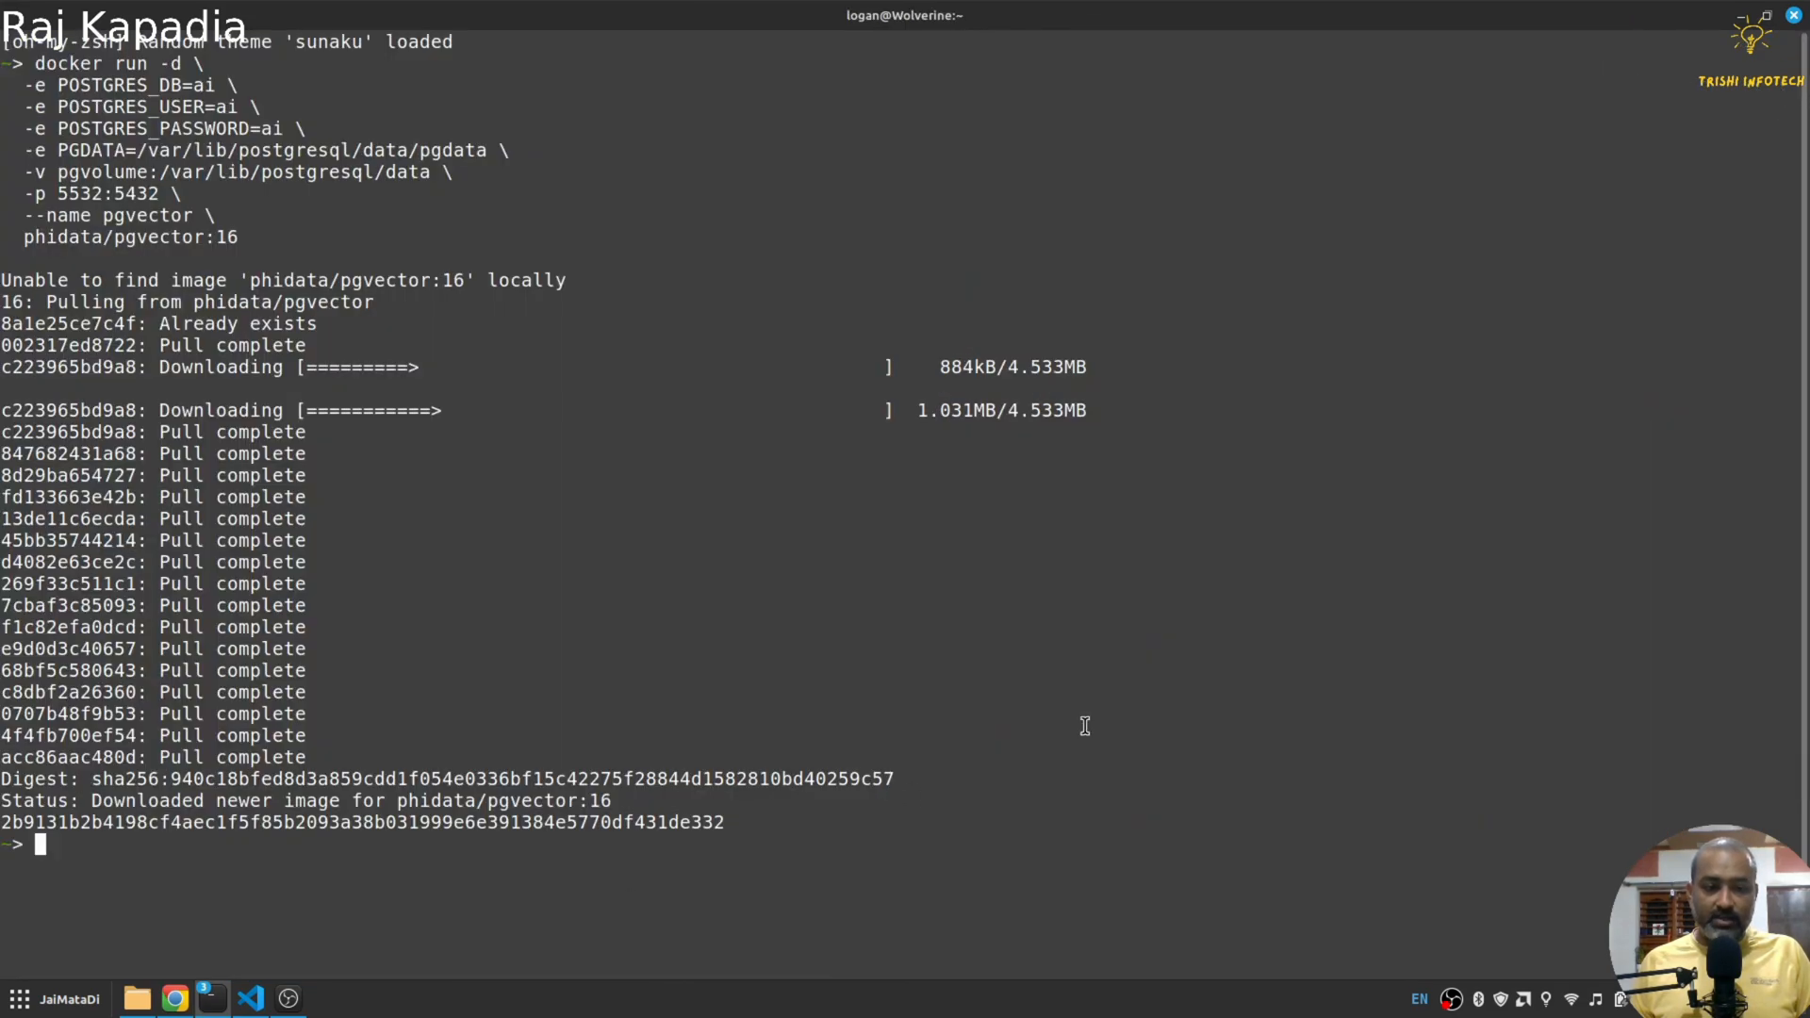
type("docker ps")
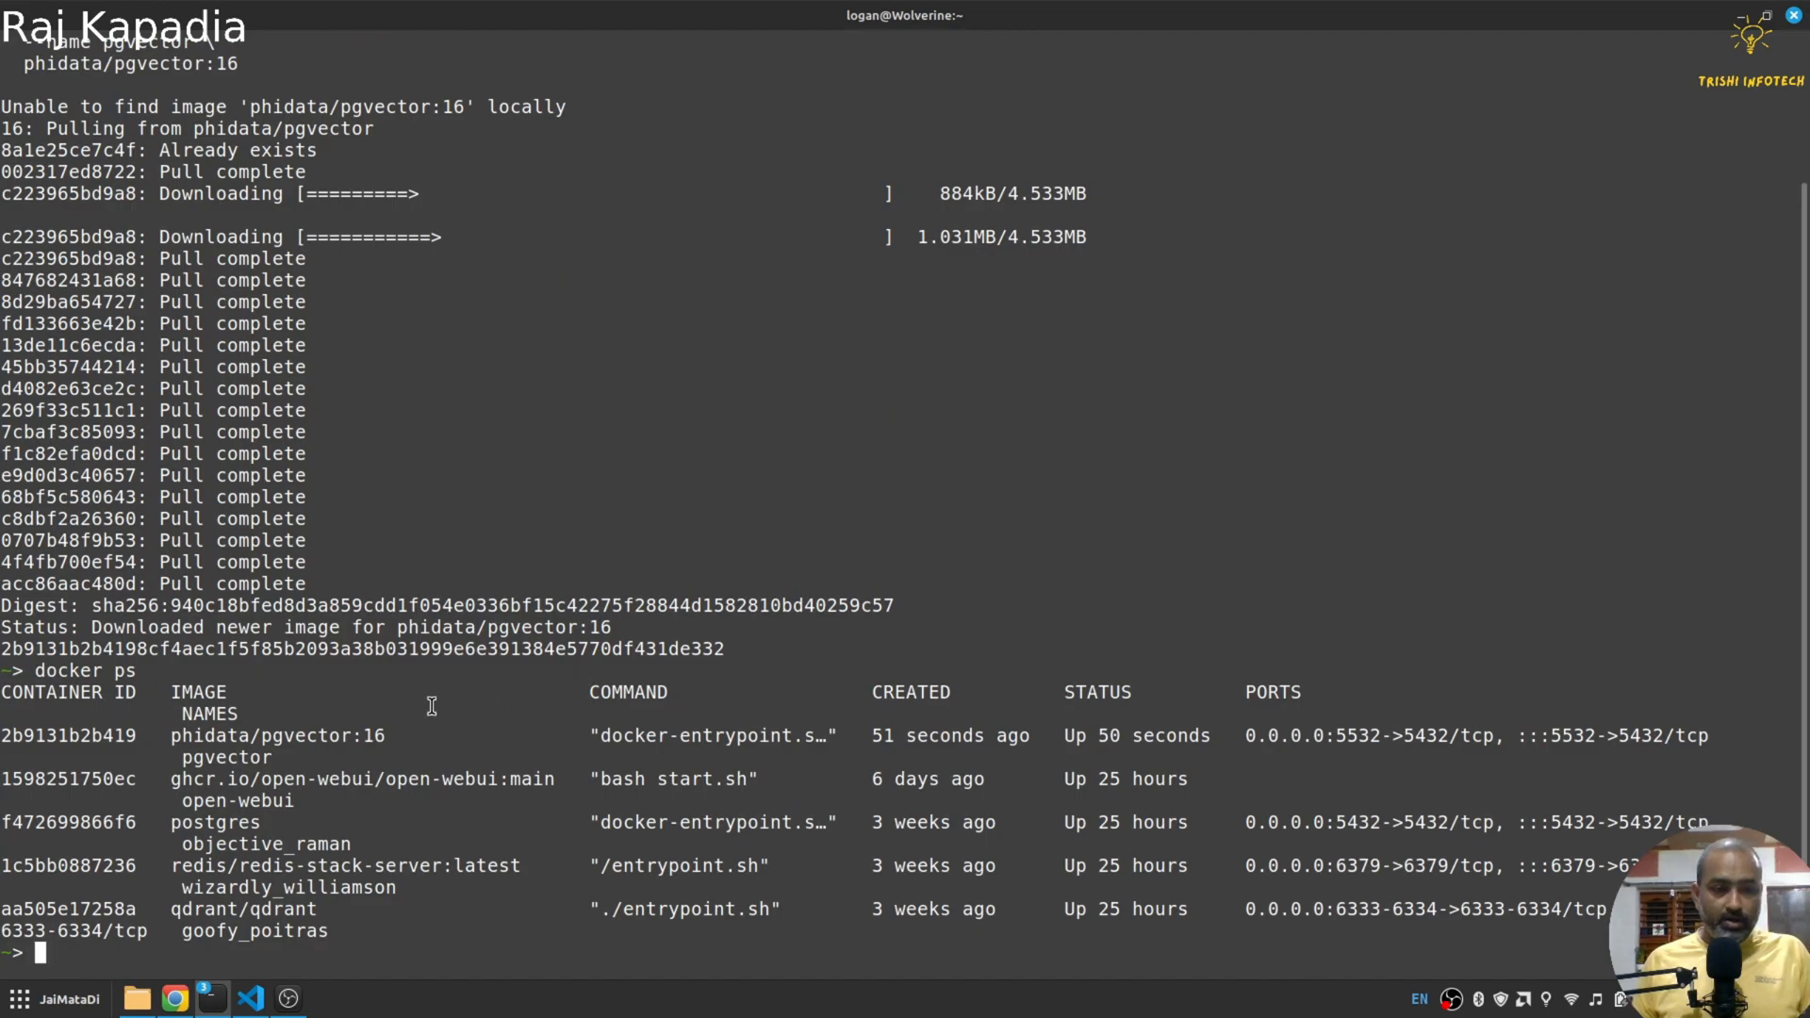
double_click(226, 756)
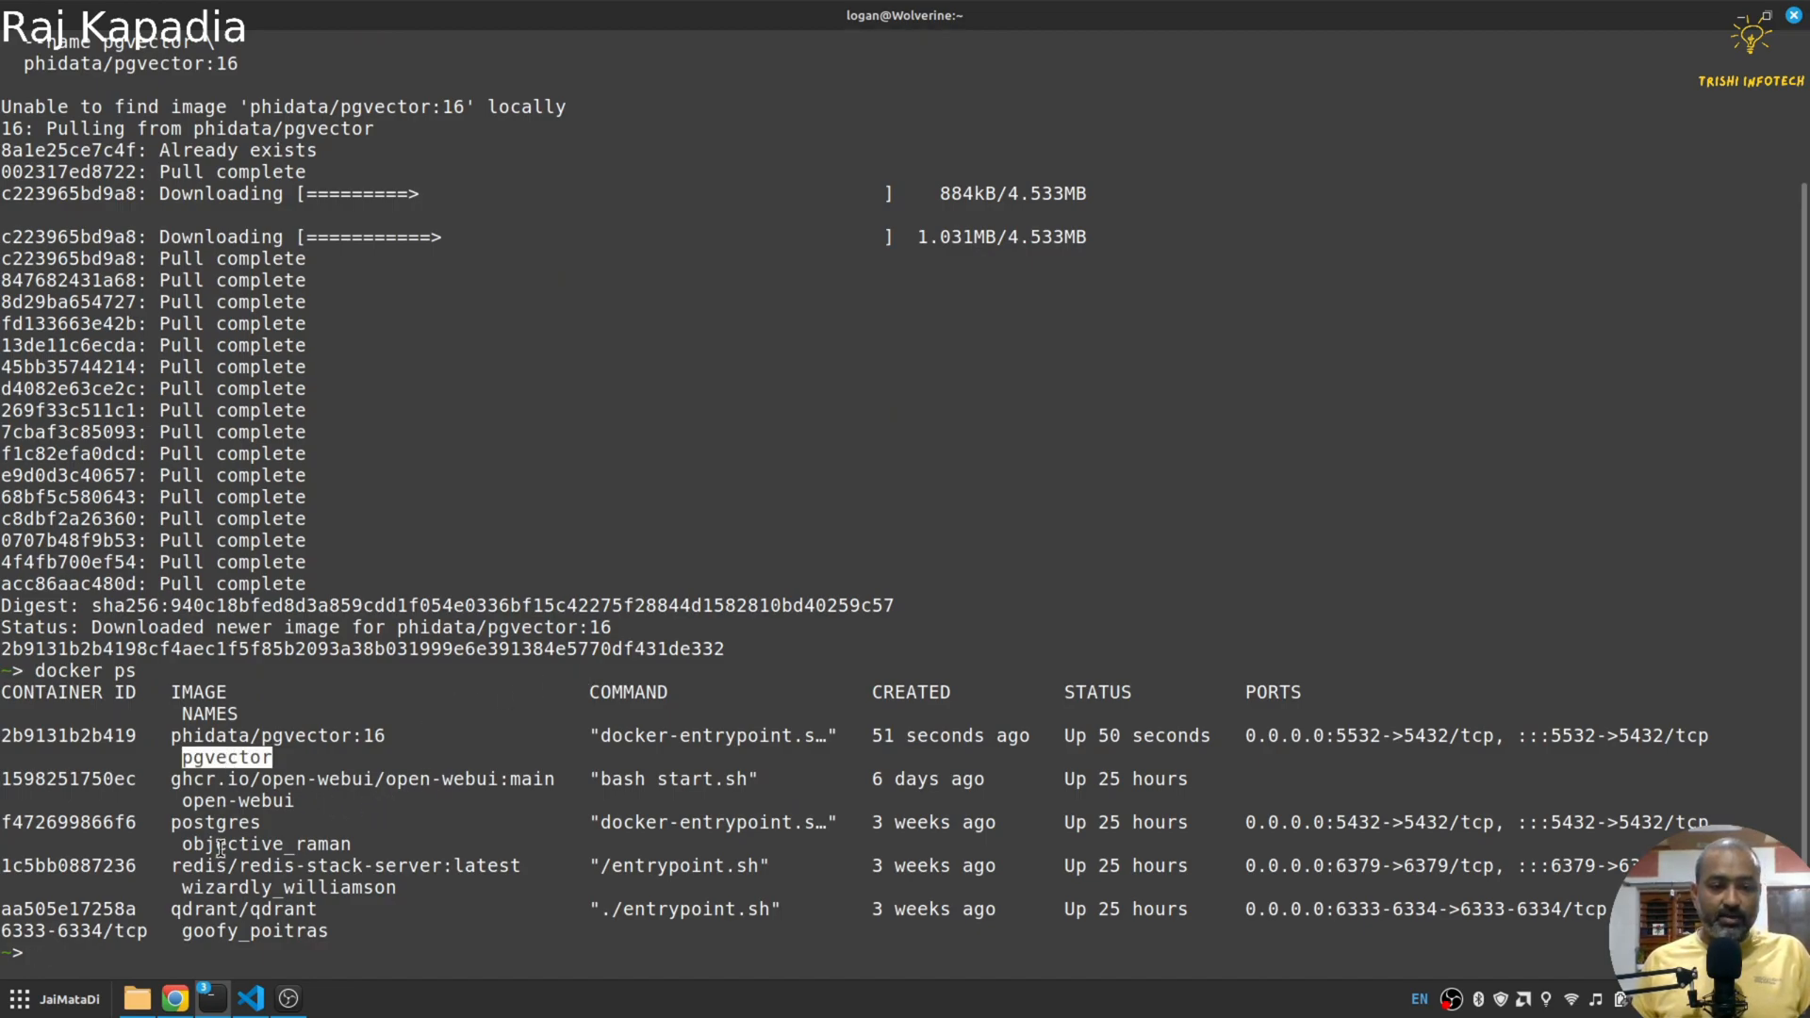
left_click(249, 999)
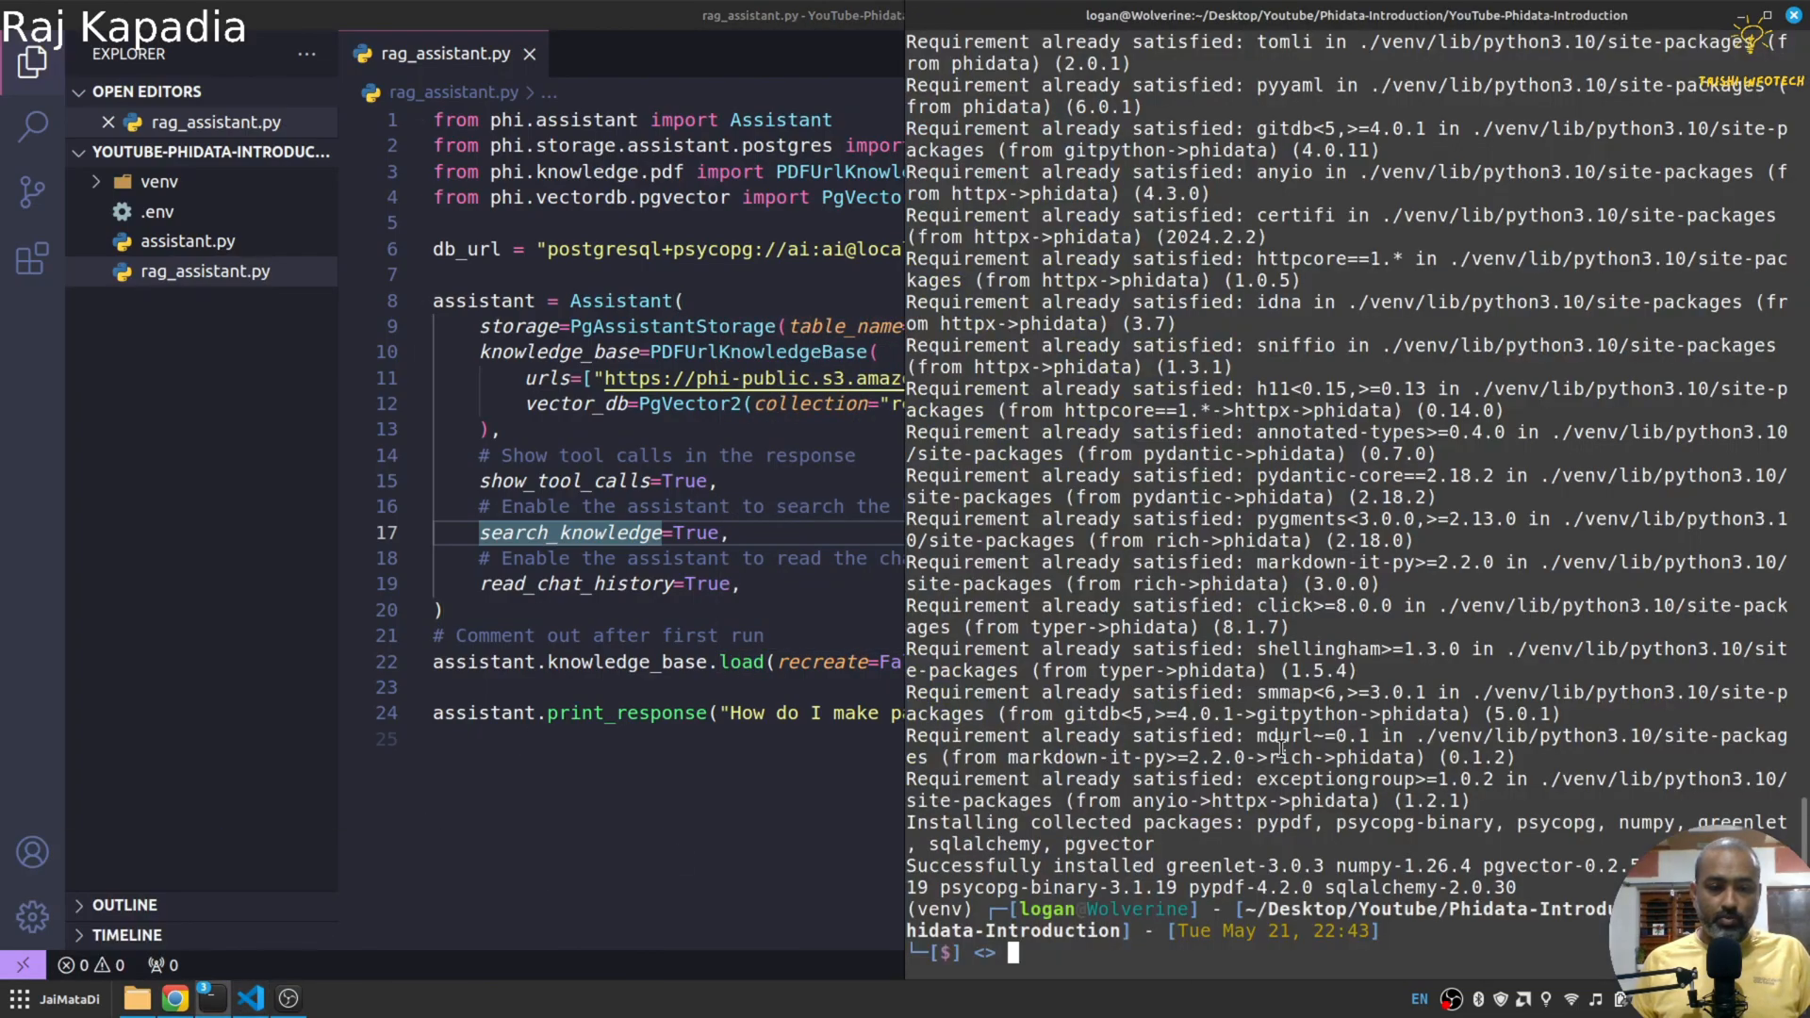
Bring rag_assistant.py back on screen to review its assistant options
type("py")
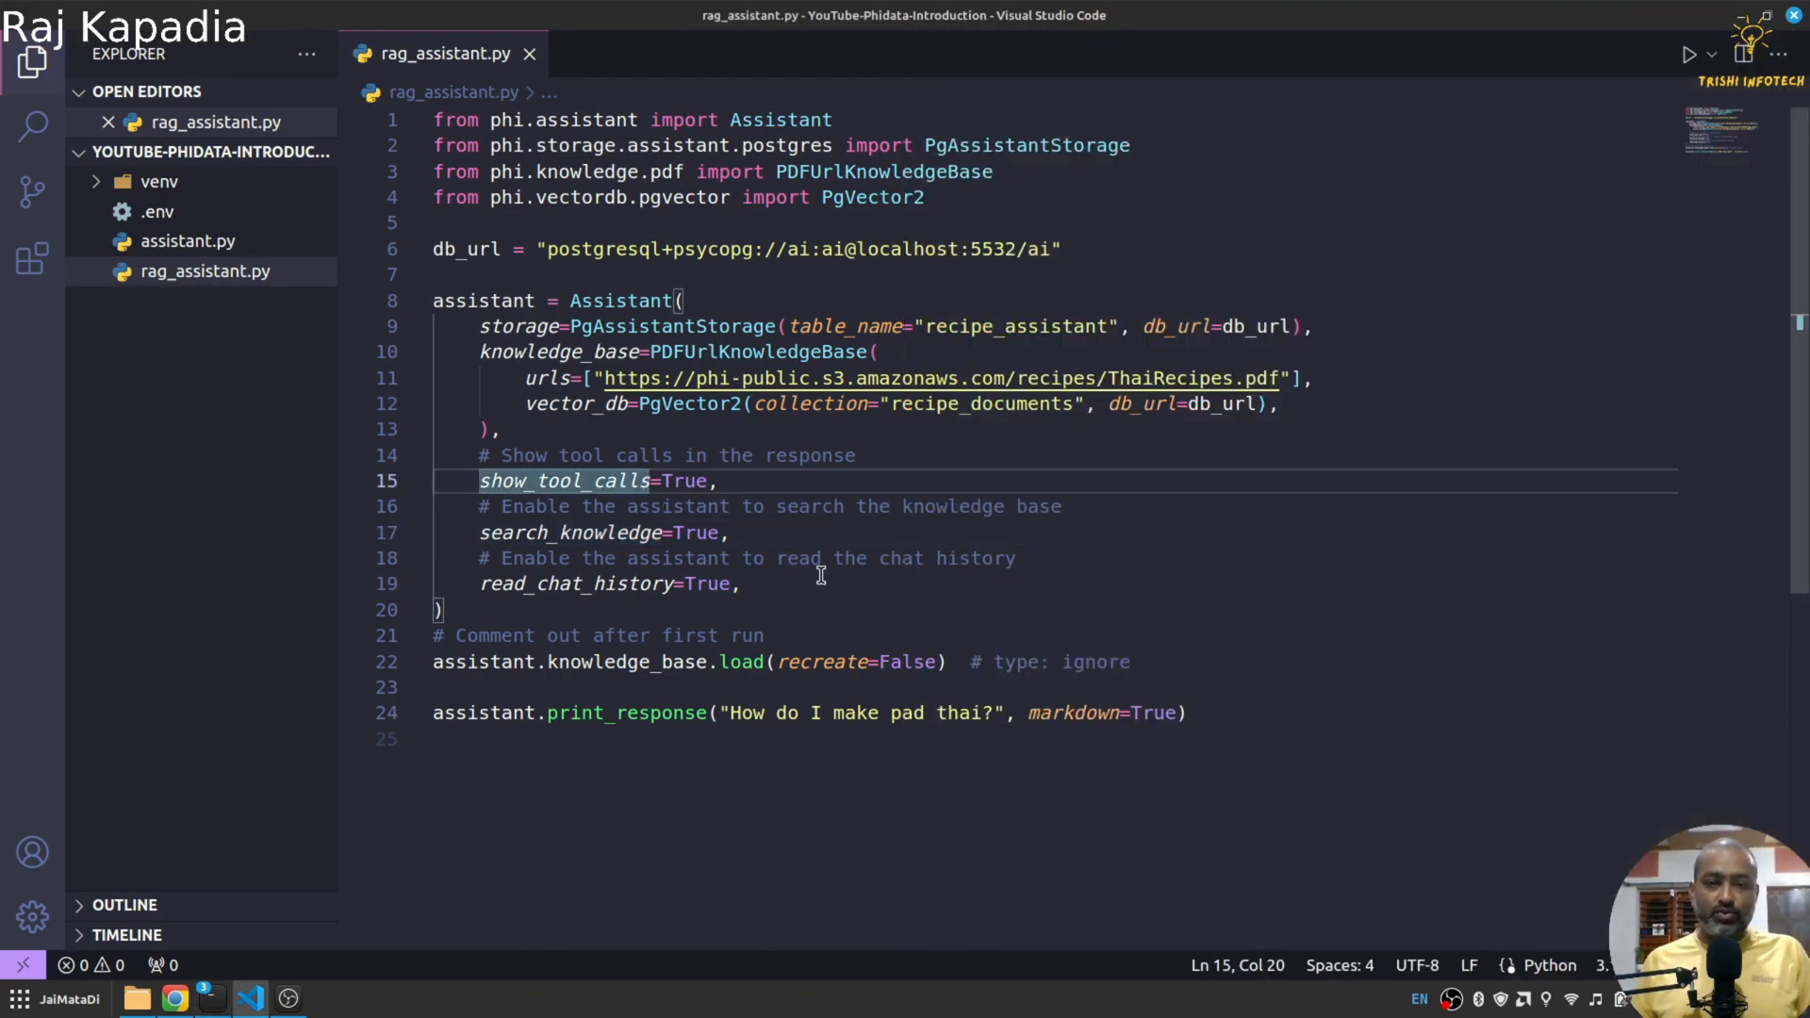
mouse_move(1178, 504)
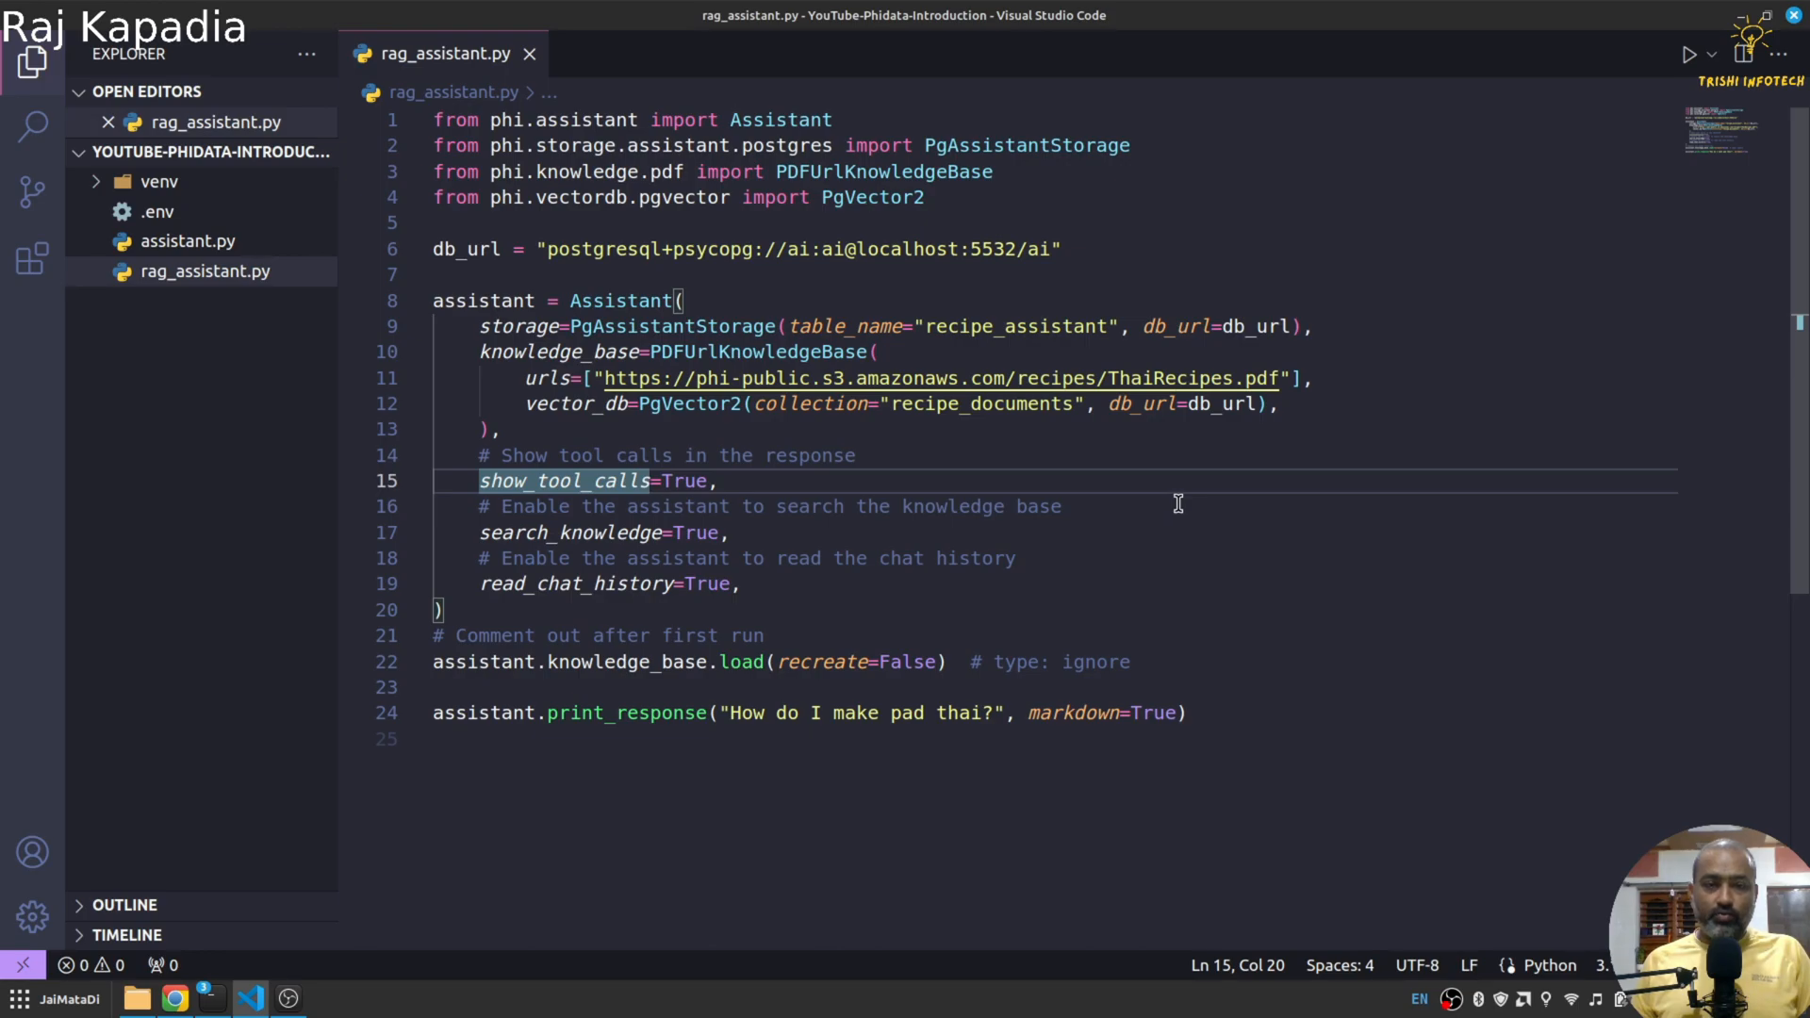
mouse_move(735, 287)
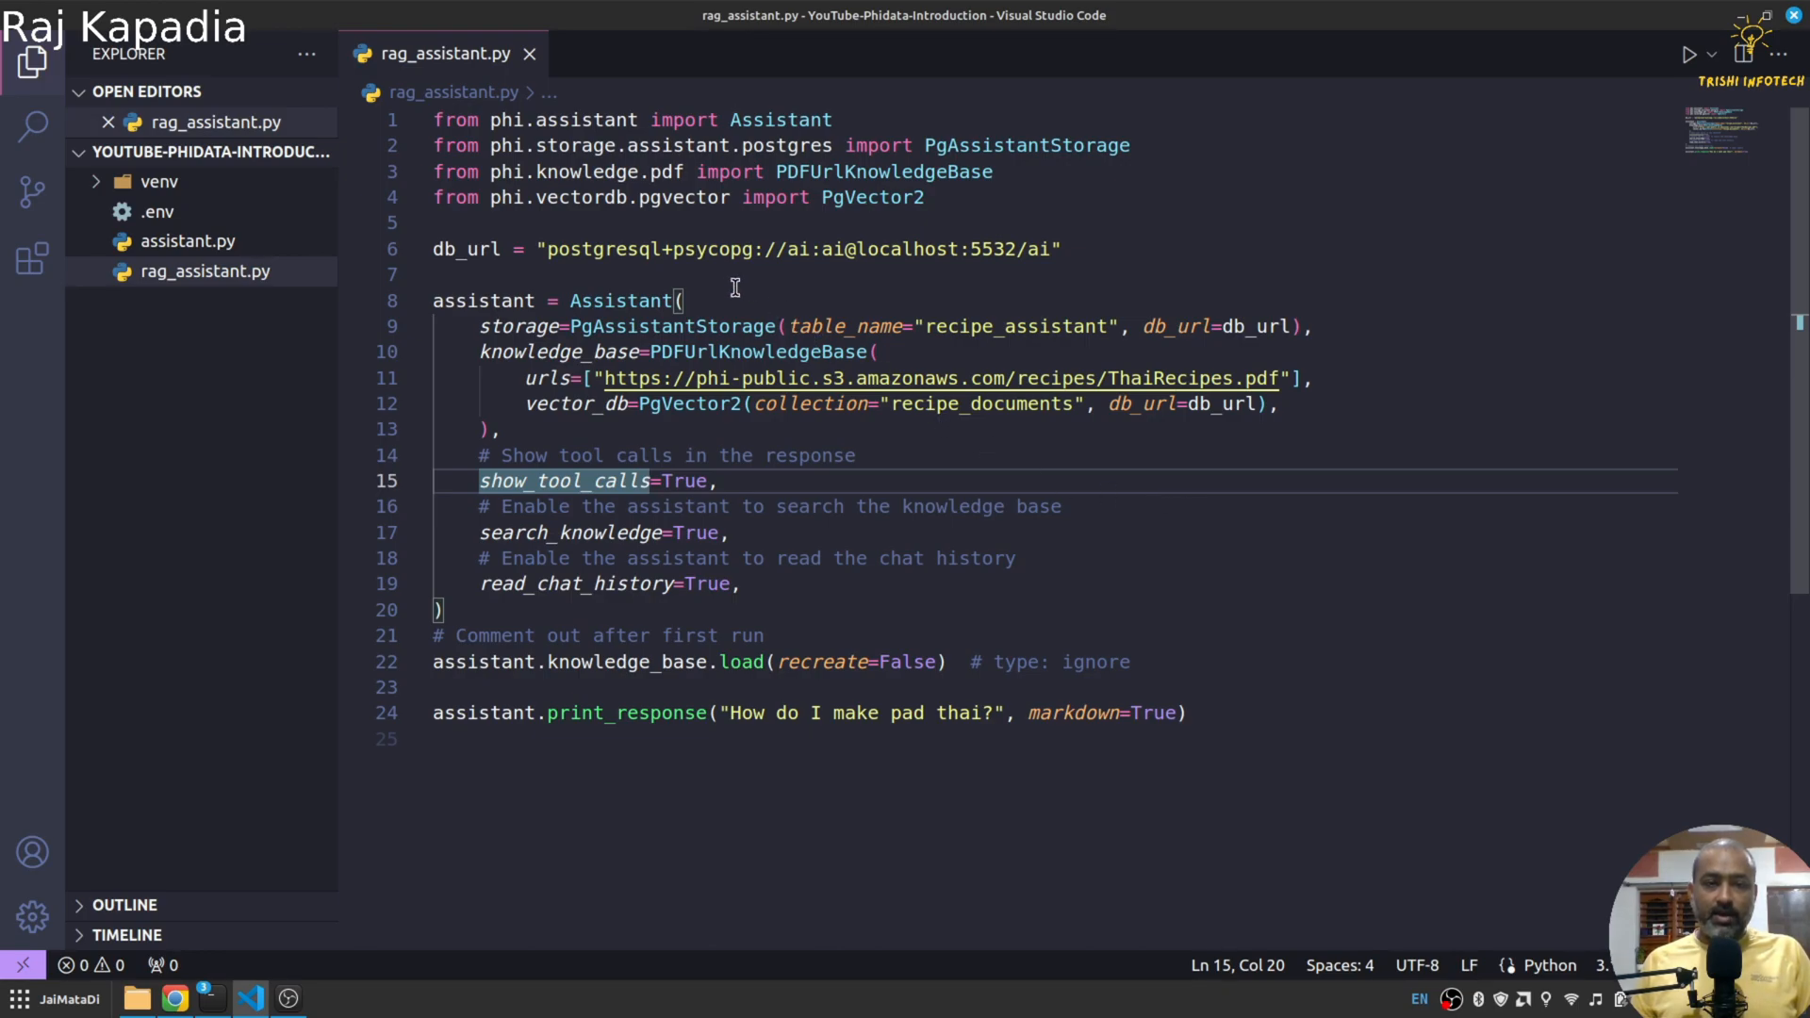
Add llm=OpenAIChat(model="gpt-3.5-turbo", api_key=os.getenv("OPENAI_API_KEY")) to the assistant
key("Enter")
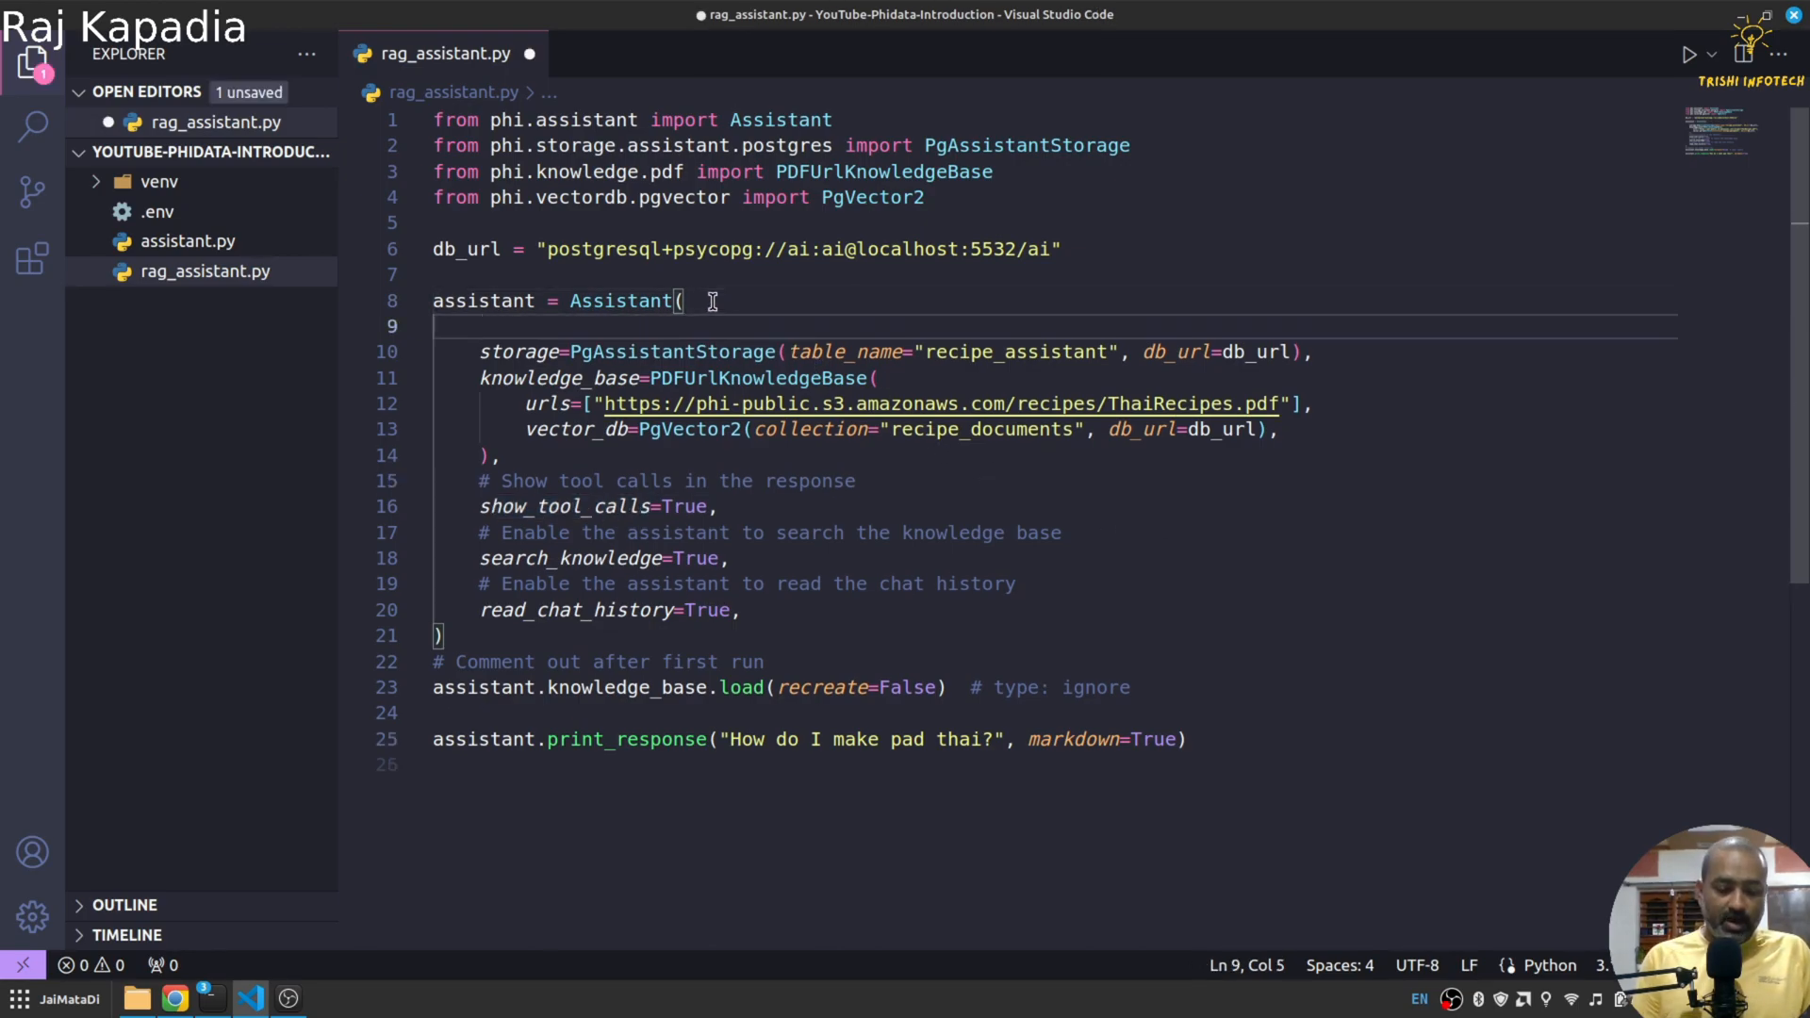
type("l")
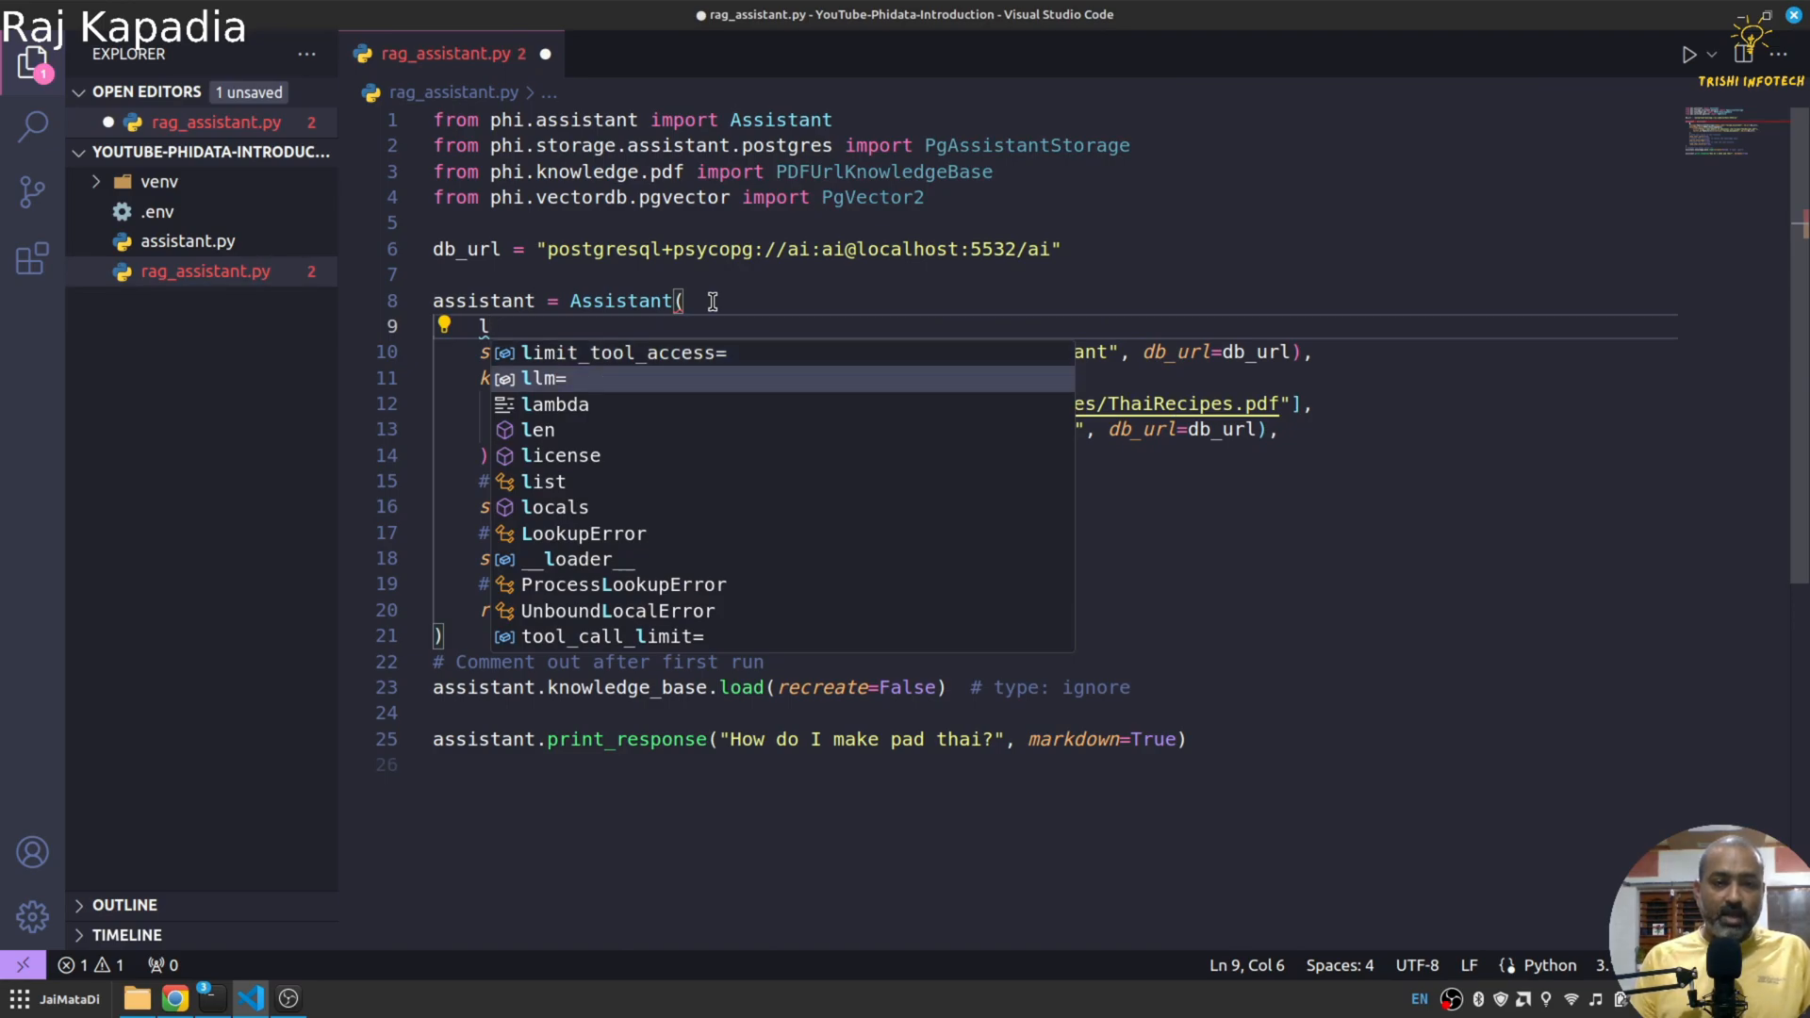
left_click(186, 271)
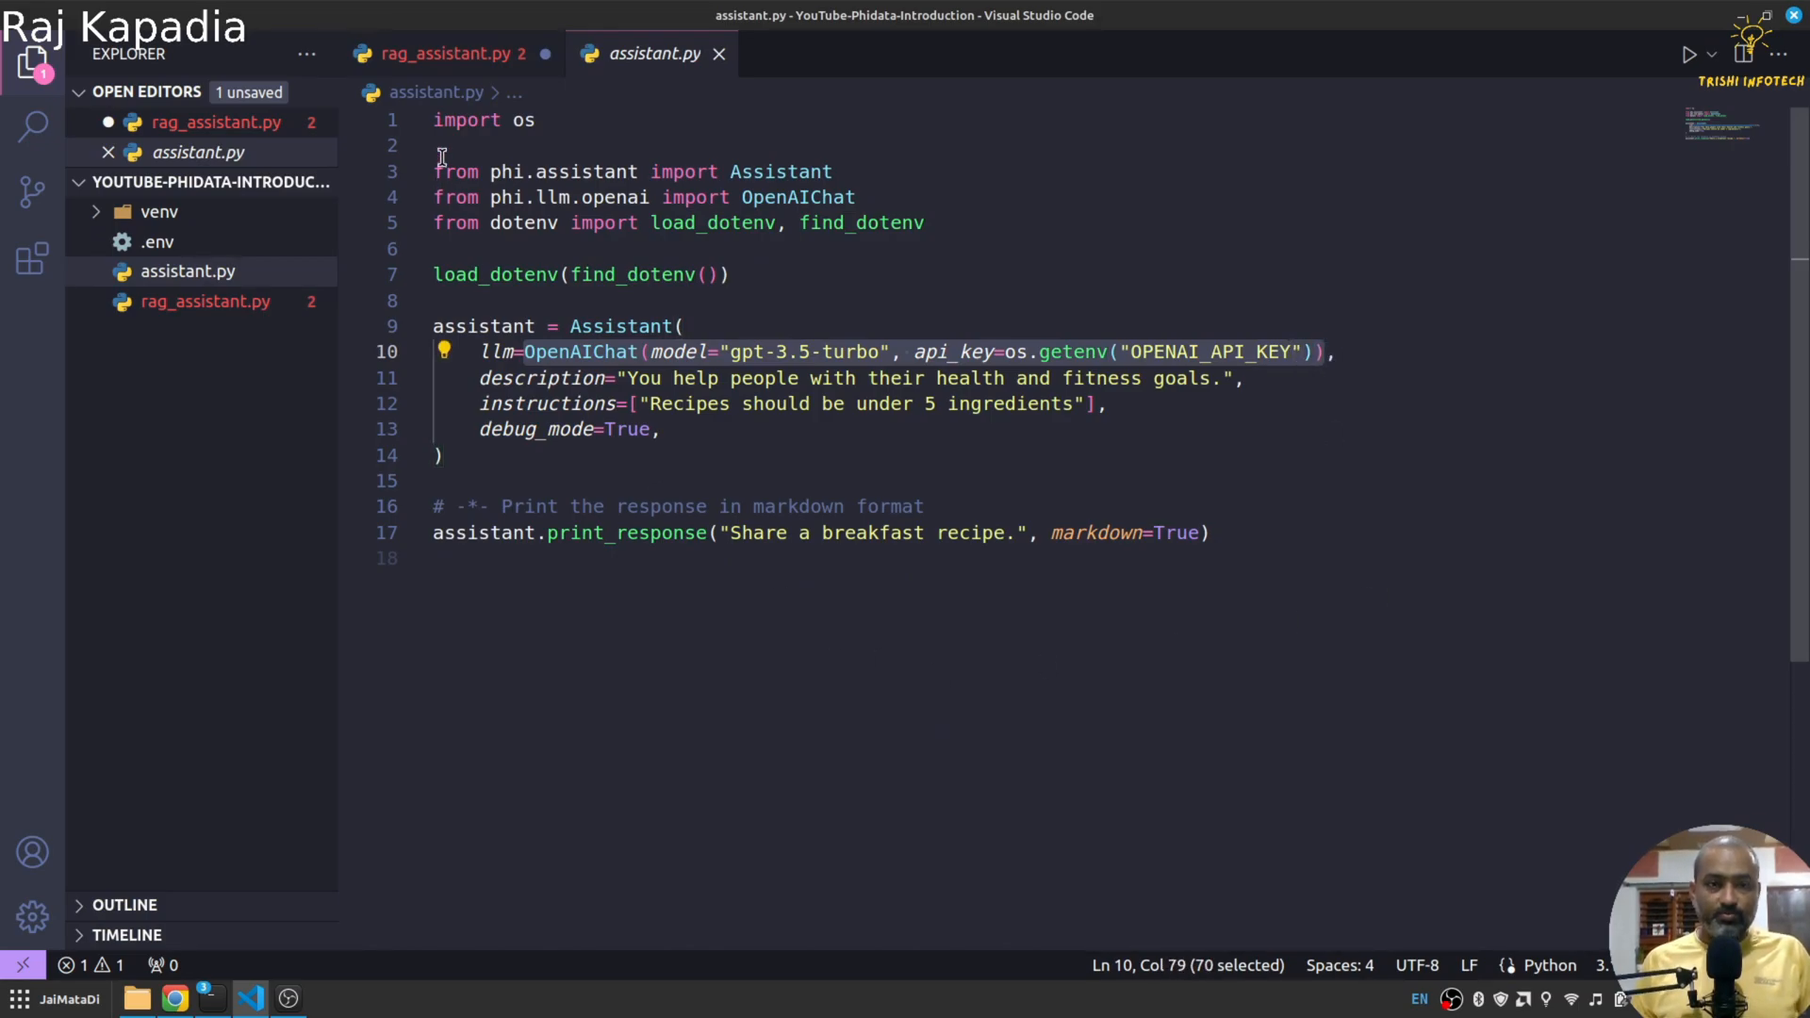
left_click(450, 53)
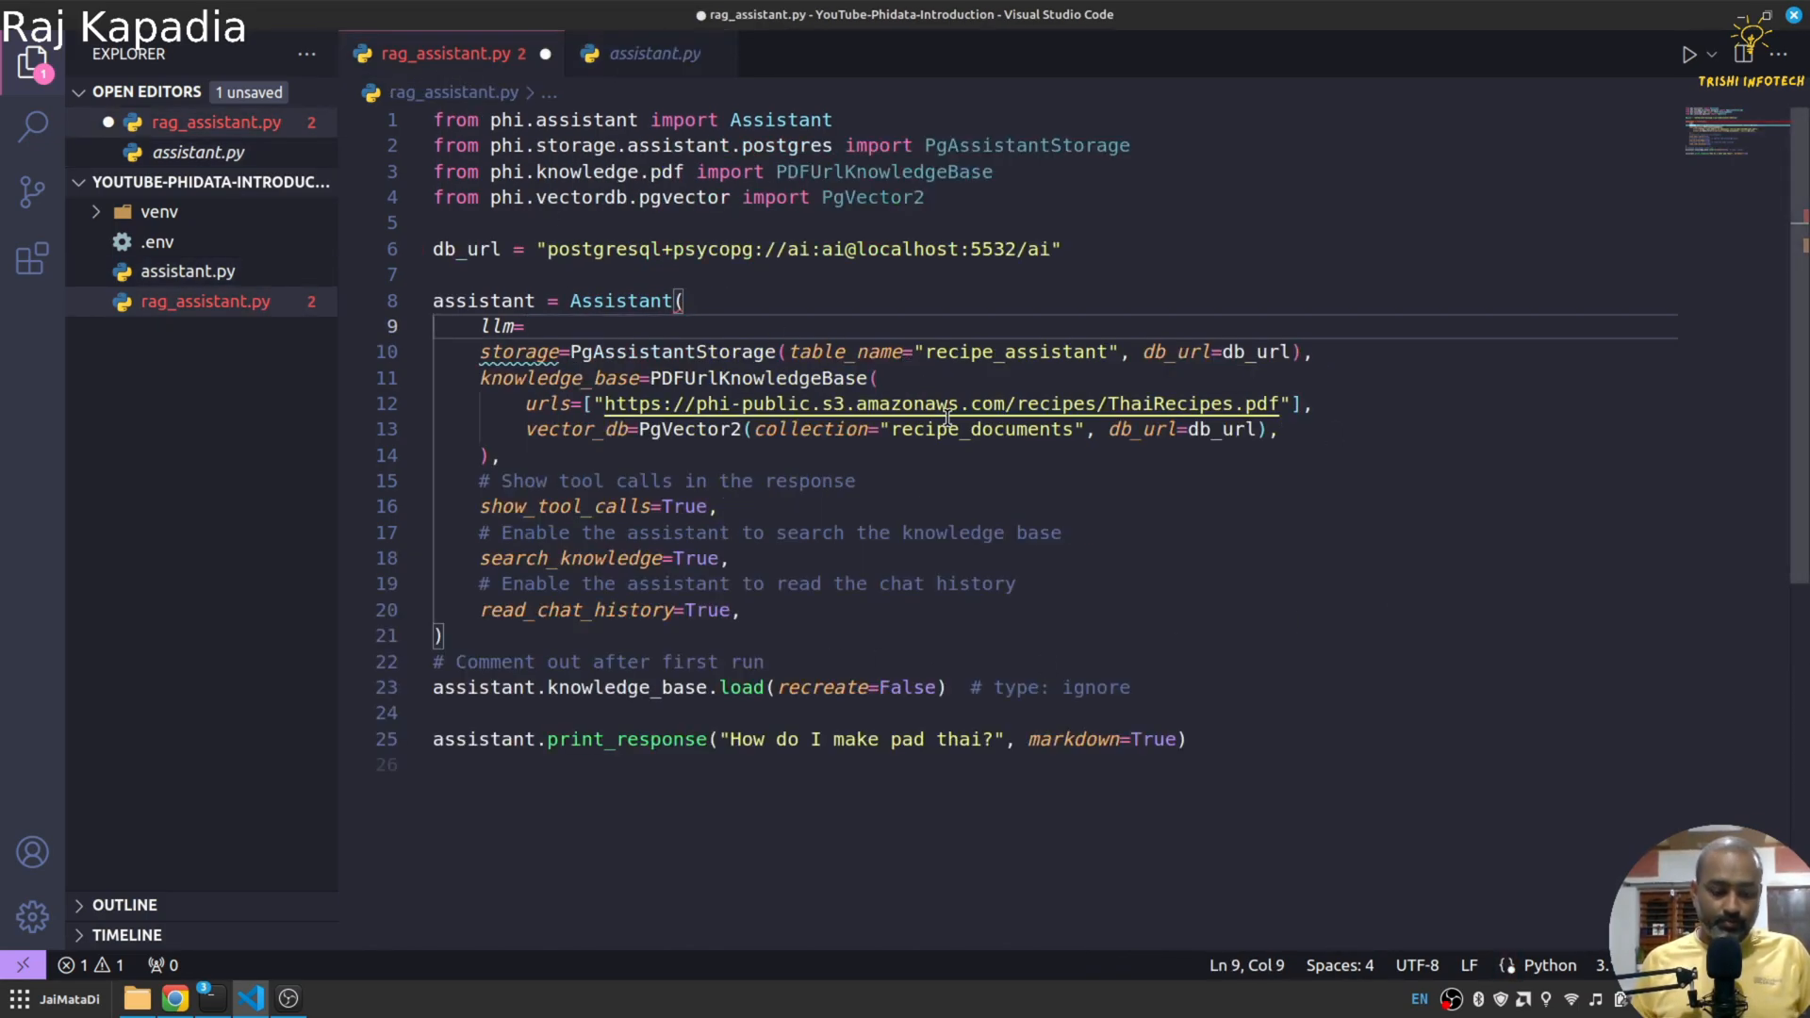
type("OpenAIChat(model=\"gpt-3.5-turbo\", api_key=os.getenv(\"OPENAI_API_KEY\"))")
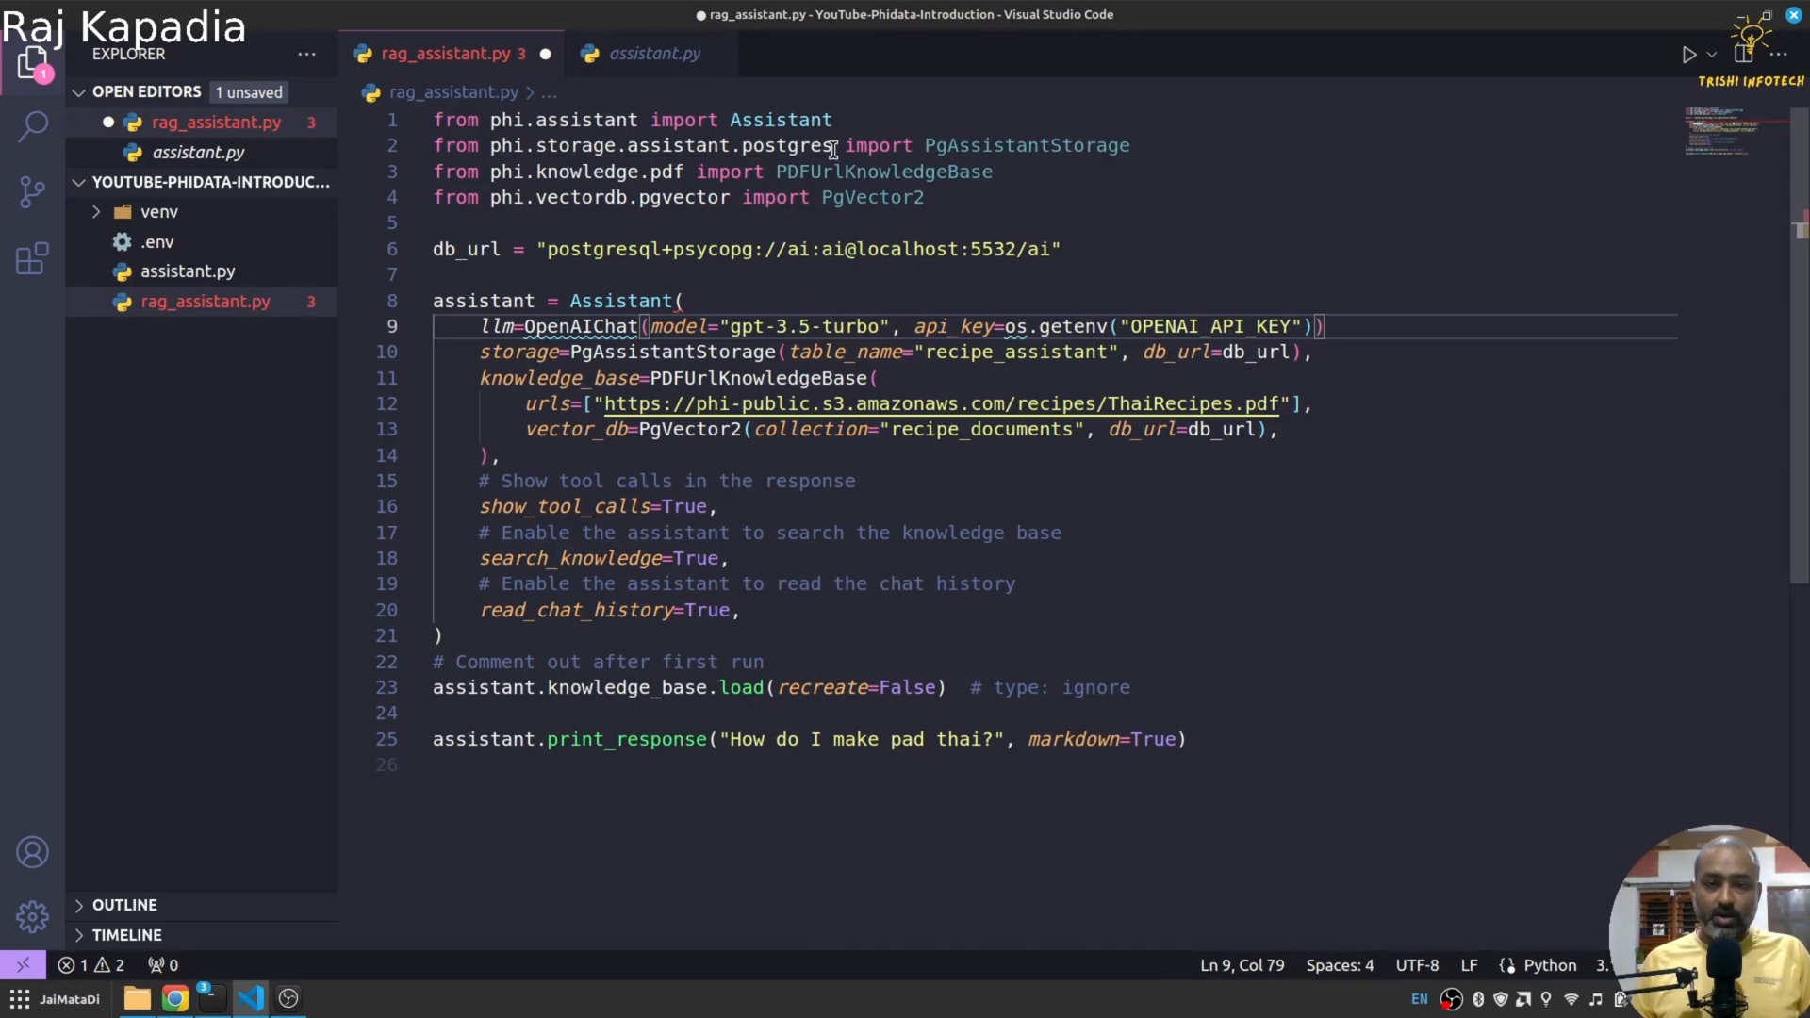
Import os and OpenAIChat from phi.llm.openai at the top of the file
key("Enter")
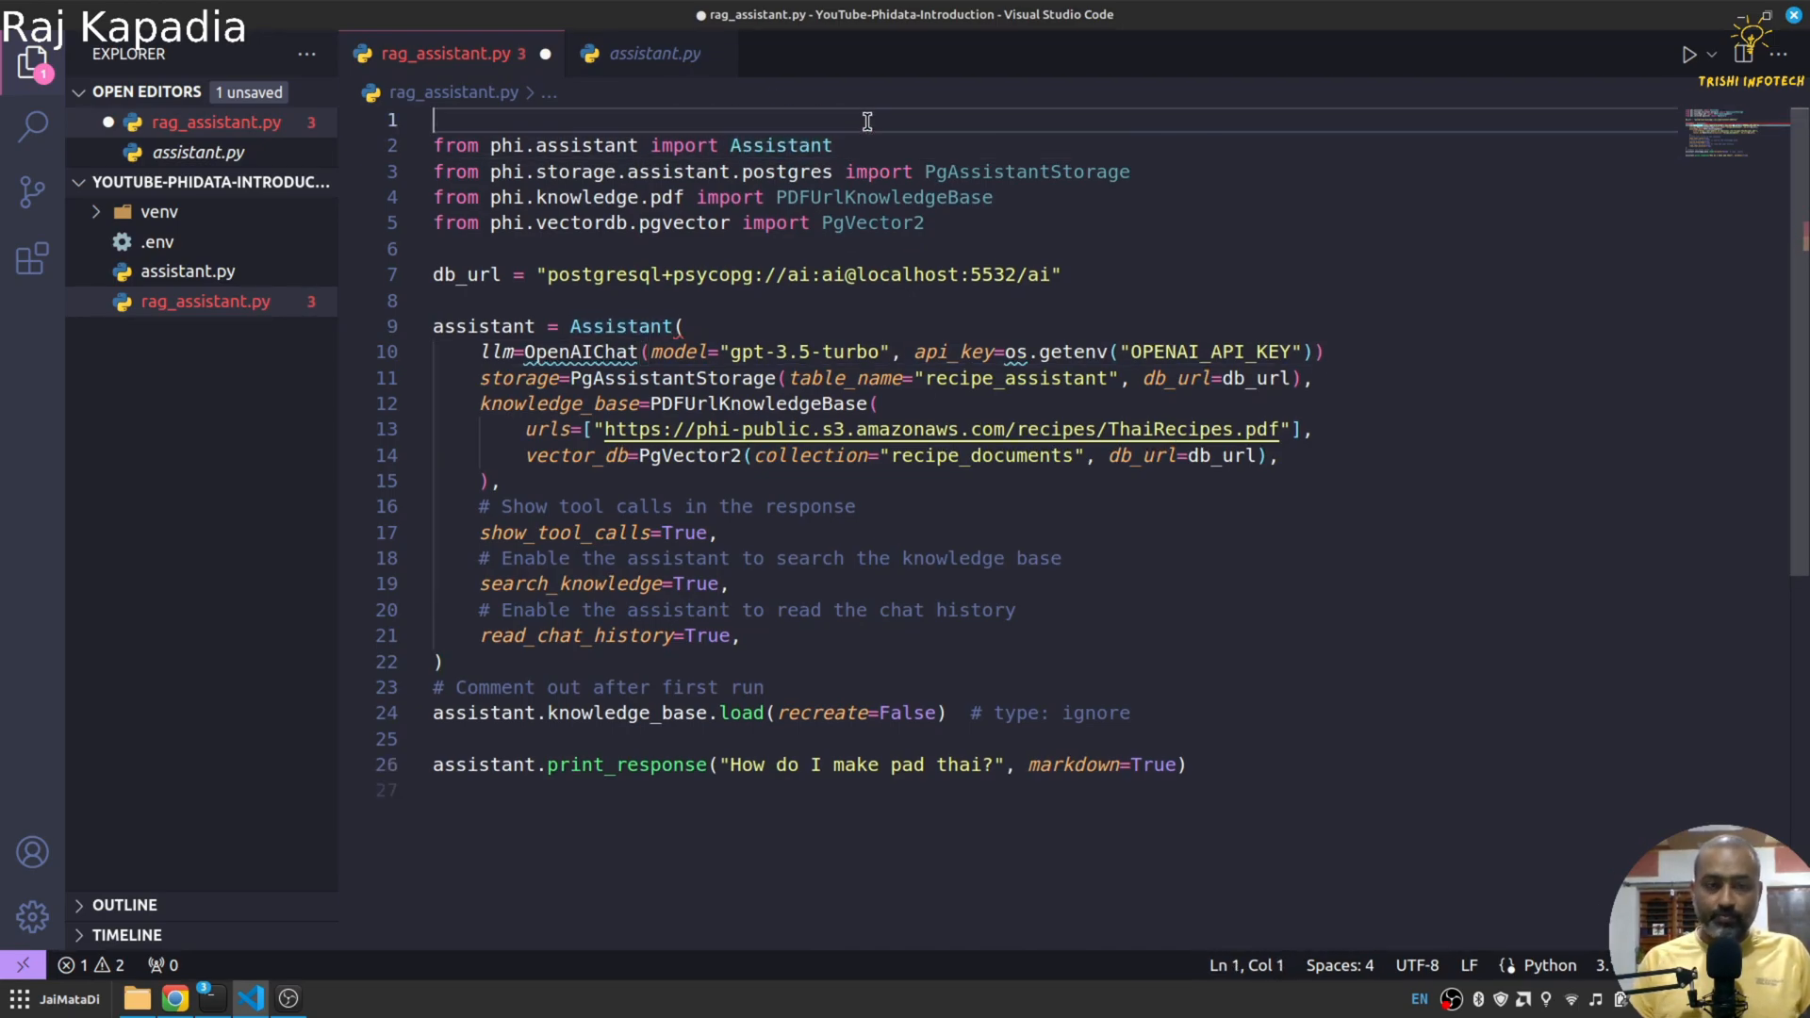
type("import os")
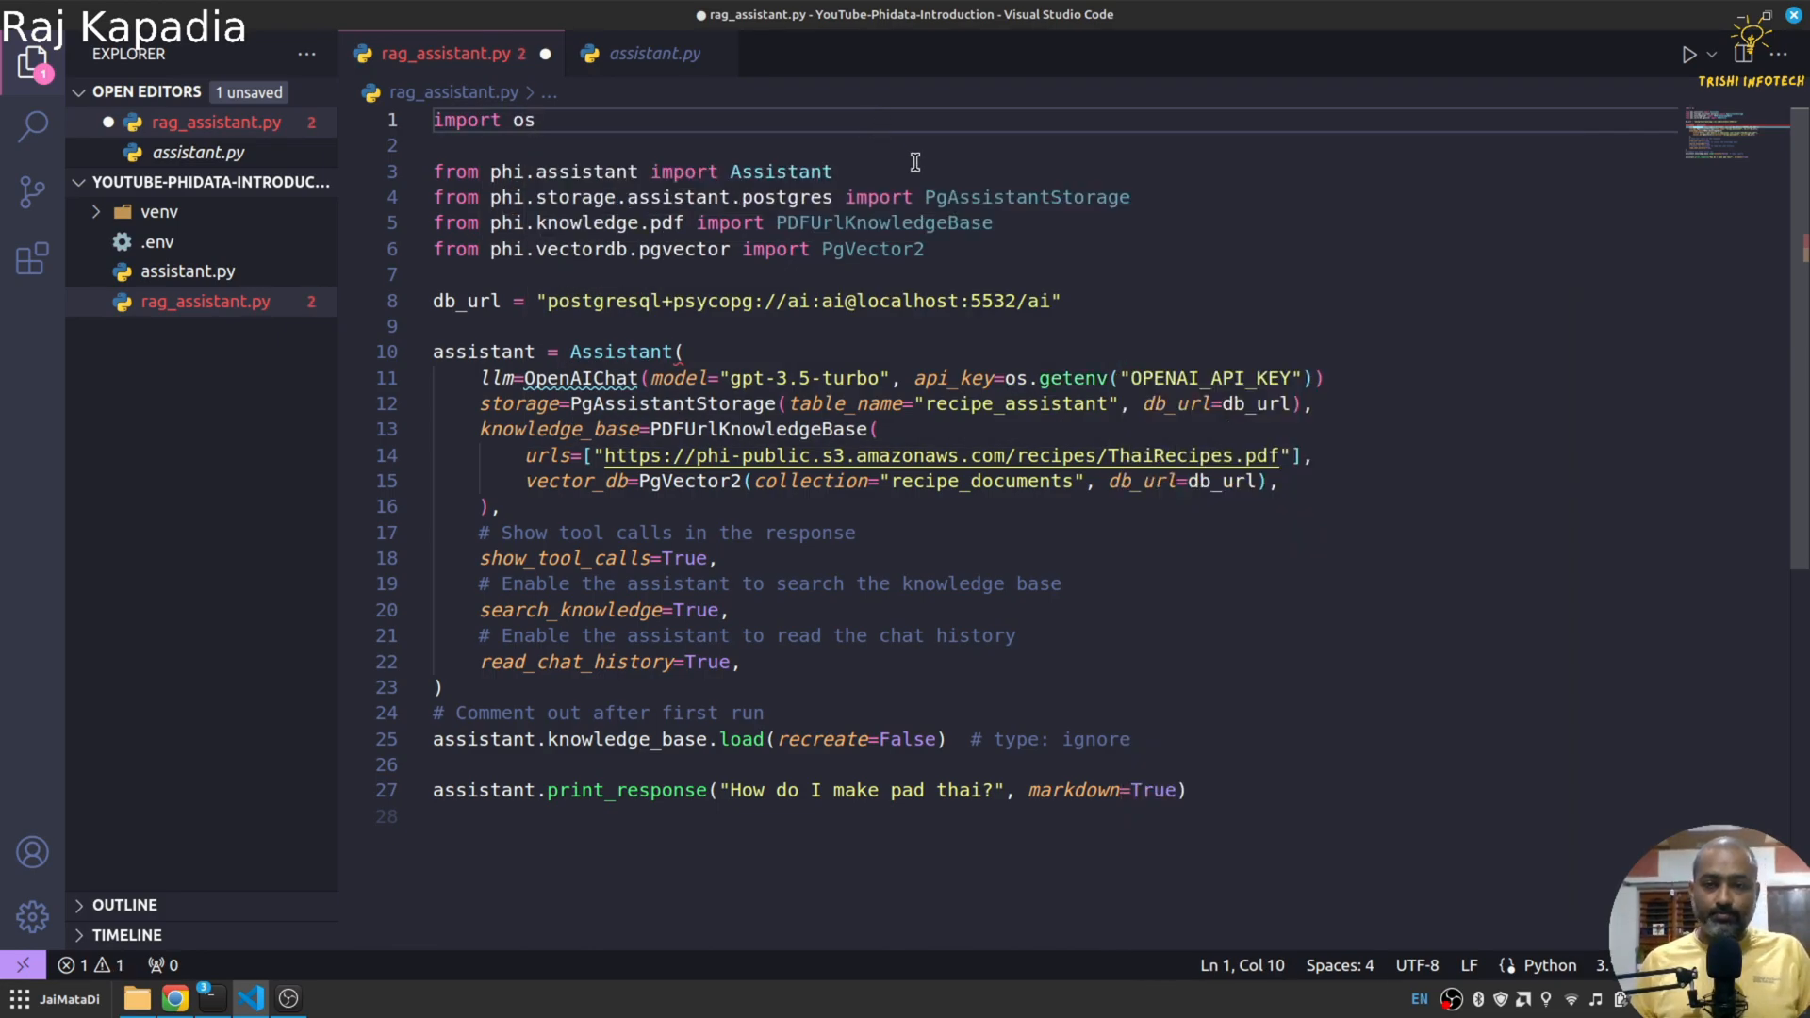
mouse_move(580, 377)
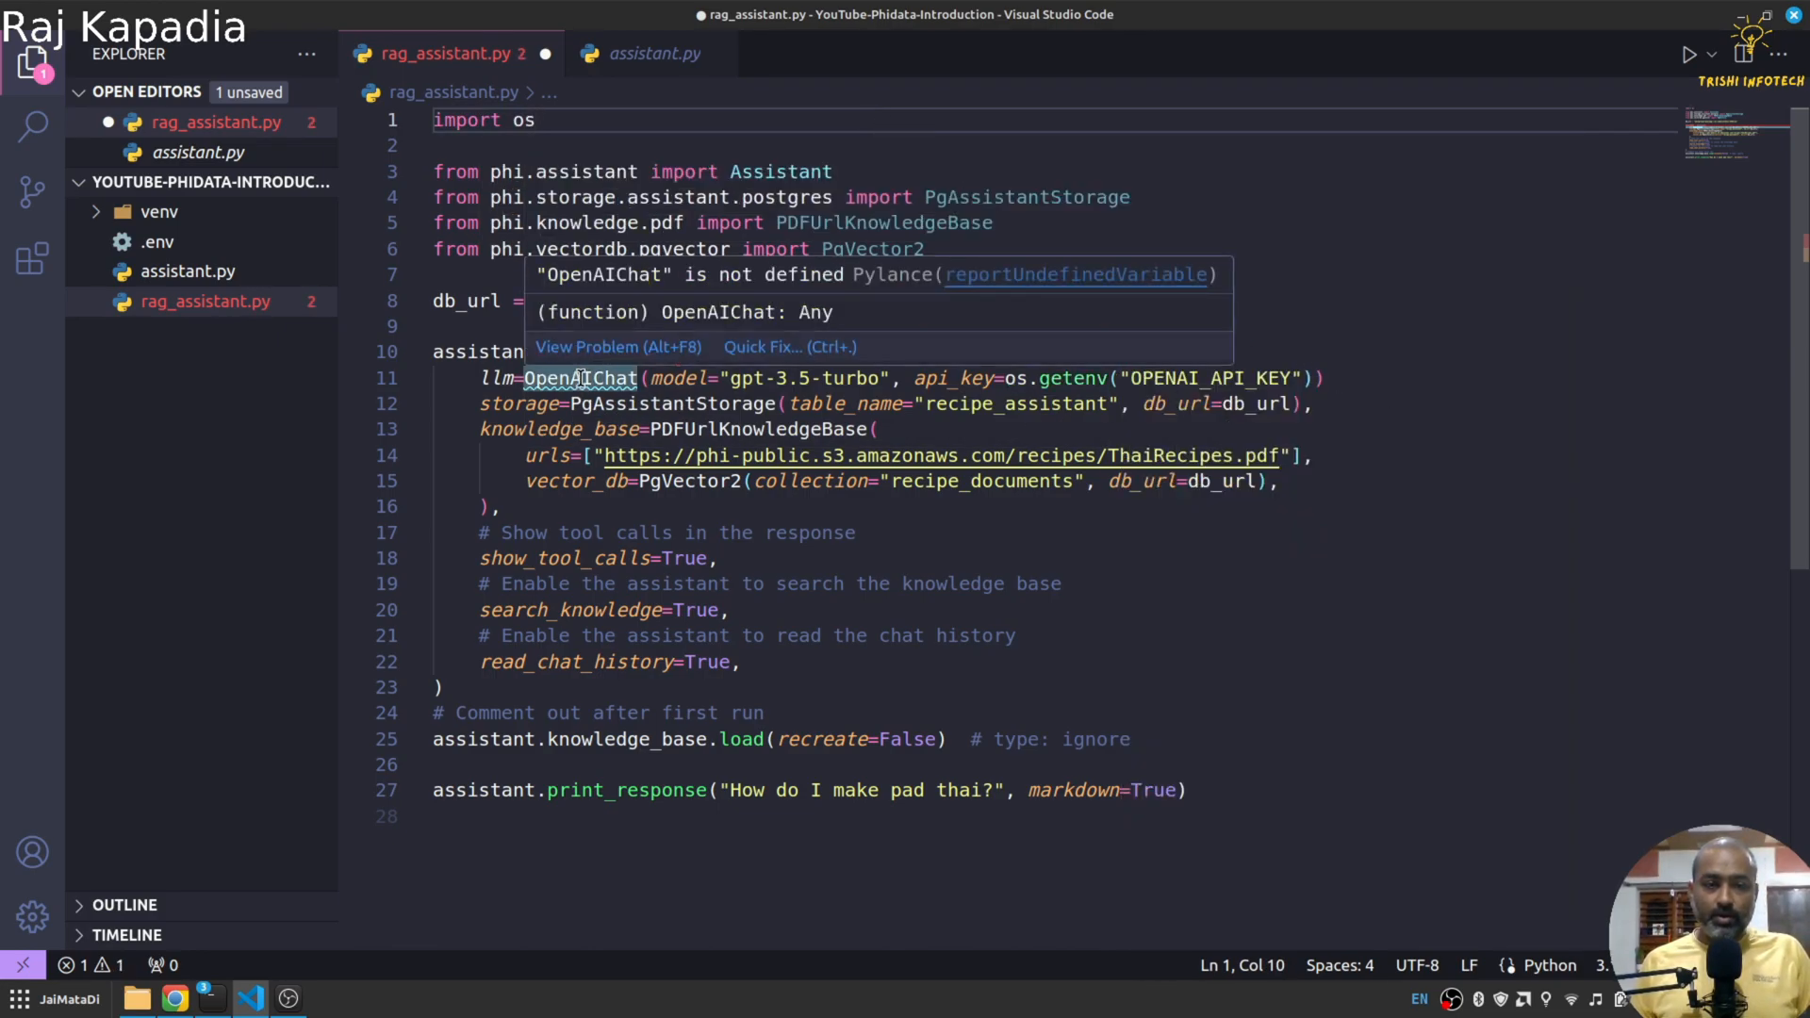
left_click(788, 346)
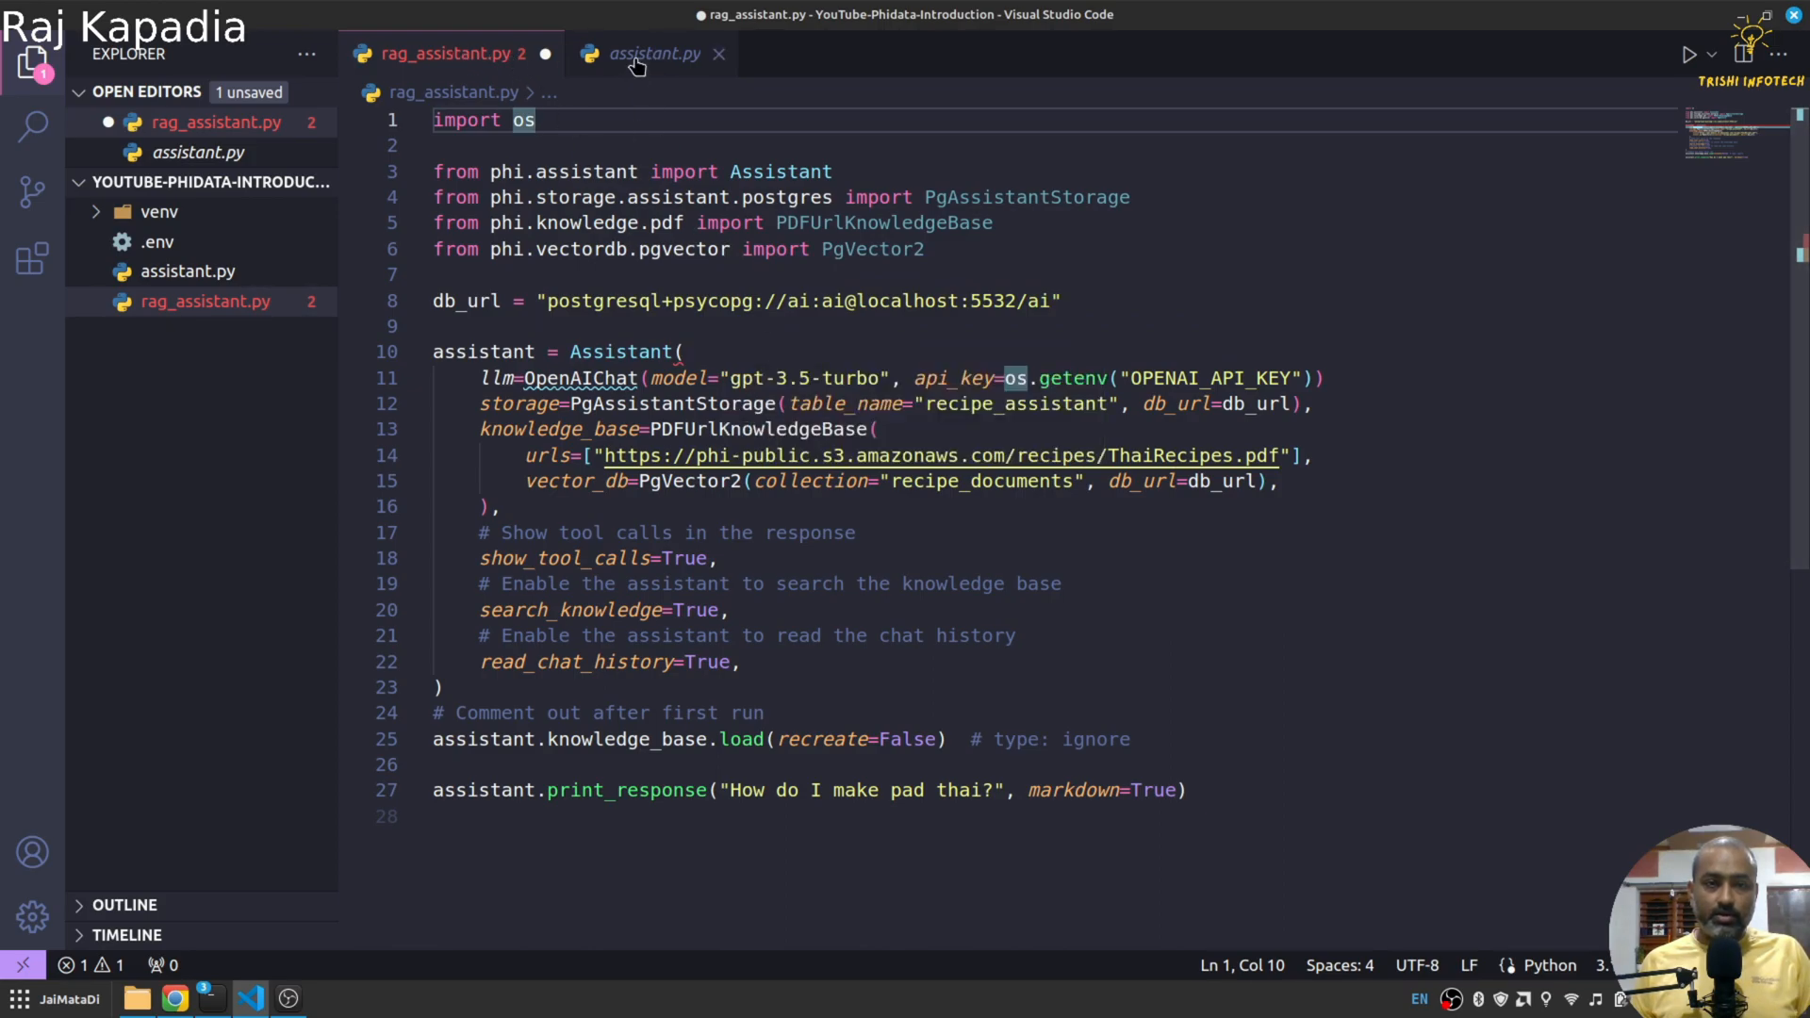
left_click(654, 53)
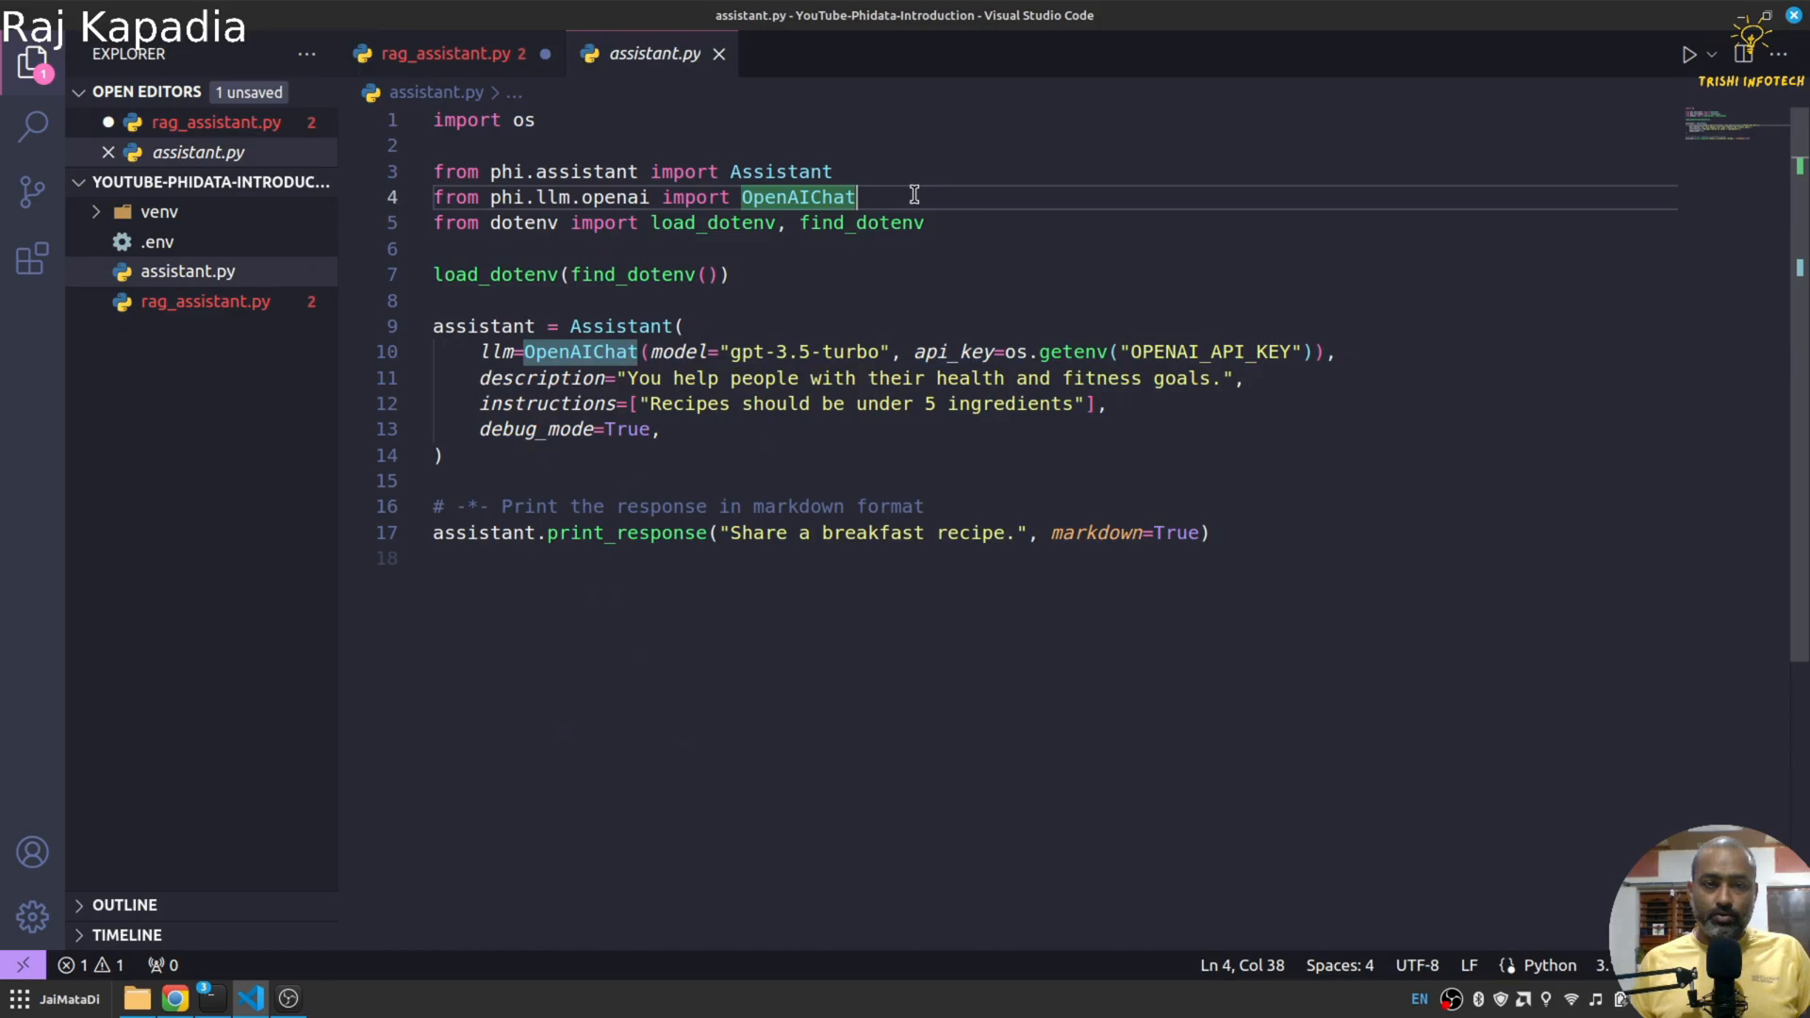
left_click(448, 53)
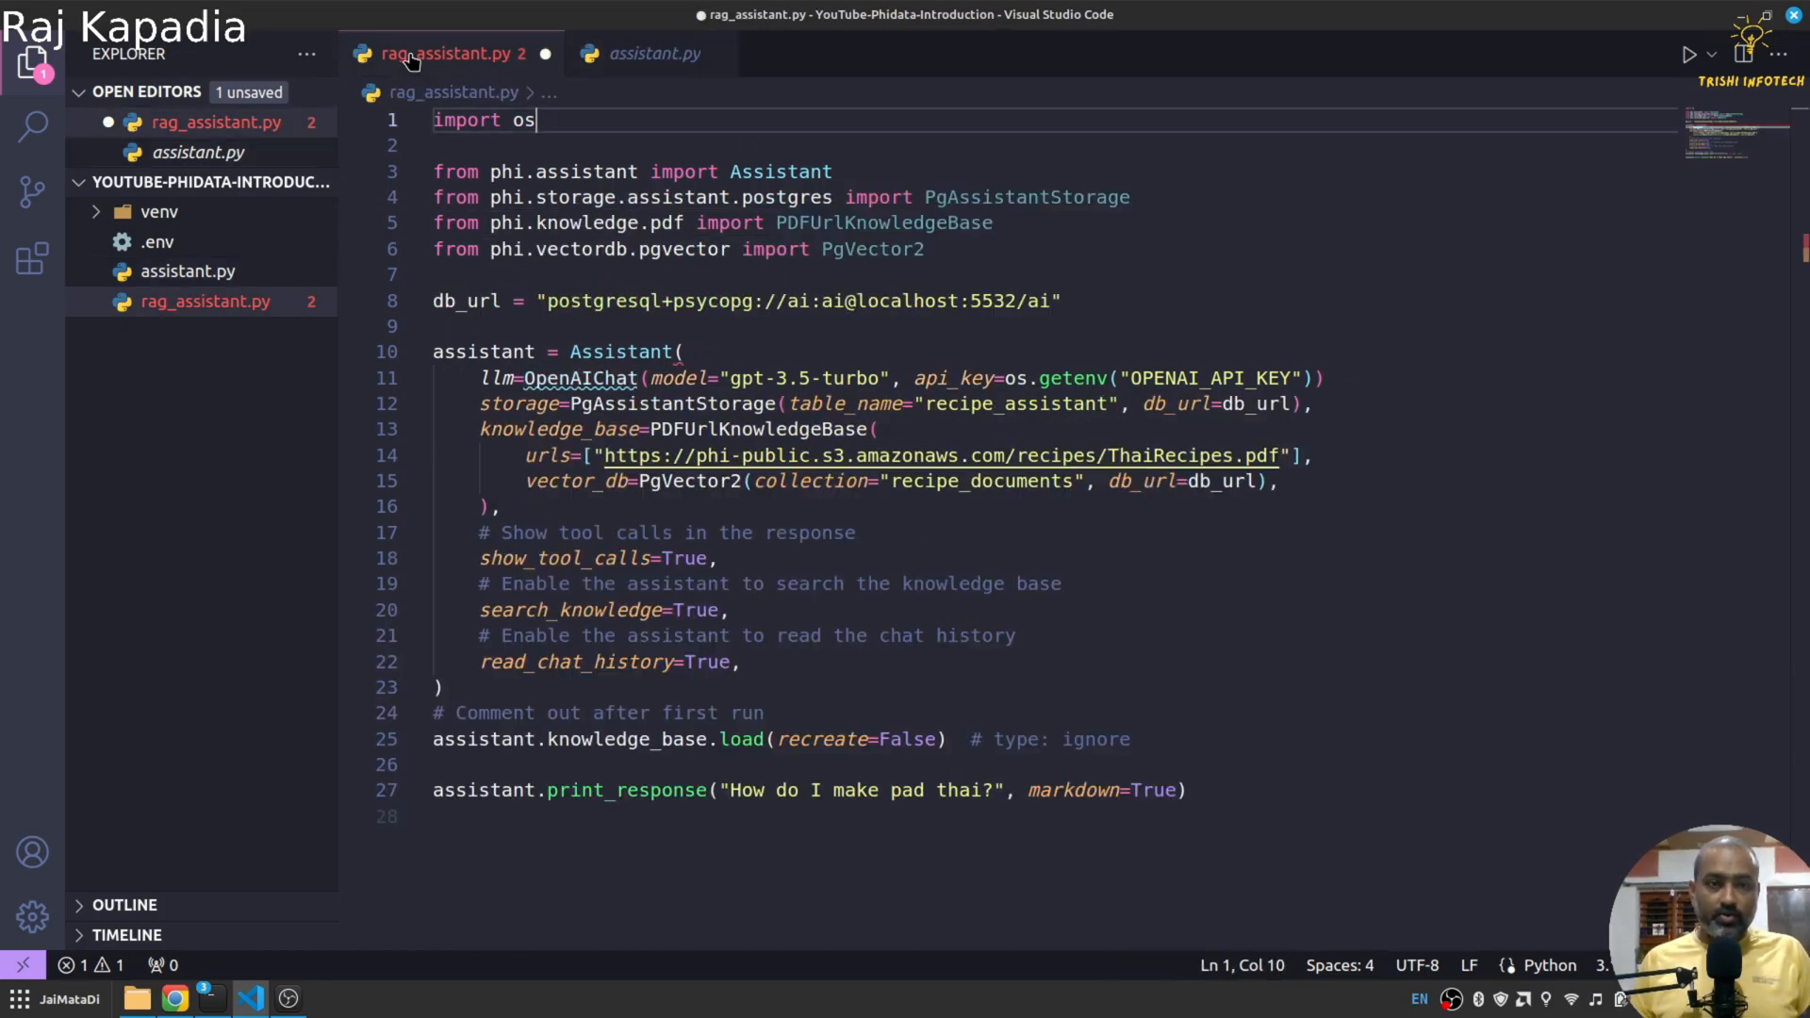
key("Enter")
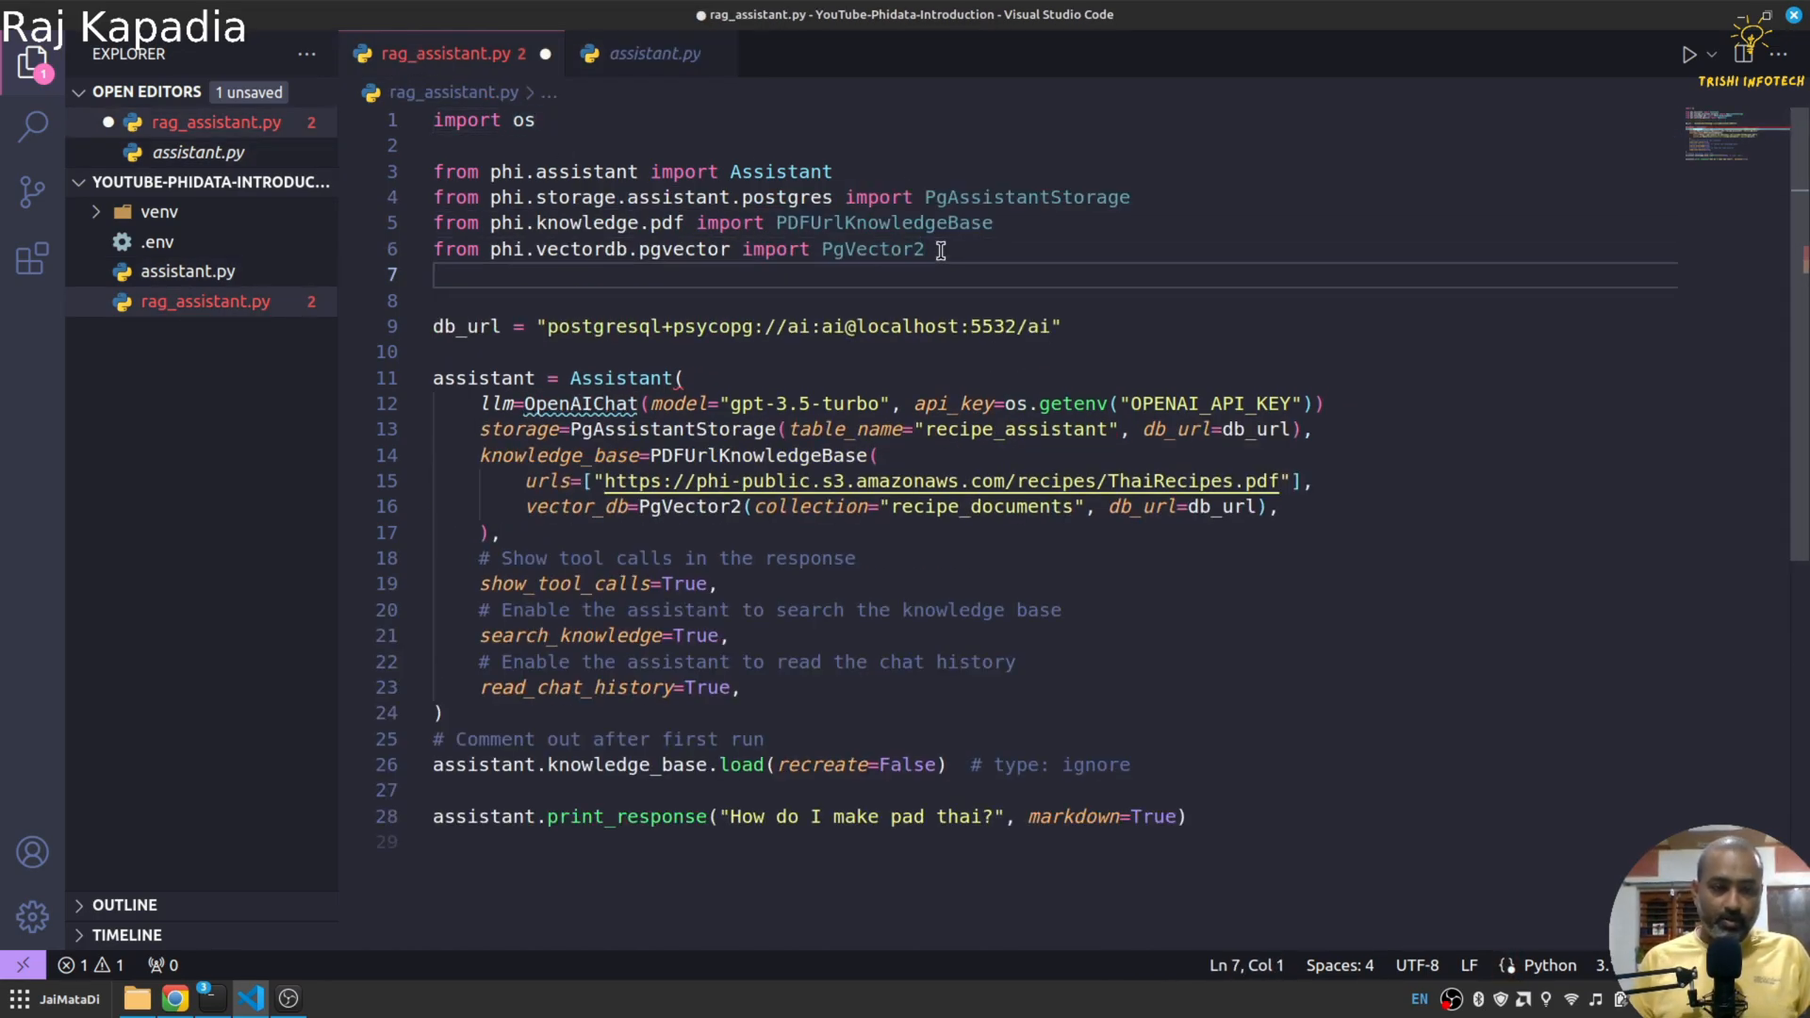
type("from phi.llm.openai import OpenAIChat")
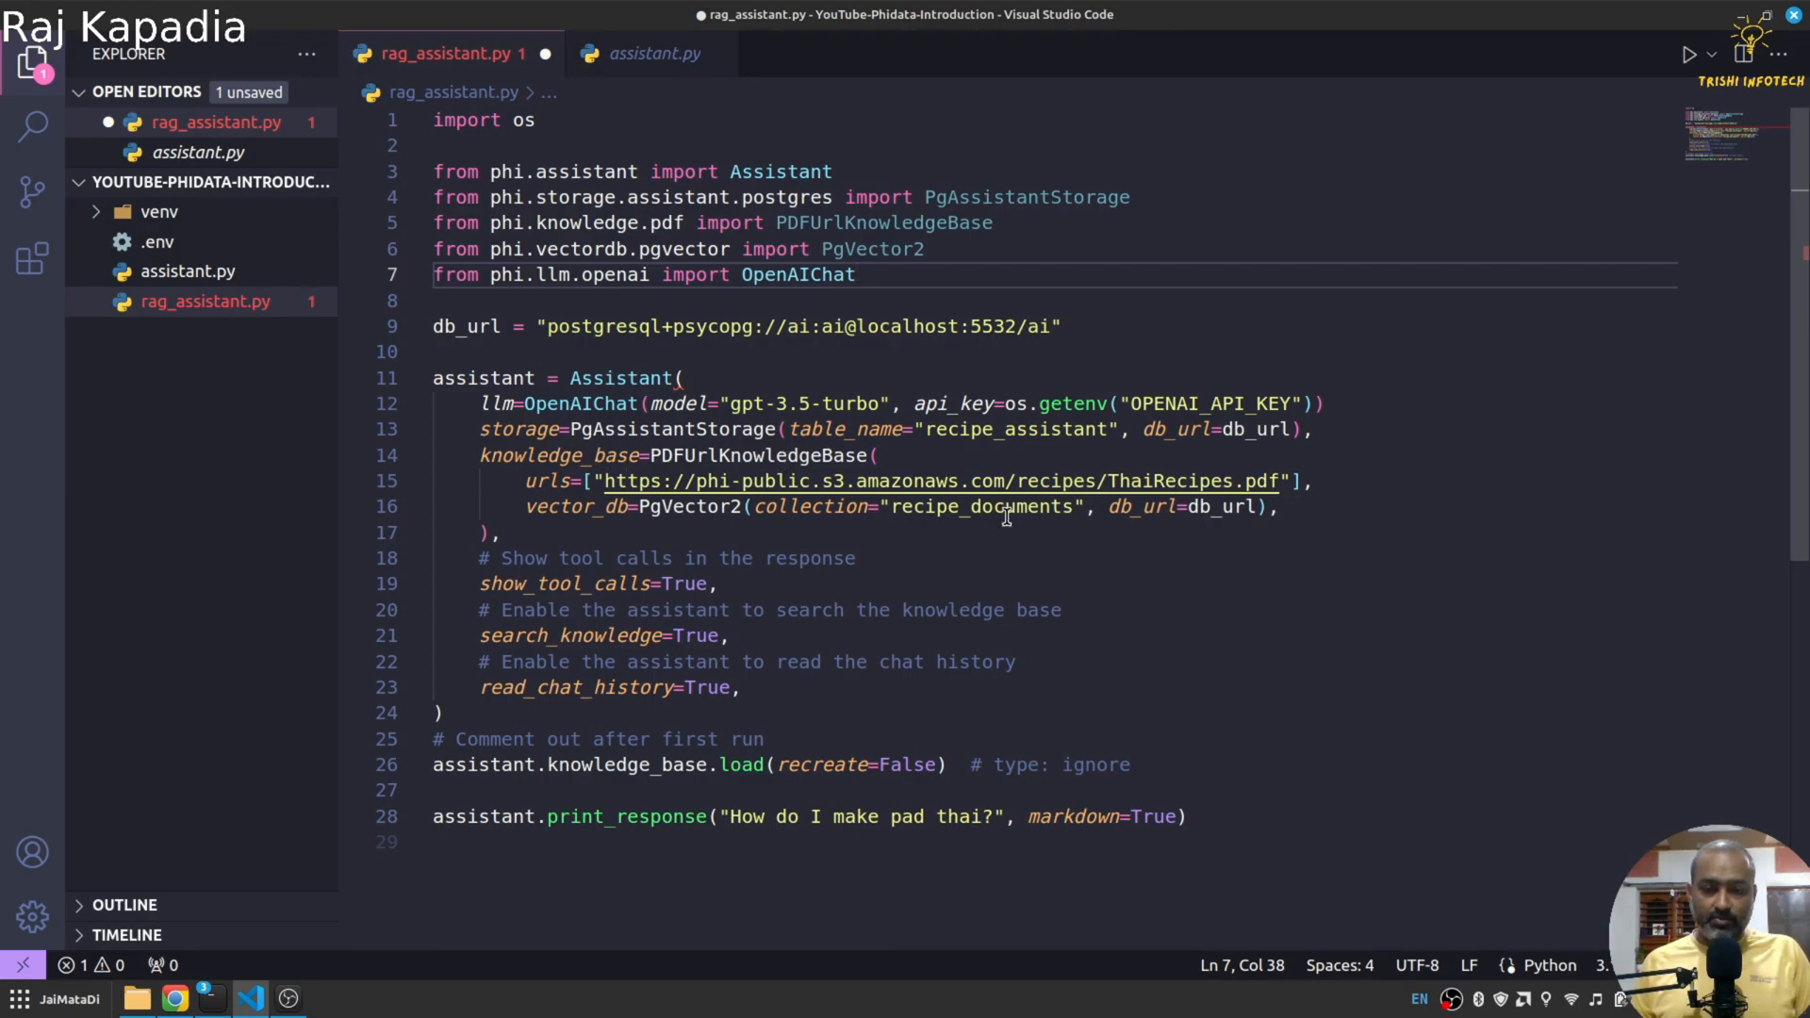
mouse_move(796, 554)
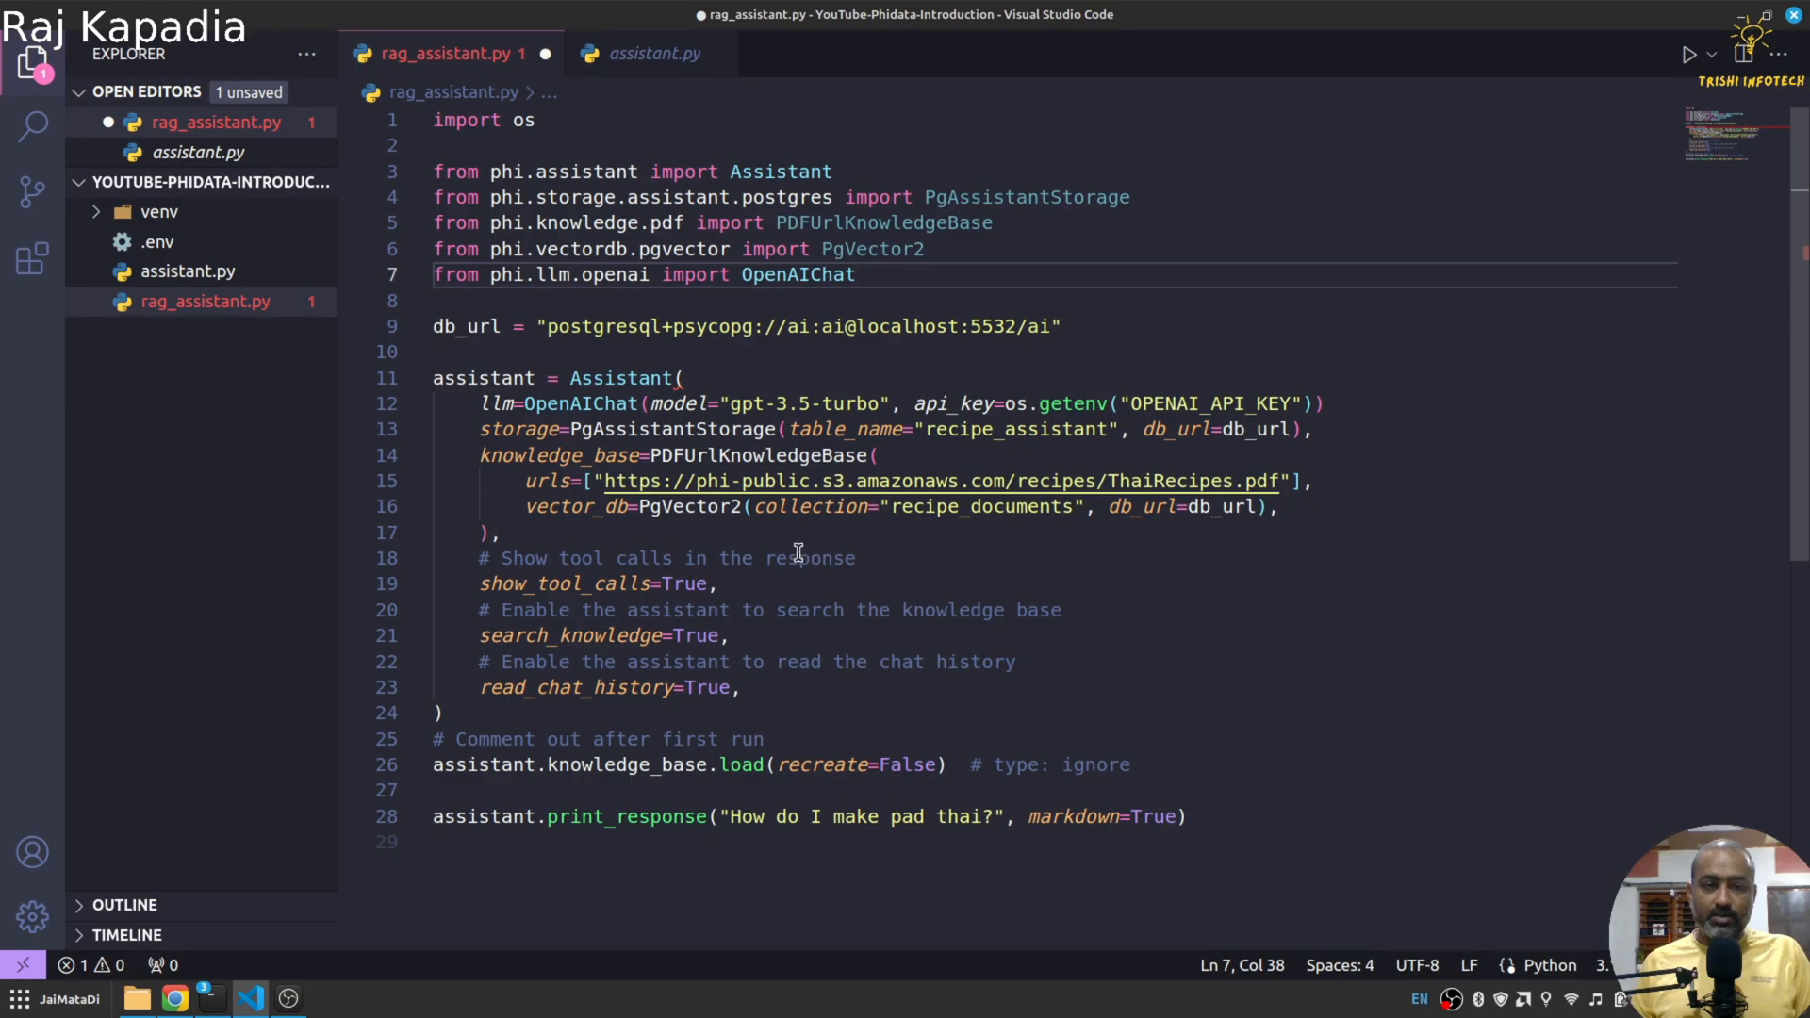
Import OpenAIEmbedder from phi.embedder and create an embedder using OPENAI_API_KEY
type(", embedder=")
key("Enter")
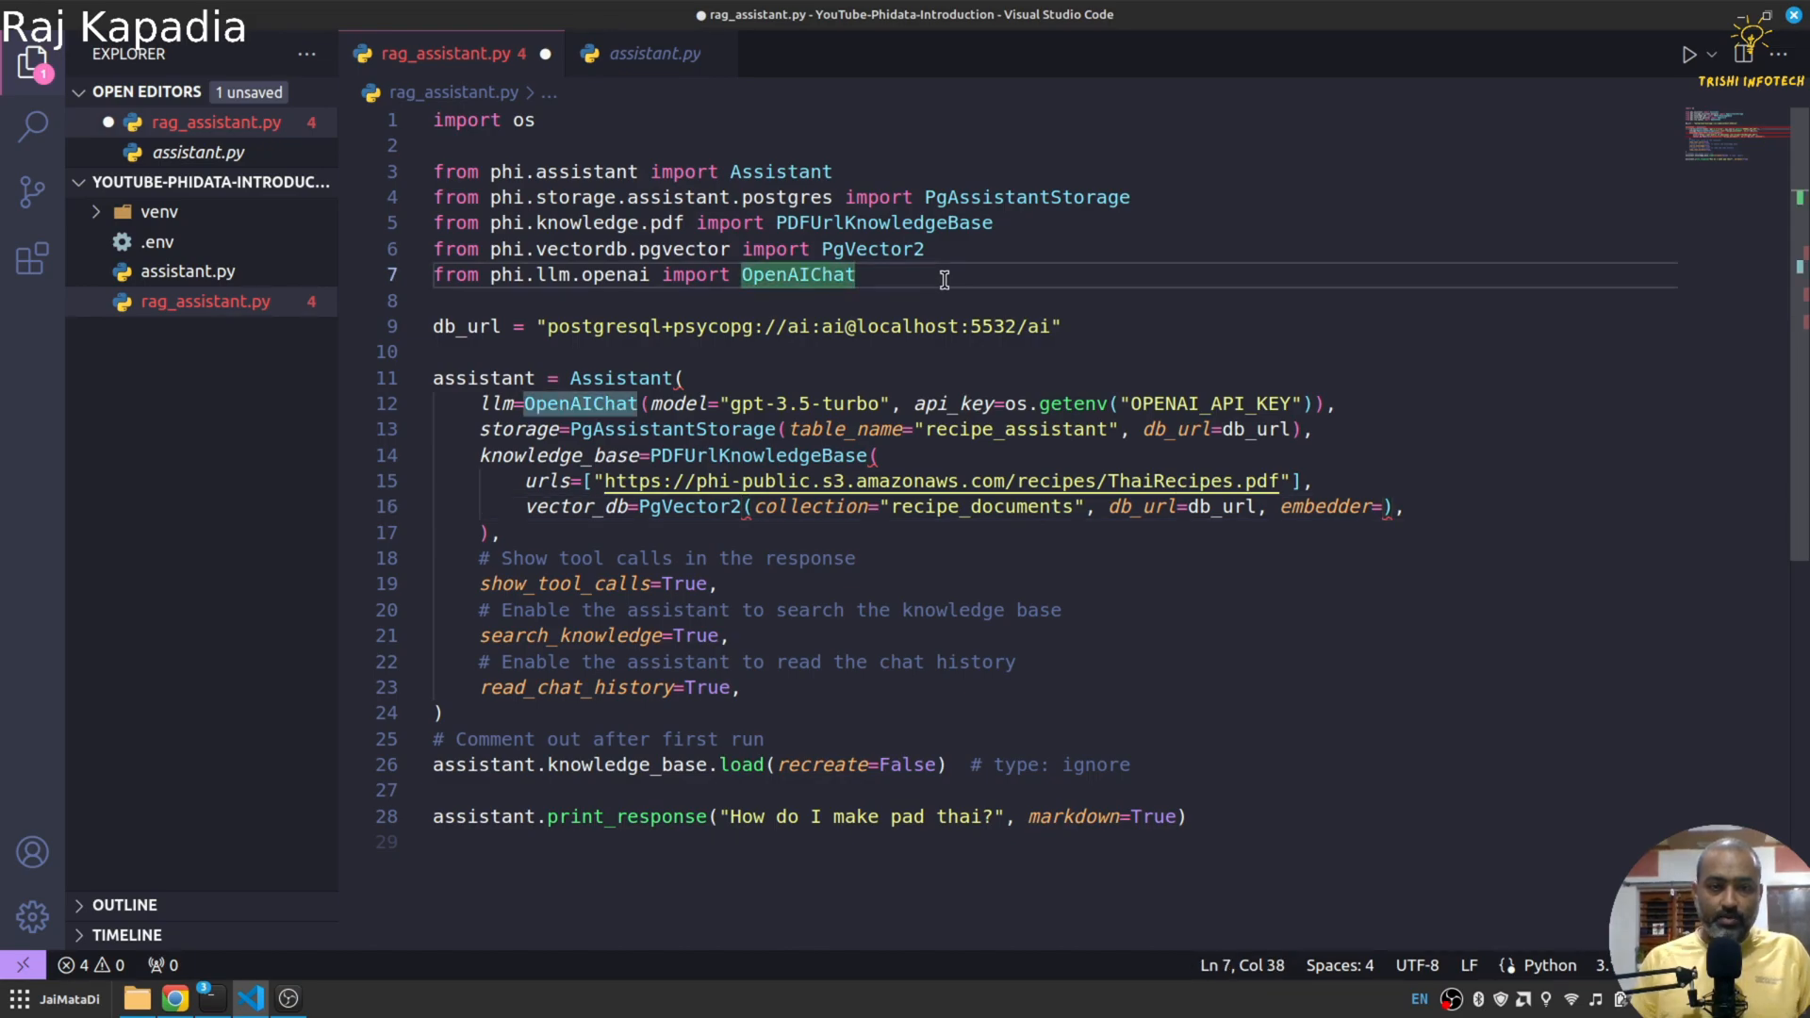
type("from")
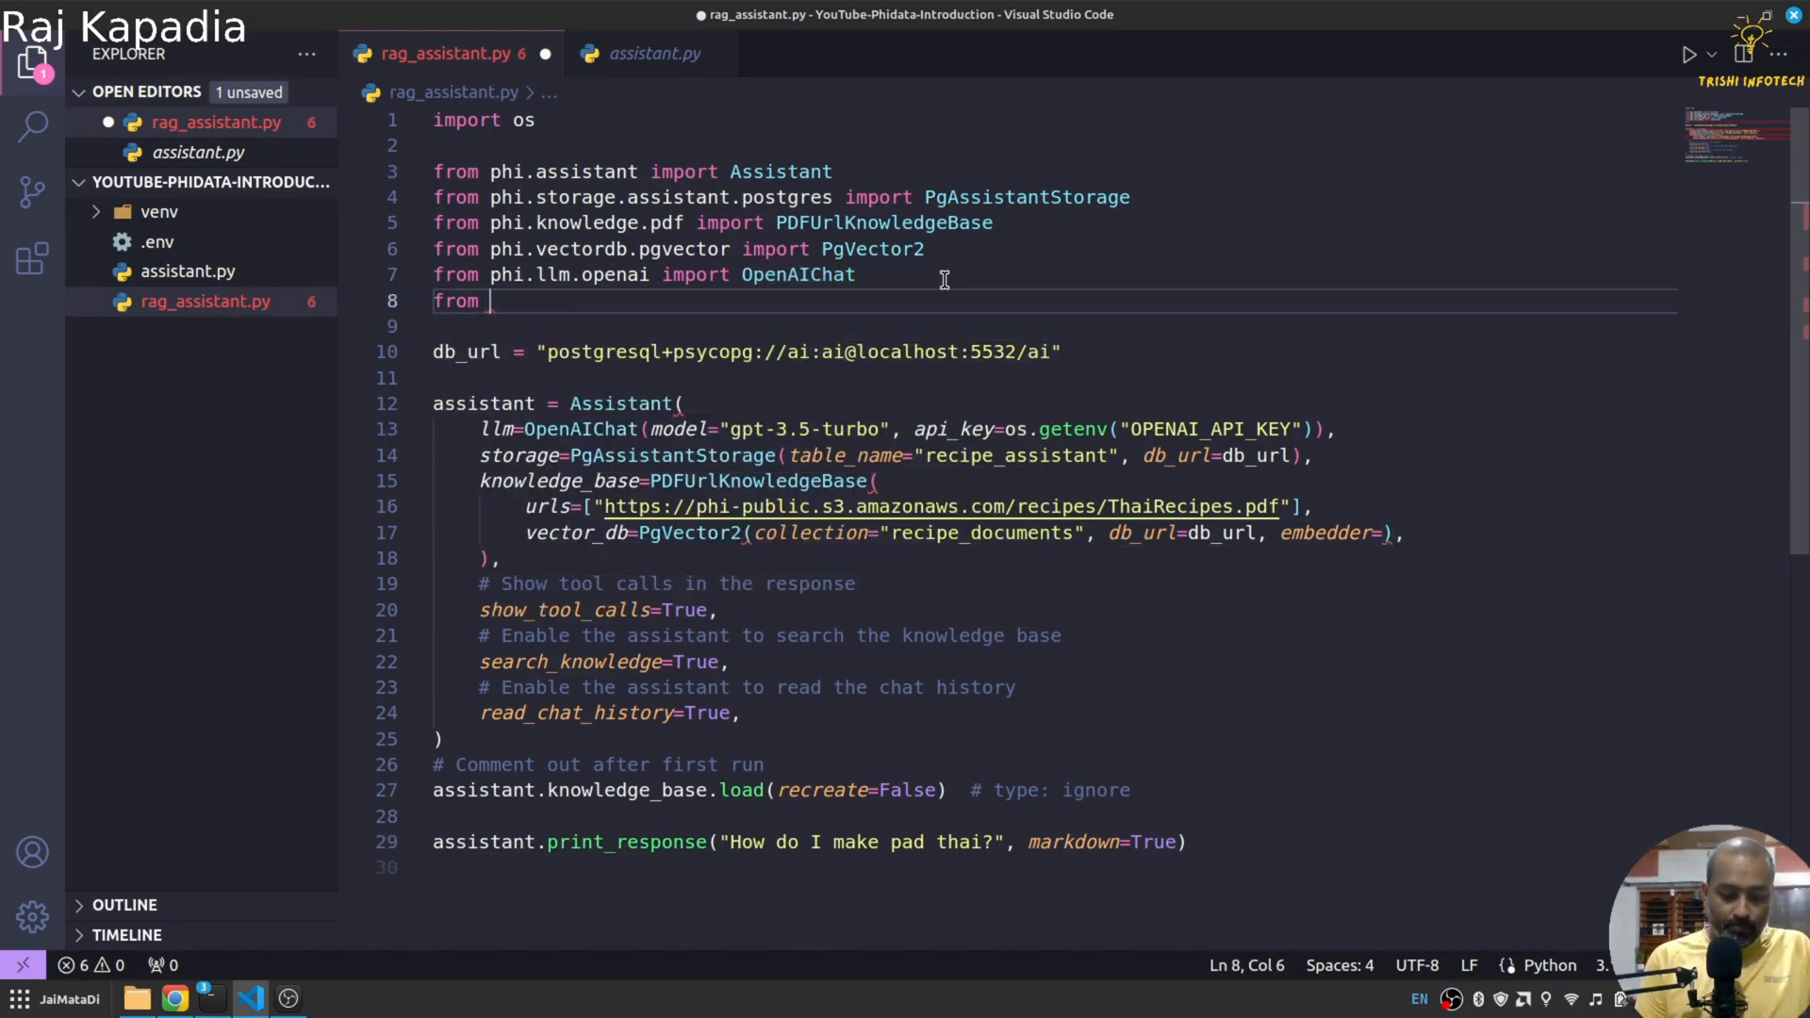
type("phi")
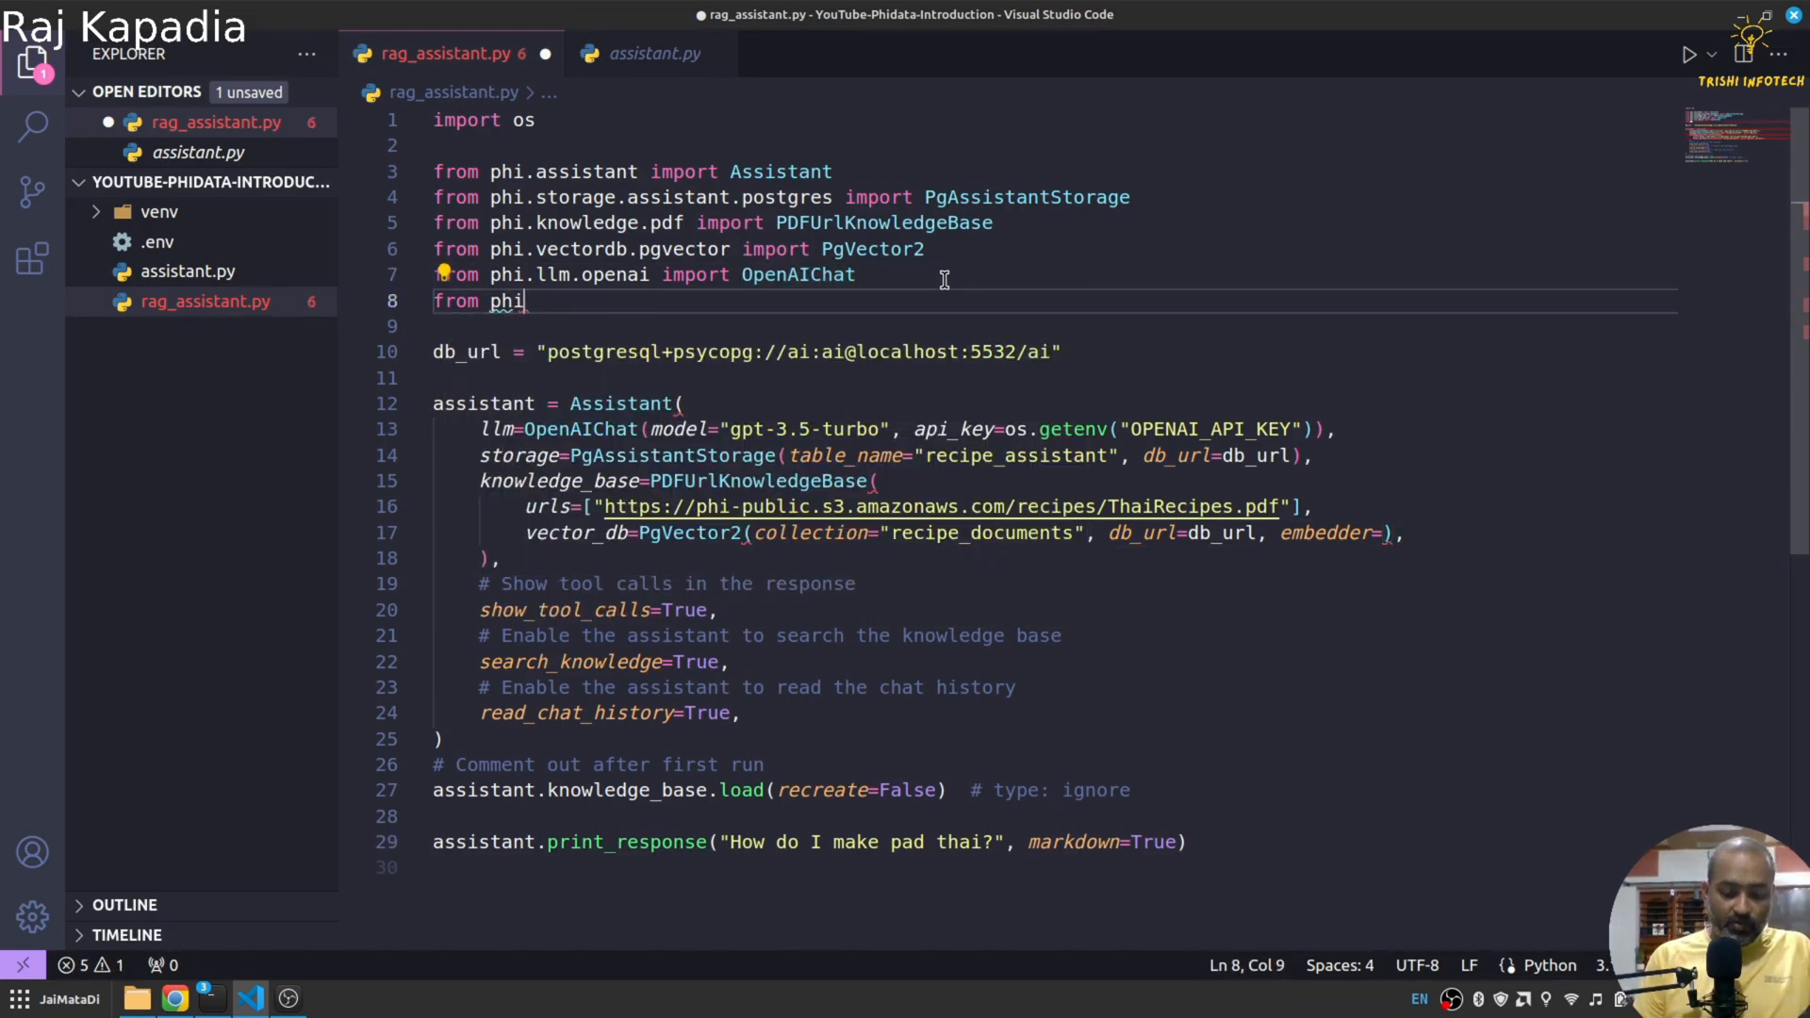
type(".")
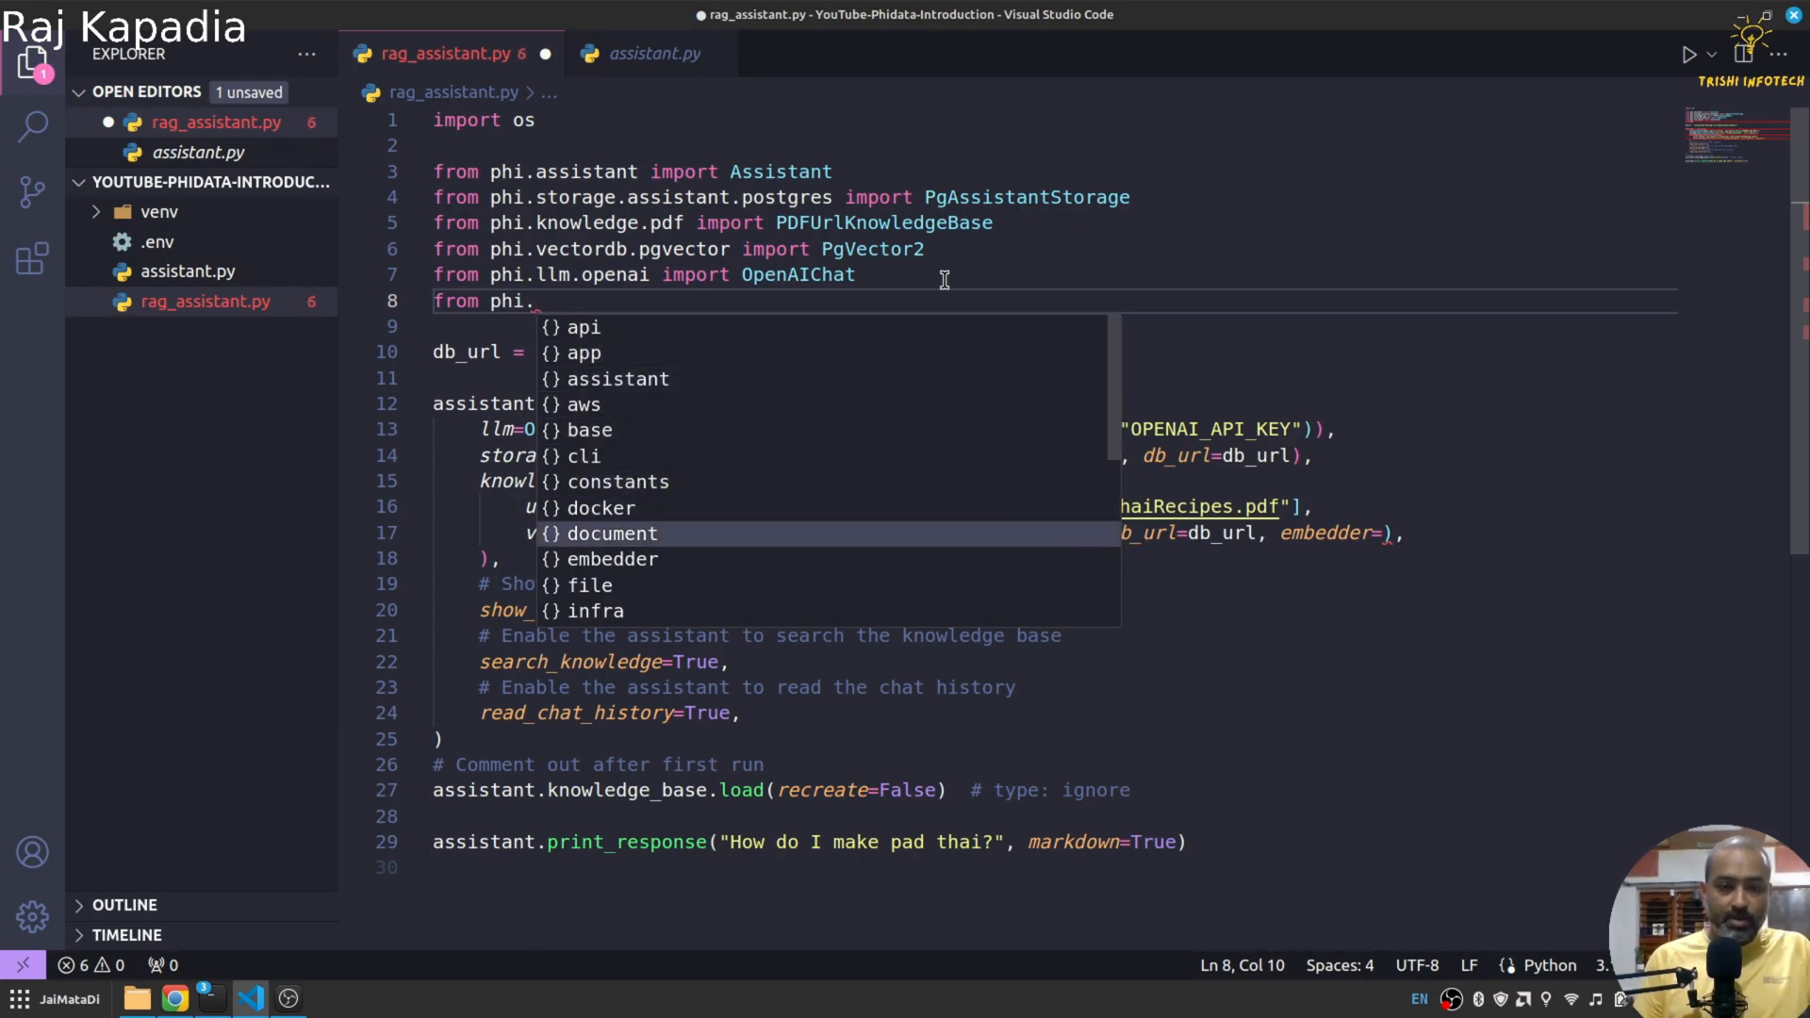
type("embedder.opena")
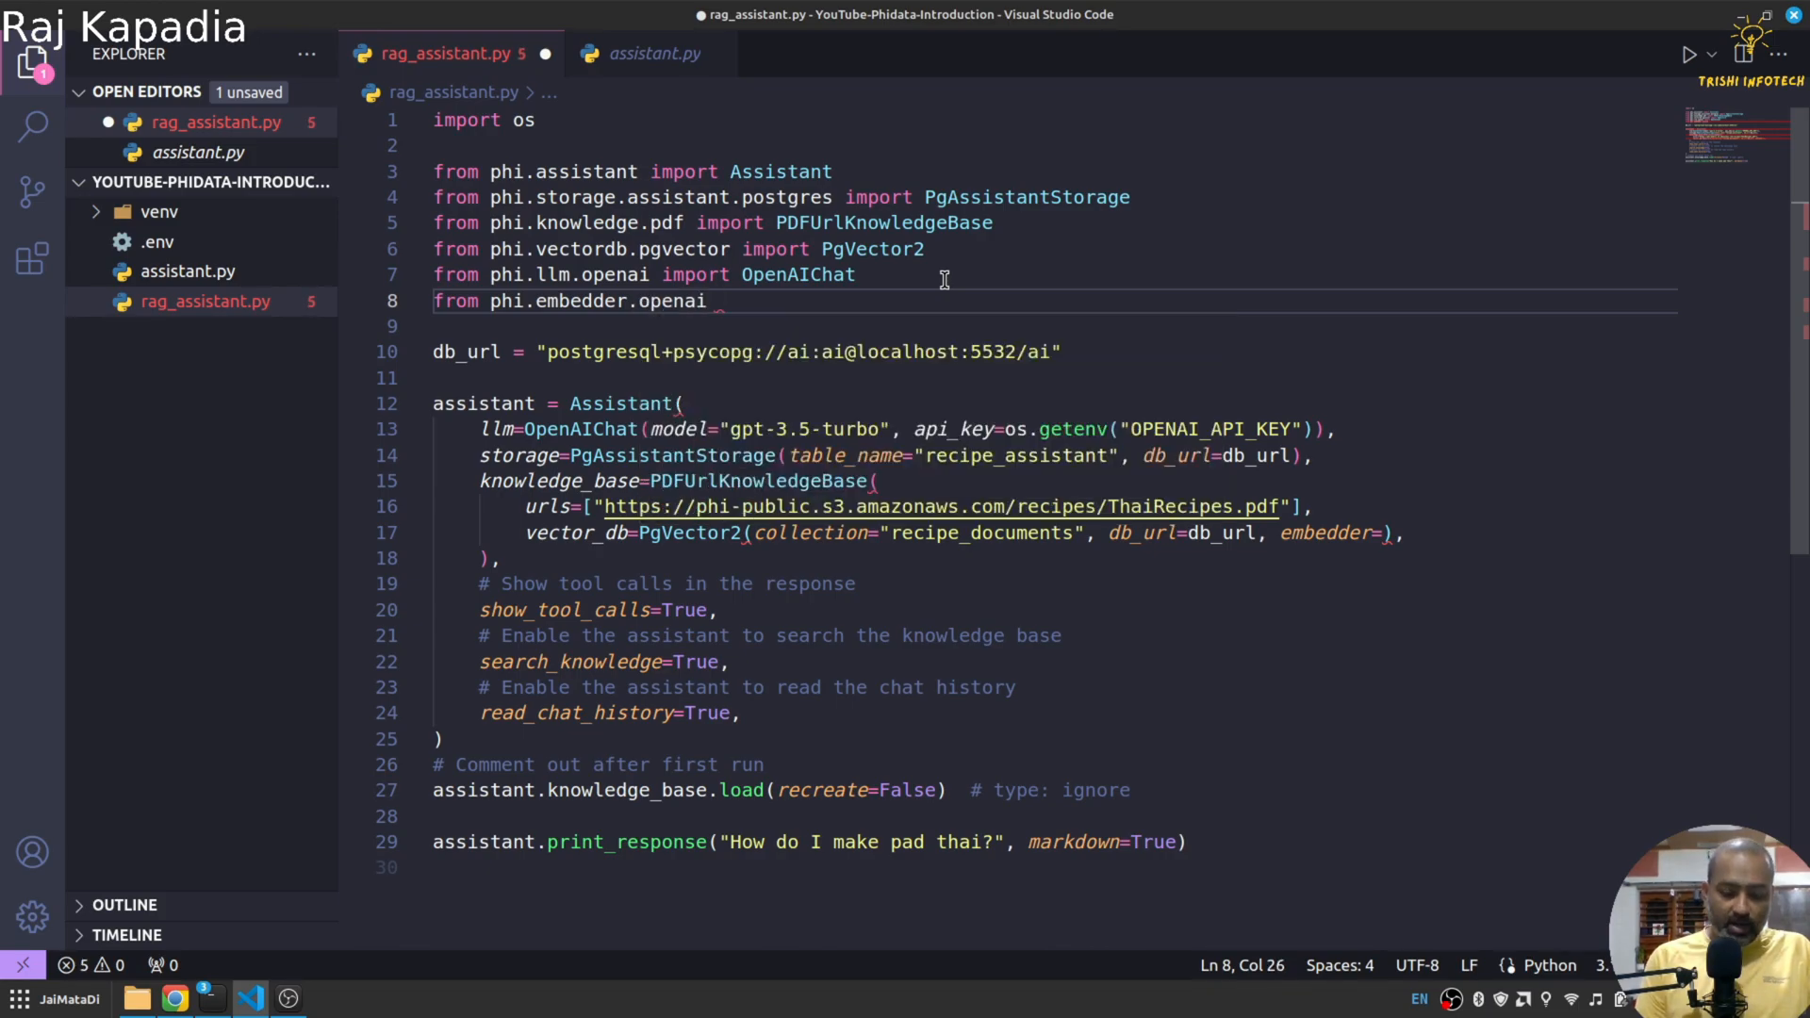
type("import")
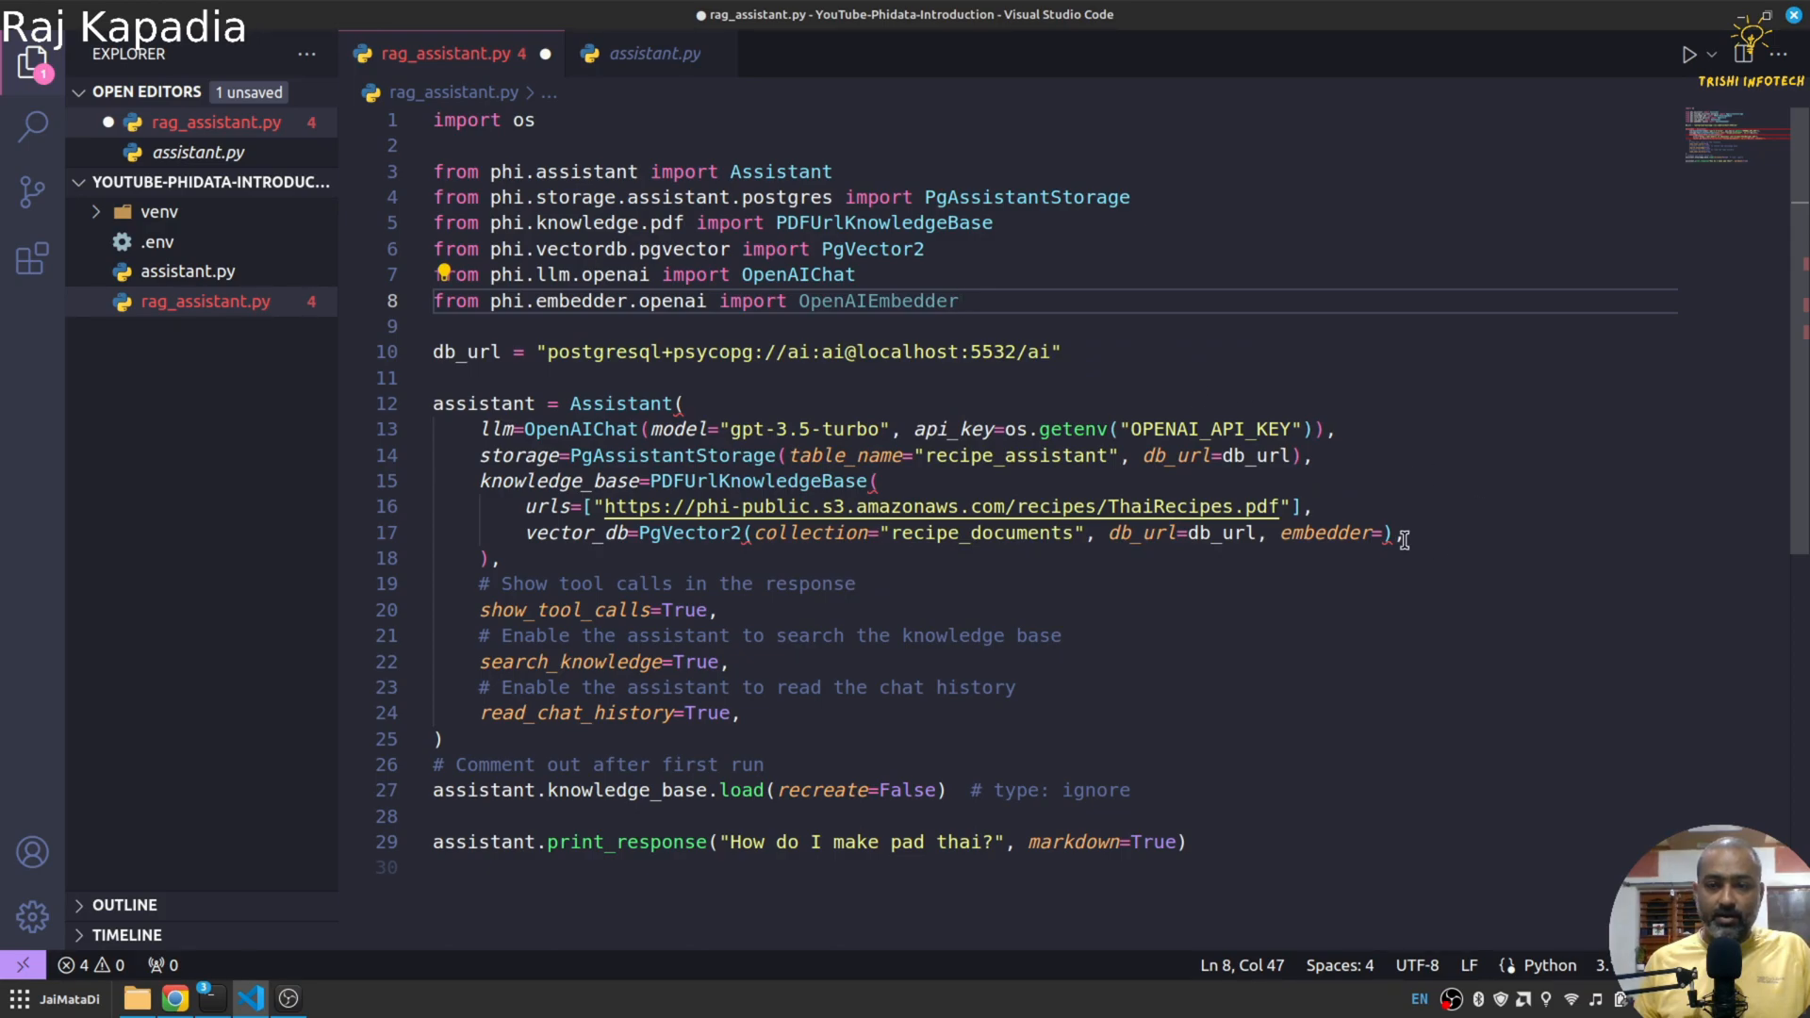
type("Ope")
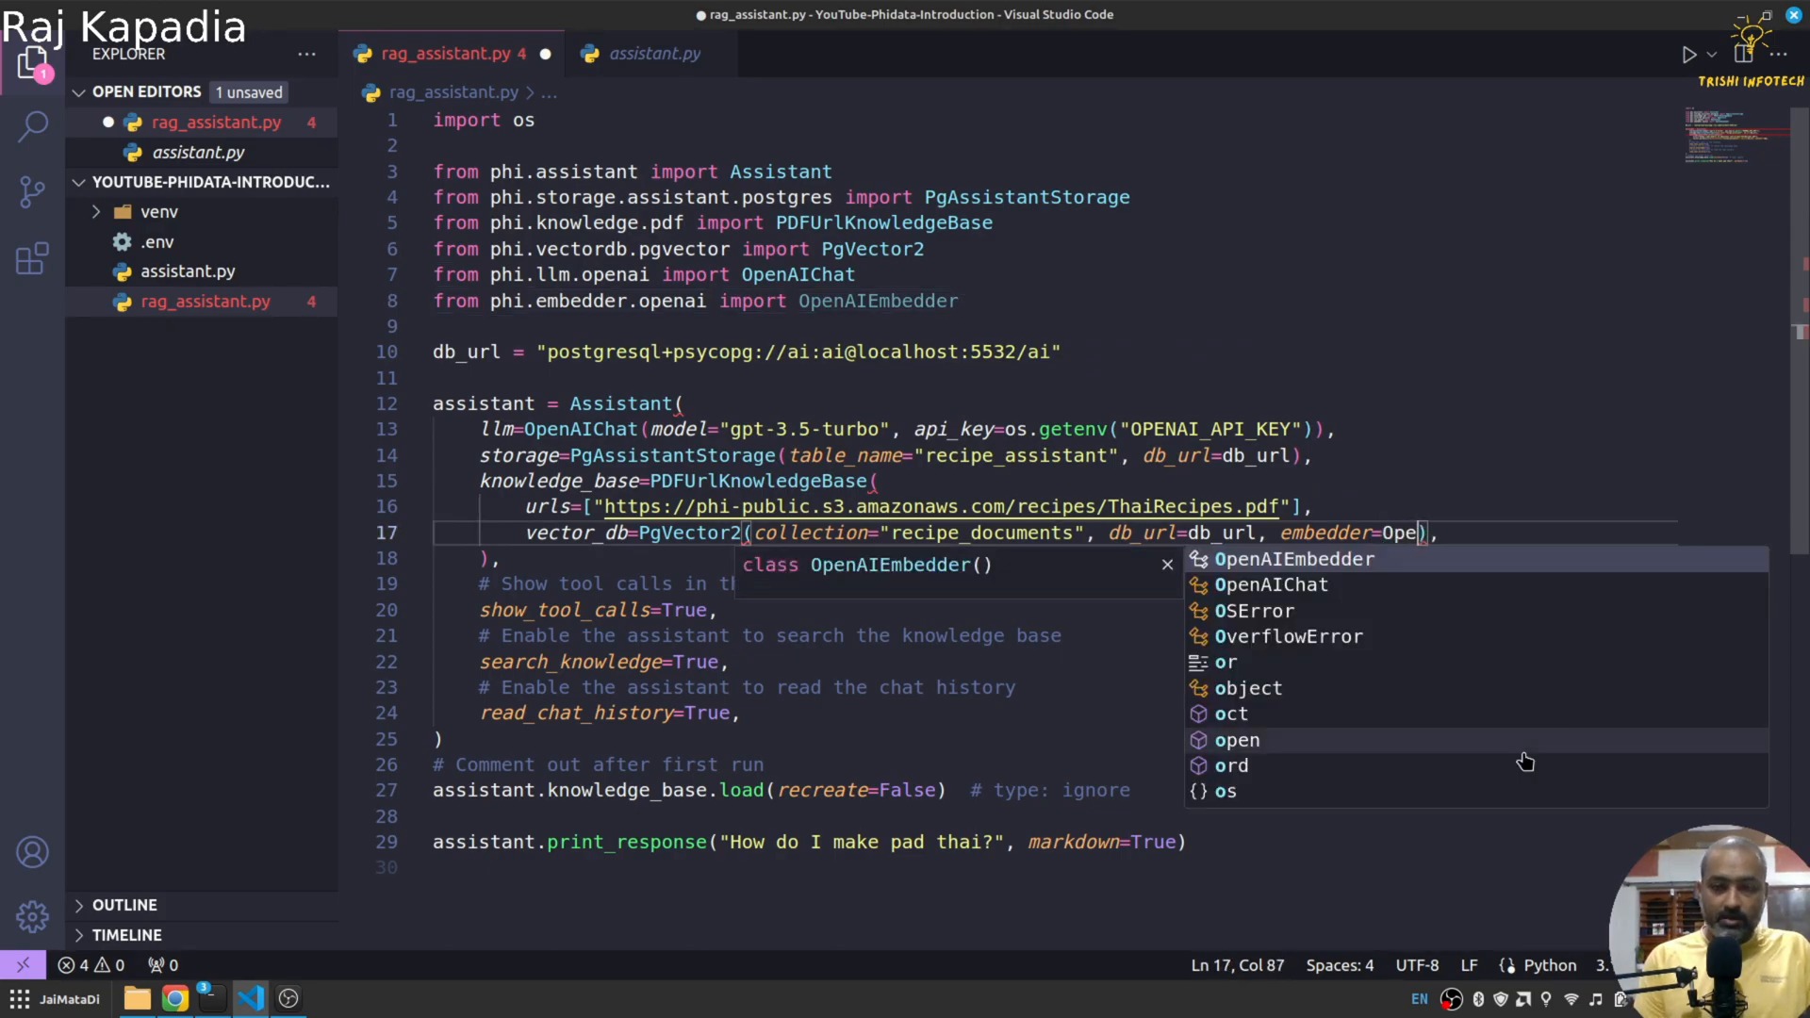
left_click(1292, 559)
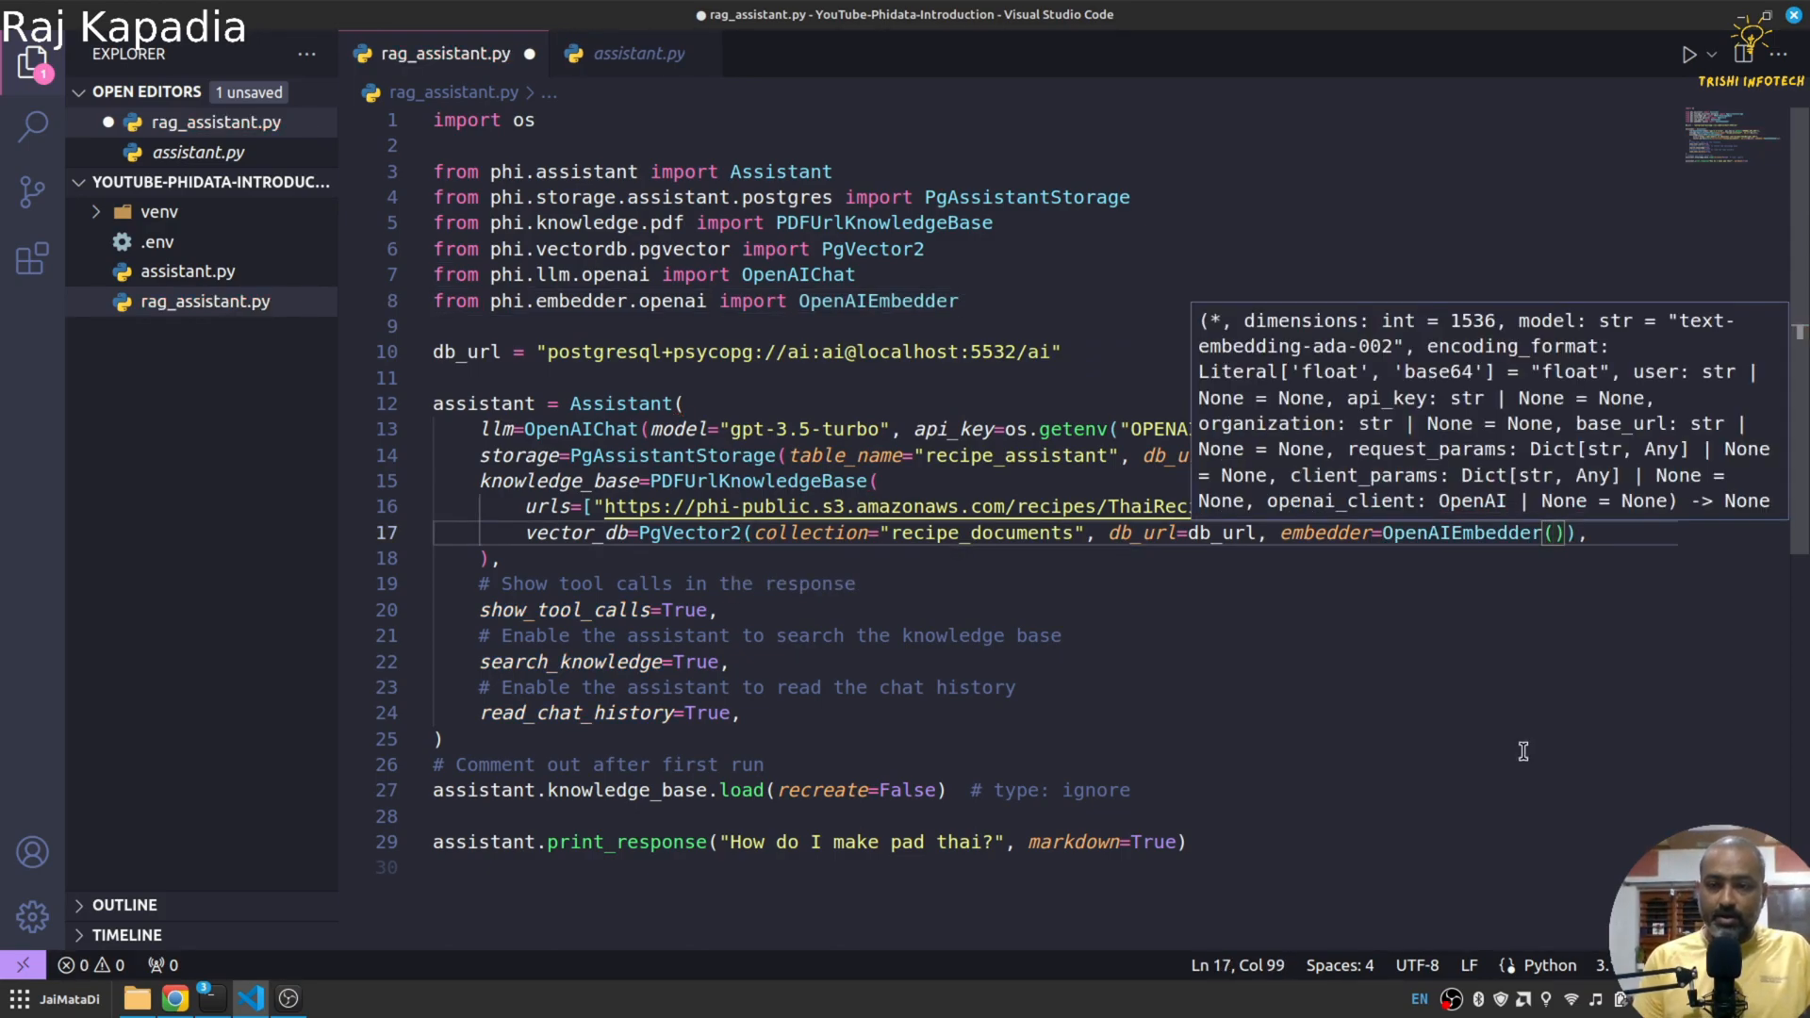
type("api_key=os")
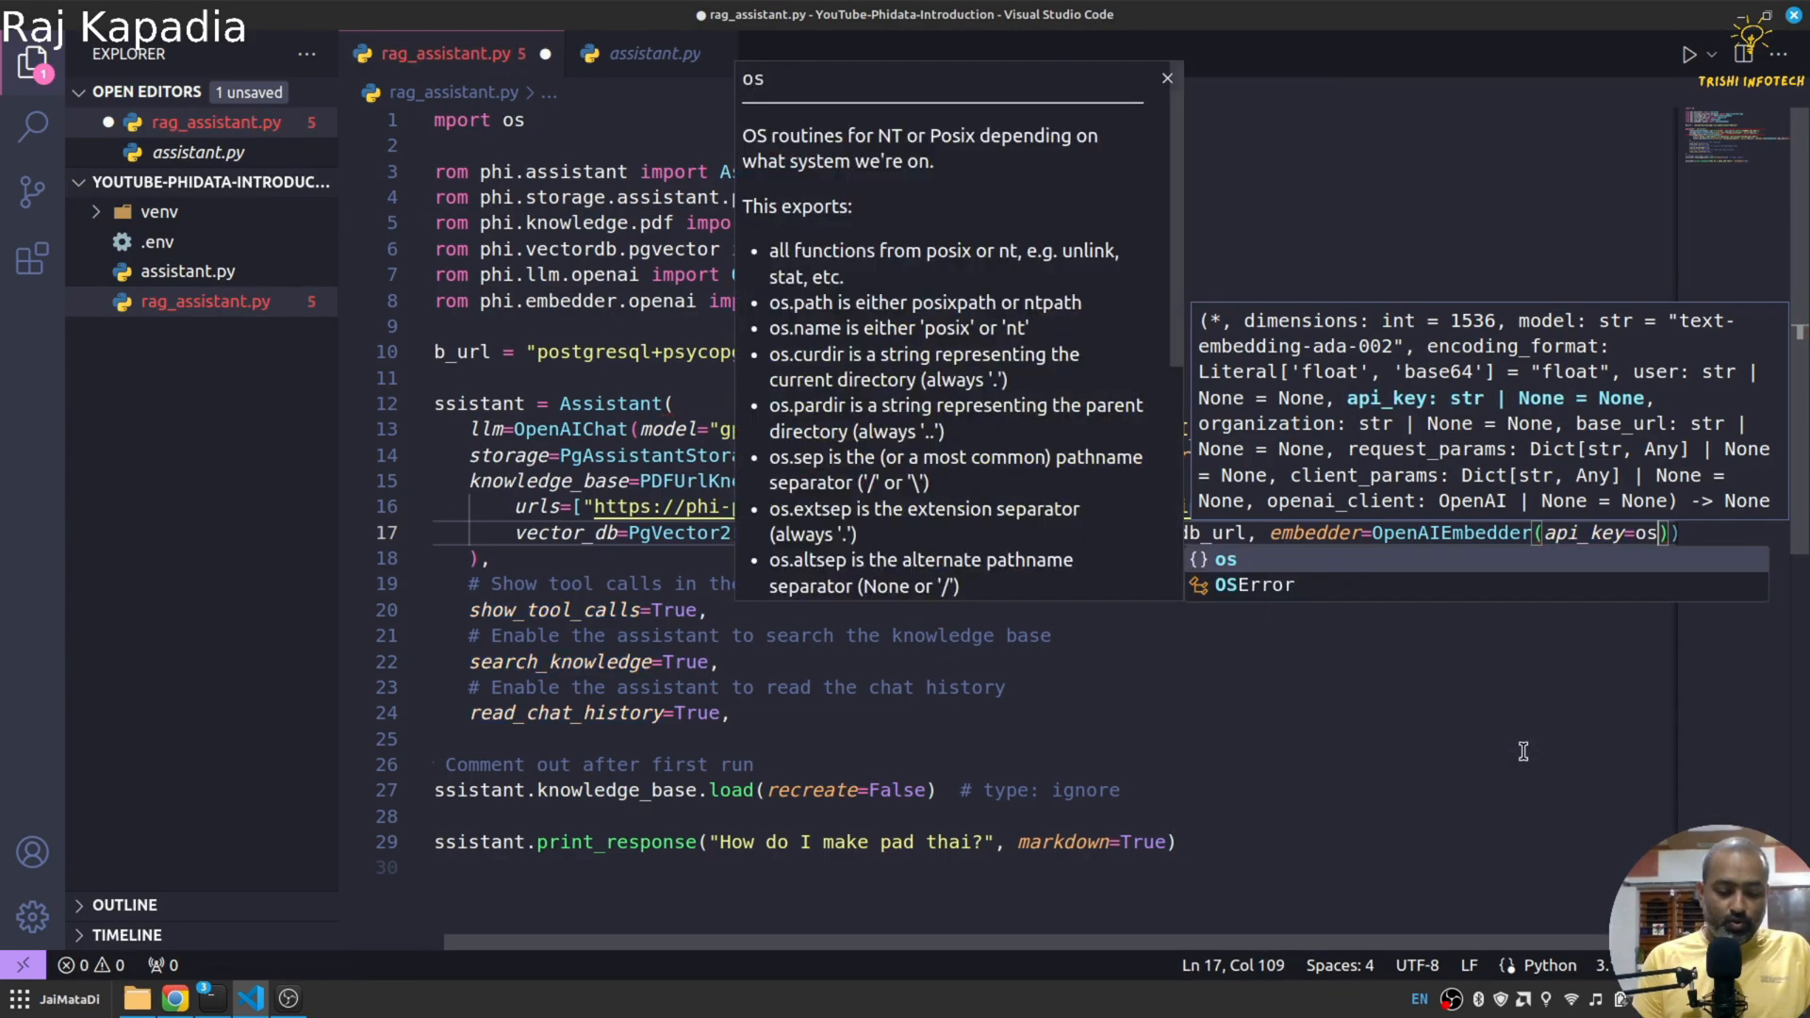
type("getenv(\"OPENAI_API_KEY")
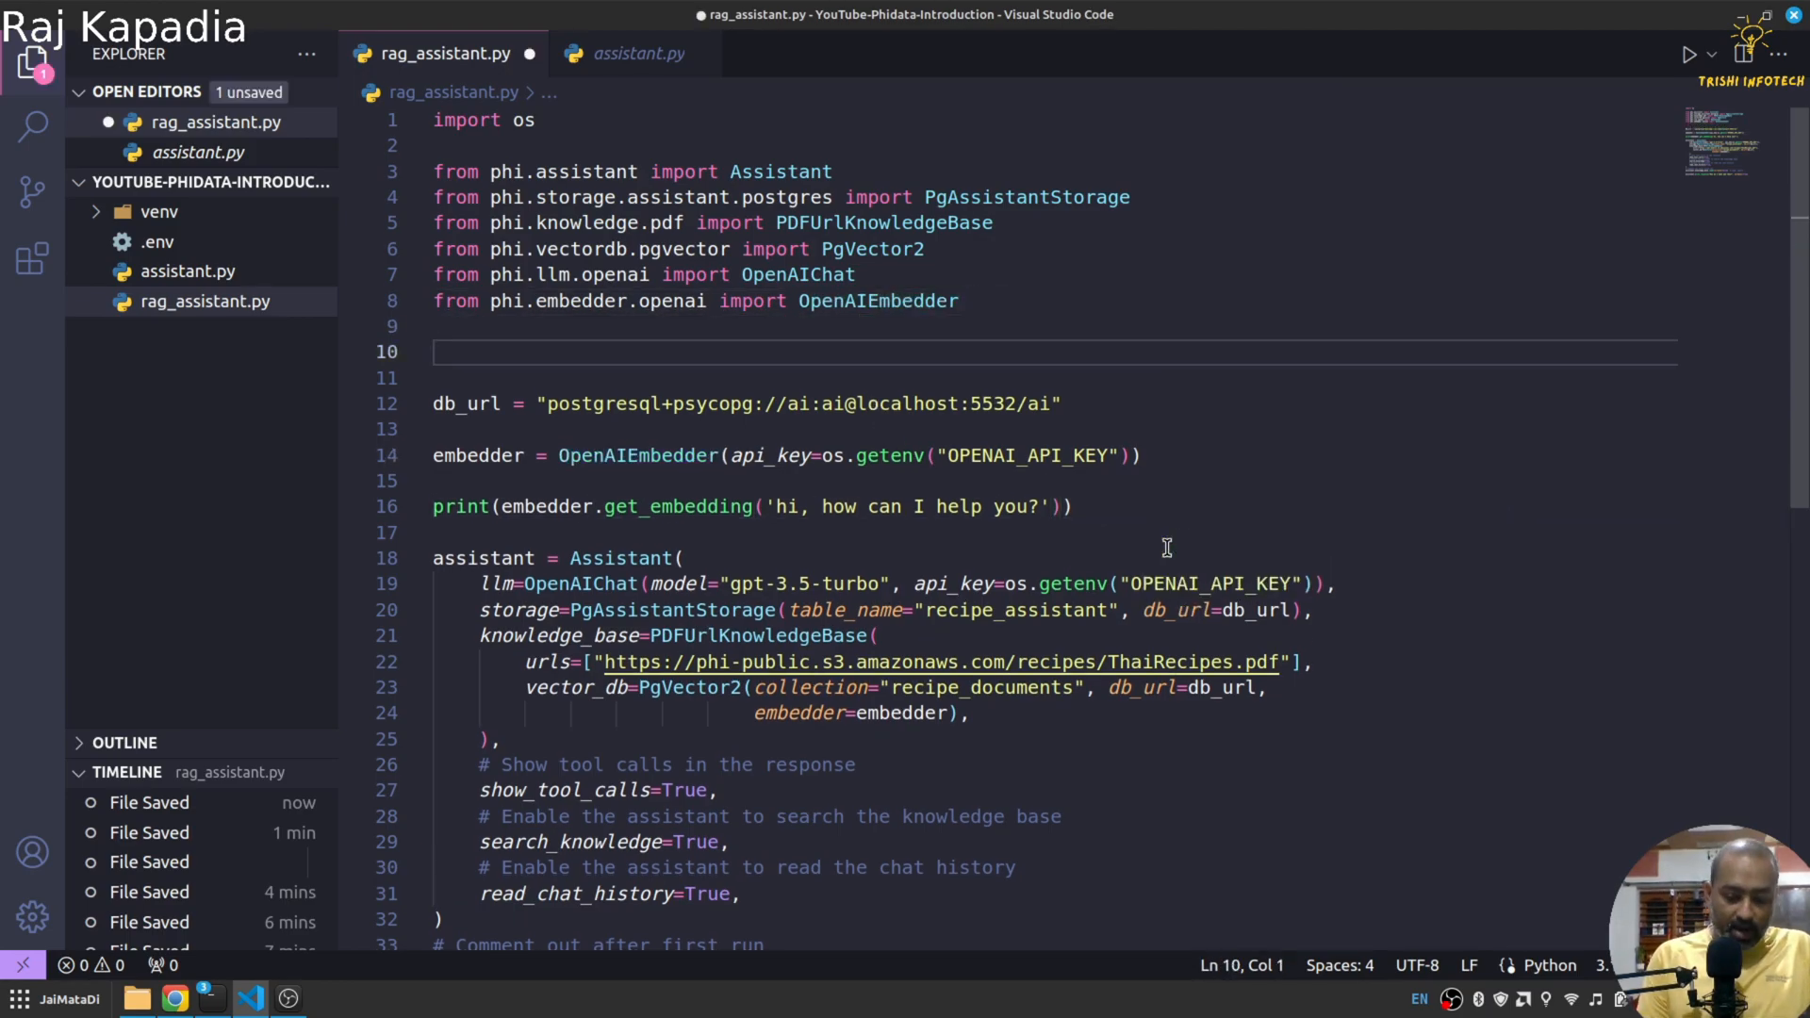
Import and call load_dotenv, delete the test embedding print, and close Problems
type("d")
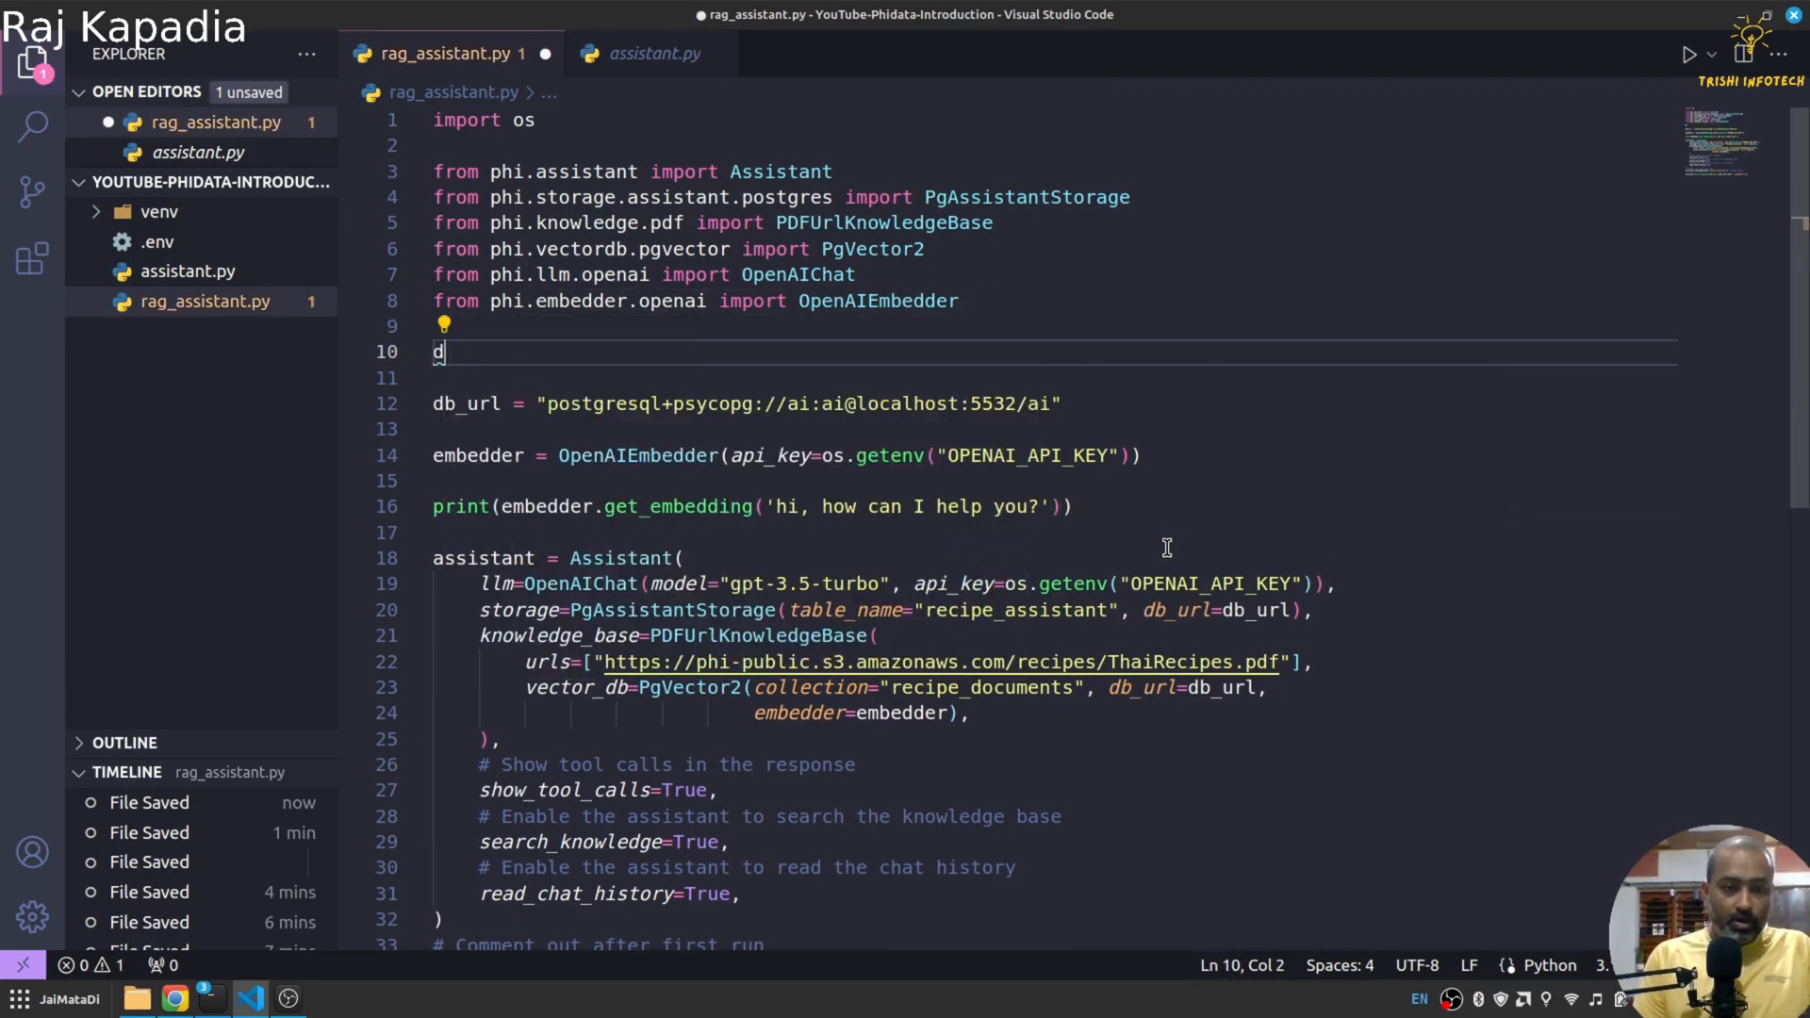
type("rom dot")
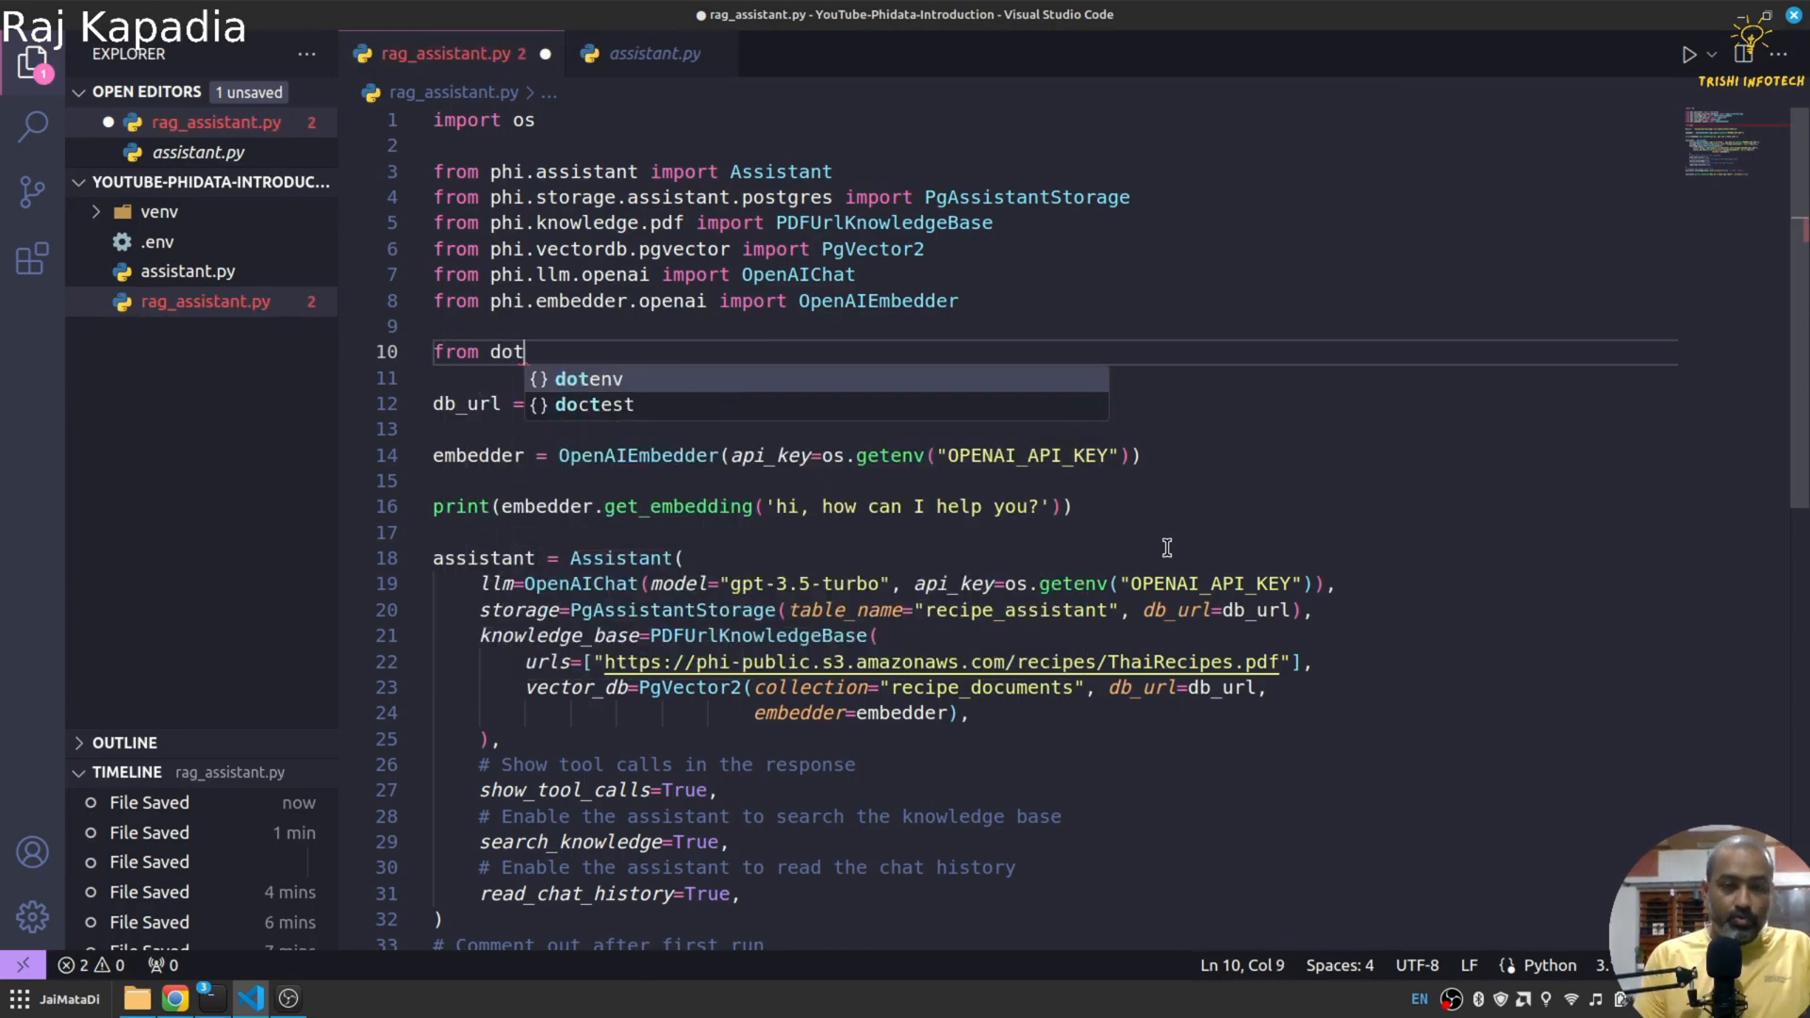
type("env import")
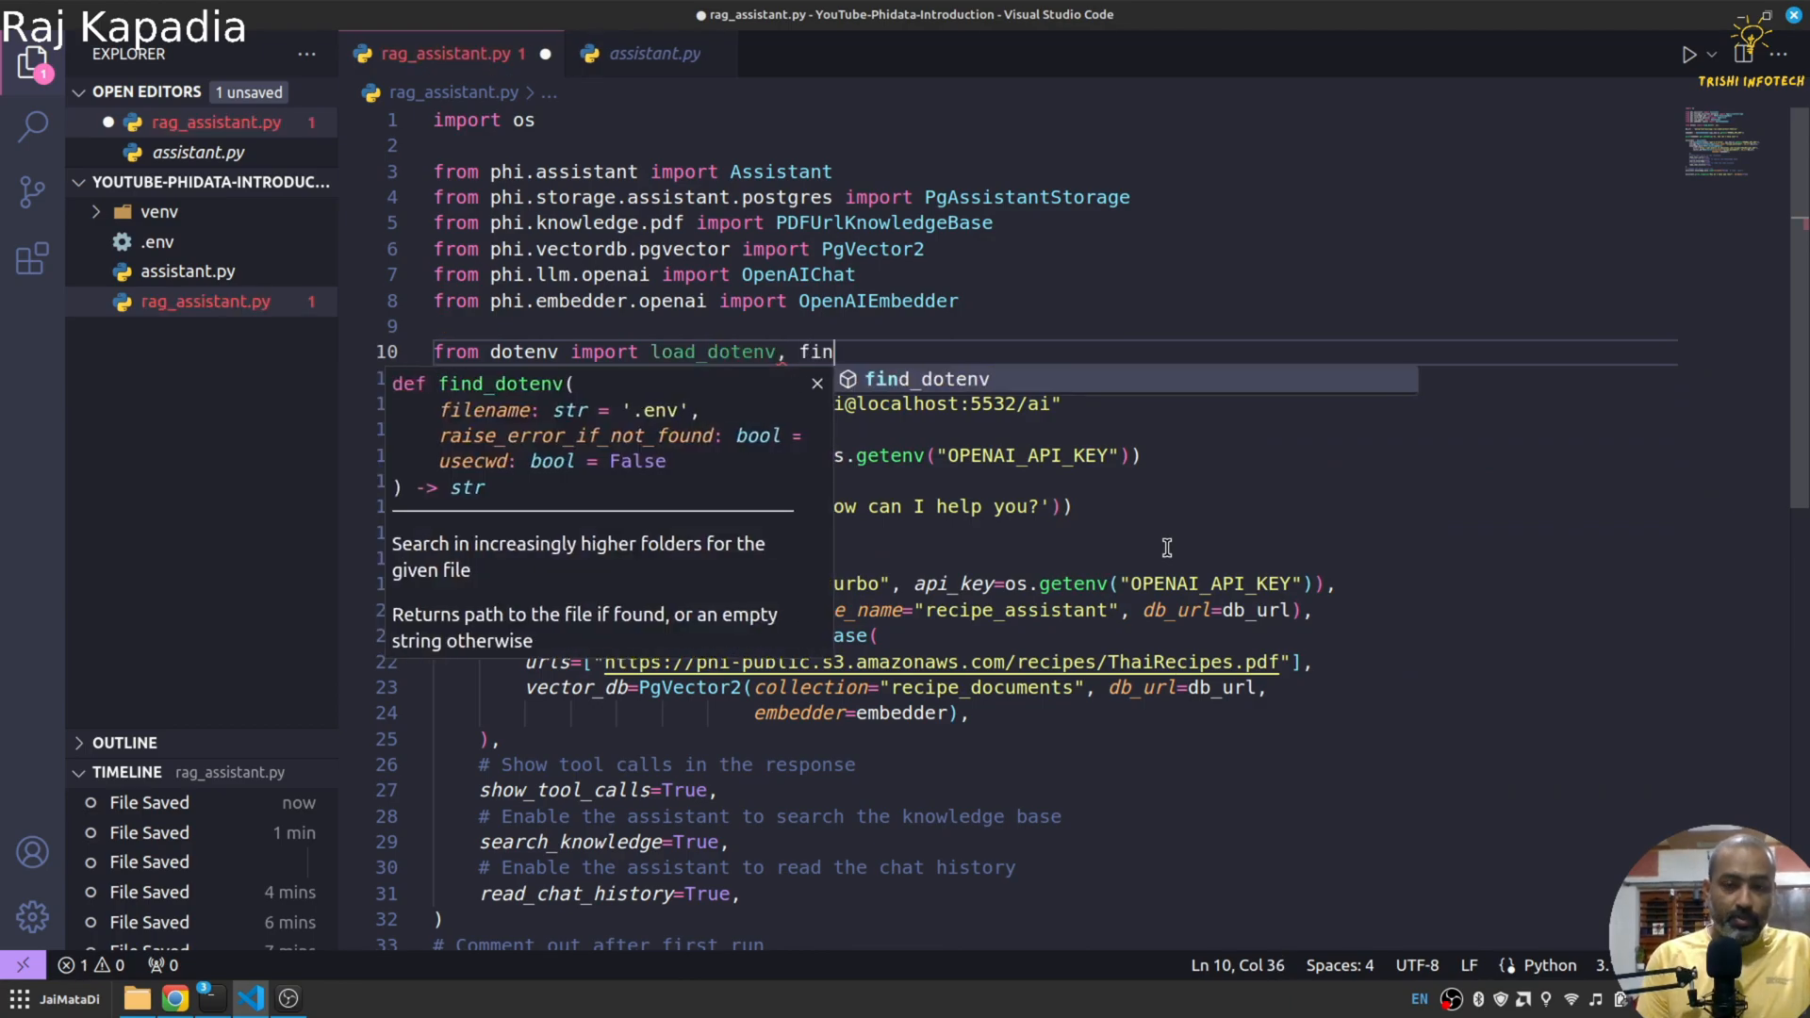
type("lo")
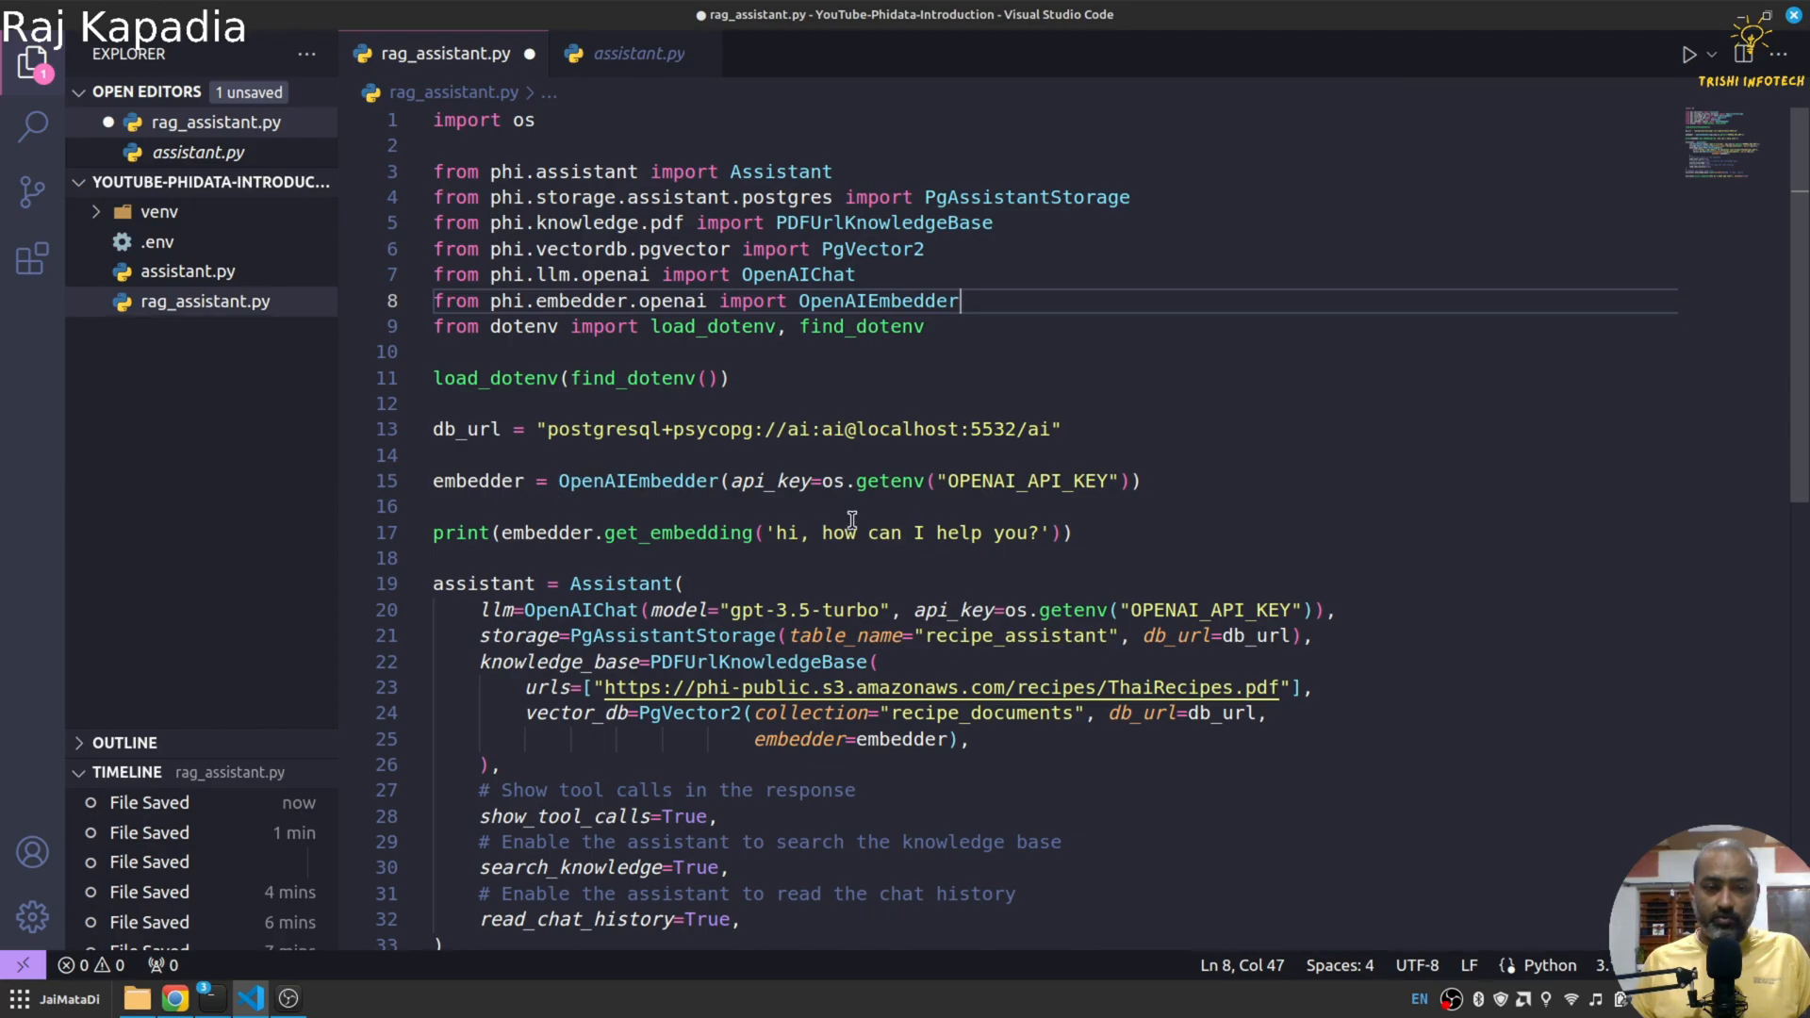
left_click(1074, 532)
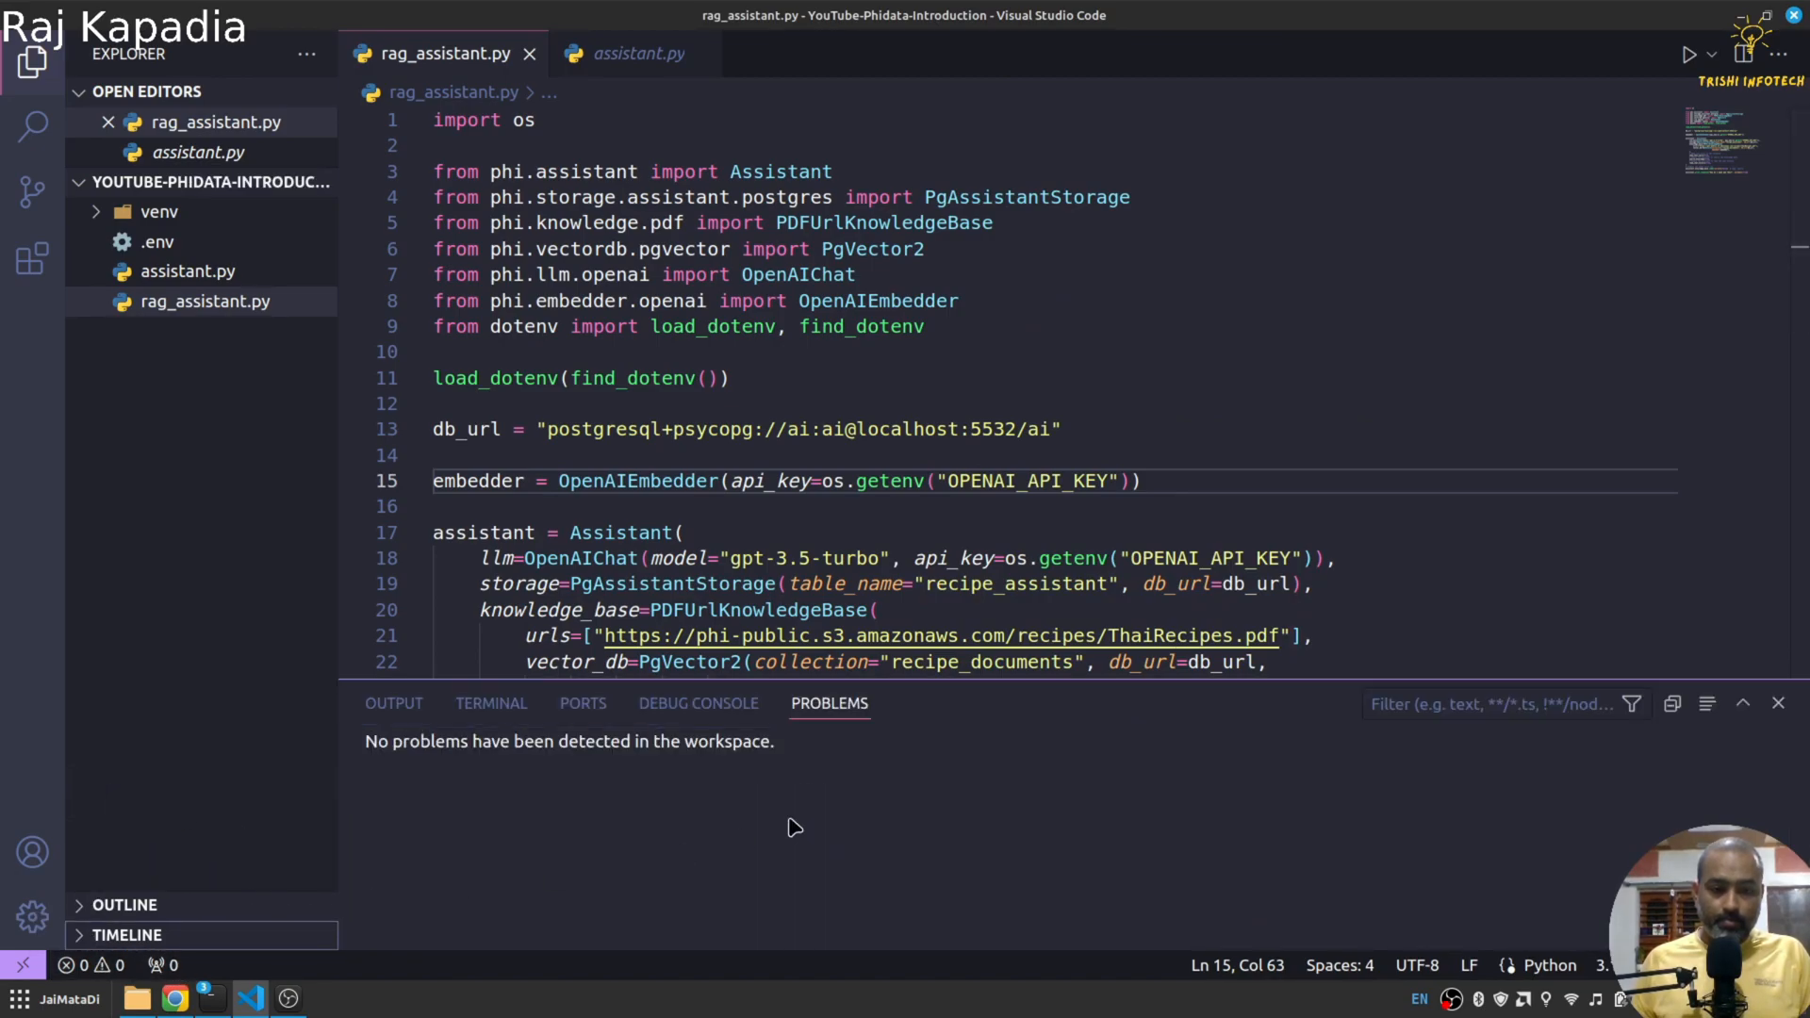
mouse_move(1781, 704)
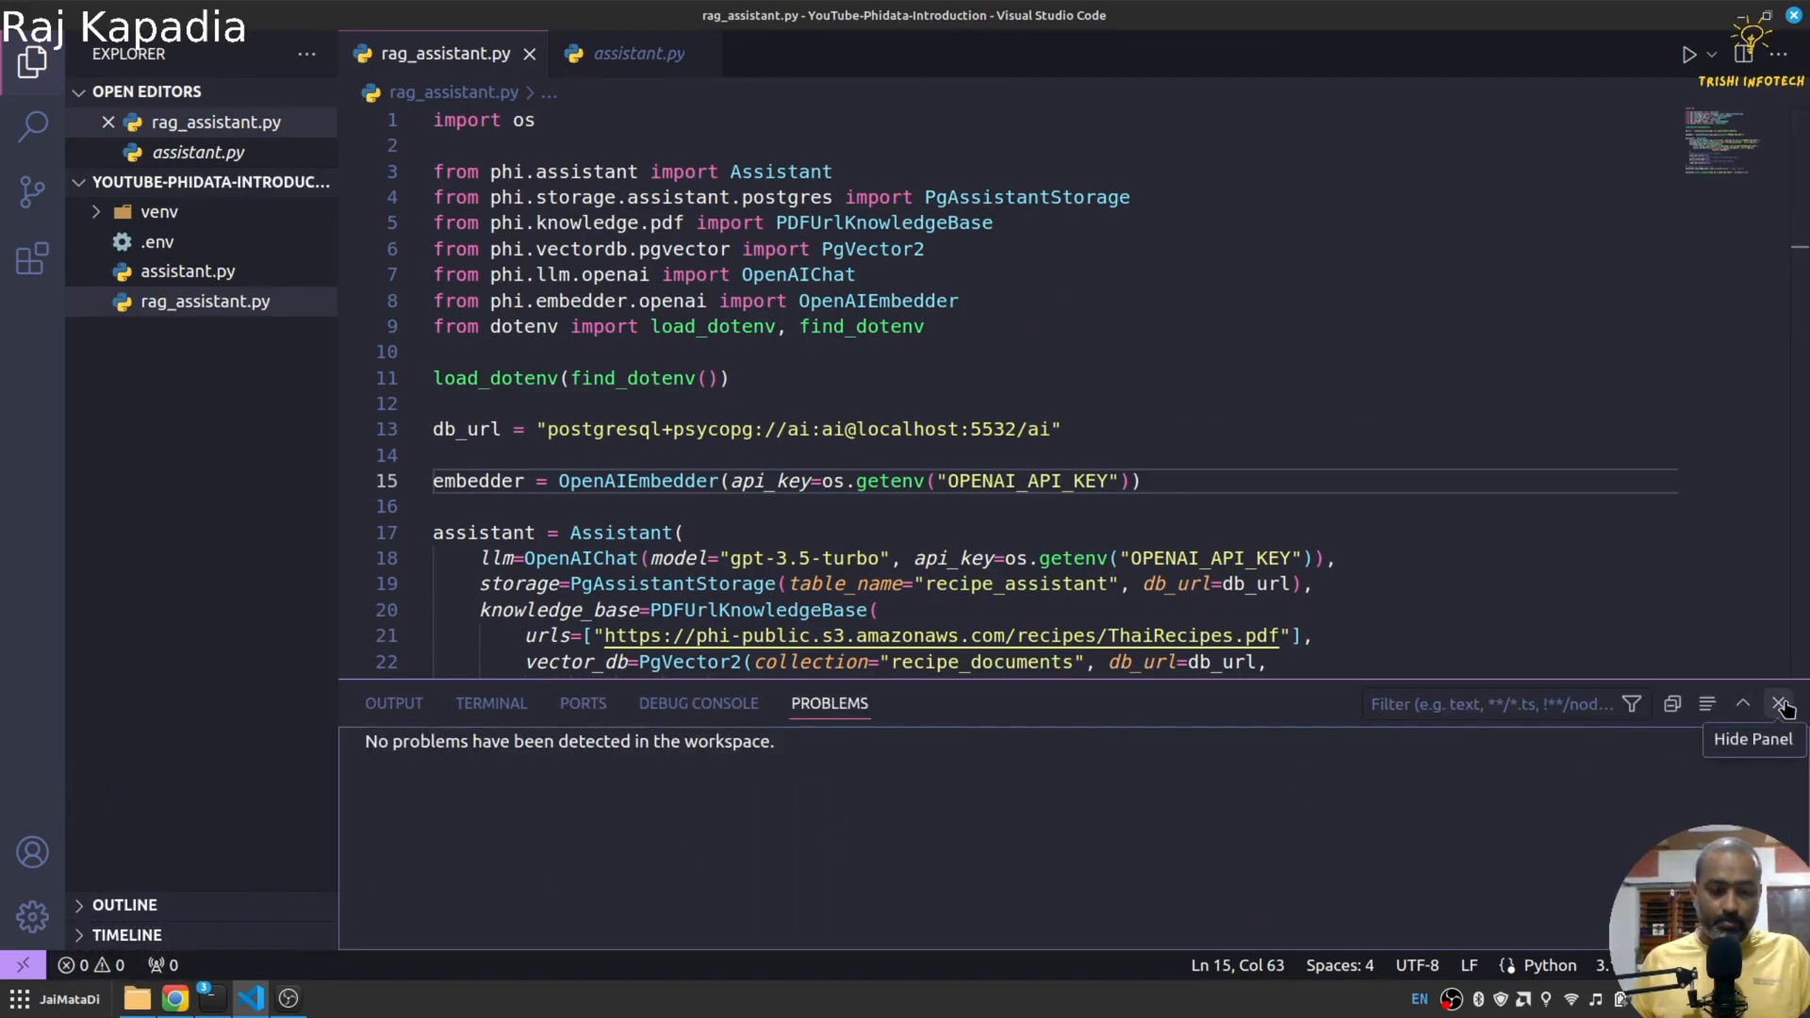
left_click(491, 704)
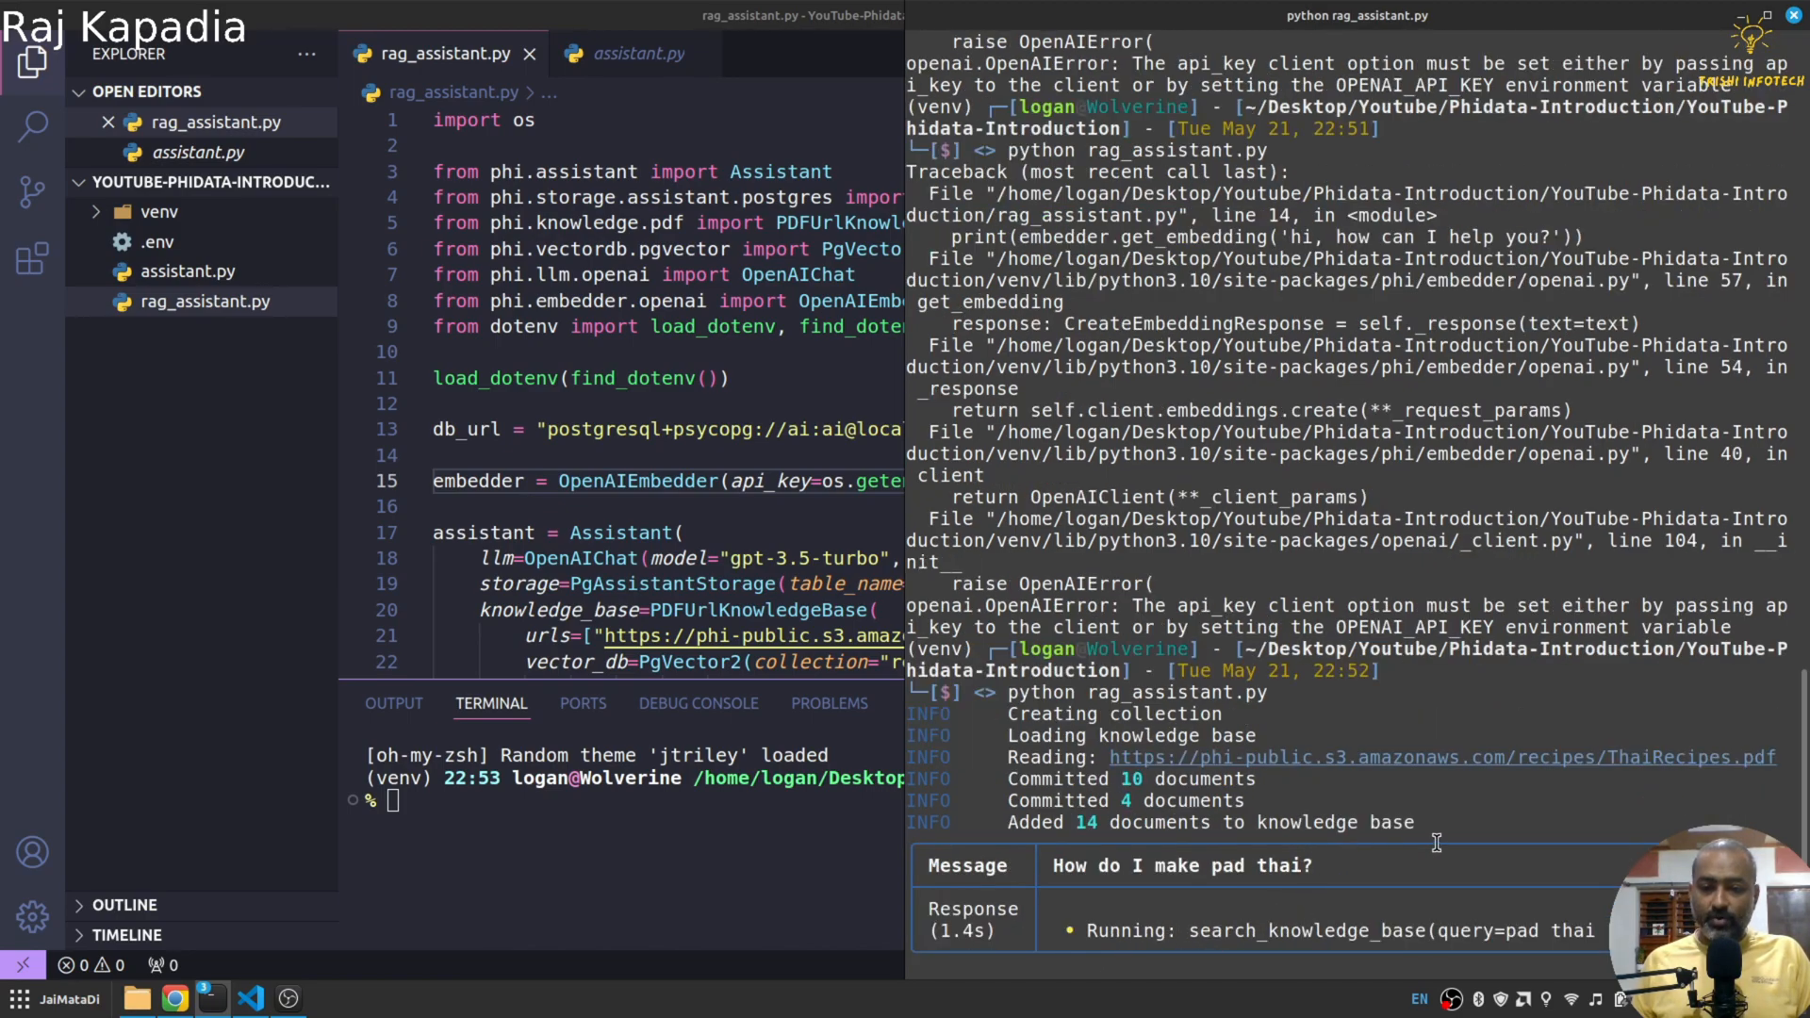
mouse_move(1455, 817)
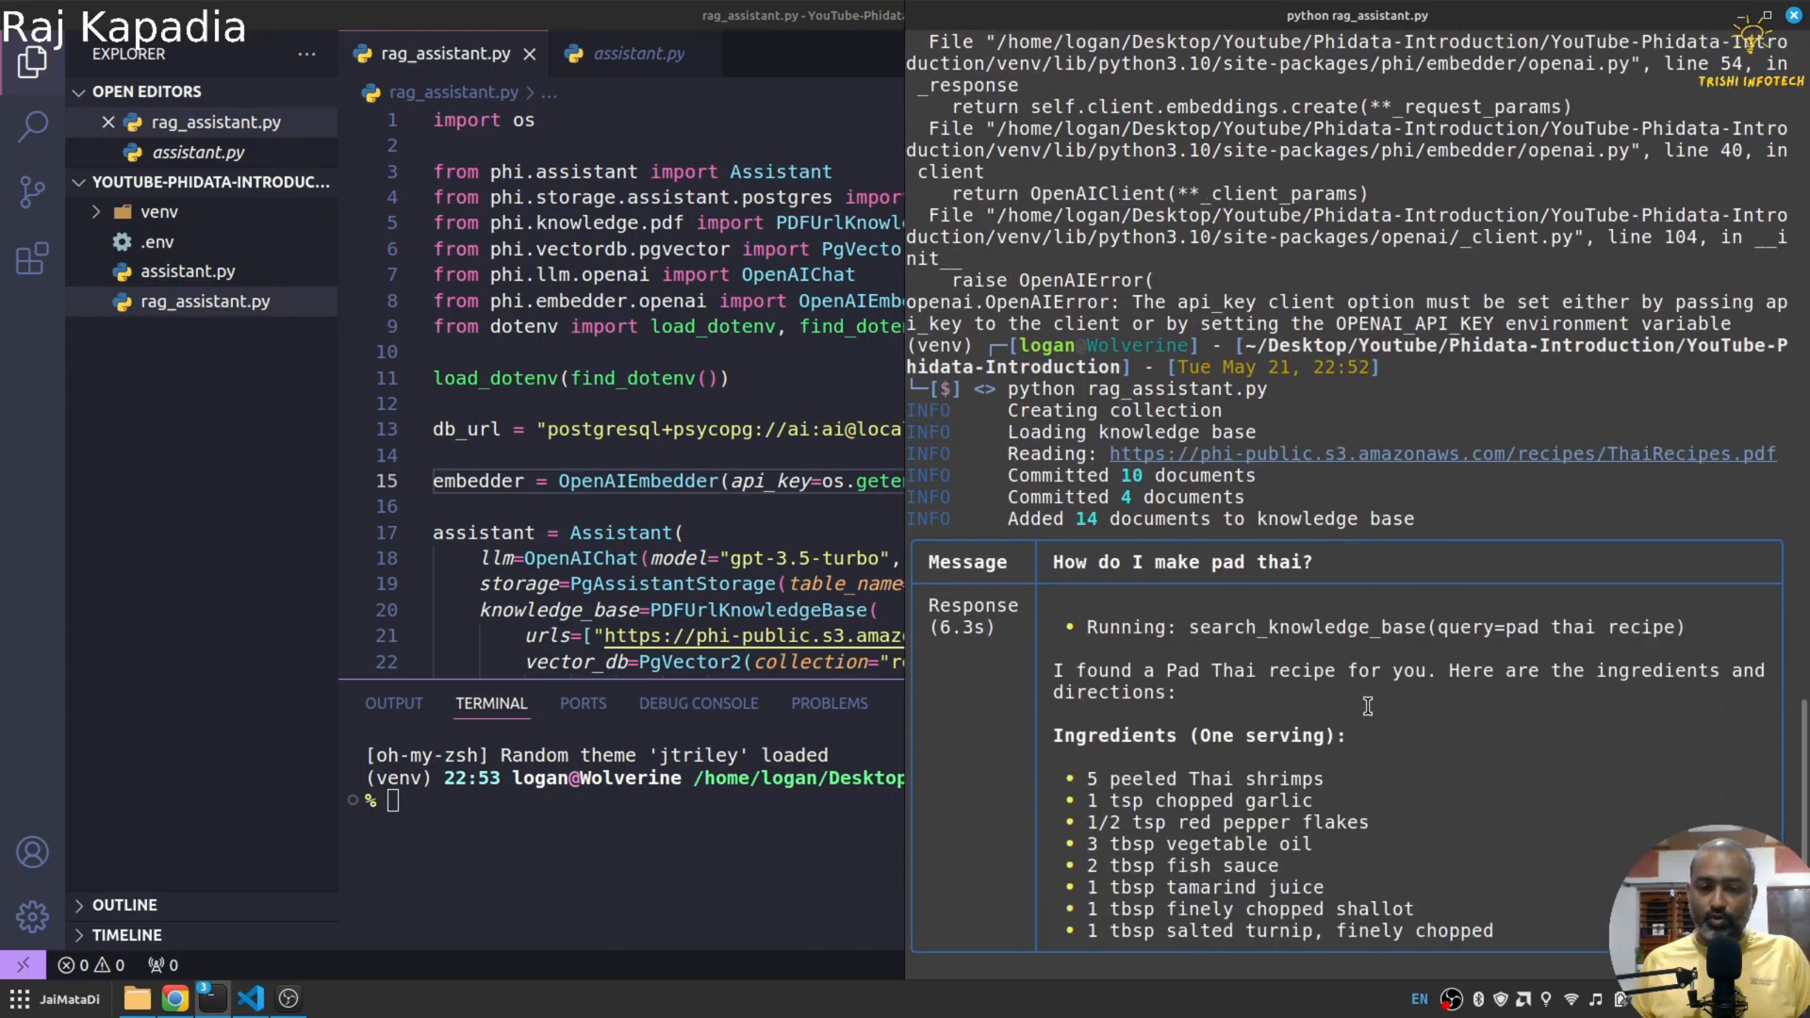
Scroll through the Pad Thai ingredients and directions in the terminal output
scroll("down", 3)
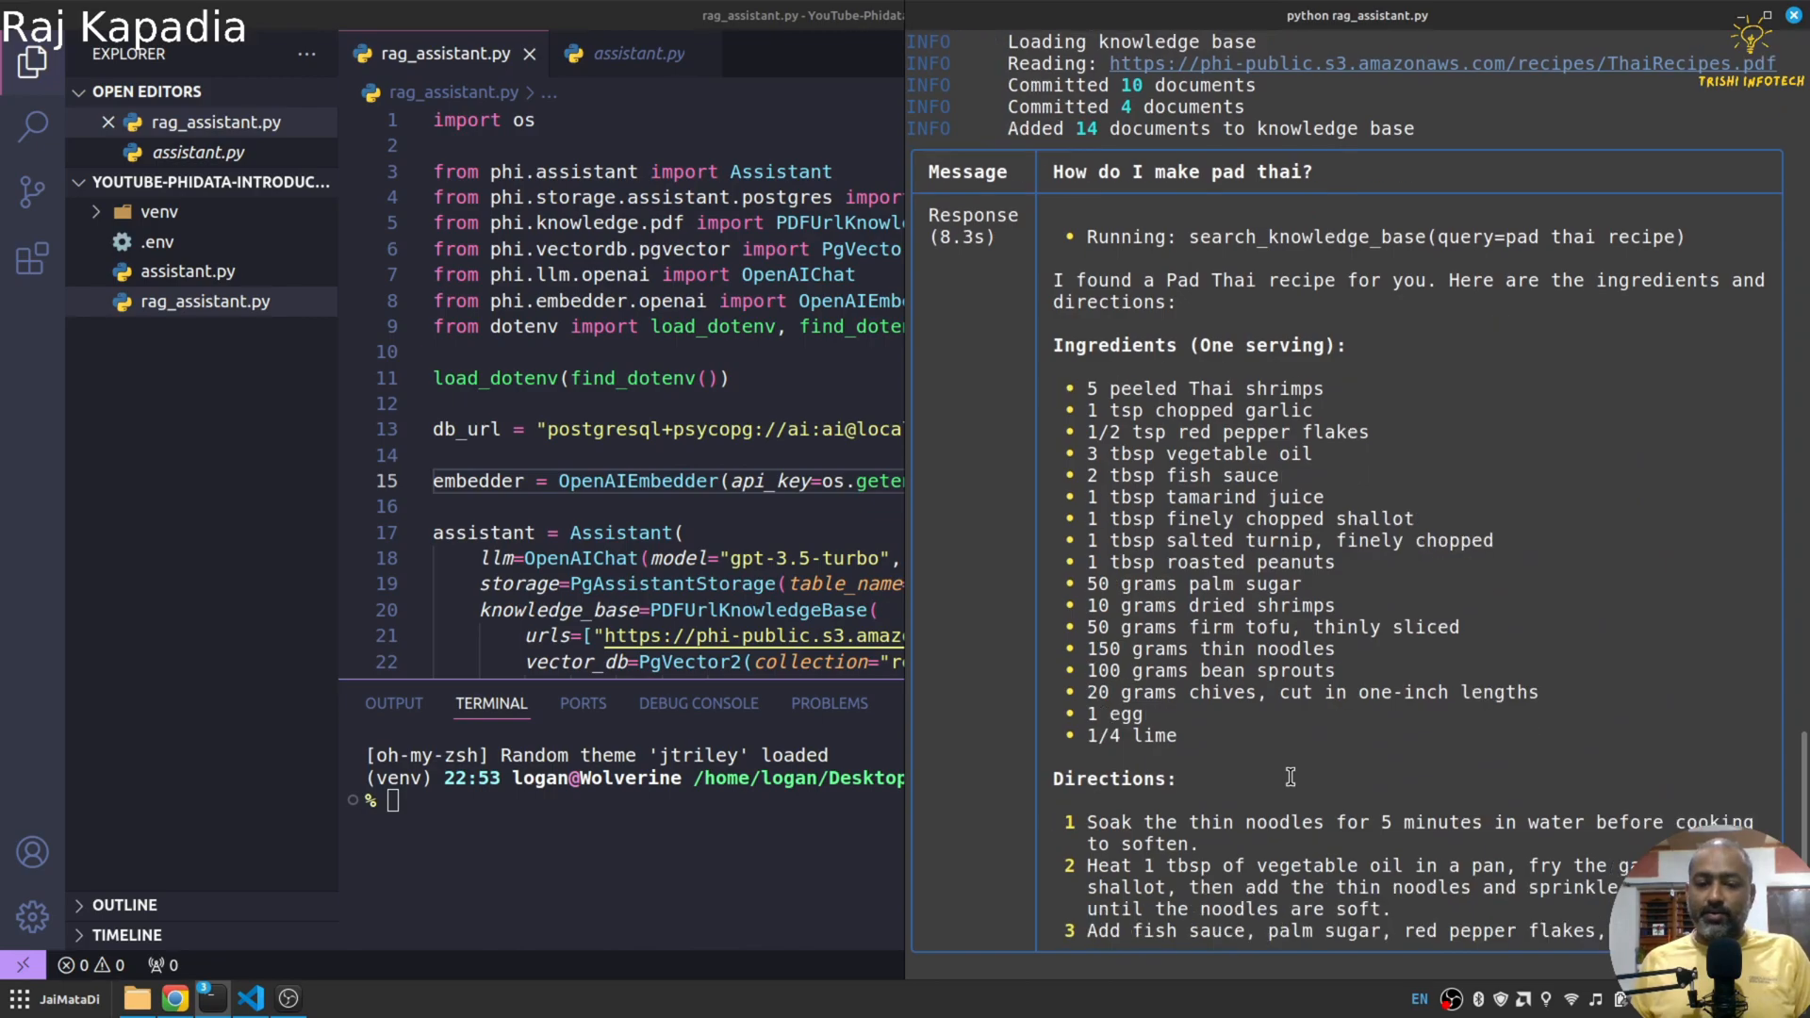
scroll("down", 3)
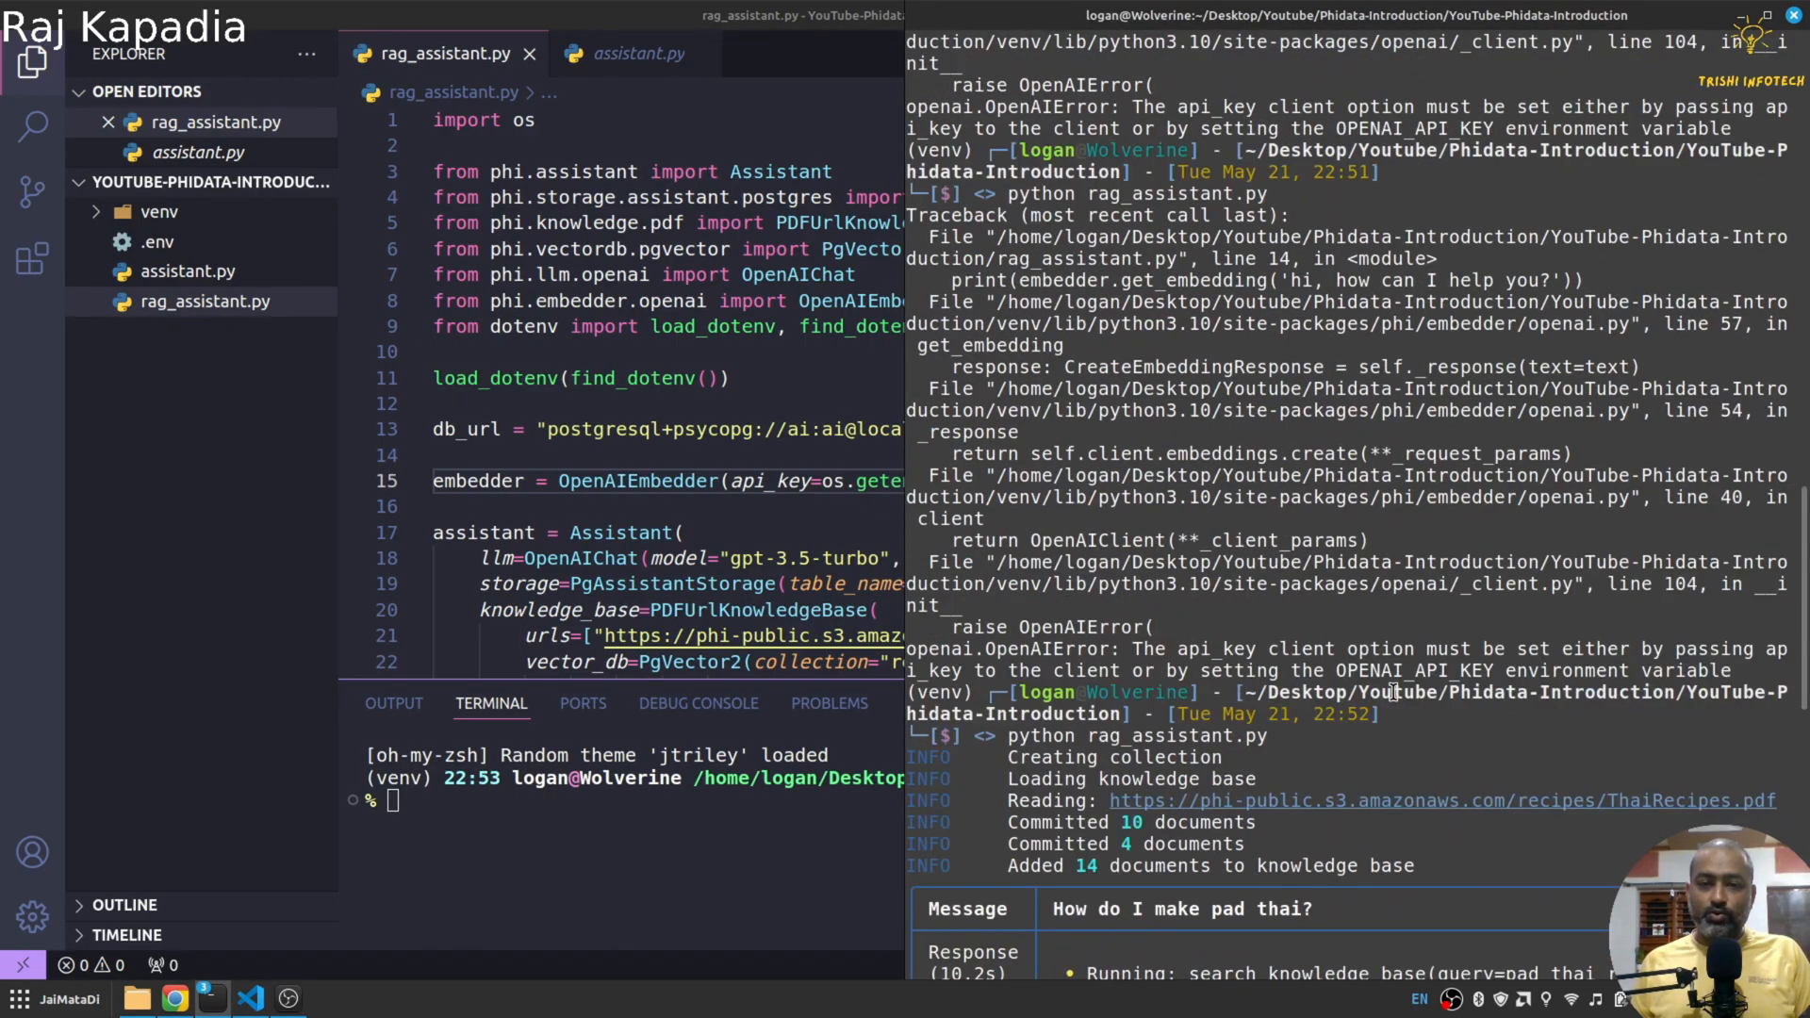
scroll("down", 3)
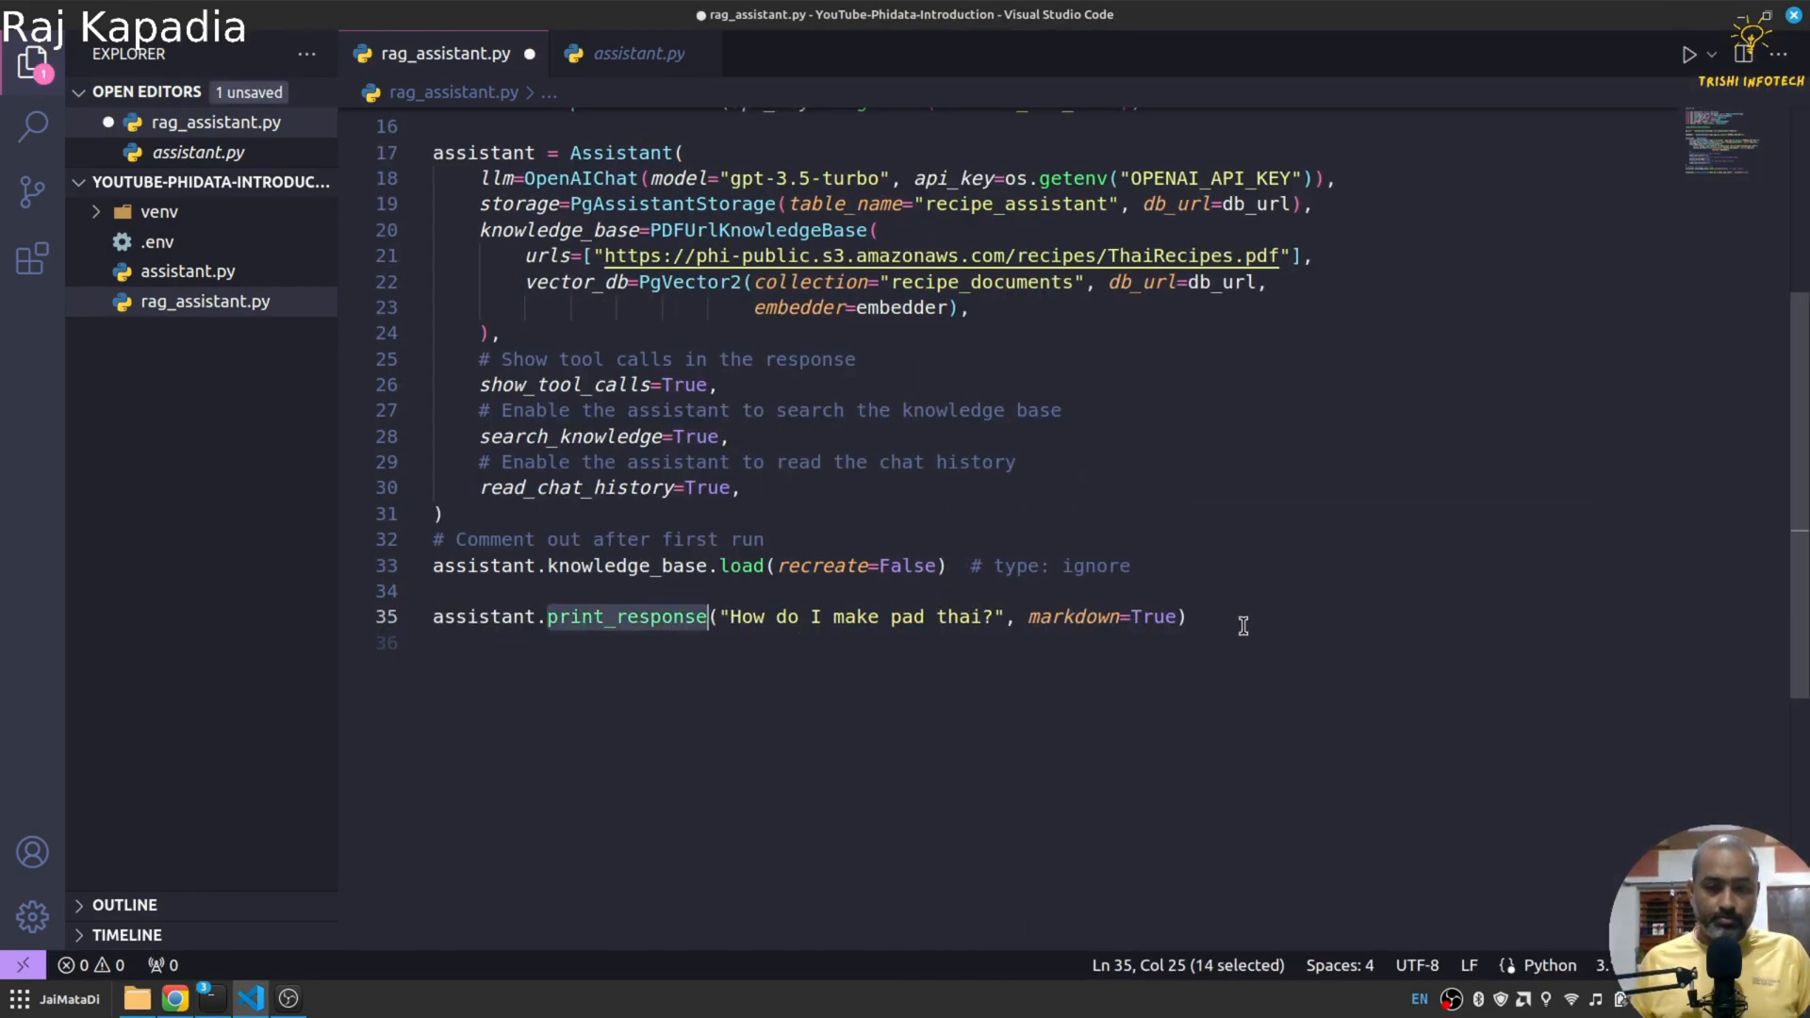
Replace print_response with response = assistant.run(..., stream=False) and print it as JSON
left_click(1169, 615)
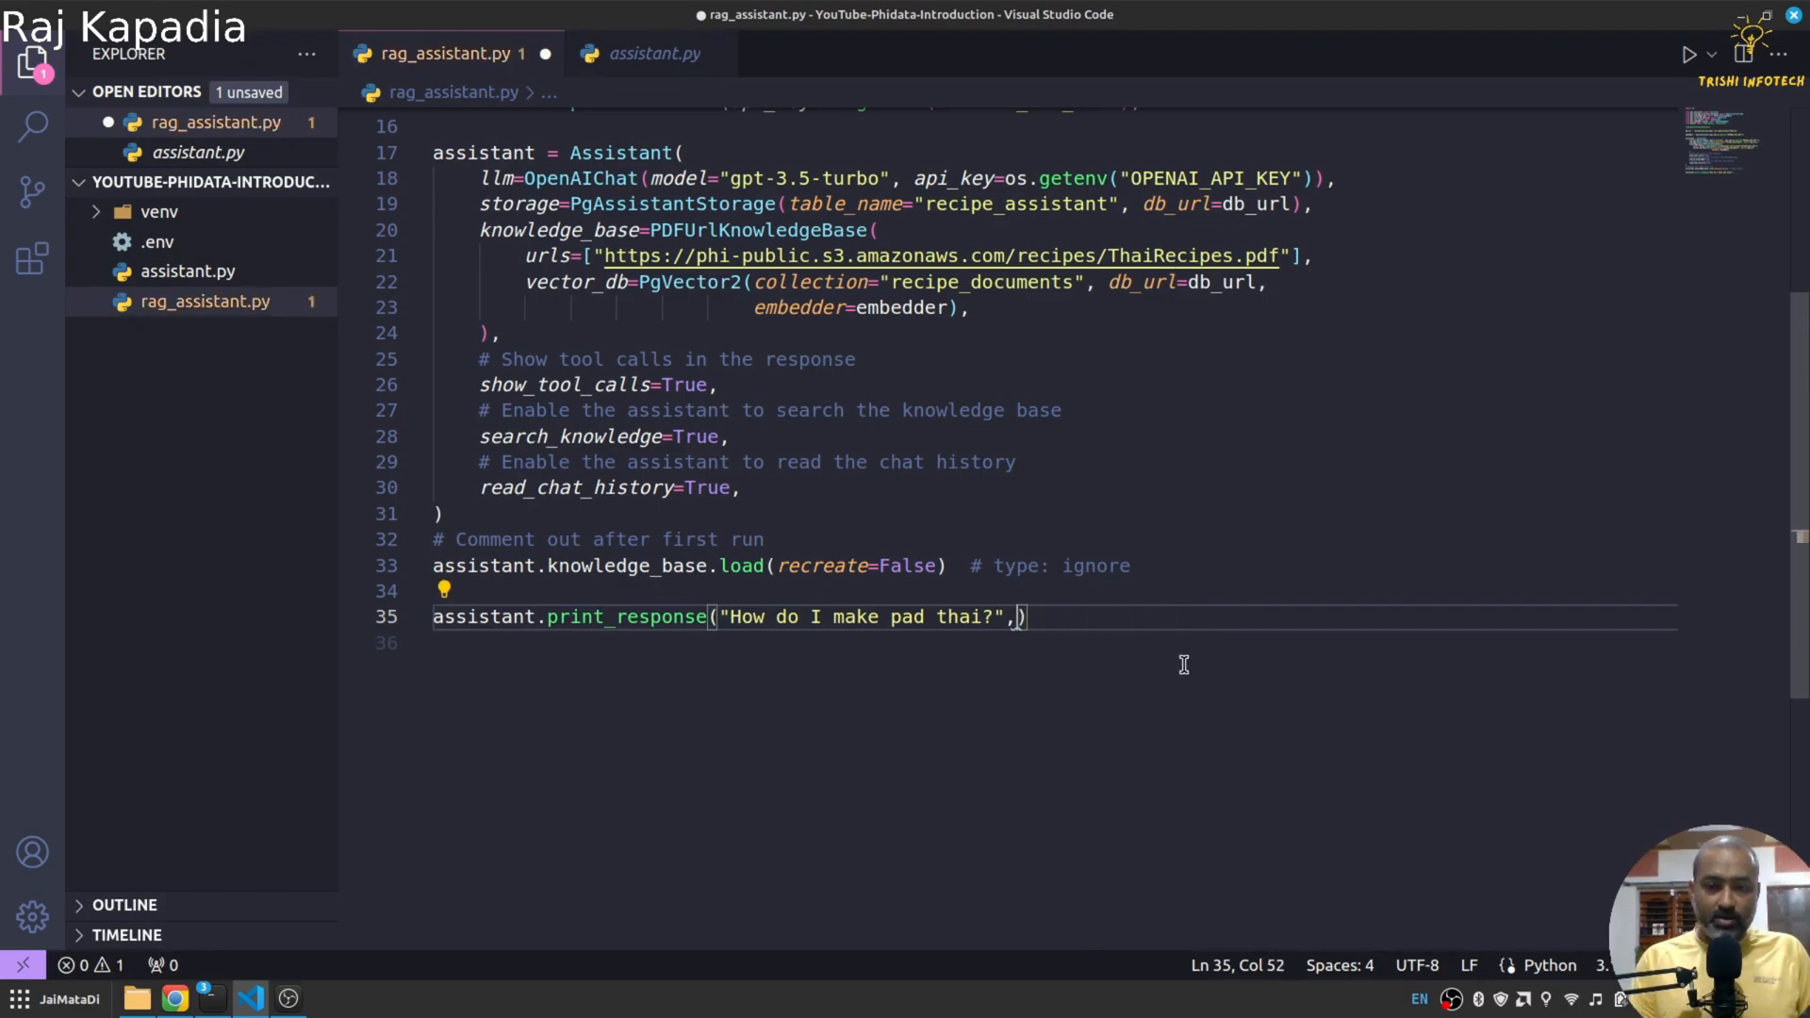
key("Backspace")
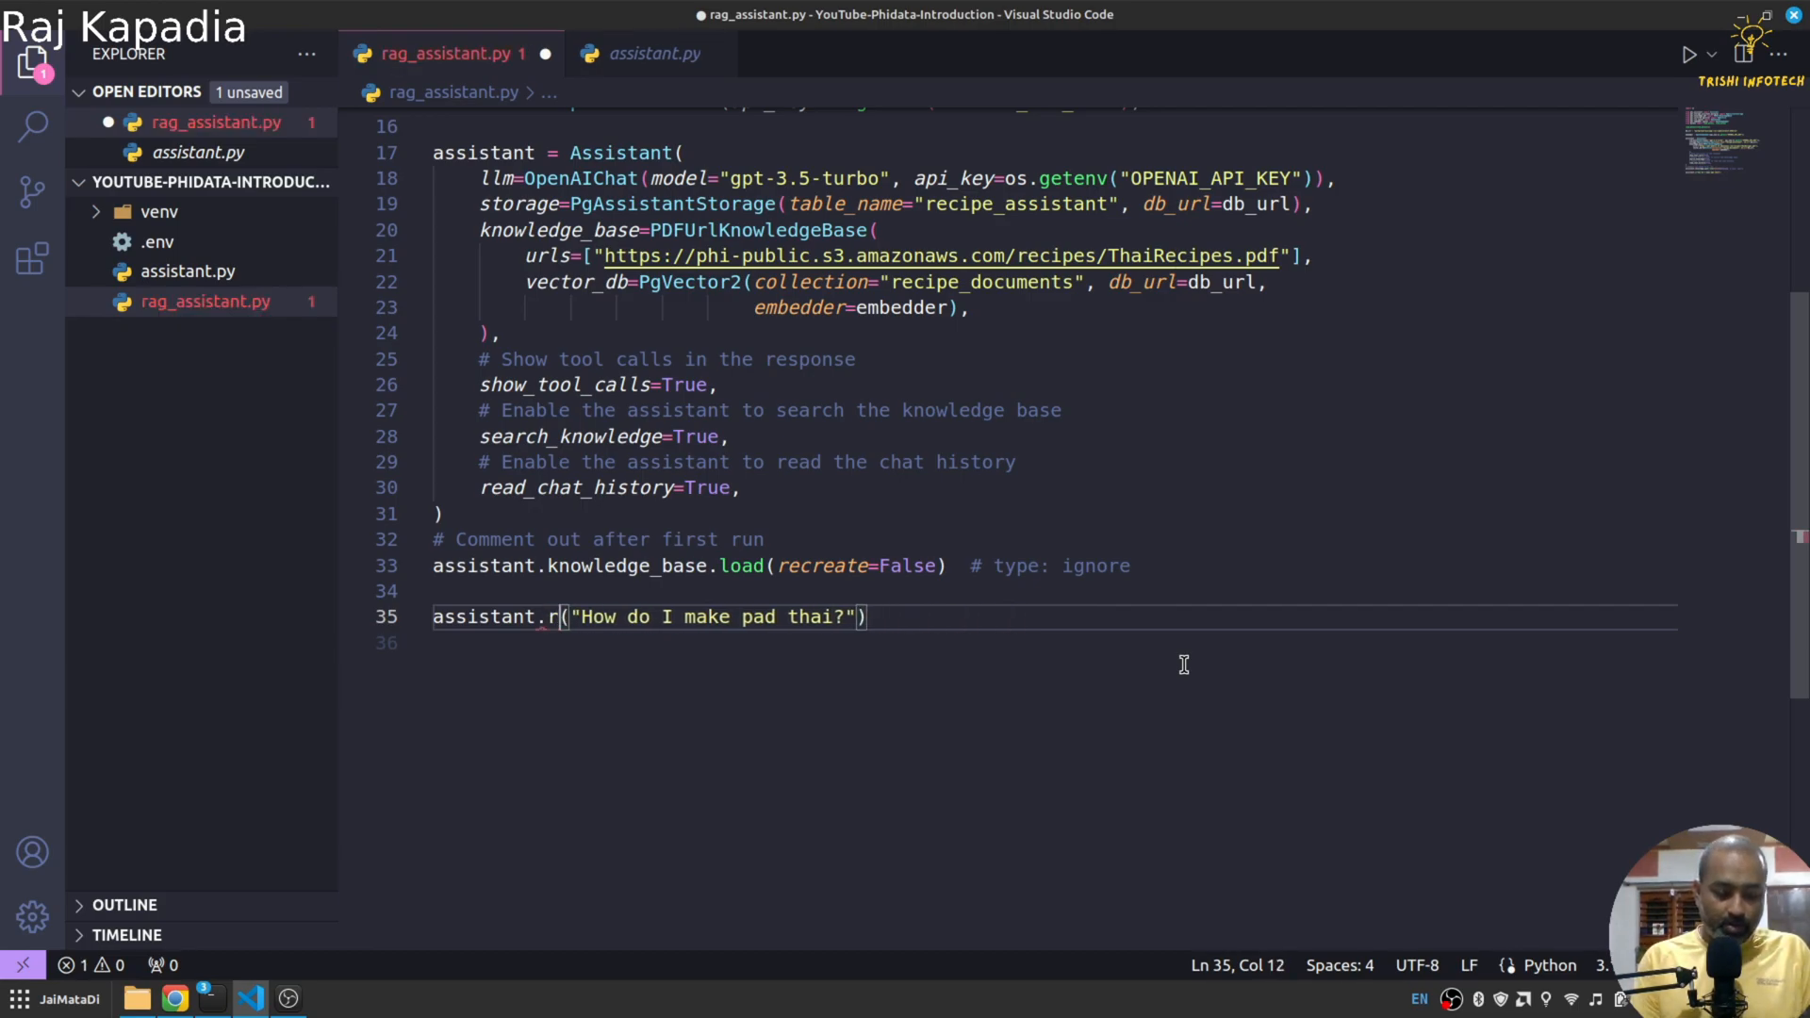
type("response =")
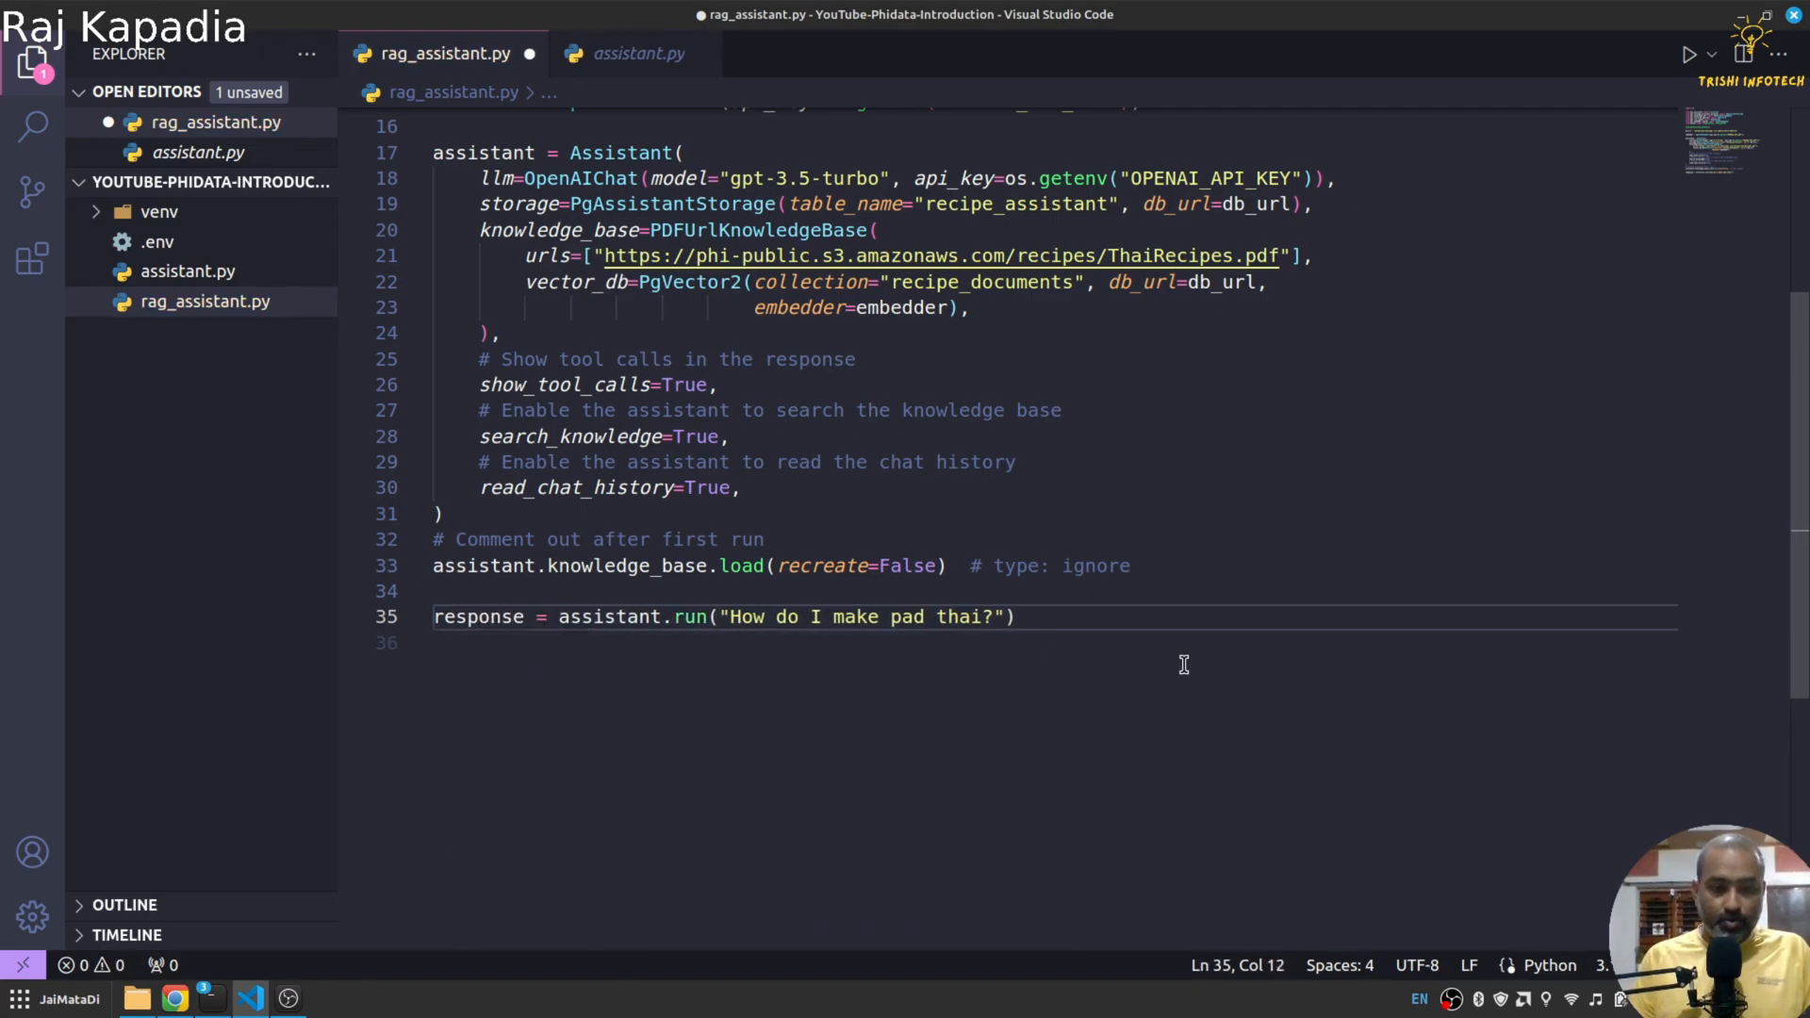
type("print(response.model_dump_json(indent=2")
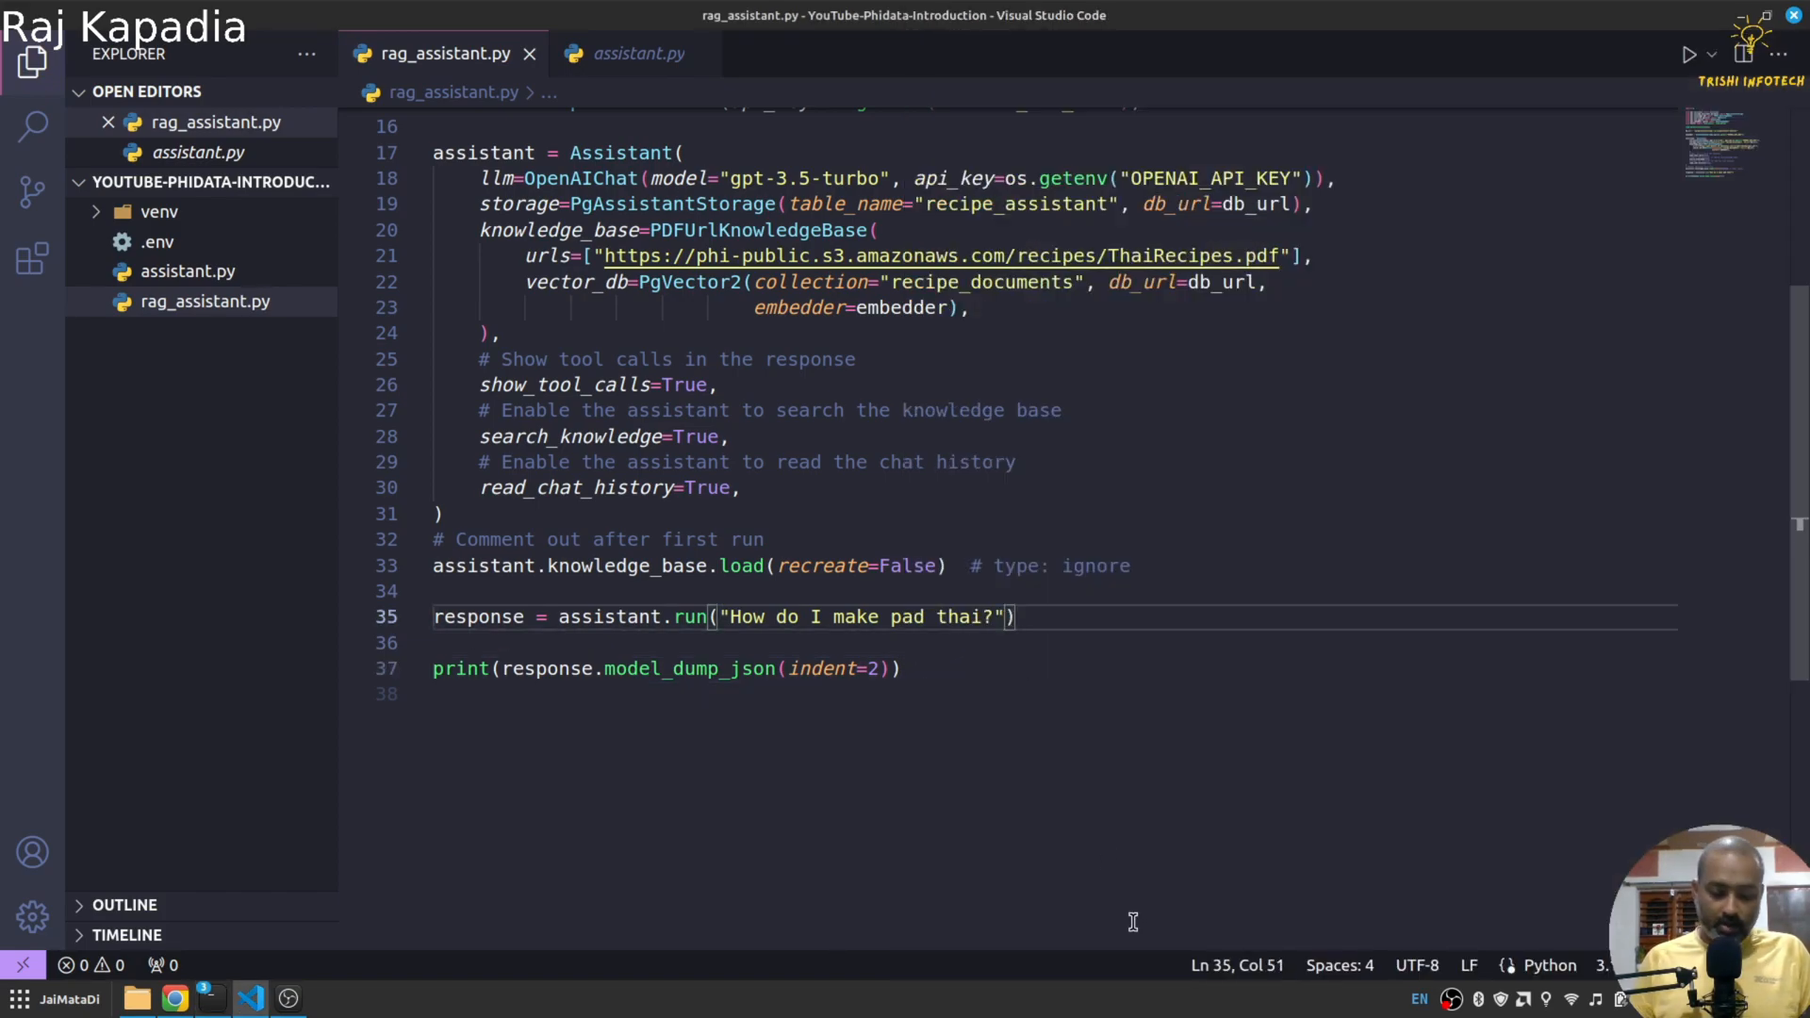
type(", stream=")
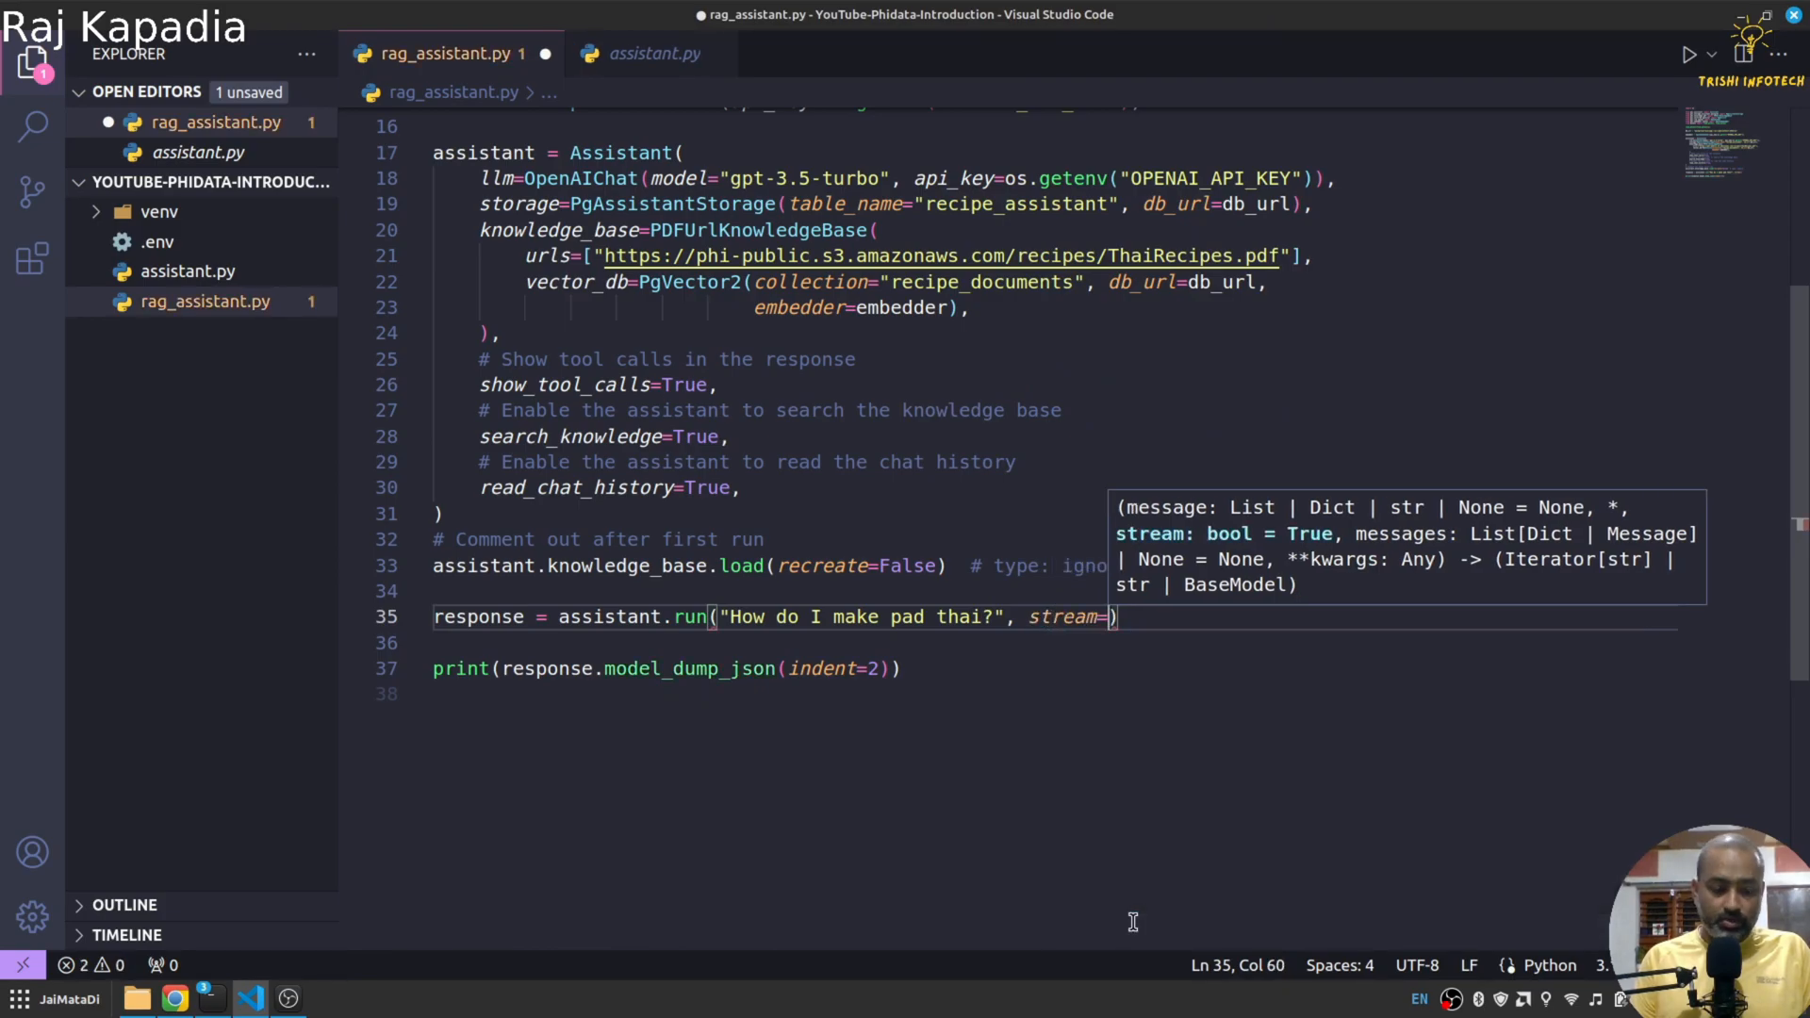
type("False")
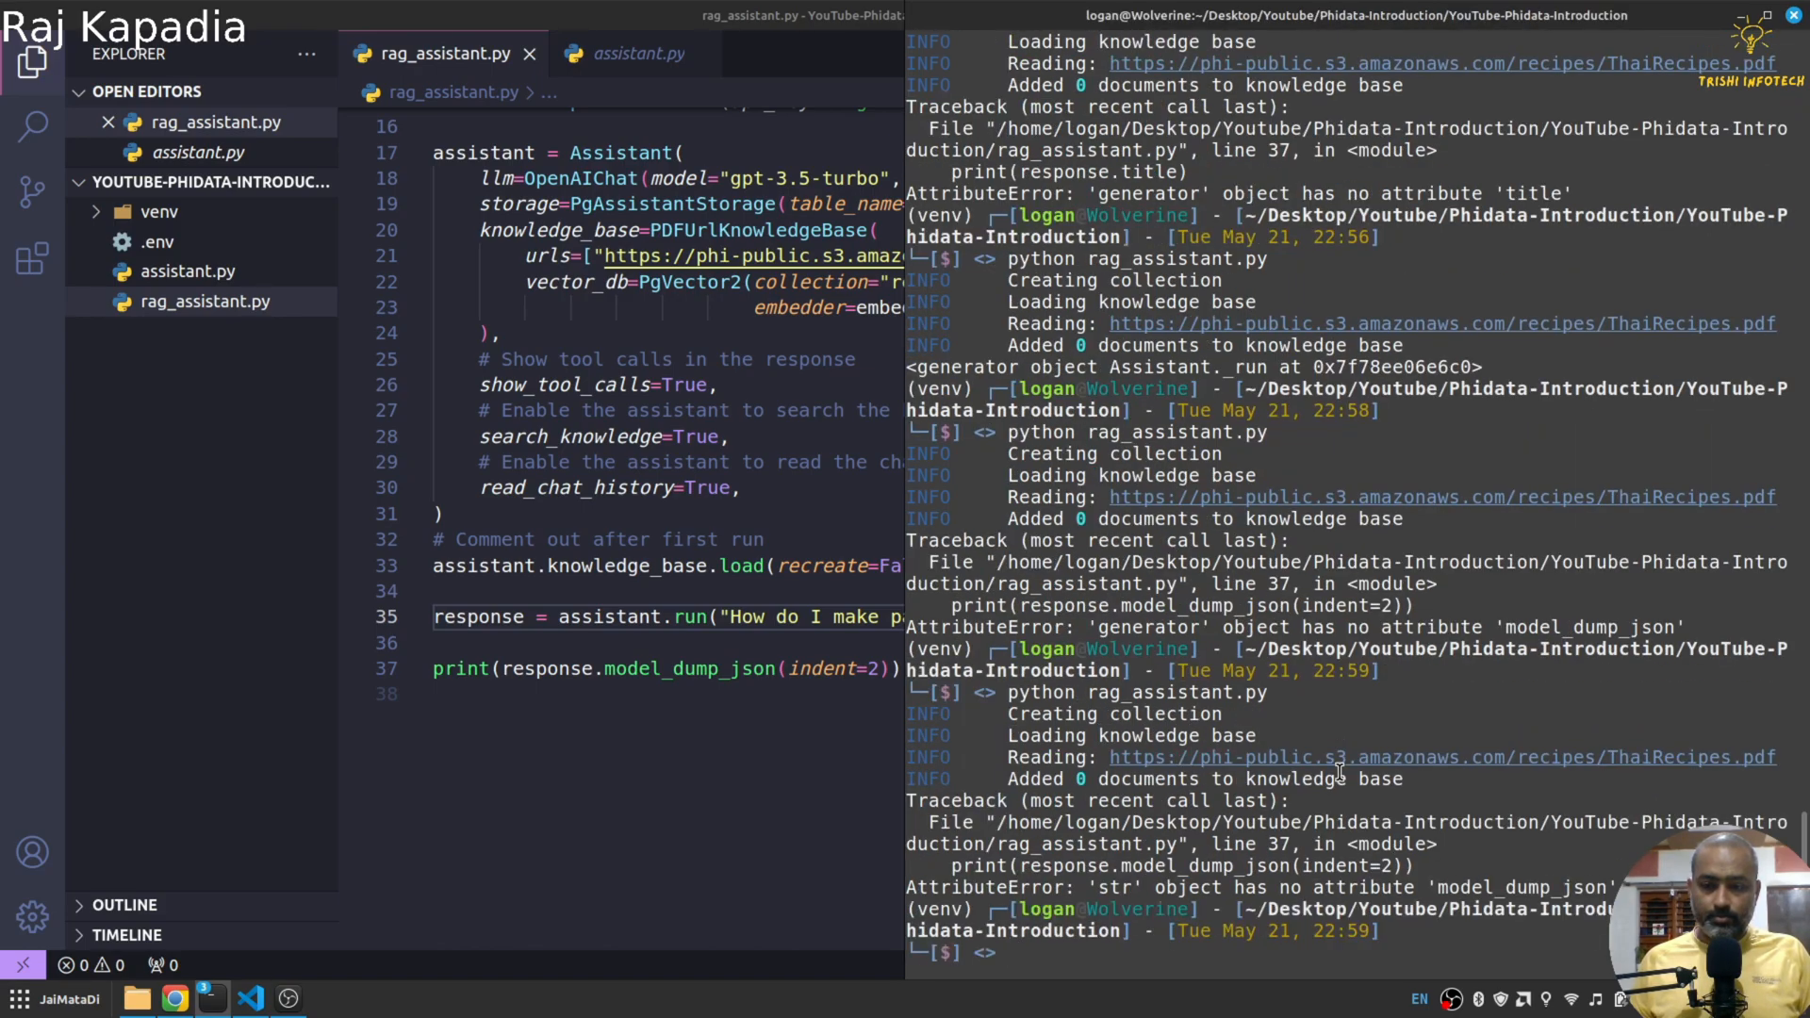
Run rag_assistant.py and scroll through the printed Pad Thai ingredients and directions
left_click(765, 683)
type("python rag_assistant.py")
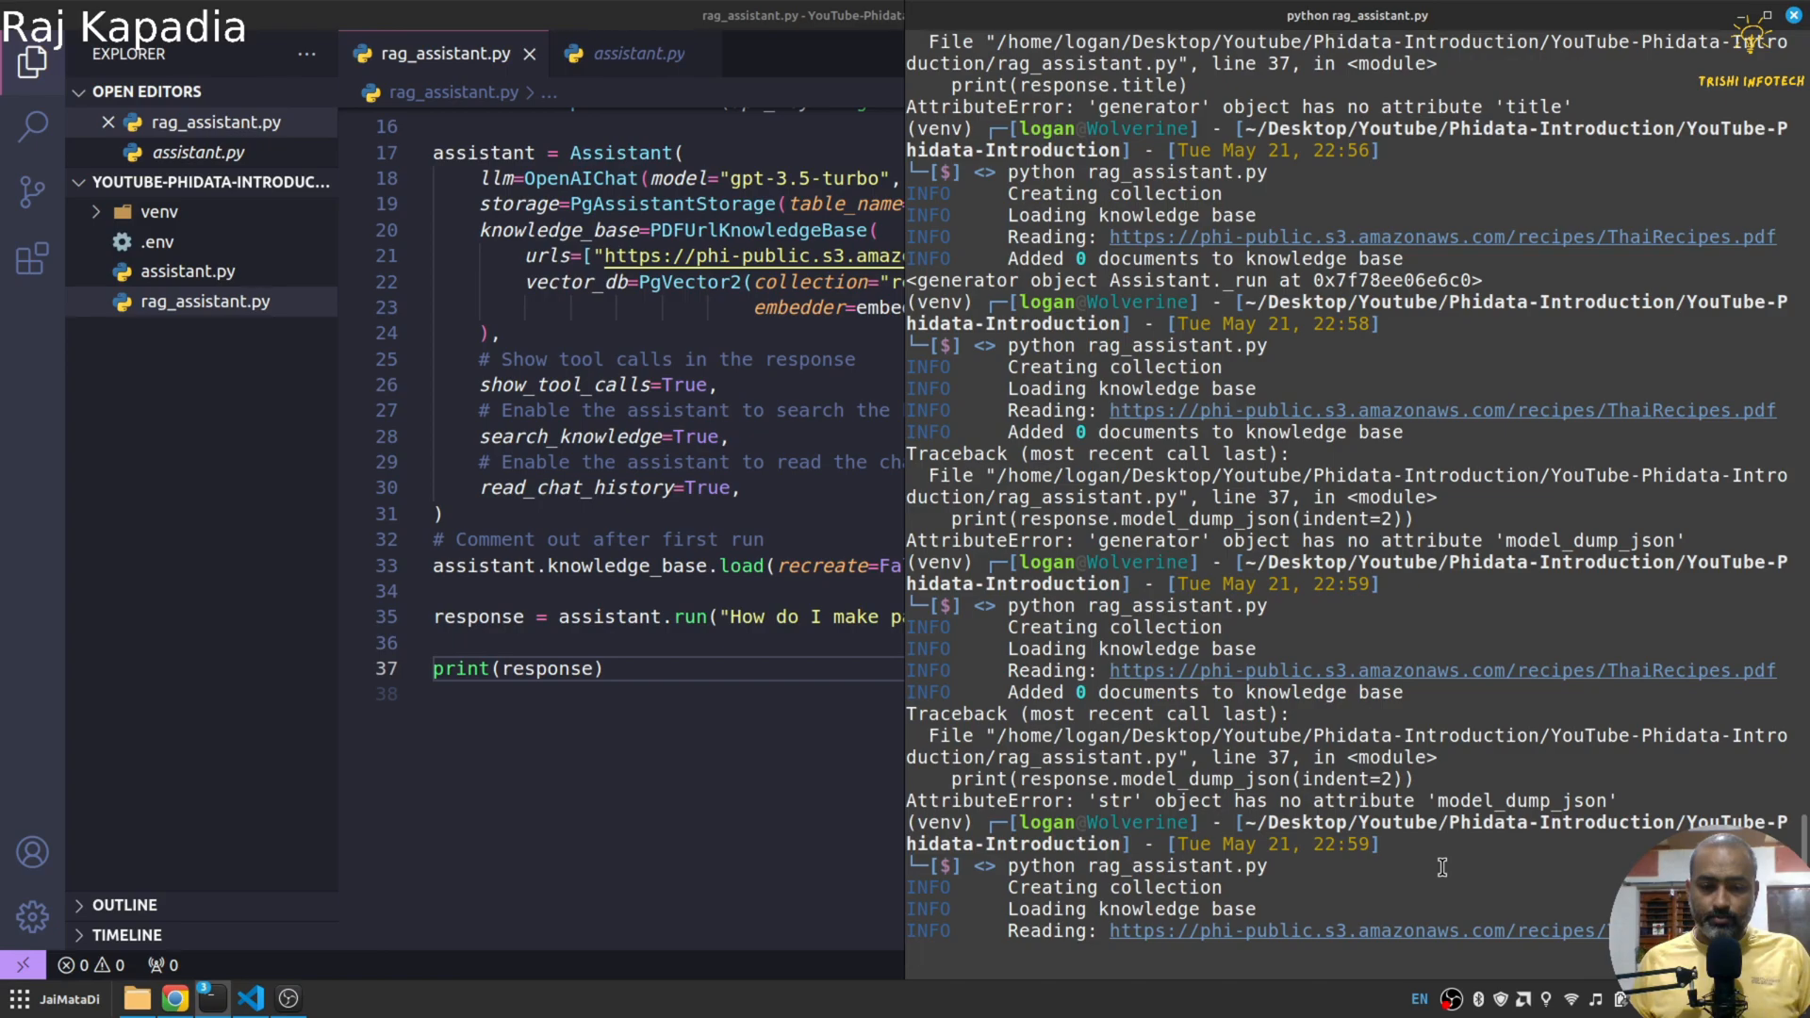
scroll("down", 3)
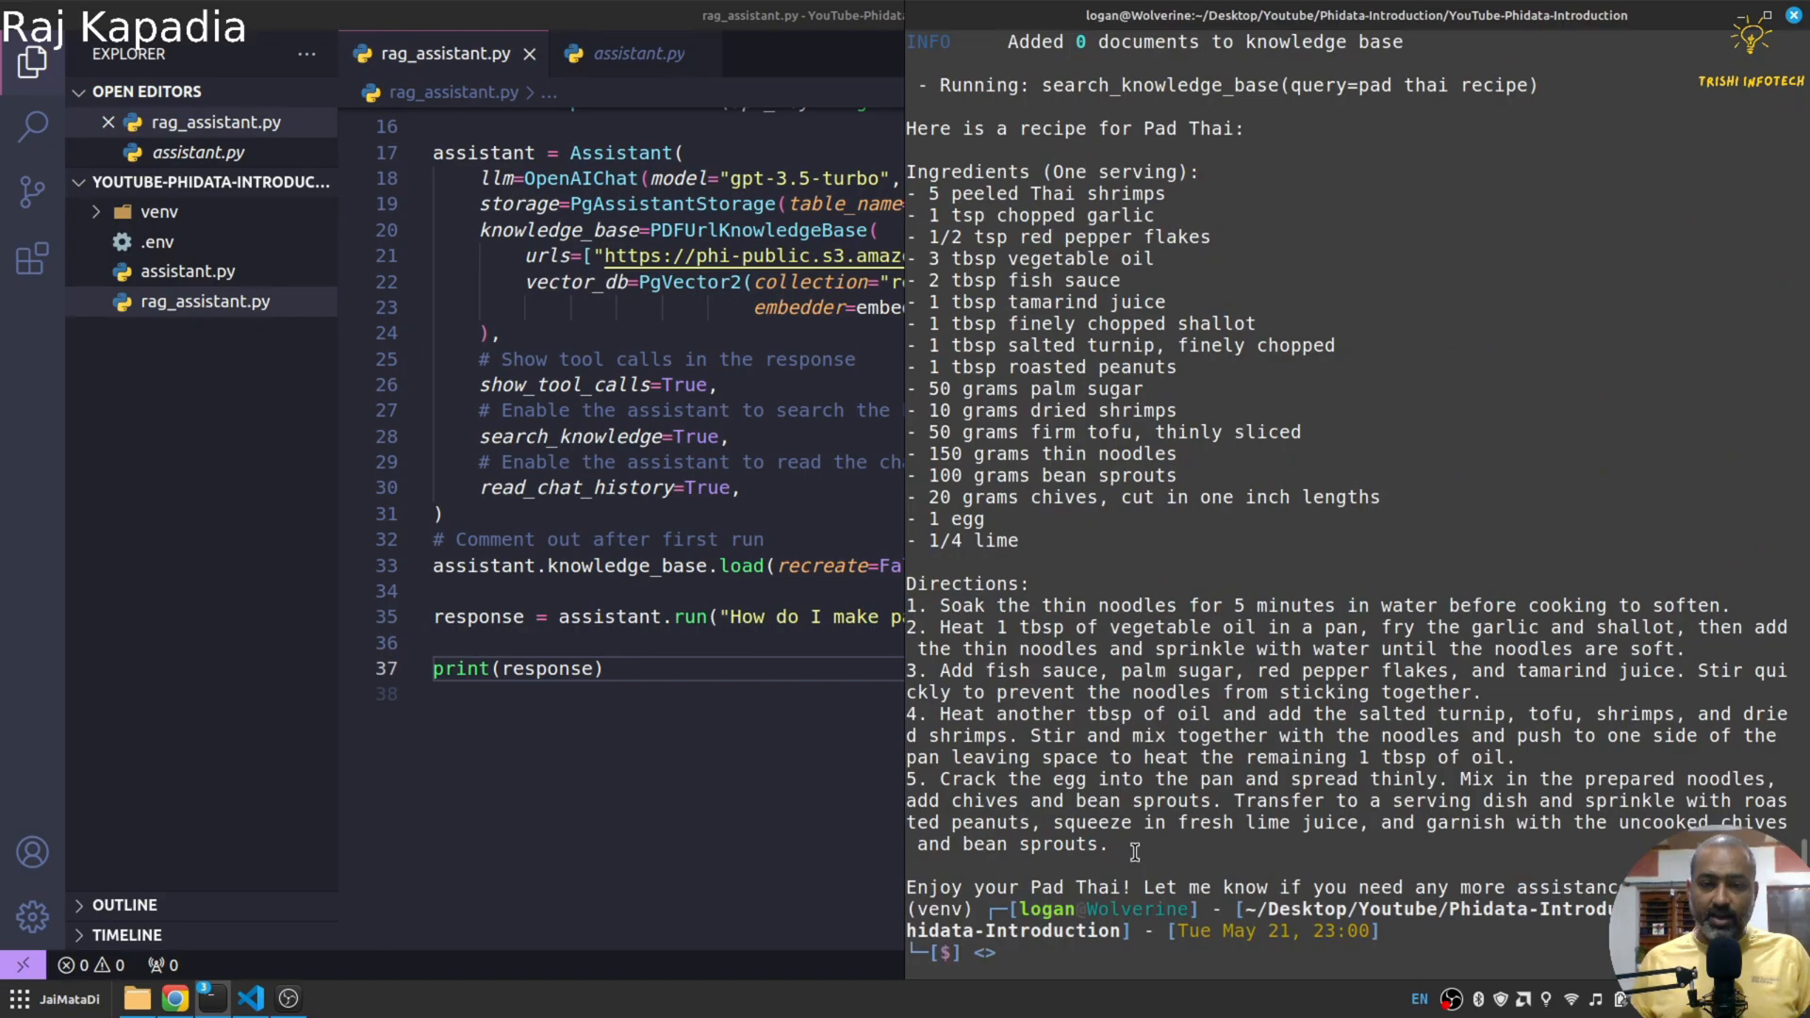
mouse_move(1120, 497)
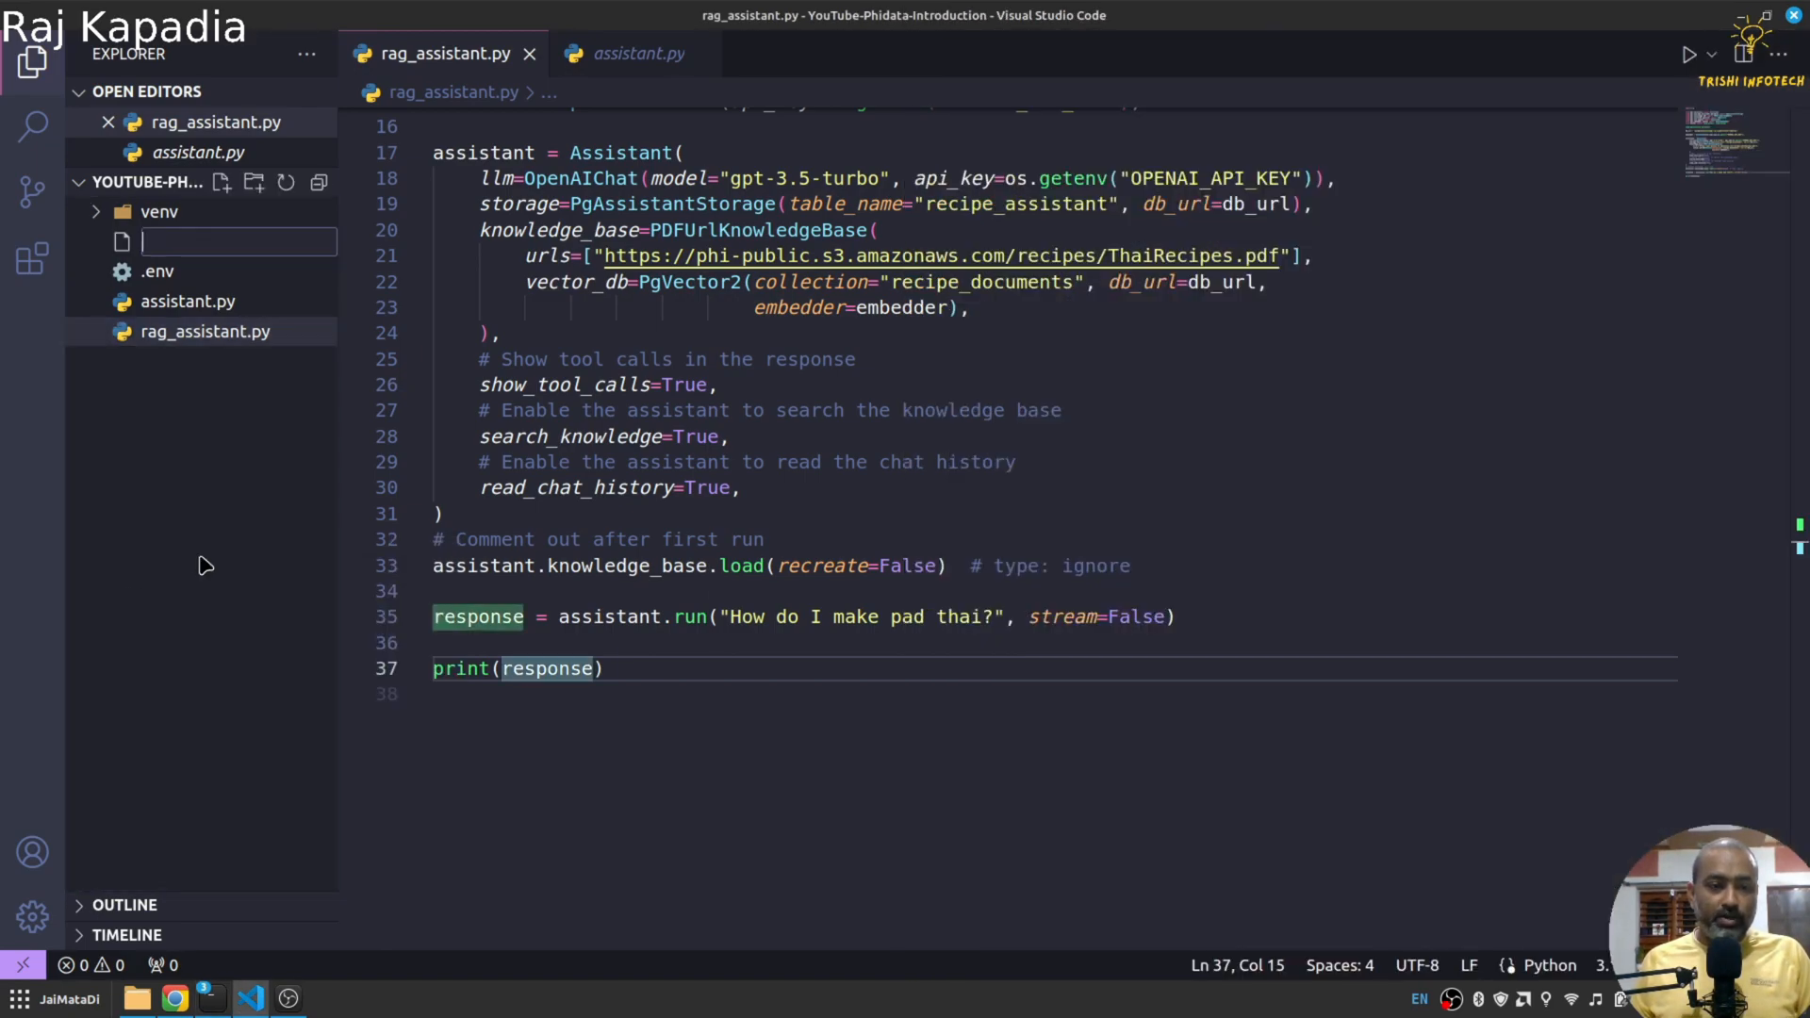
Create an empty gradio_ui.py and run pip install gradio in the terminal
type("gradu")
type("pip")
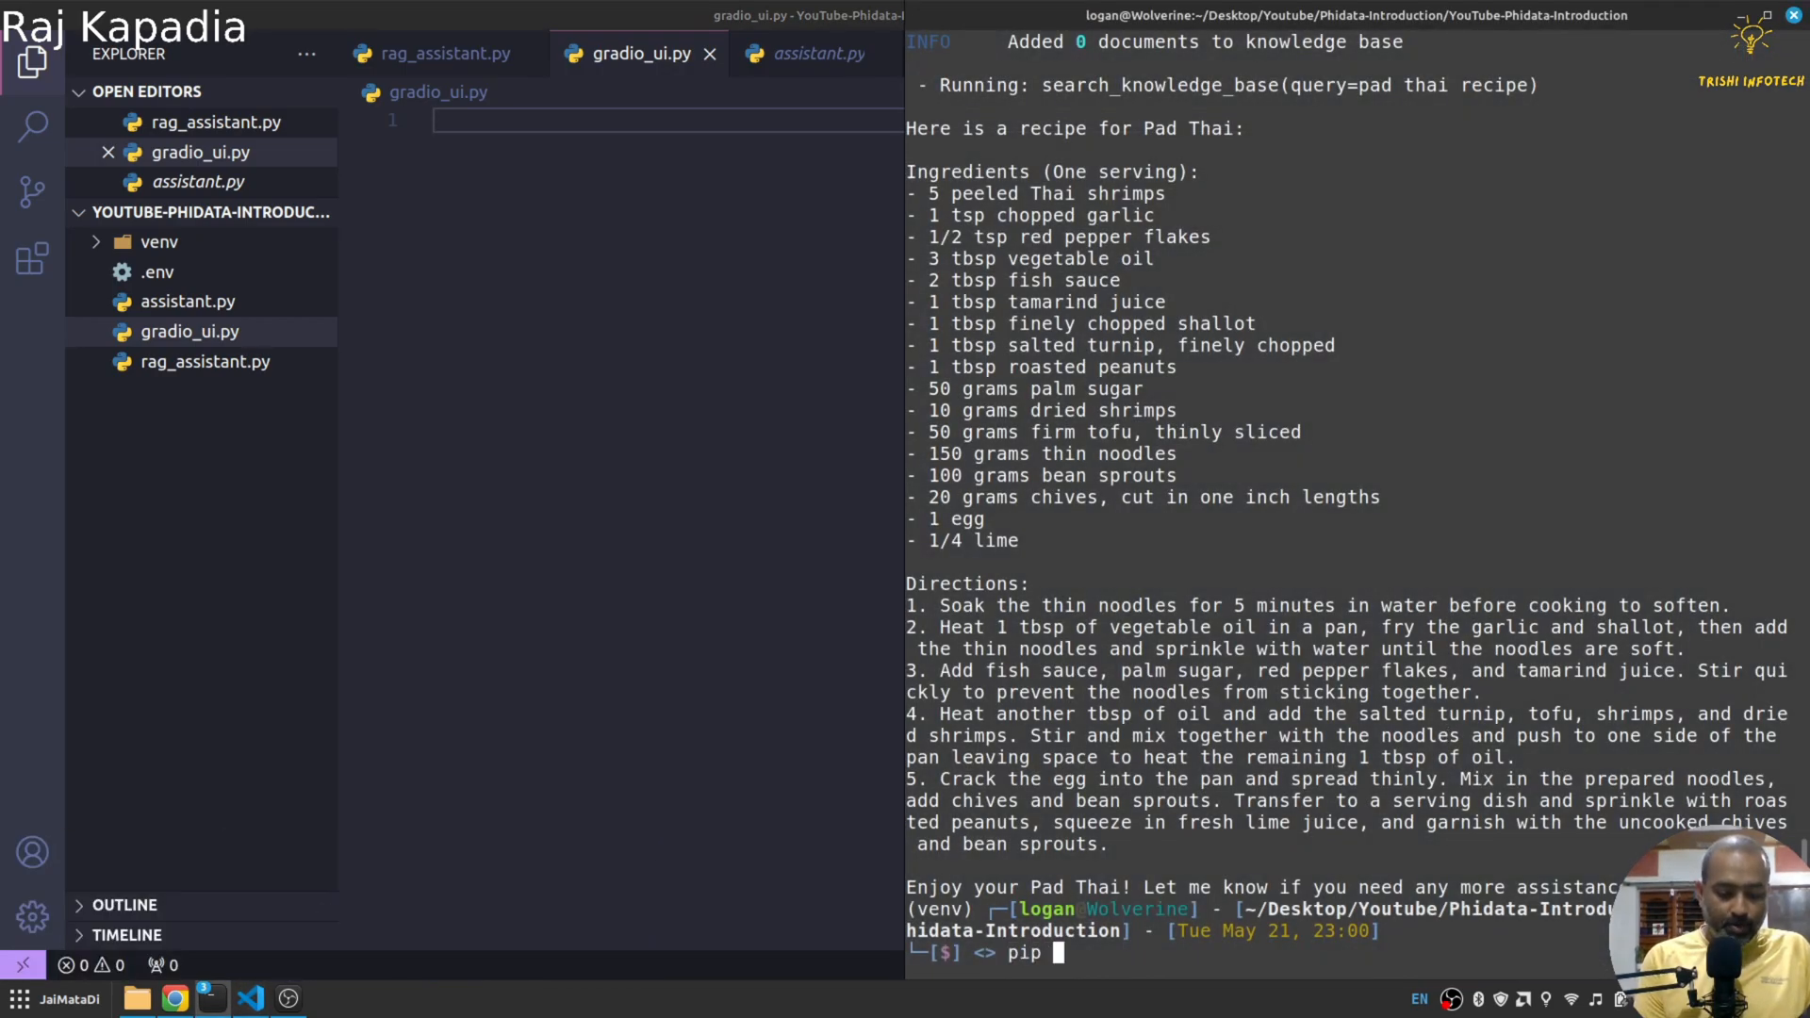
type("install grad")
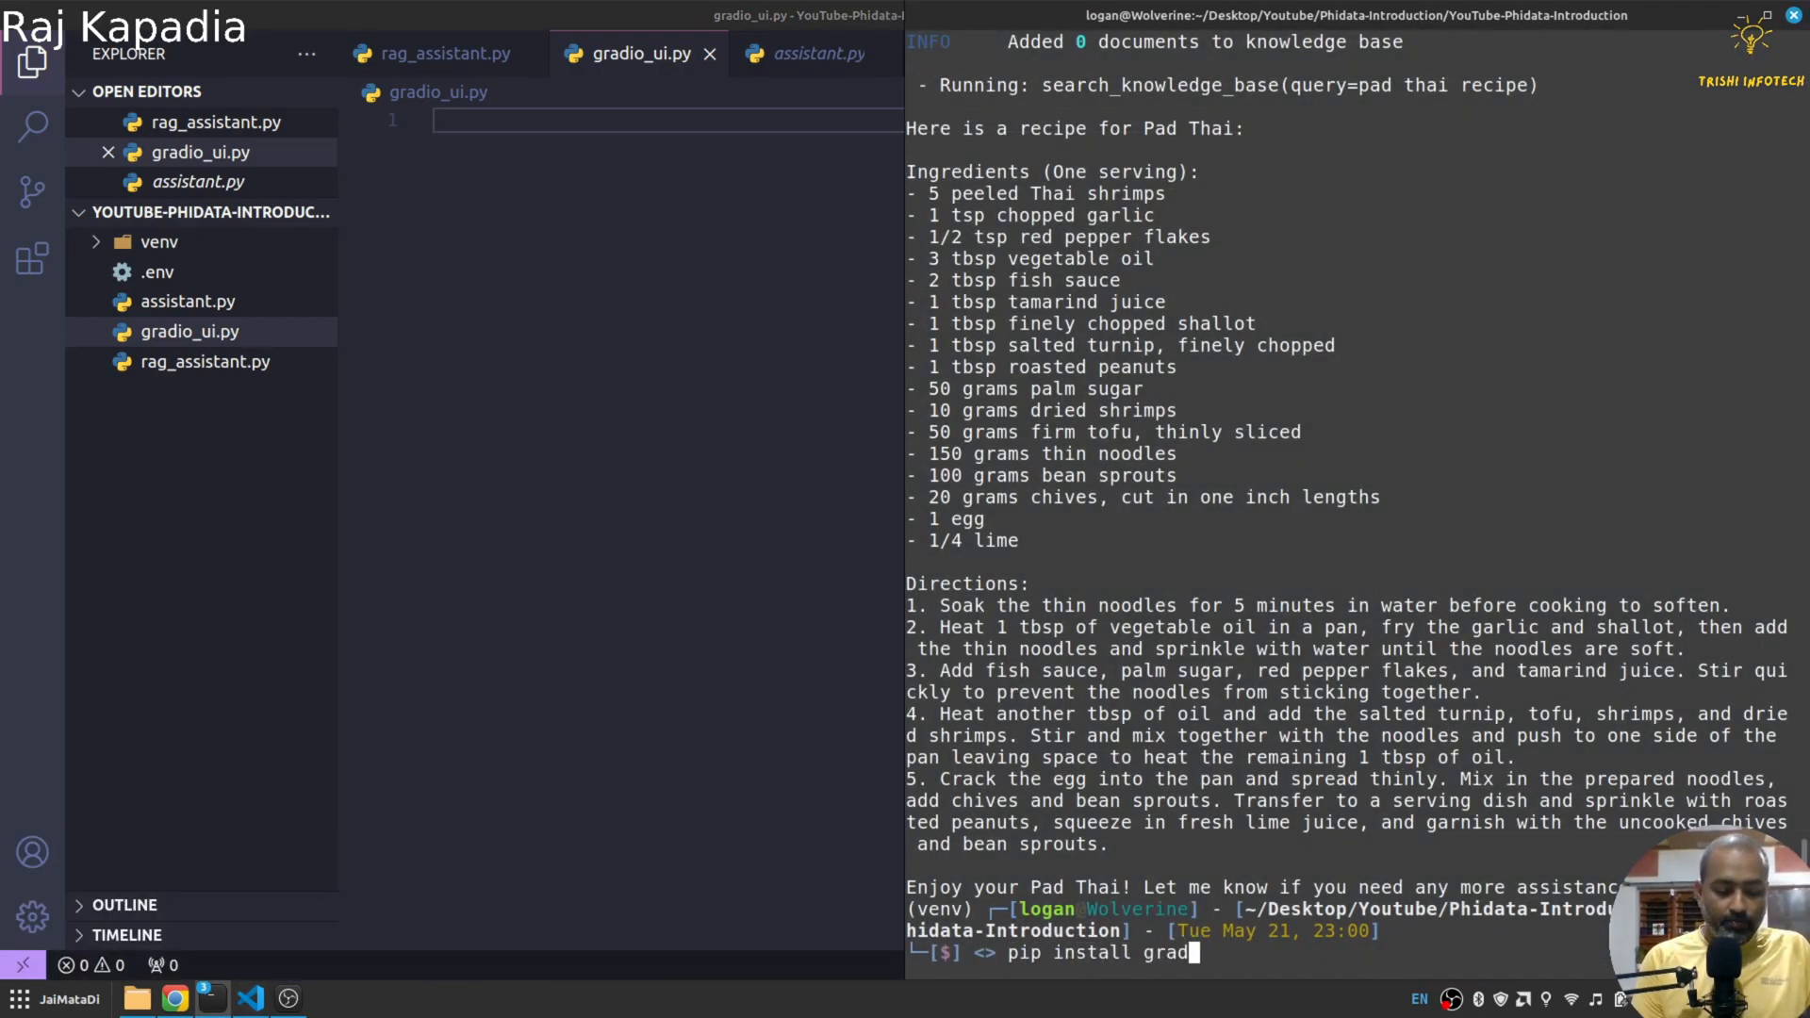
key("Return")
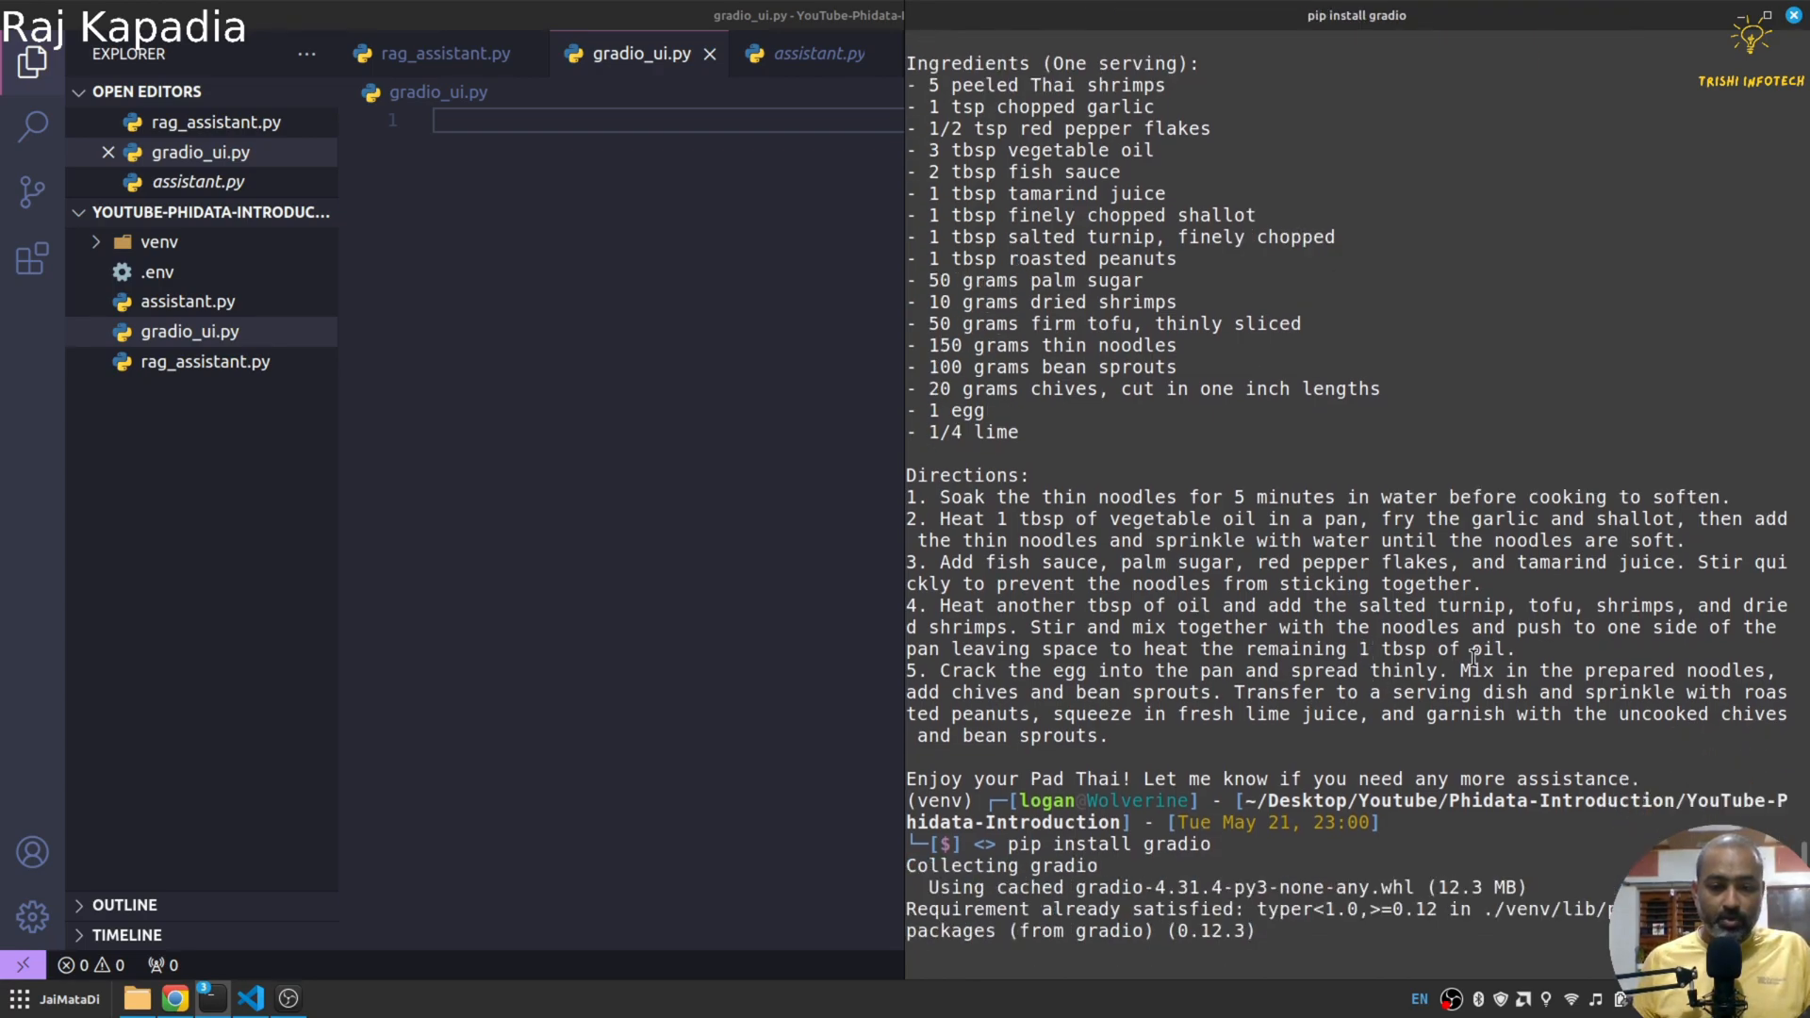
scroll("down", 3)
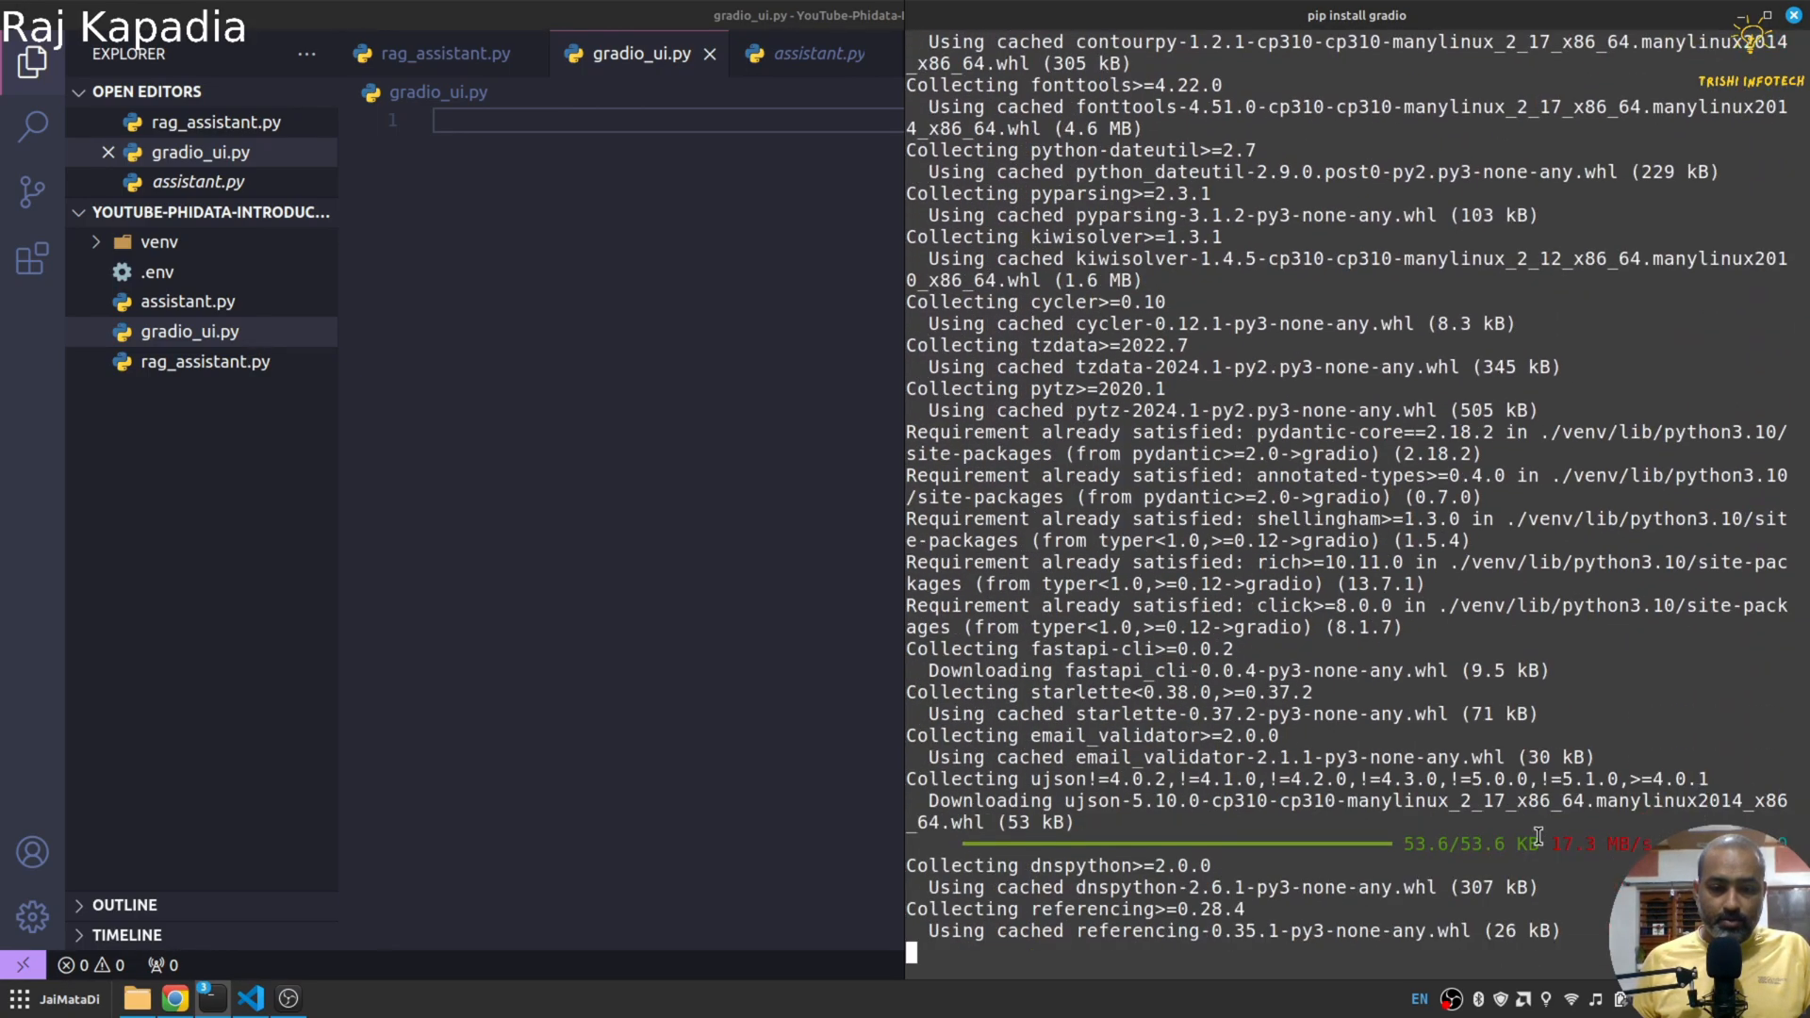
scroll("down", 3)
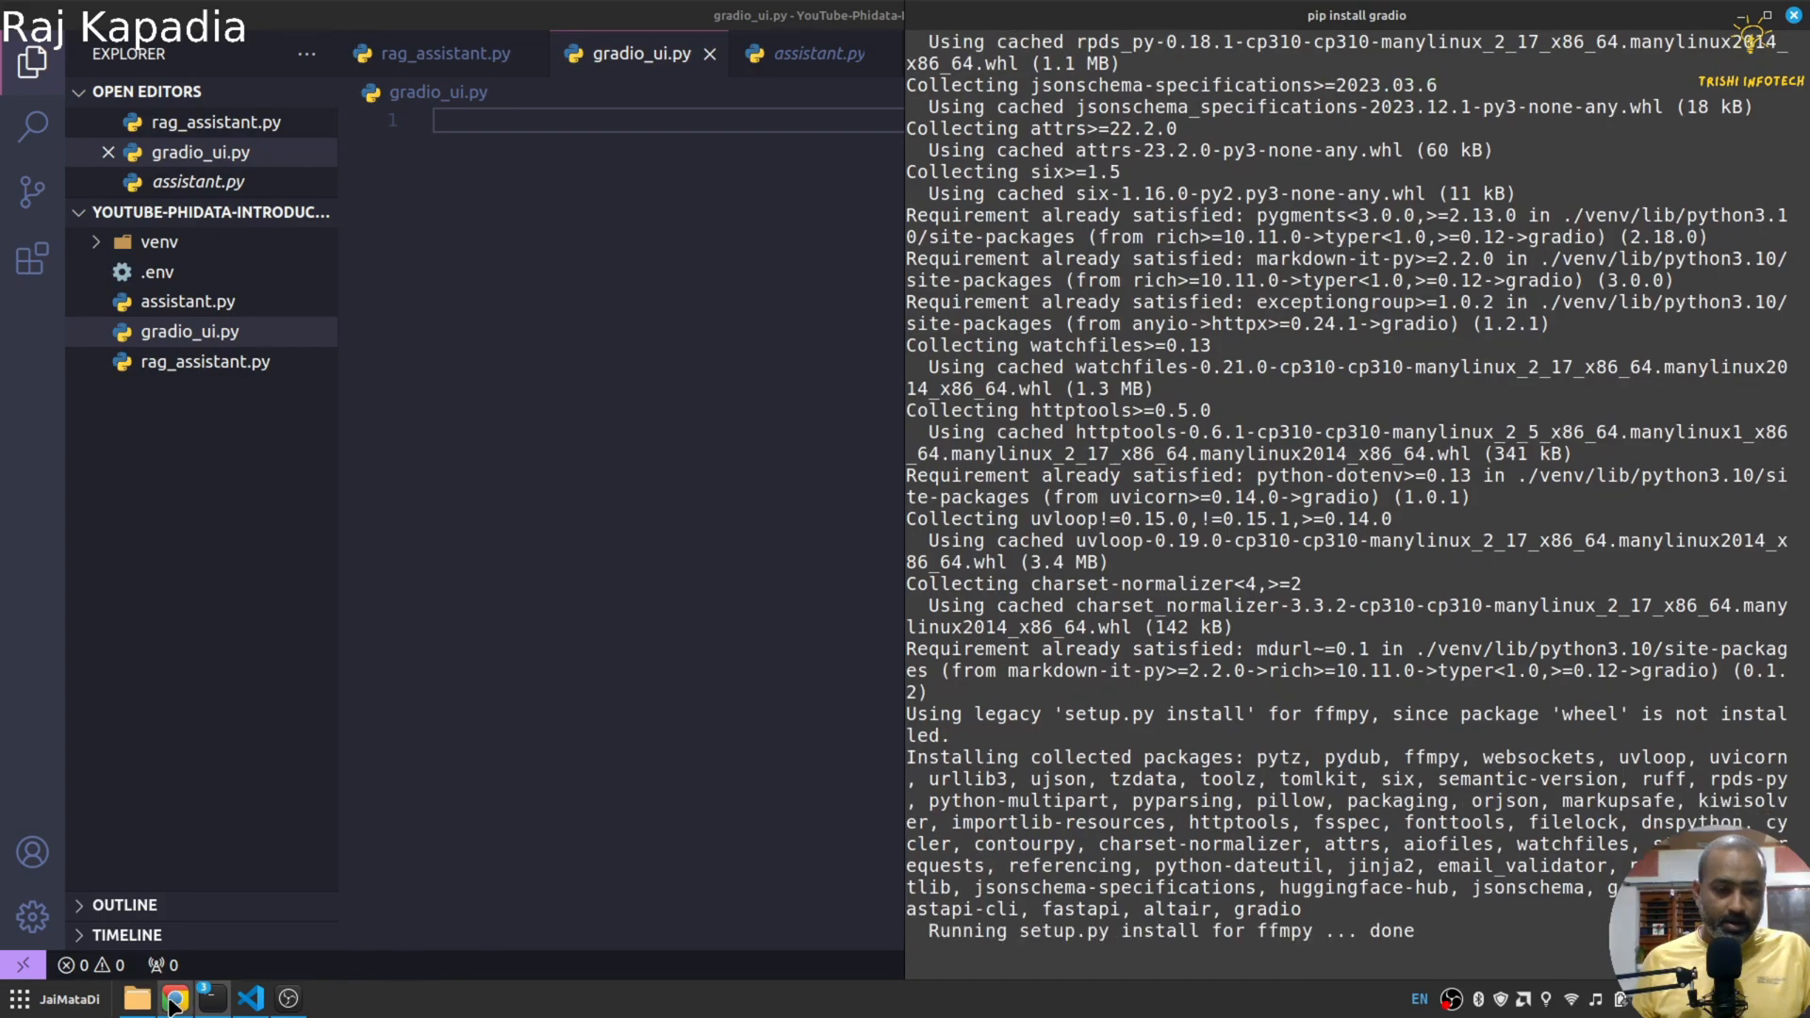
left_click(173, 998)
type("githu")
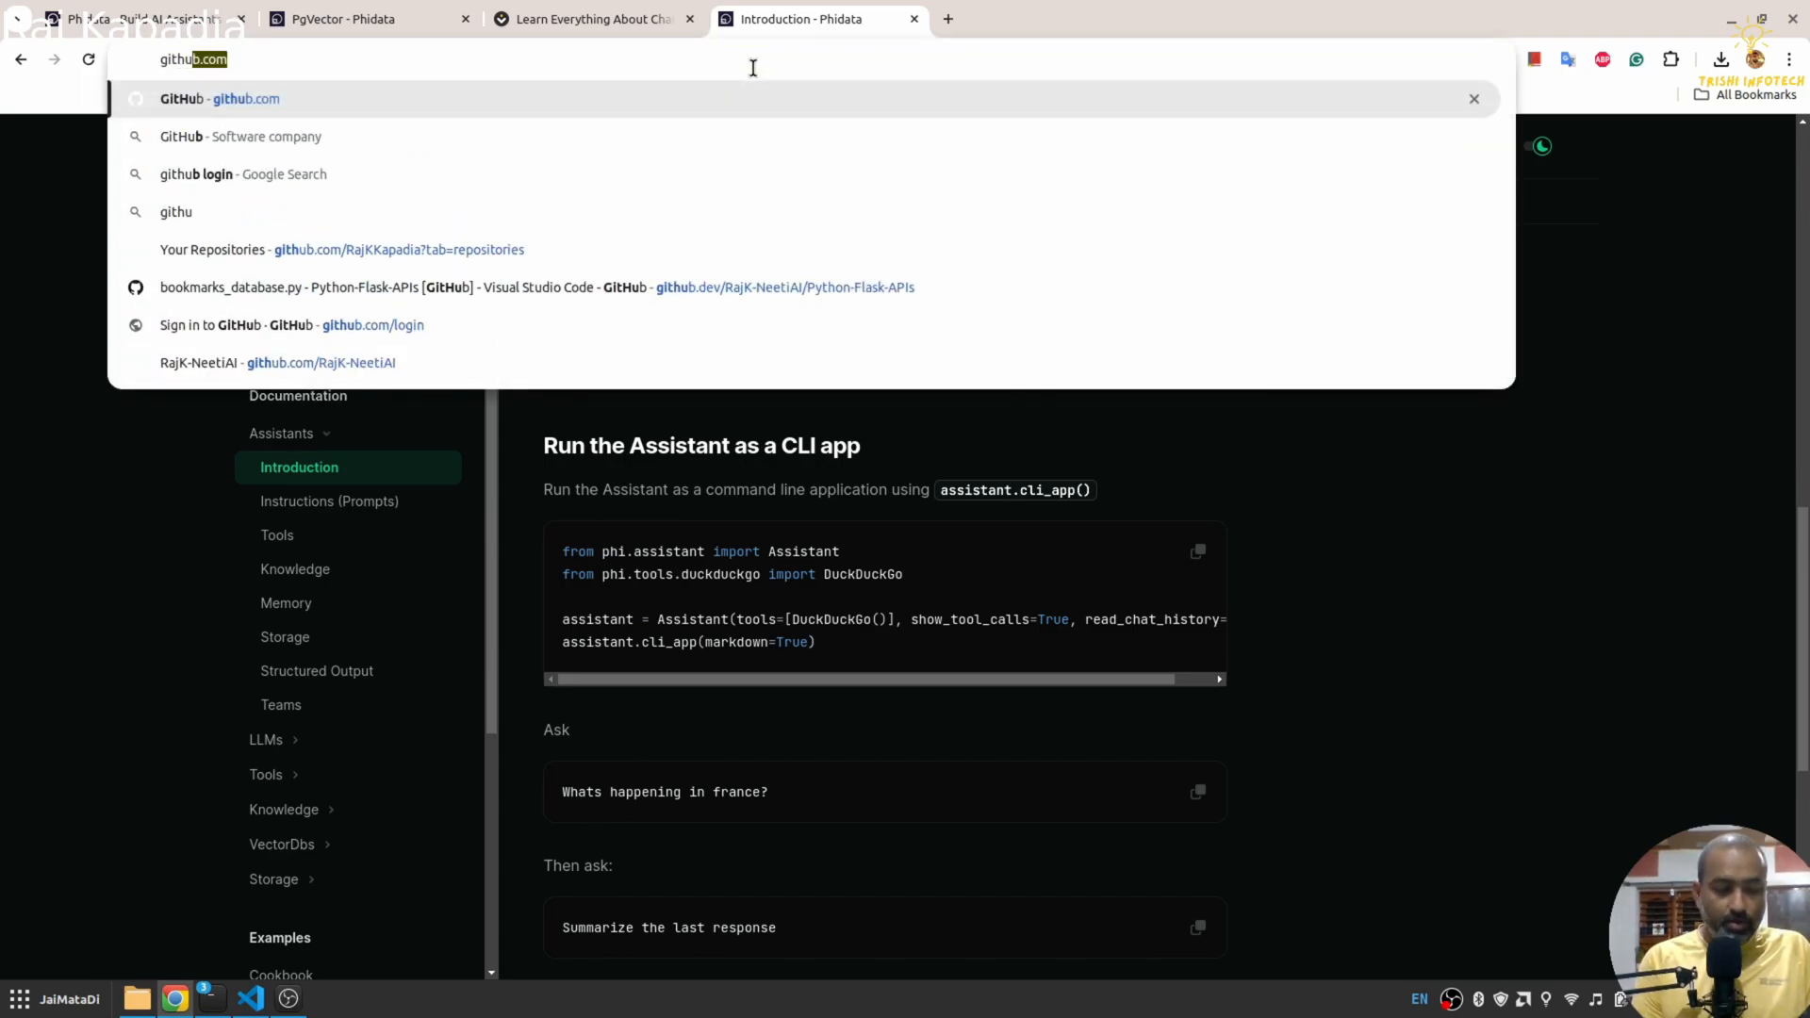
Copy the raw gradio_ui.py code from the YouTube-Ollama-Gradio-Chatbot repository
left_click(219, 98)
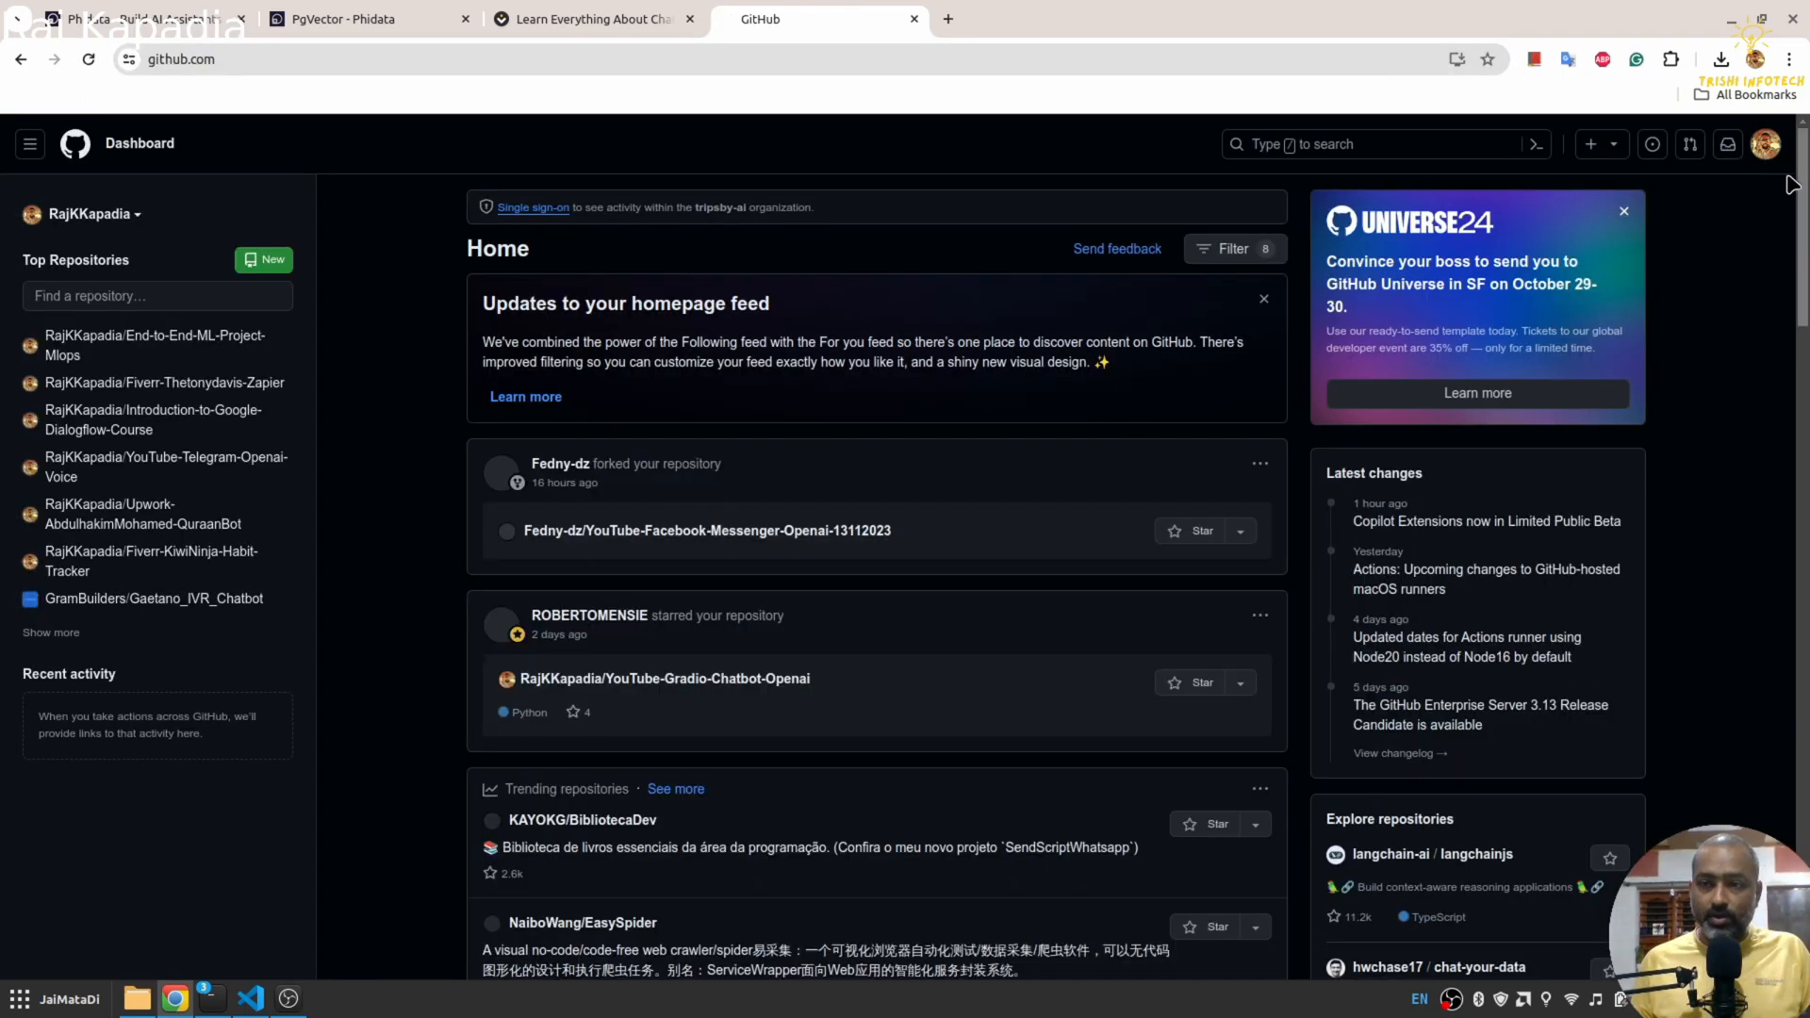
left_click(1764, 143)
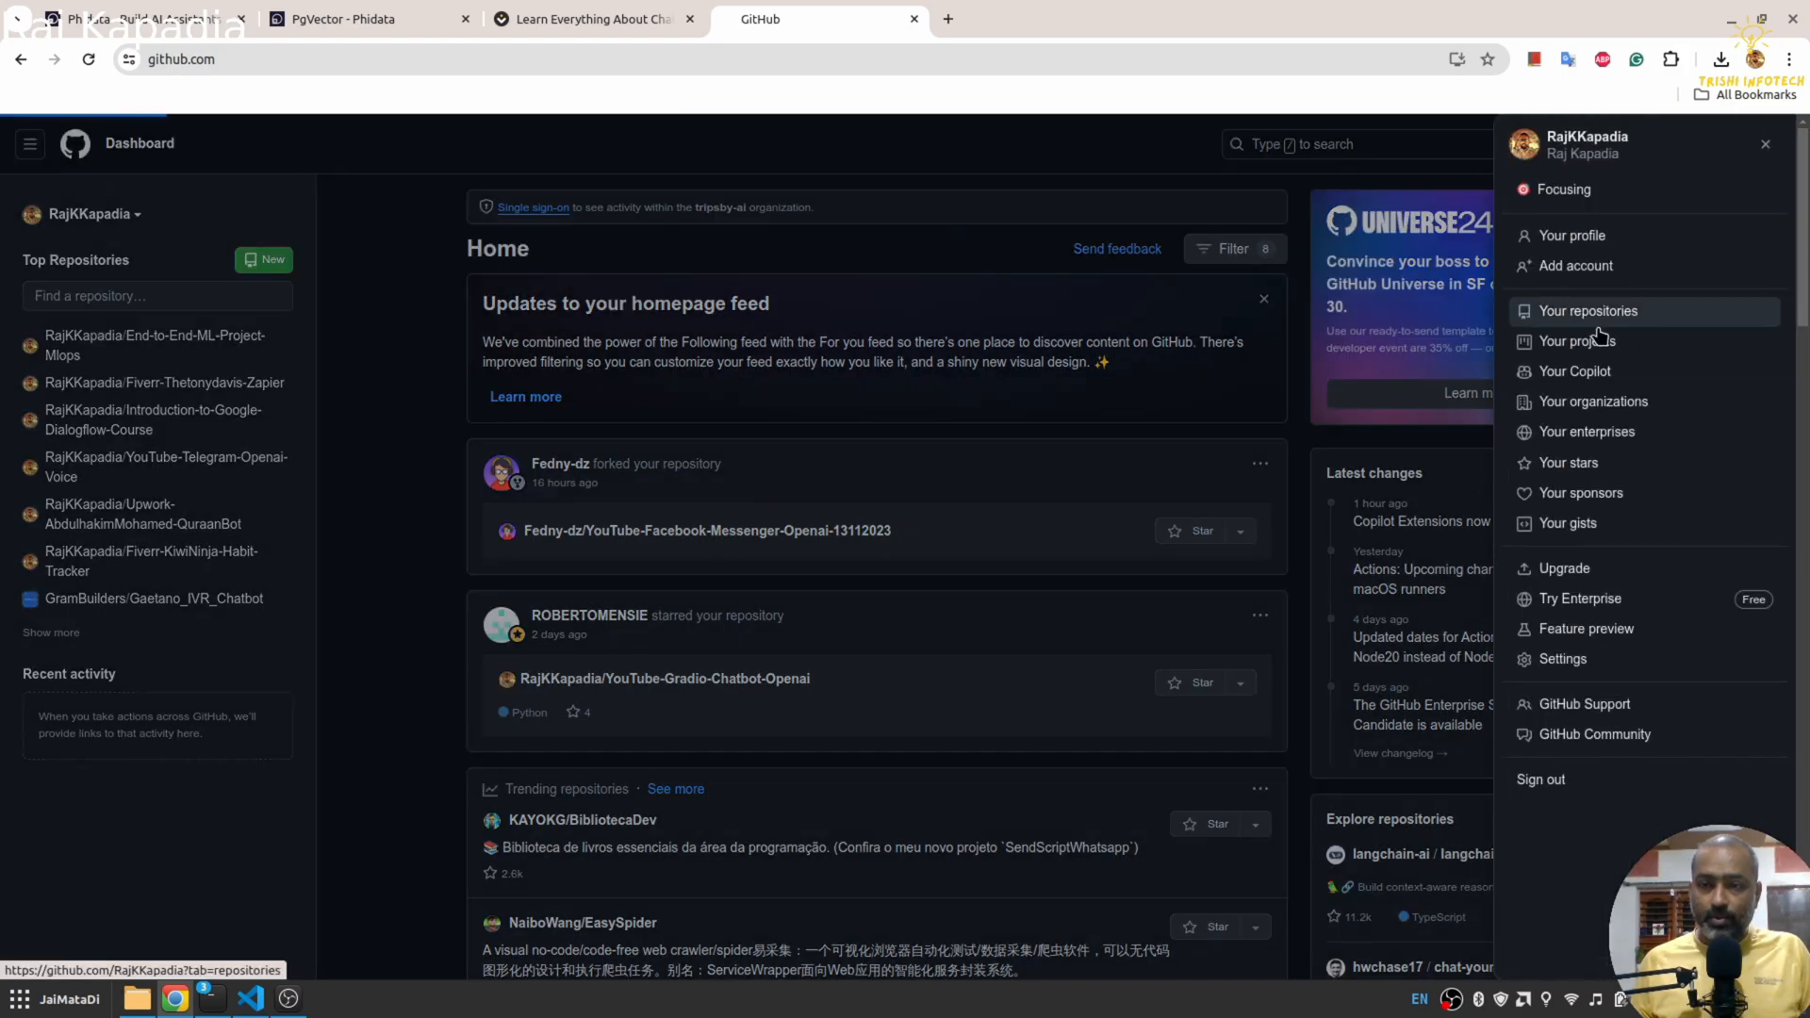
left_click(1588, 310)
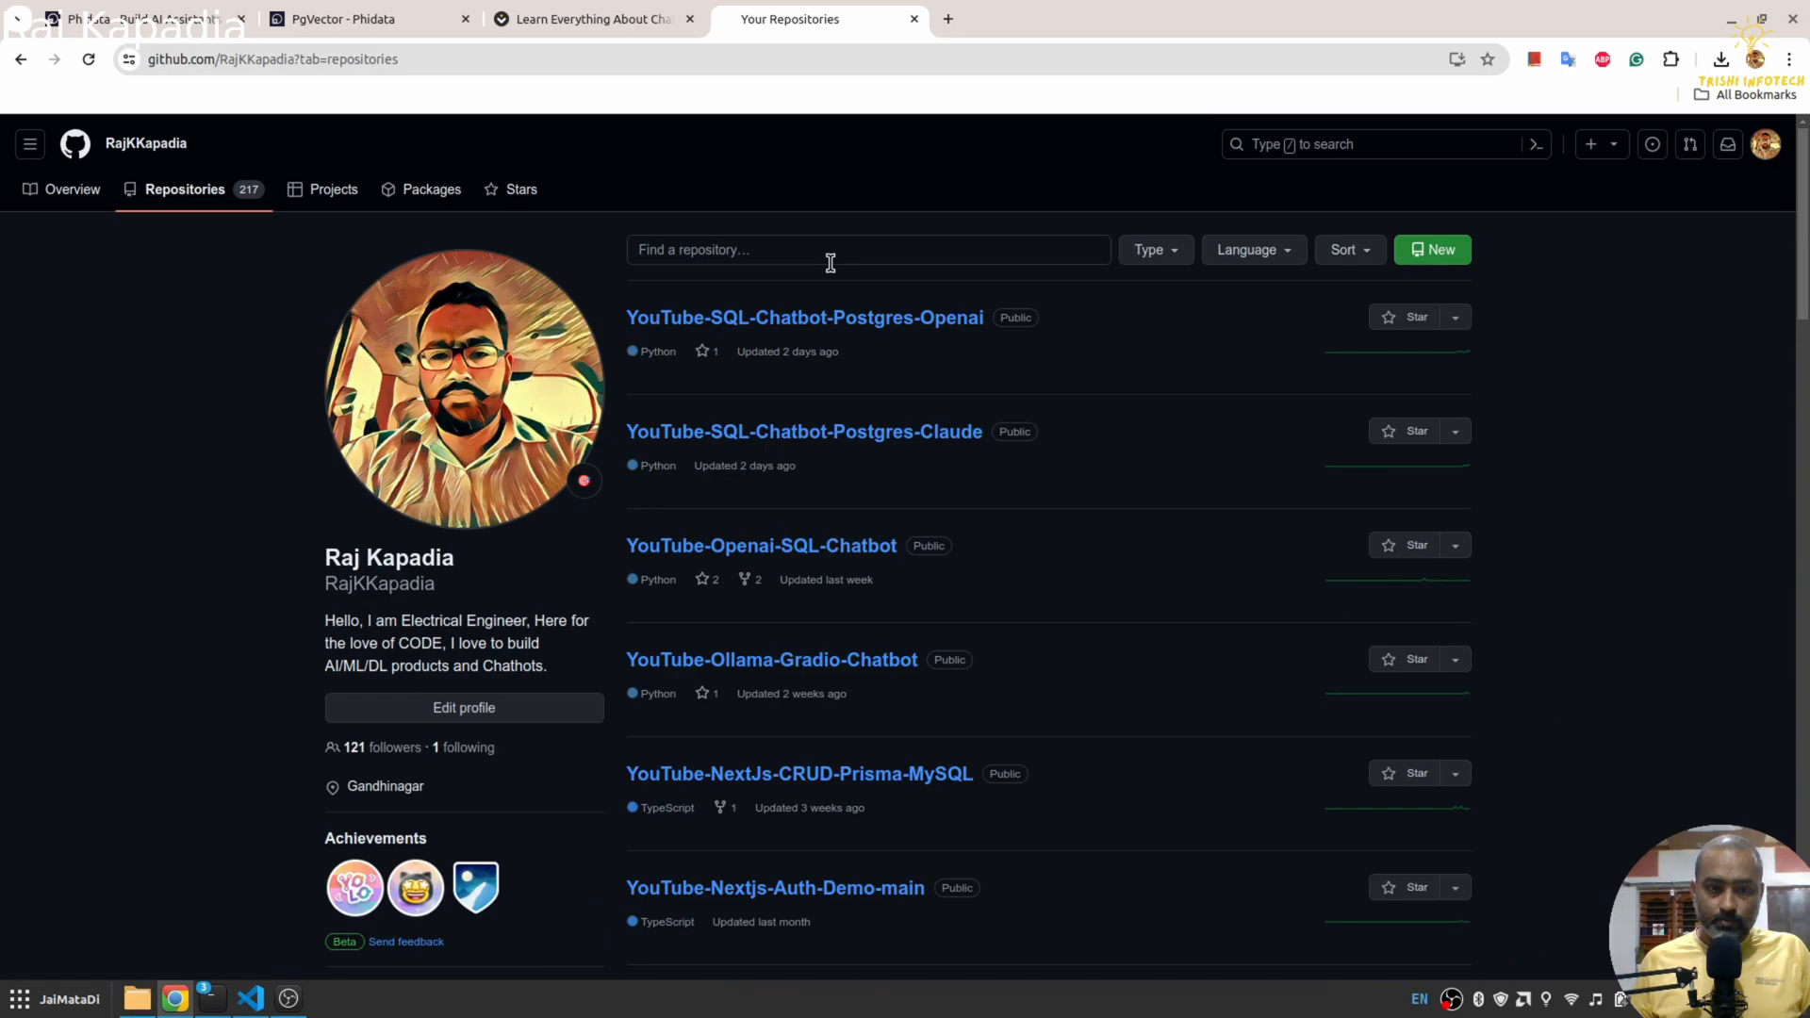
mouse_move(839, 659)
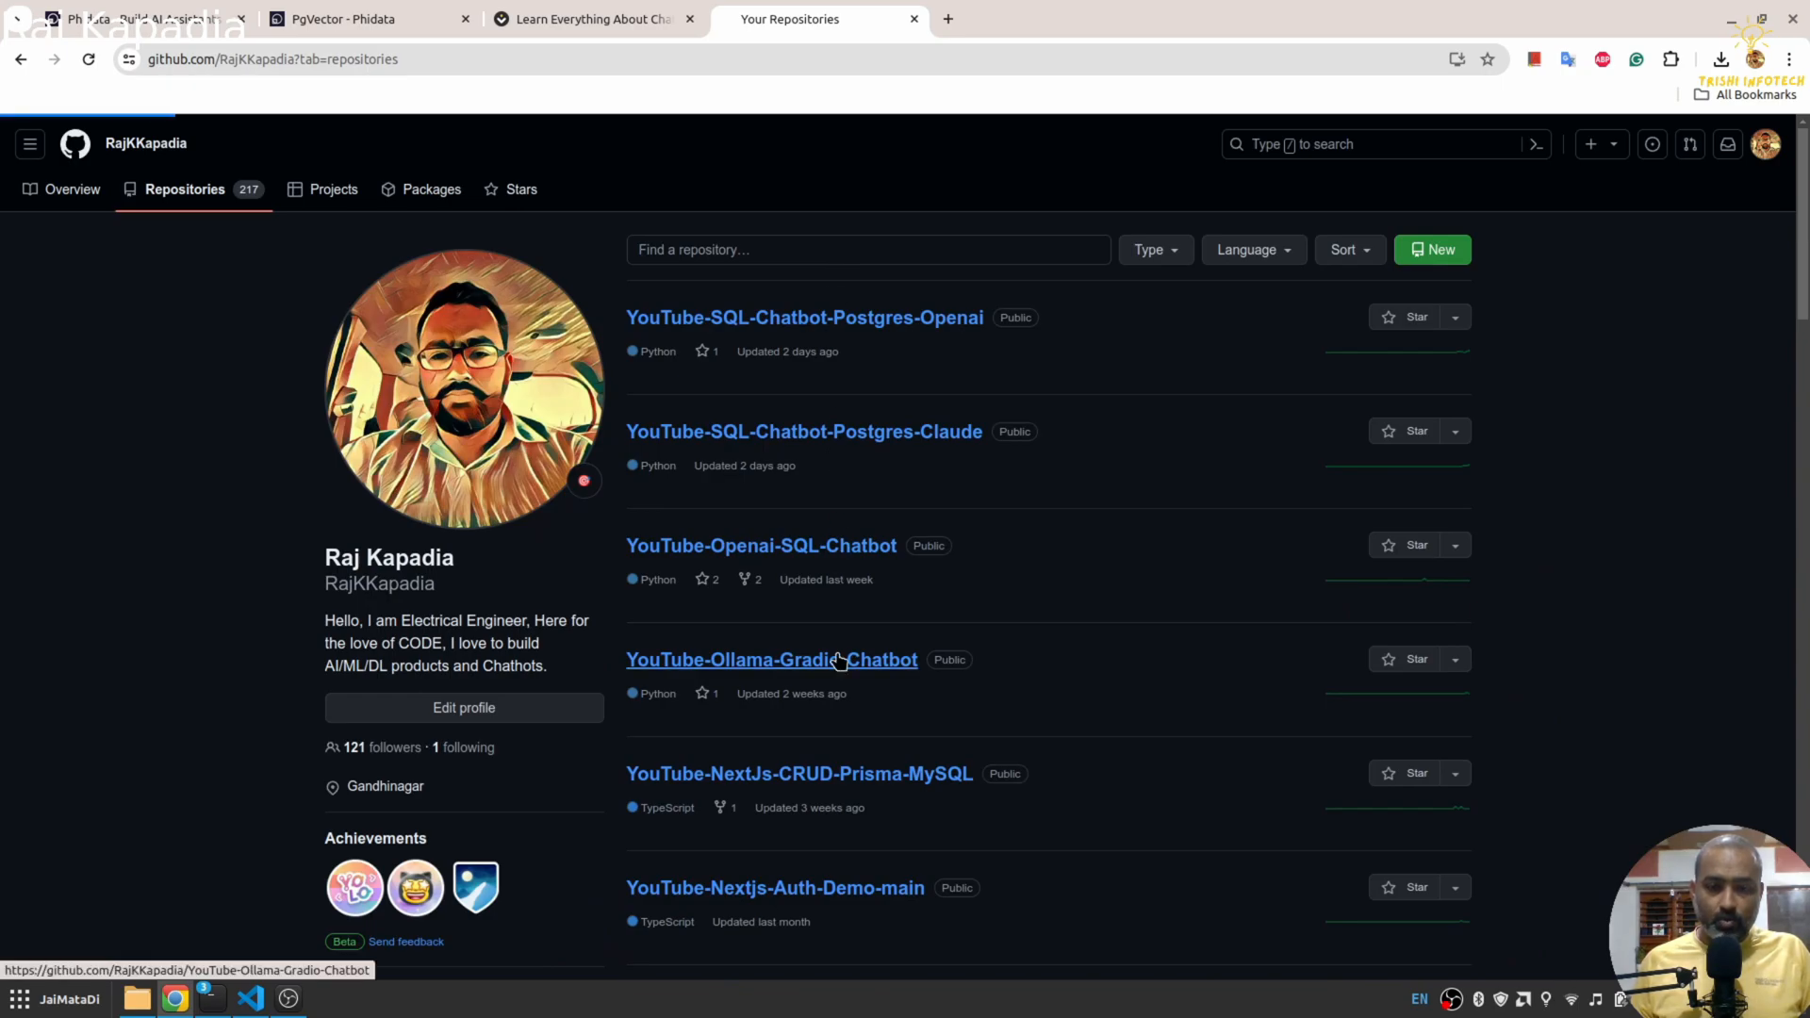
left_click(772, 659)
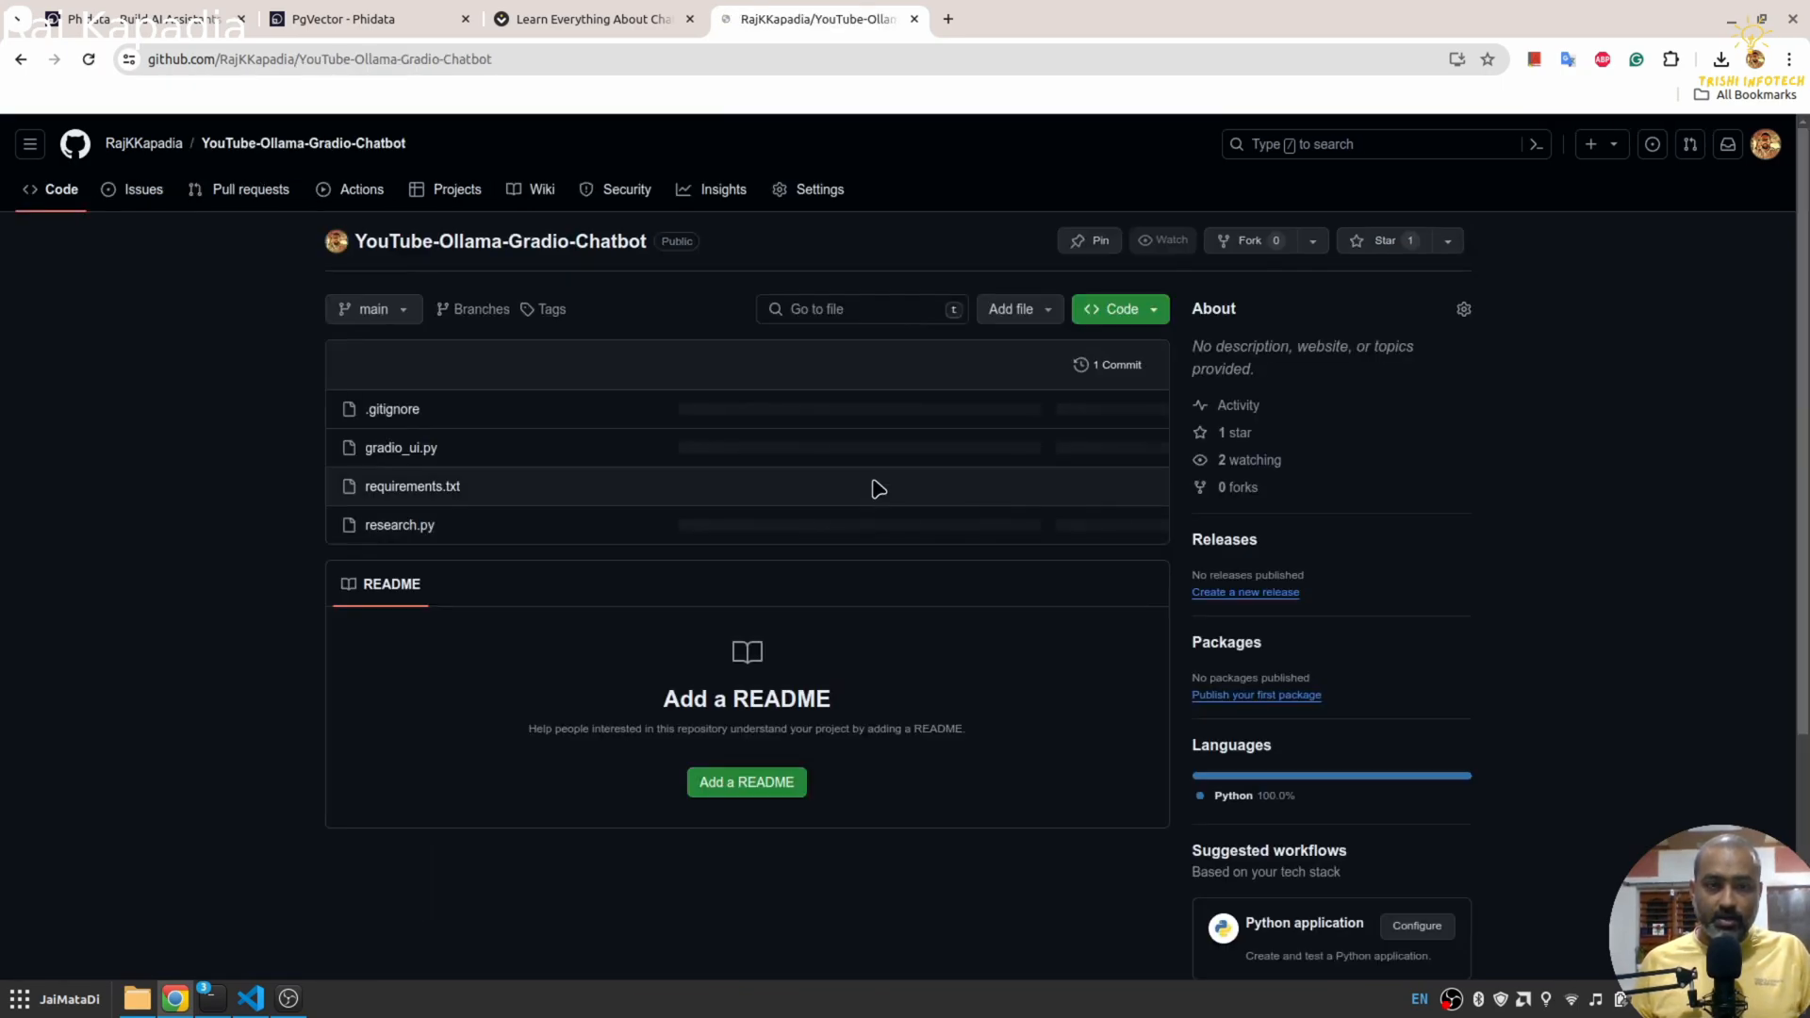
mouse_move(400, 447)
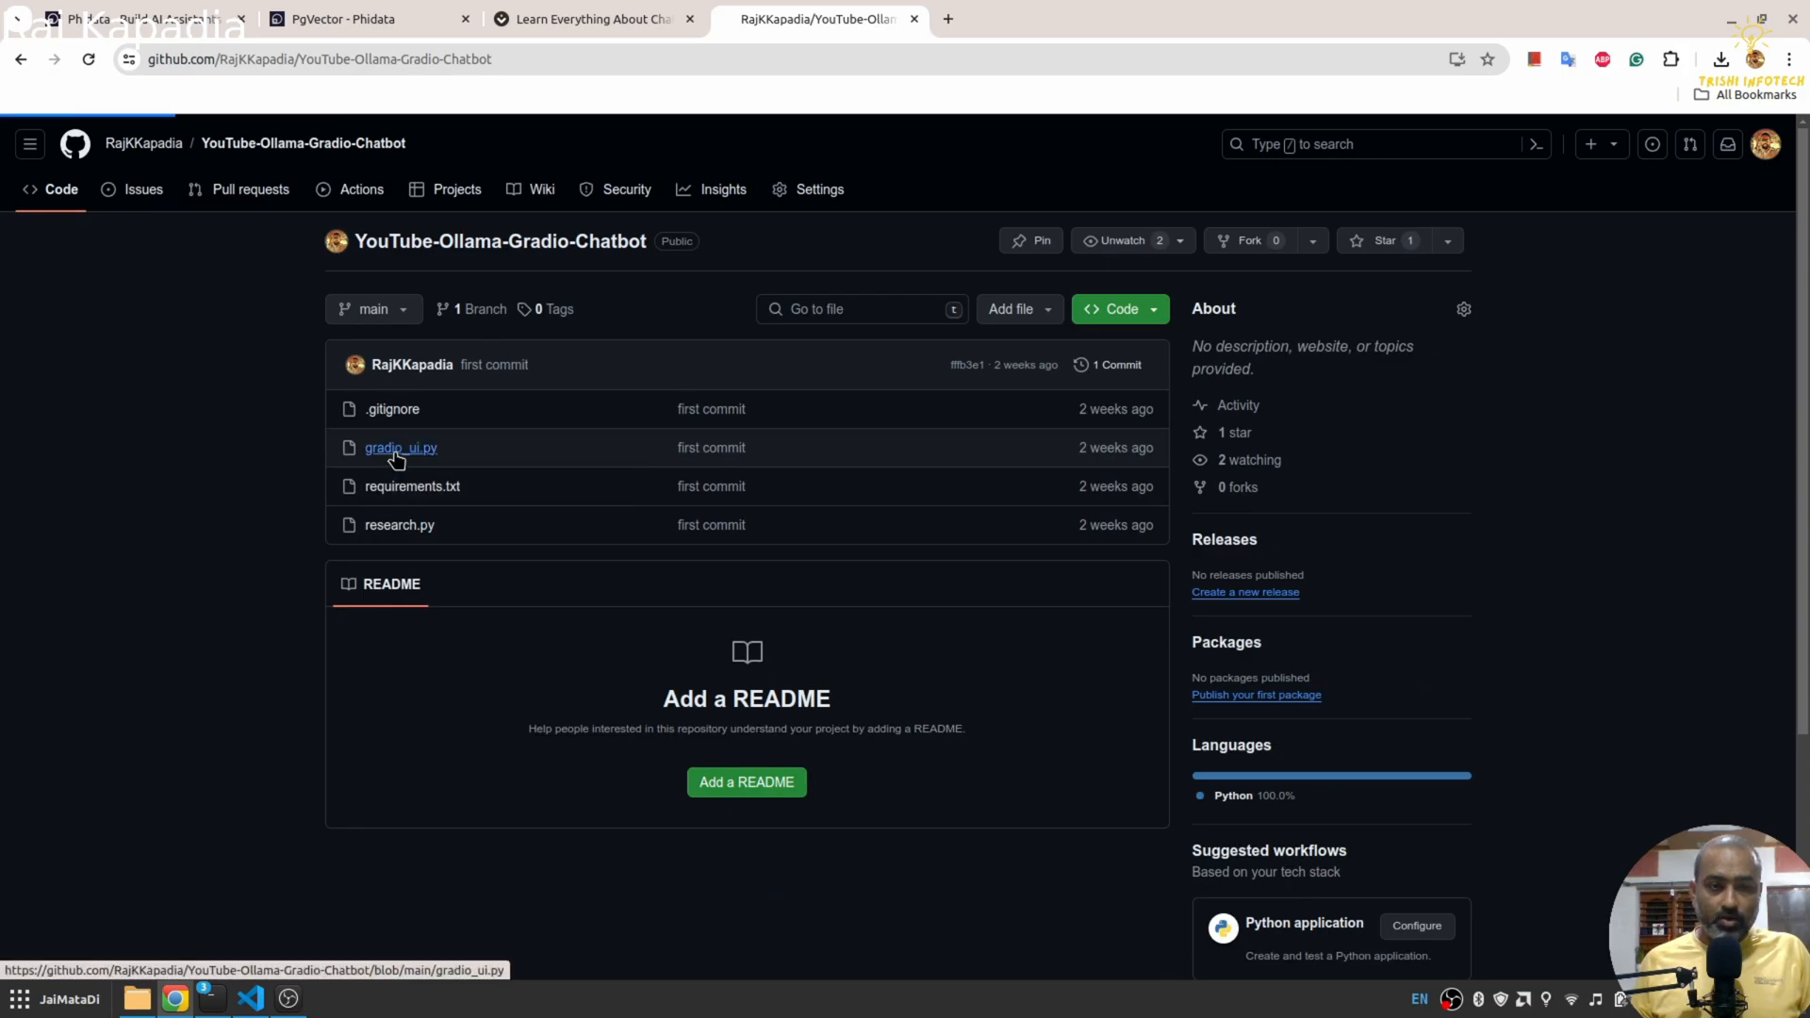
left_click(400, 448)
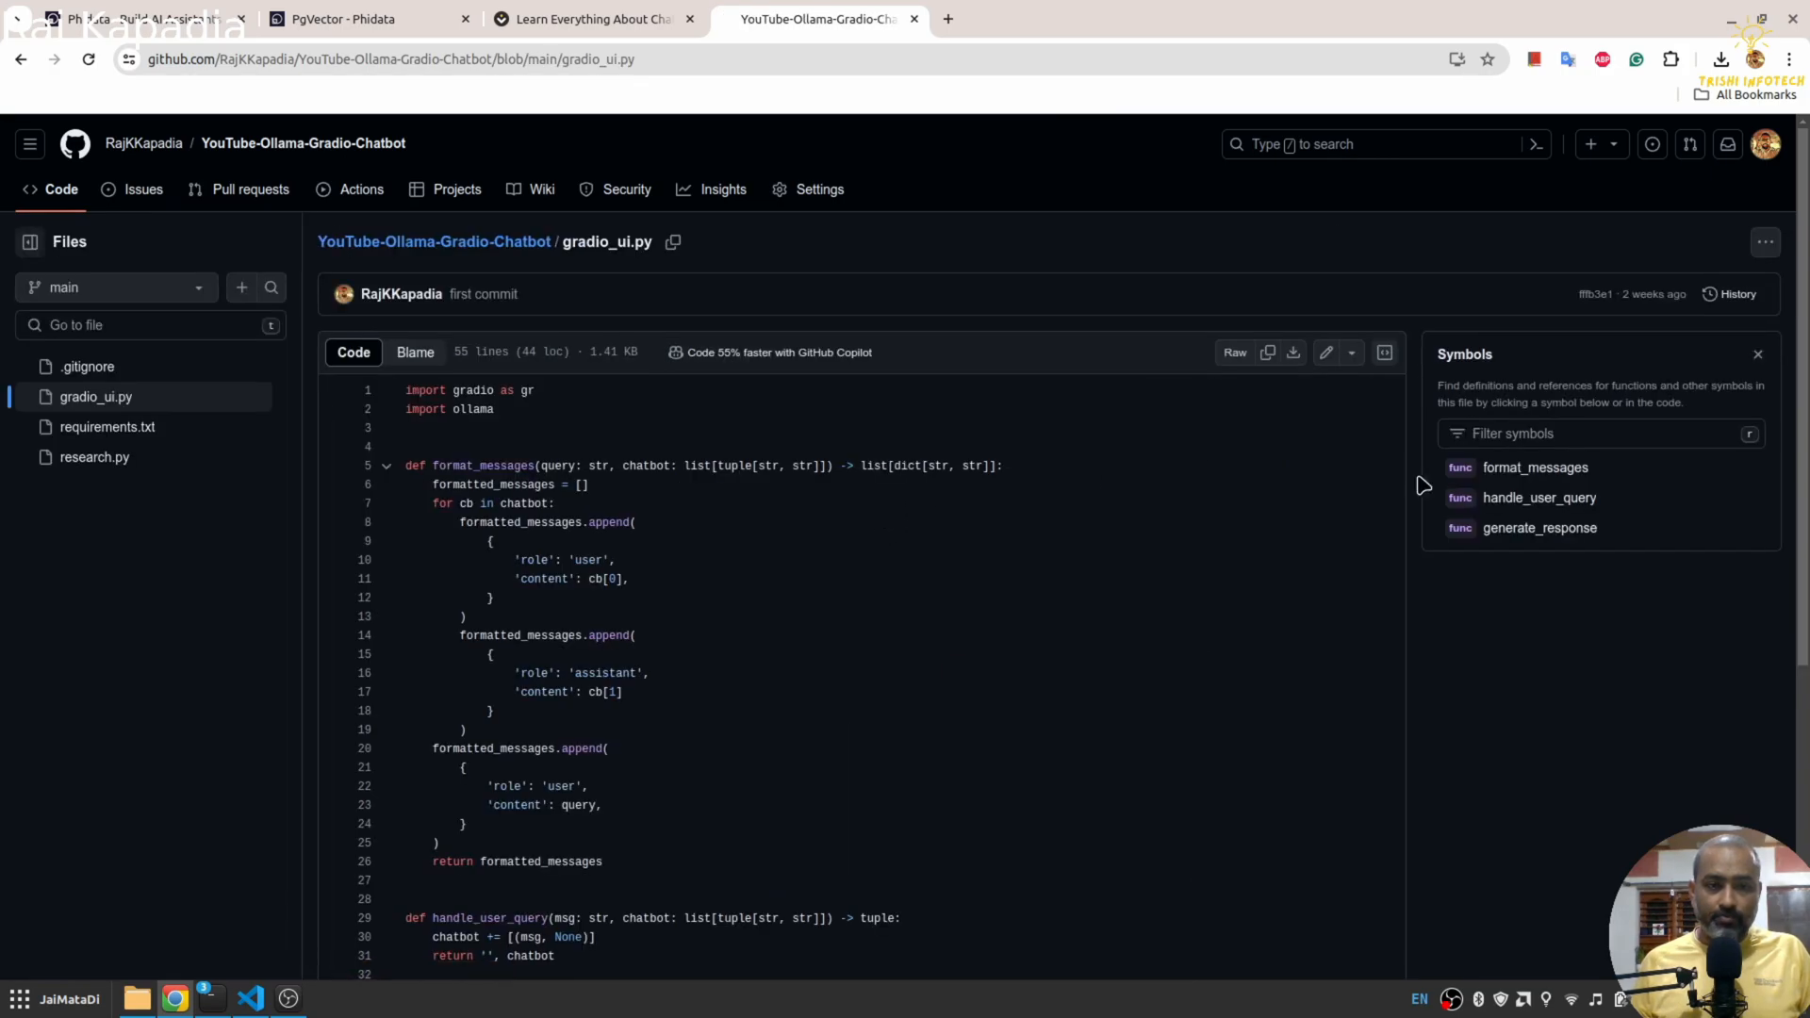
left_click(1266, 351)
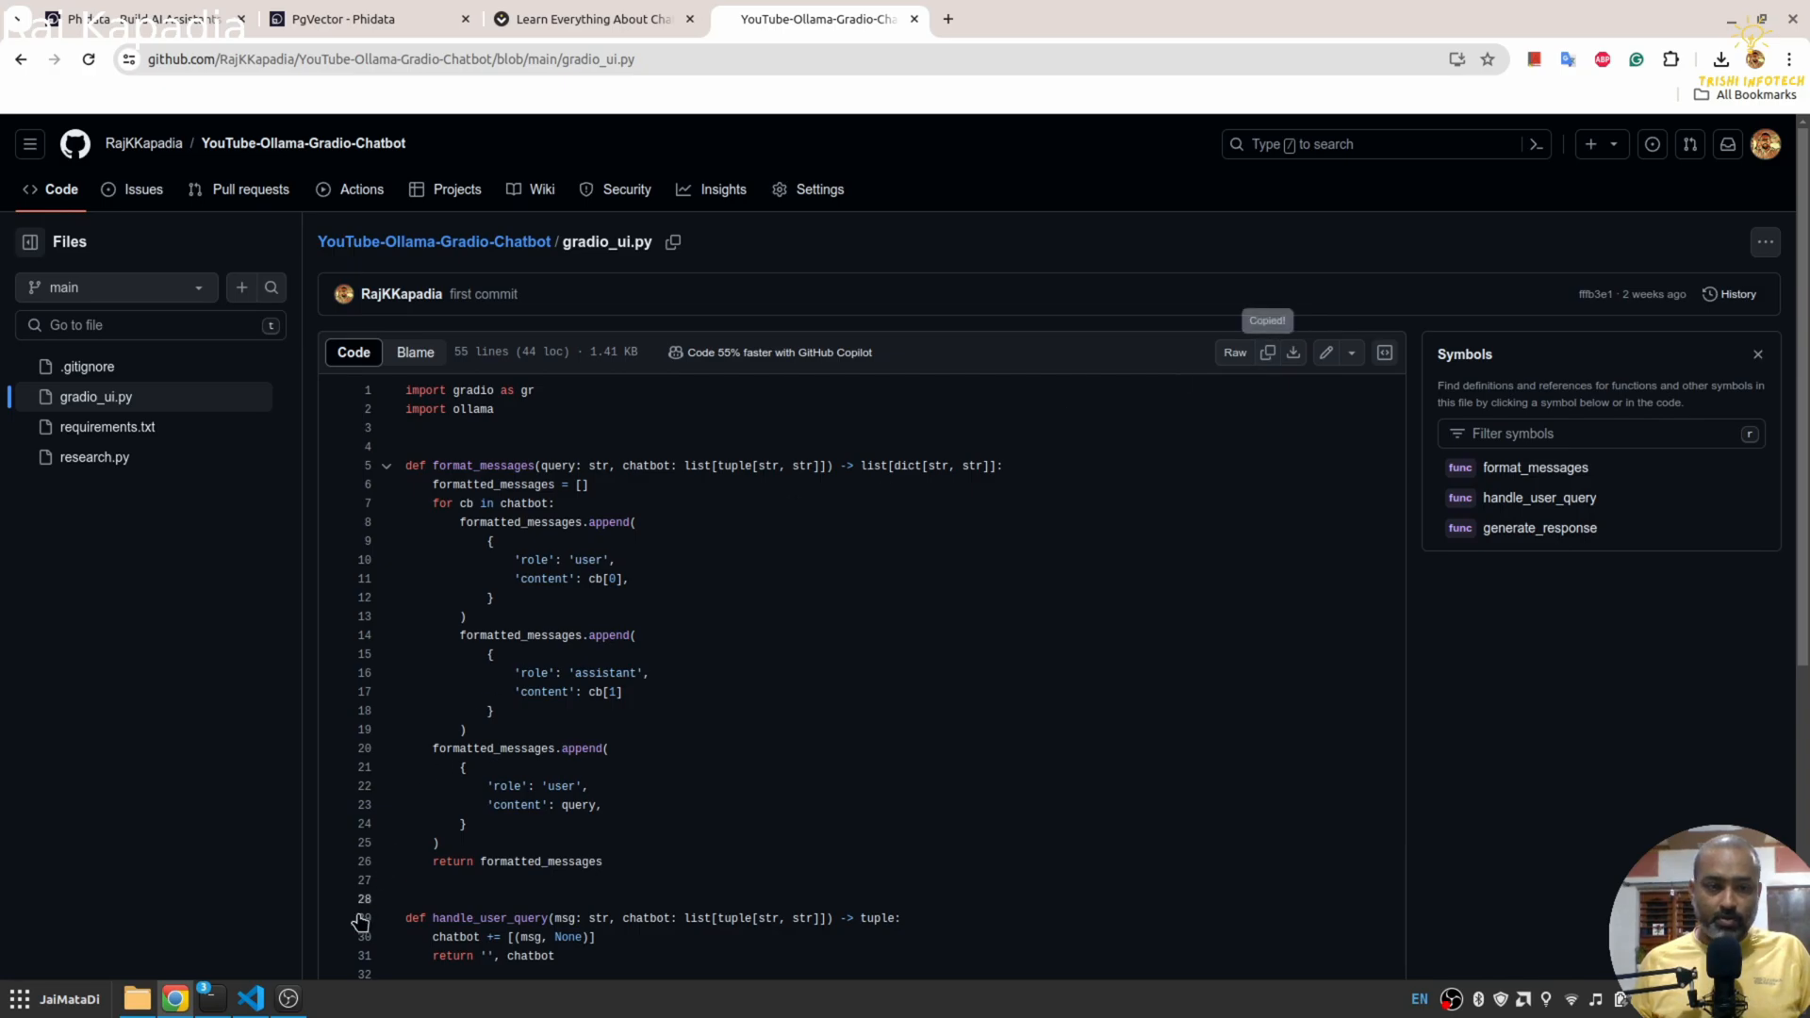
Paste the copied Gradio chatbot code into gradio_ui.py
left_click(249, 998)
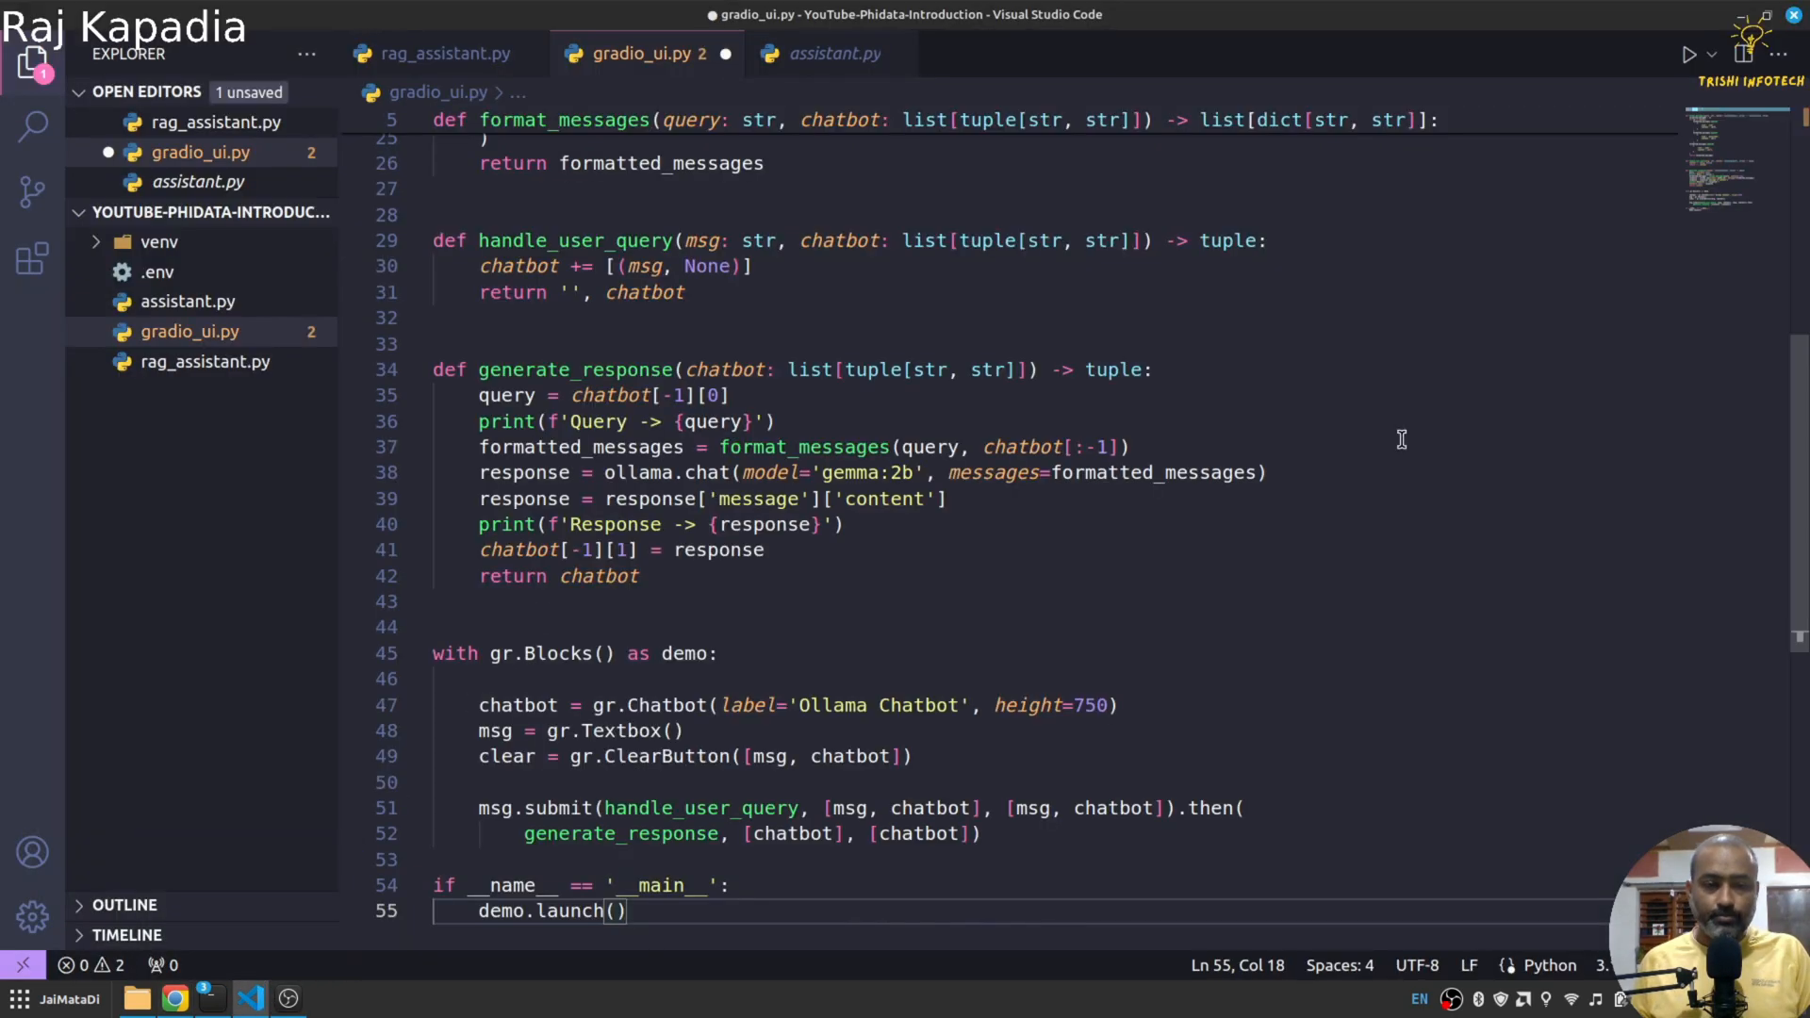
scroll("down", 3)
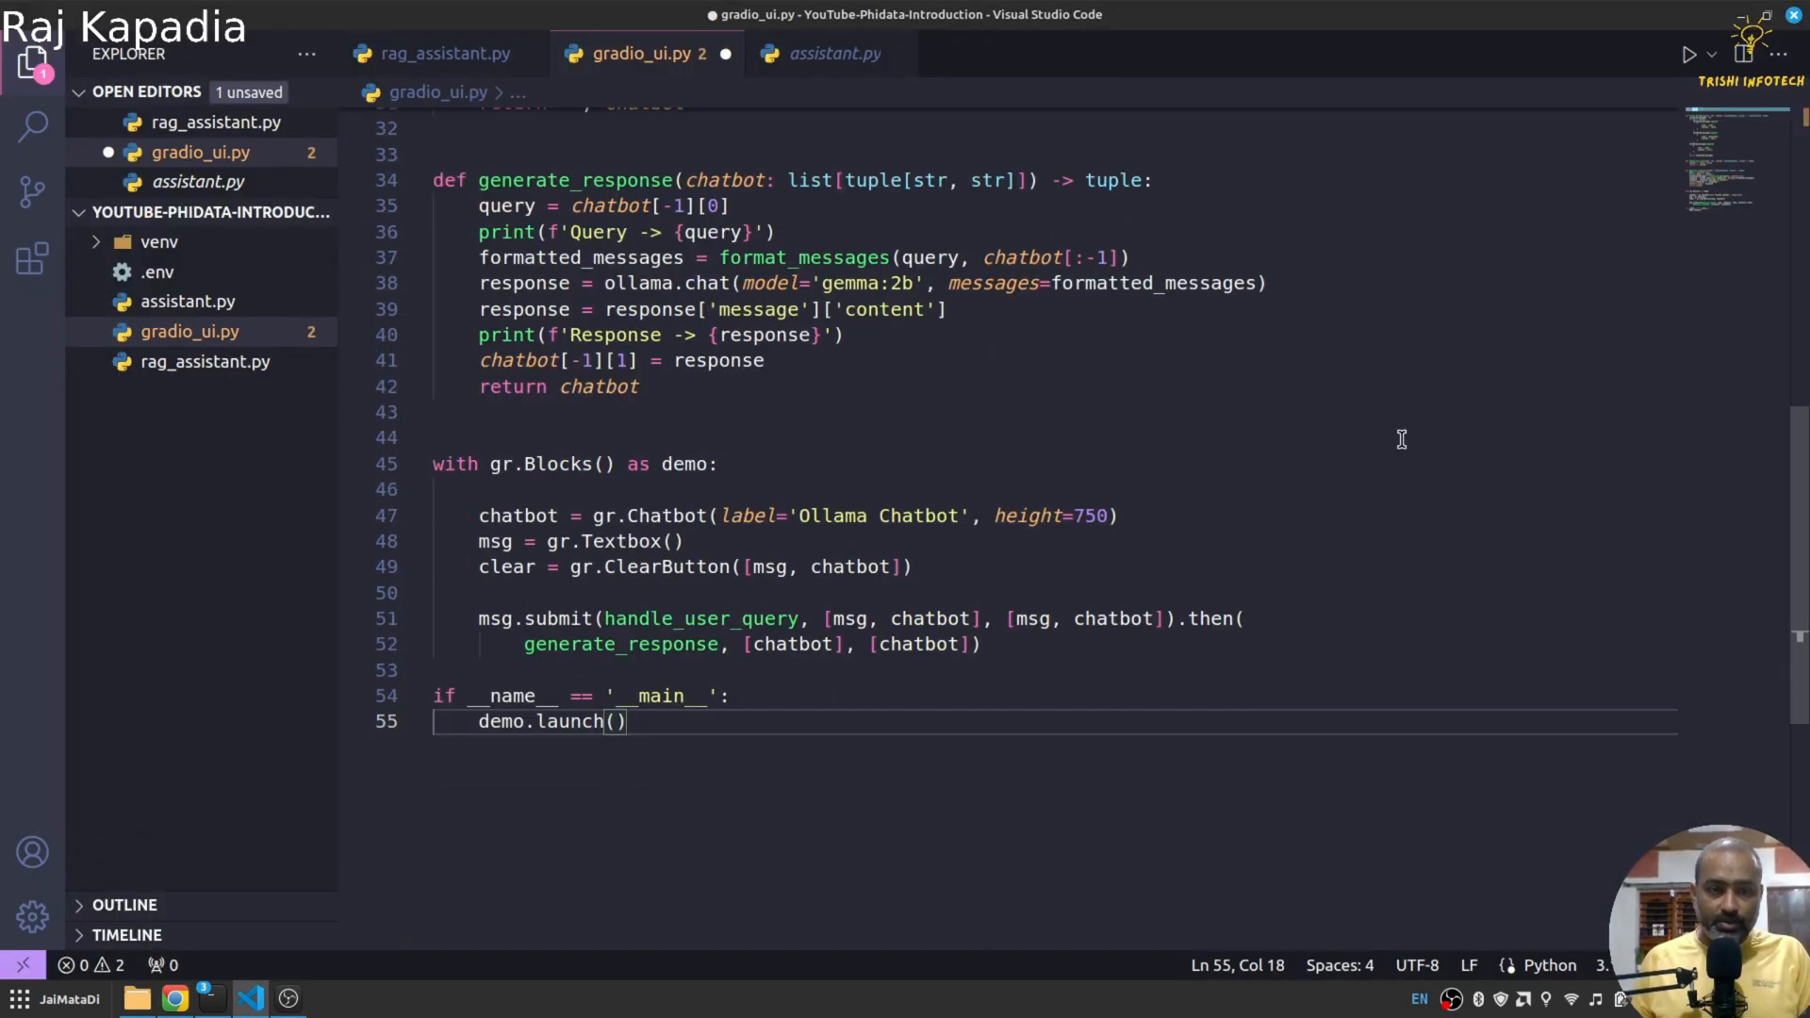
scroll("up", 3)
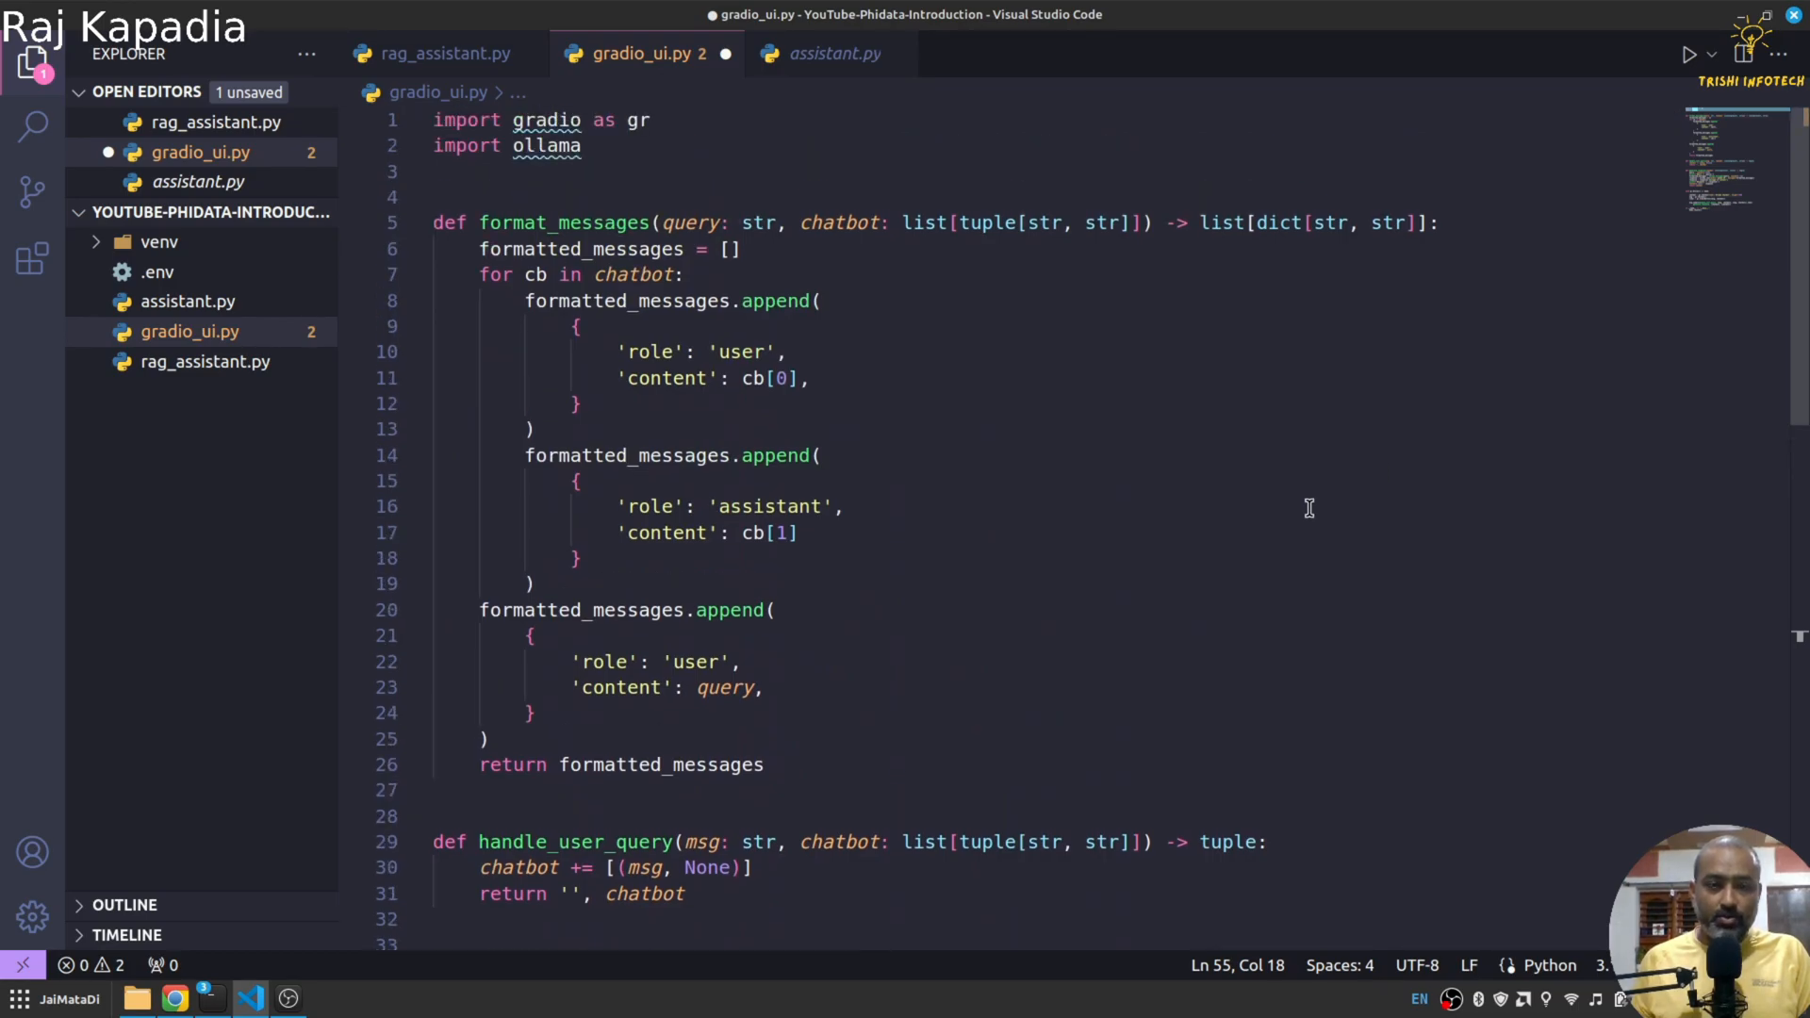
mouse_move(1136, 480)
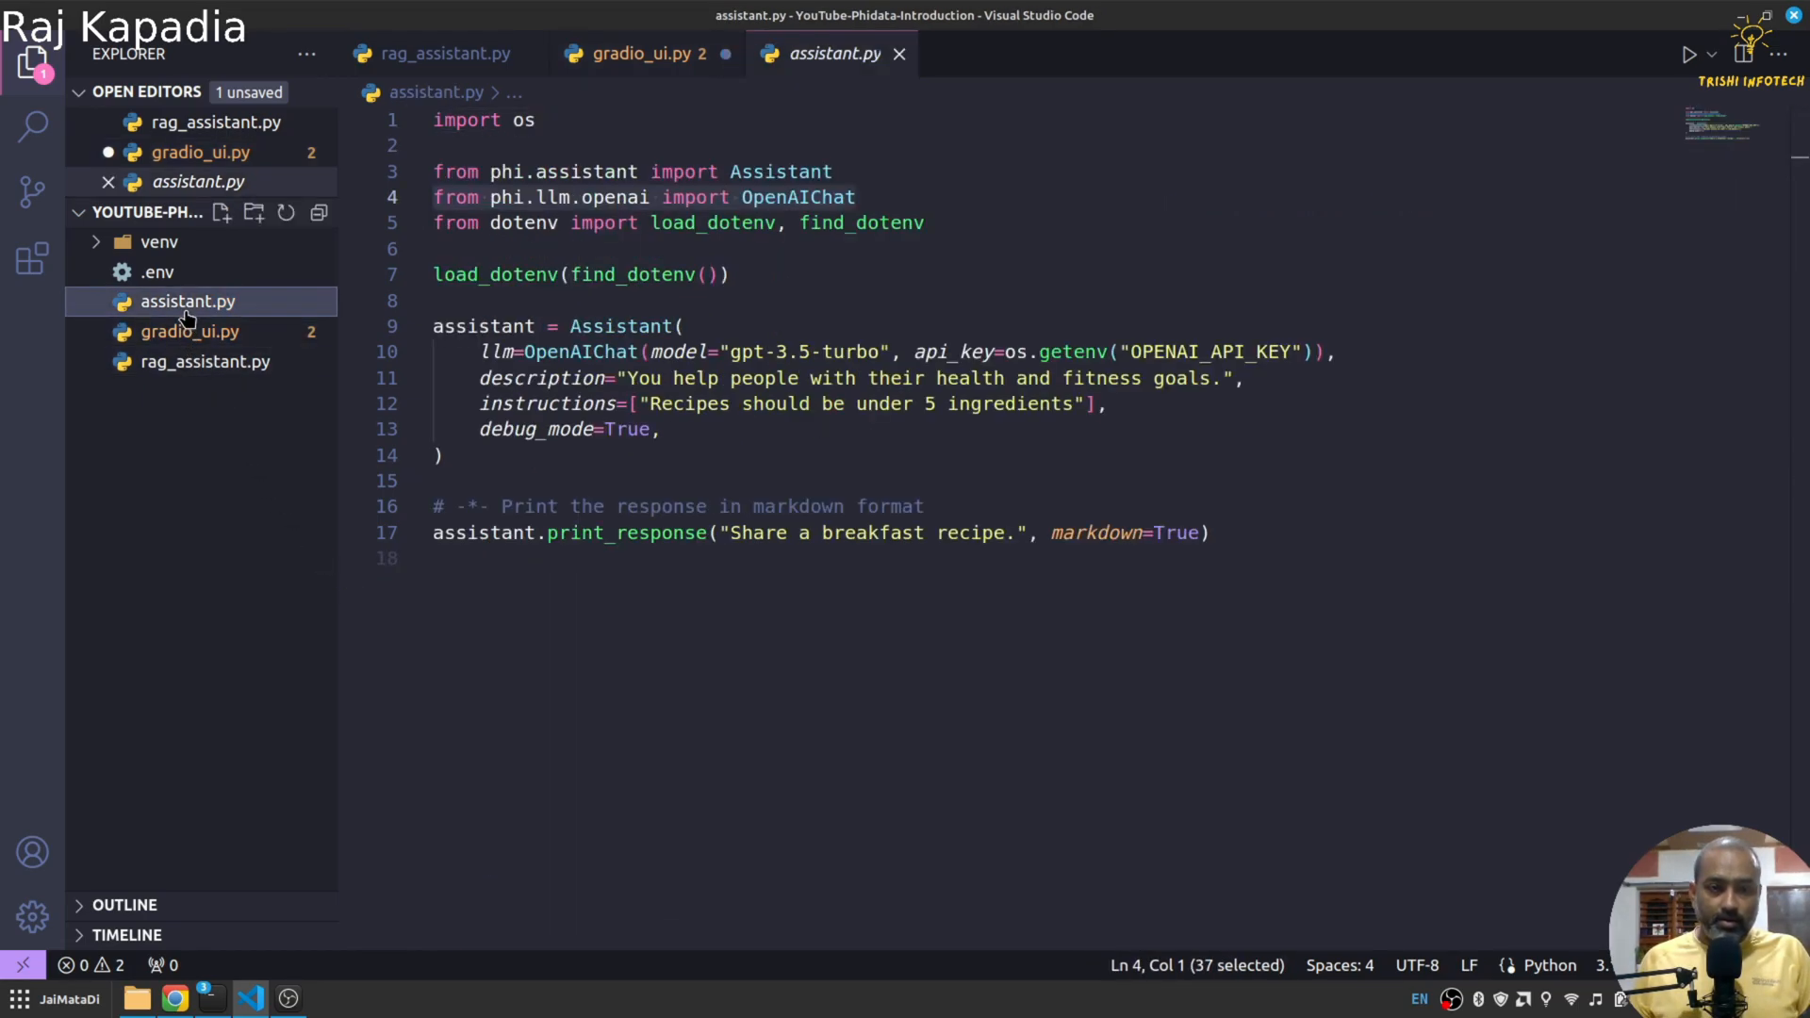
left_click(642, 53)
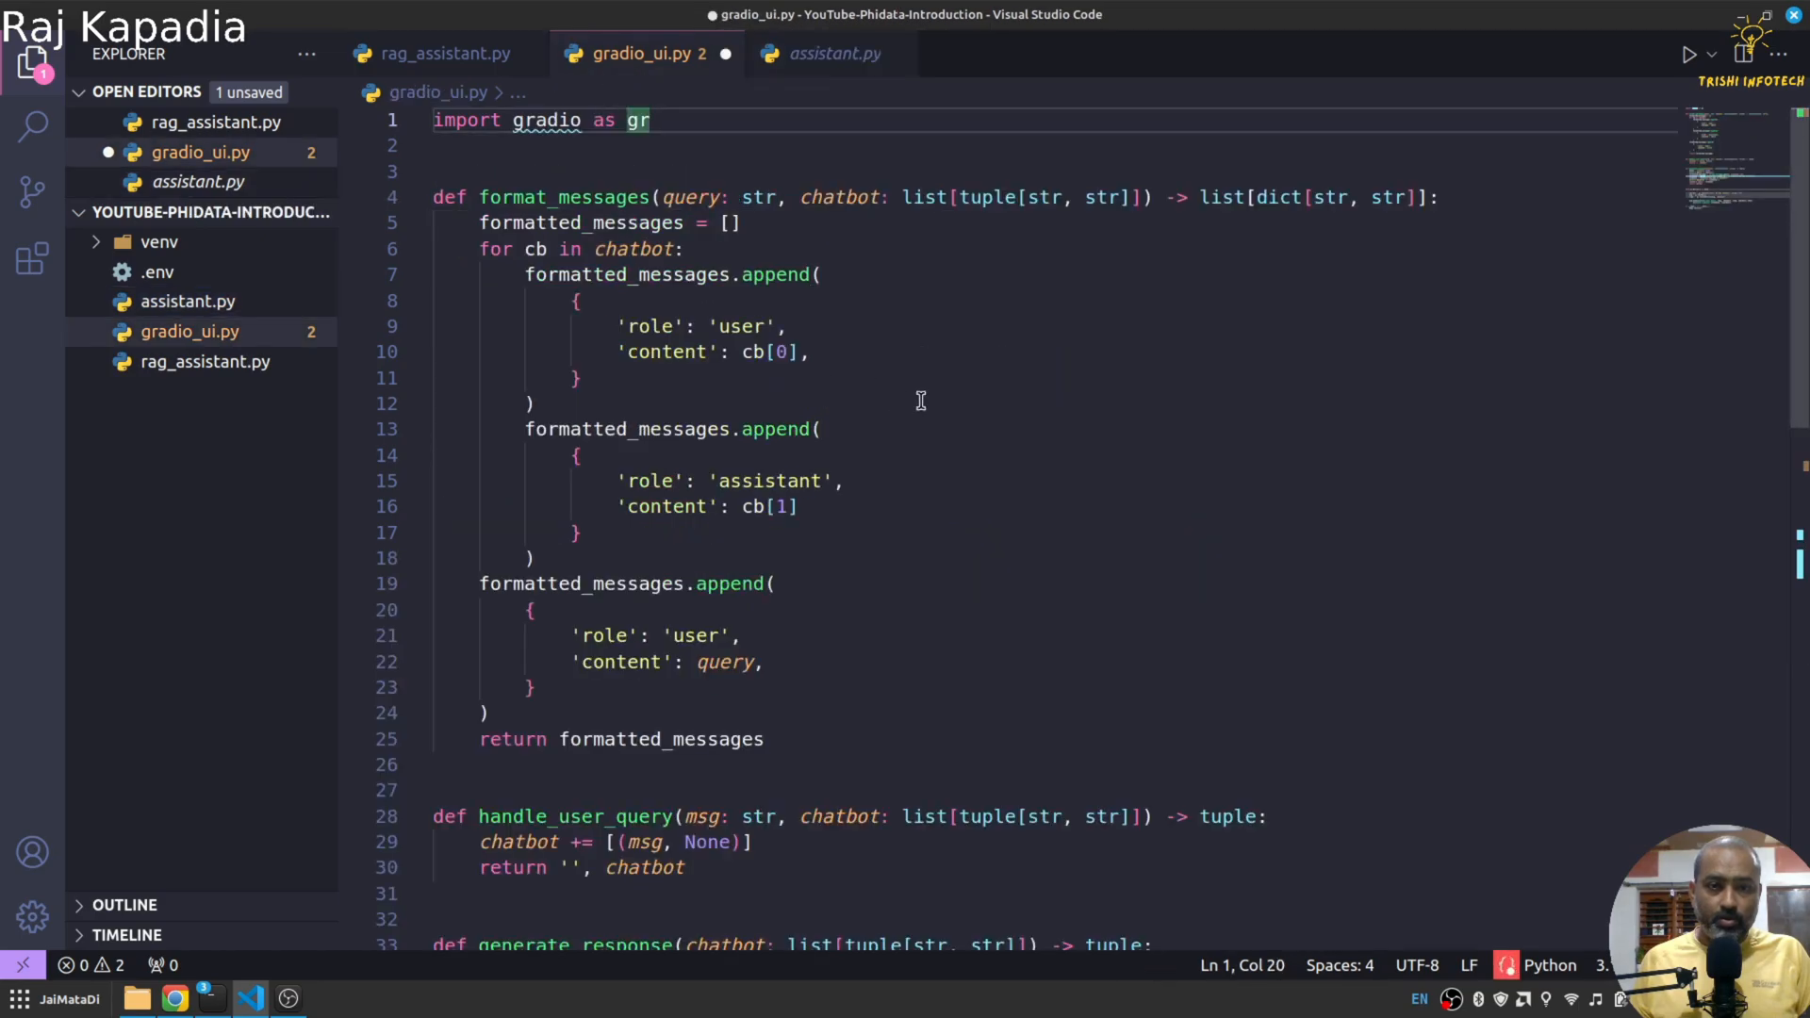
mouse_move(834, 53)
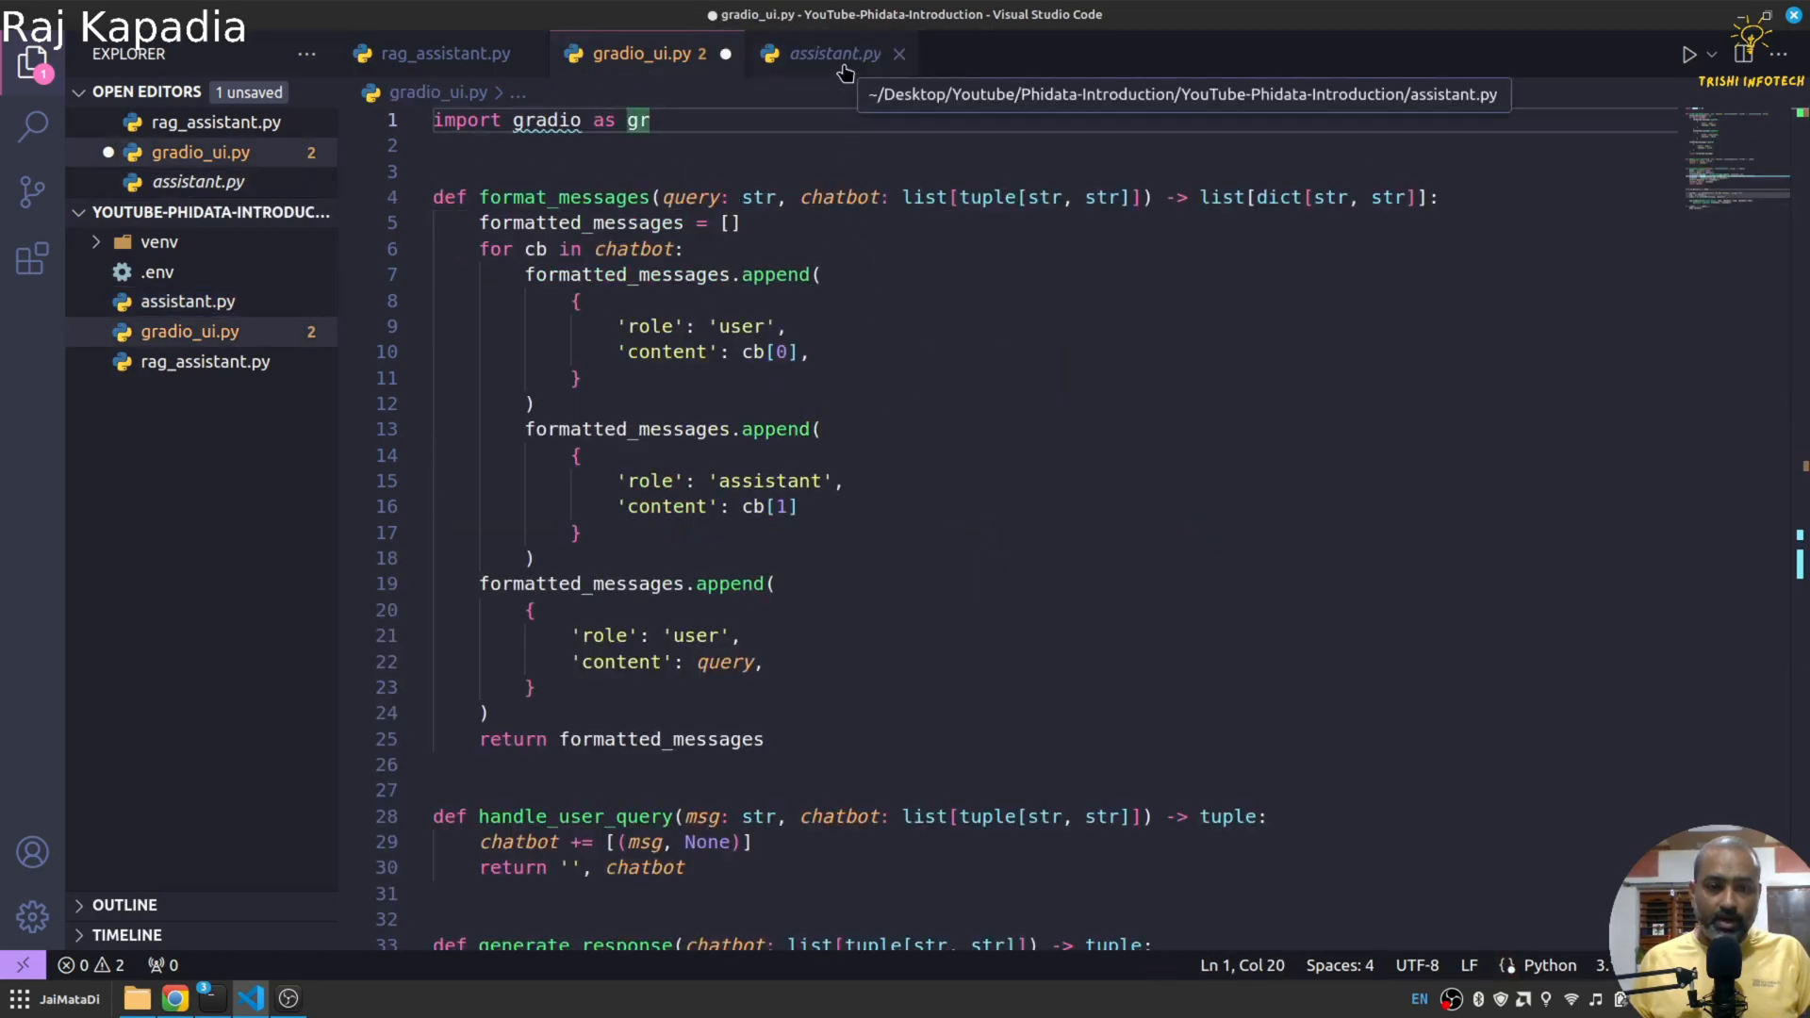
Delete the selected import line and close assistant.py
left_click(832, 53)
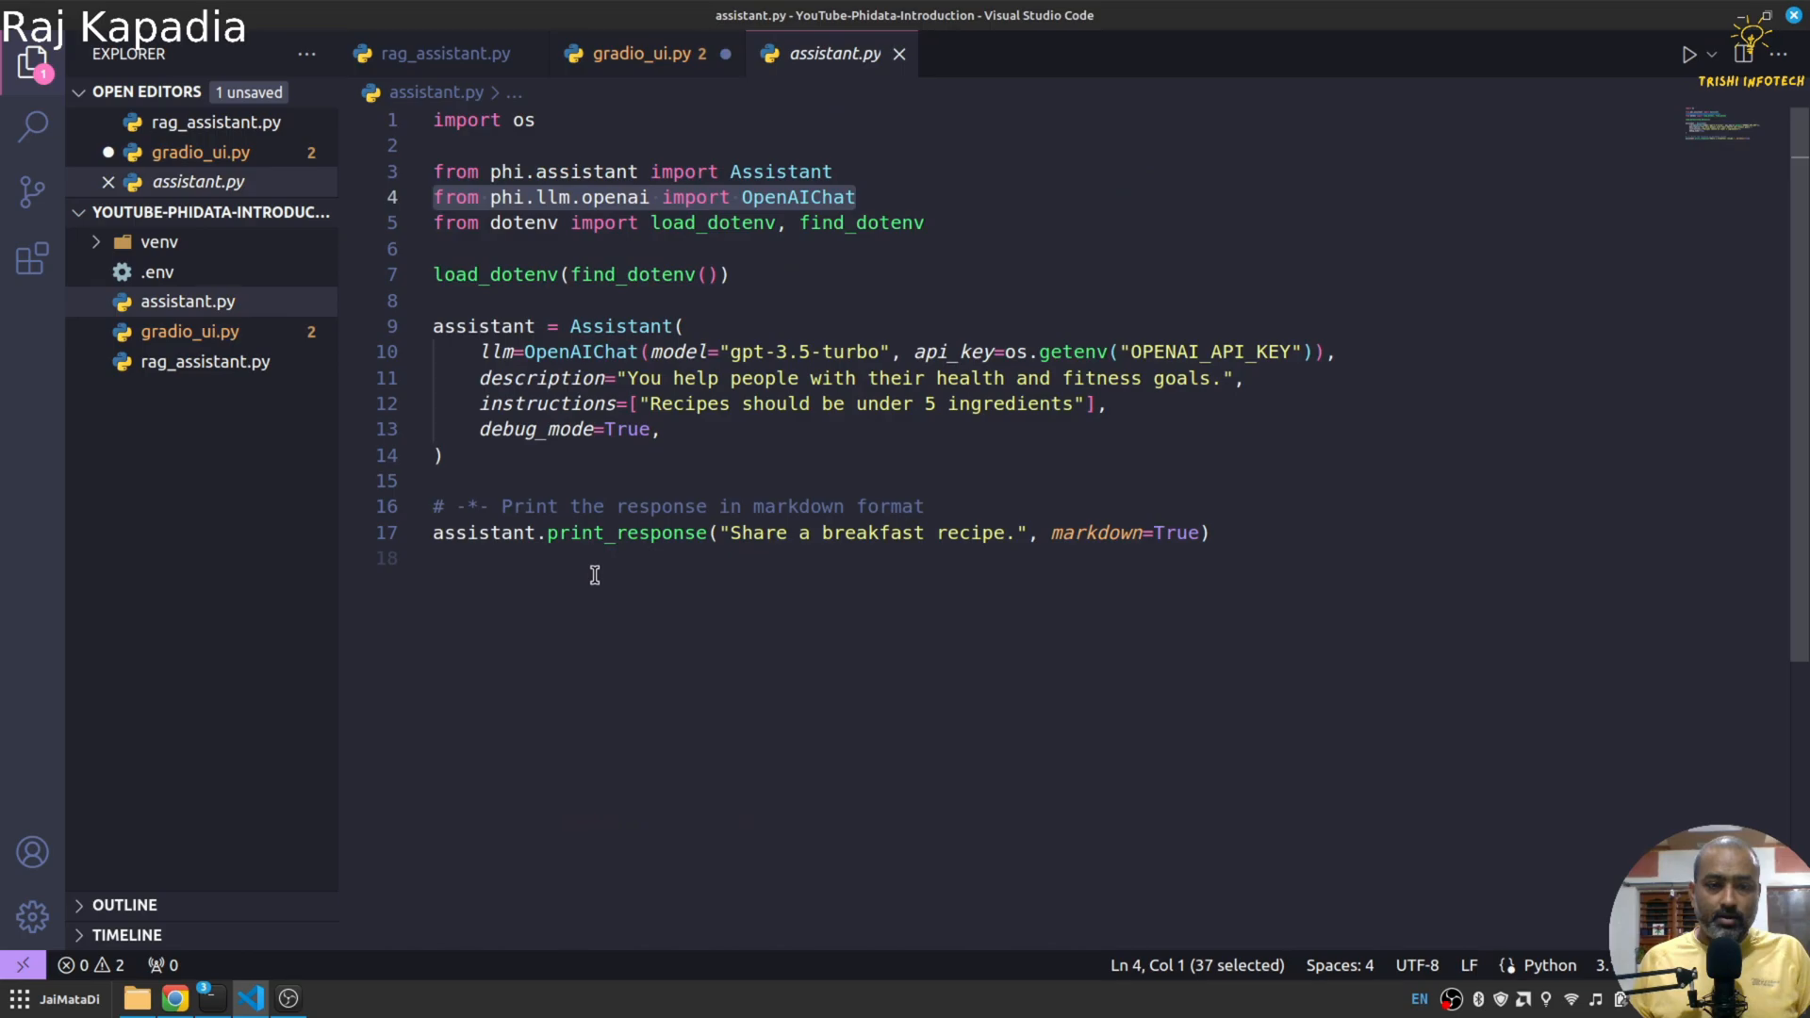
left_click(1210, 532)
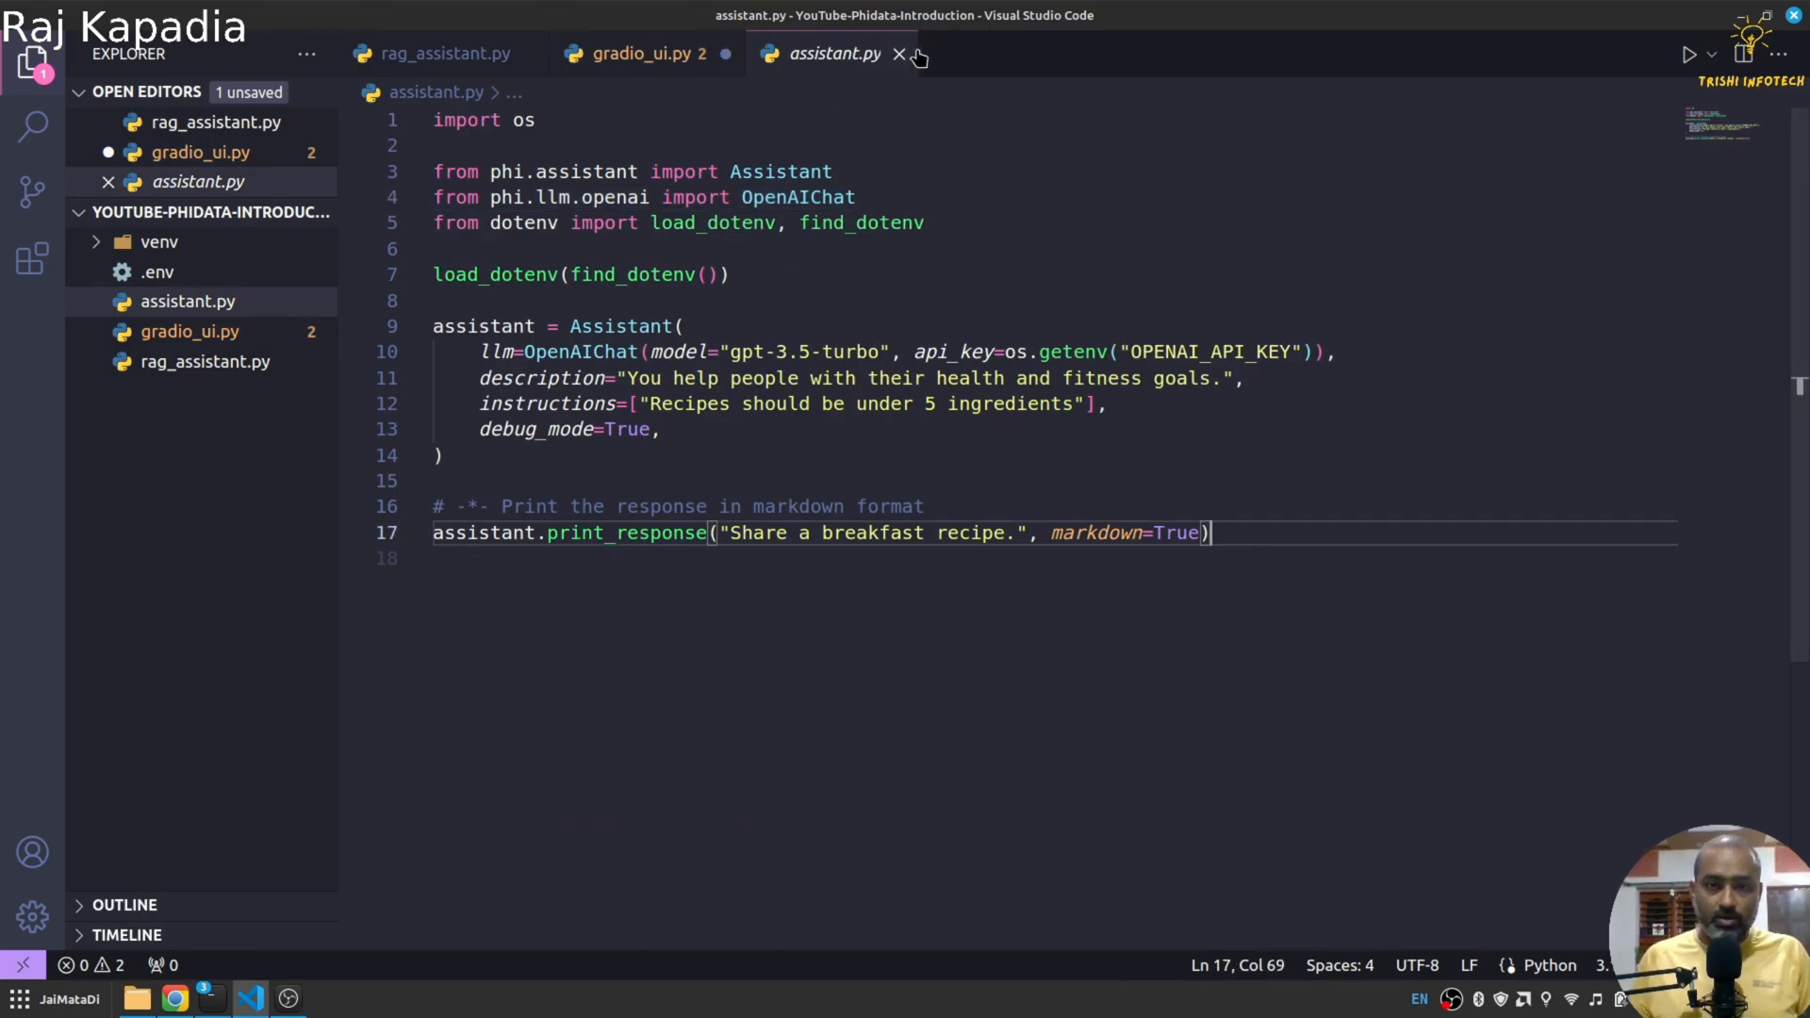
left_click(899, 53)
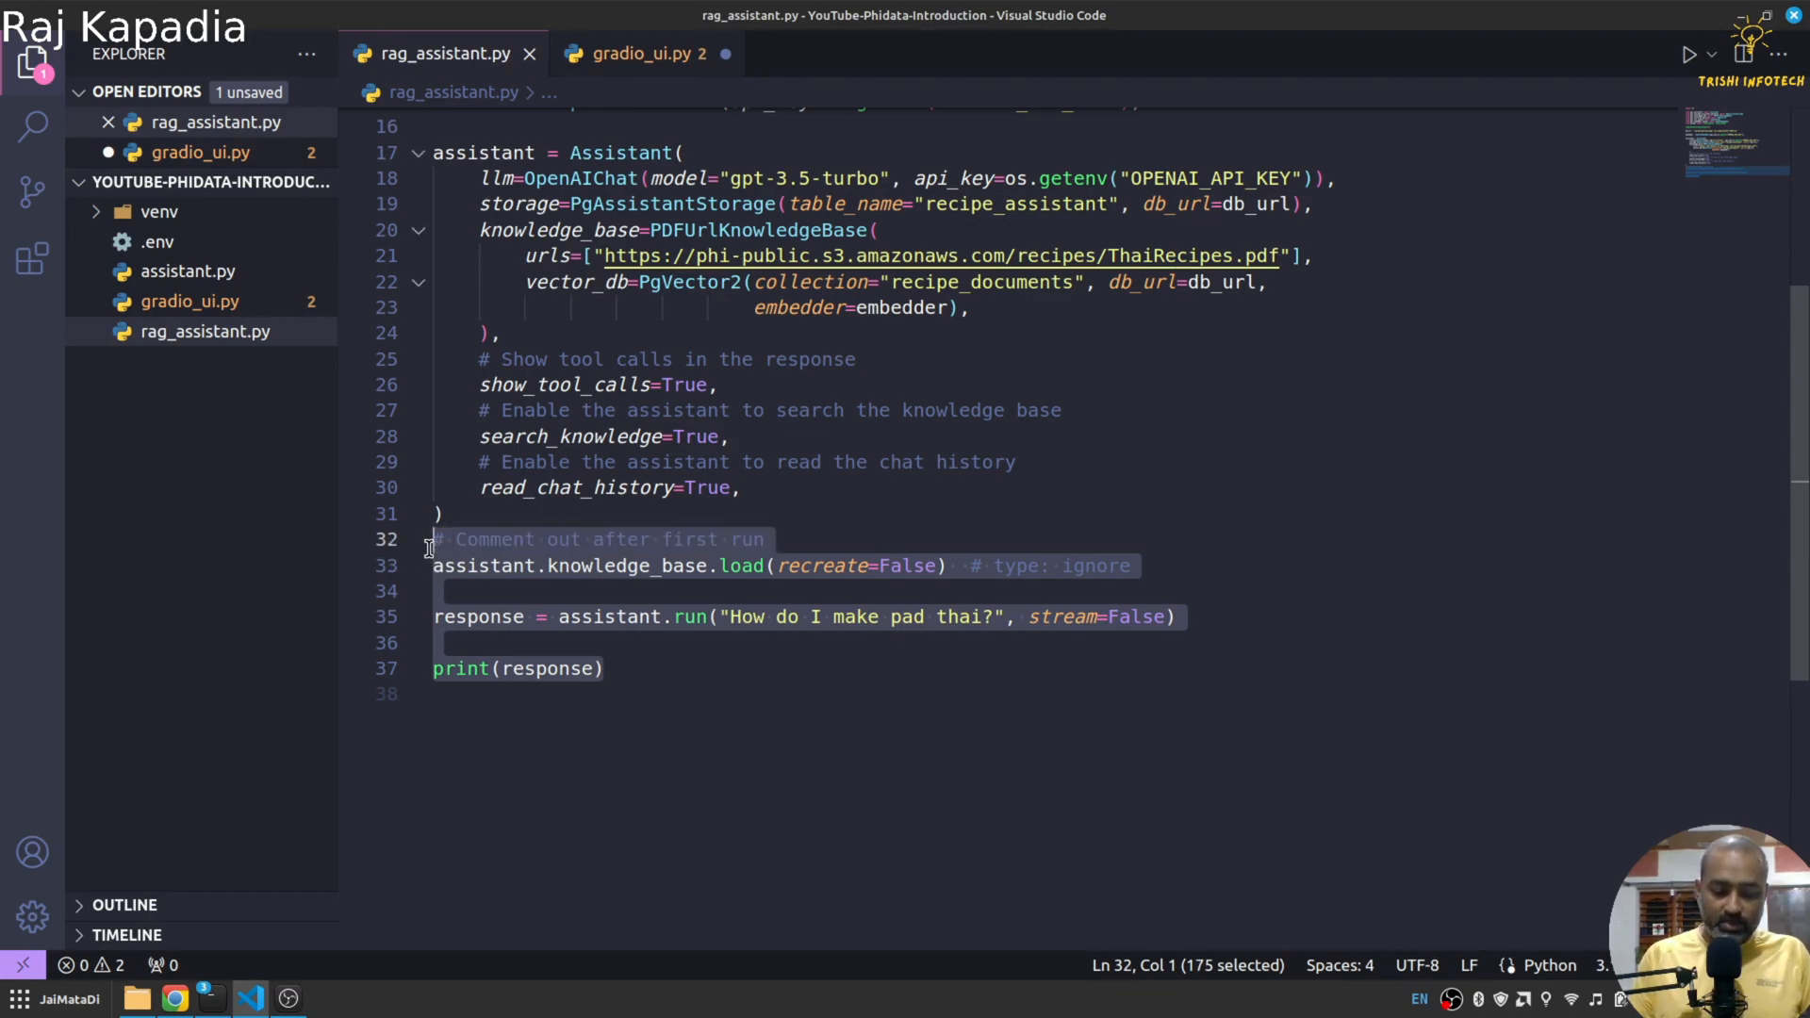
Comment out the test run lines and add 'from rag_assistant import assistant' to gradio_ui.py
key("ctrl+/")
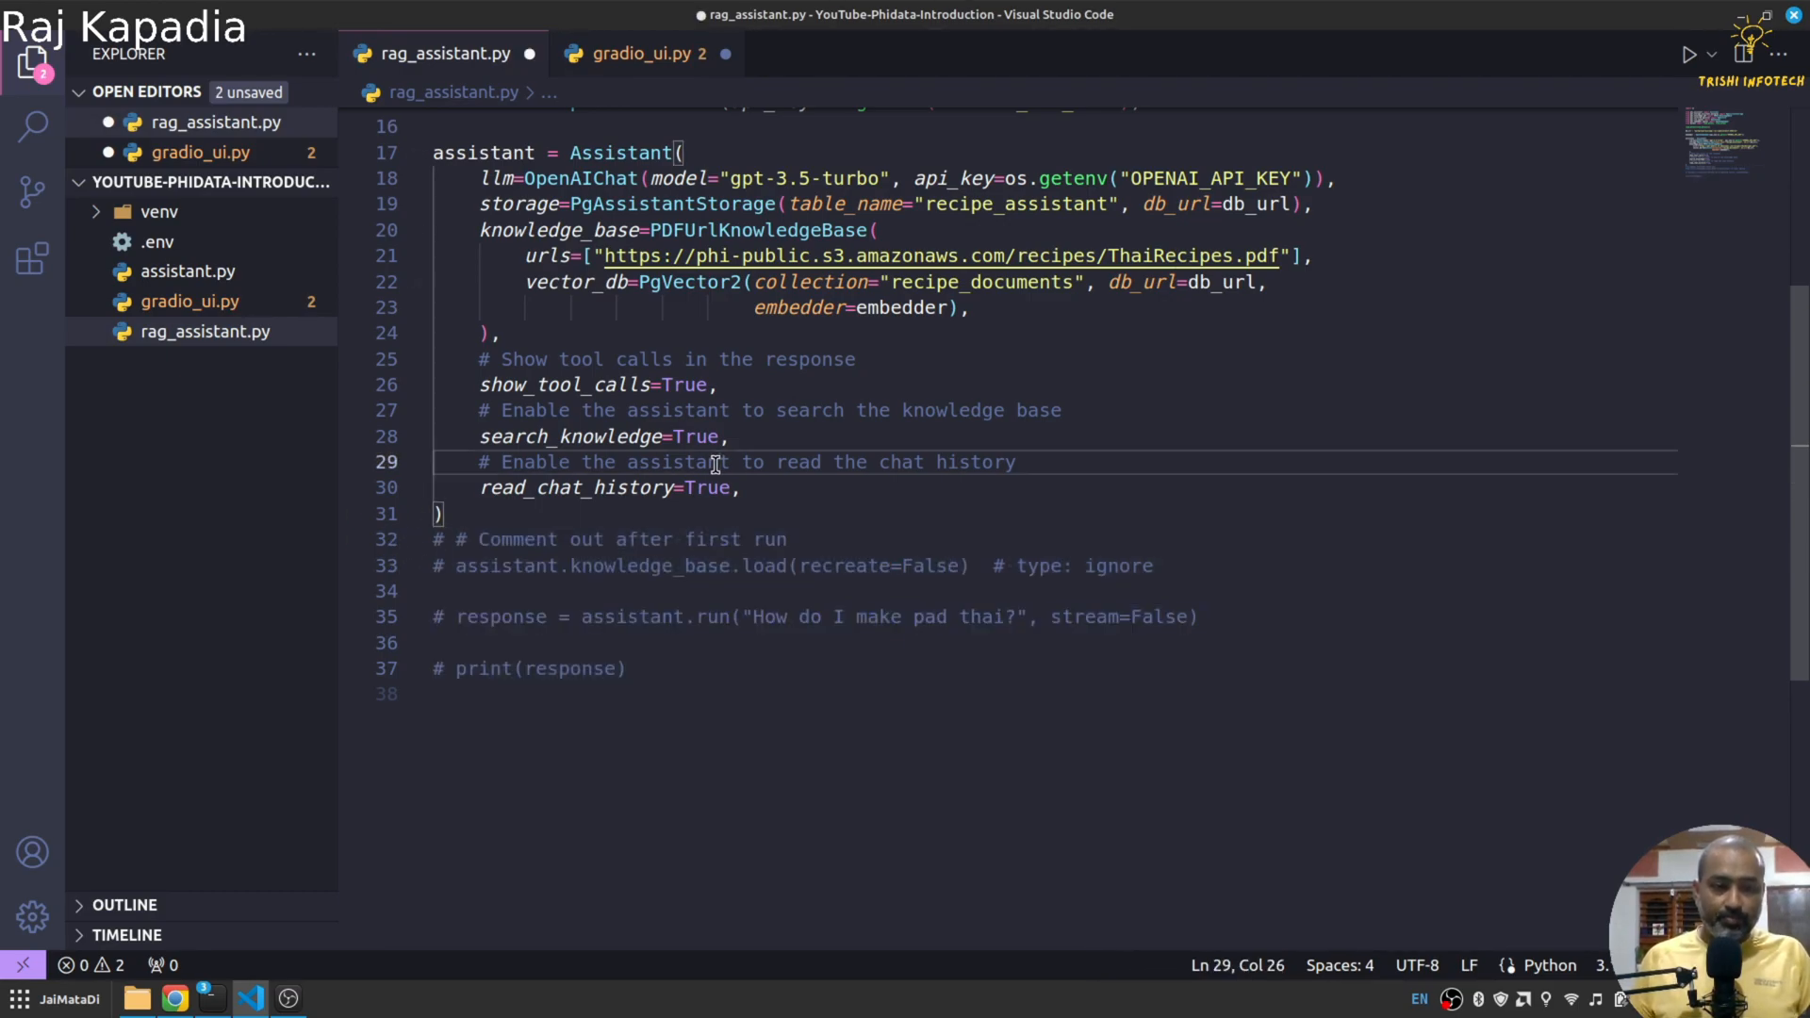
left_click(638, 53)
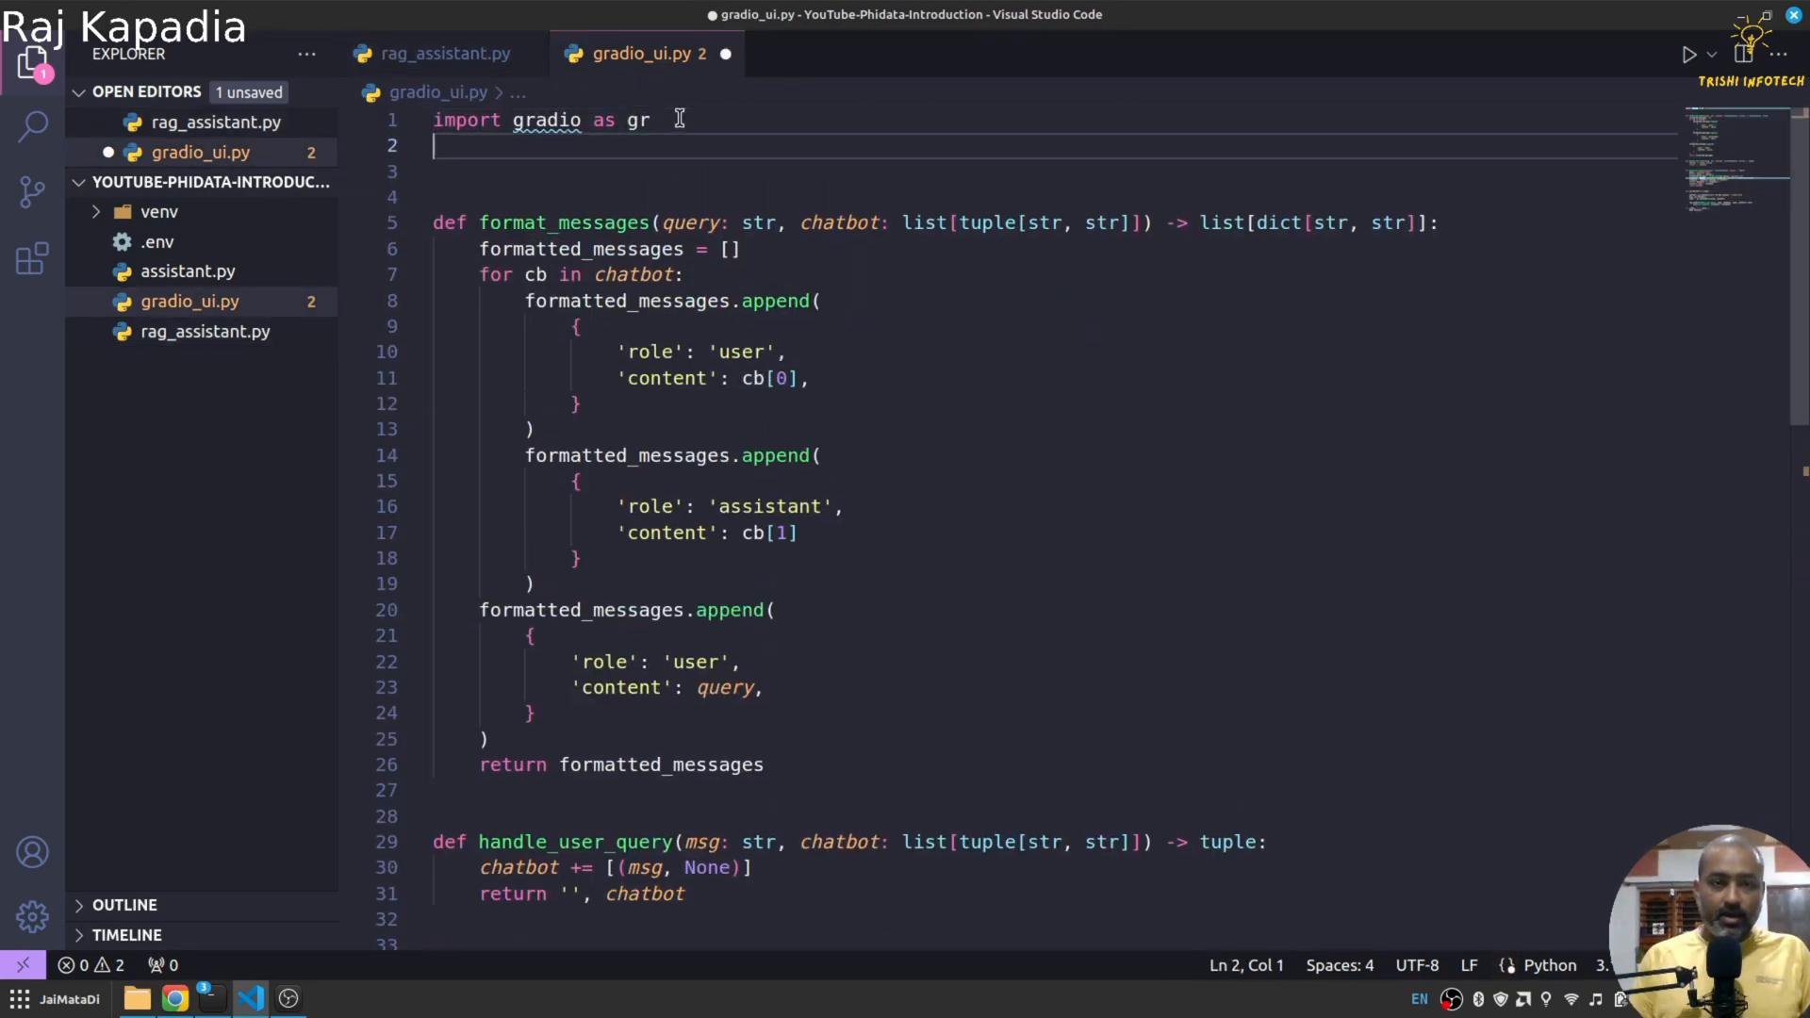
type("from")
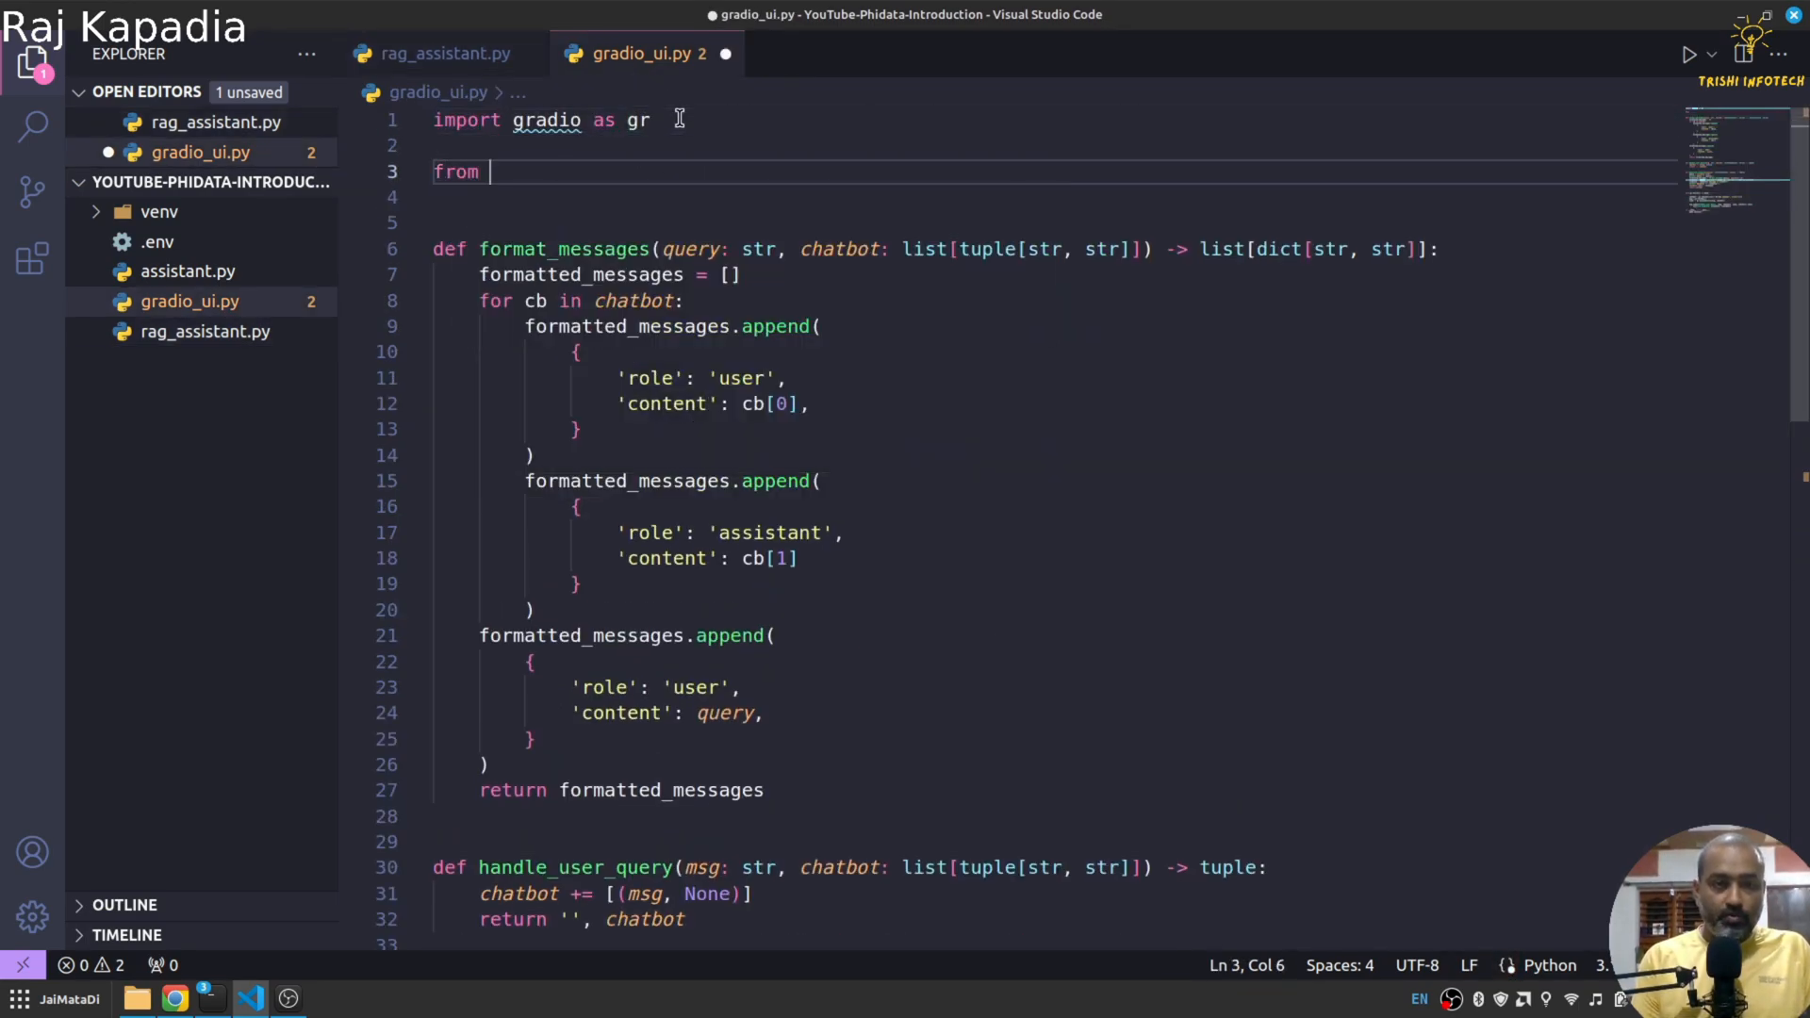
type("rag_assistant i")
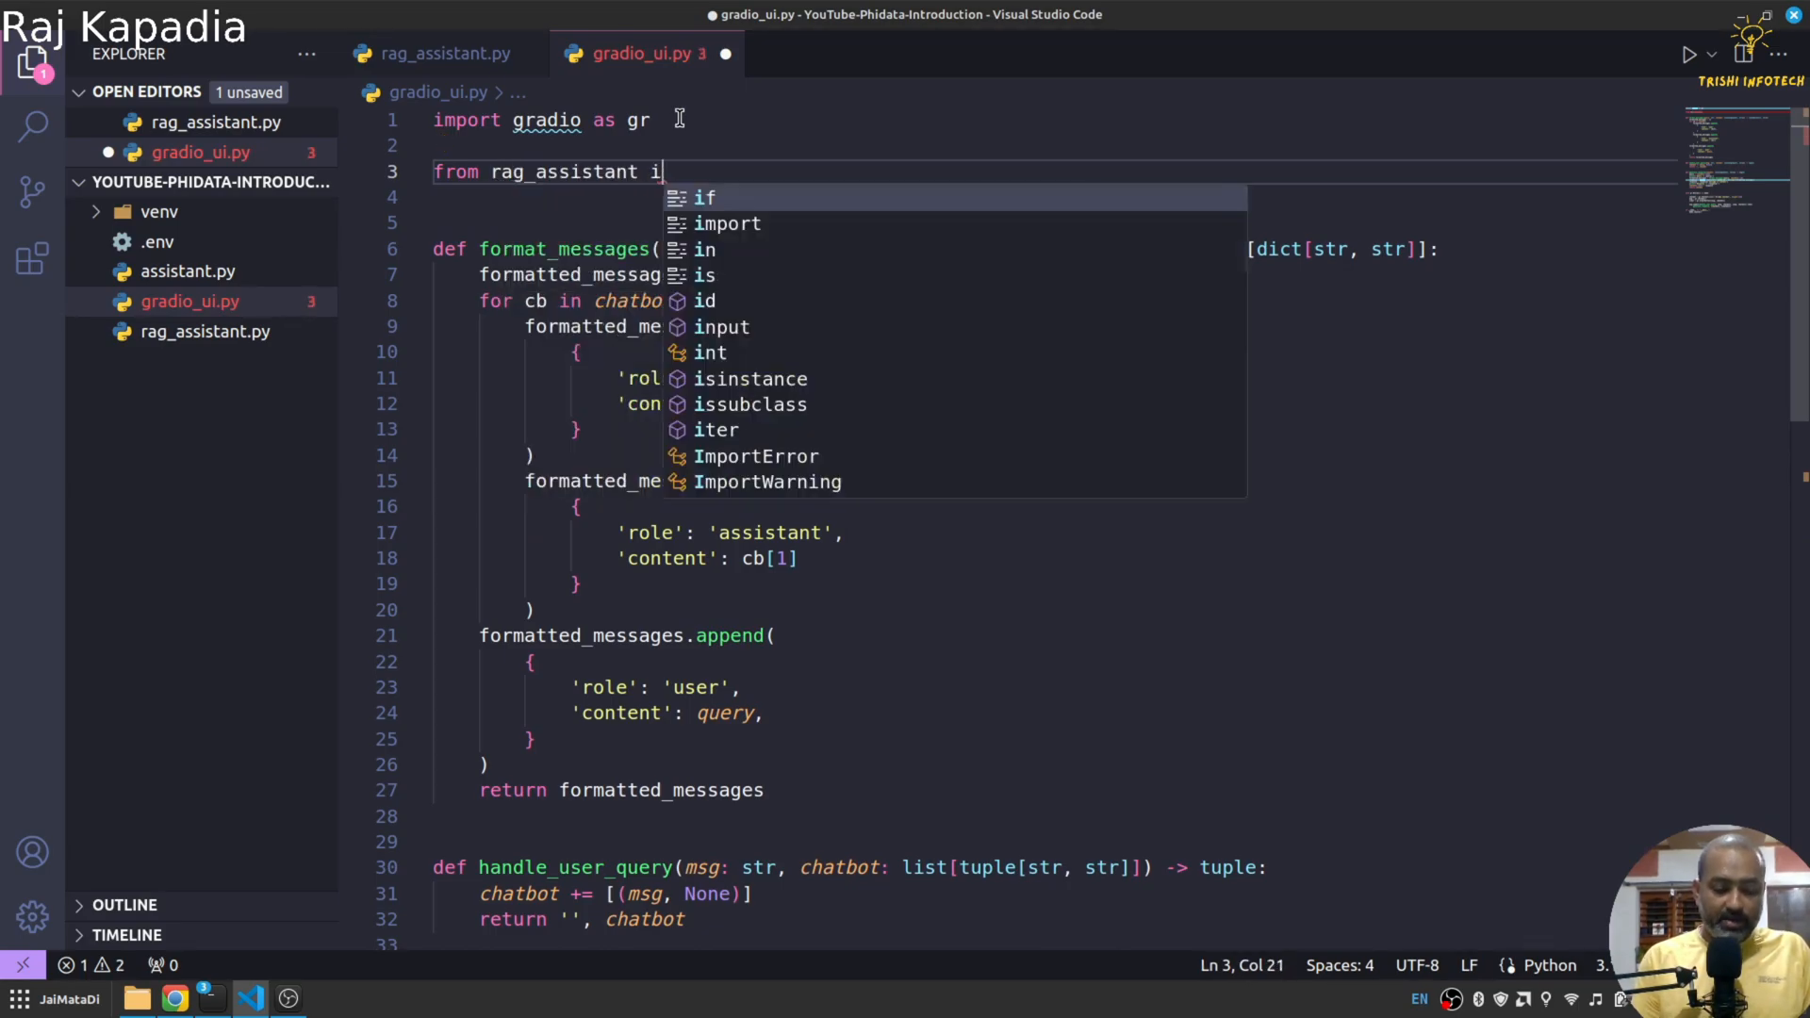
type("mport assistant")
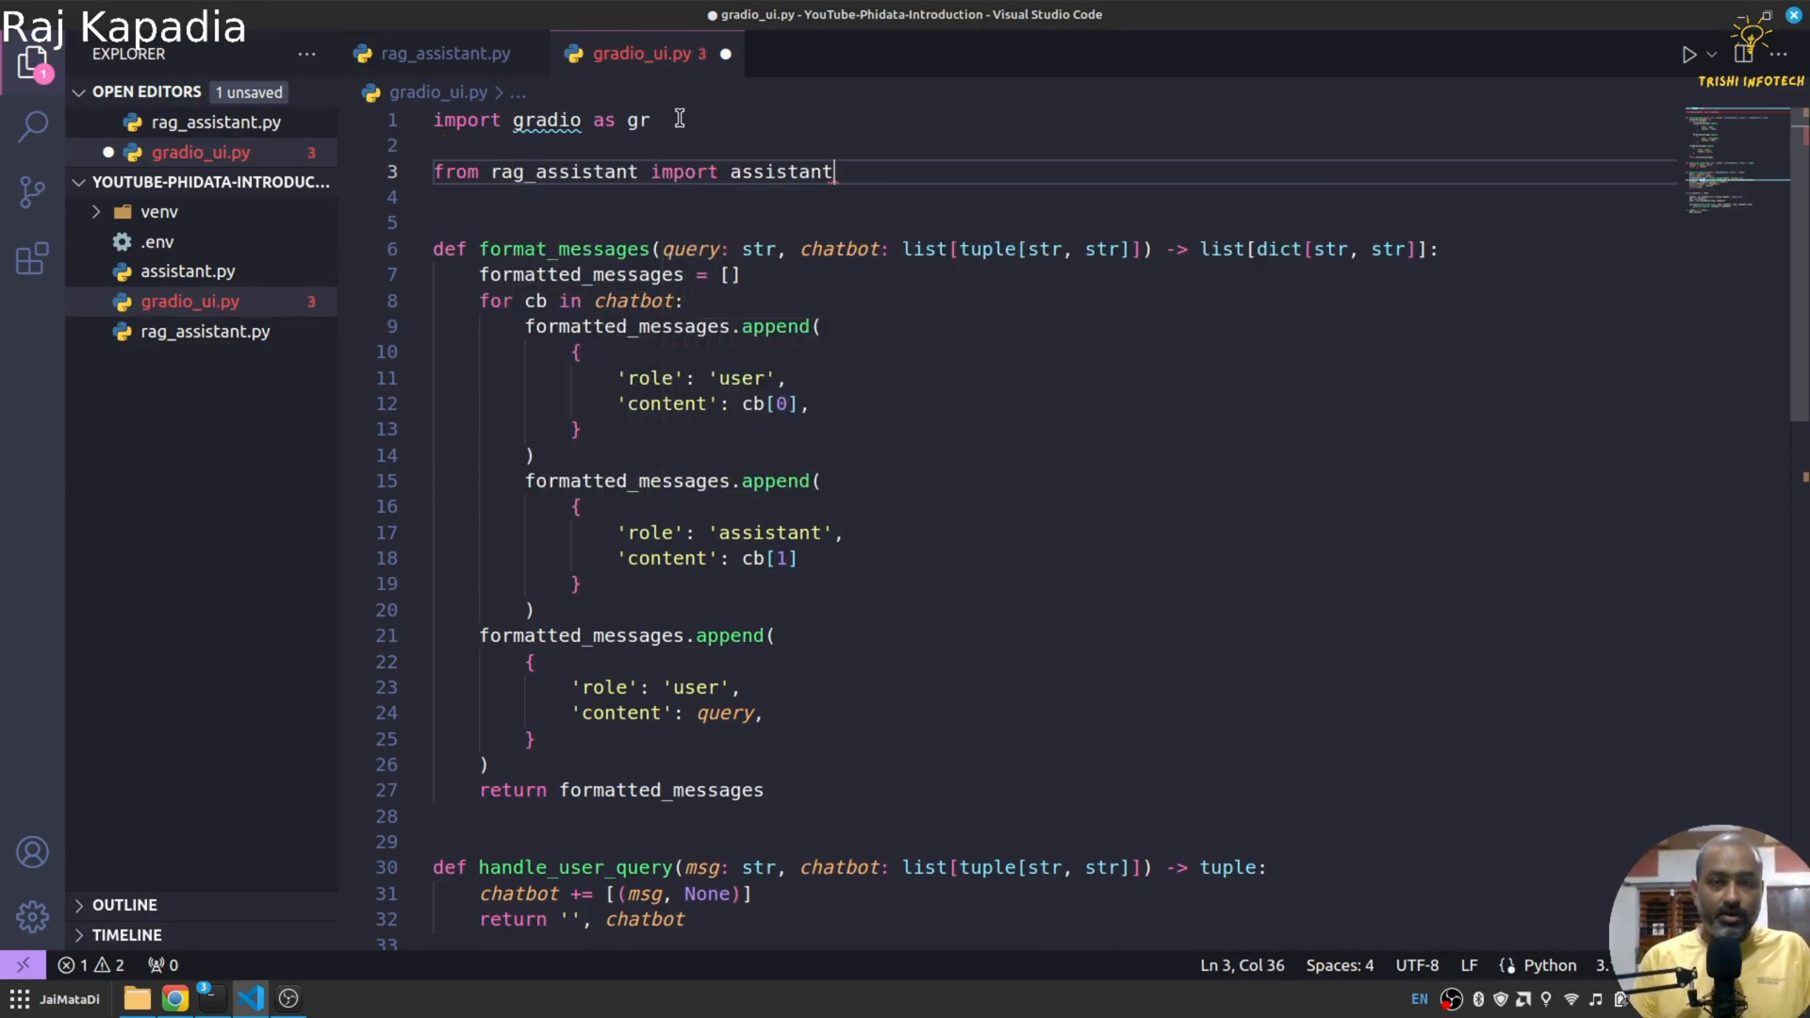
scroll("down", 3)
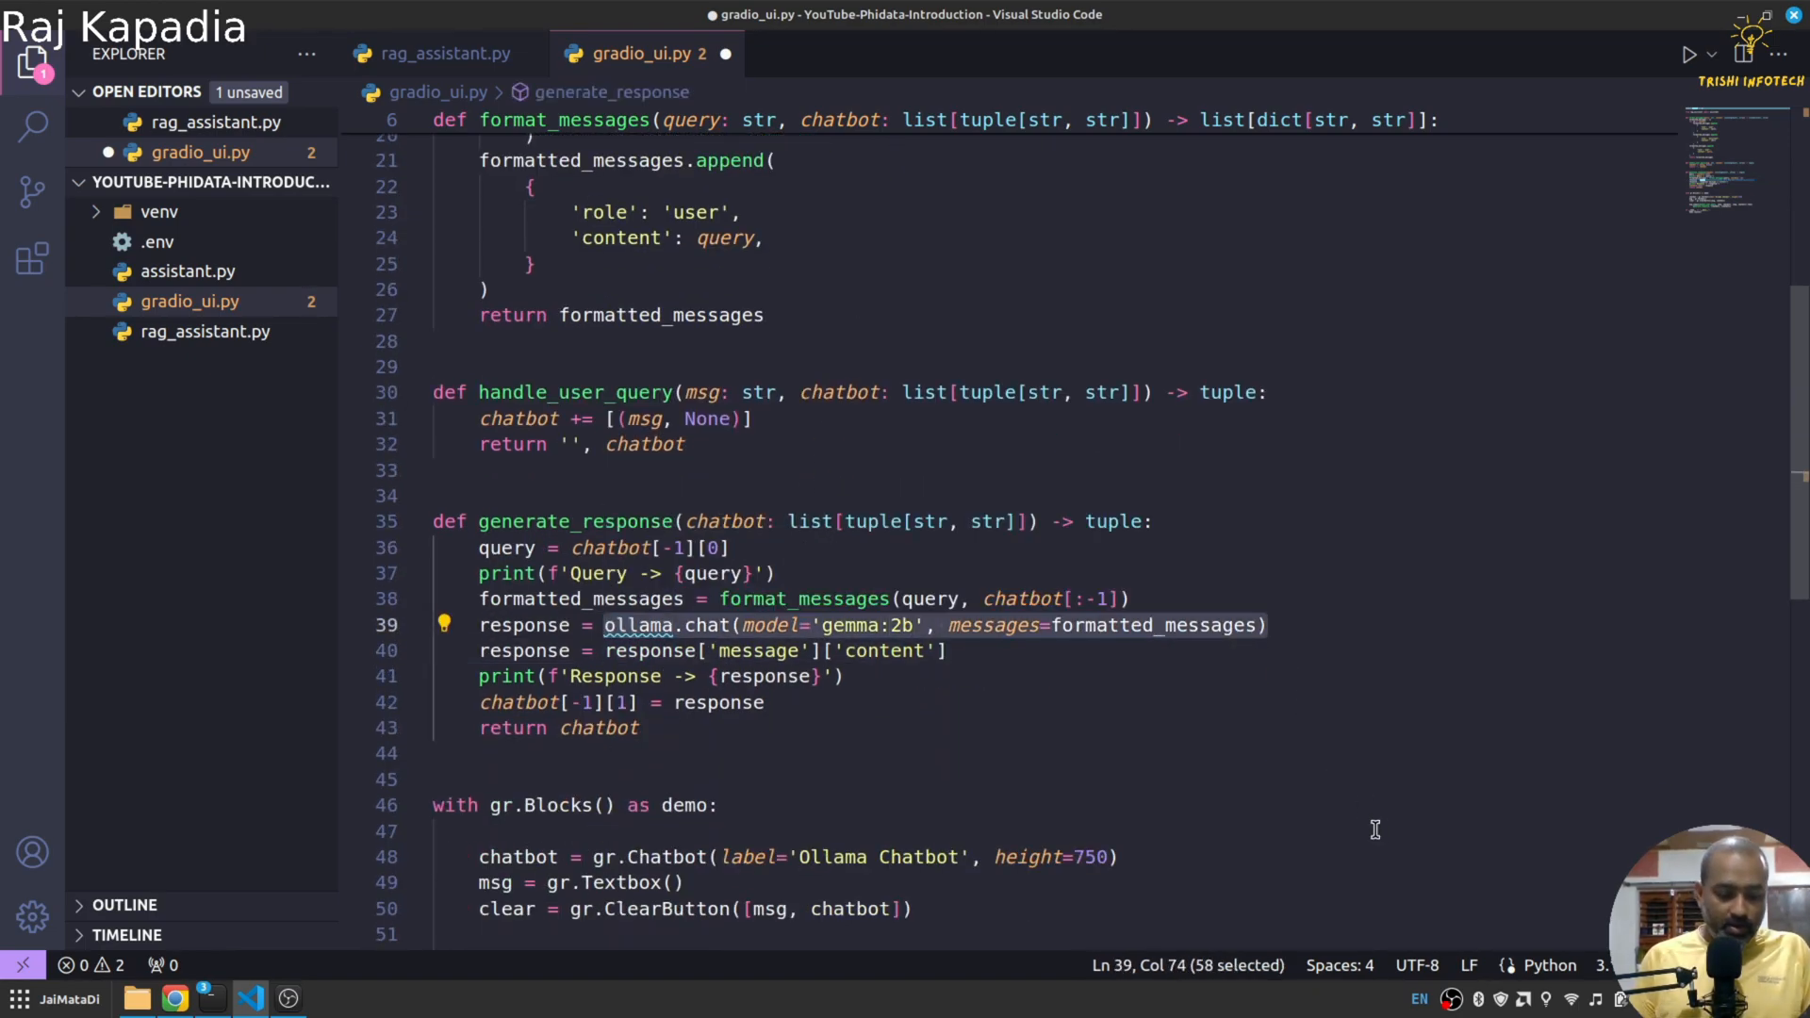
Replace the ollama.chat call in generate_response with assistant.run
type("assistant.")
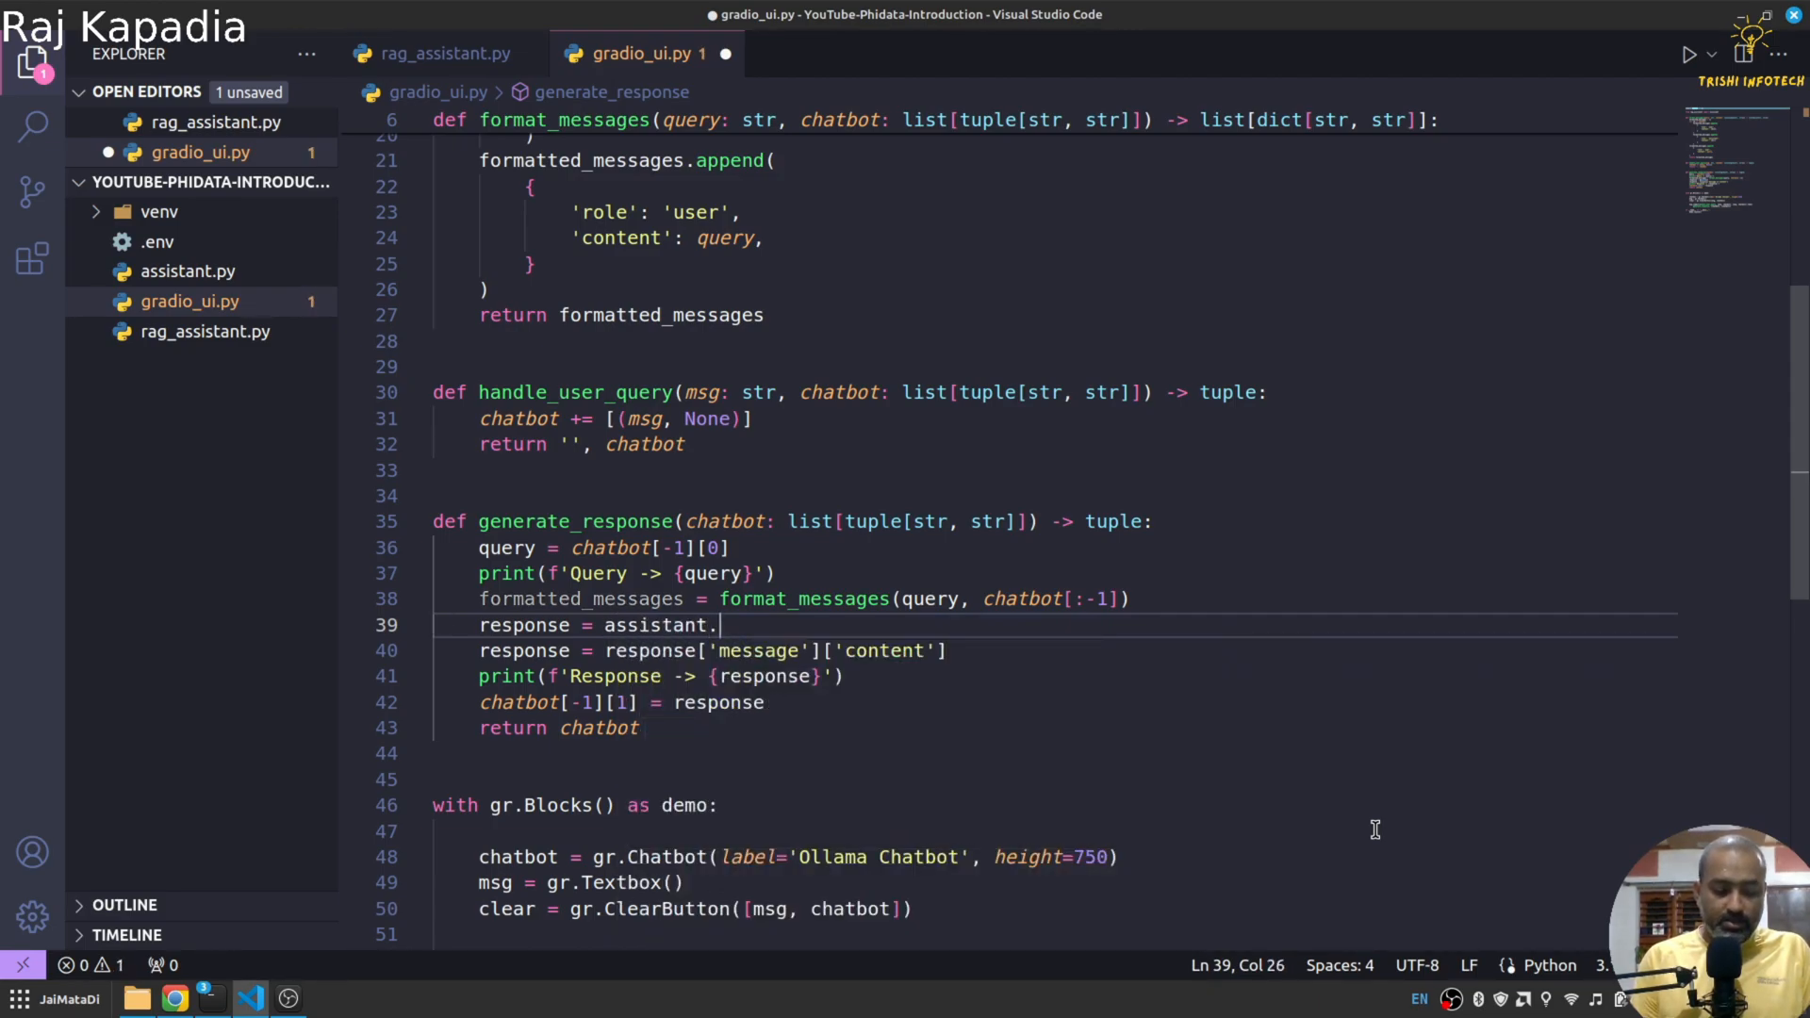
type("run(messages=")
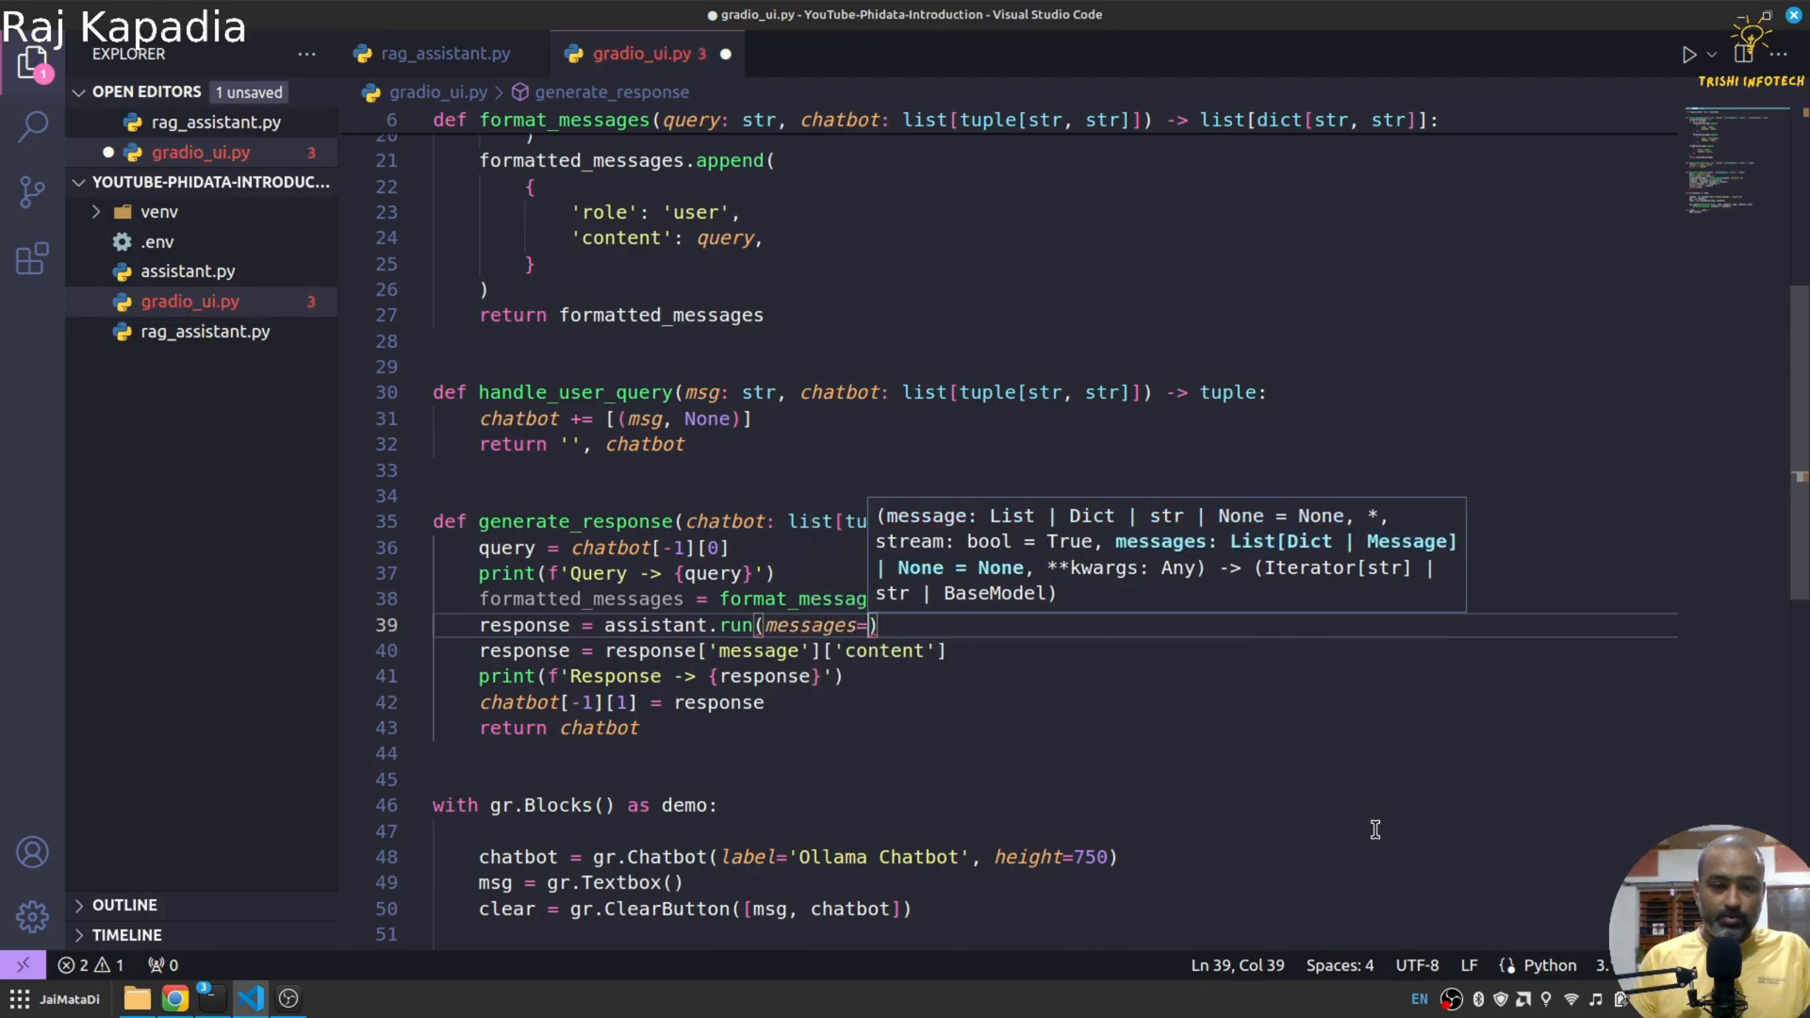
type("fom")
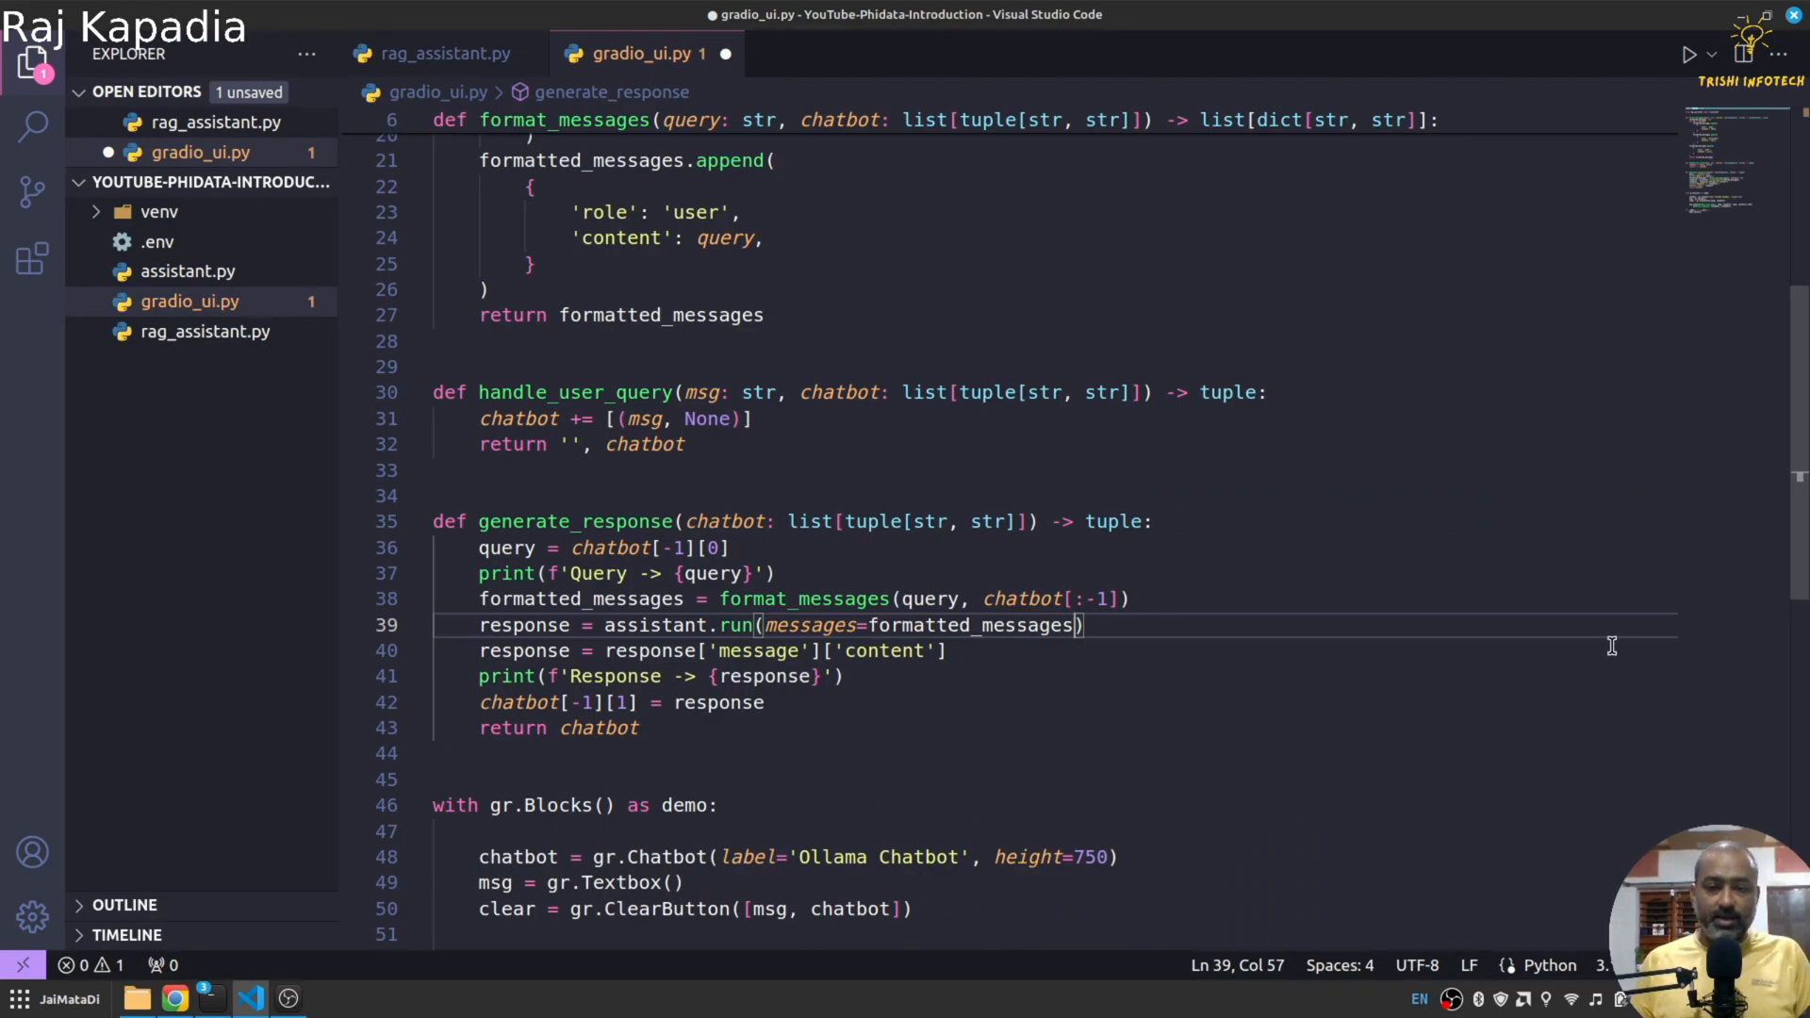
mouse_move(715, 436)
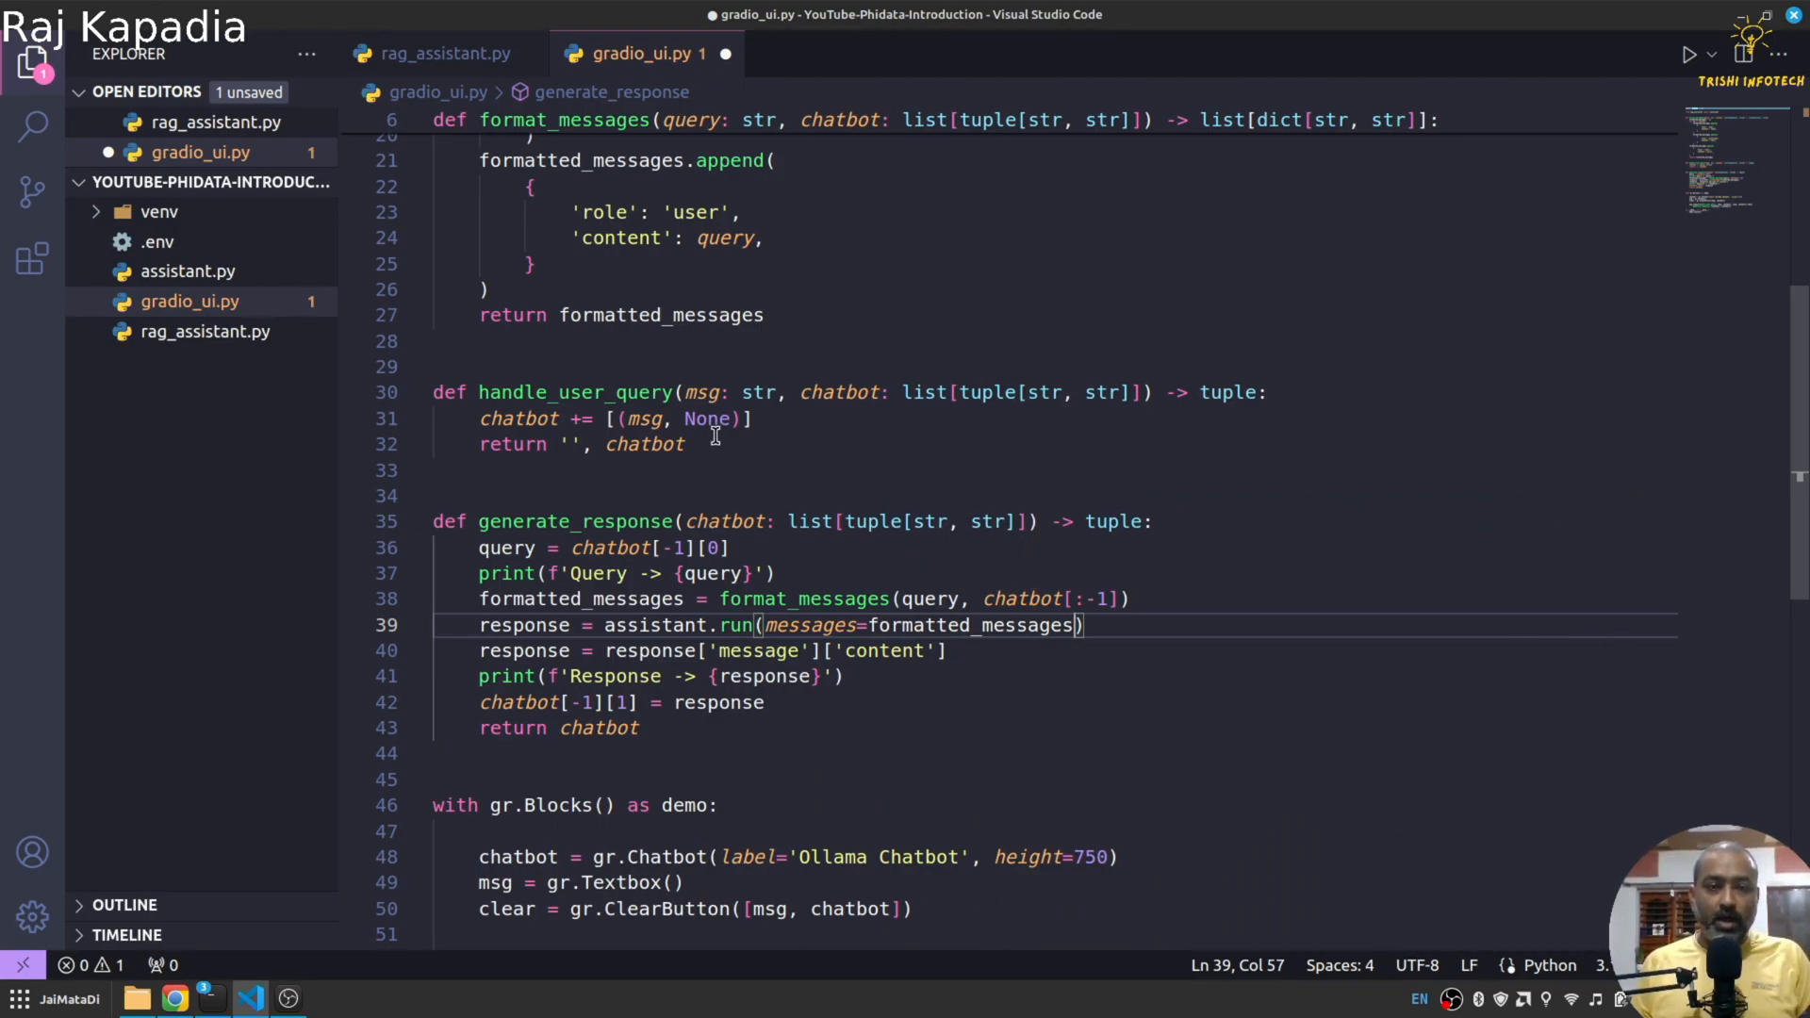
scroll("up", 3)
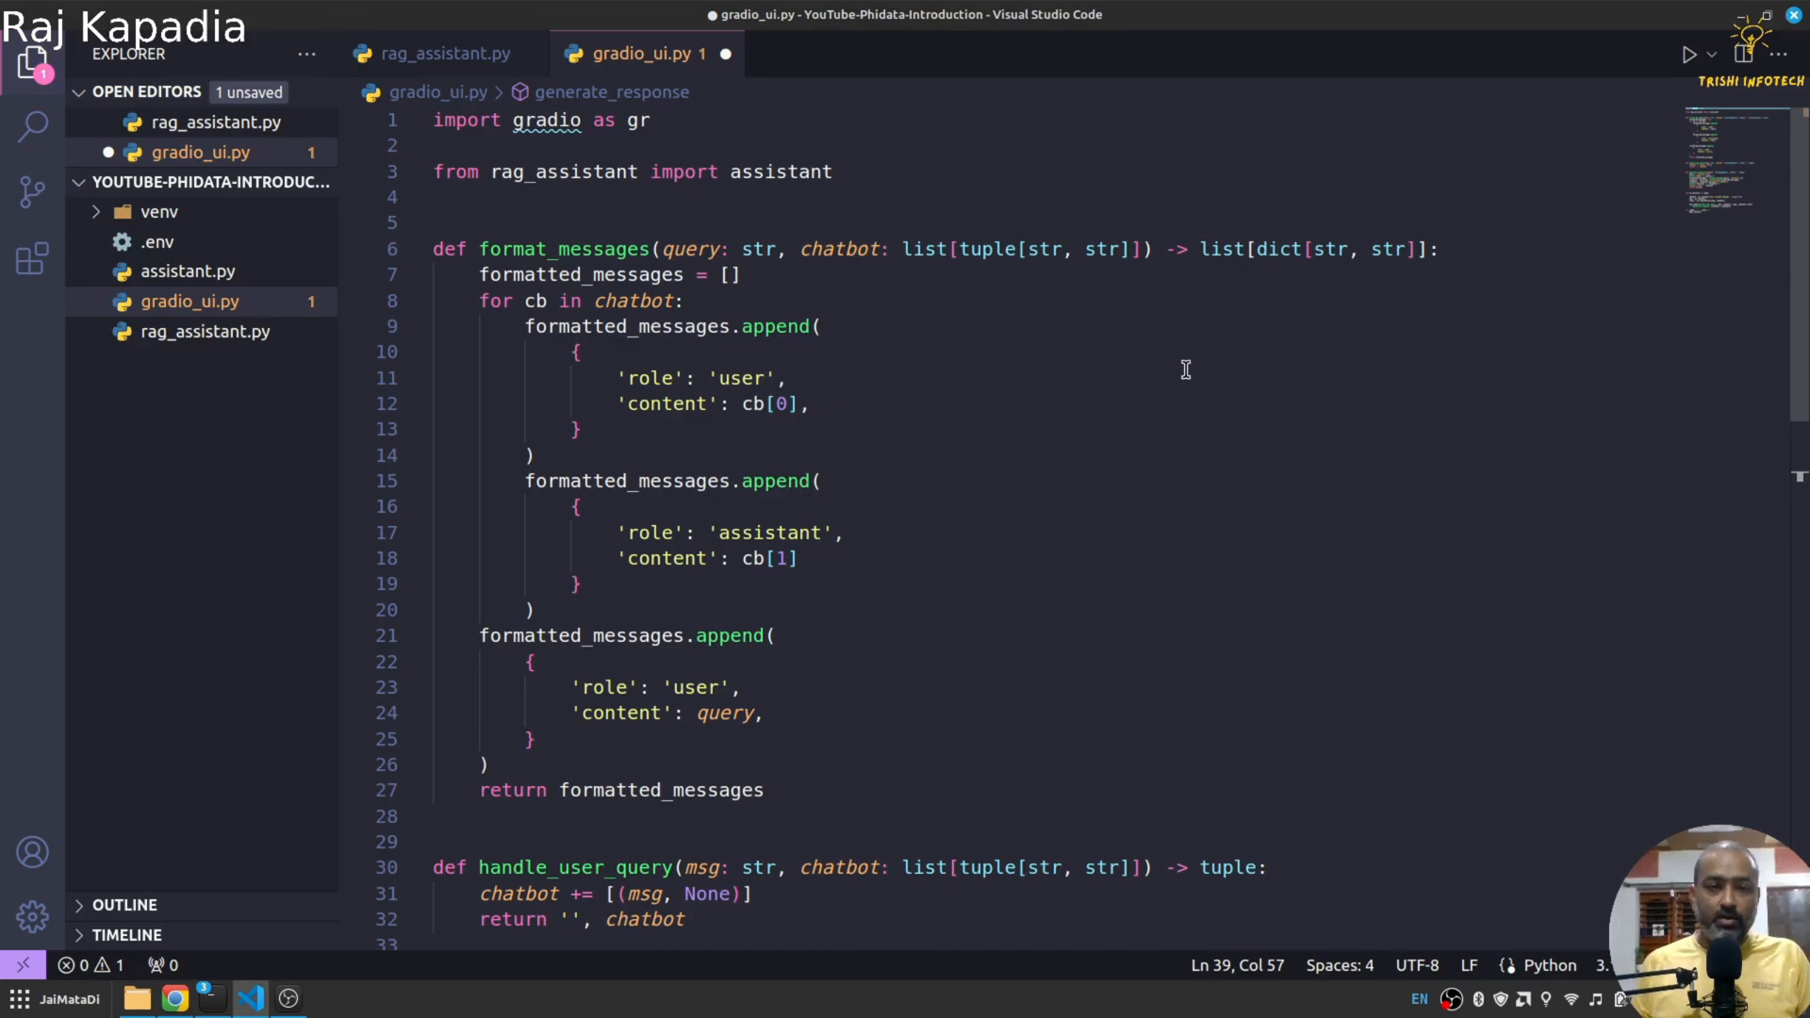
scroll("down", 3)
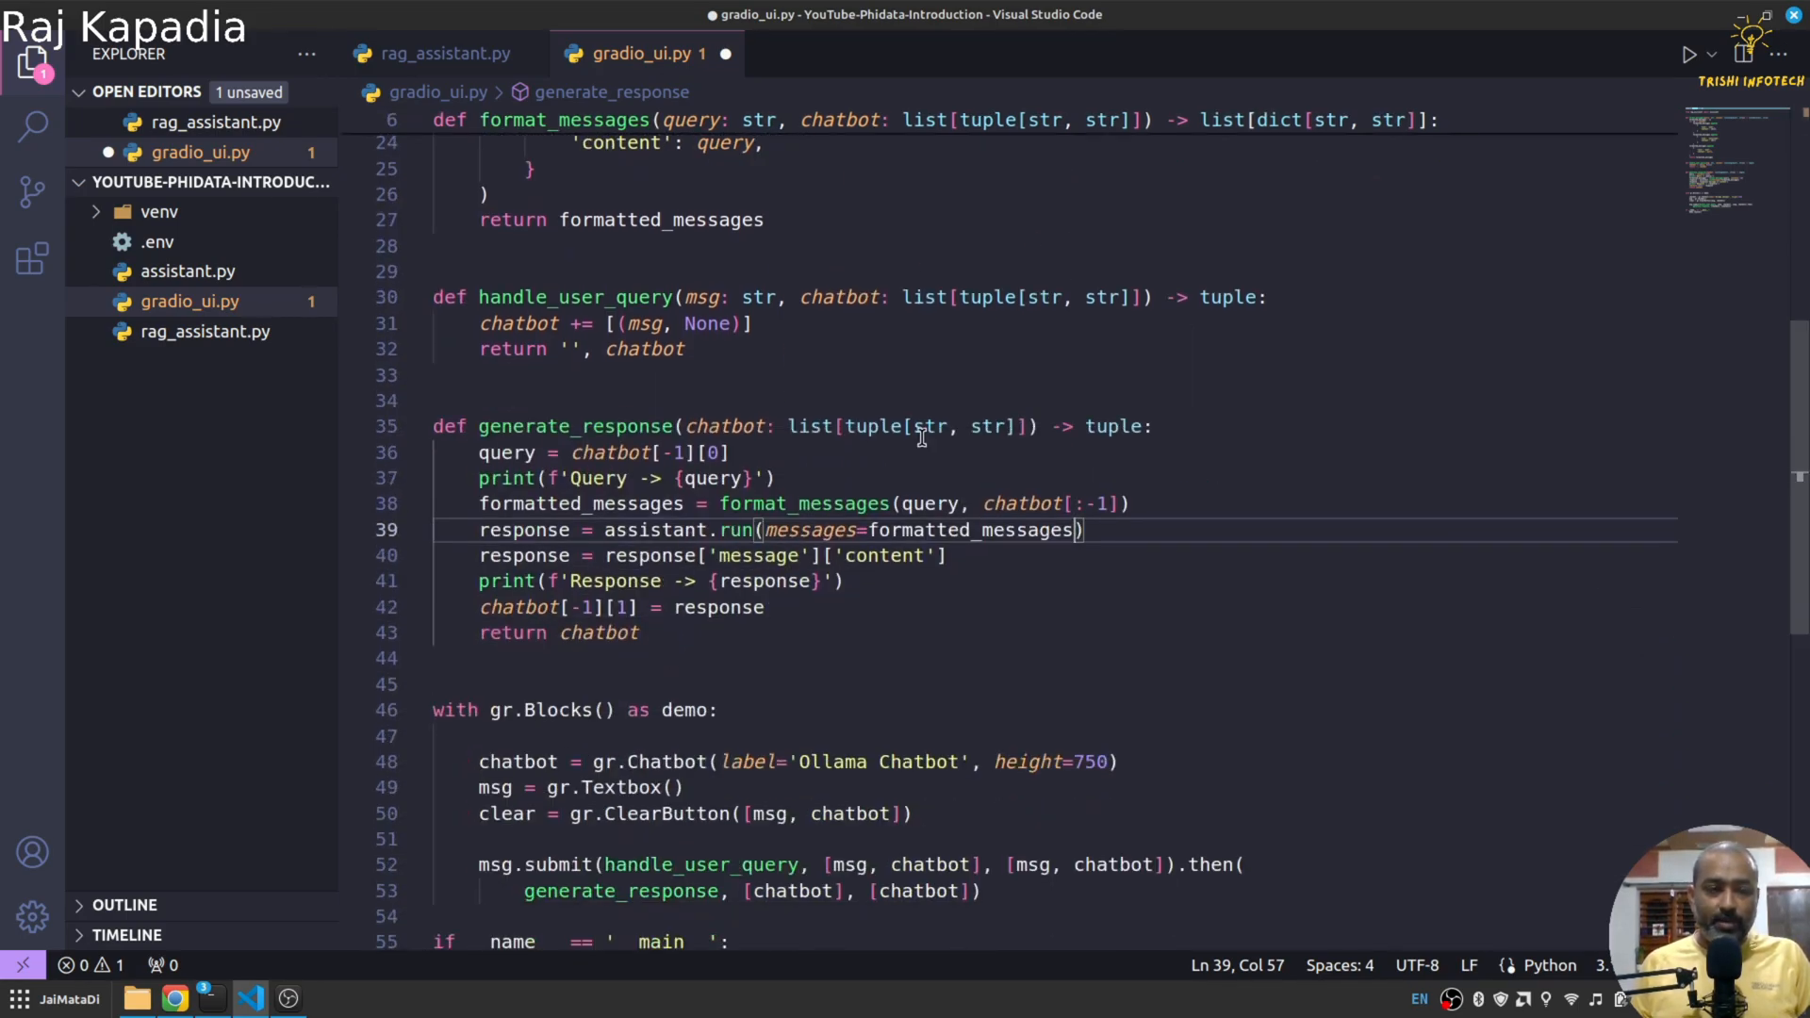
scroll("down", 3)
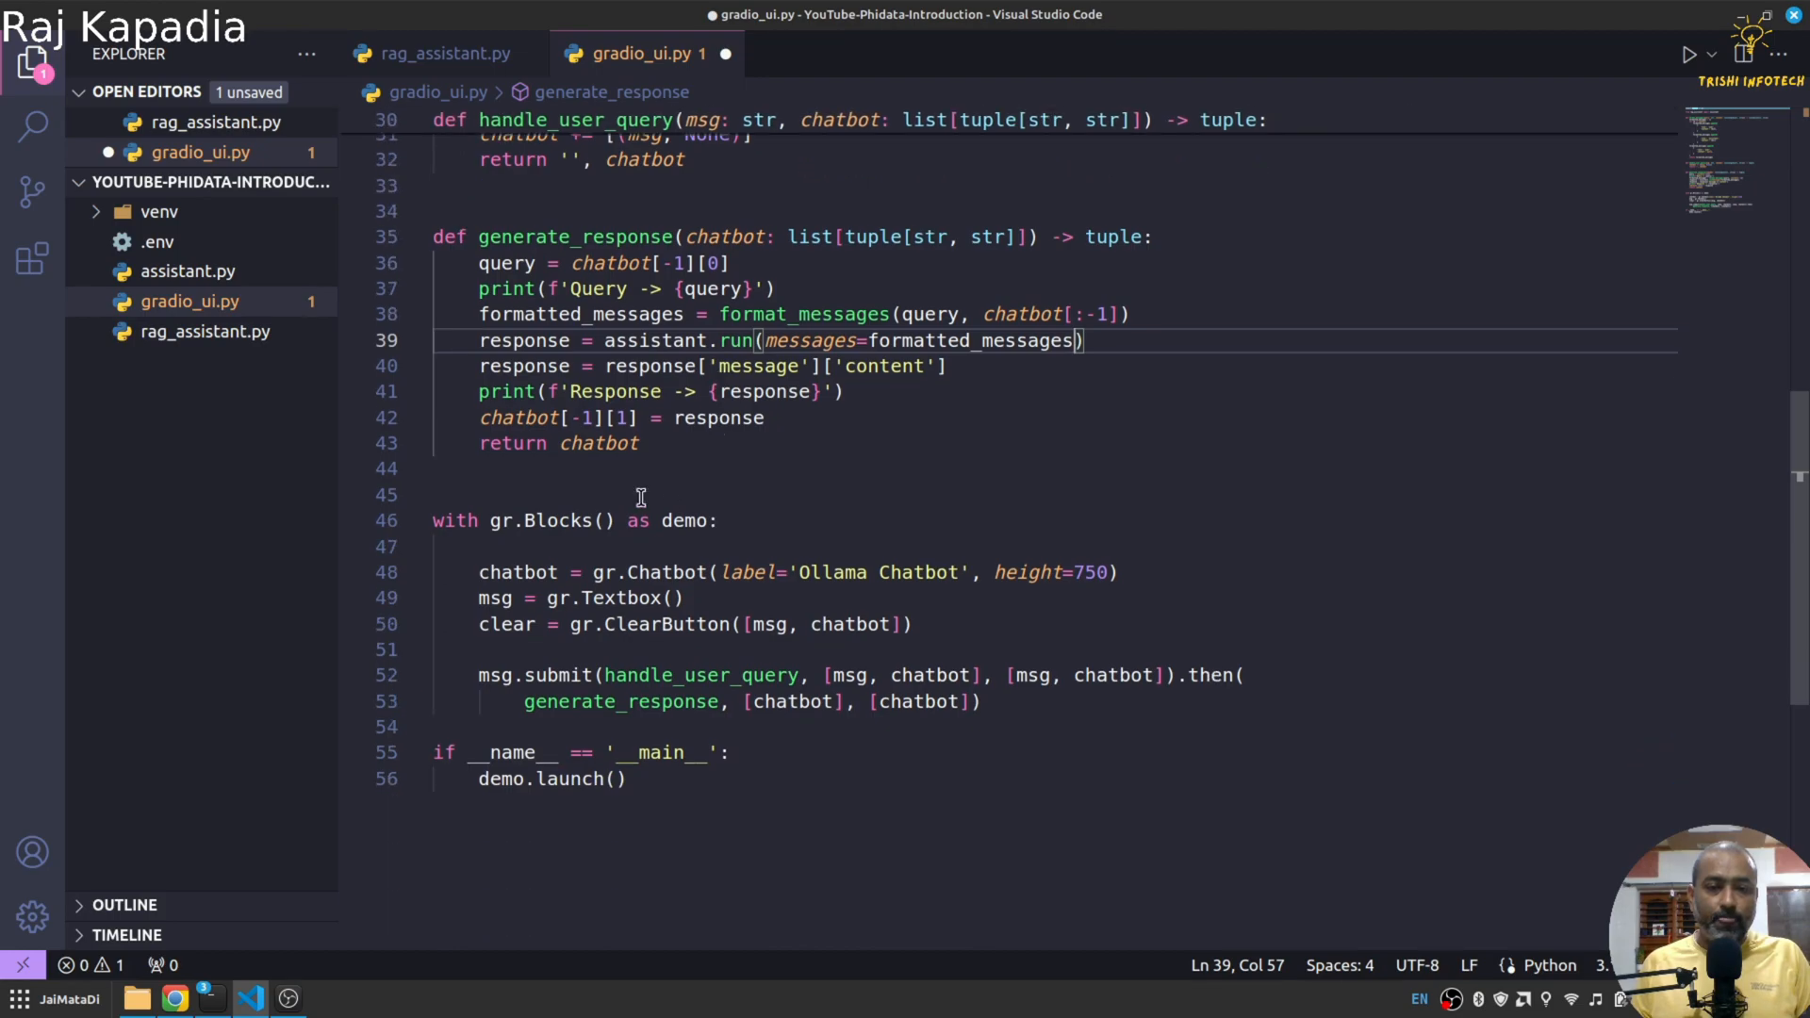
mouse_move(518, 572)
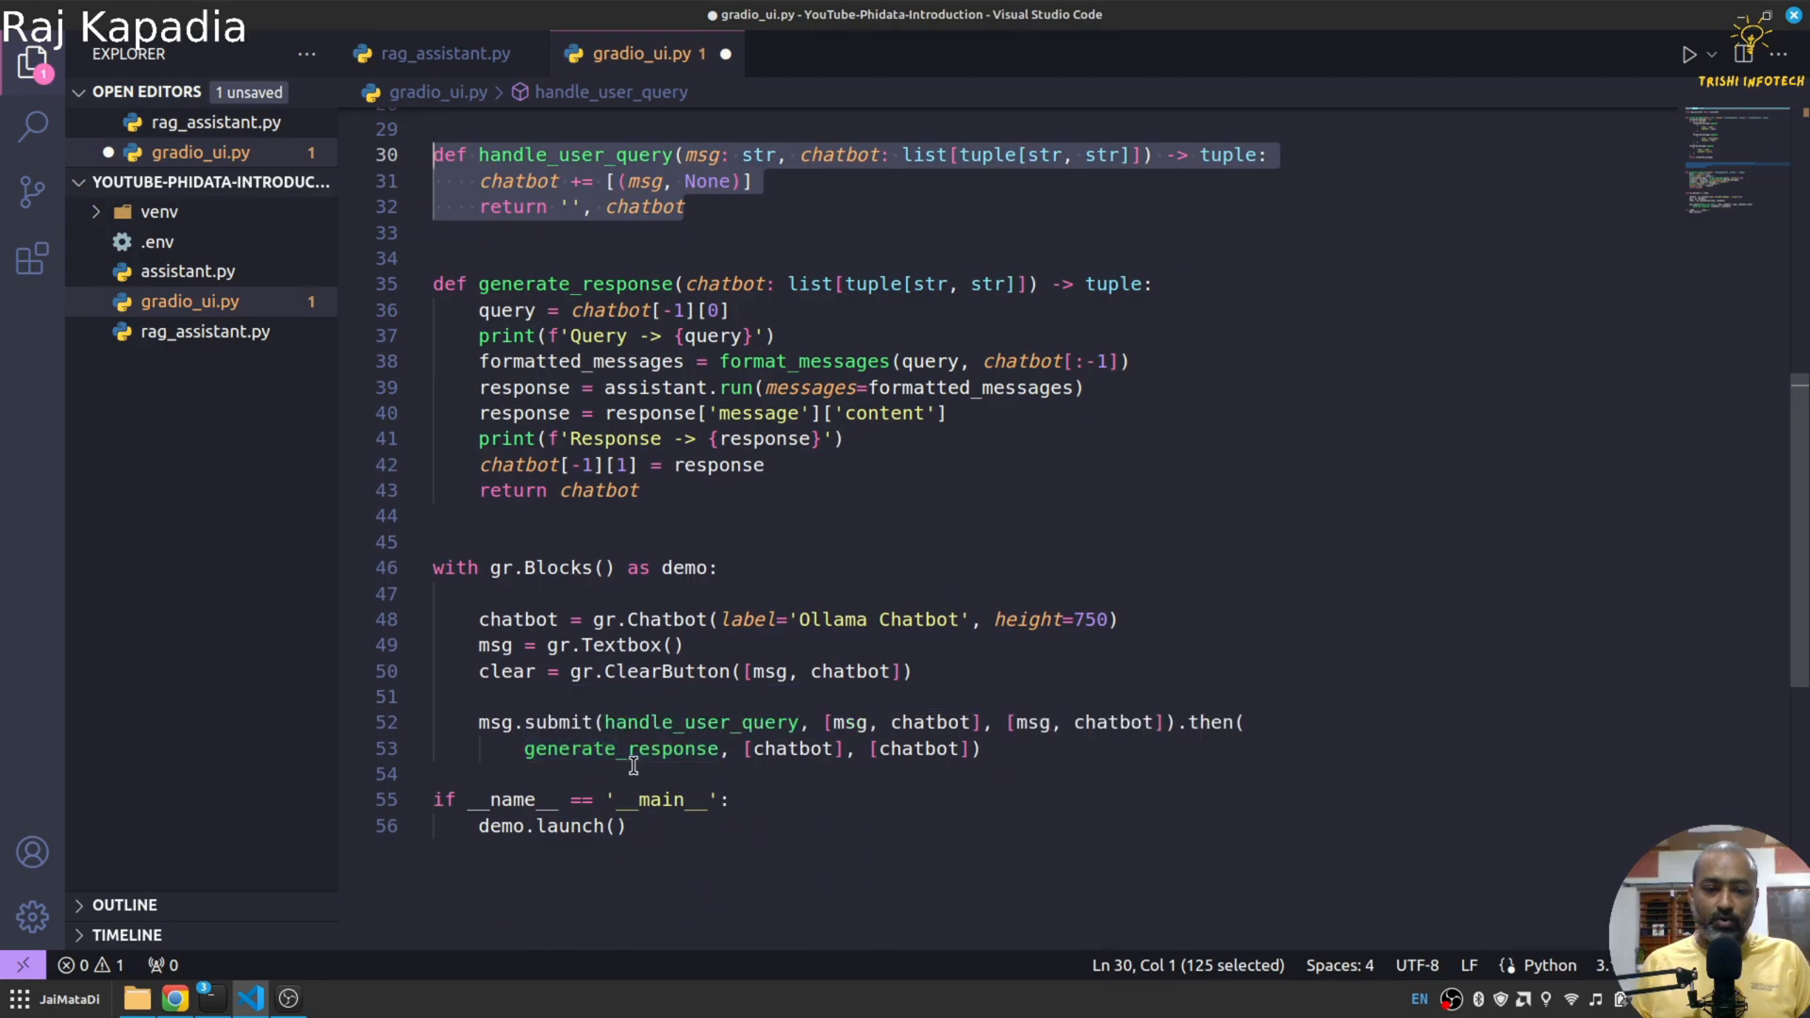
Pass formatted_messages with stream=False, drop the message-content line, and save
scroll("up", 3)
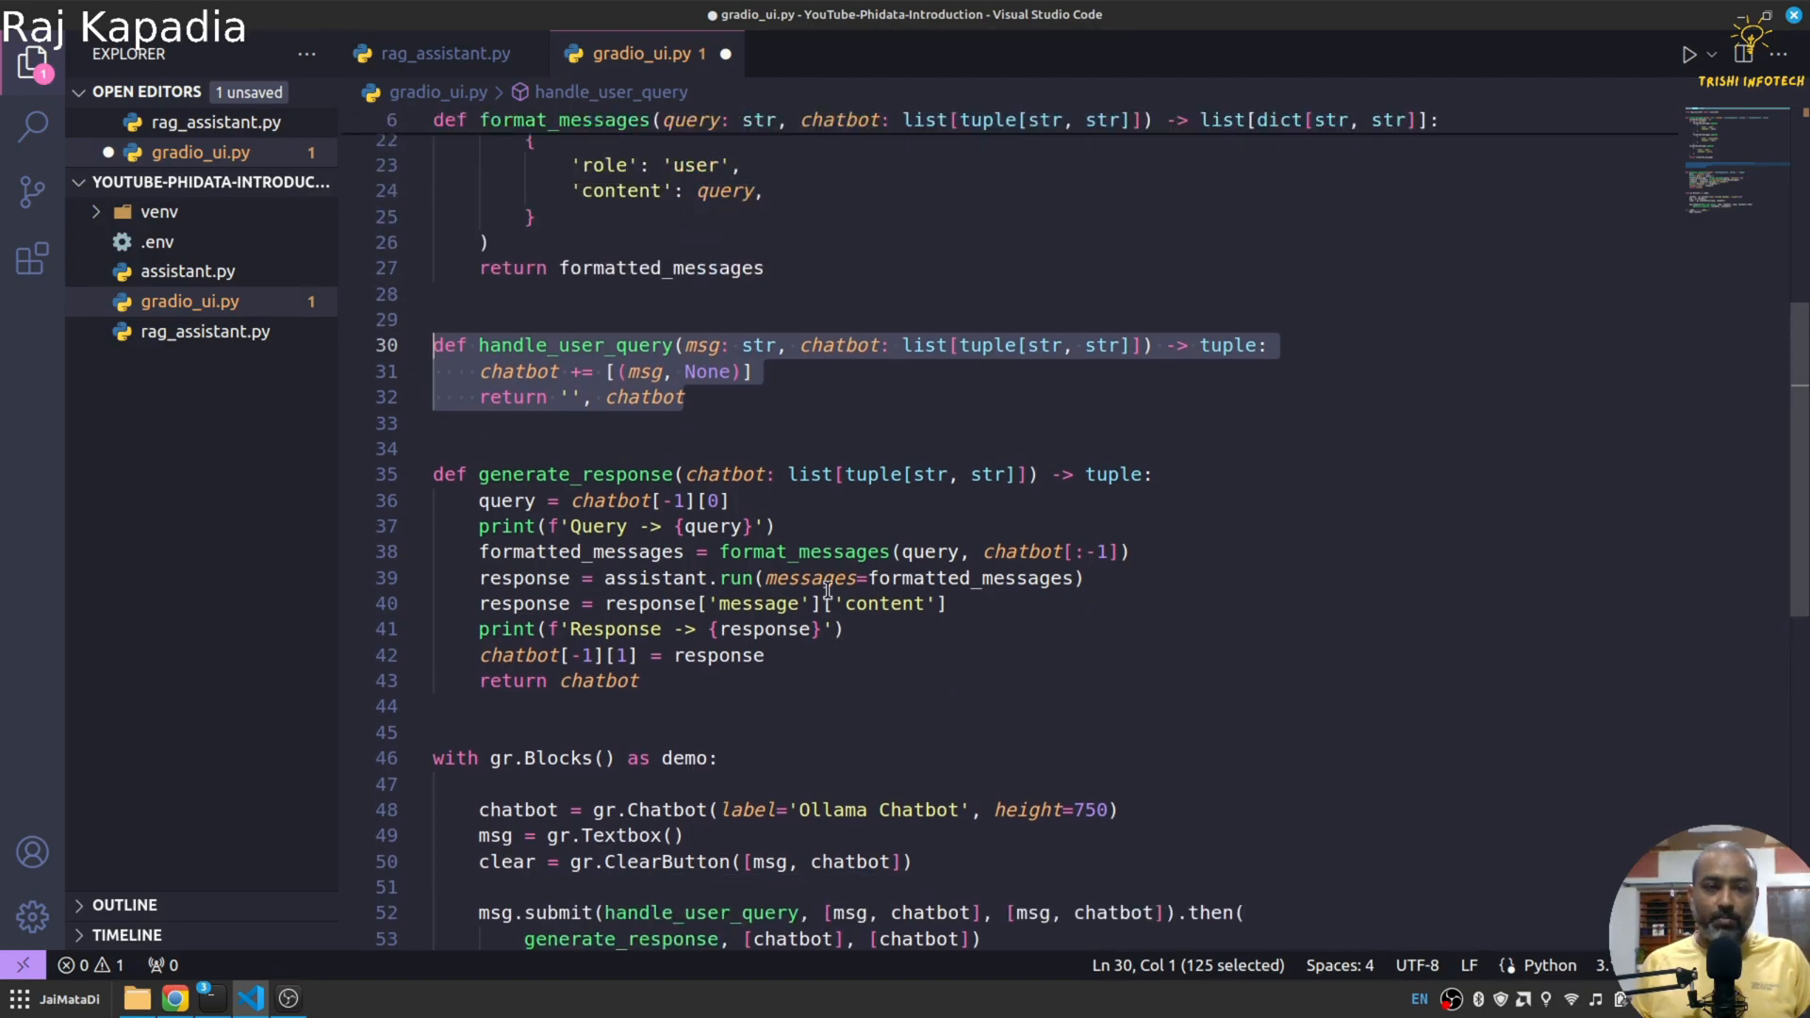
scroll("up", 3)
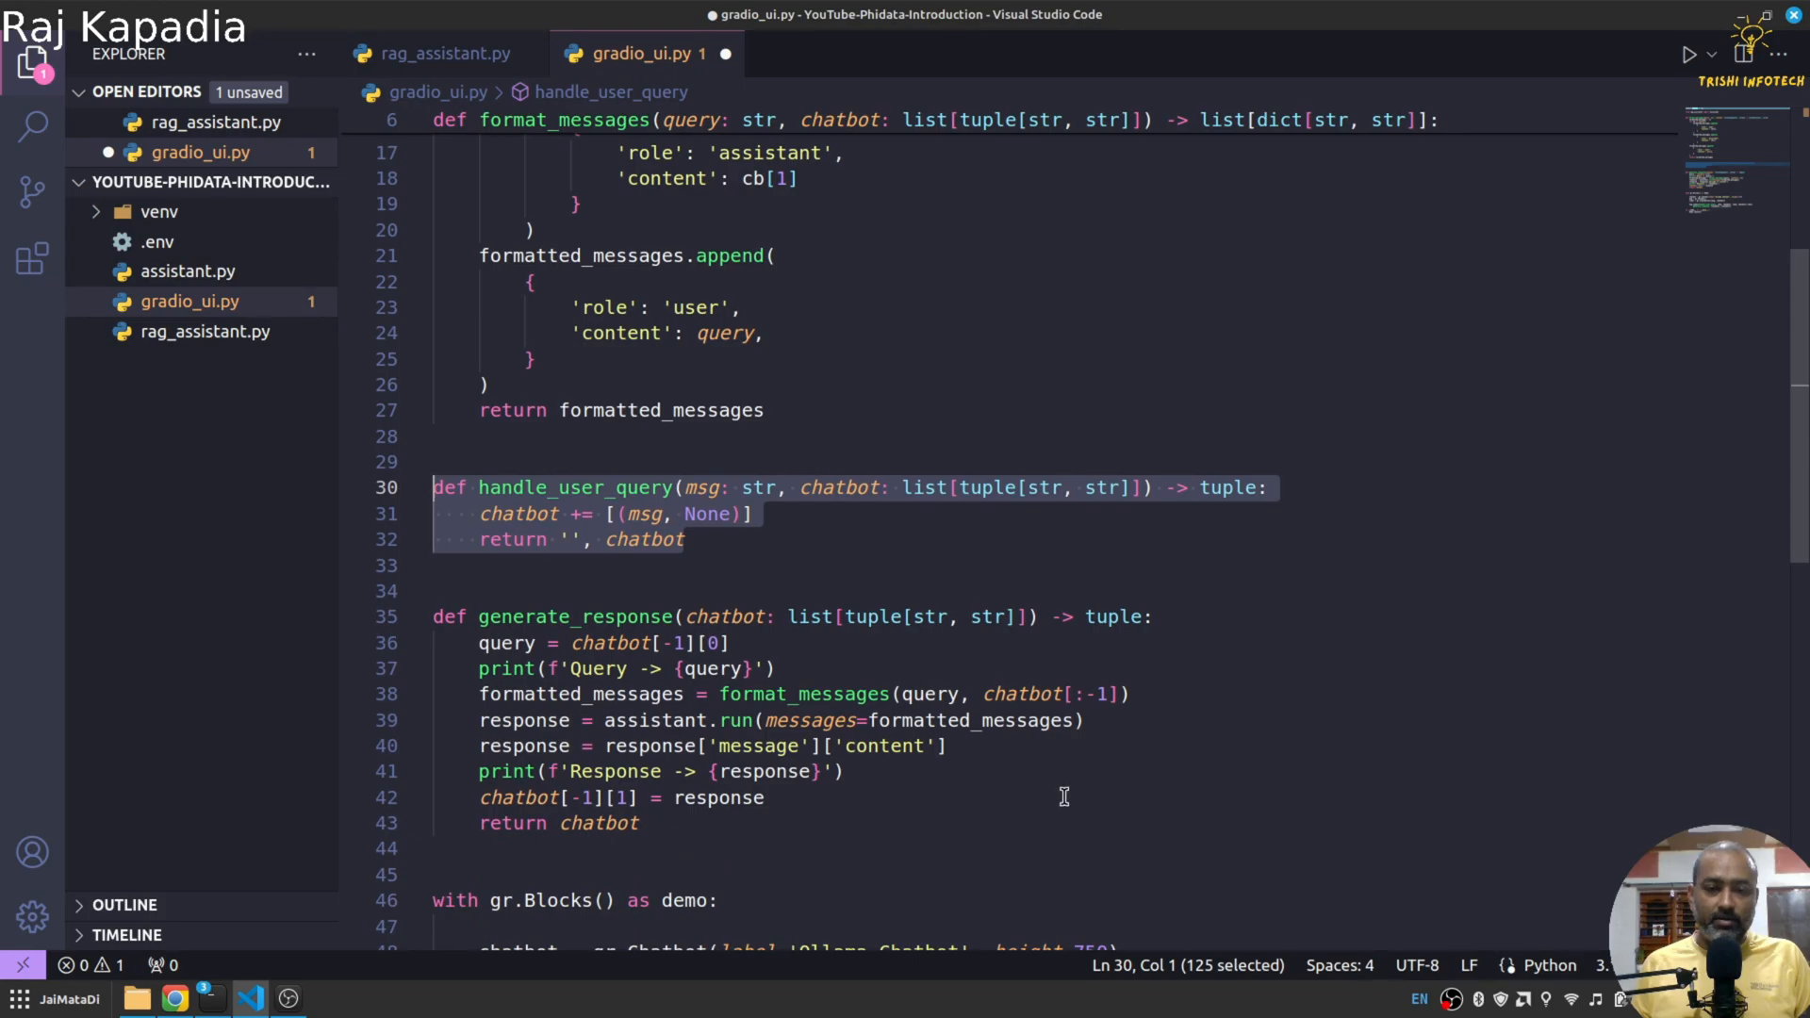
mouse_move(660, 719)
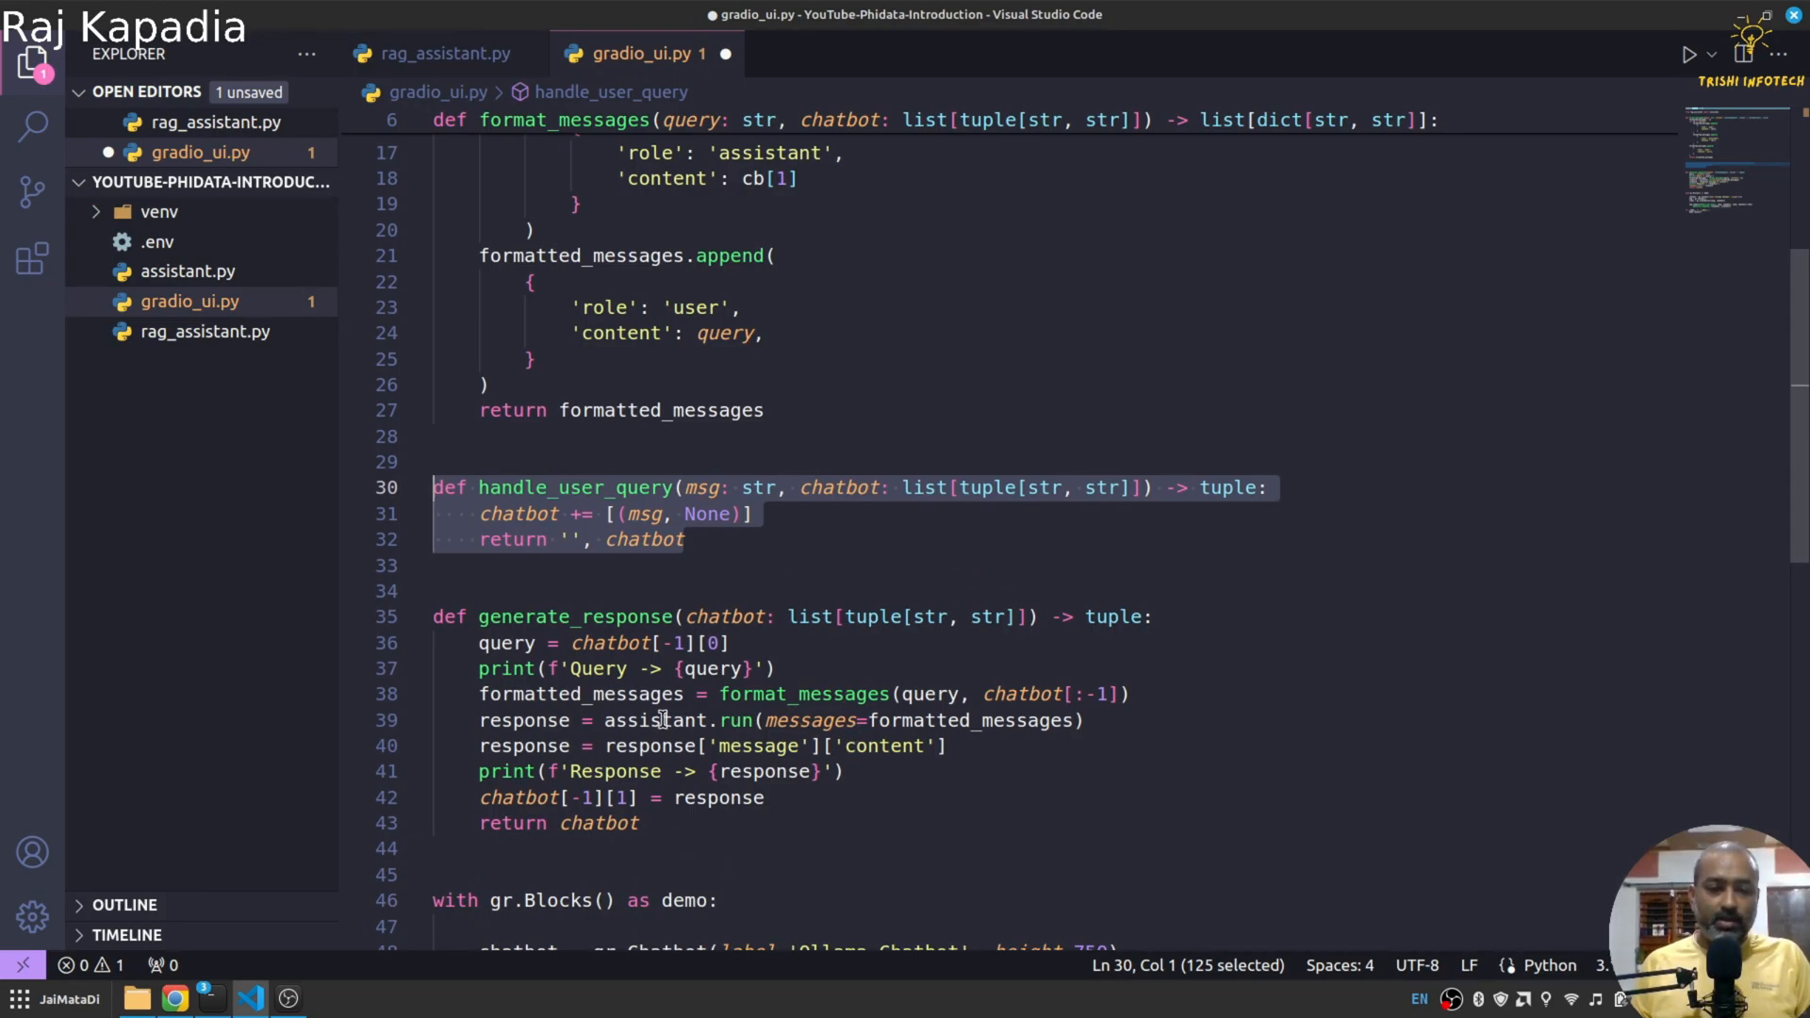
scroll("down", 3)
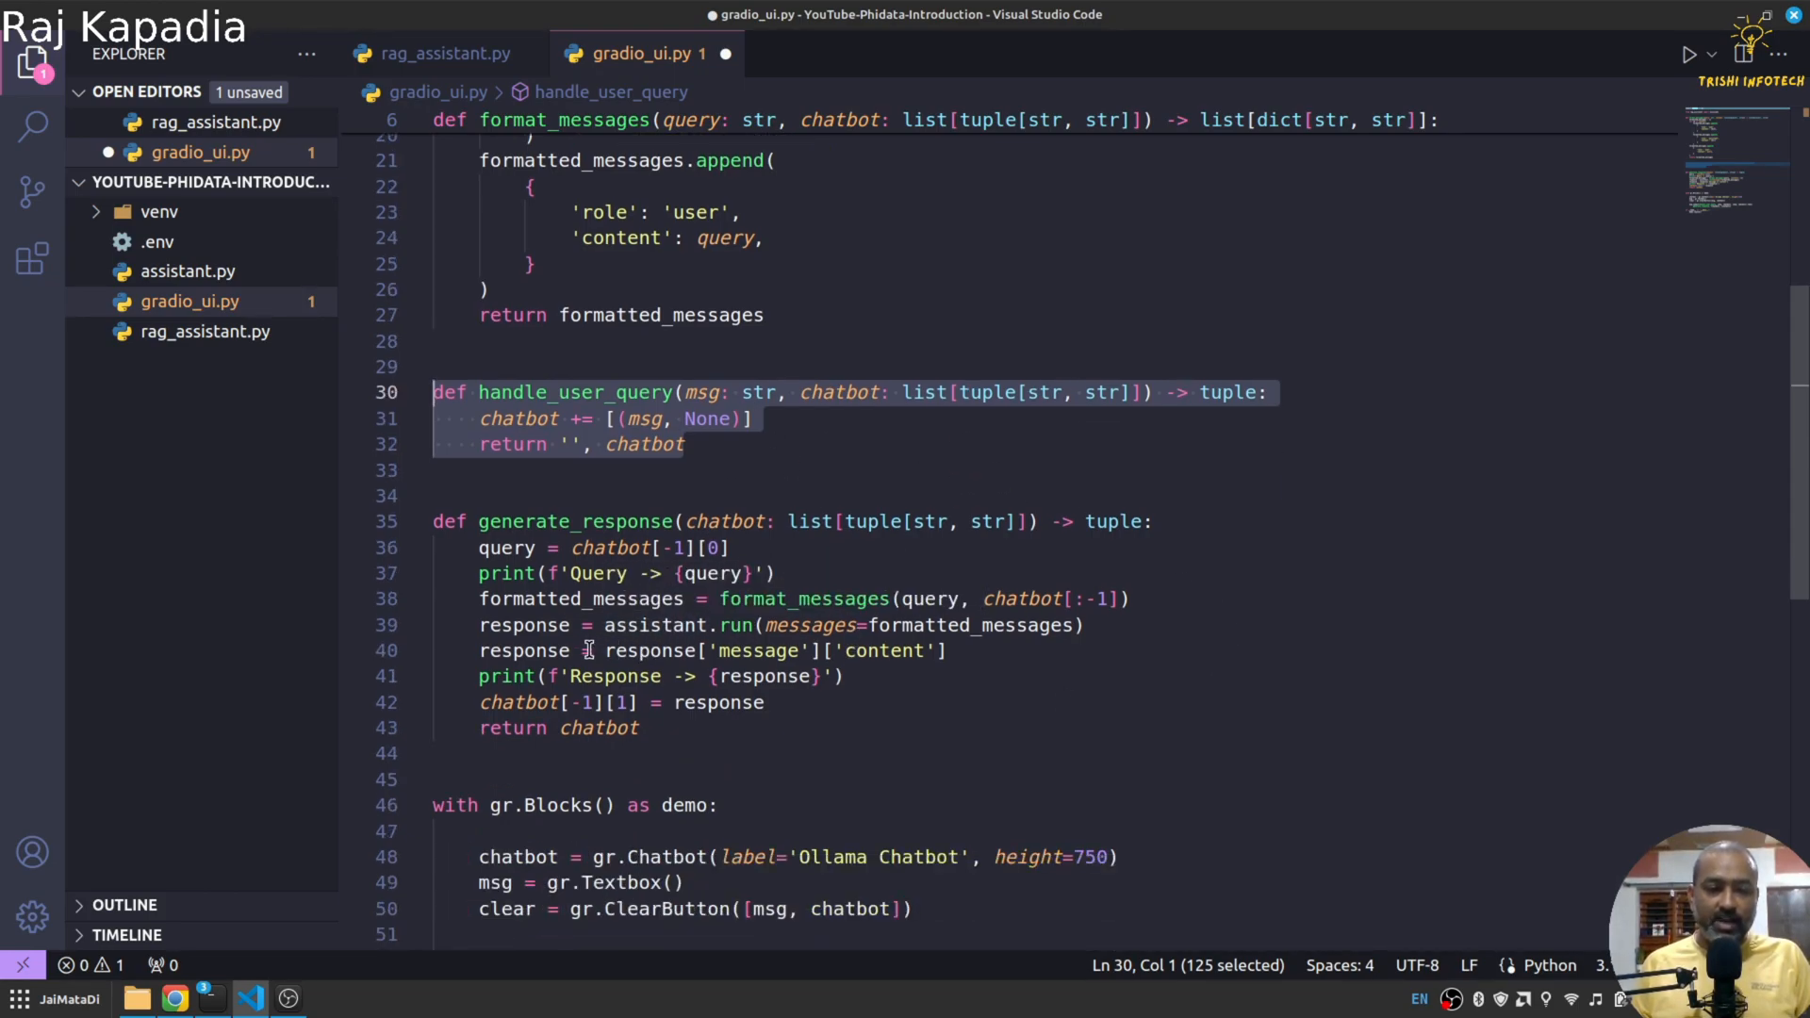
mouse_move(765, 675)
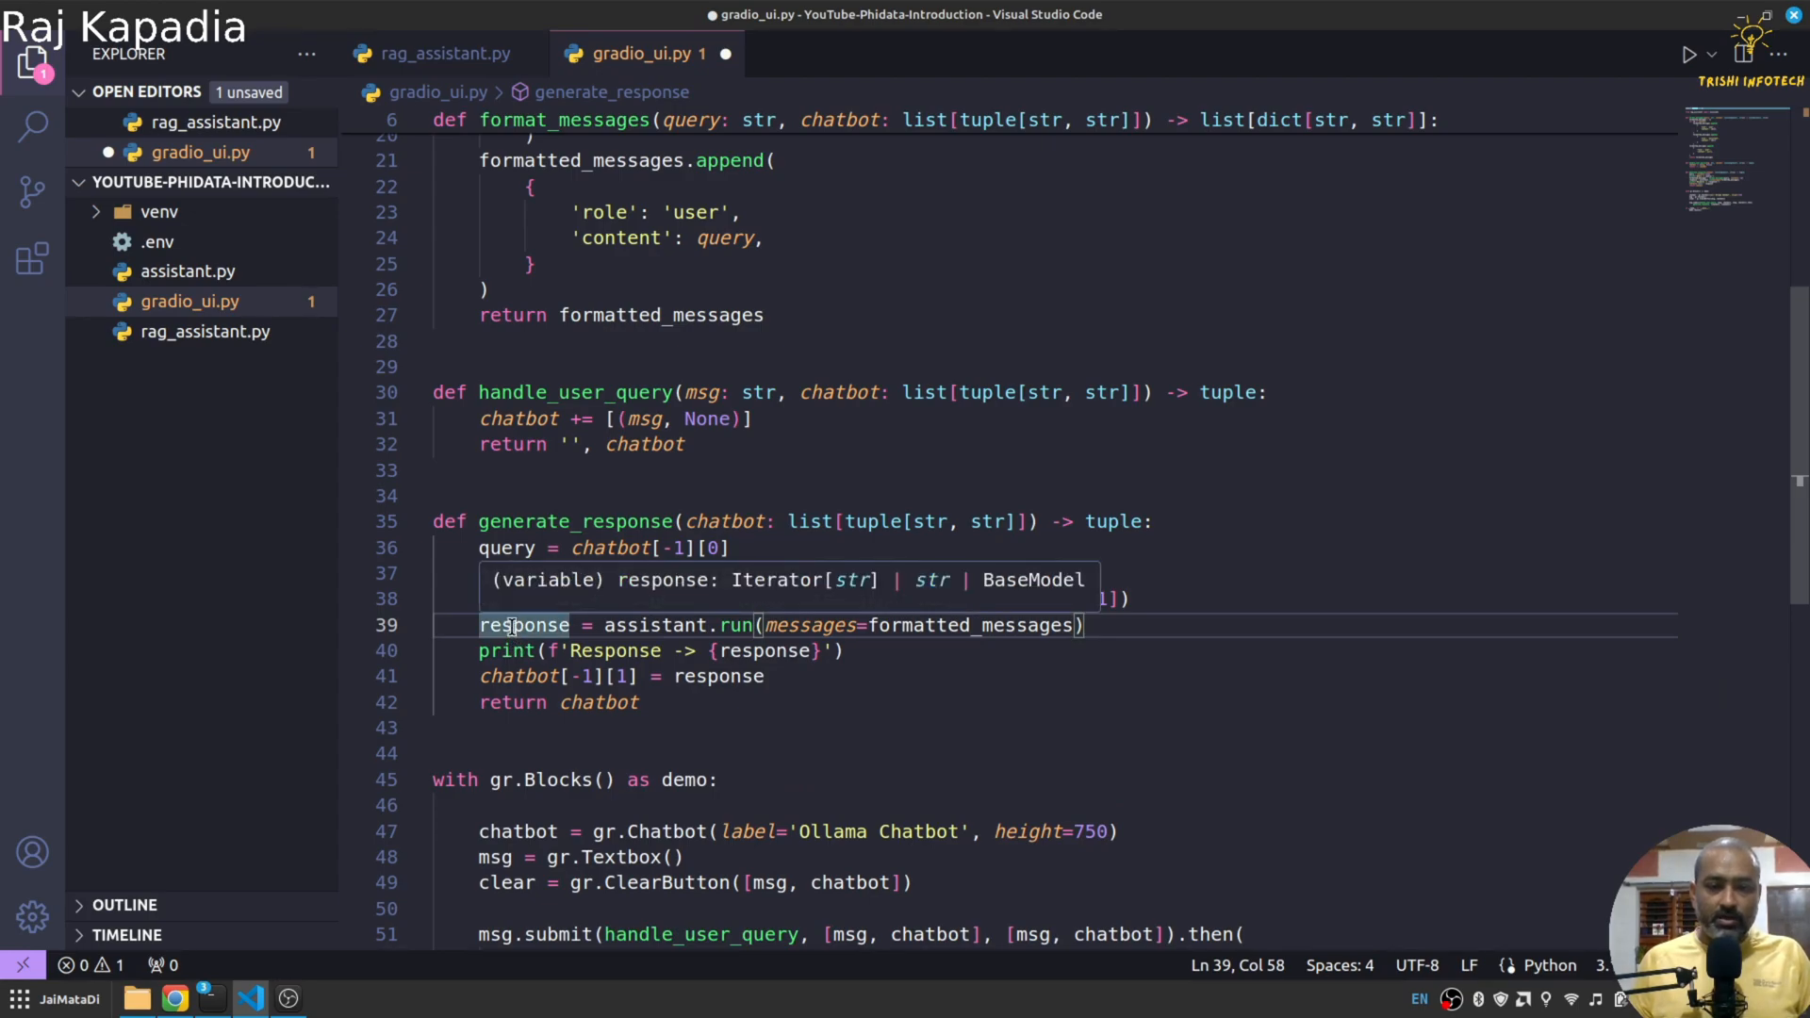
mouse_move(1055, 643)
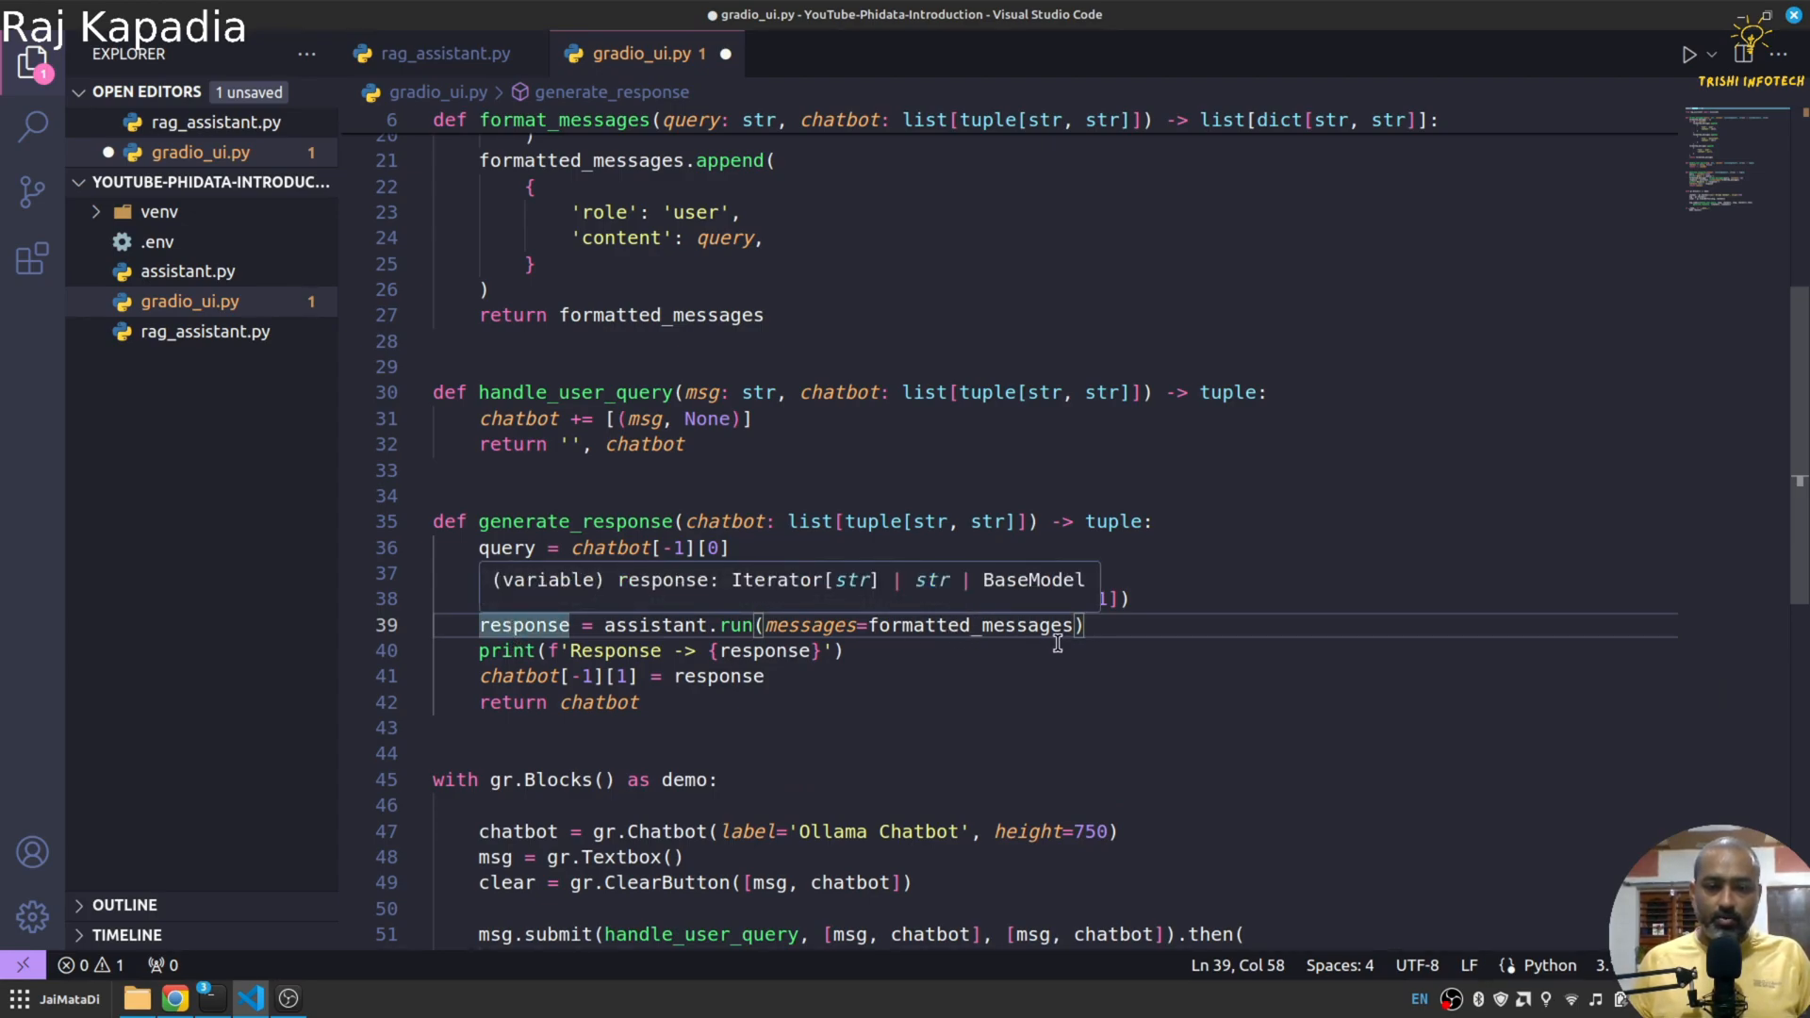
type(", stream=False")
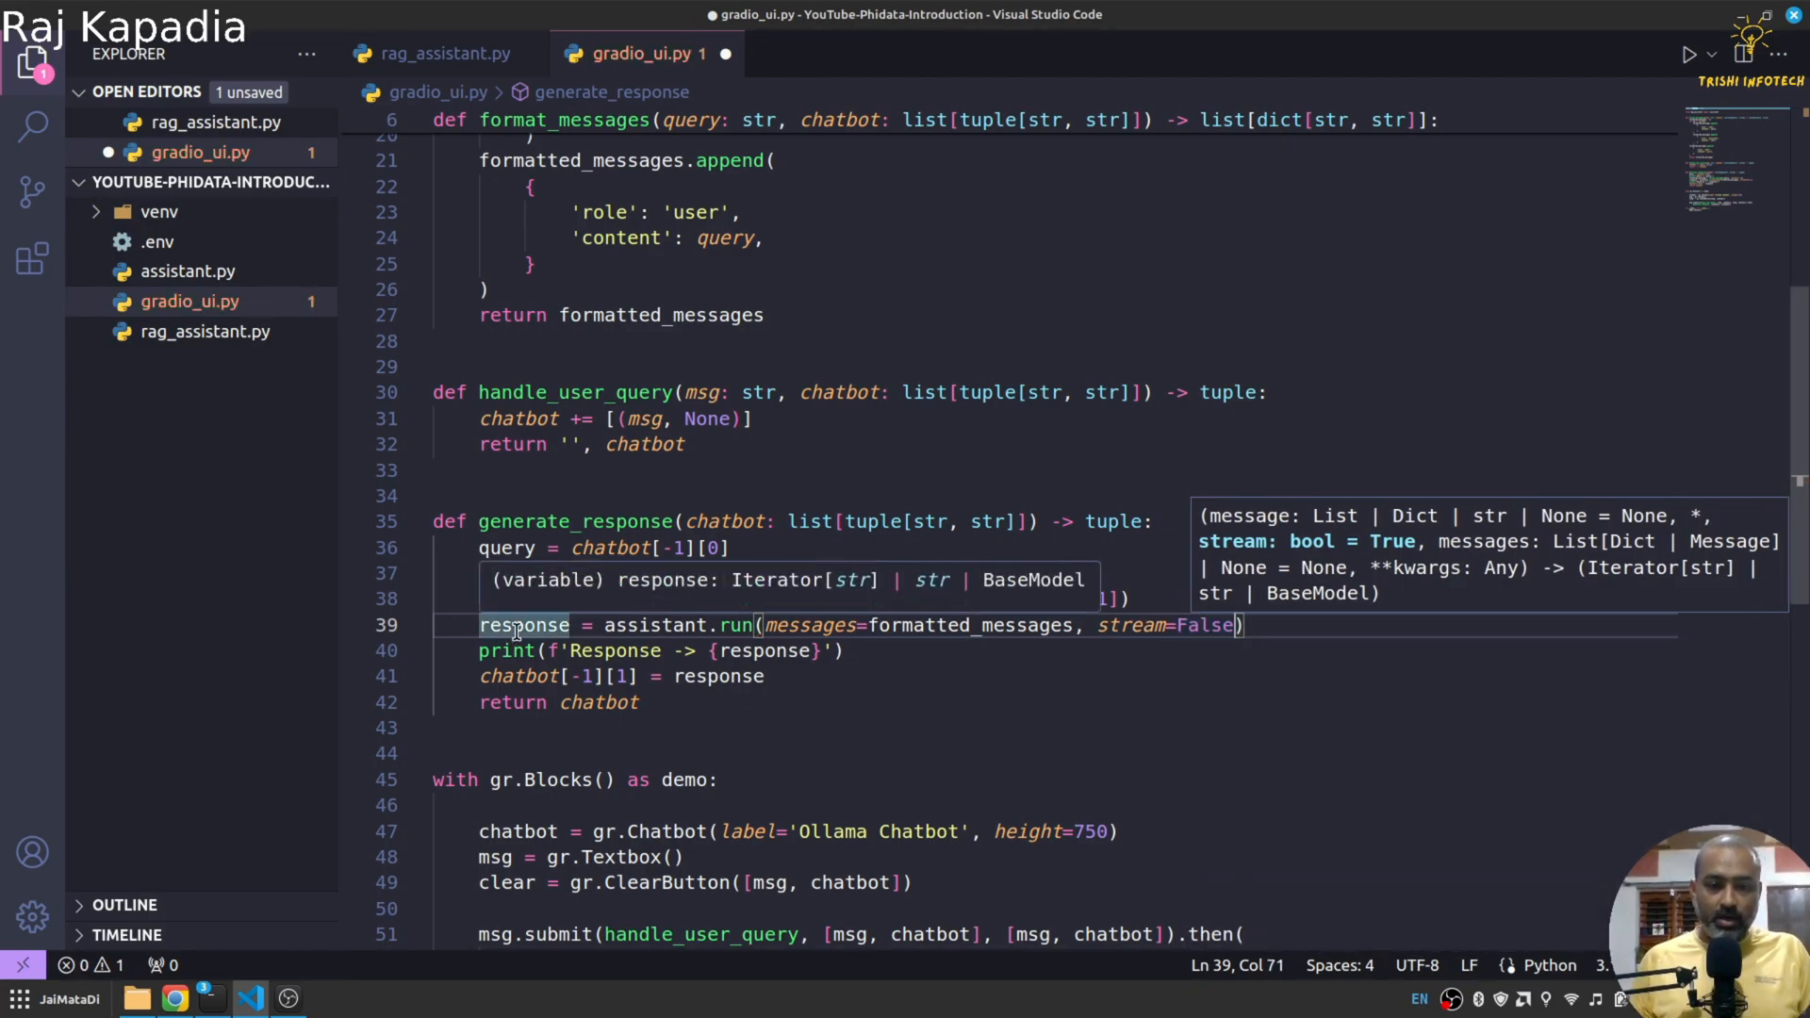
left_click(1128, 698)
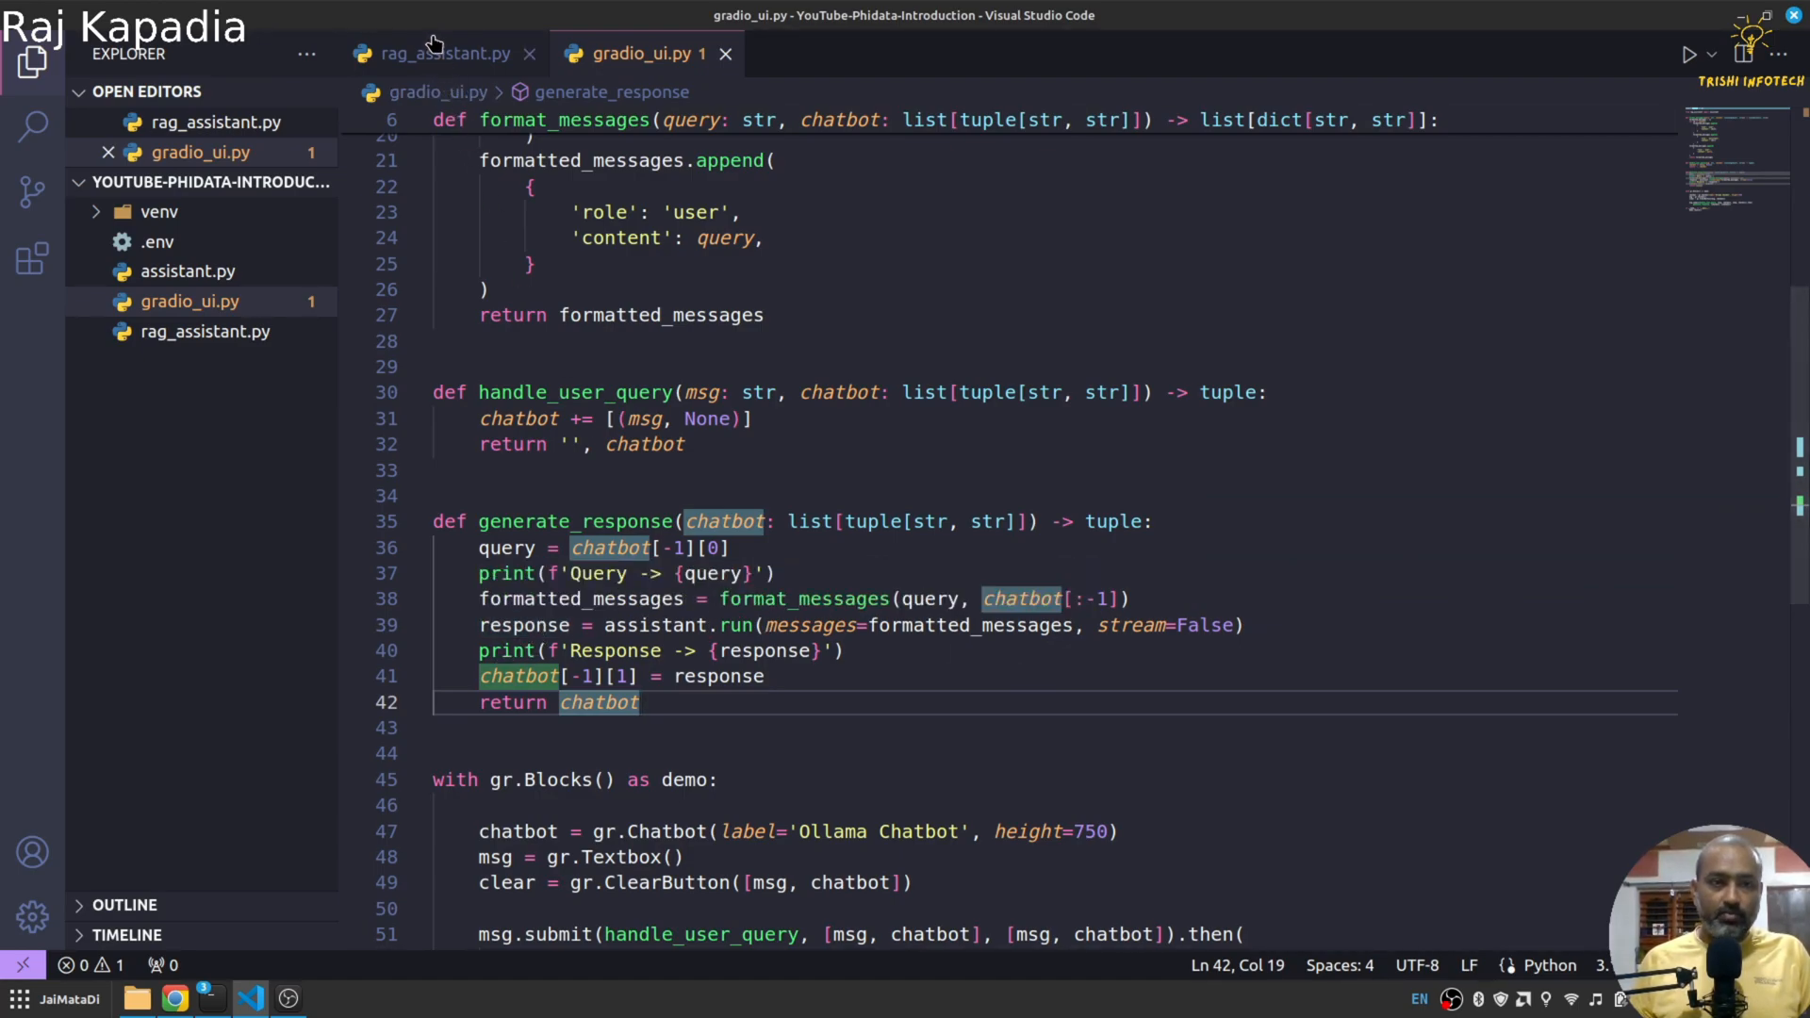
left_click(436, 53)
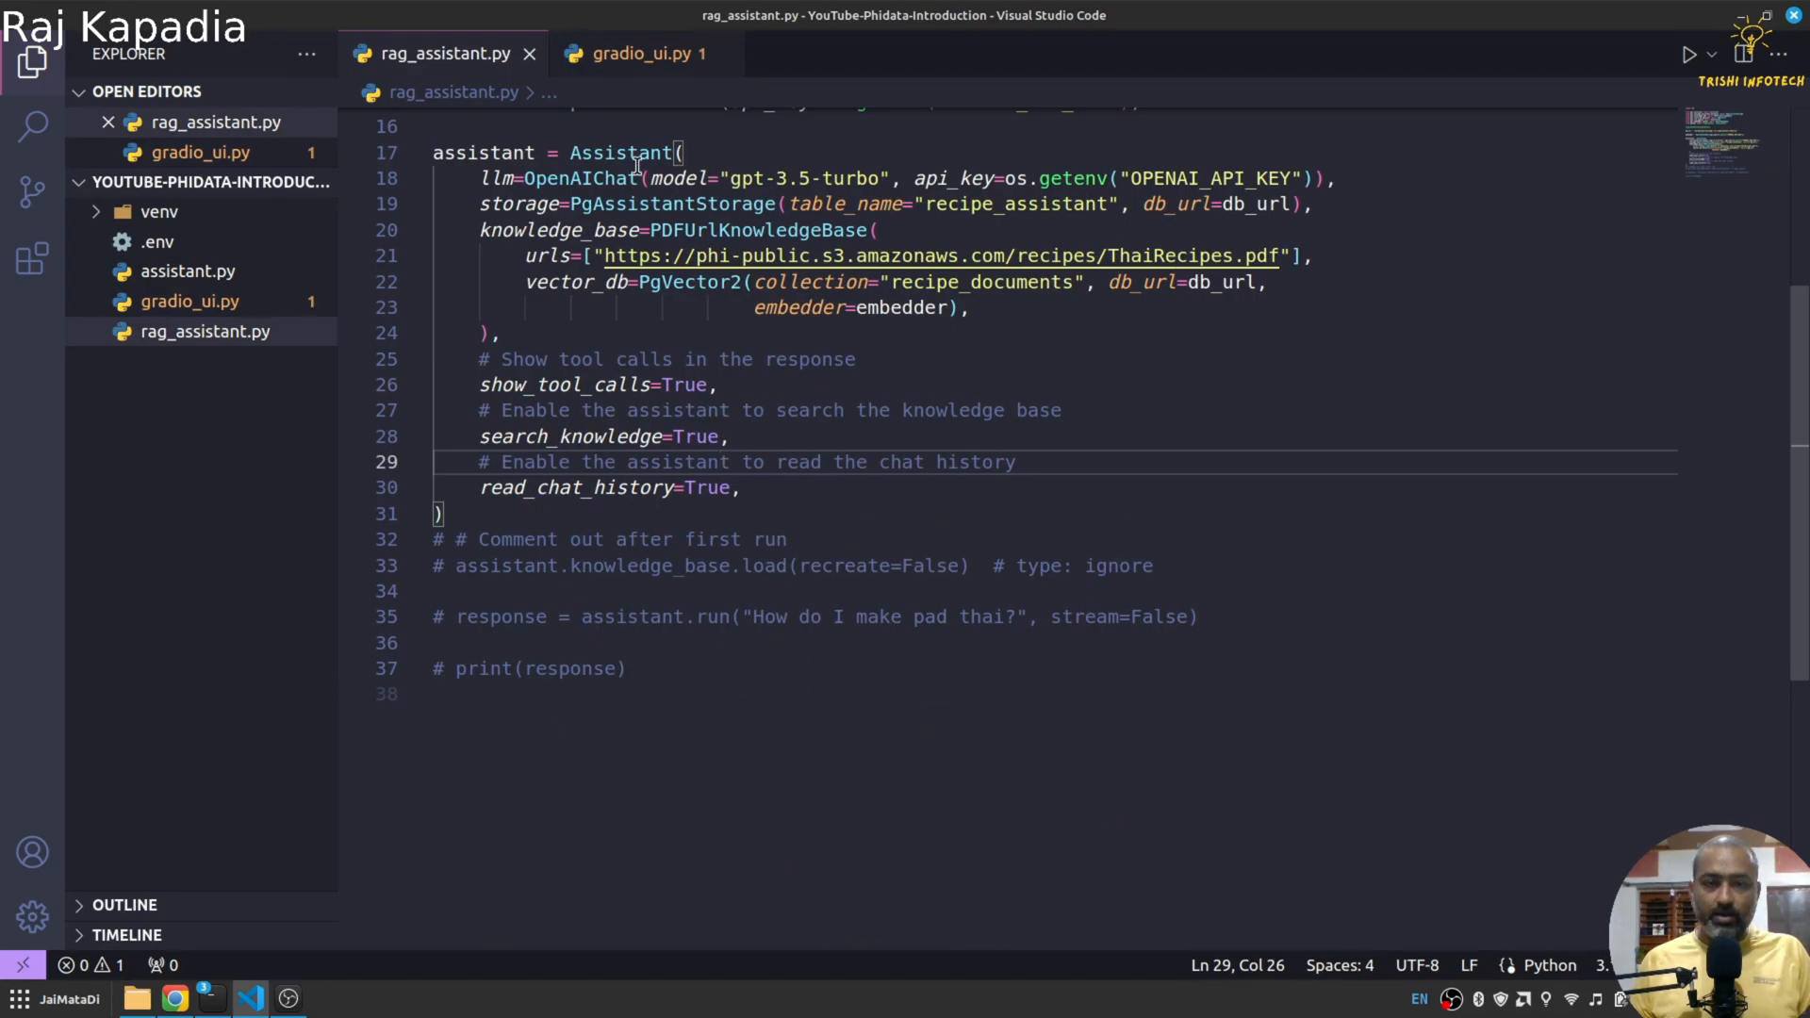
left_click(629, 53)
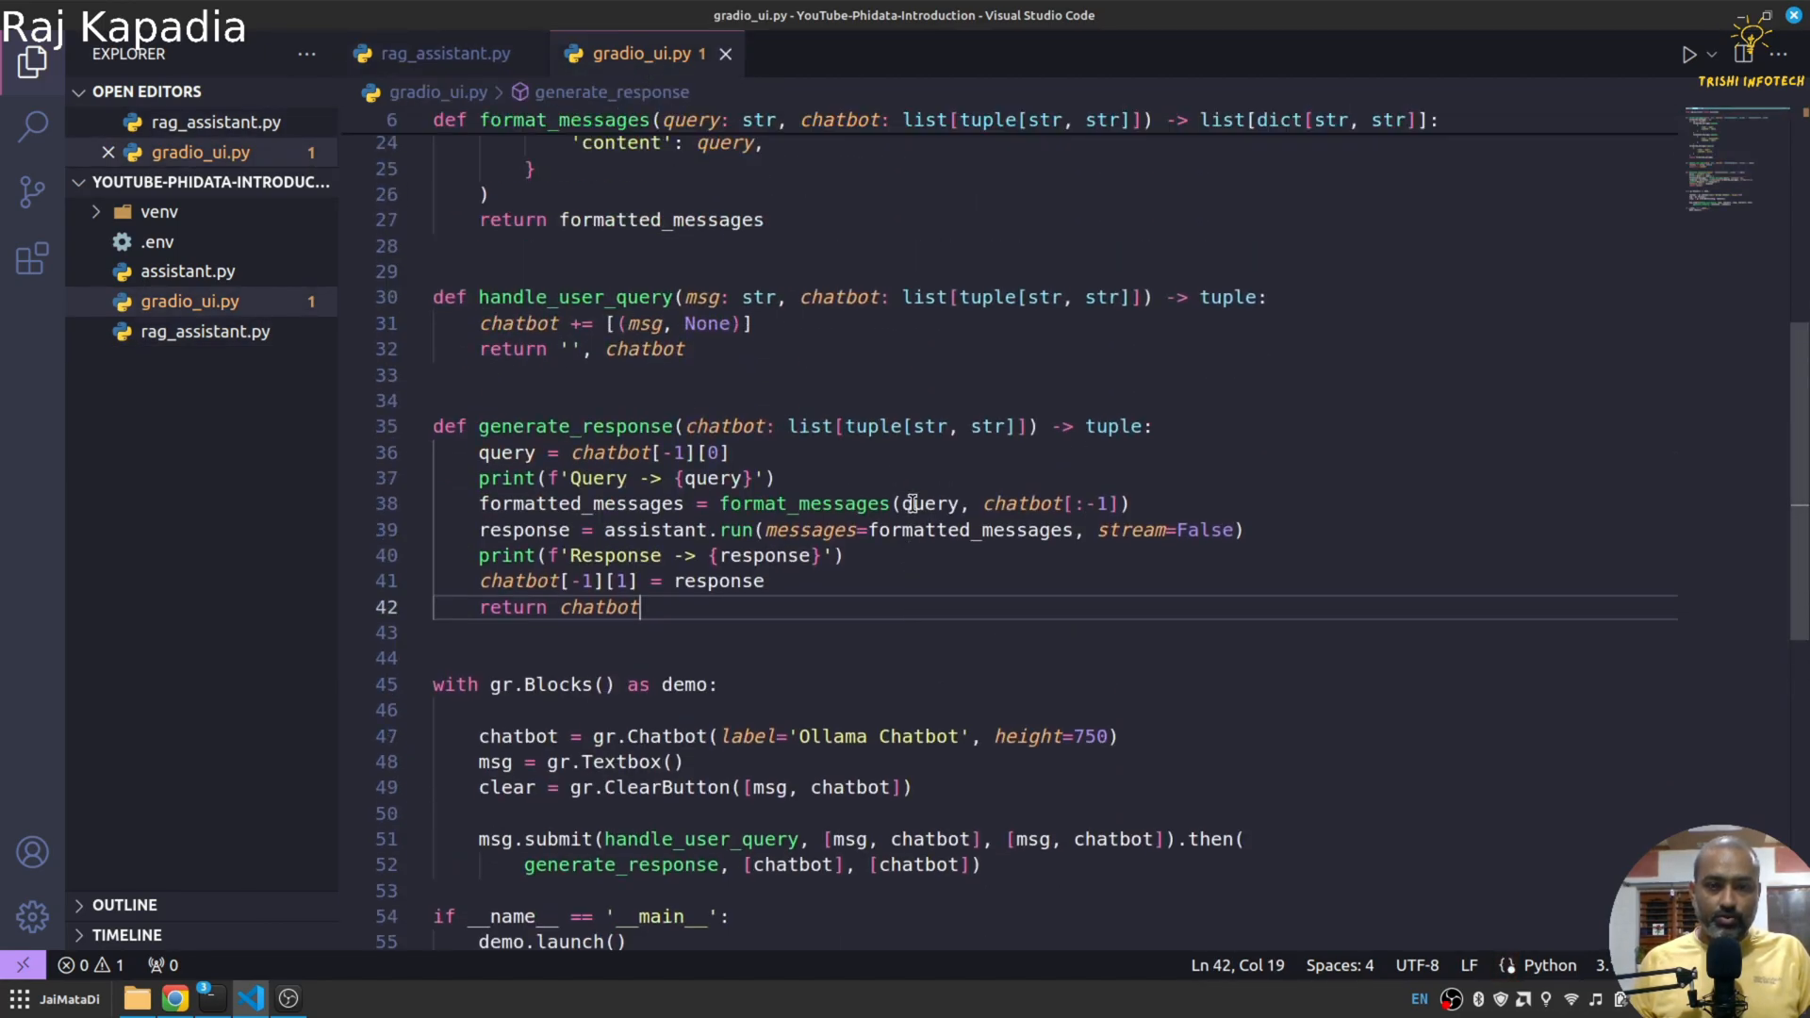
mouse_move(247, 999)
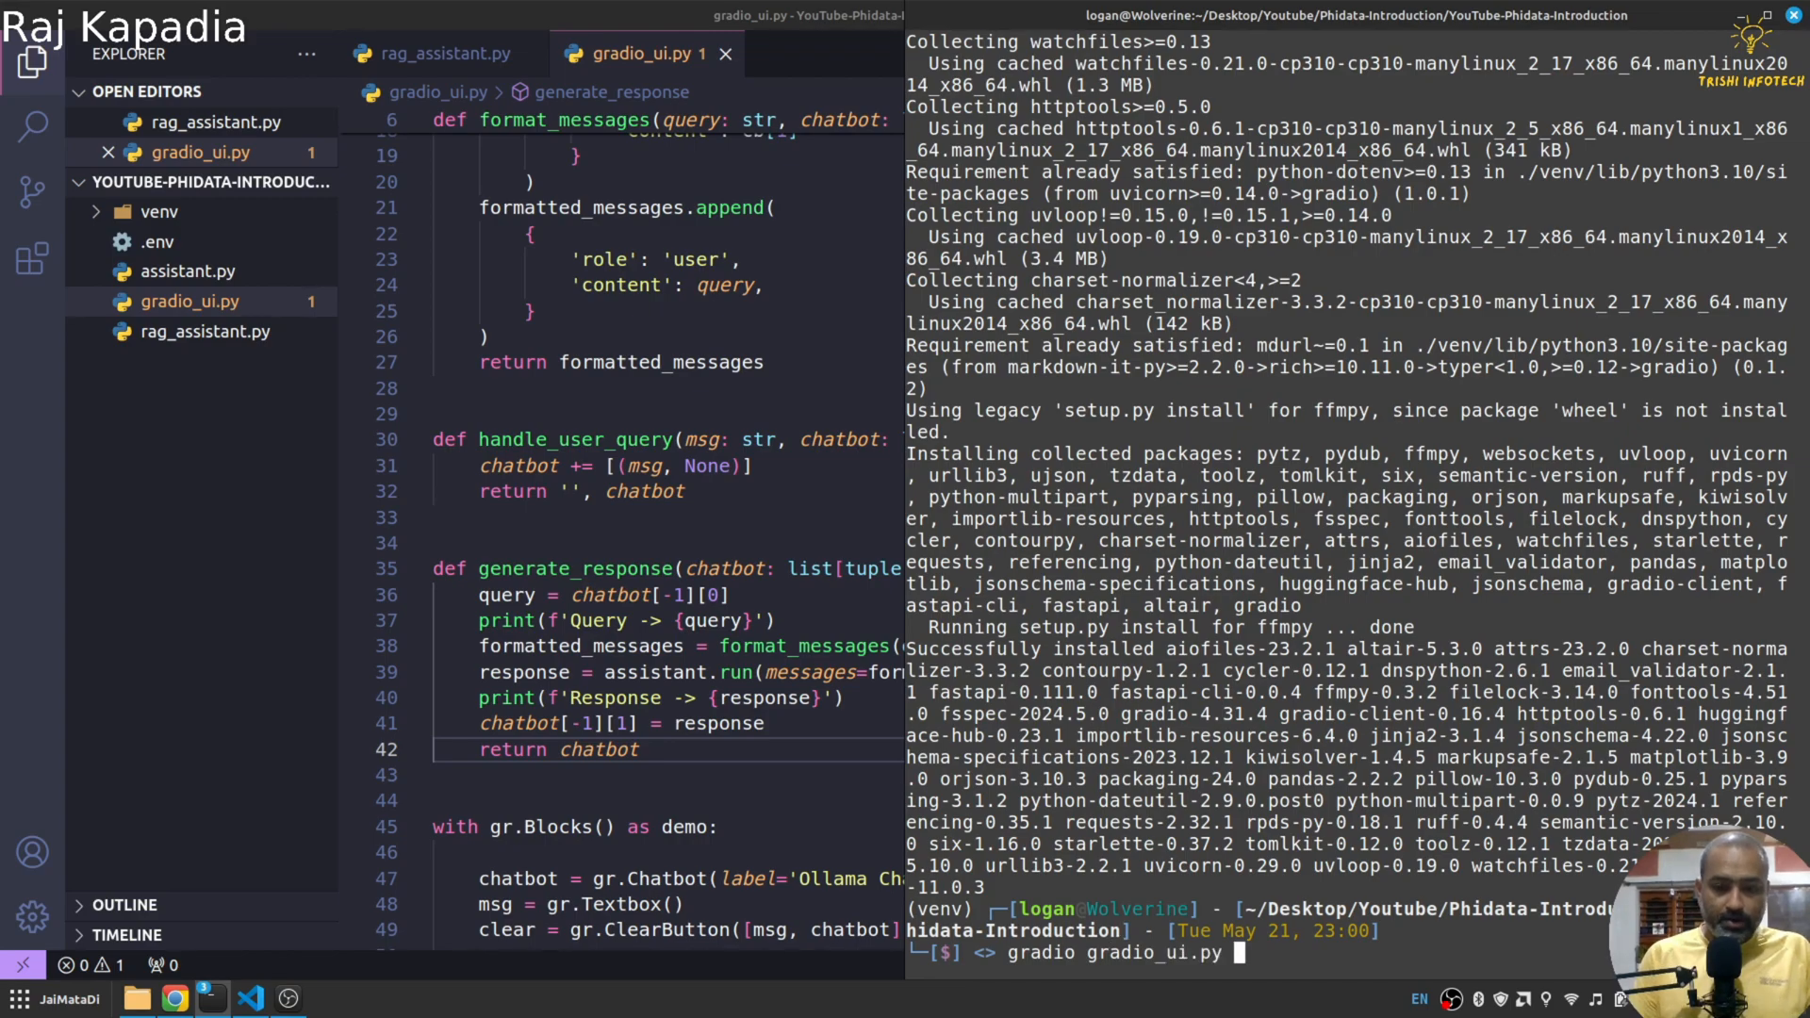
key("Return")
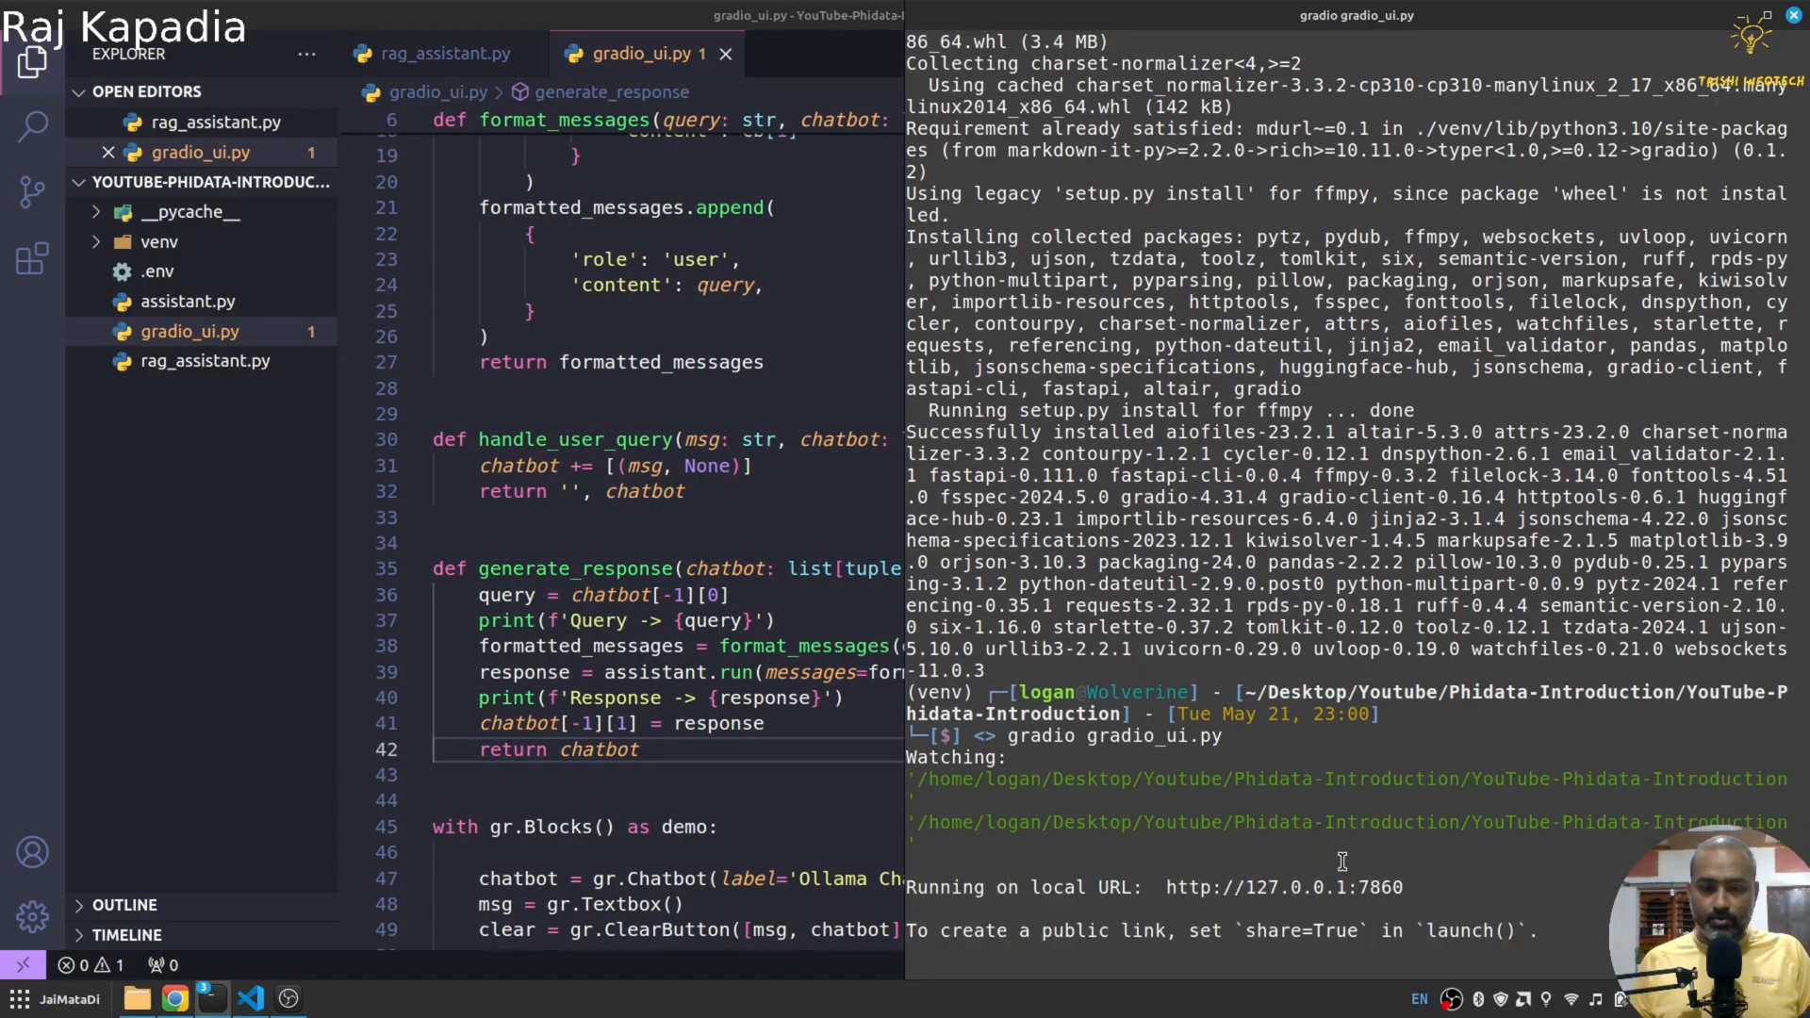
mouse_move(1410, 888)
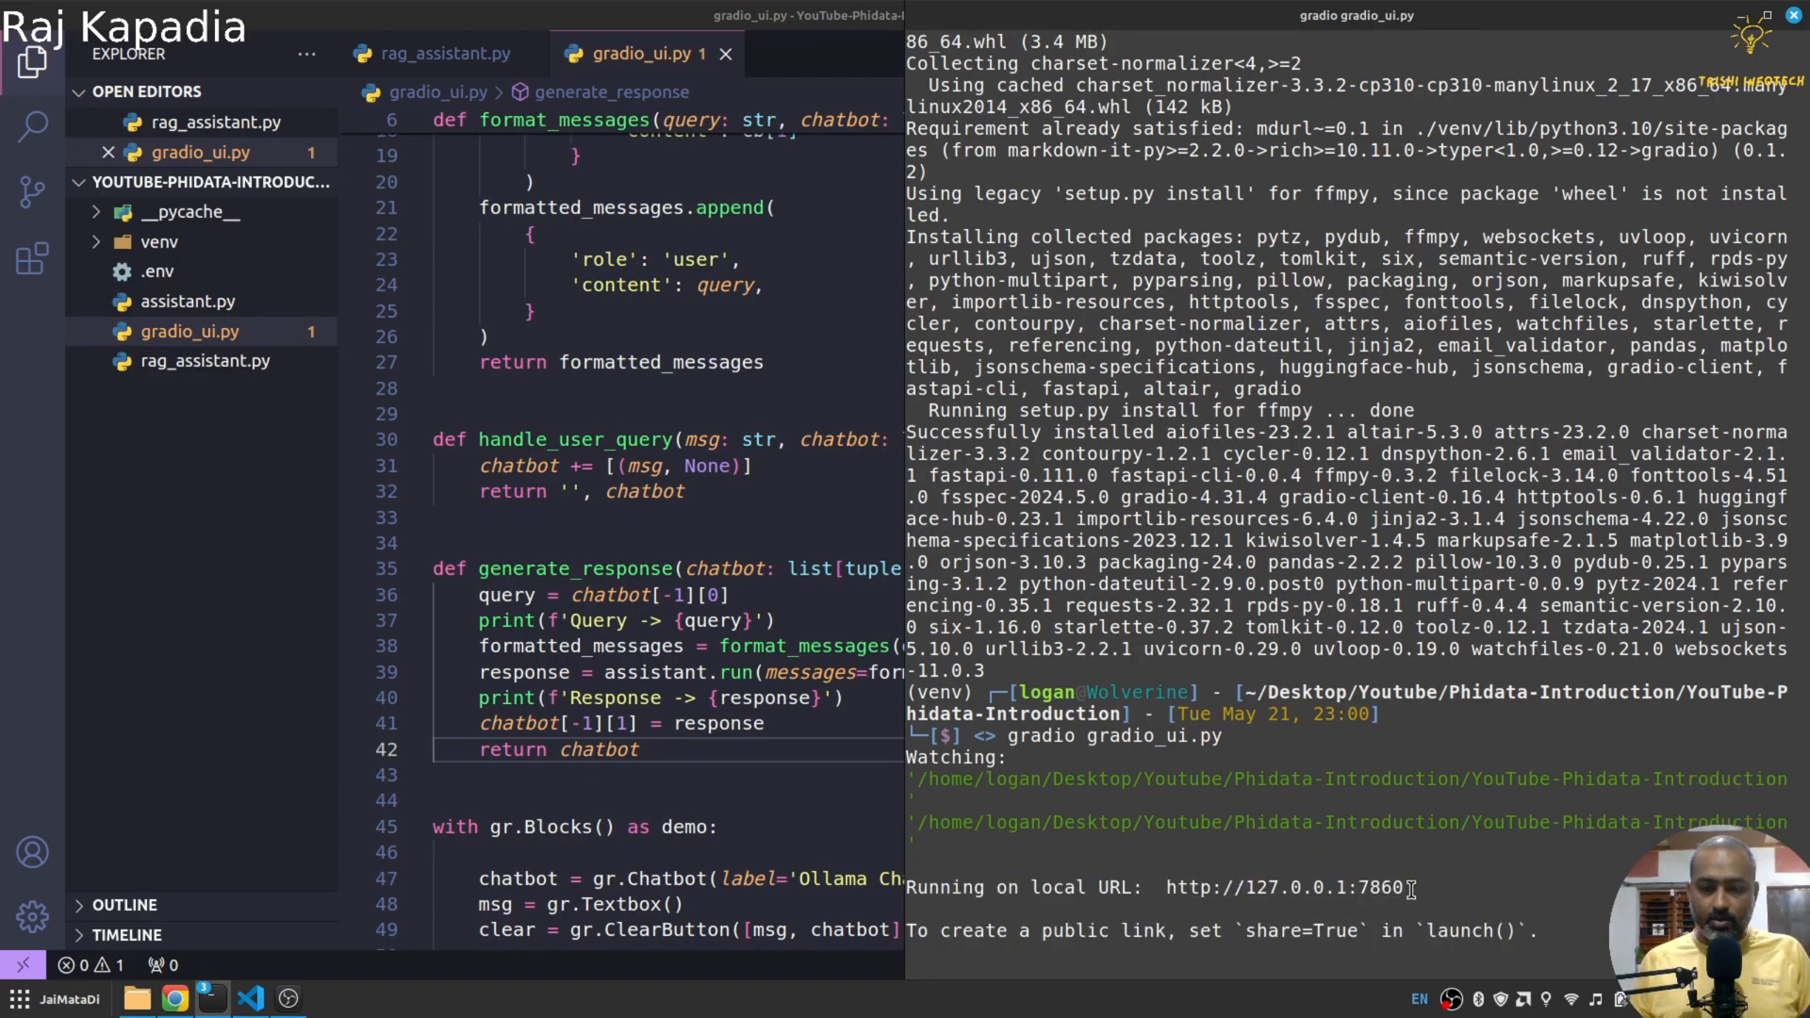
double_click(1270, 888)
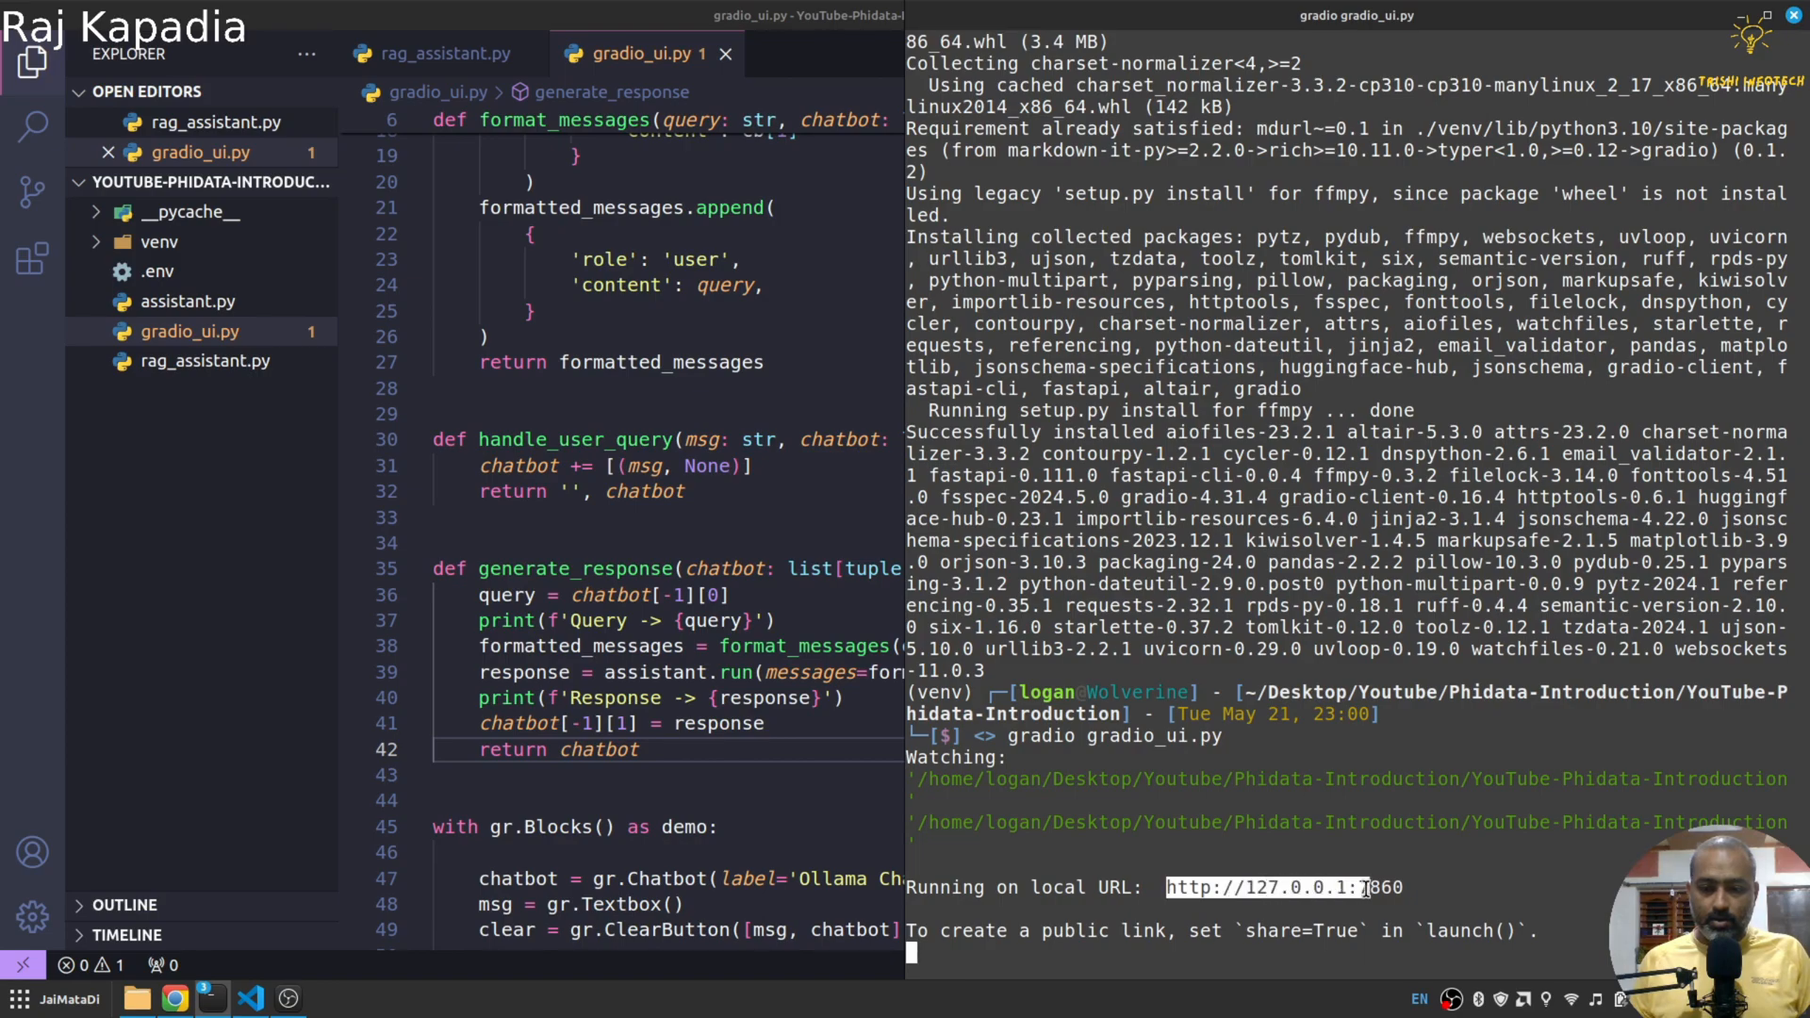
mouse_move(704, 976)
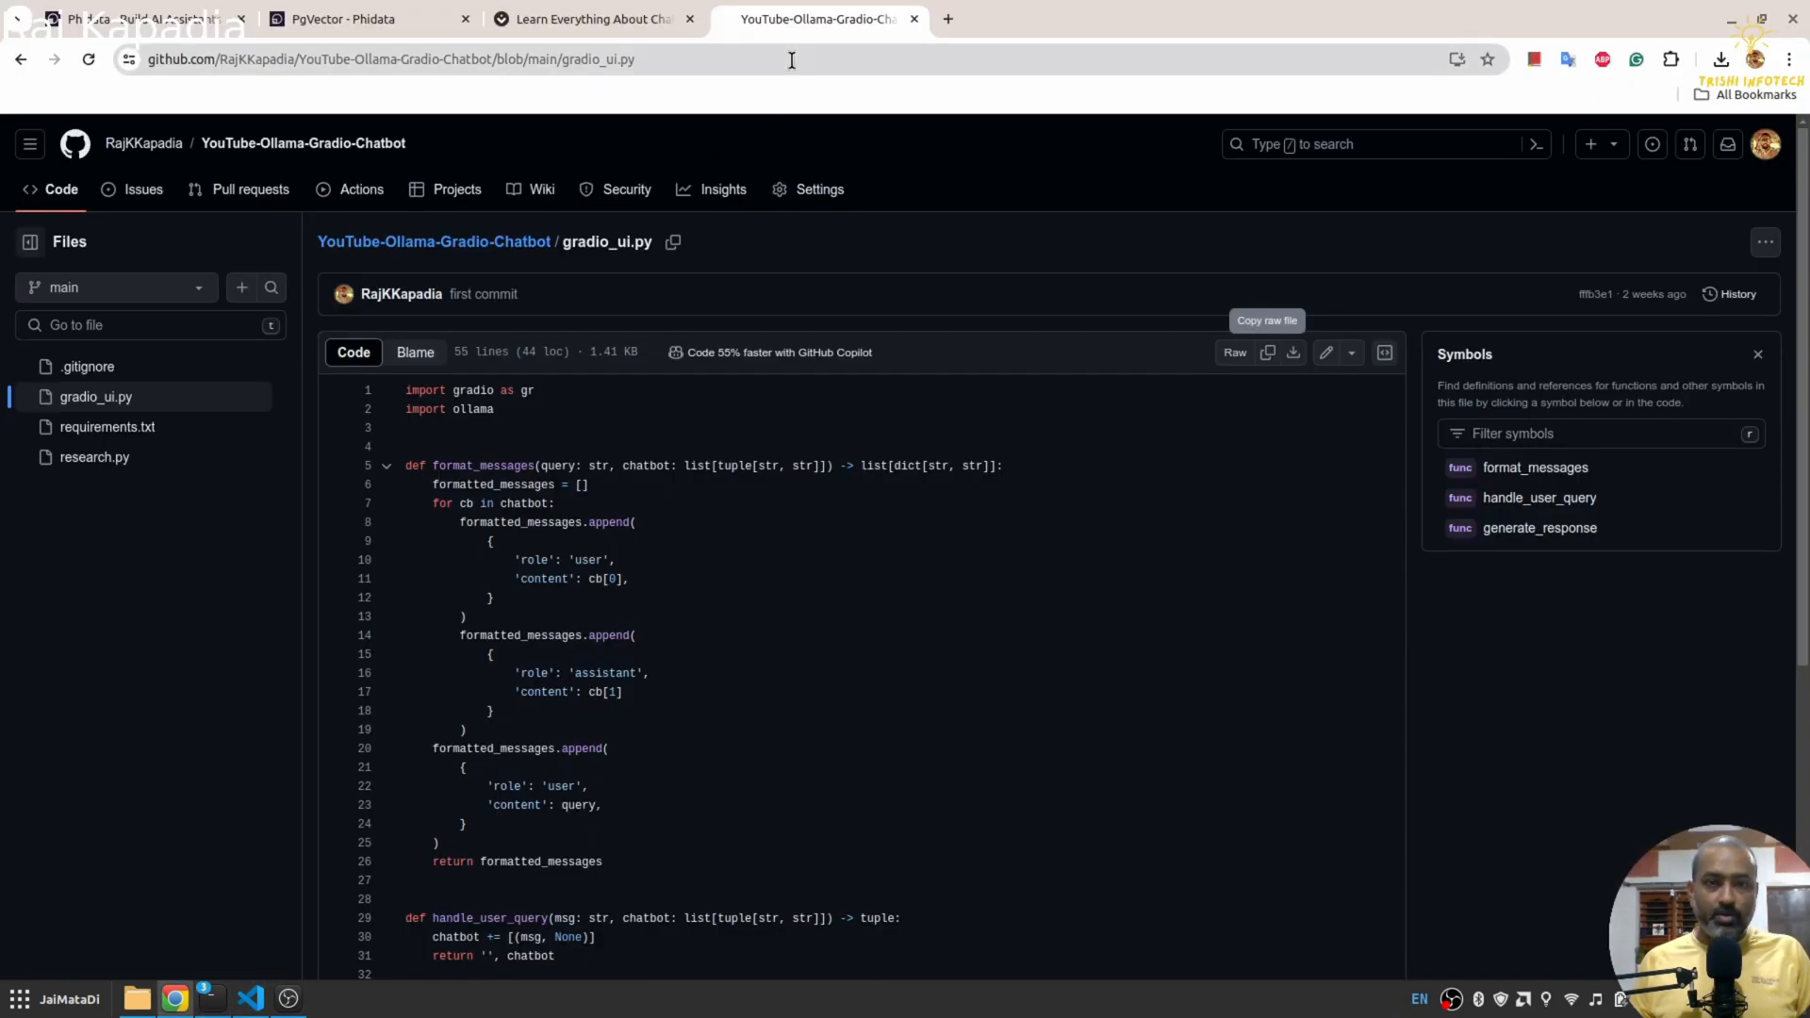
Load 127.0.0.1:7860 and get 'Hello! How can I assist you today?' for 'hi'
type("127.0.0.1:7860")
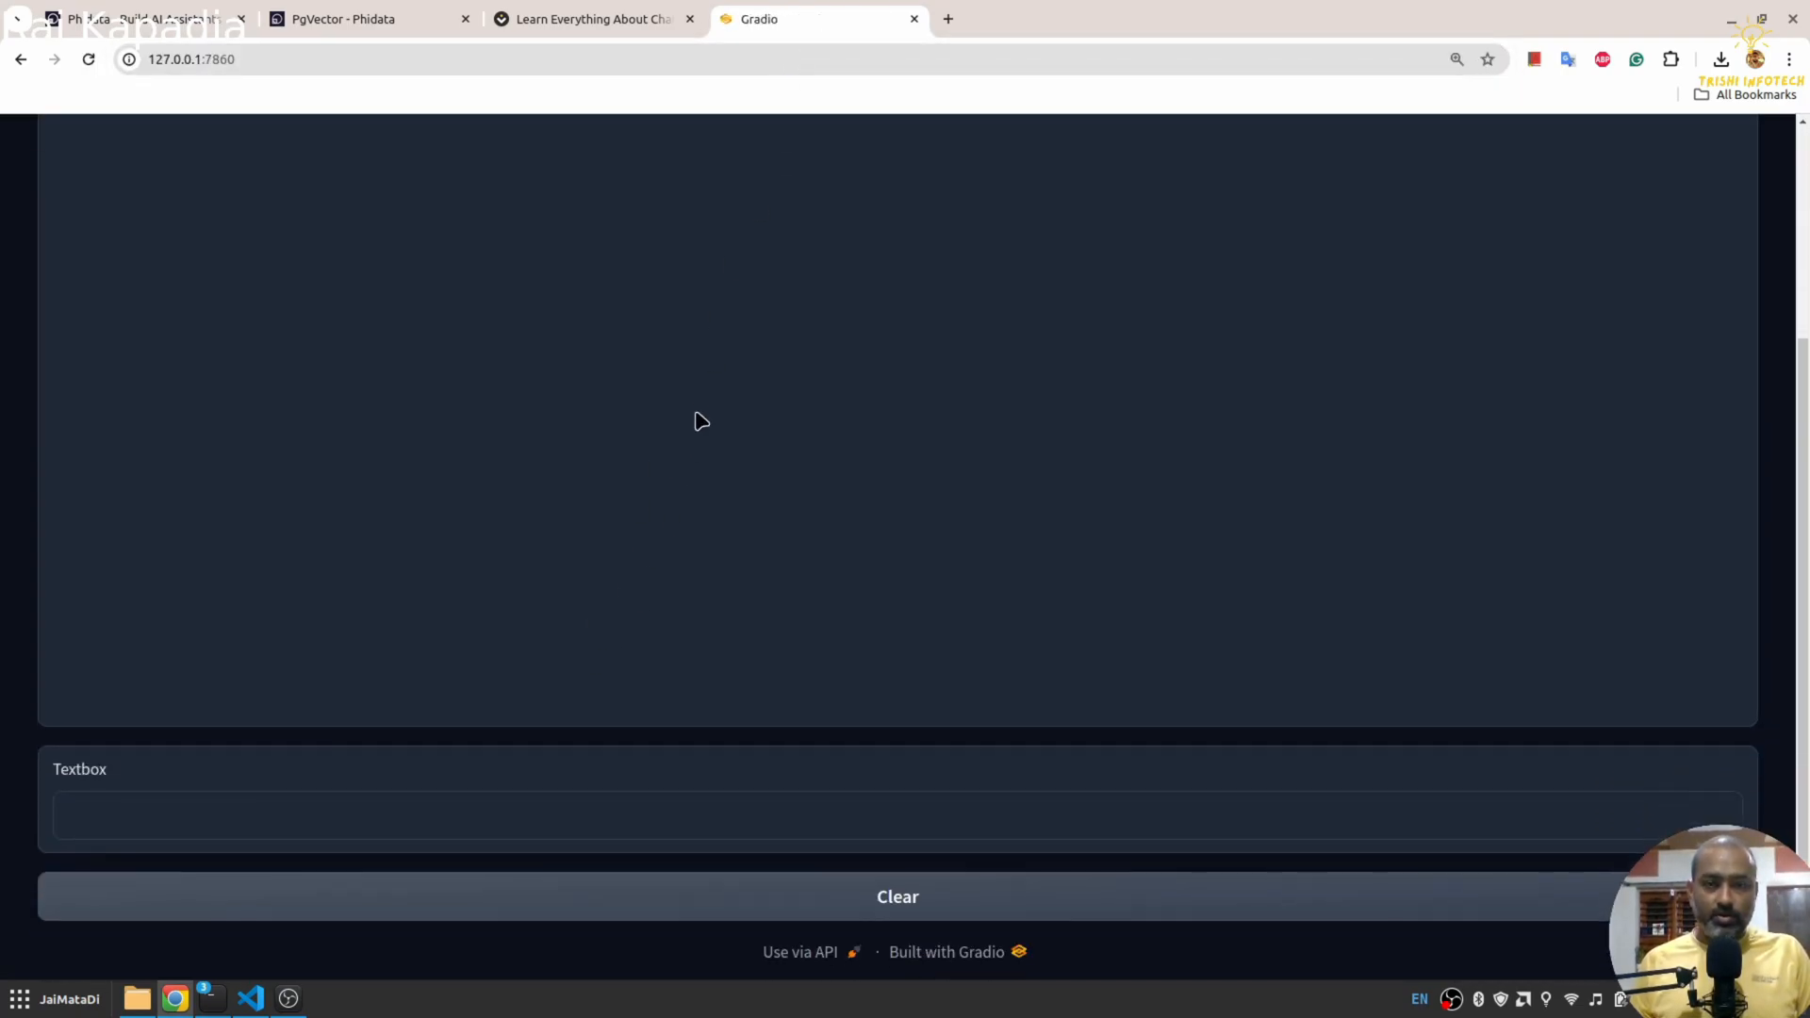
left_click(1789, 59)
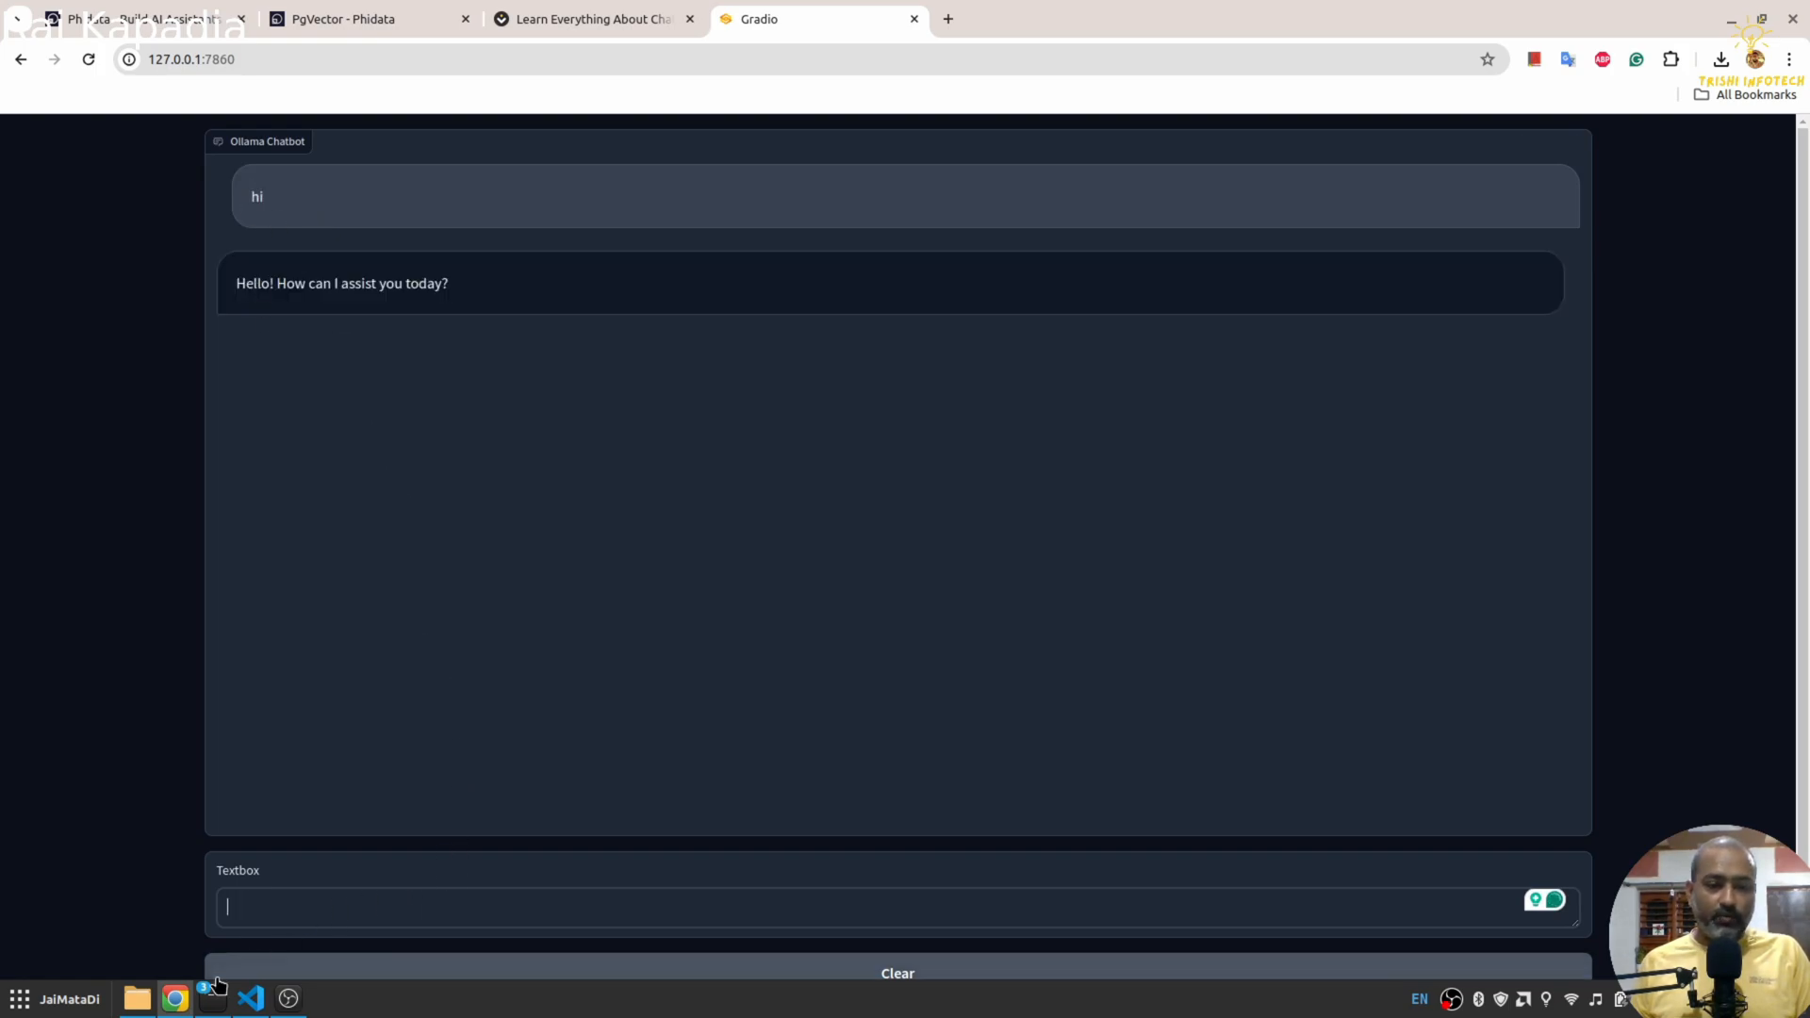
left_click(248, 998)
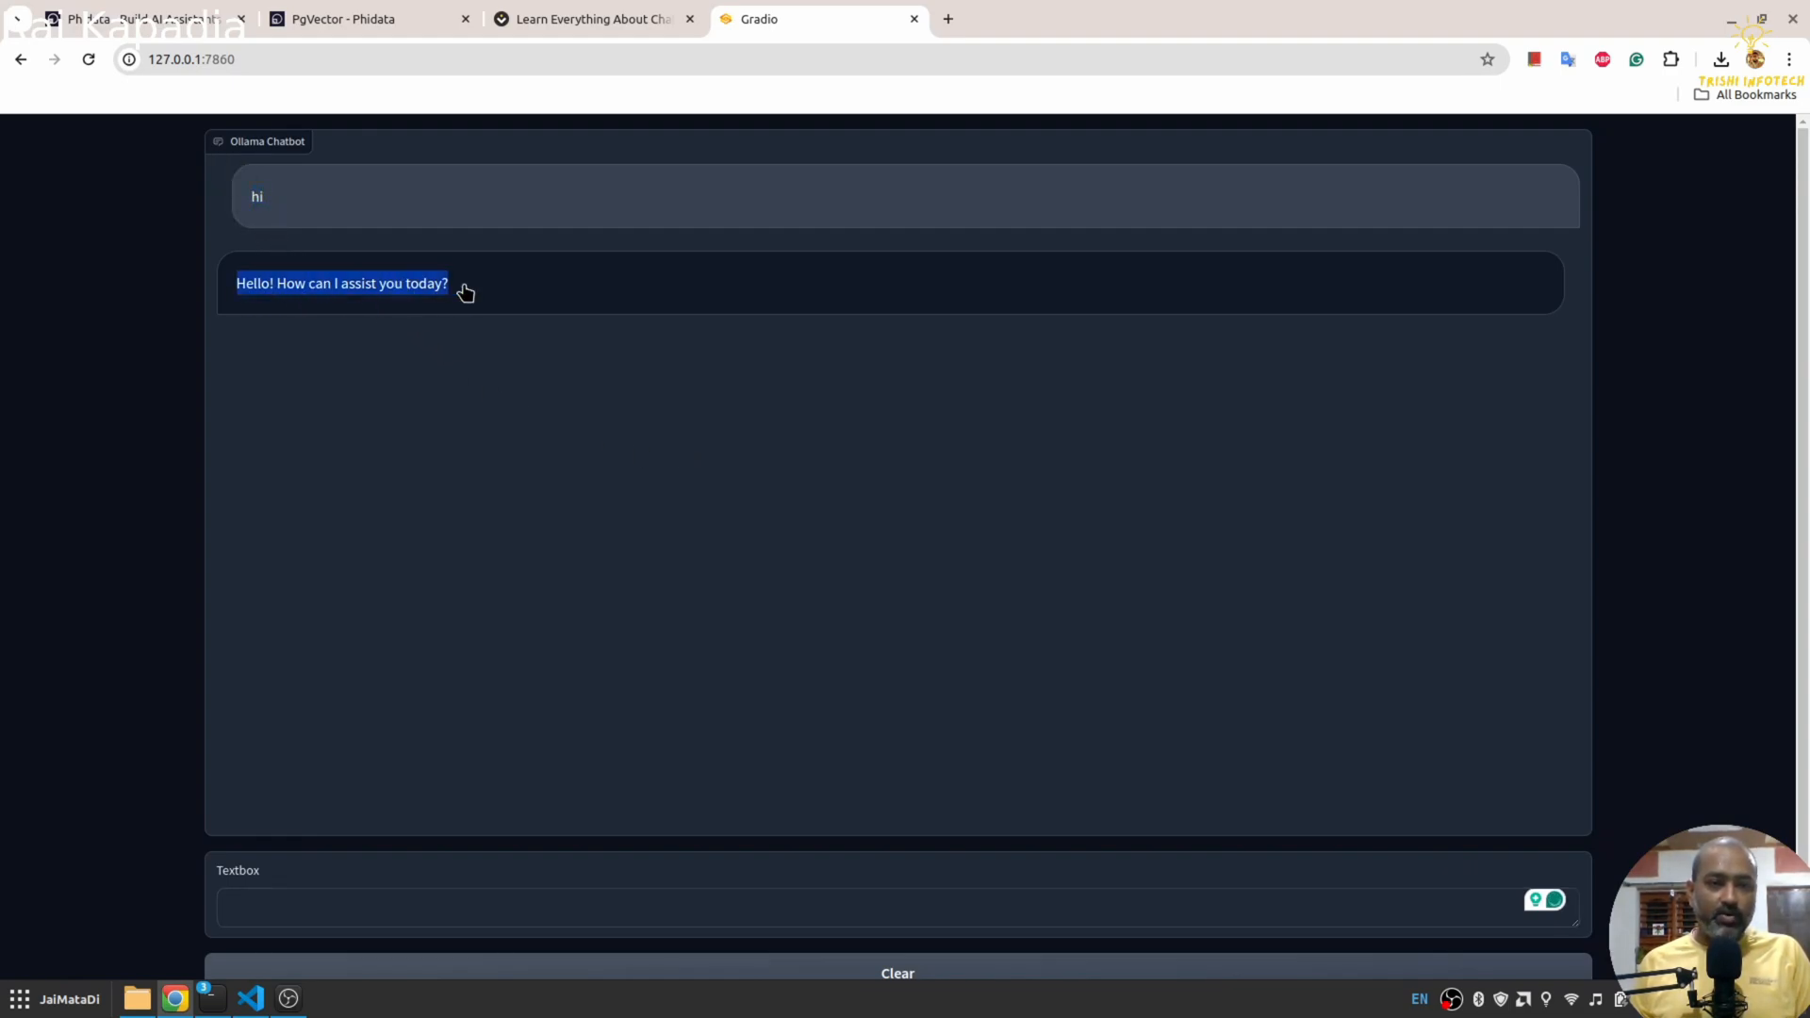
Review rag_assistant.py and the chatbot's pad thai recipe, then switch to the phidata homepage
left_click(249, 998)
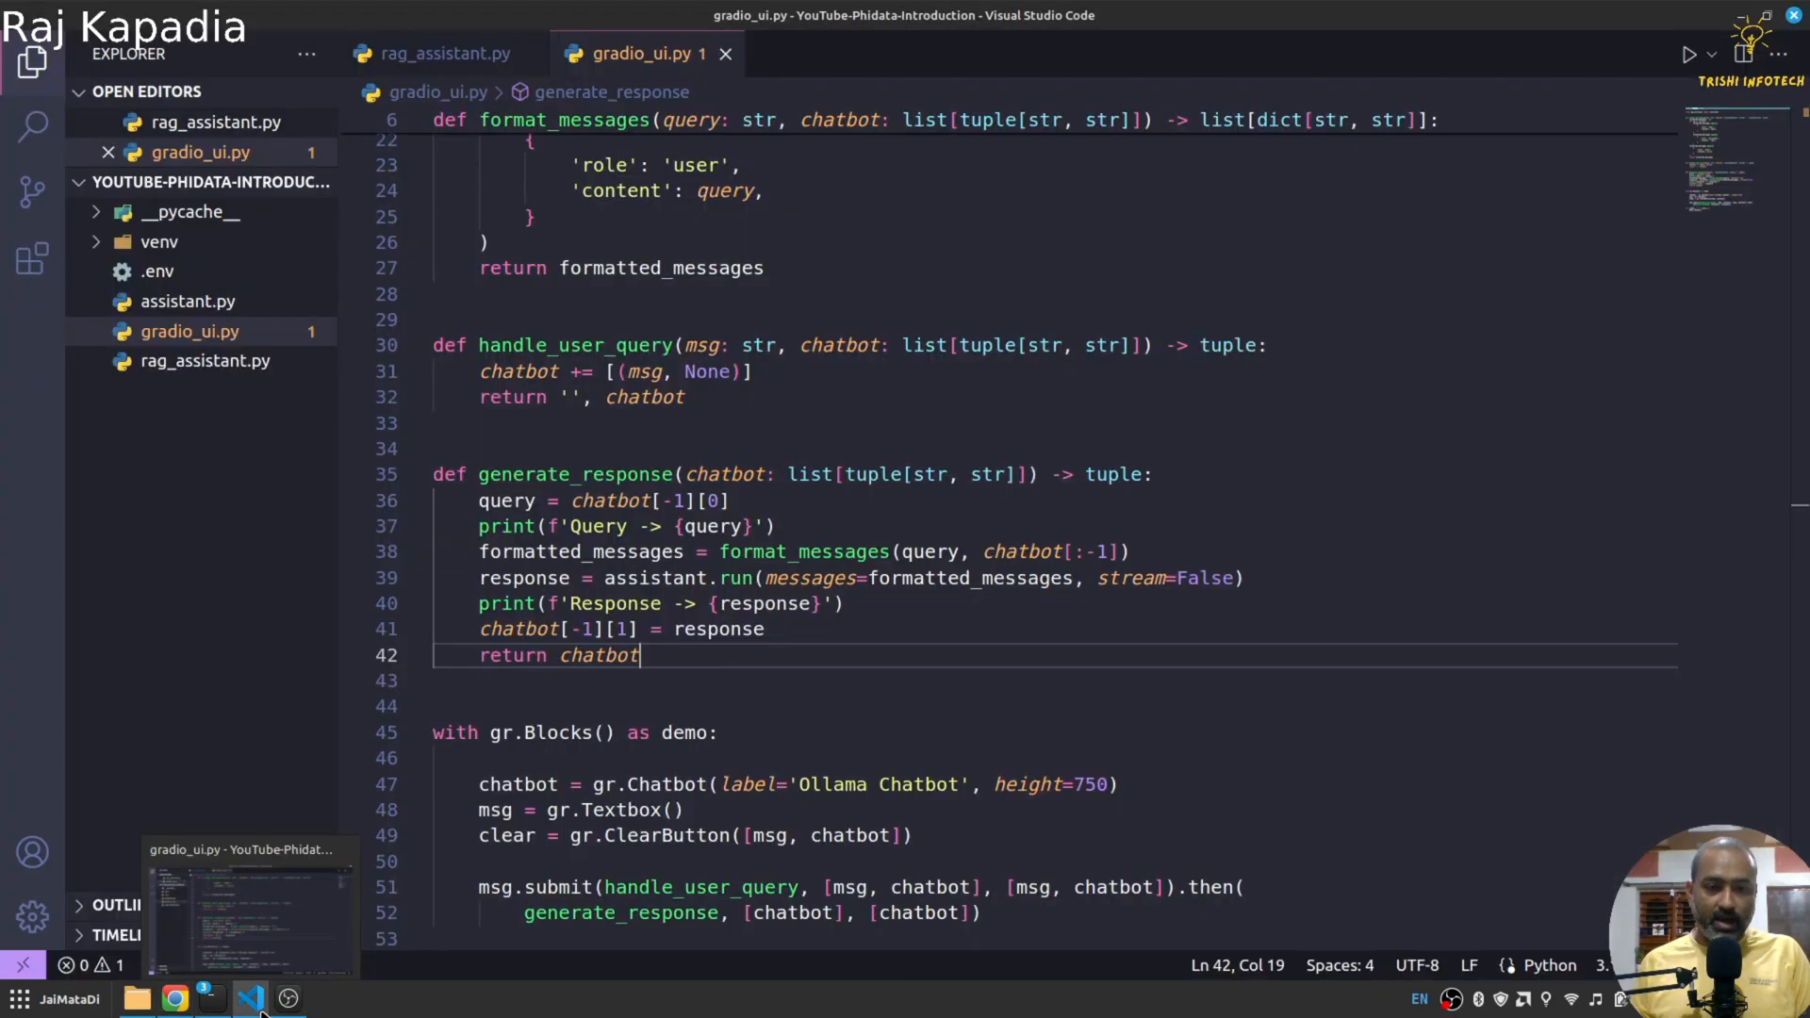
left_click(442, 53)
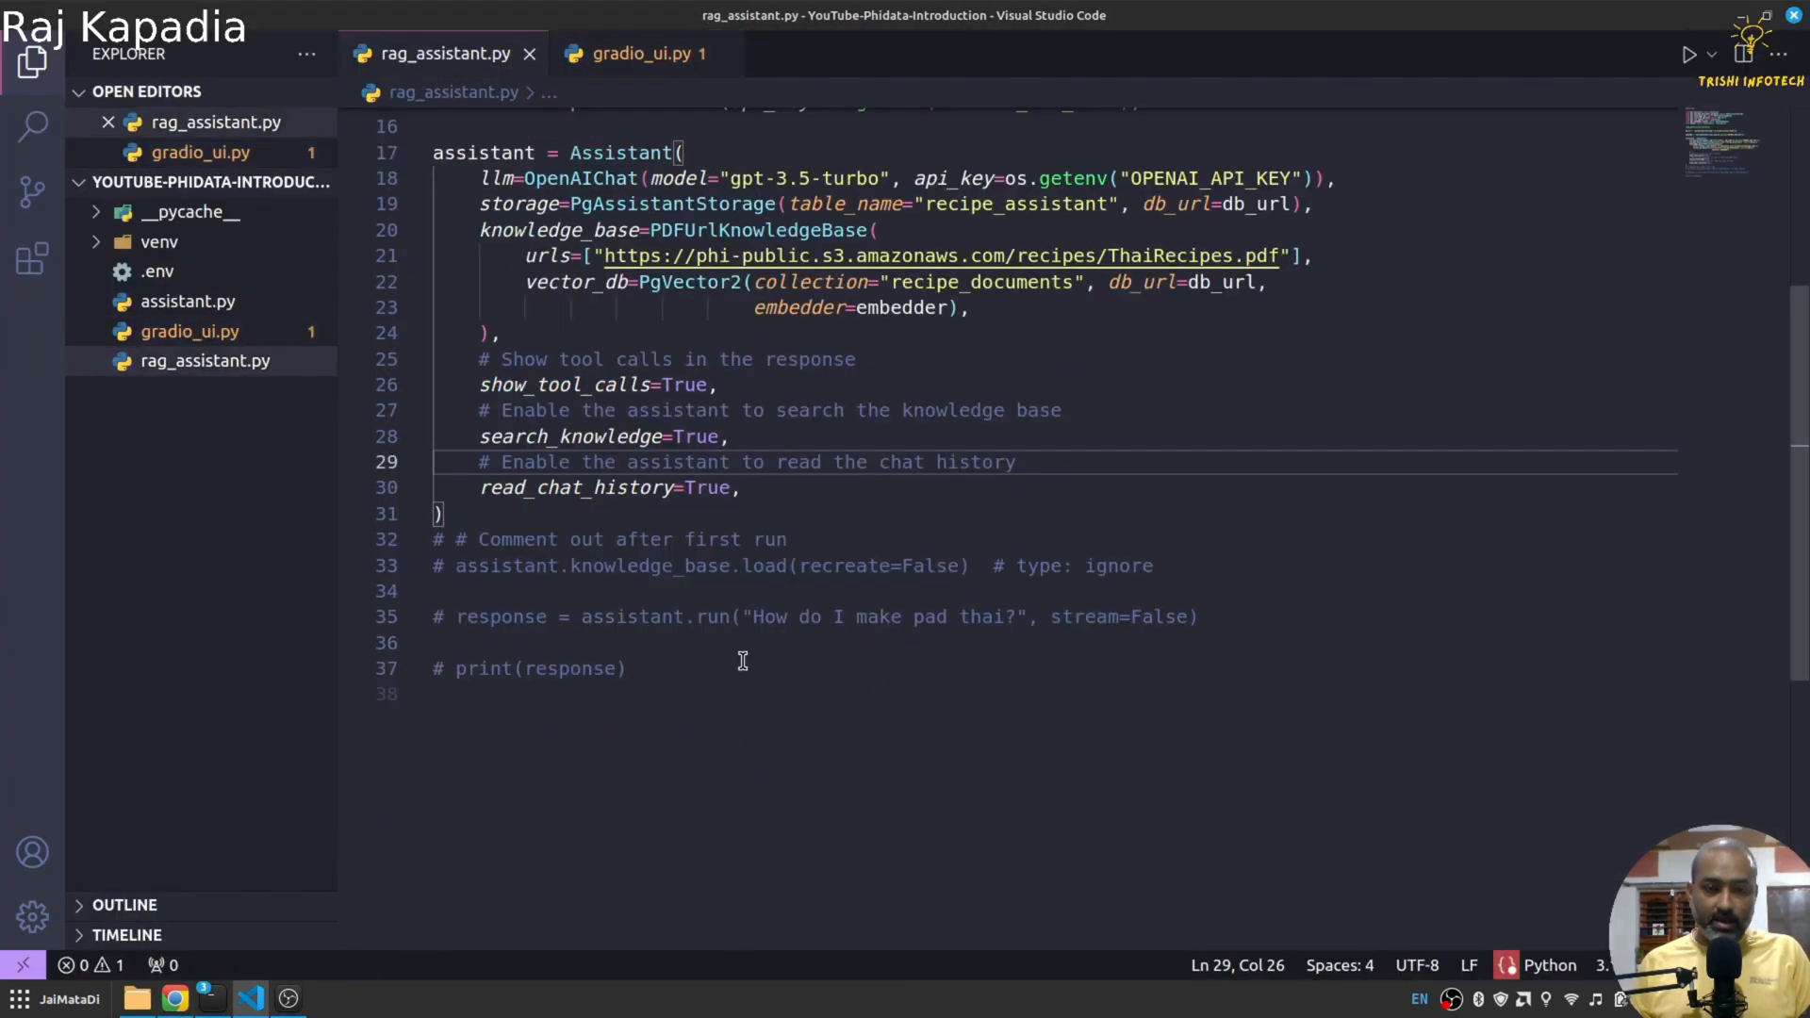
mouse_move(761, 617)
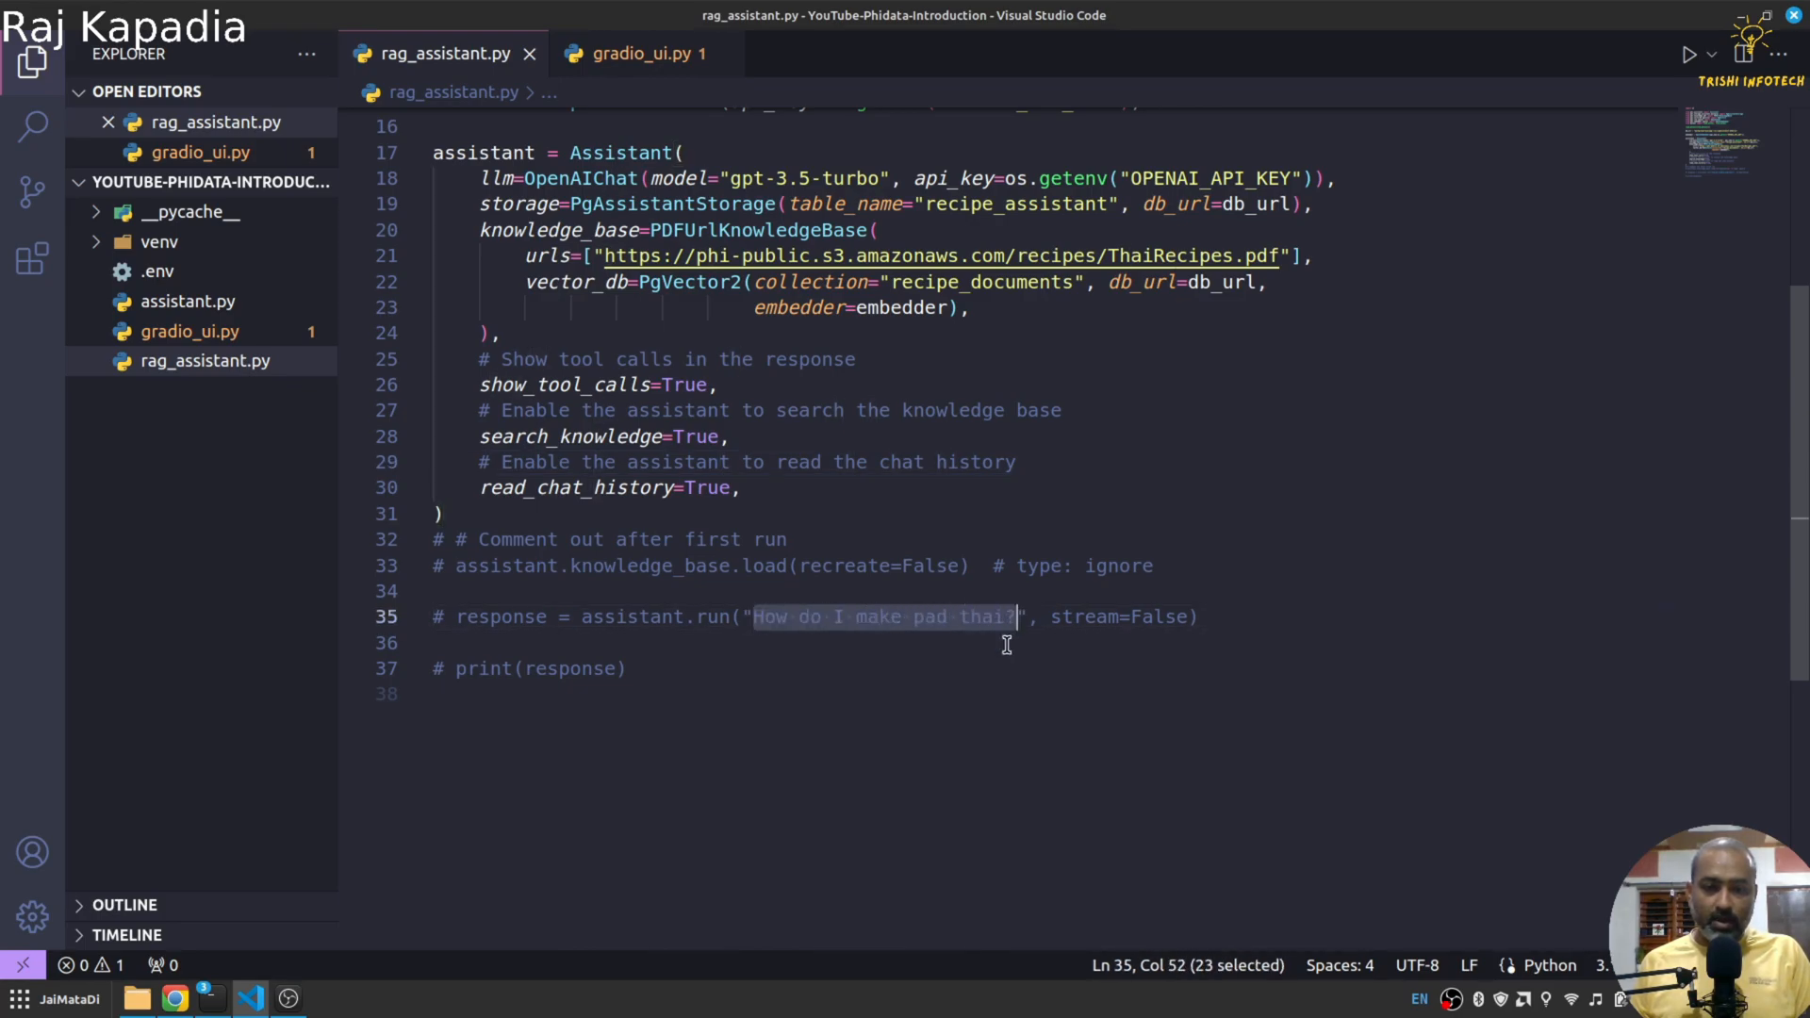
left_click(174, 999)
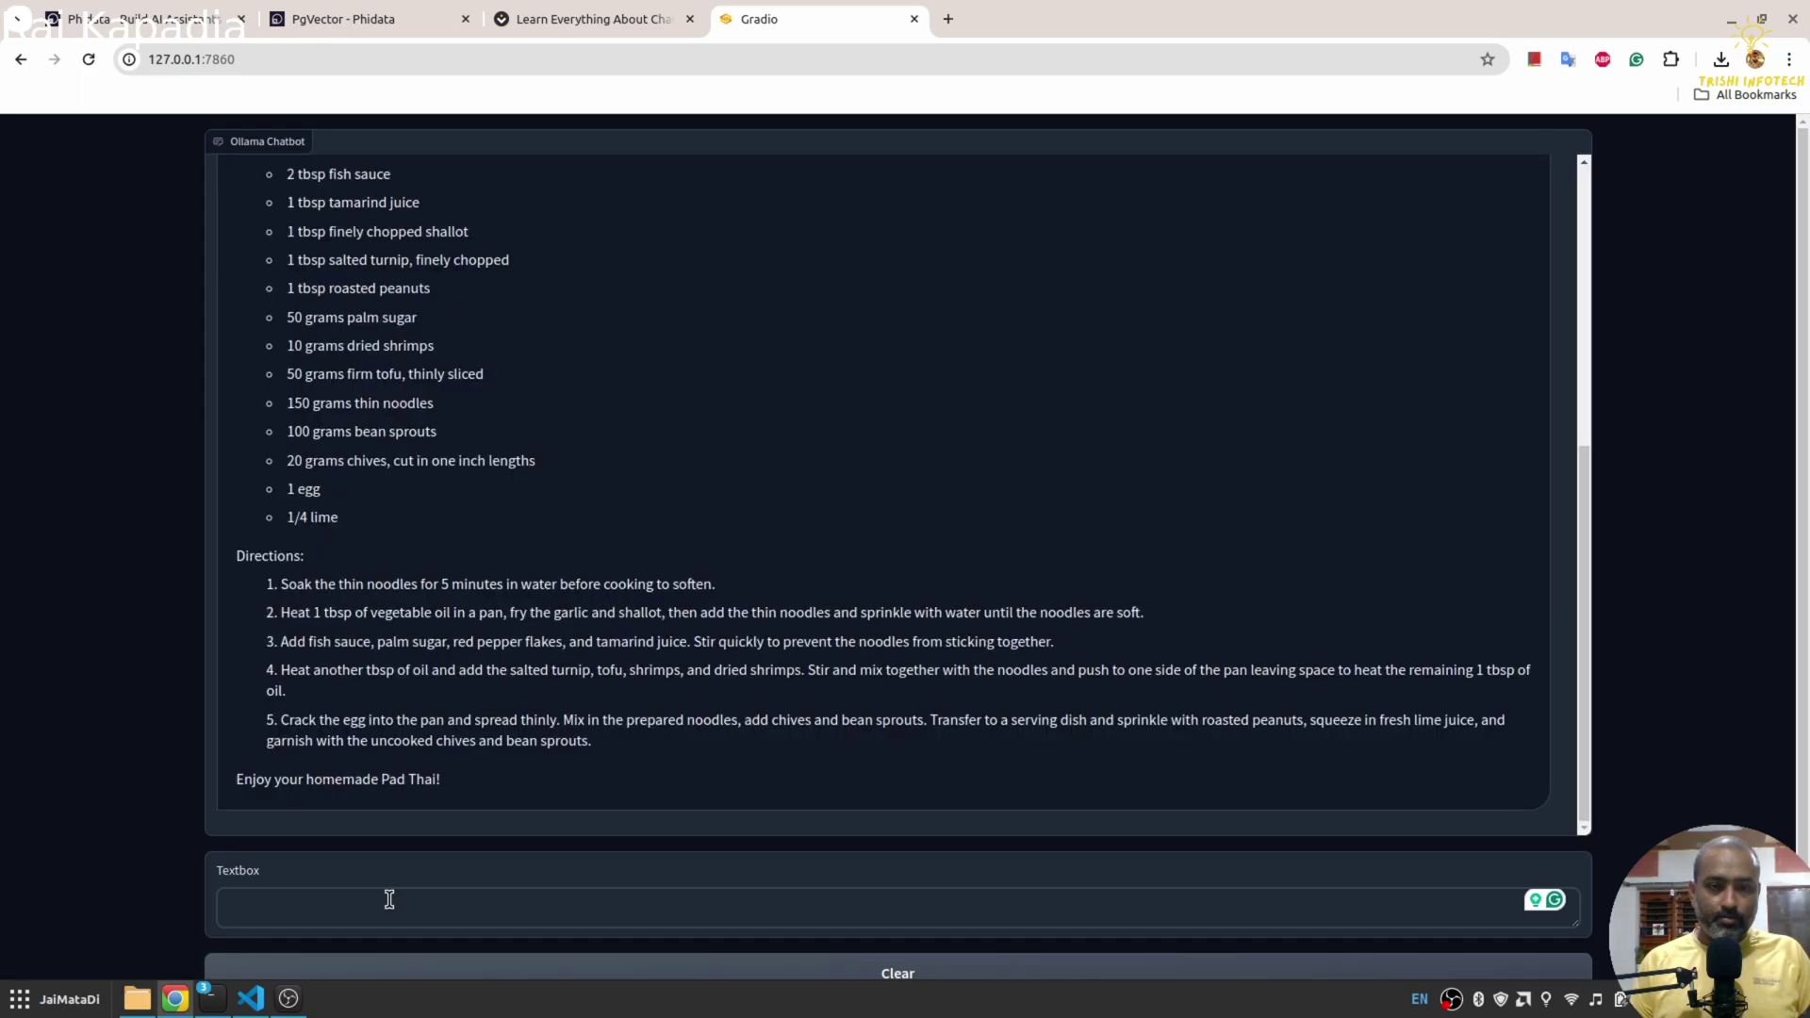
scroll("up", 3)
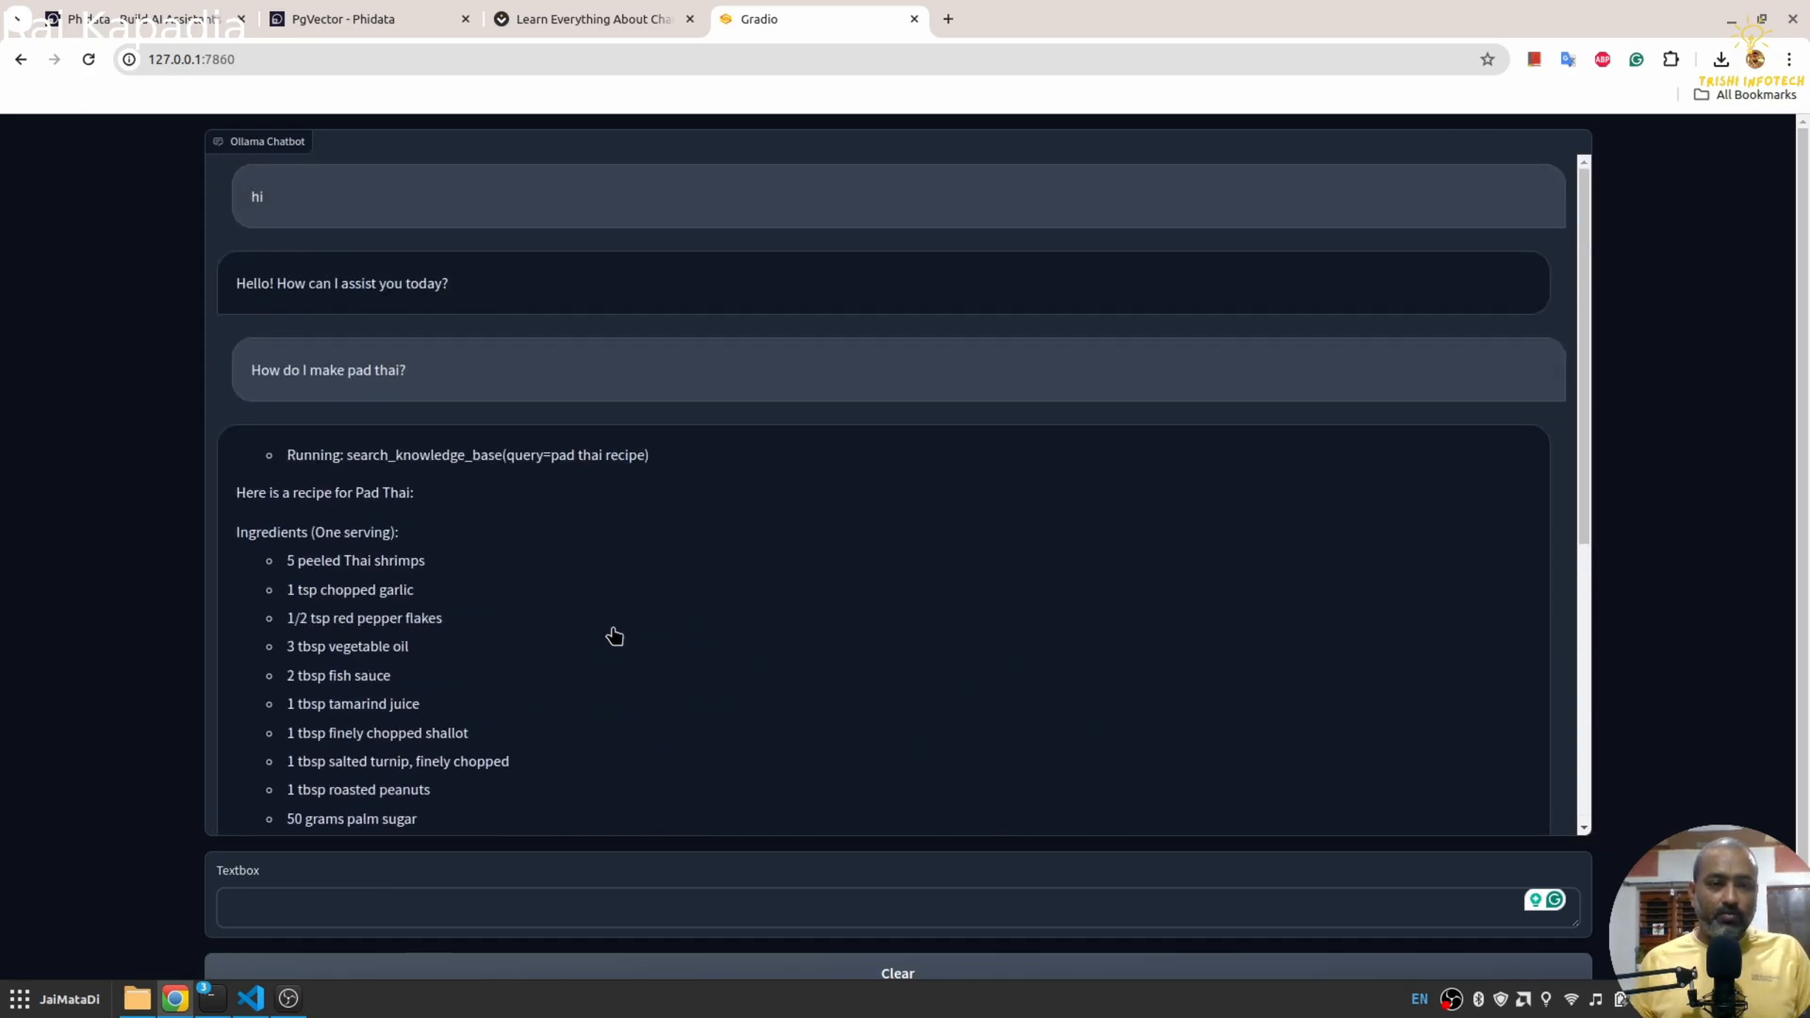
left_click(808, 906)
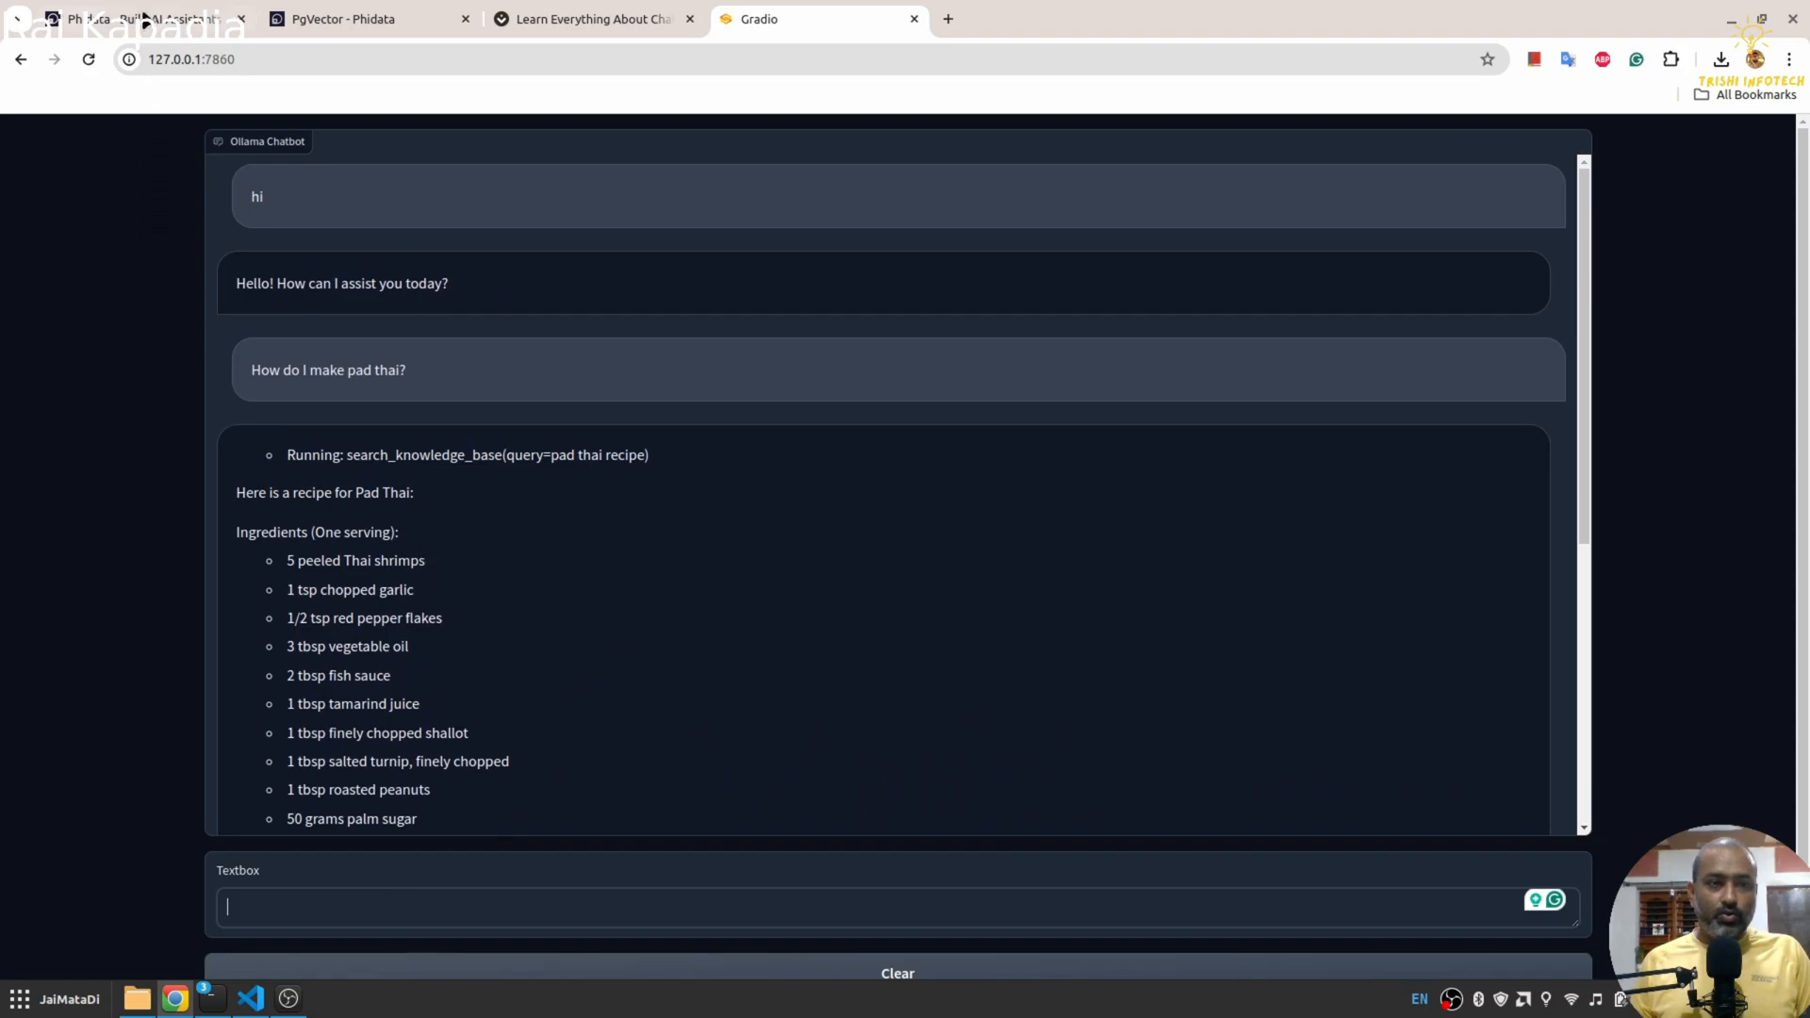
left_click(130, 18)
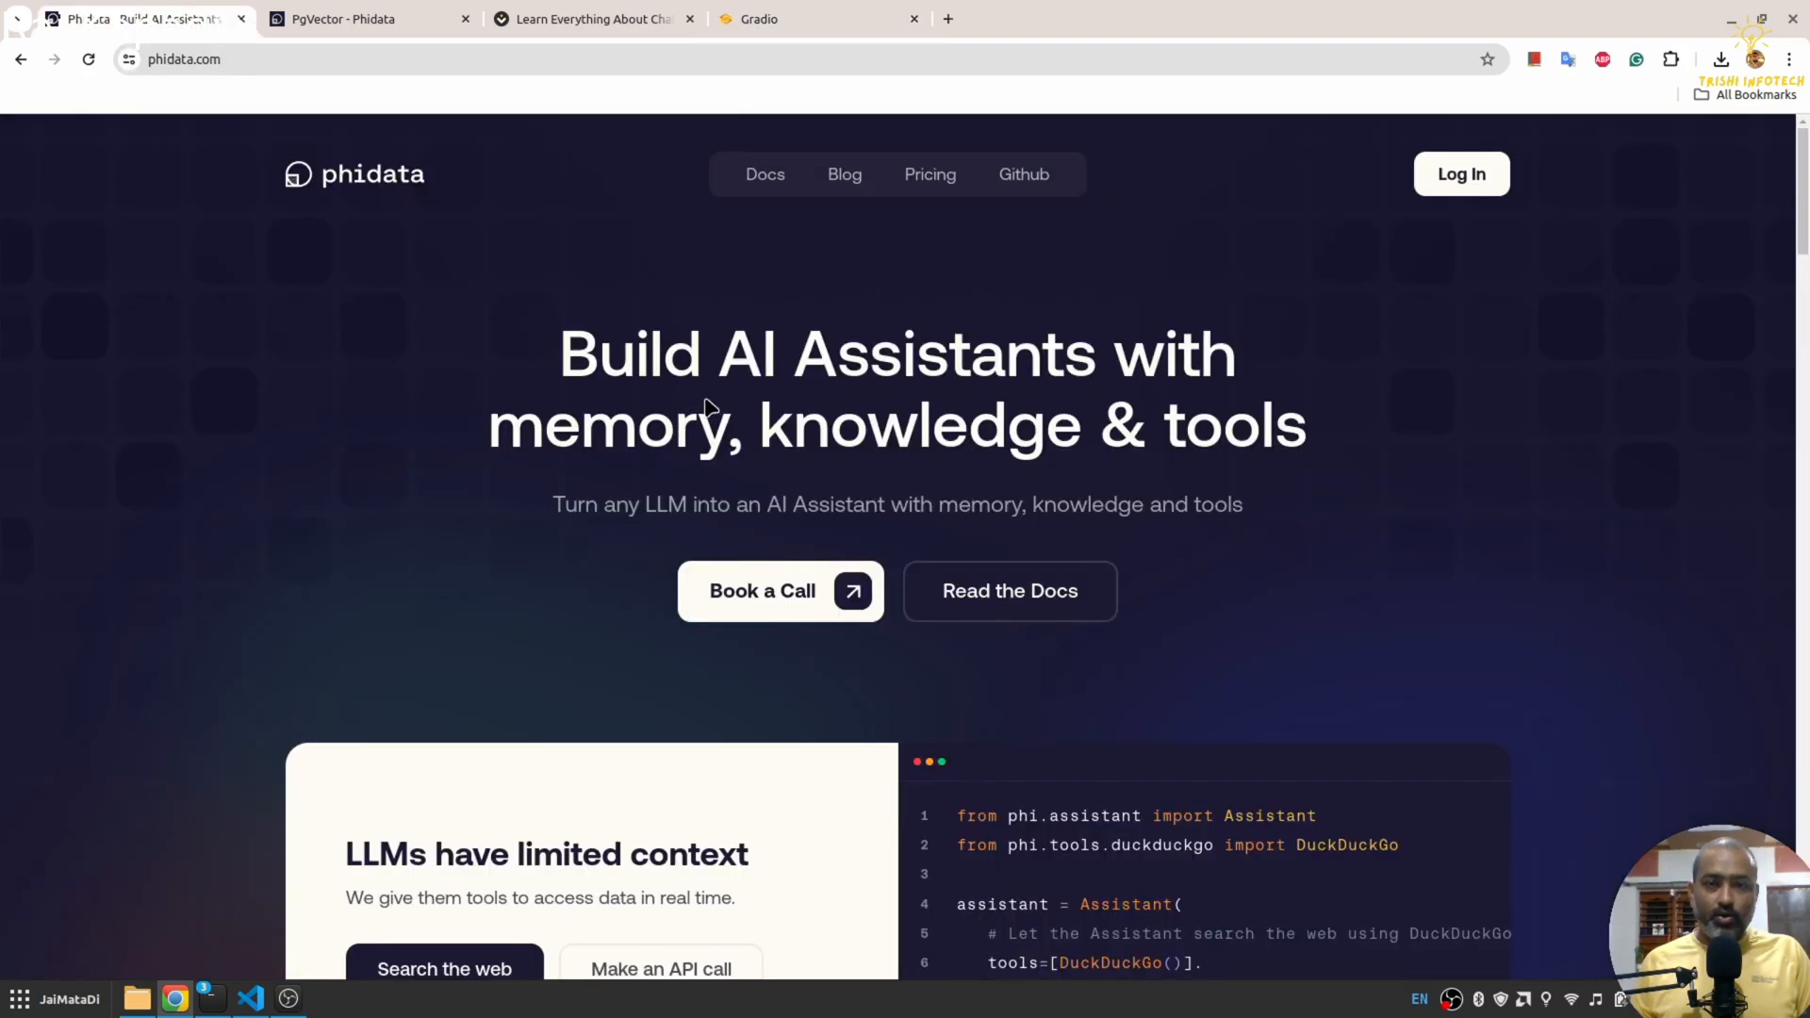
Compare the PgVector - Phidata example with rag_assistant.py's imports in VS Code
left_click(370, 19)
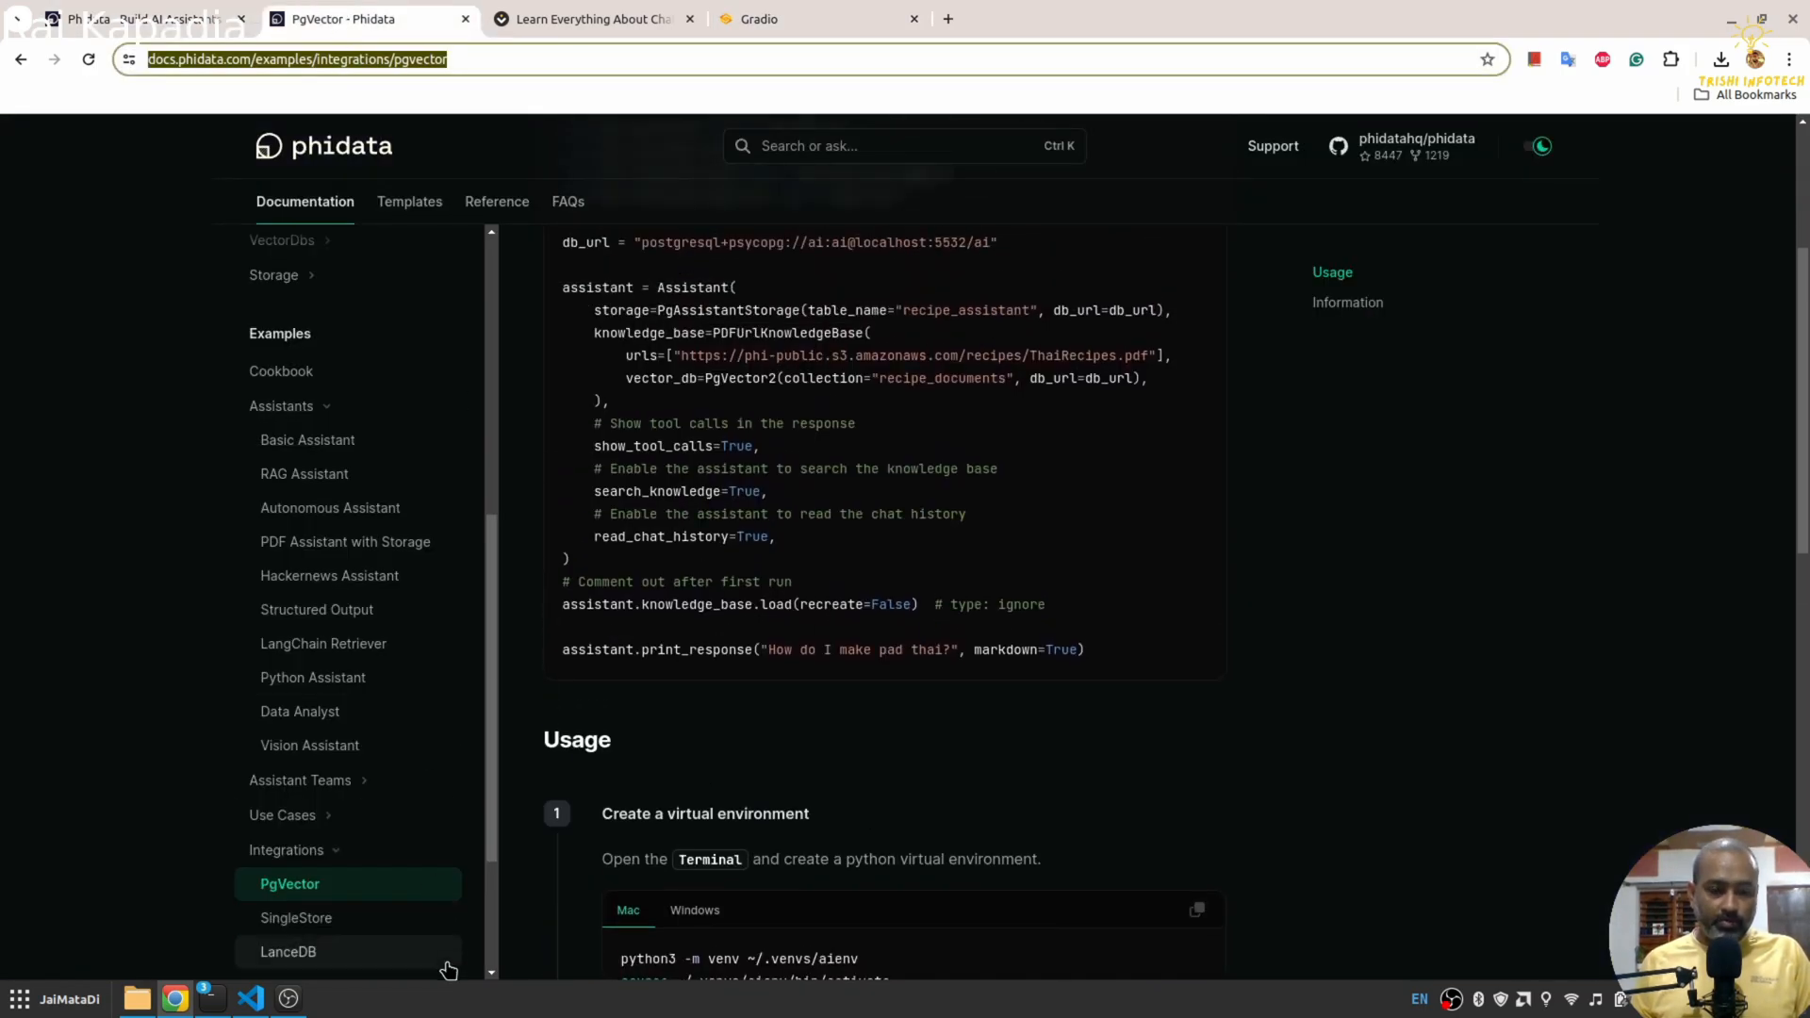
scroll("up", 3)
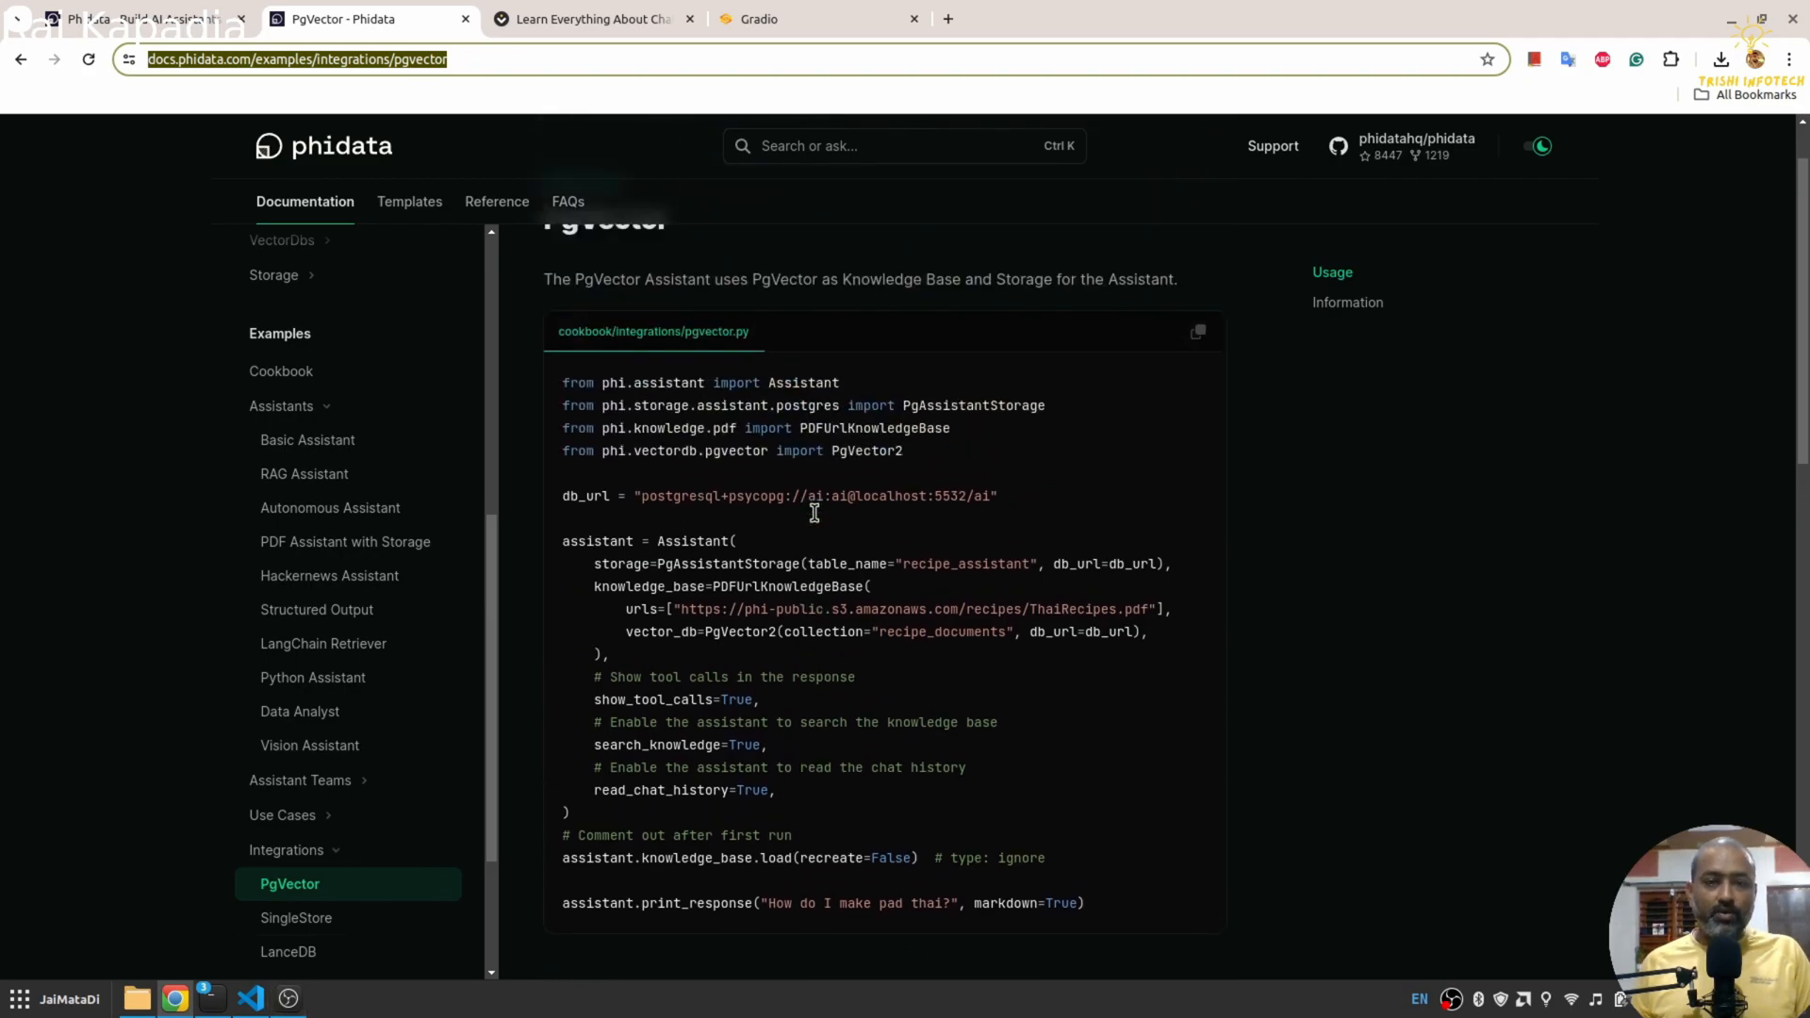
scroll("up", 3)
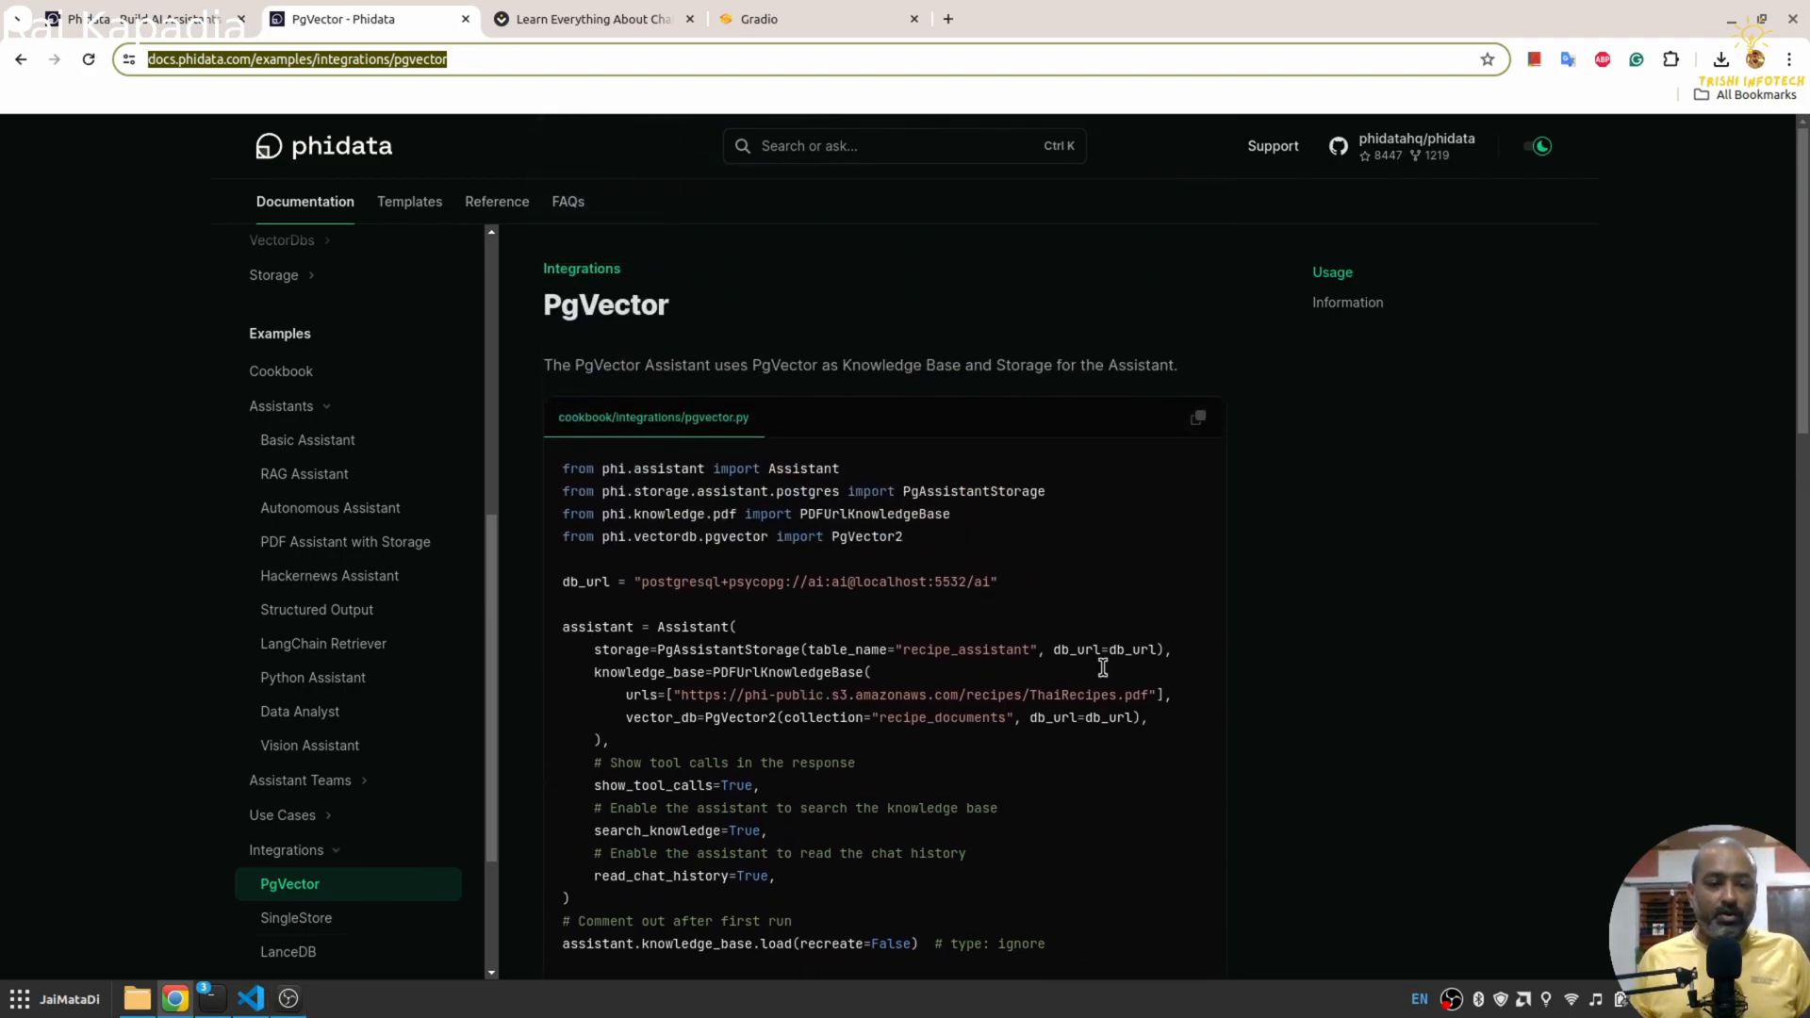
left_click(249, 998)
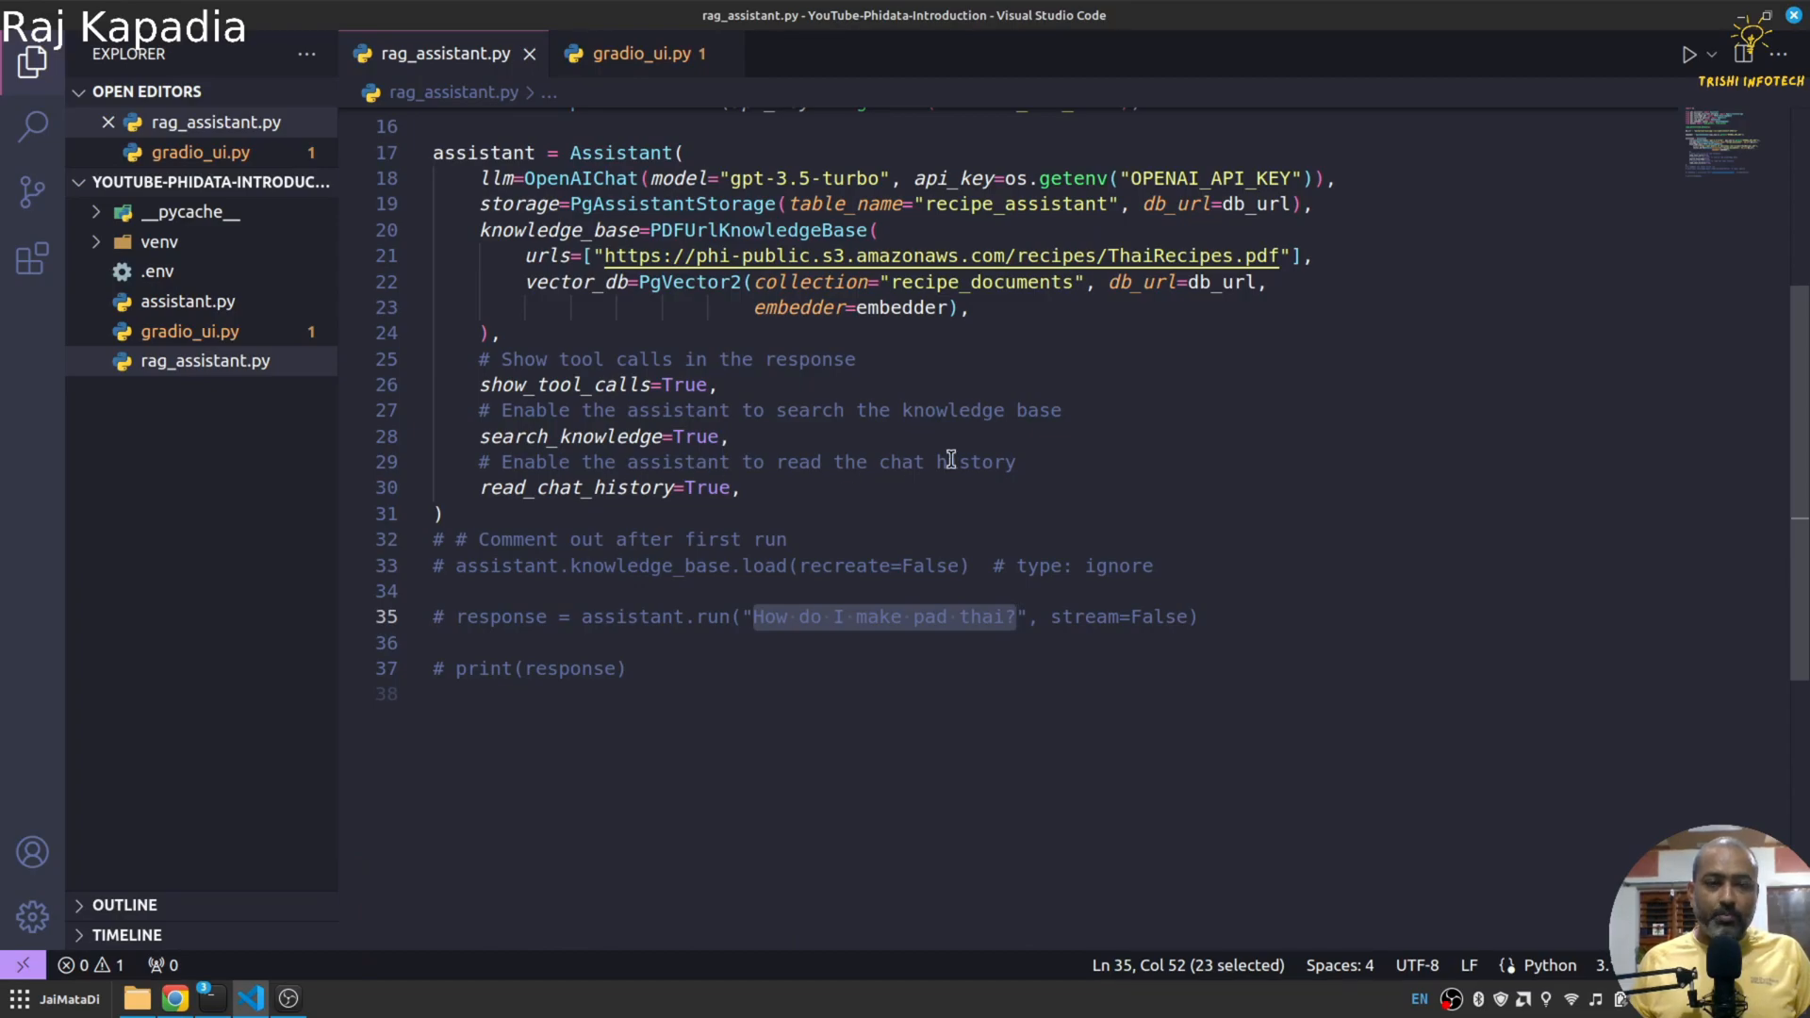
mouse_move(880, 462)
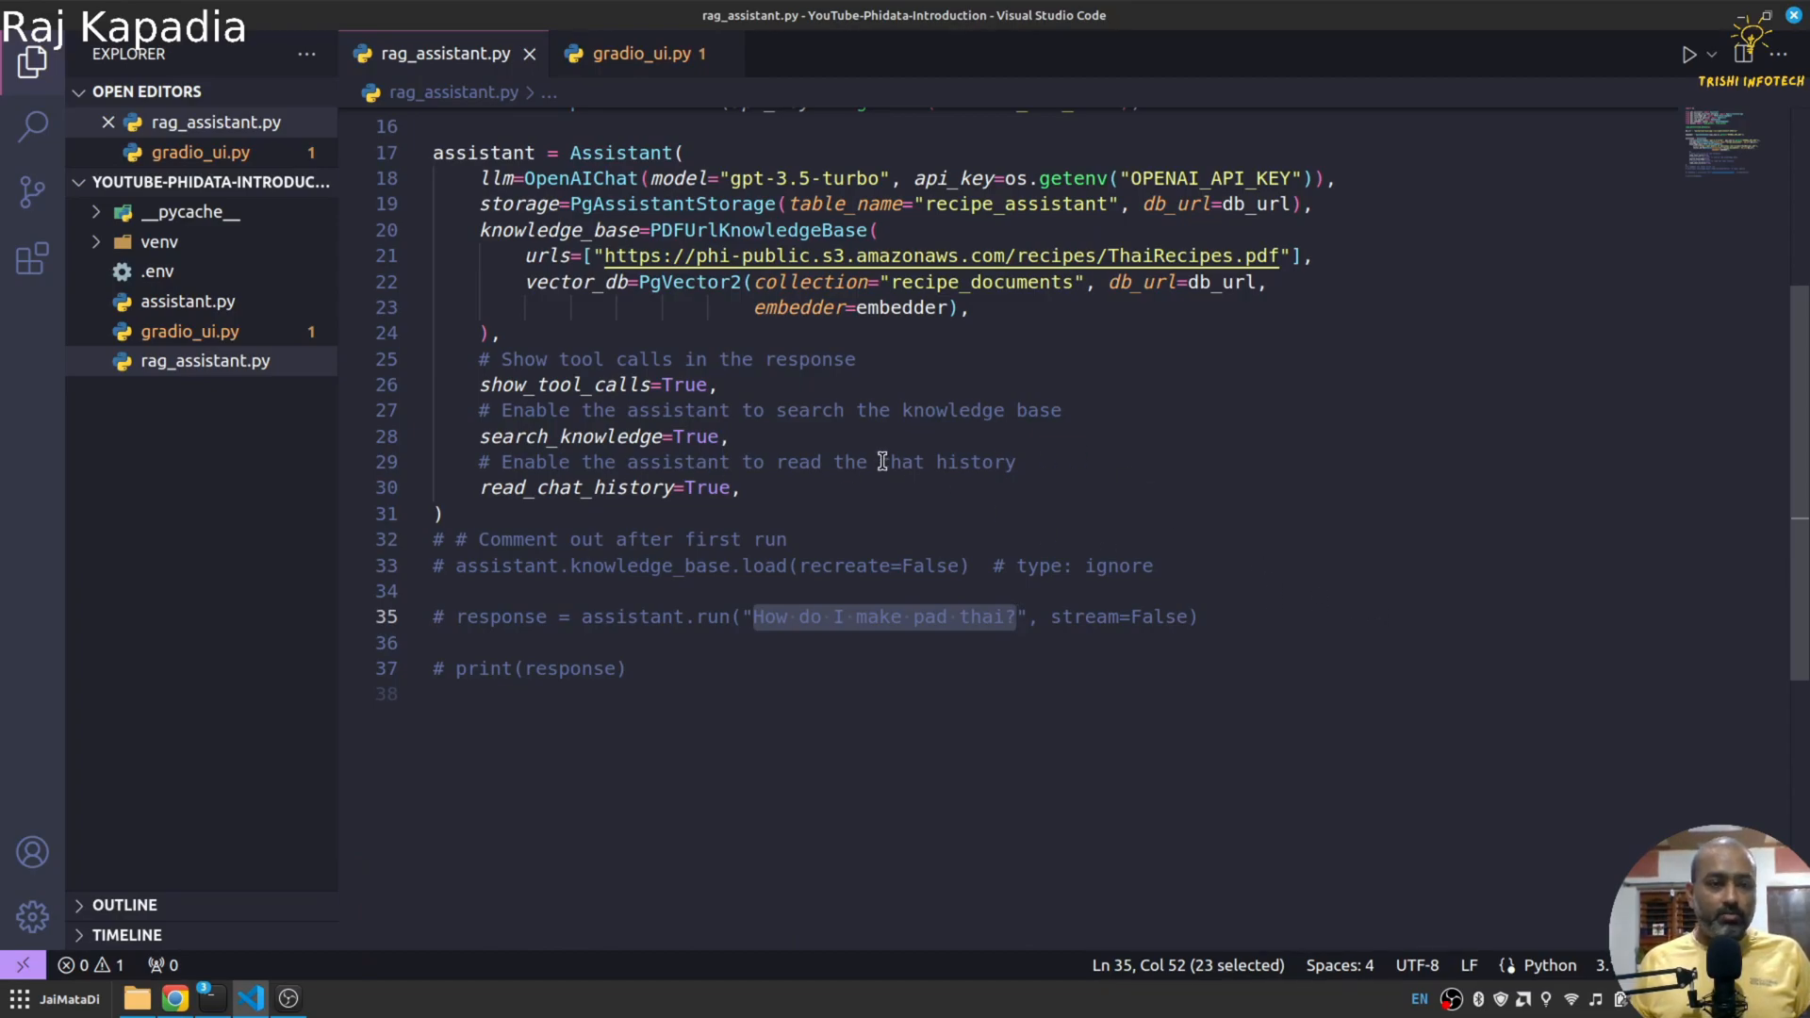
mouse_move(1034, 479)
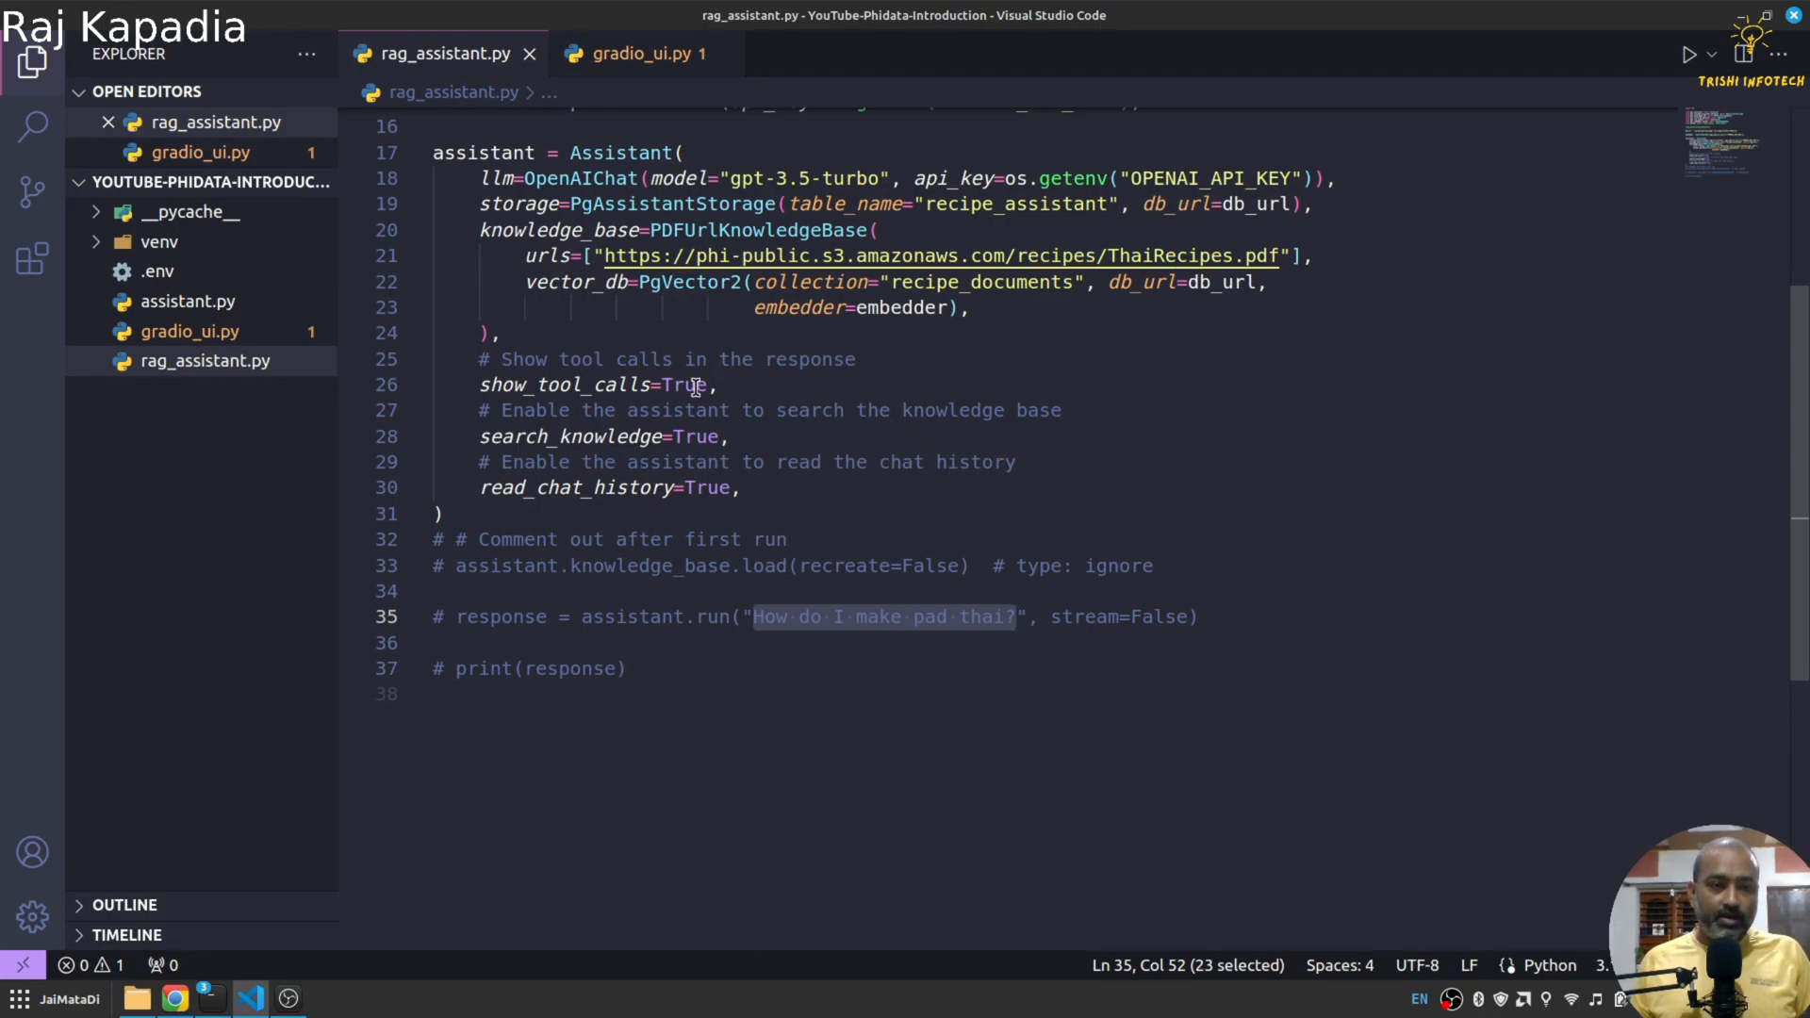
scroll("up", 3)
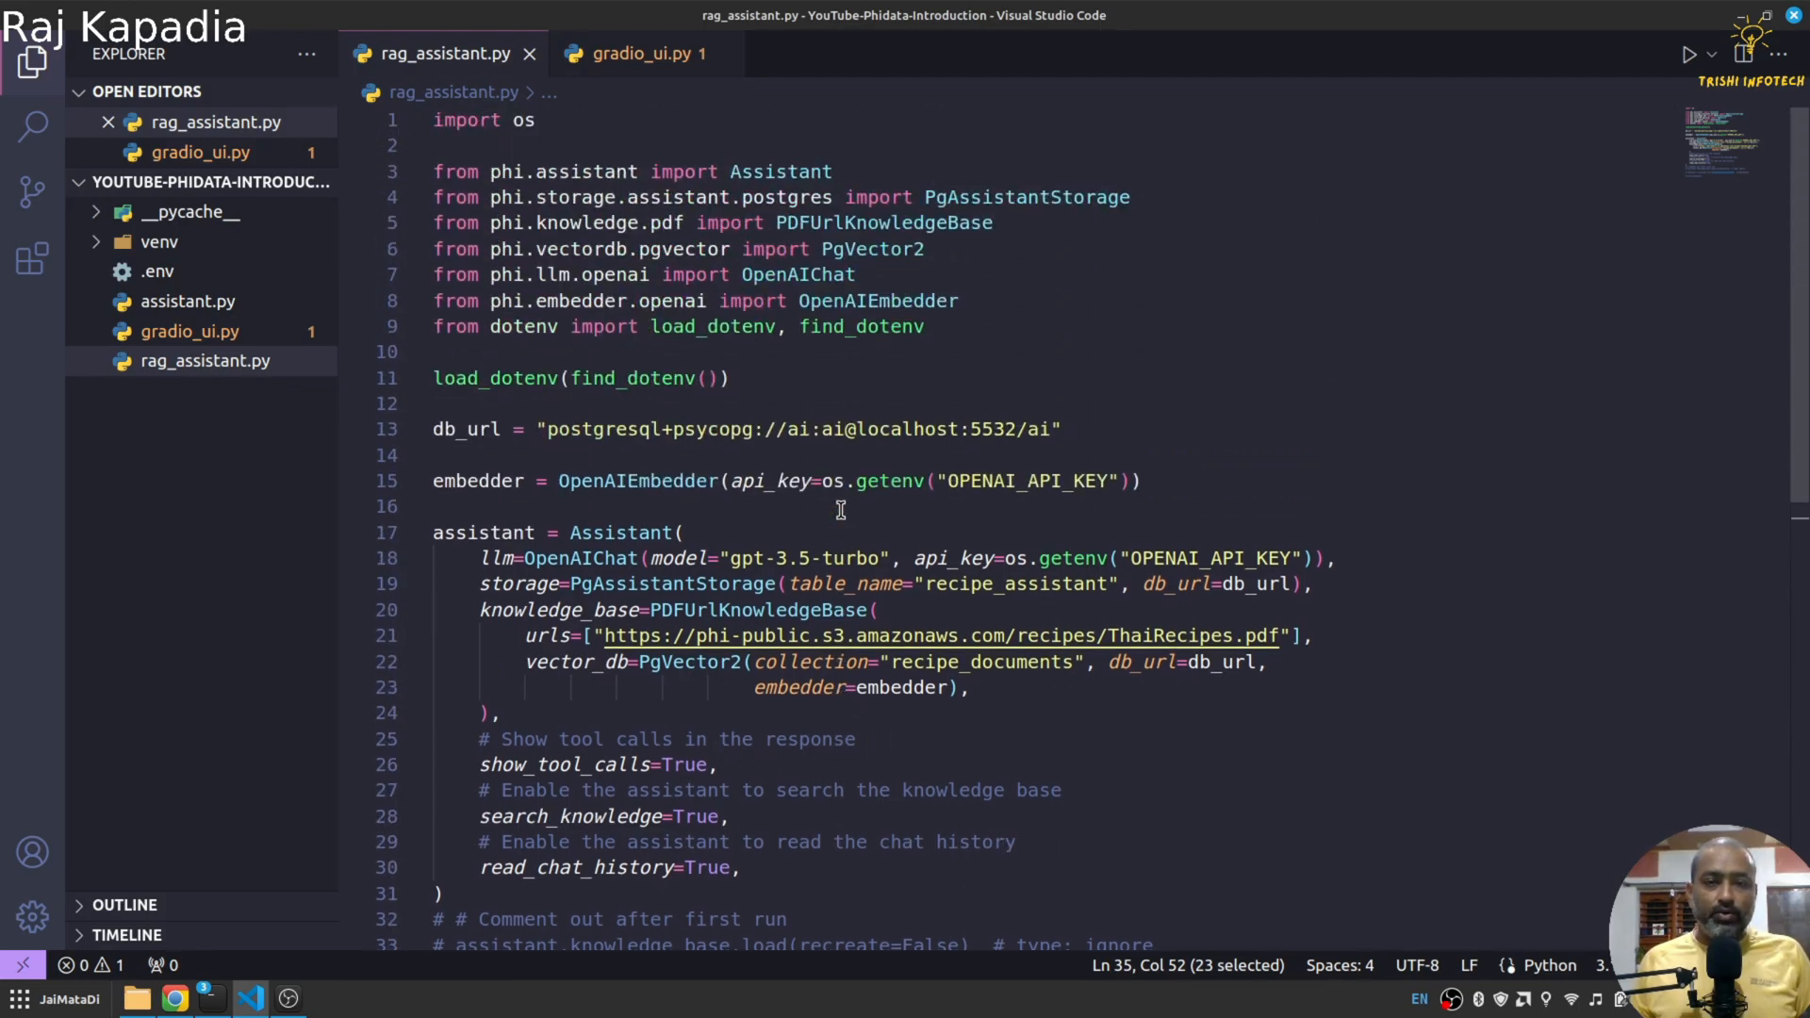
mouse_move(873, 510)
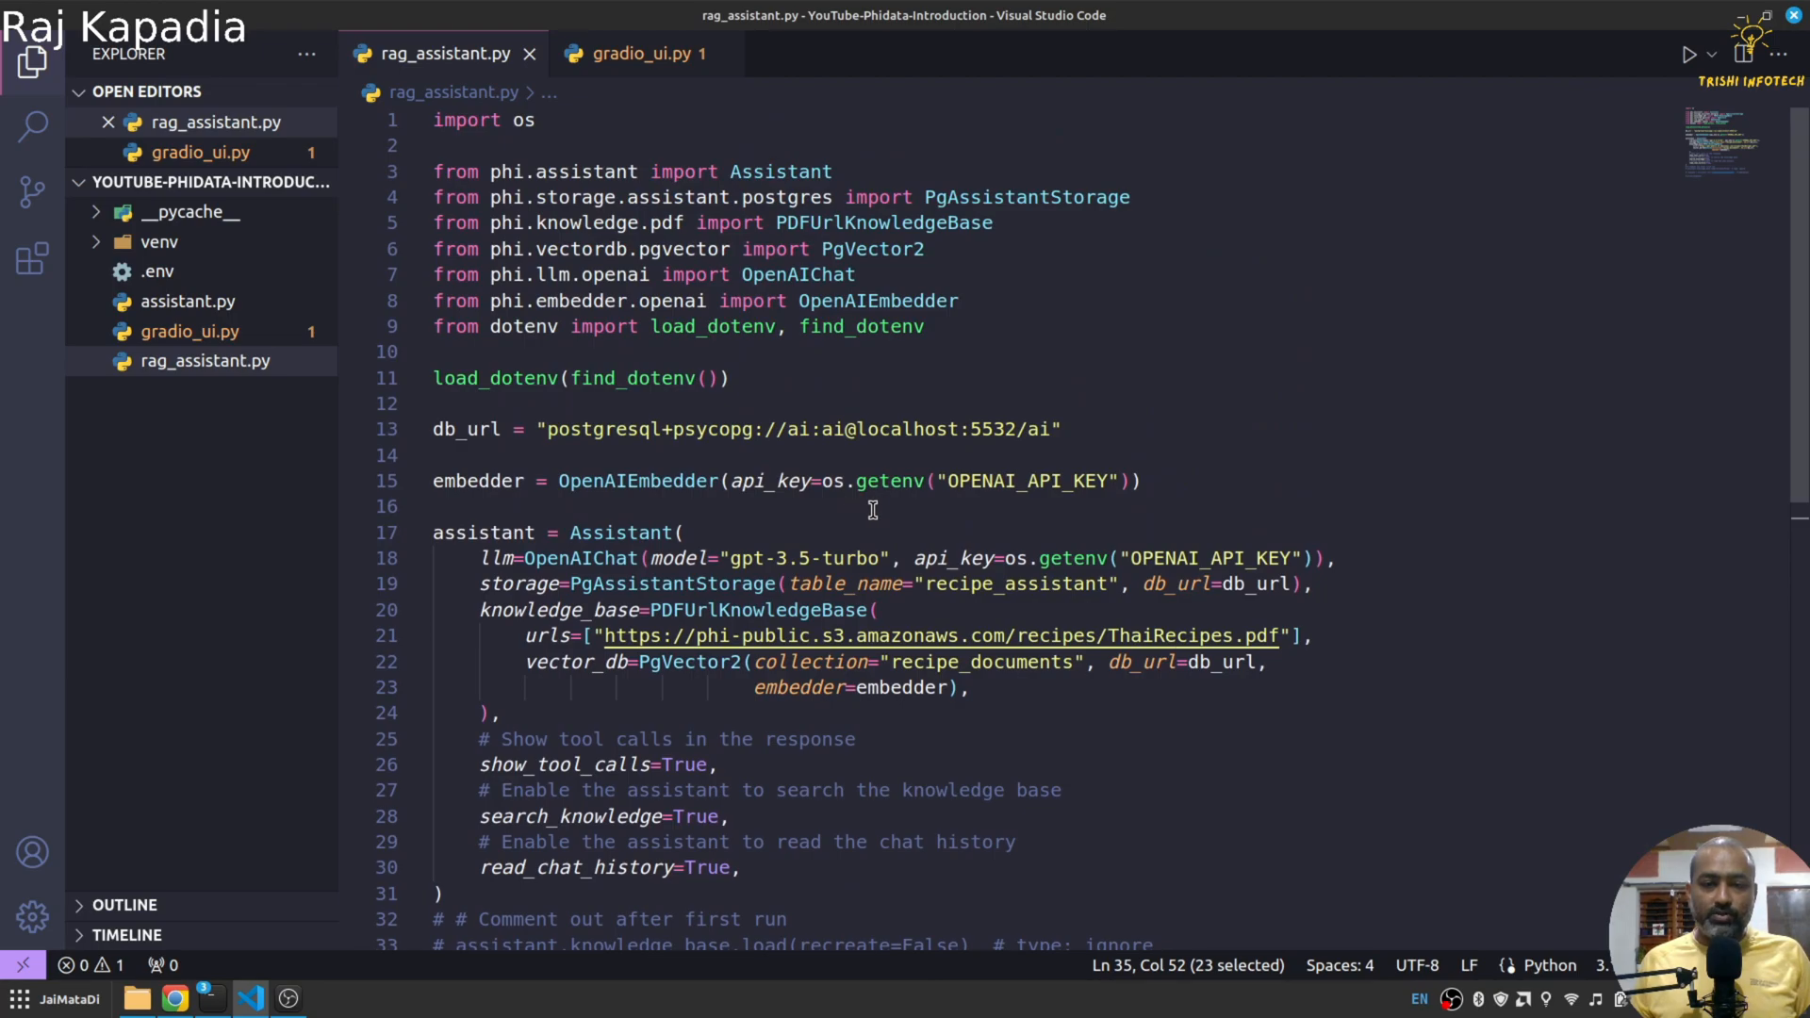
mouse_move(868, 519)
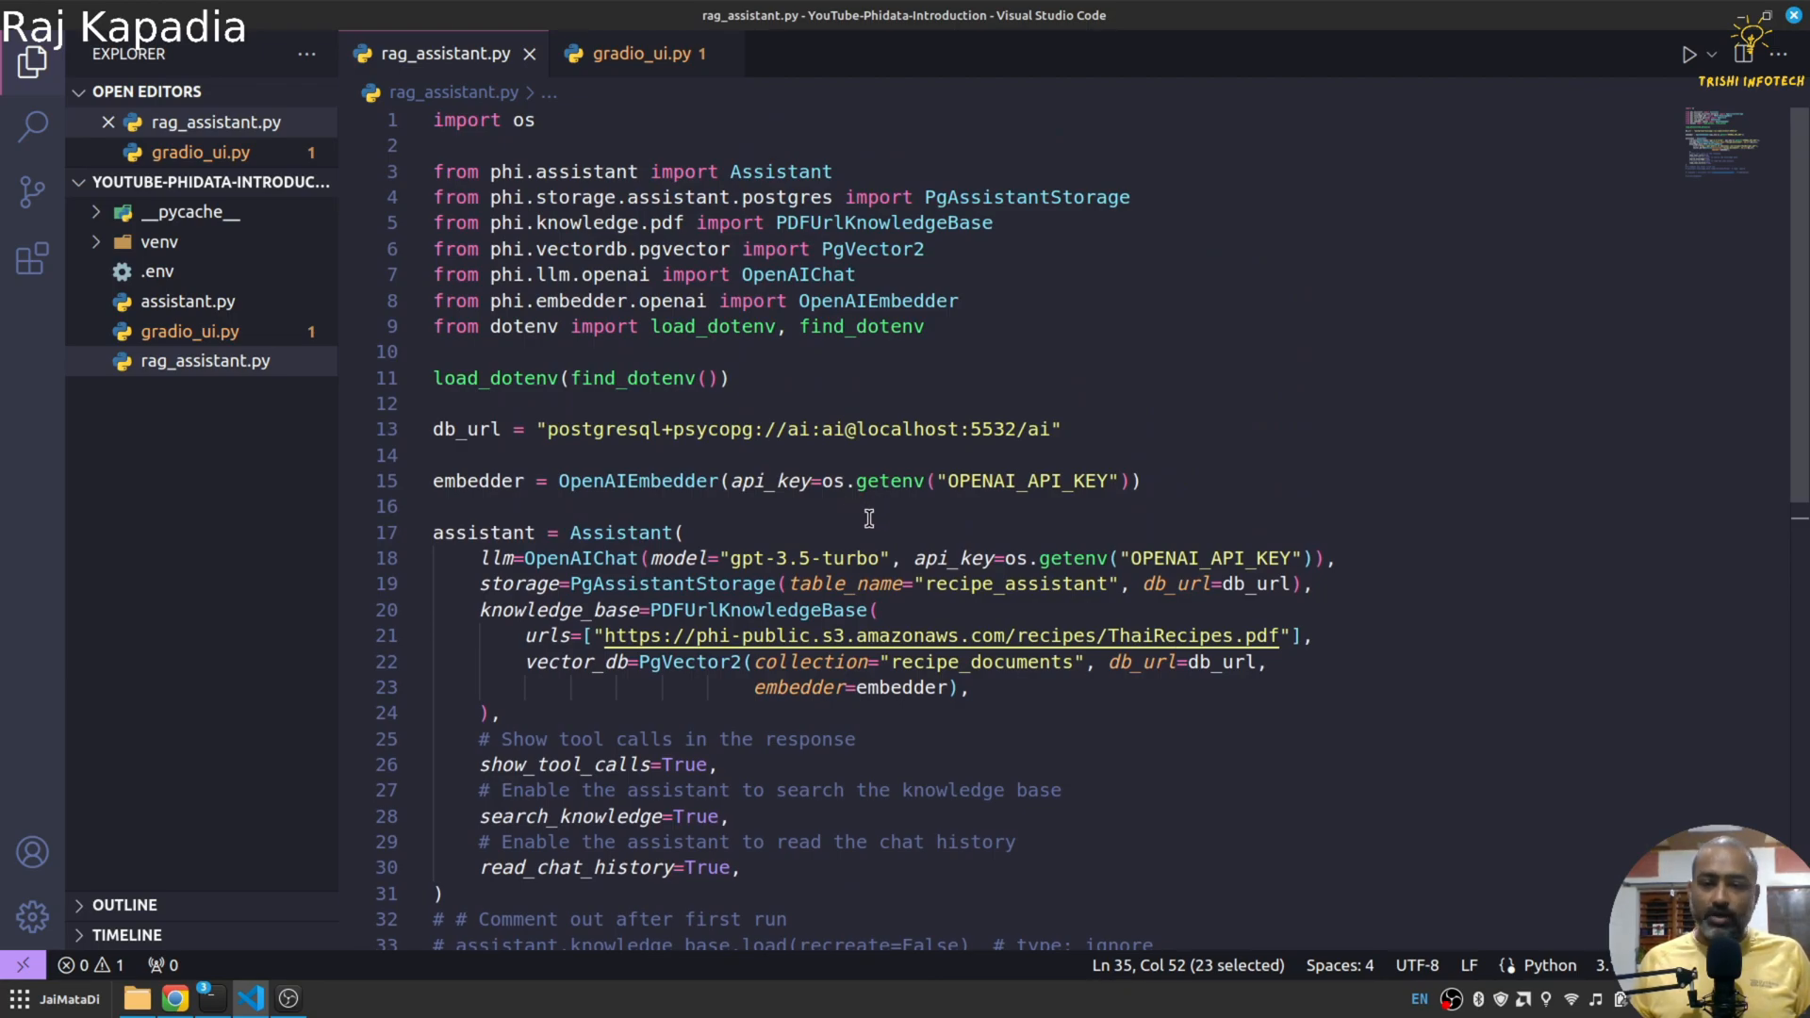
mouse_move(635, 53)
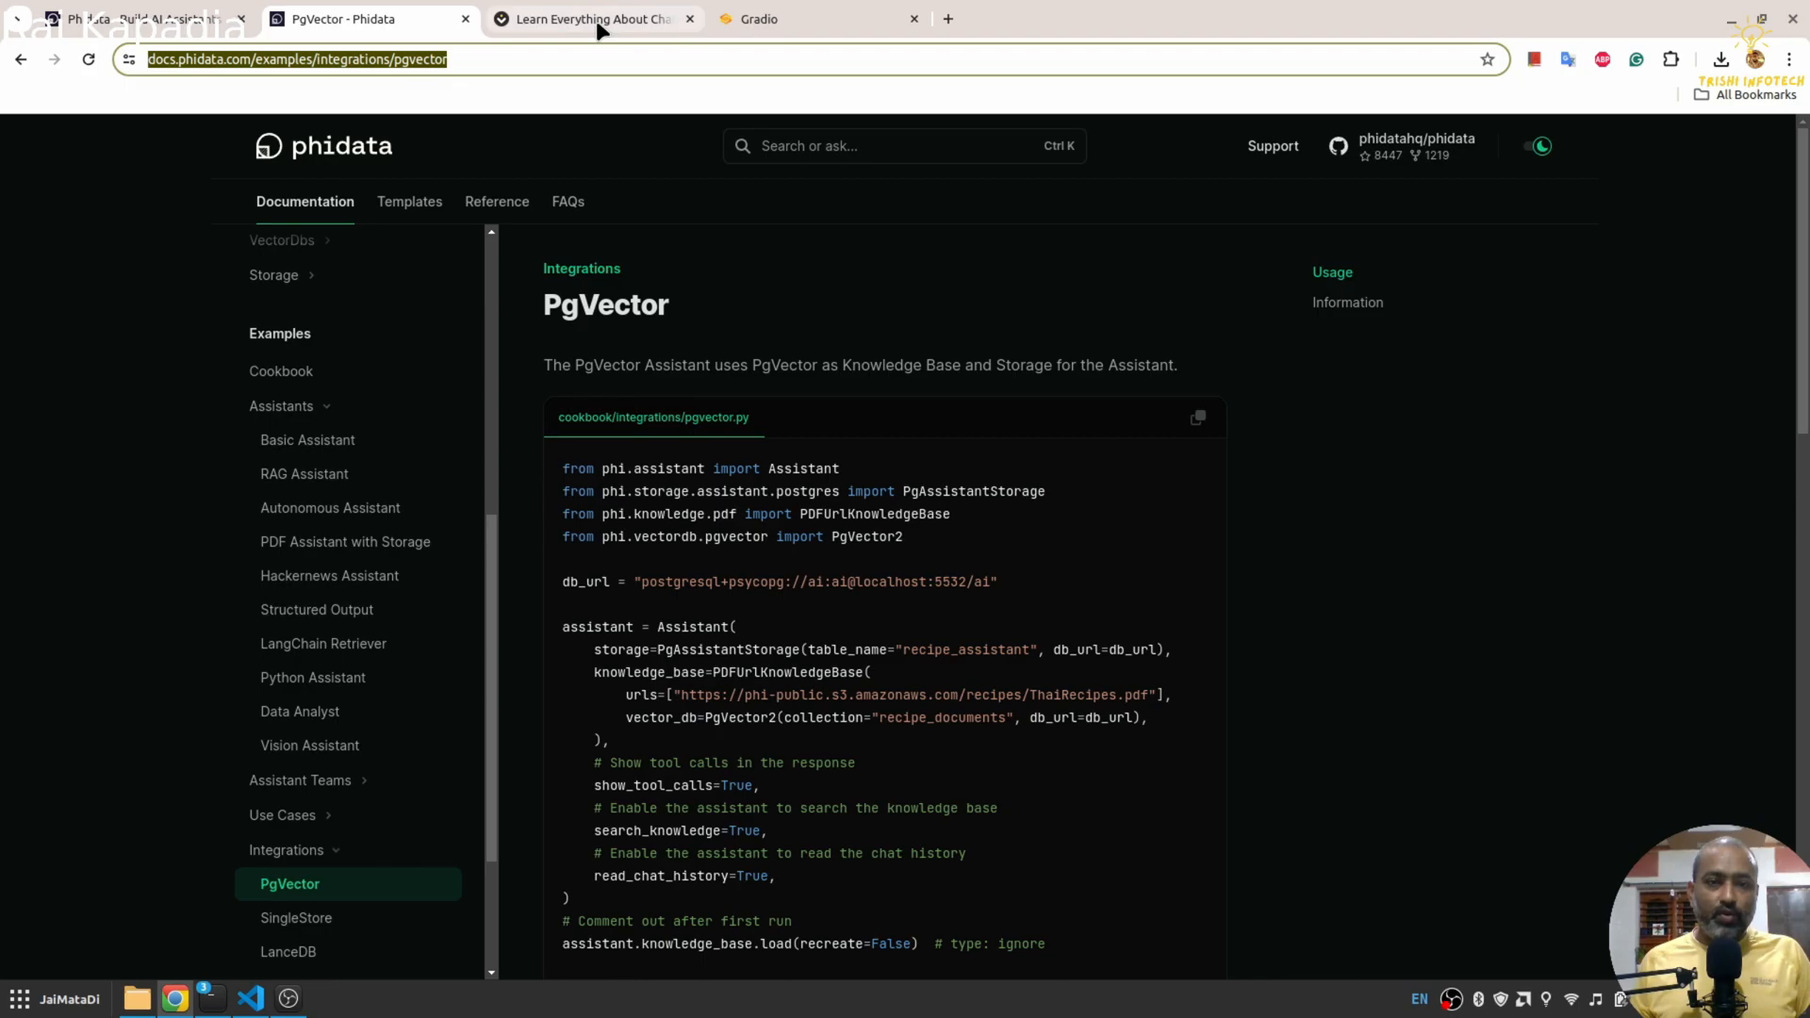
Show the Learn Everything About Chatbots community page, then return to rag_assistant.py
left_click(592, 19)
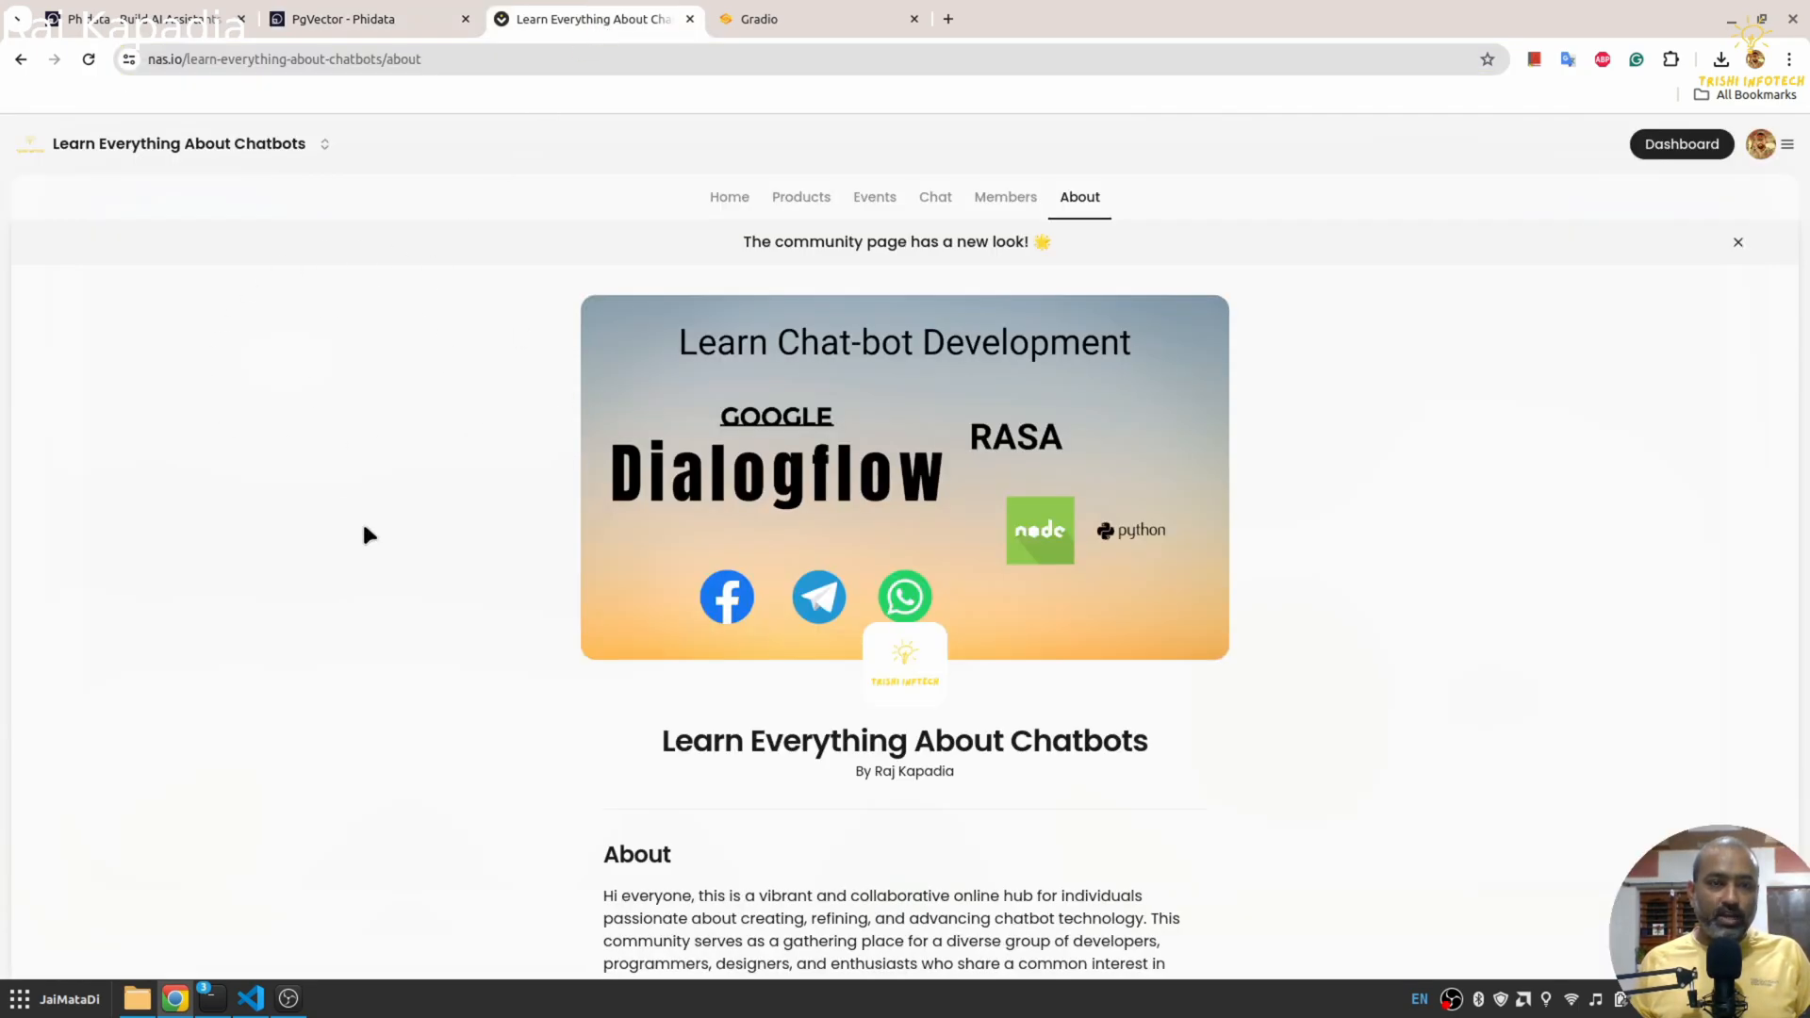
mouse_move(461, 534)
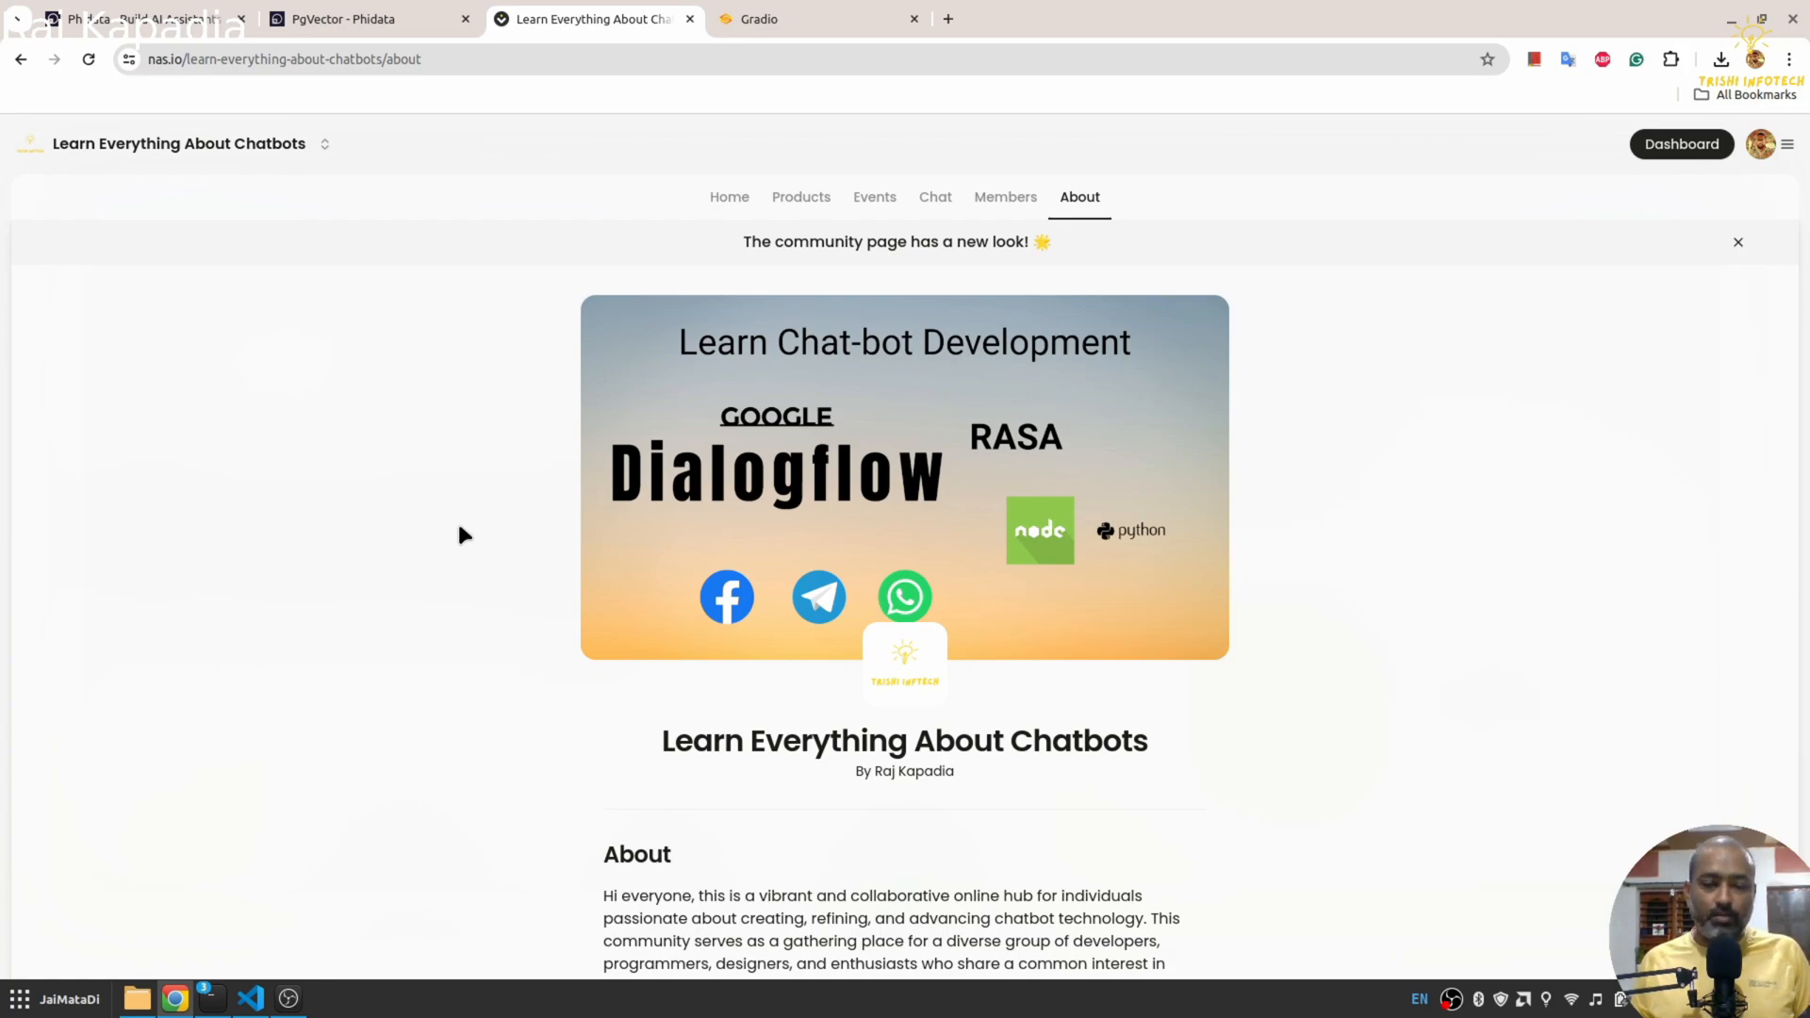
mouse_move(1305, 593)
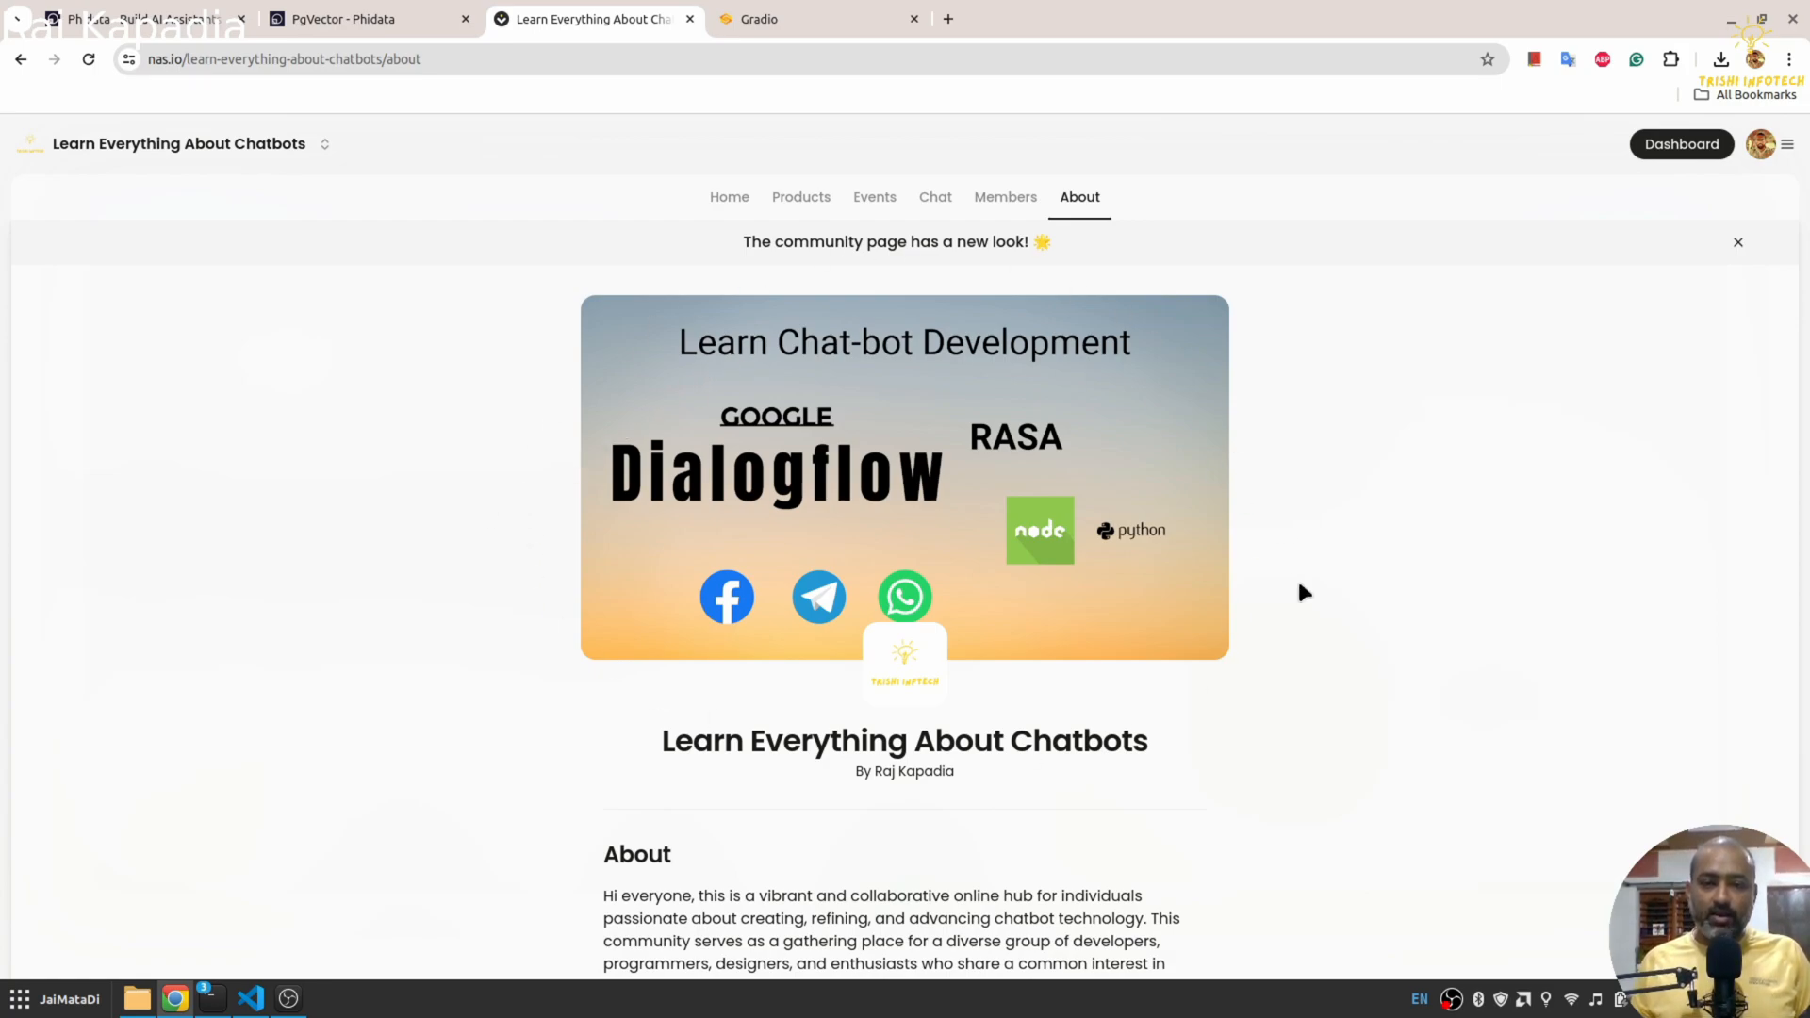
mouse_move(733, 623)
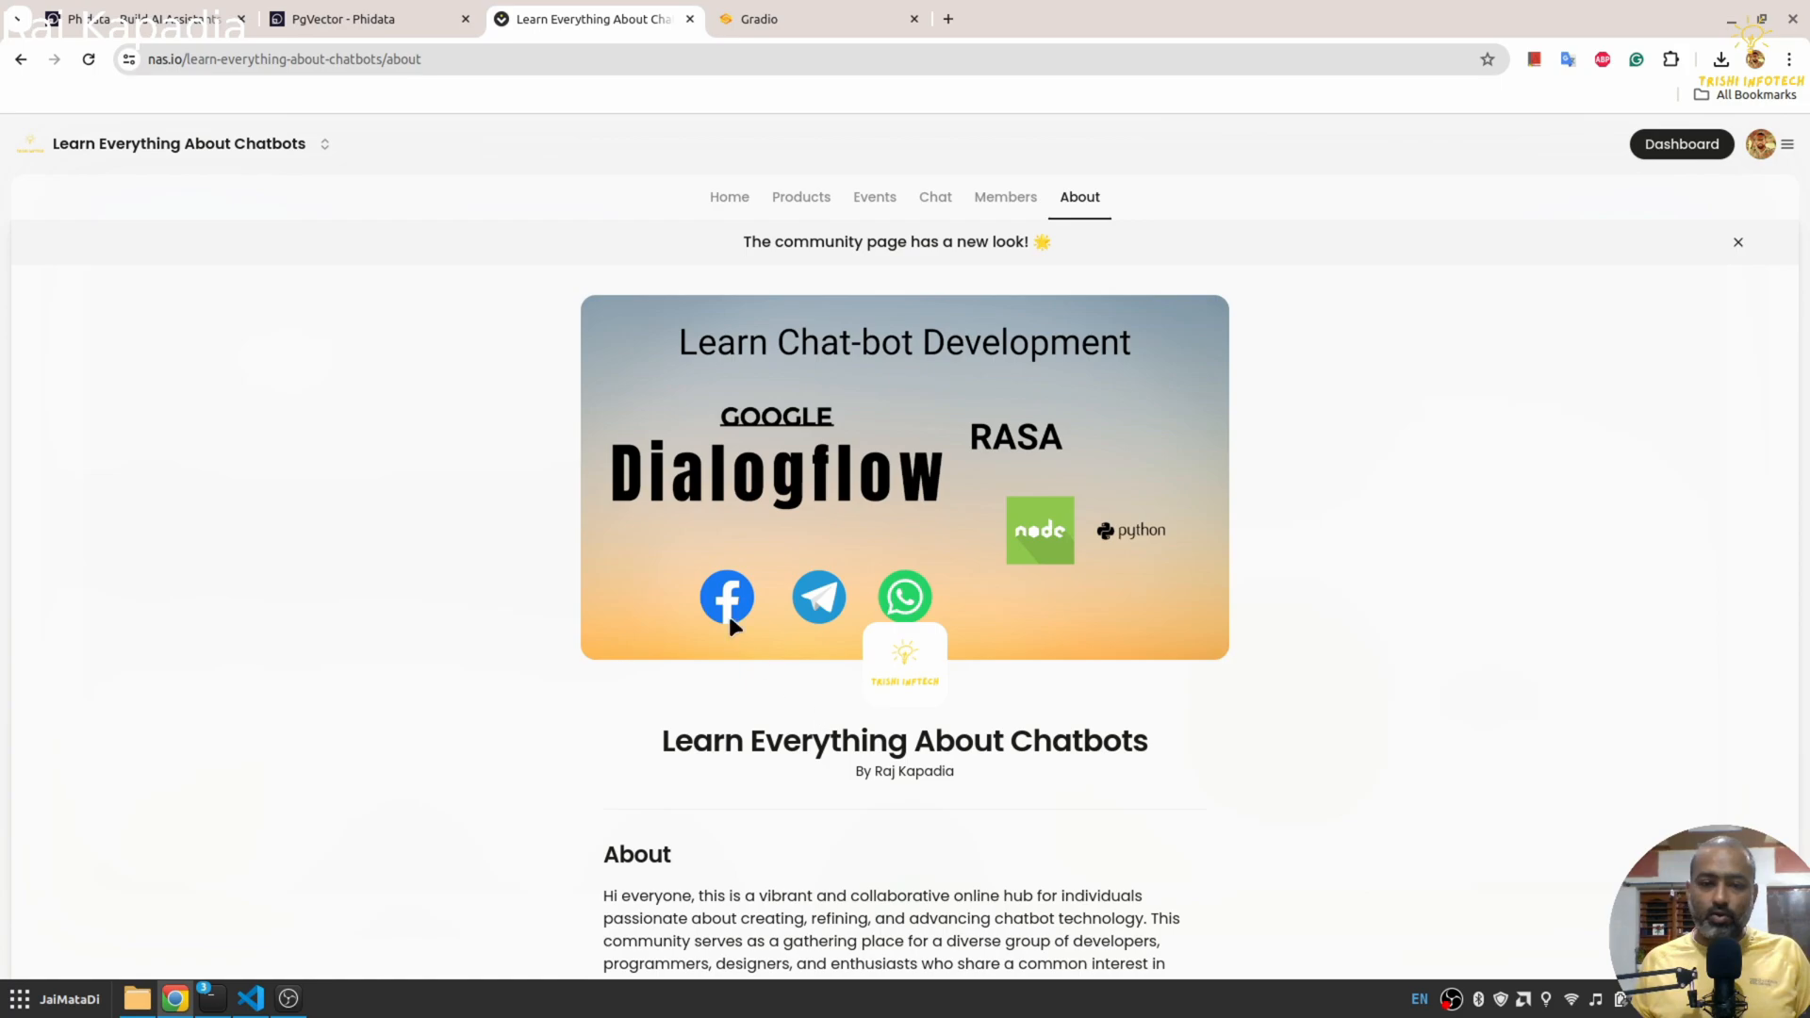
mouse_move(1183, 489)
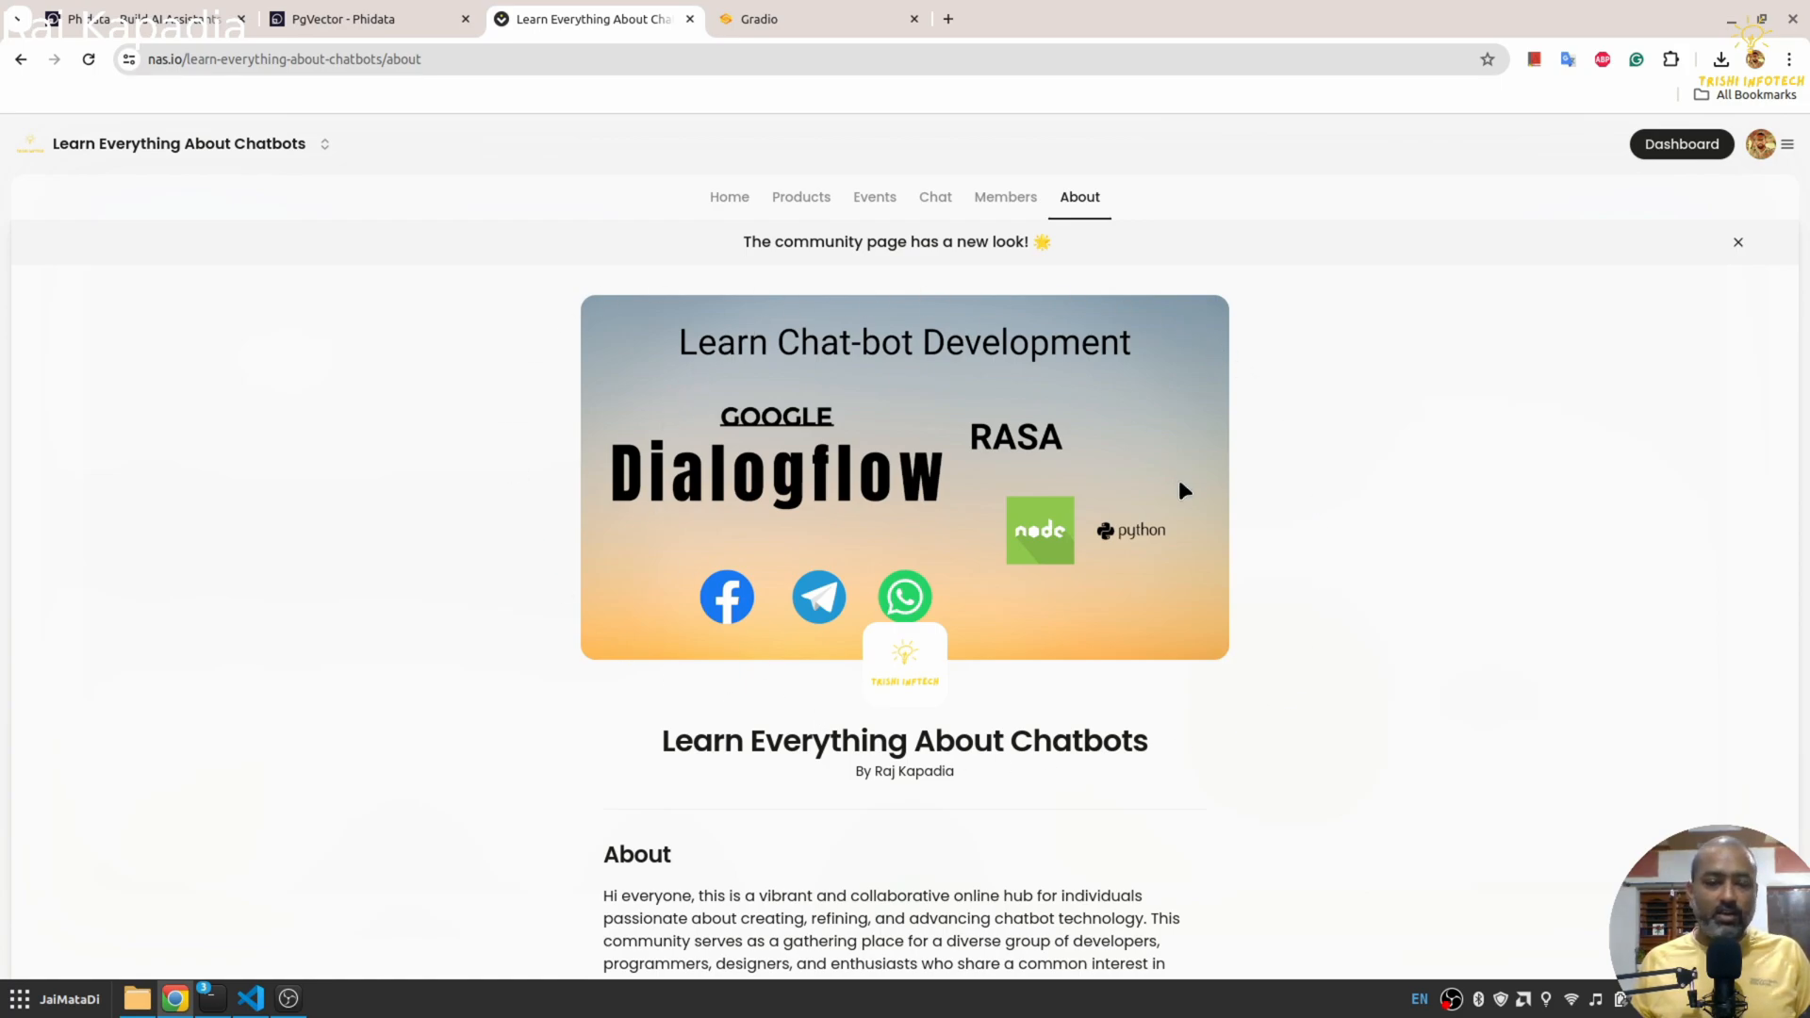
mouse_move(1129, 523)
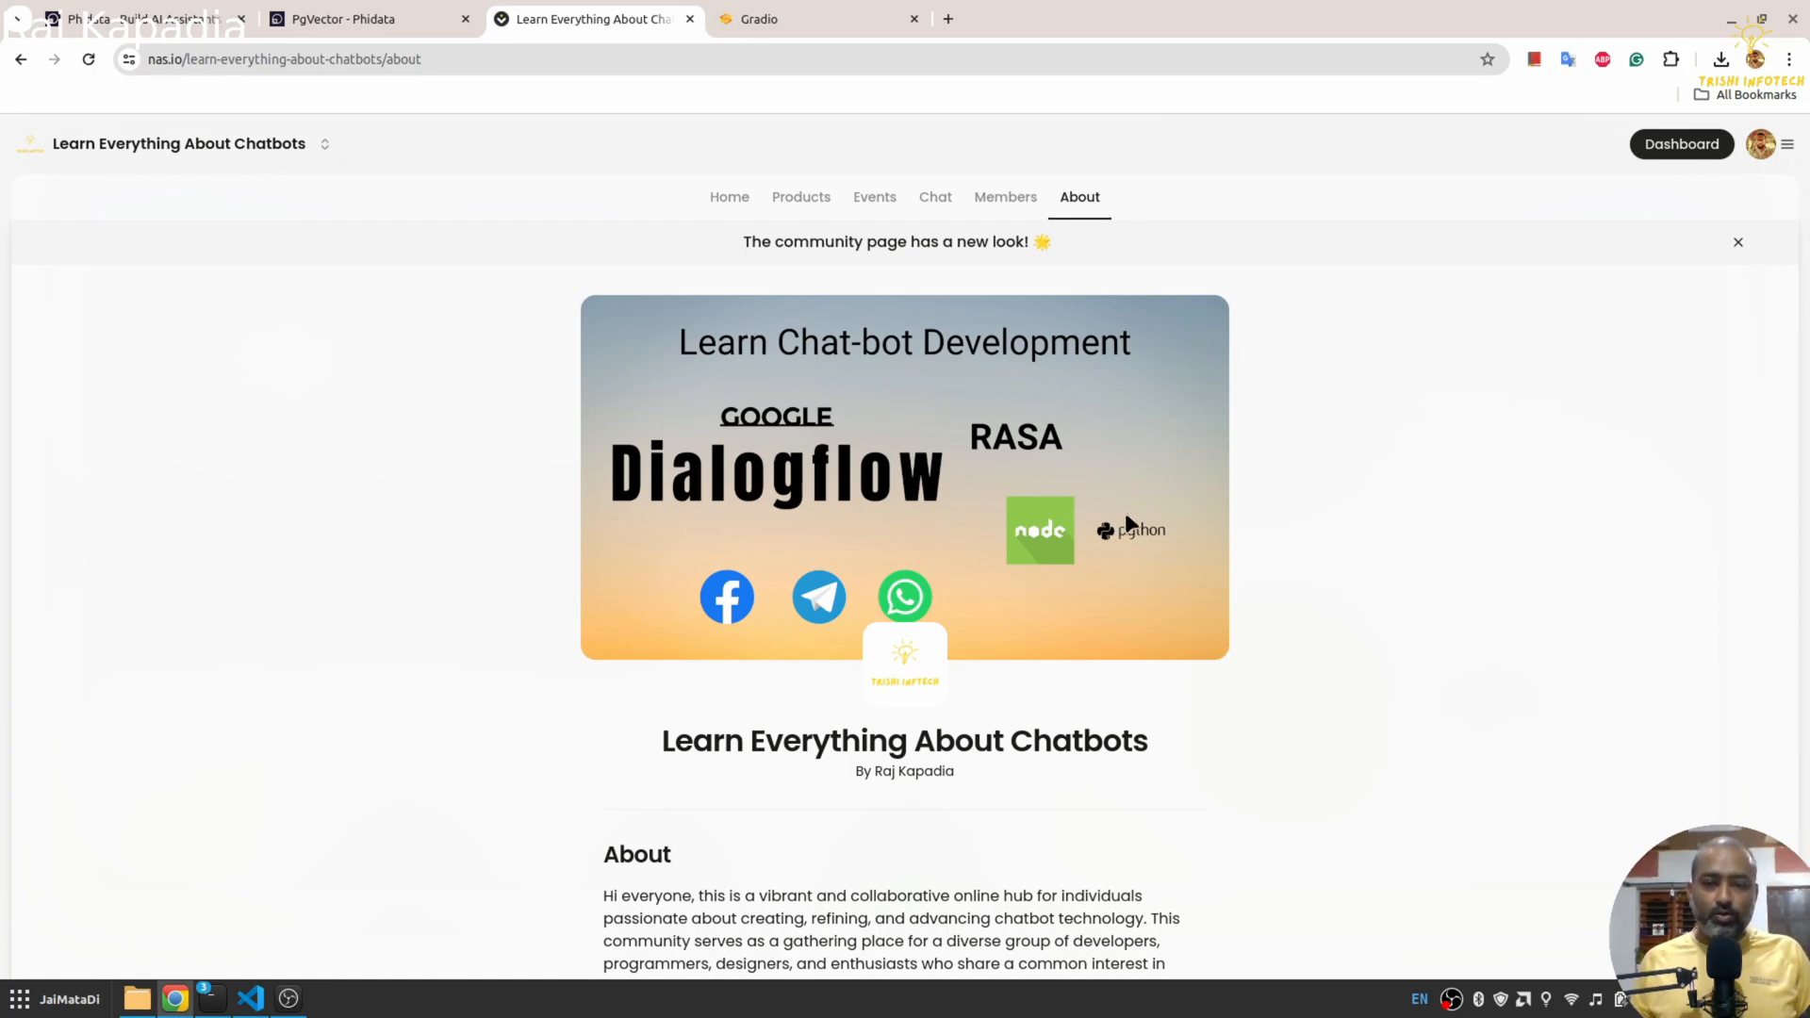
mouse_move(1083, 243)
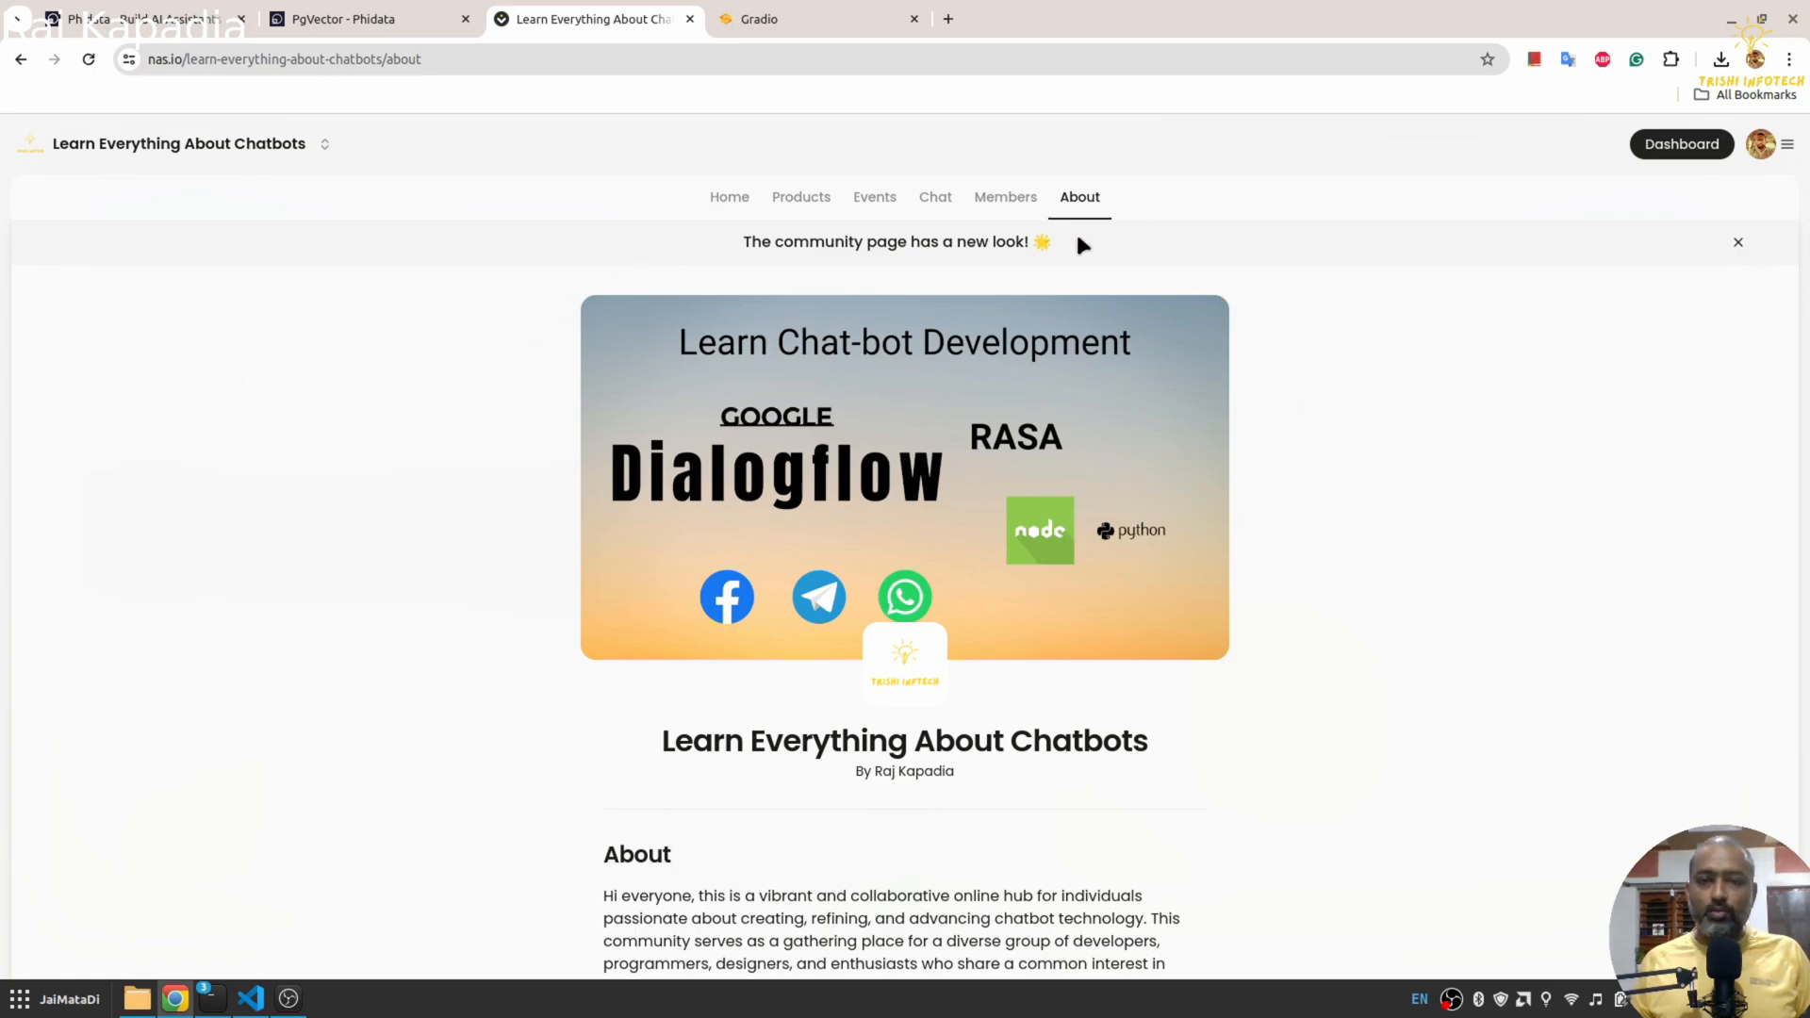
mouse_move(667, 723)
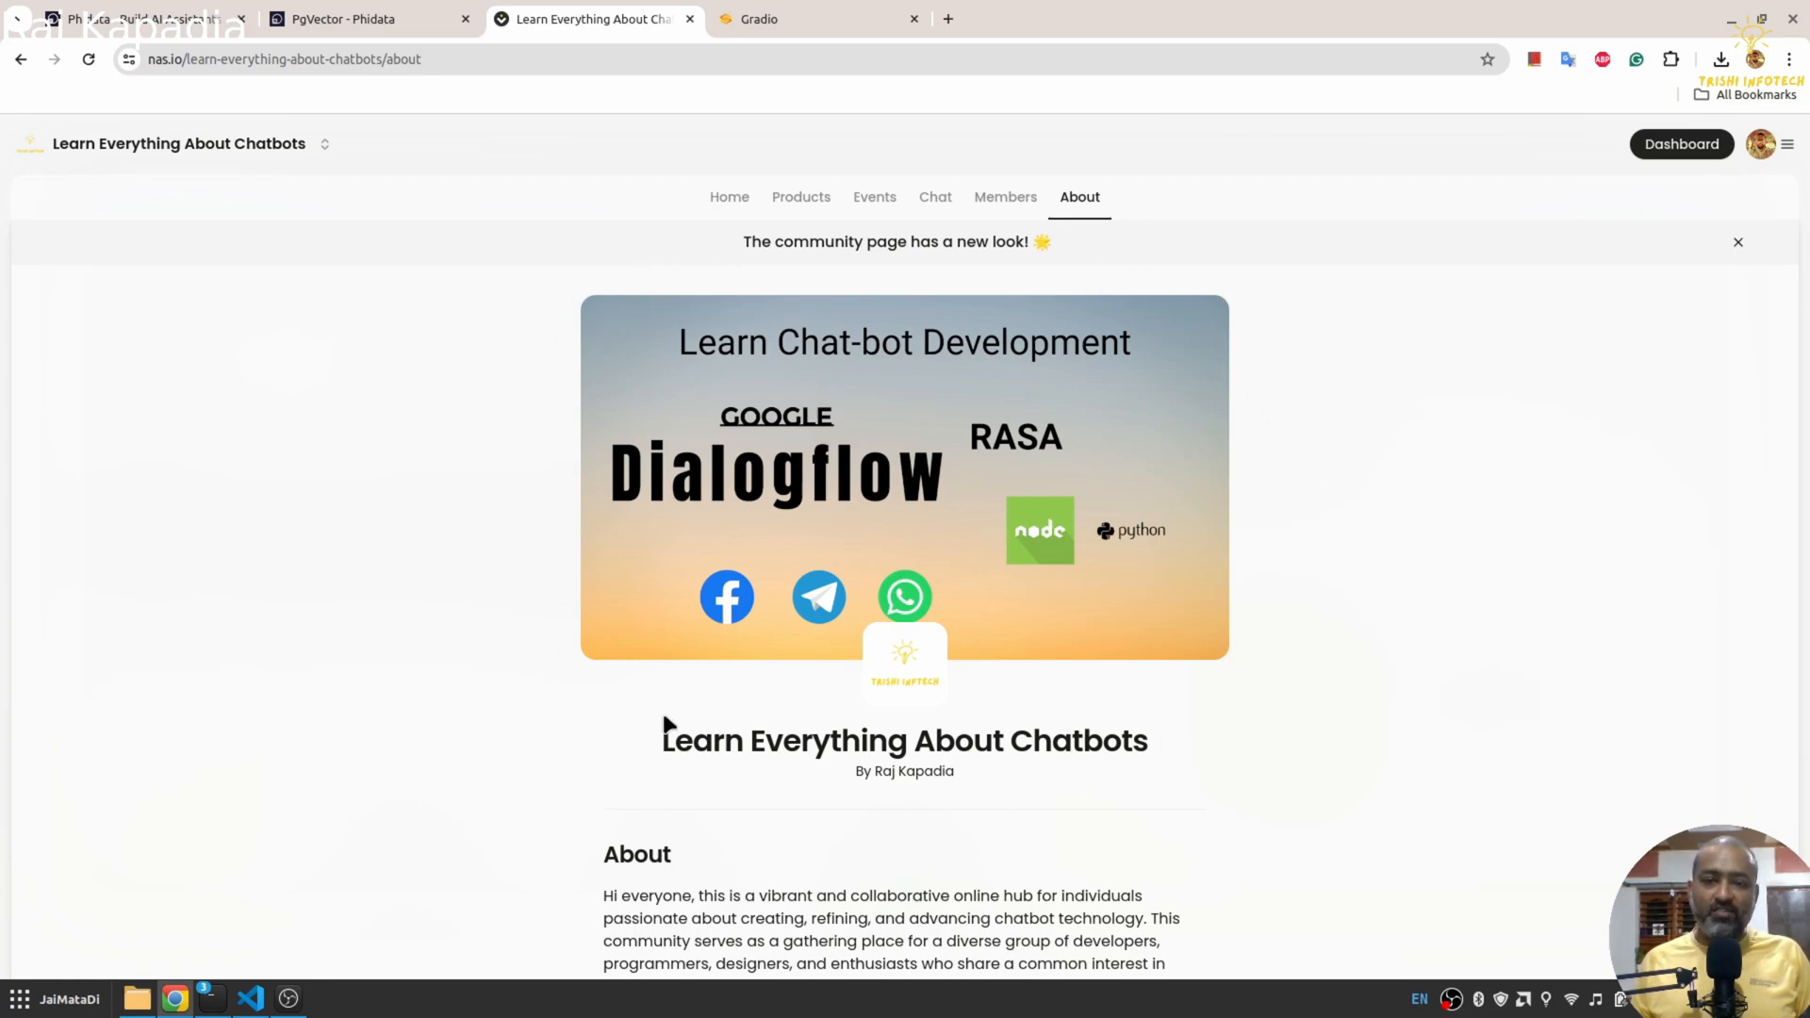
mouse_move(697, 730)
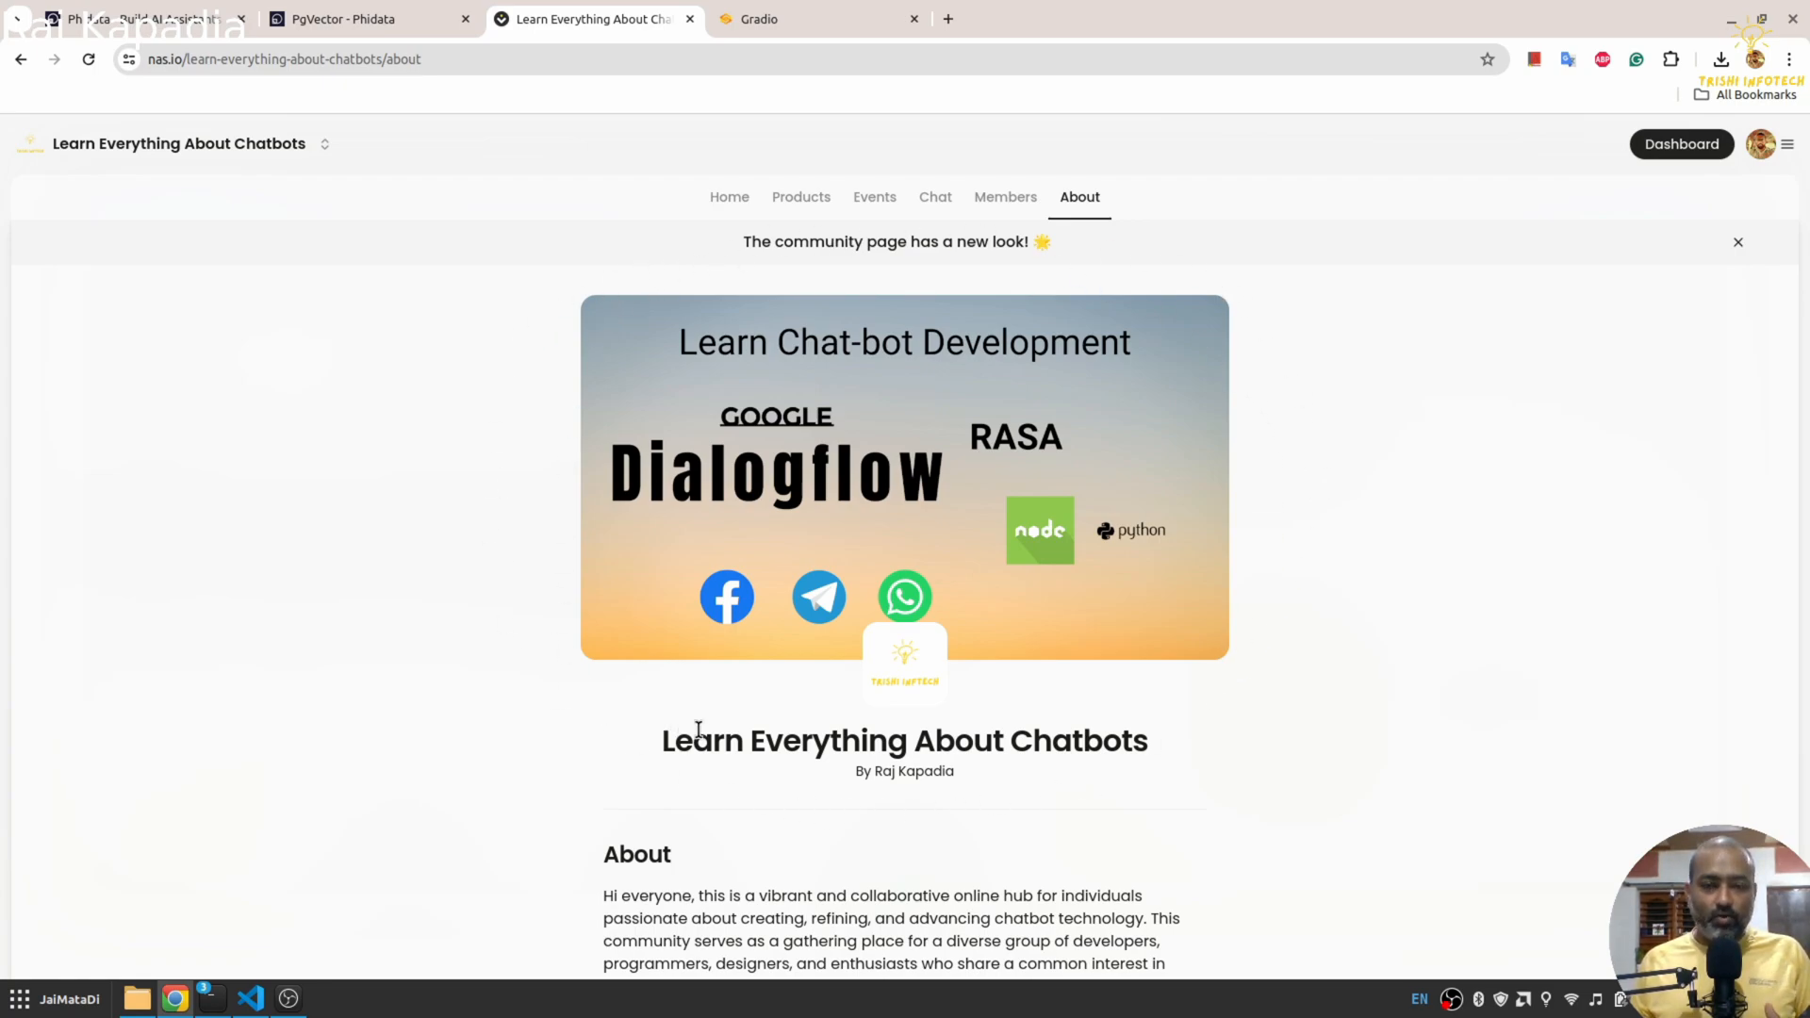
mouse_move(621, 758)
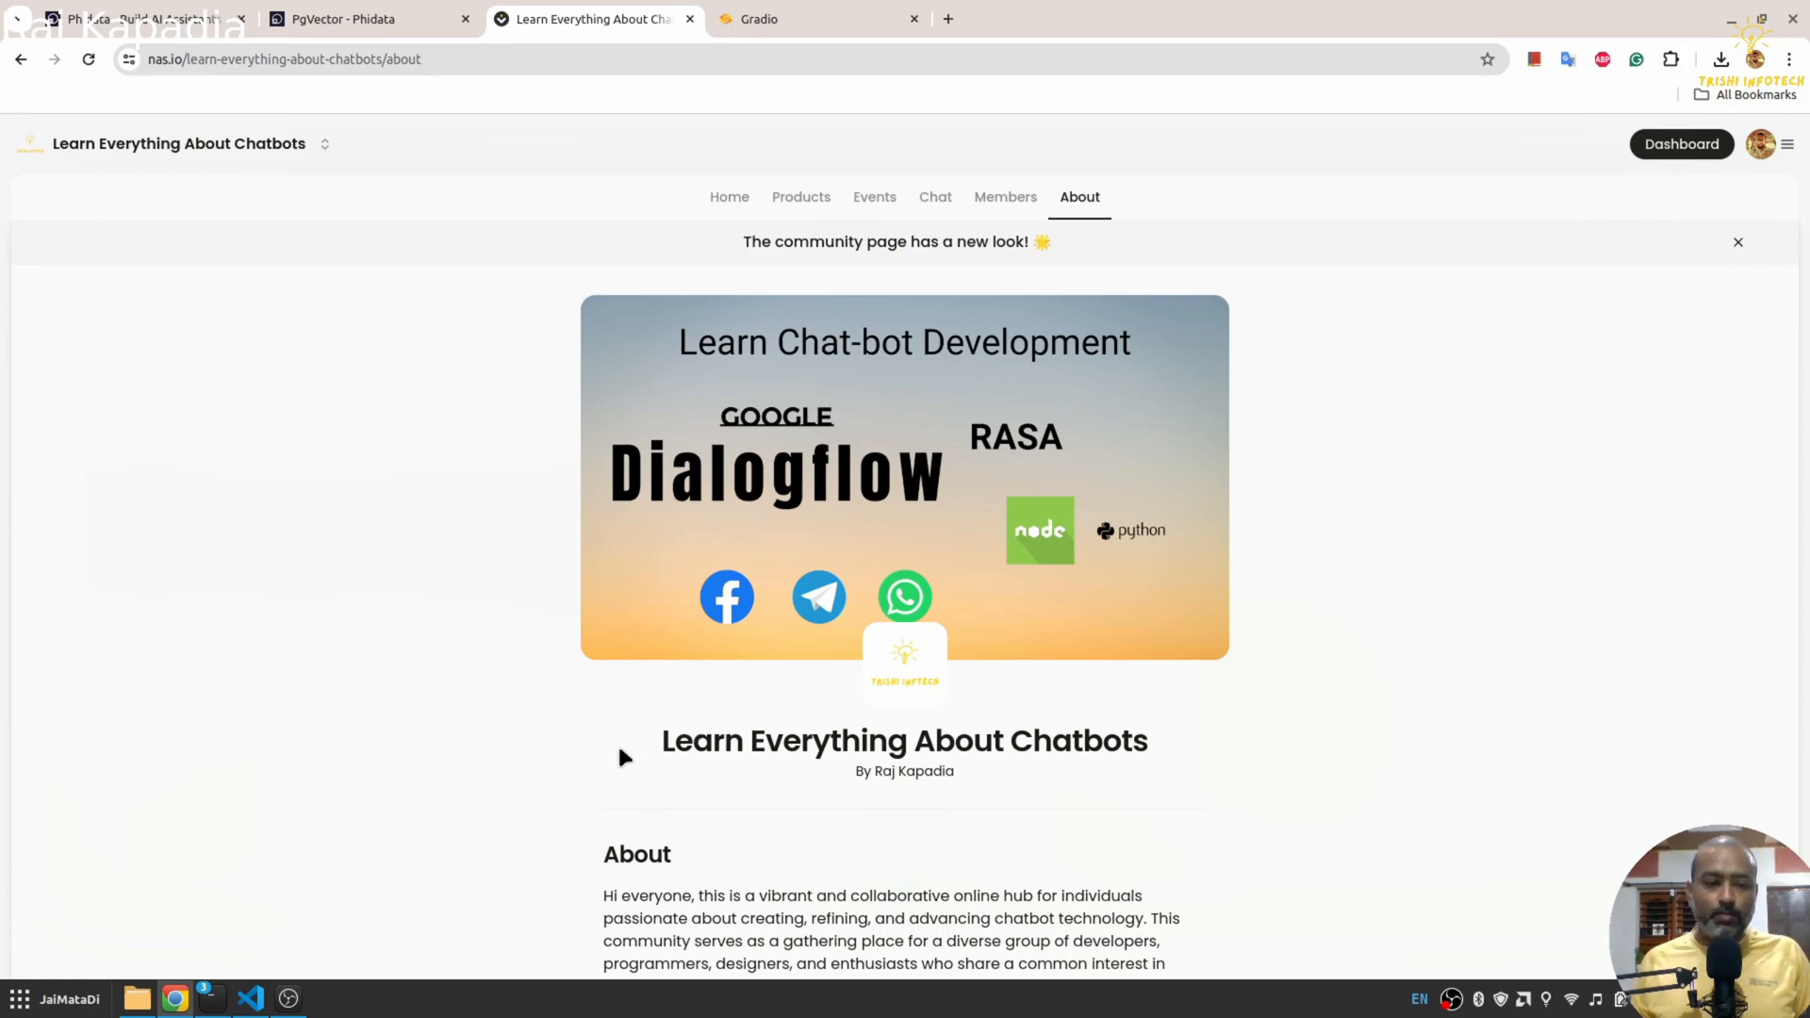
mouse_move(442, 591)
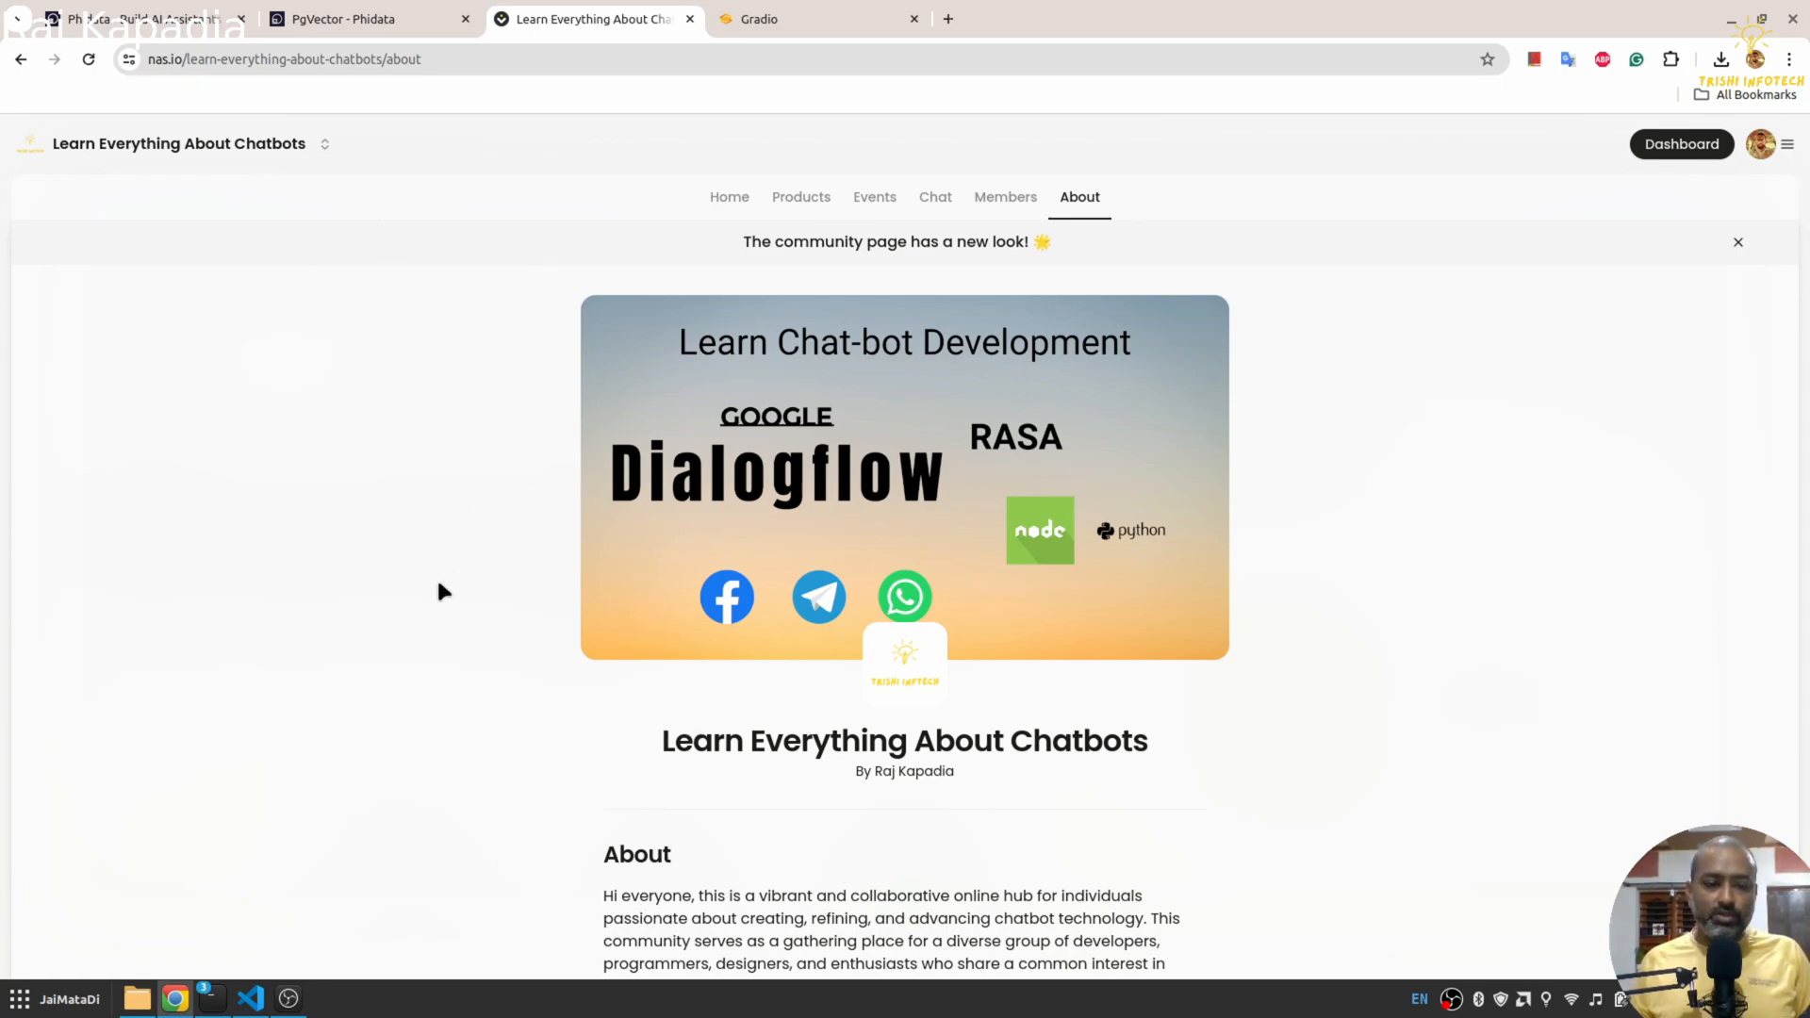
left_click(249, 999)
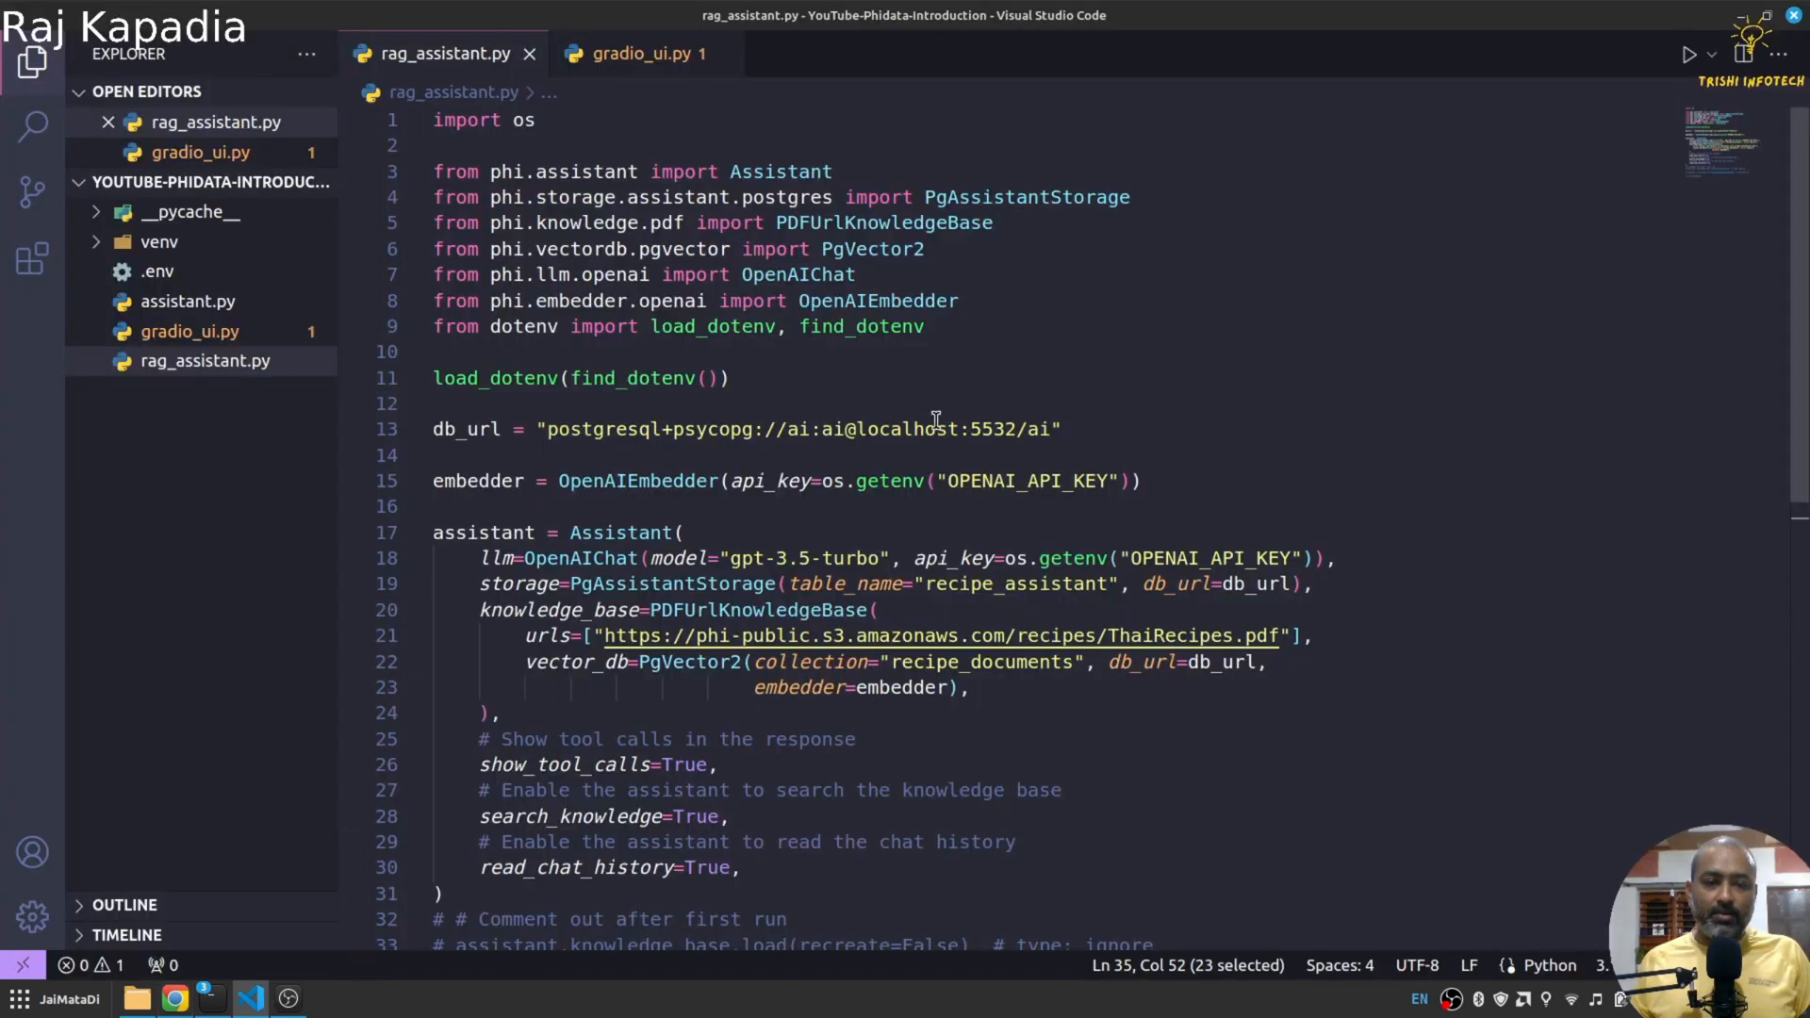